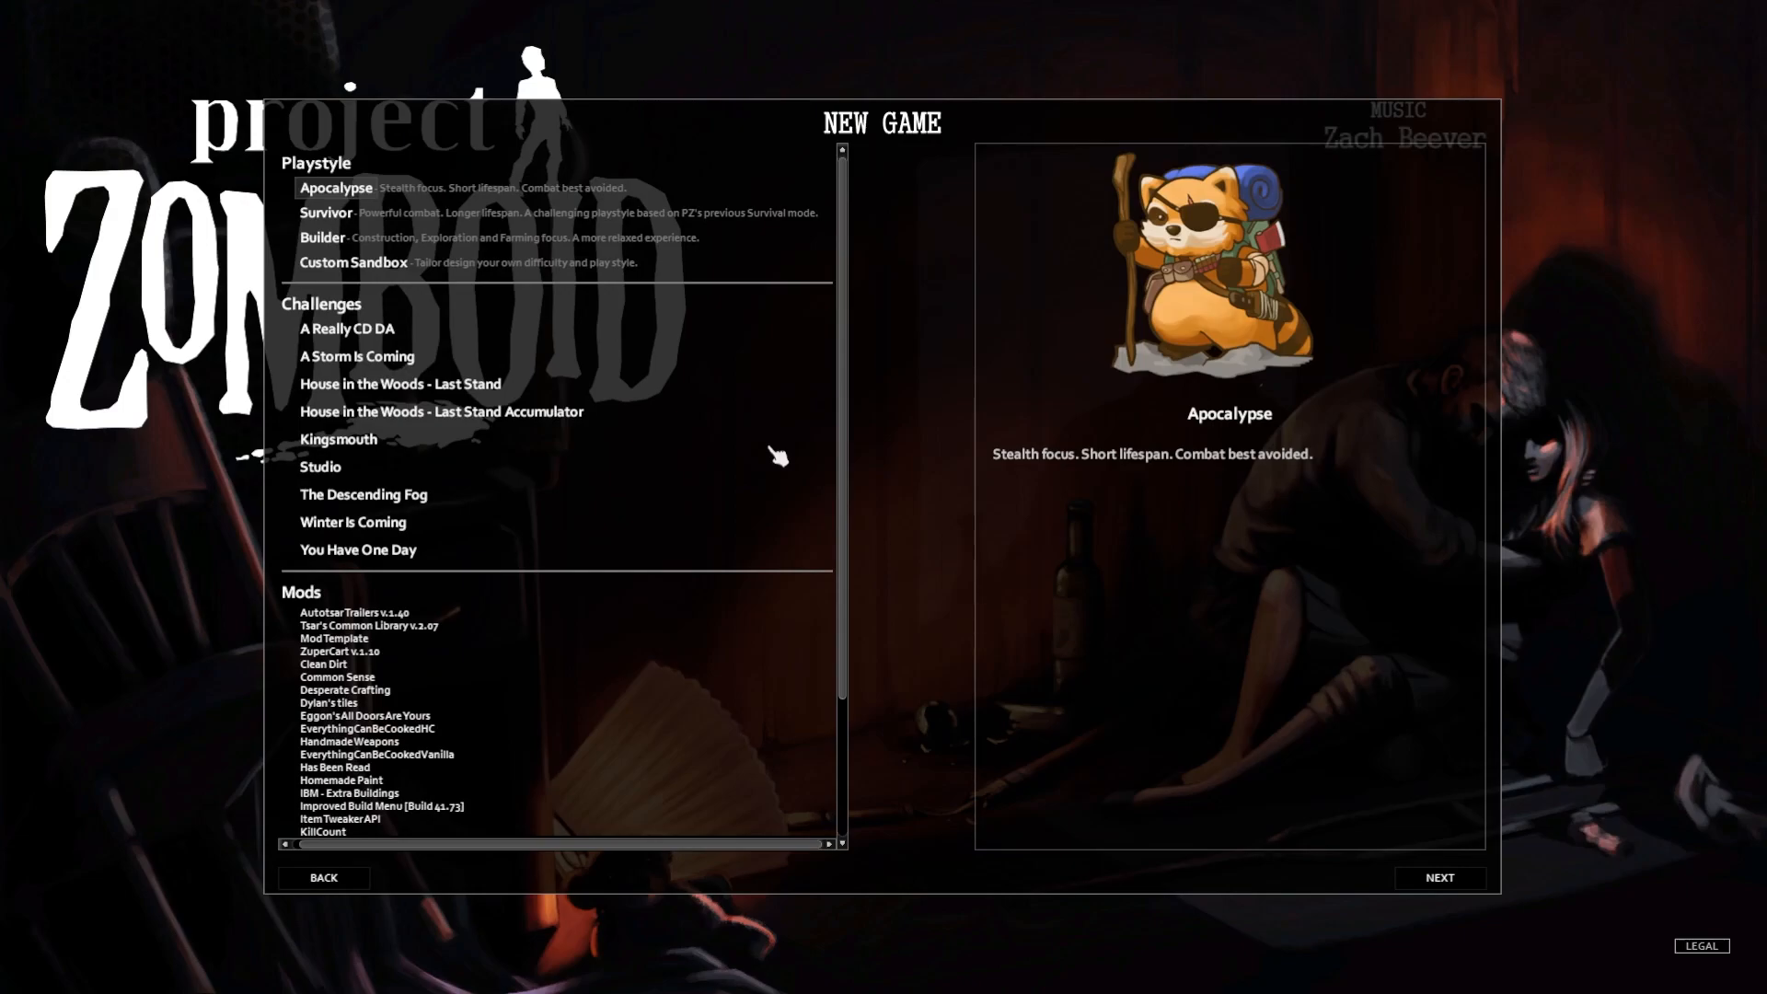
{"action": "mouse_move", "coordinate": [775, 519]}
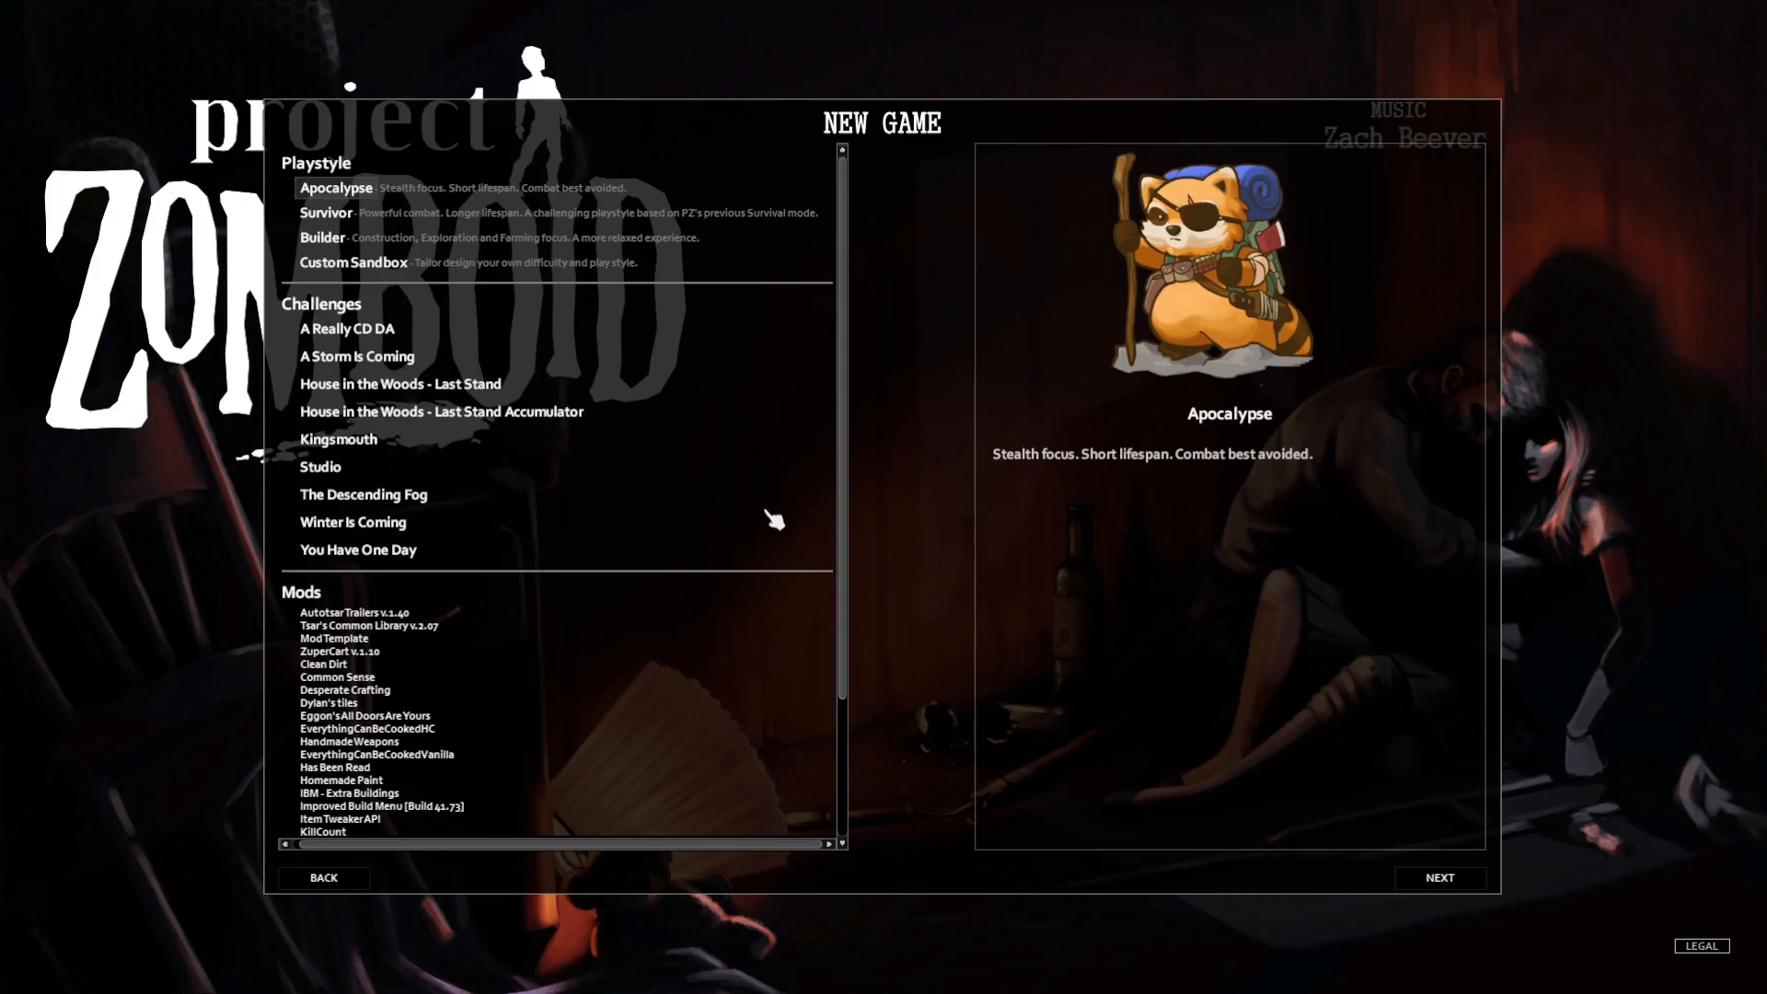
Scroll down the New Game screen to review the playstyle list and enabled mods
{"action": "scroll", "scroll_direction": "down", "scroll_amount": 3}
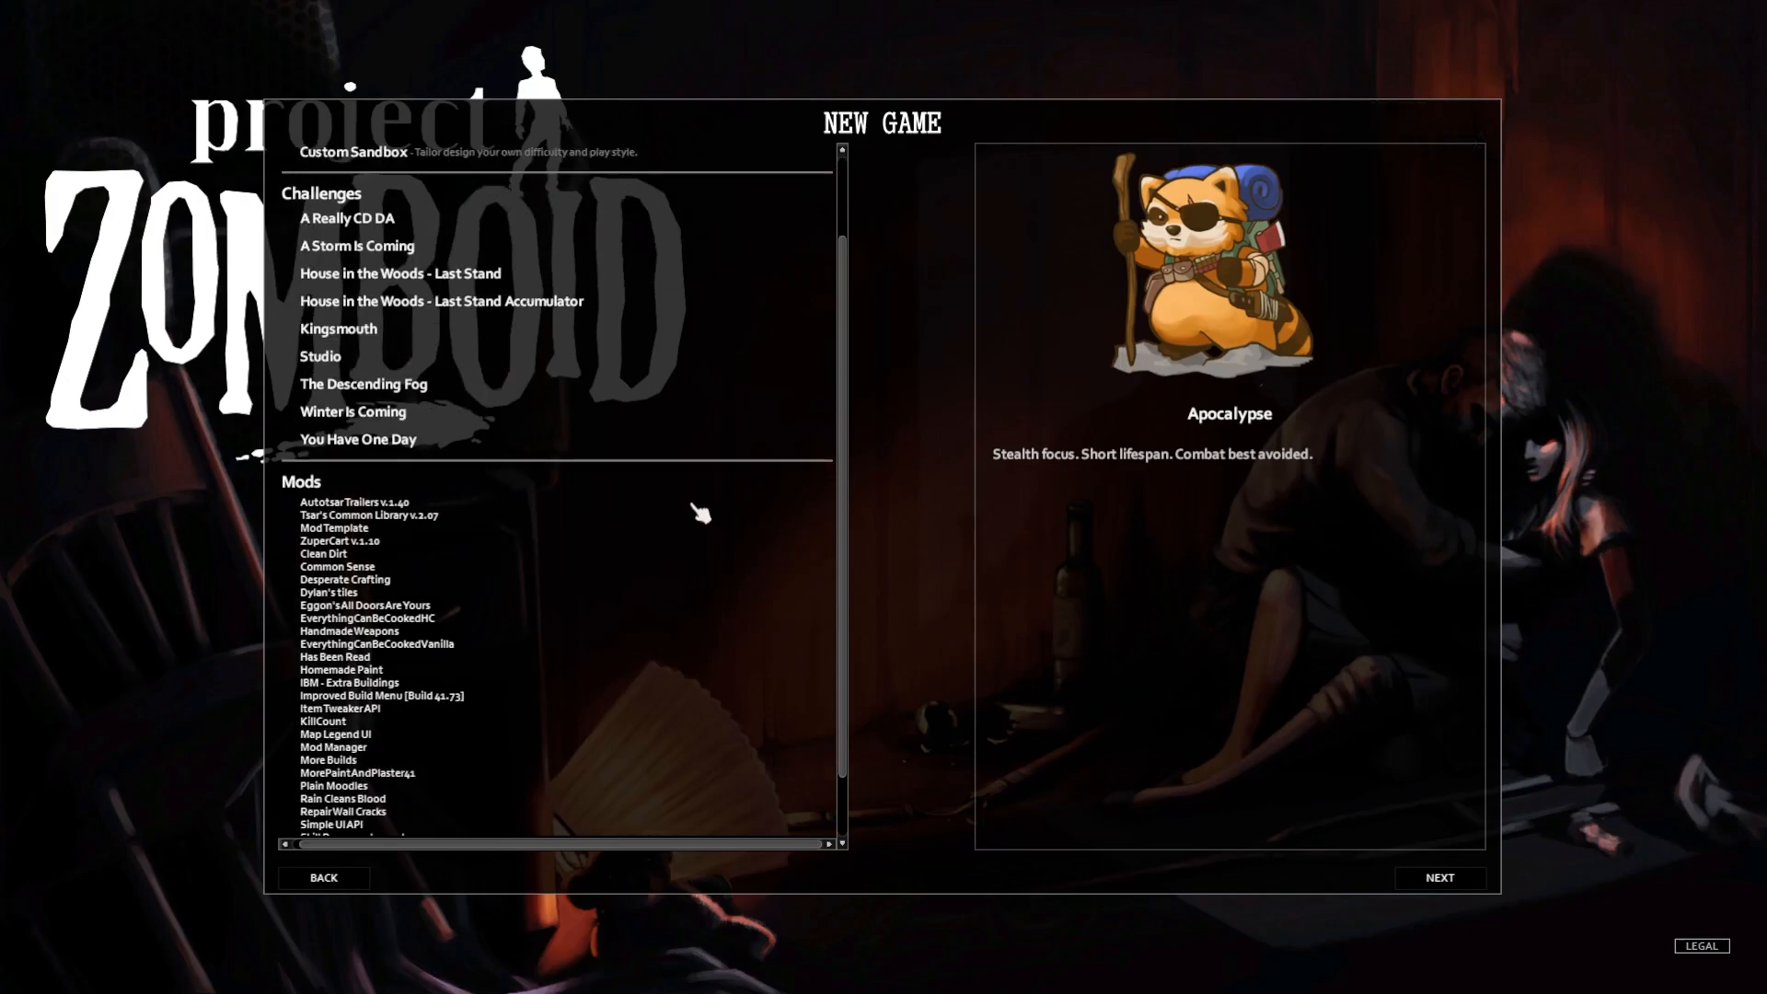
{"action": "scroll", "scroll_direction": "down", "scroll_amount": 3}
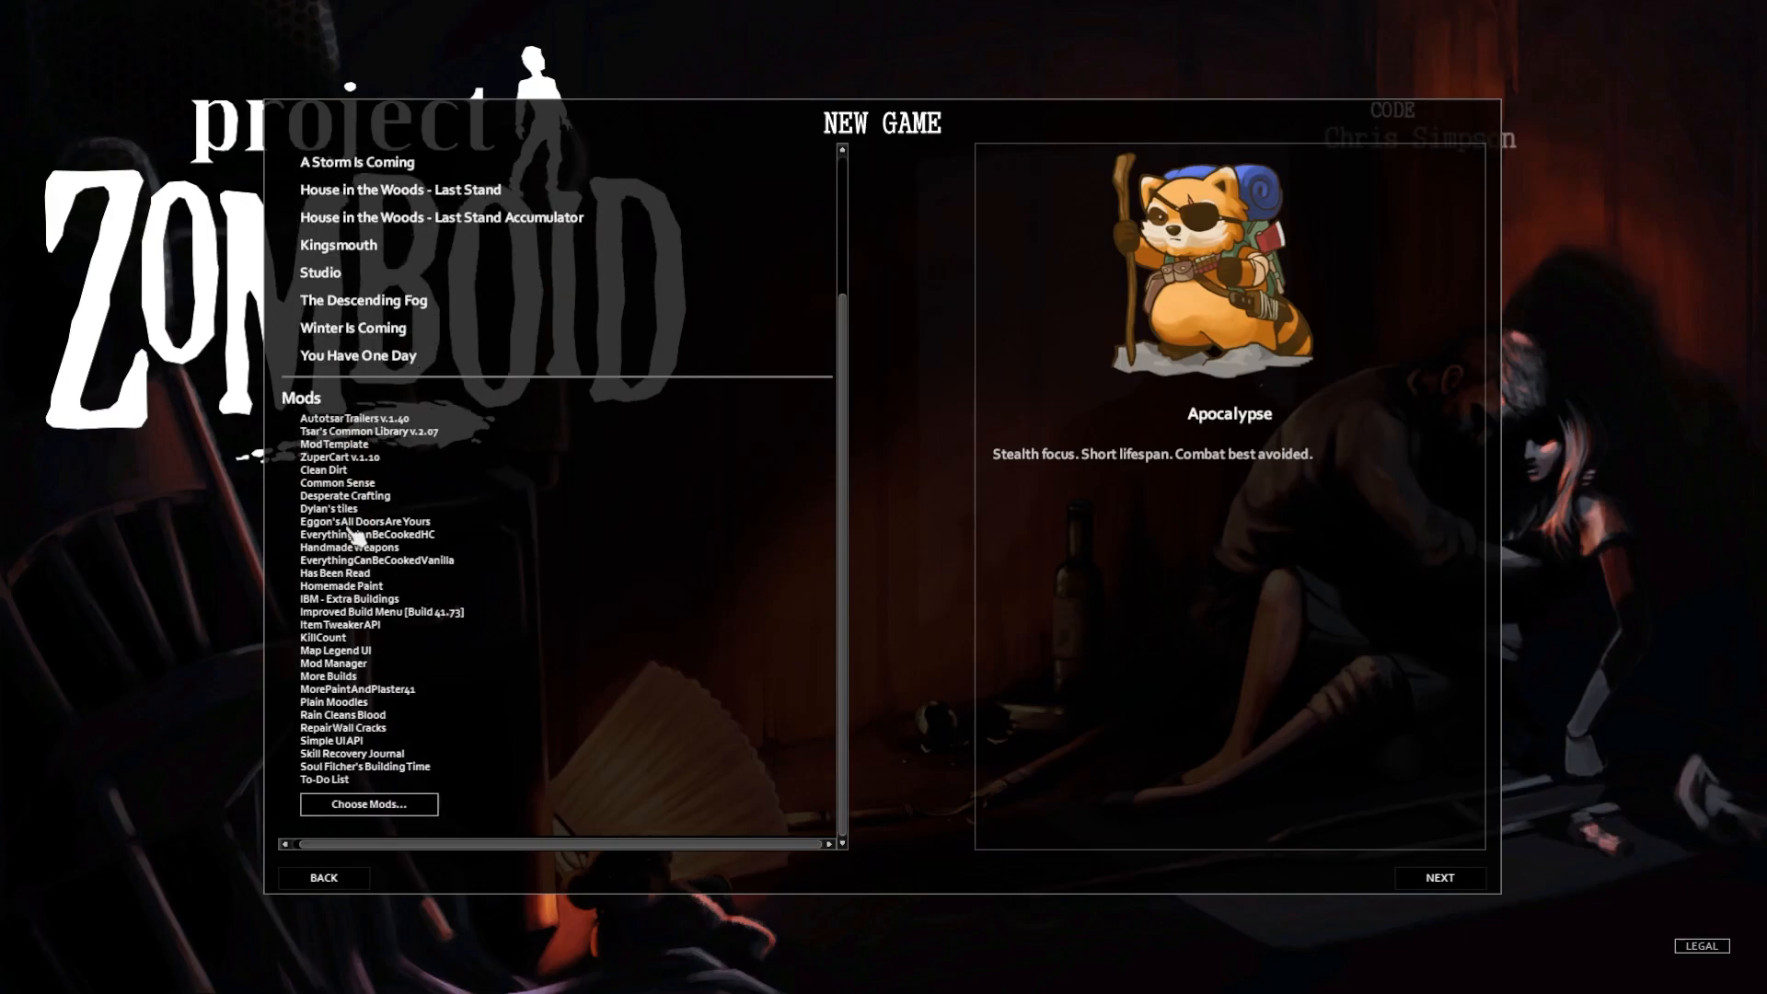
{"action": "mouse_move", "coordinate": [637, 738]}
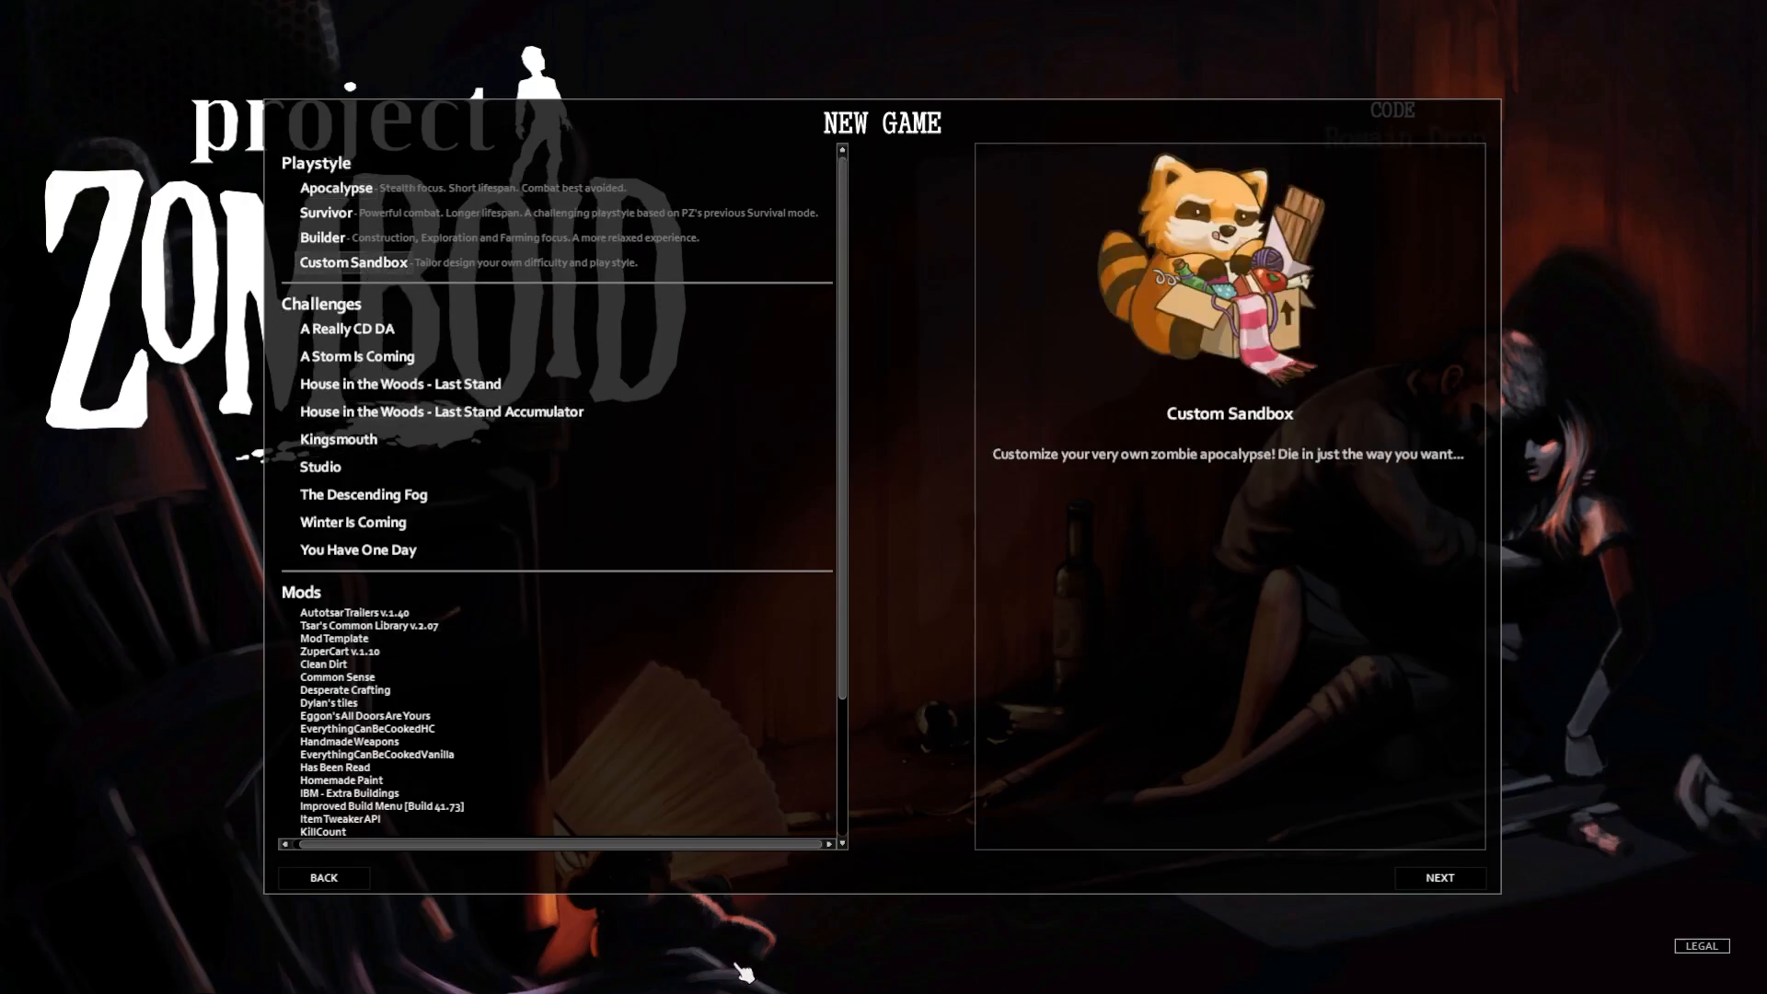
Continue to World 2 with the Kentucky towns and select Rosewood, KY as the spawn
{"action": "left_click", "coordinate": [1440, 876]}
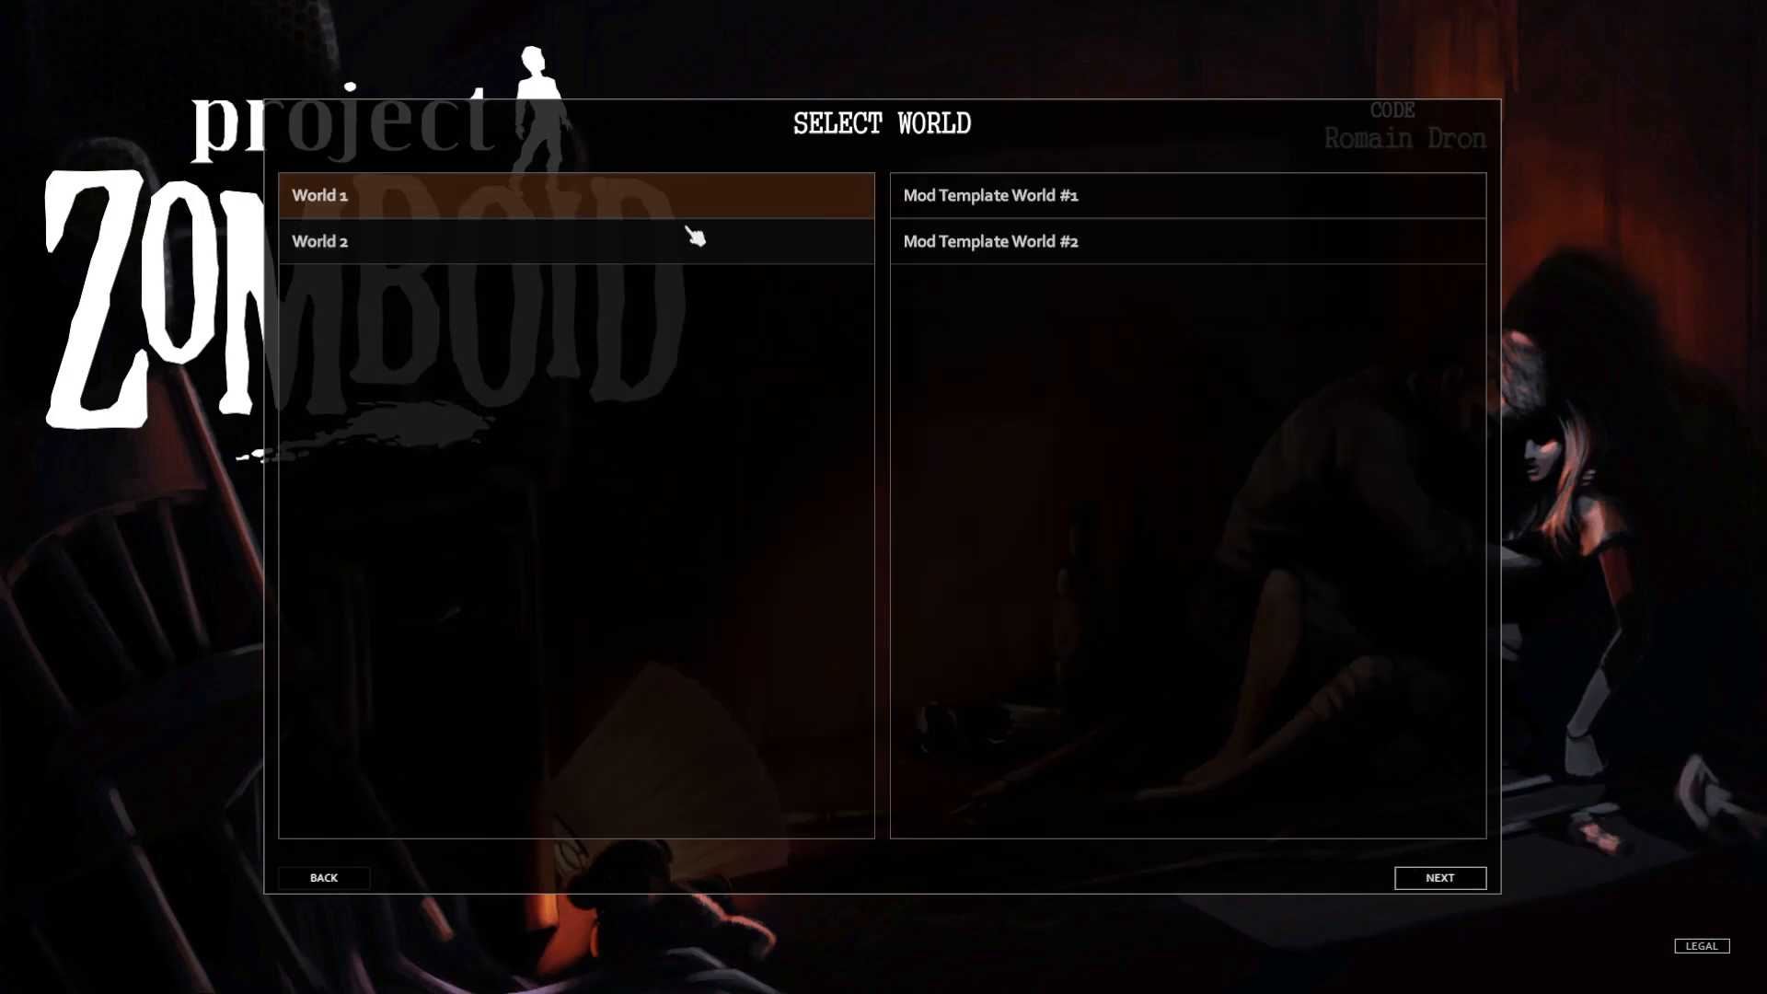
{"action": "left_click", "coordinate": [320, 243]}
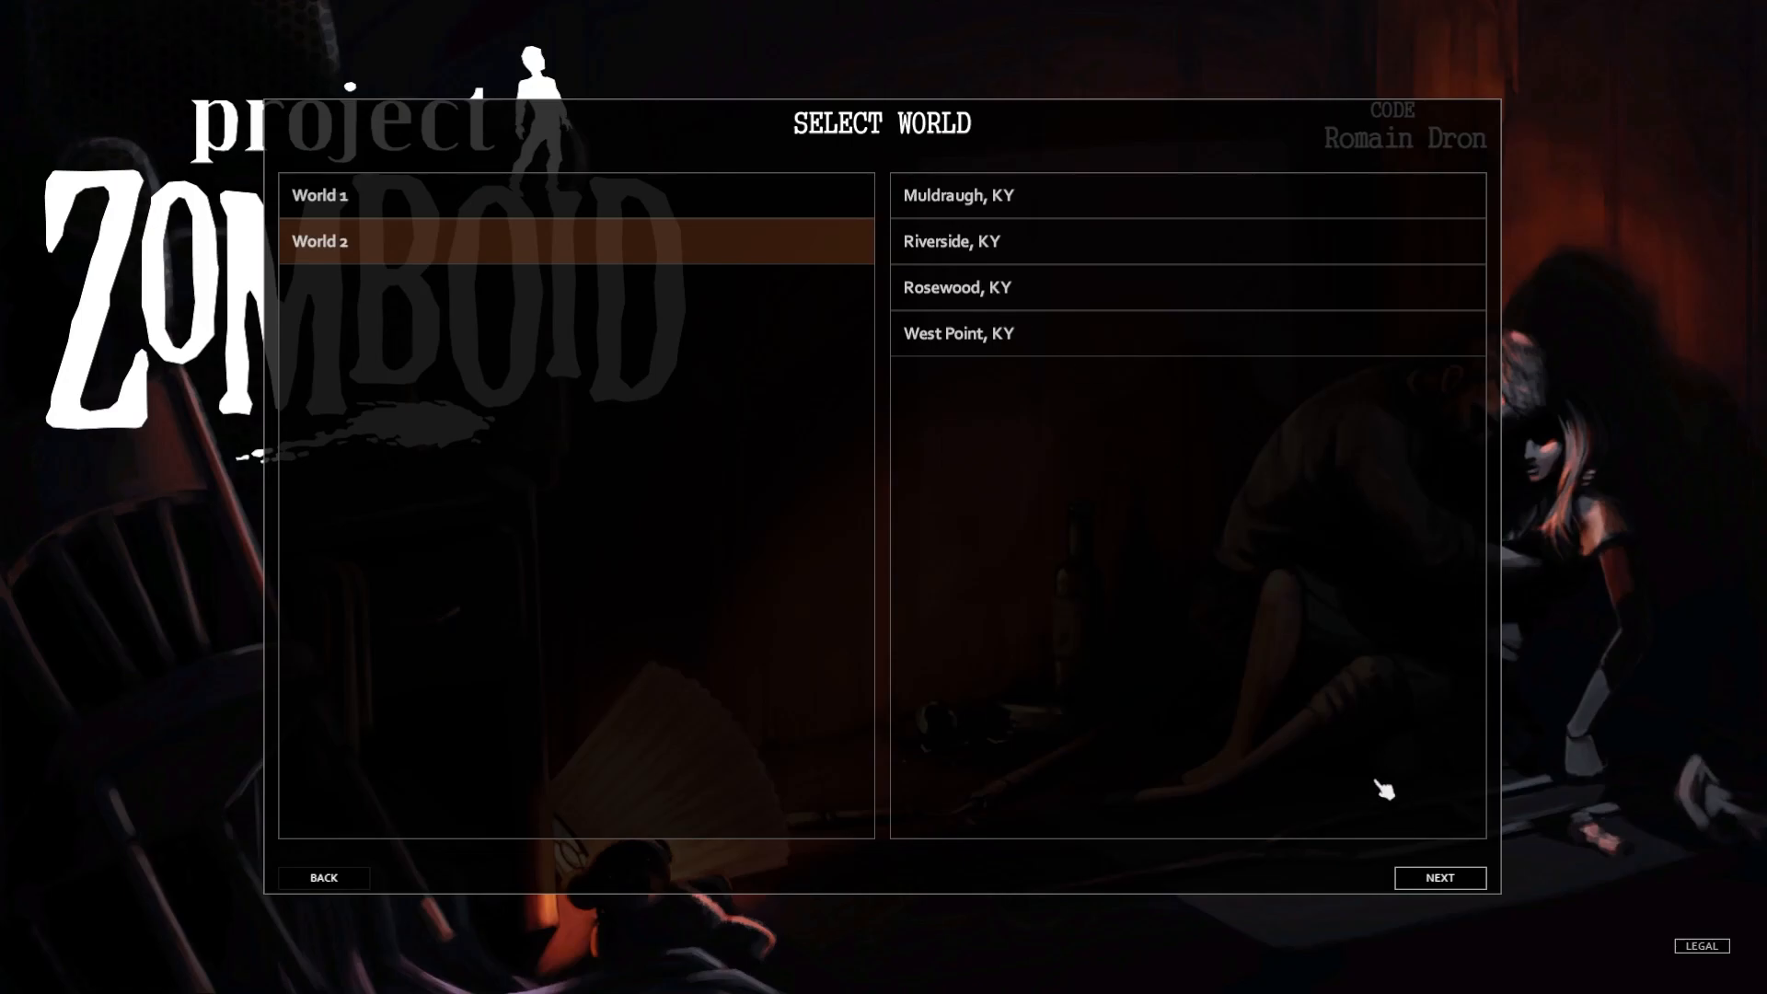
{"action": "left_click", "coordinate": [1440, 876]}
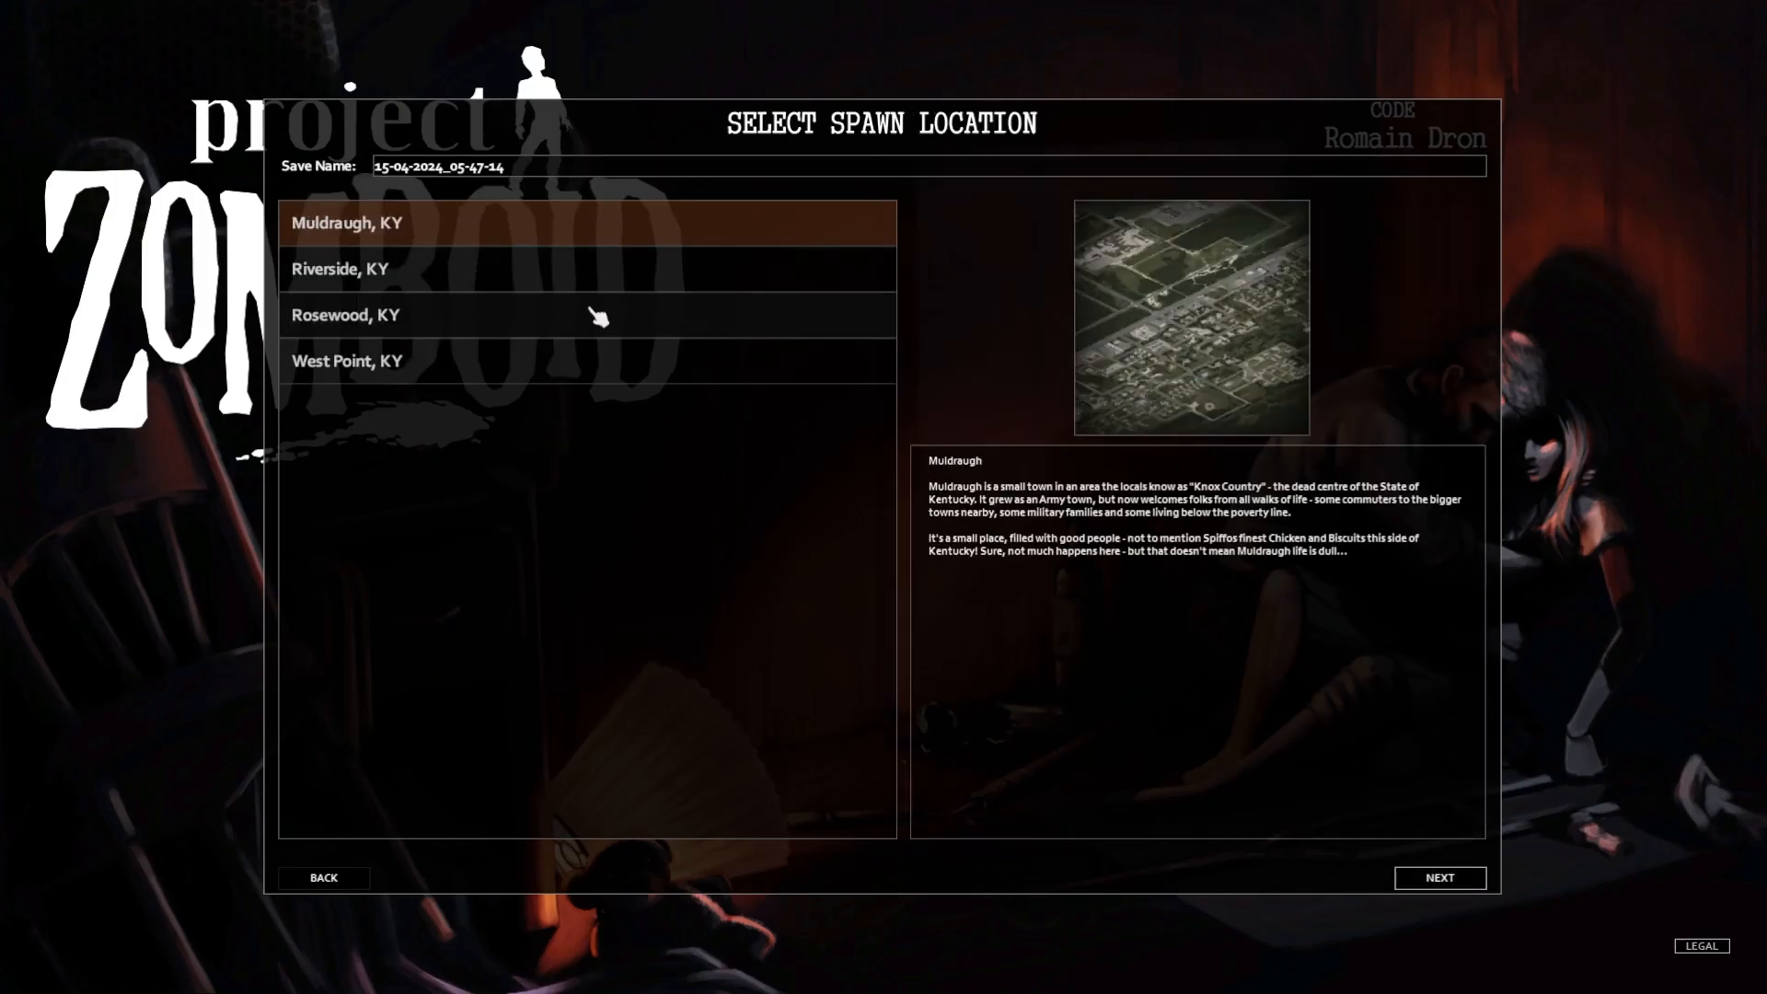
{"action": "left_click", "coordinate": [345, 314]}
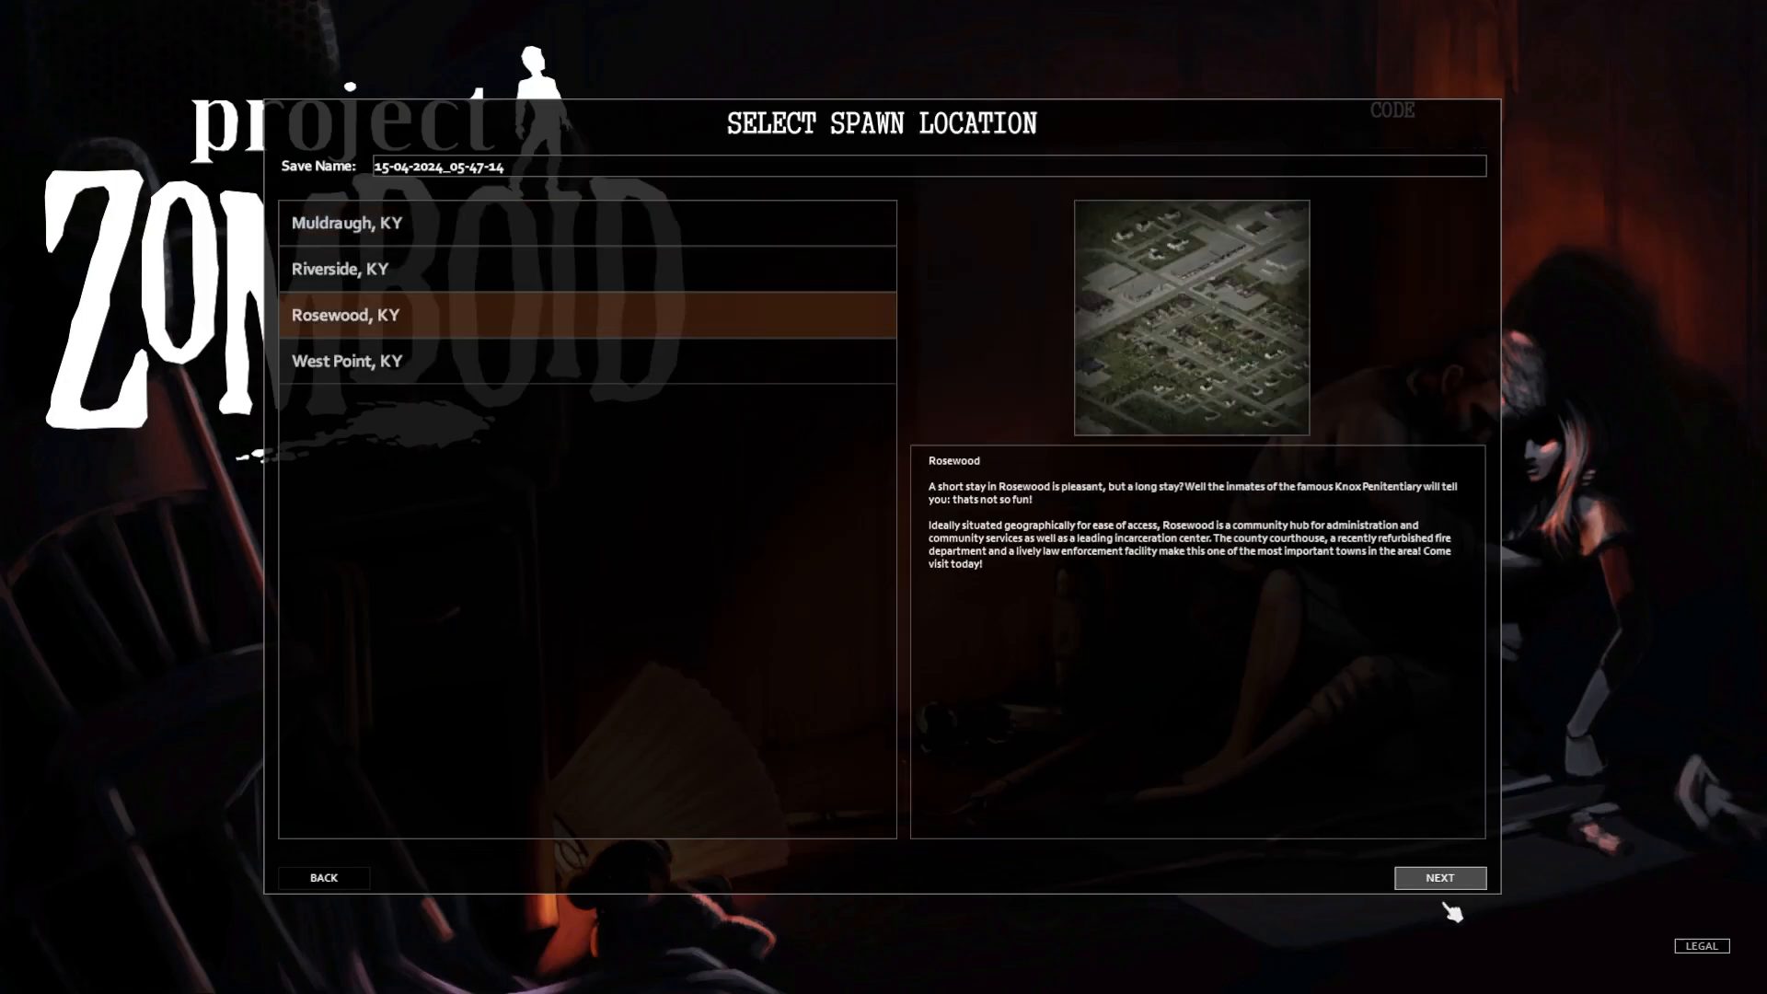
Continue into Sandbox Options and view the Time then World categories
{"action": "left_click", "coordinate": [1439, 877]}
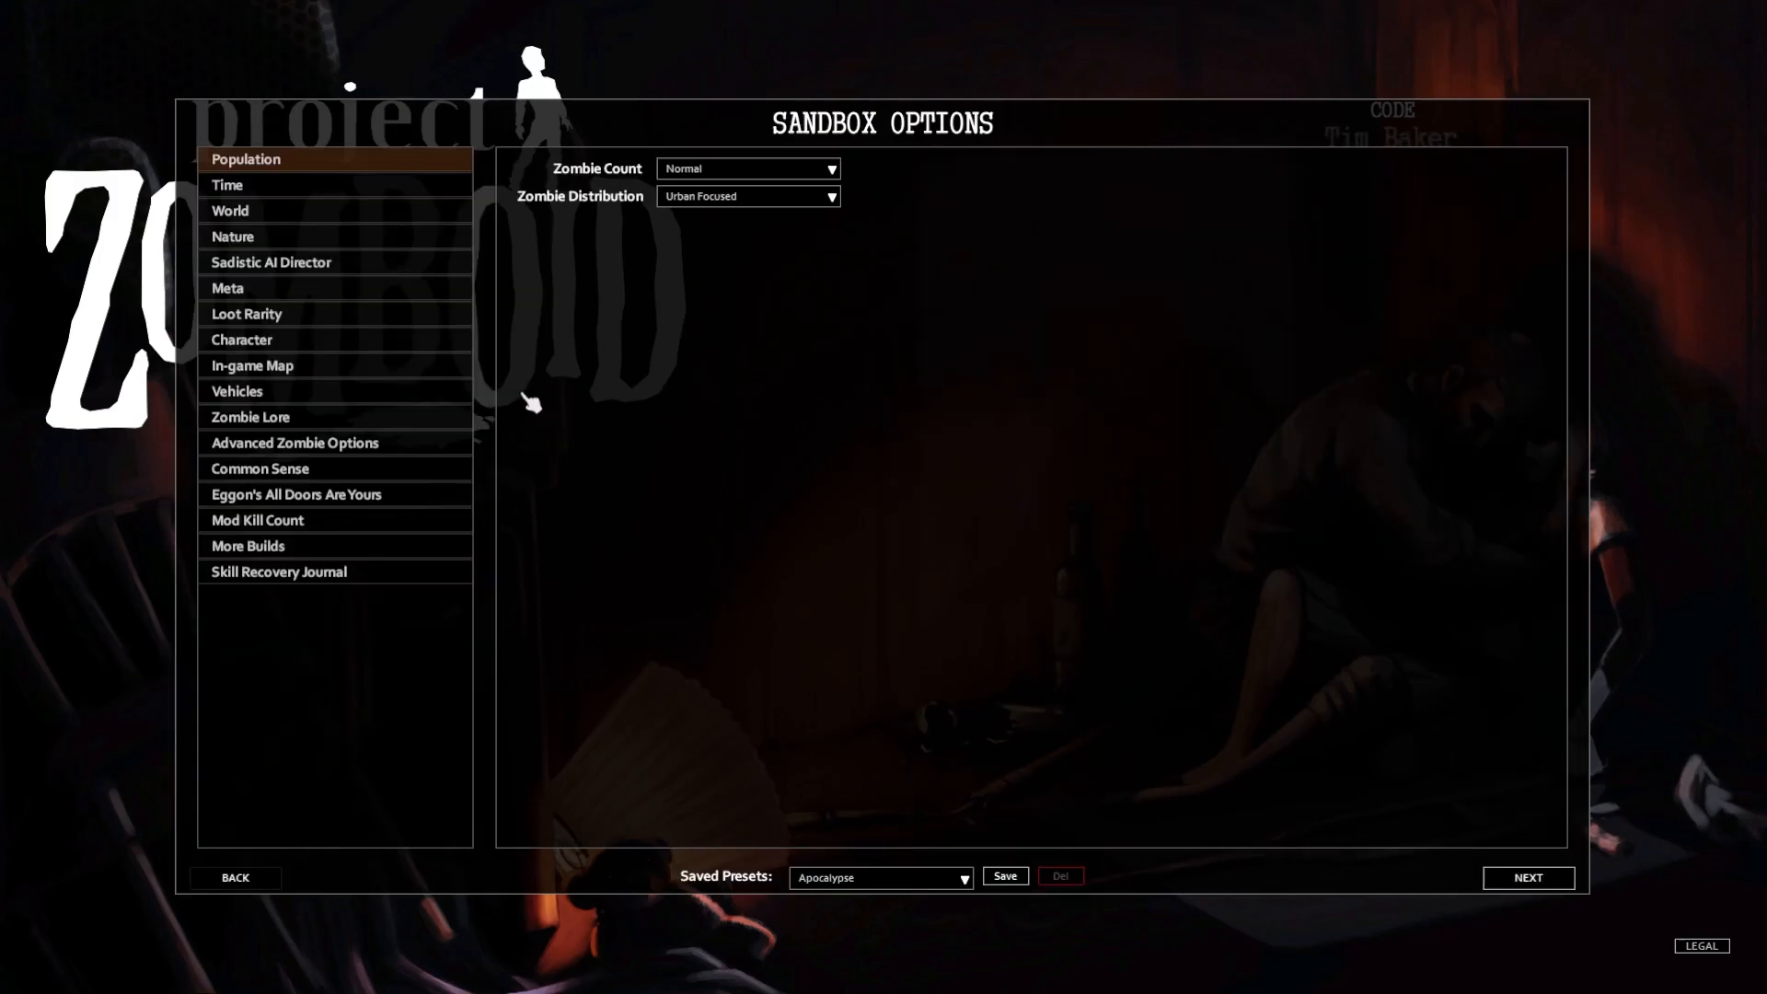
{"action": "mouse_move", "coordinate": [725, 195]}
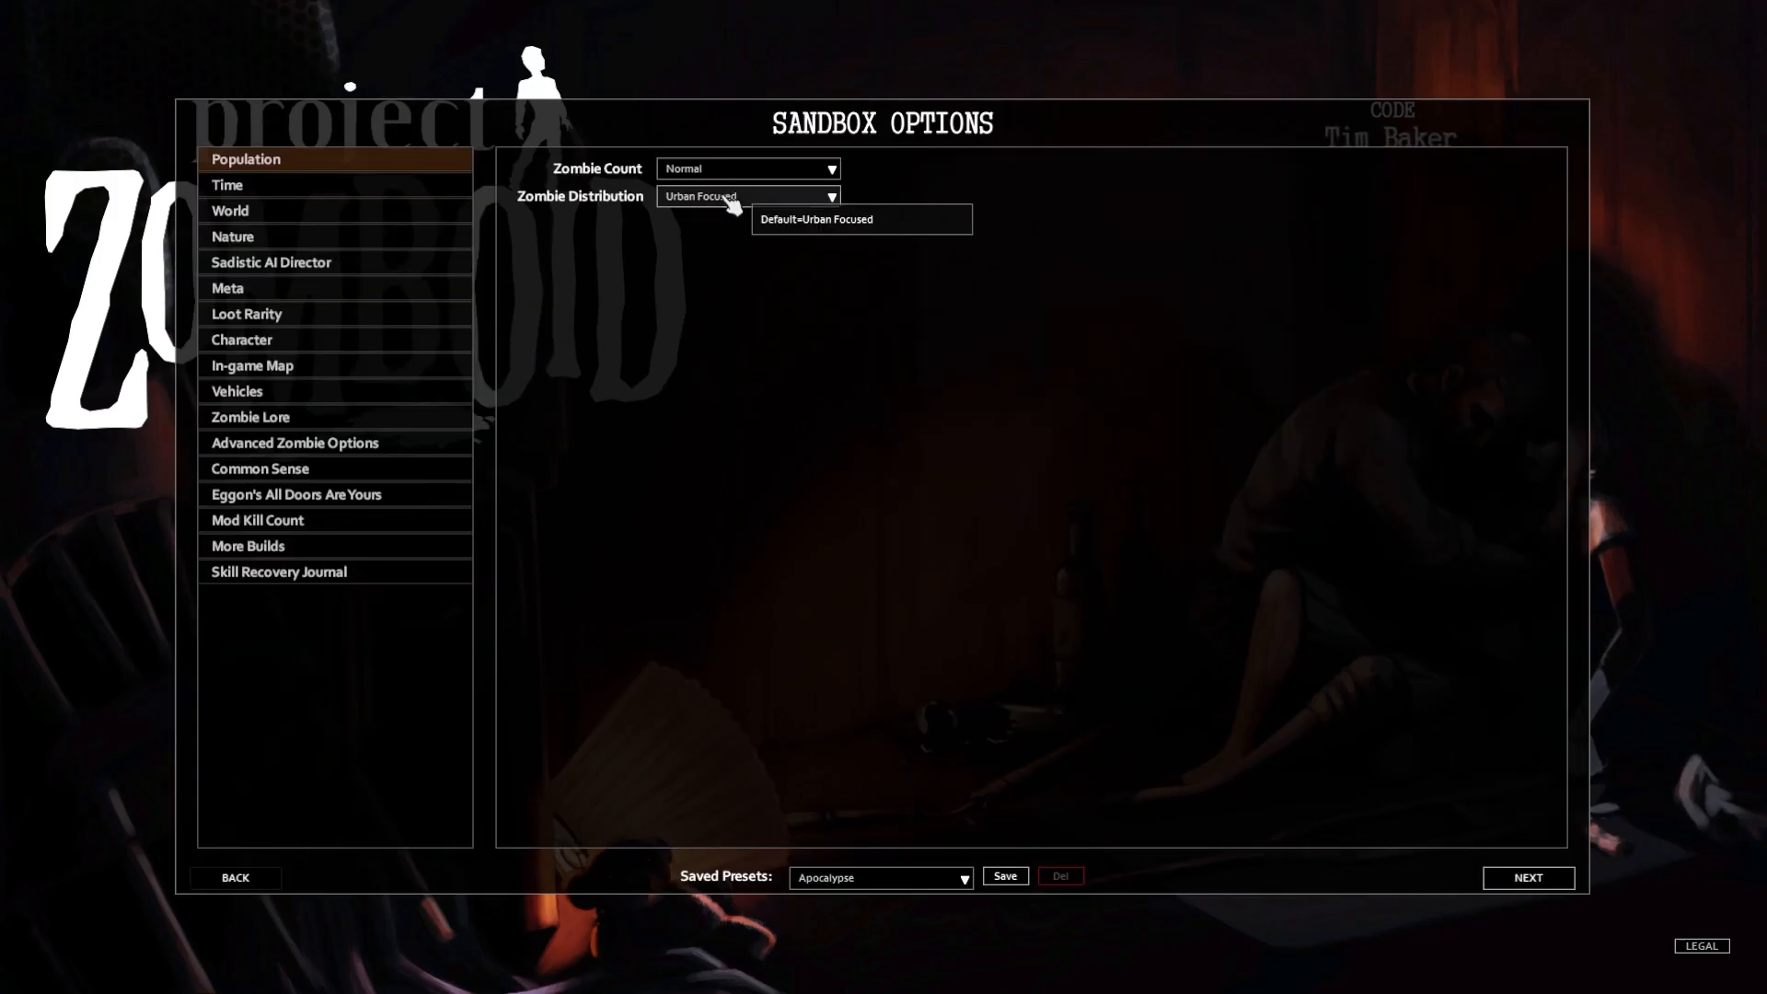
{"action": "left_click", "coordinate": [228, 184]}
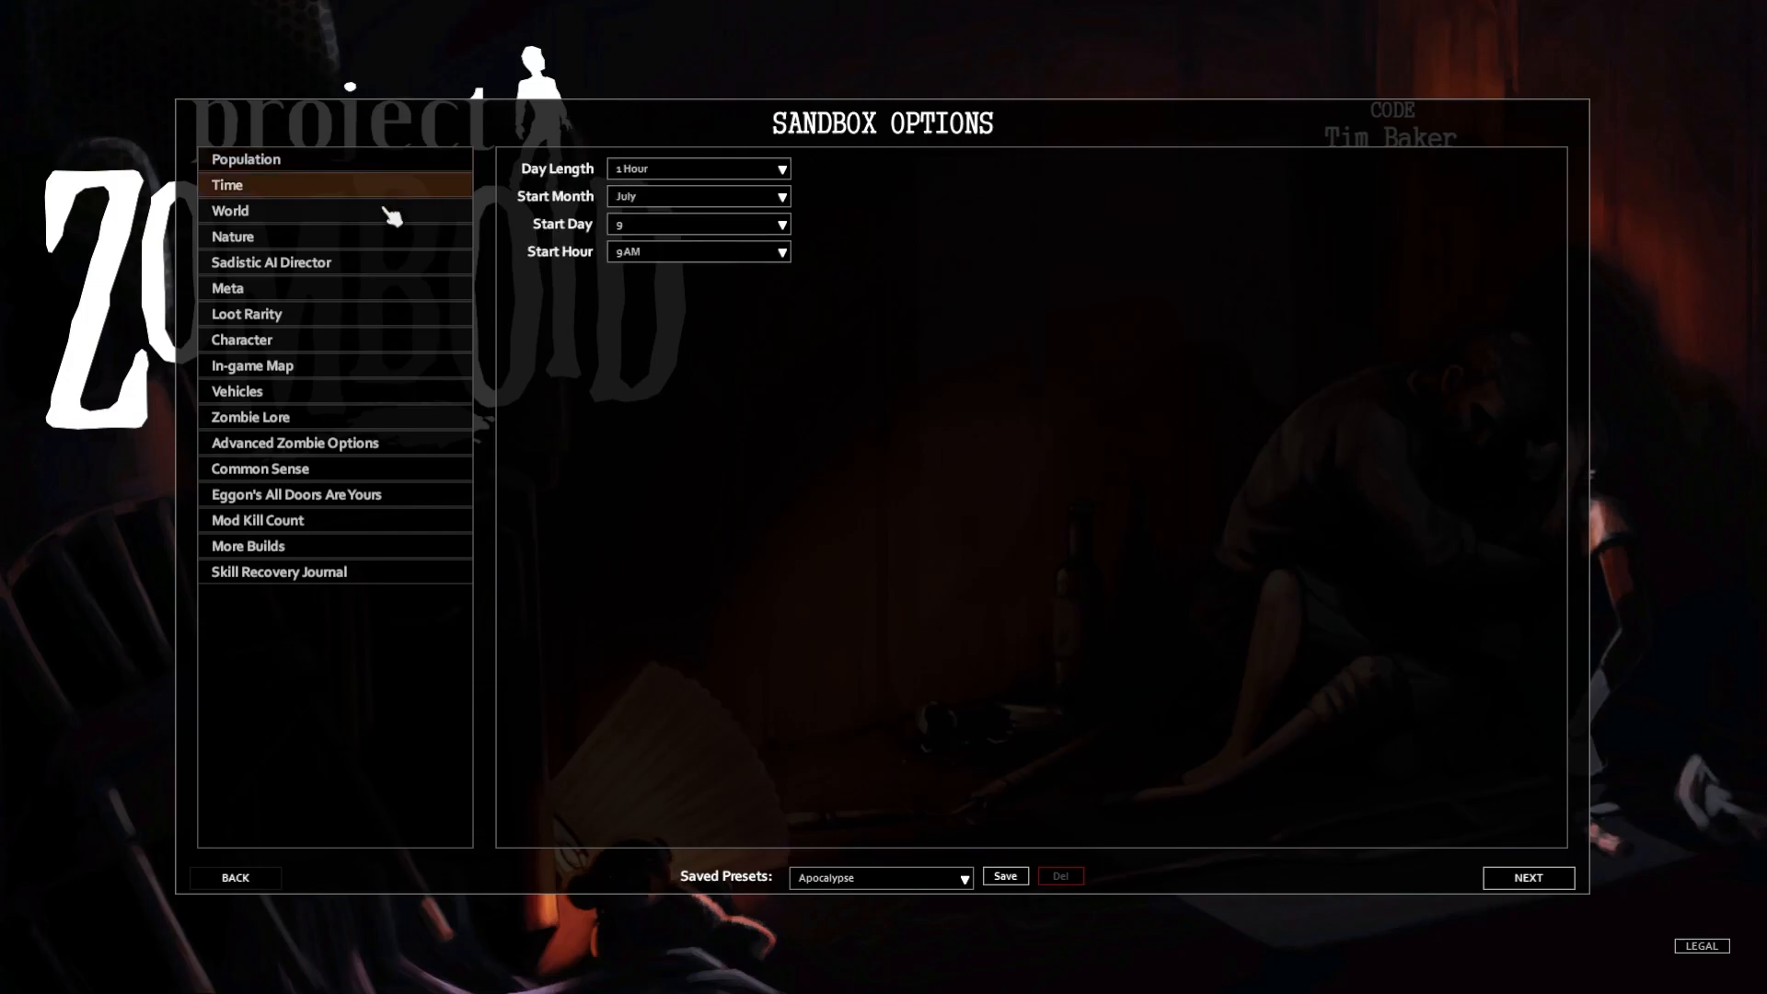
{"action": "left_click", "coordinate": [228, 210]}
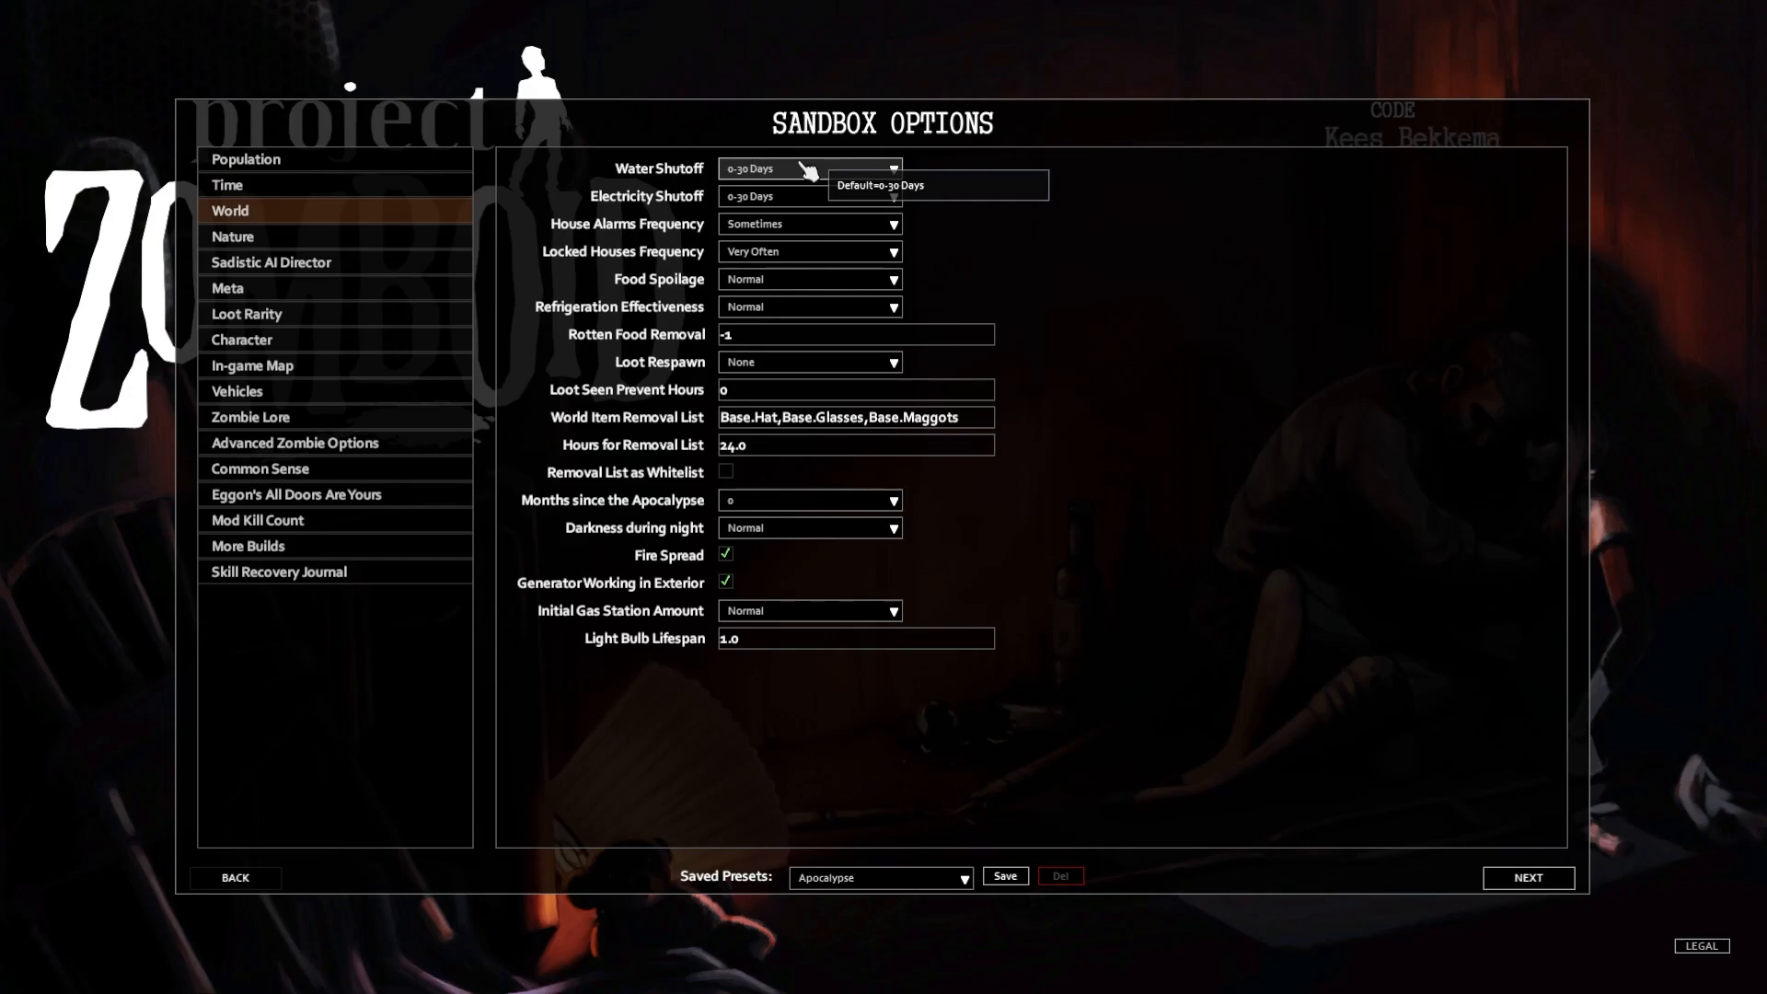
Set Water and Electricity Shutoff to 0-2 Months and Locked Houses Frequency to Often
{"action": "left_click", "coordinate": [810, 167]}
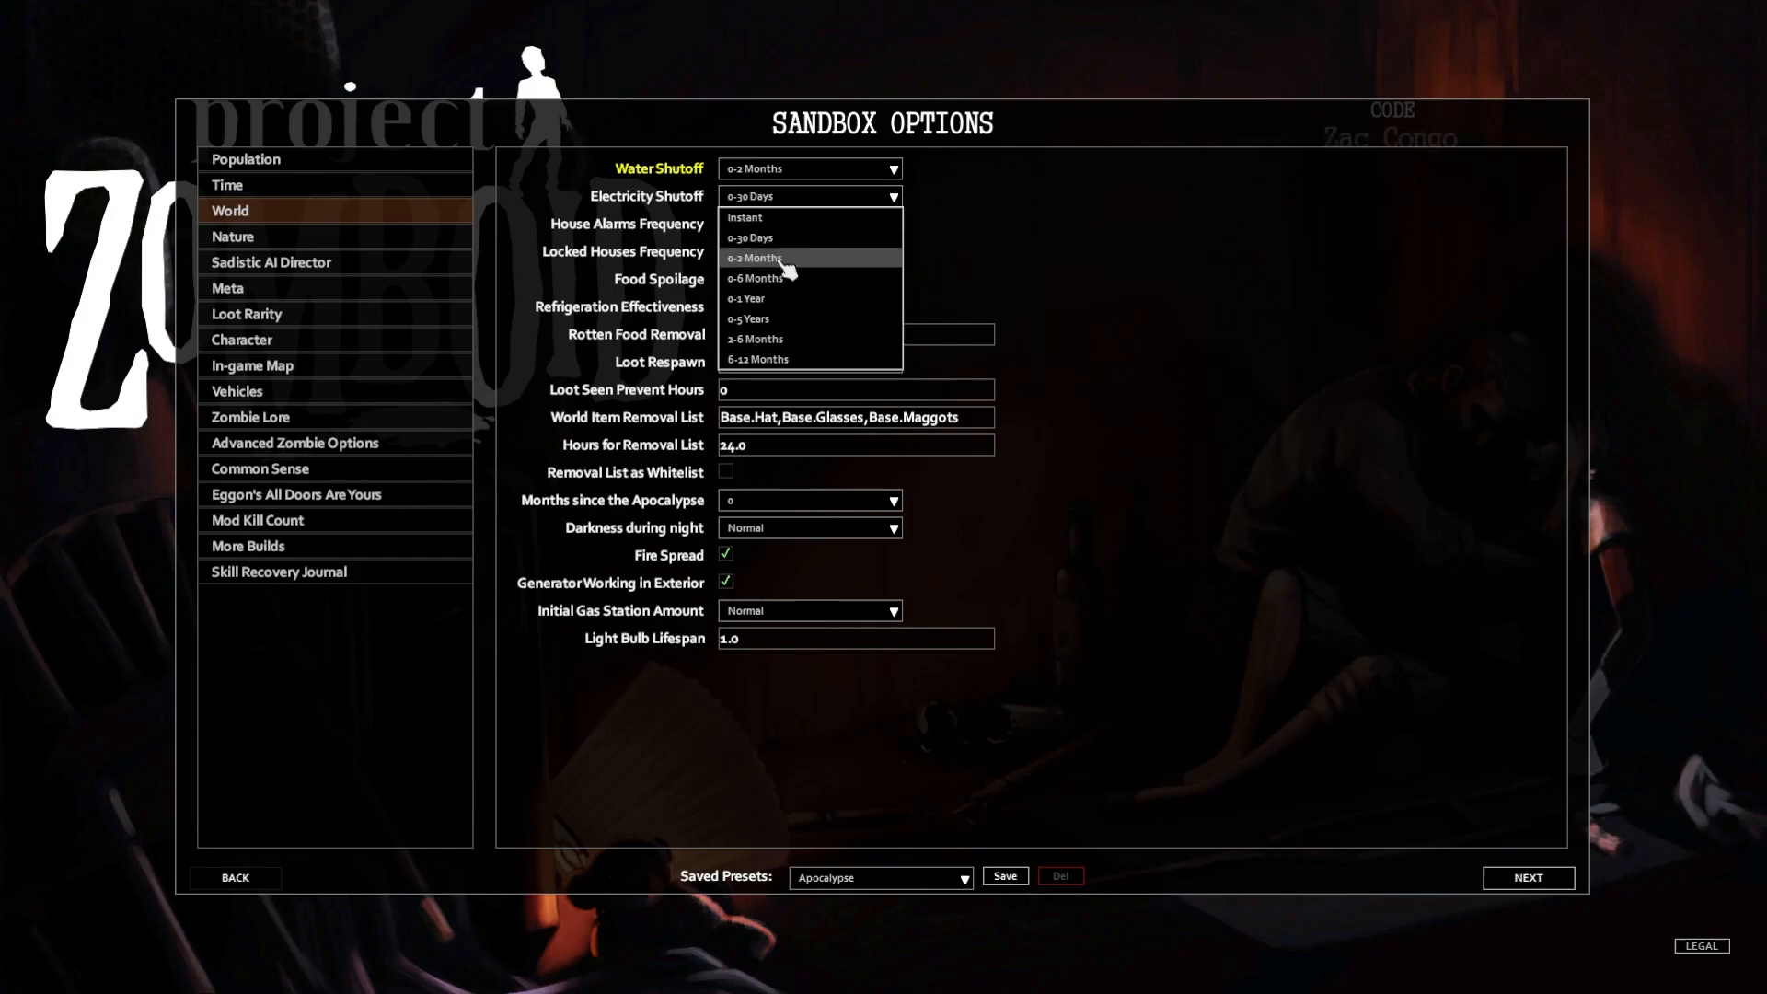
{"action": "left_click", "coordinate": [754, 258]}
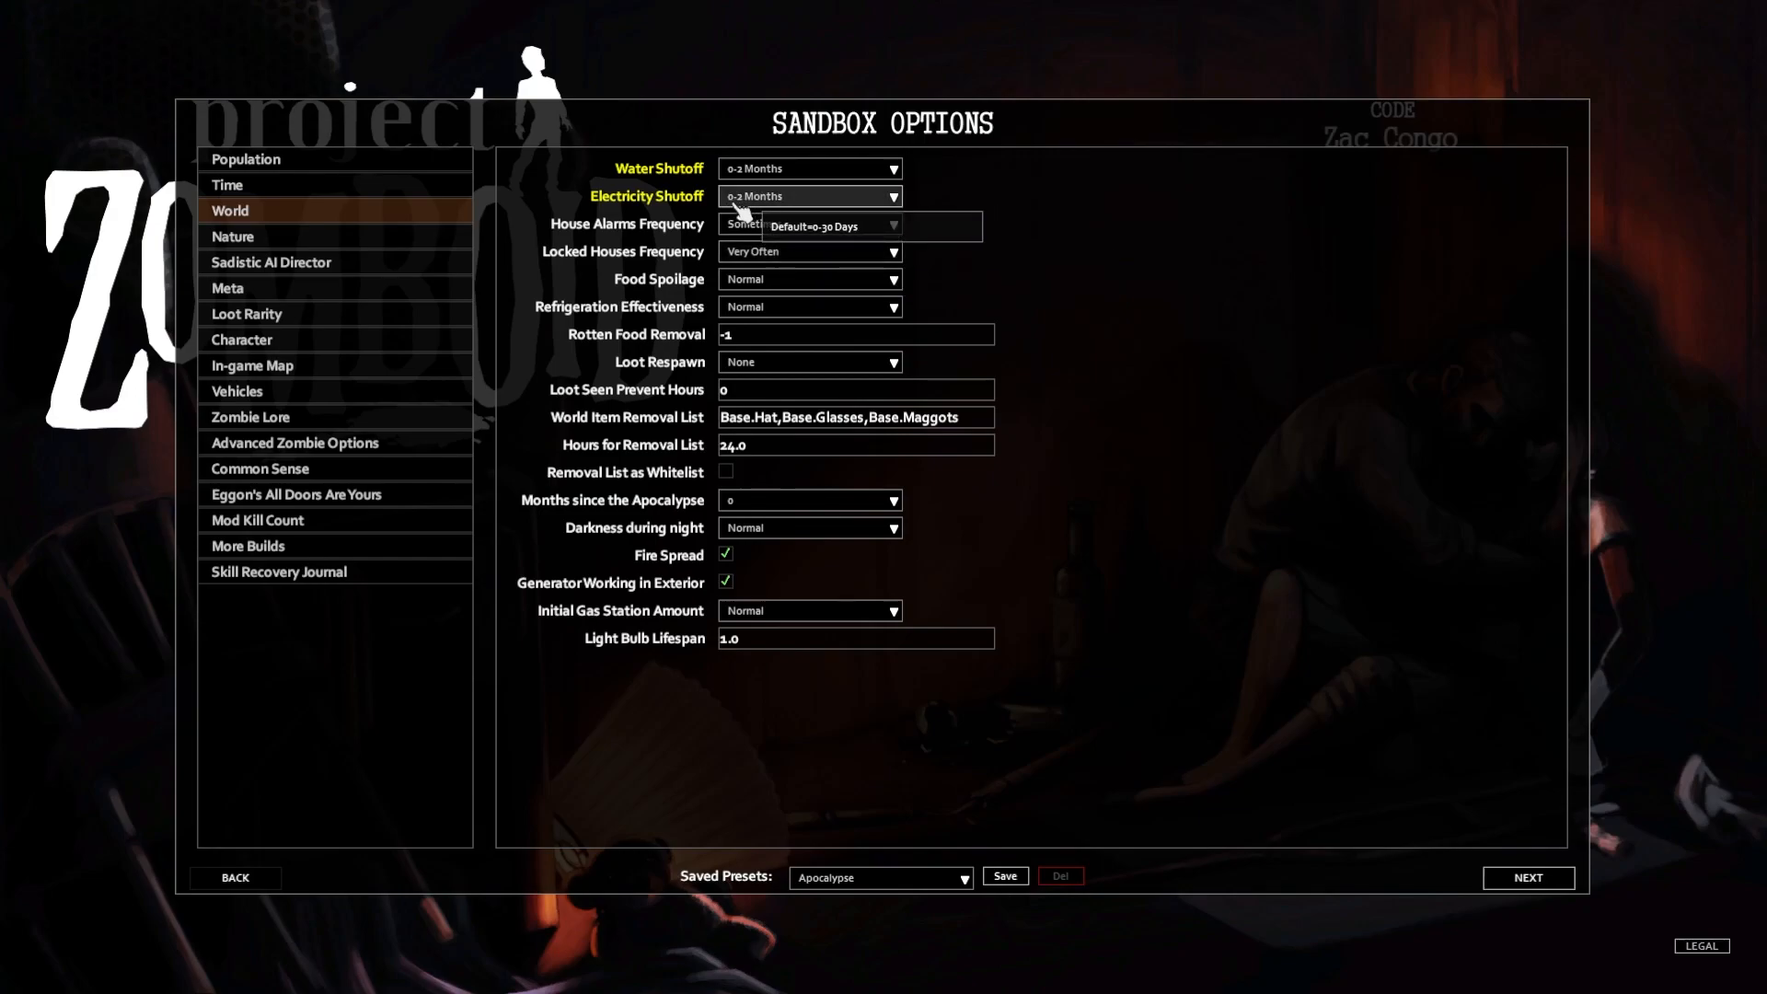
{"action": "mouse_move", "coordinate": [958, 221]}
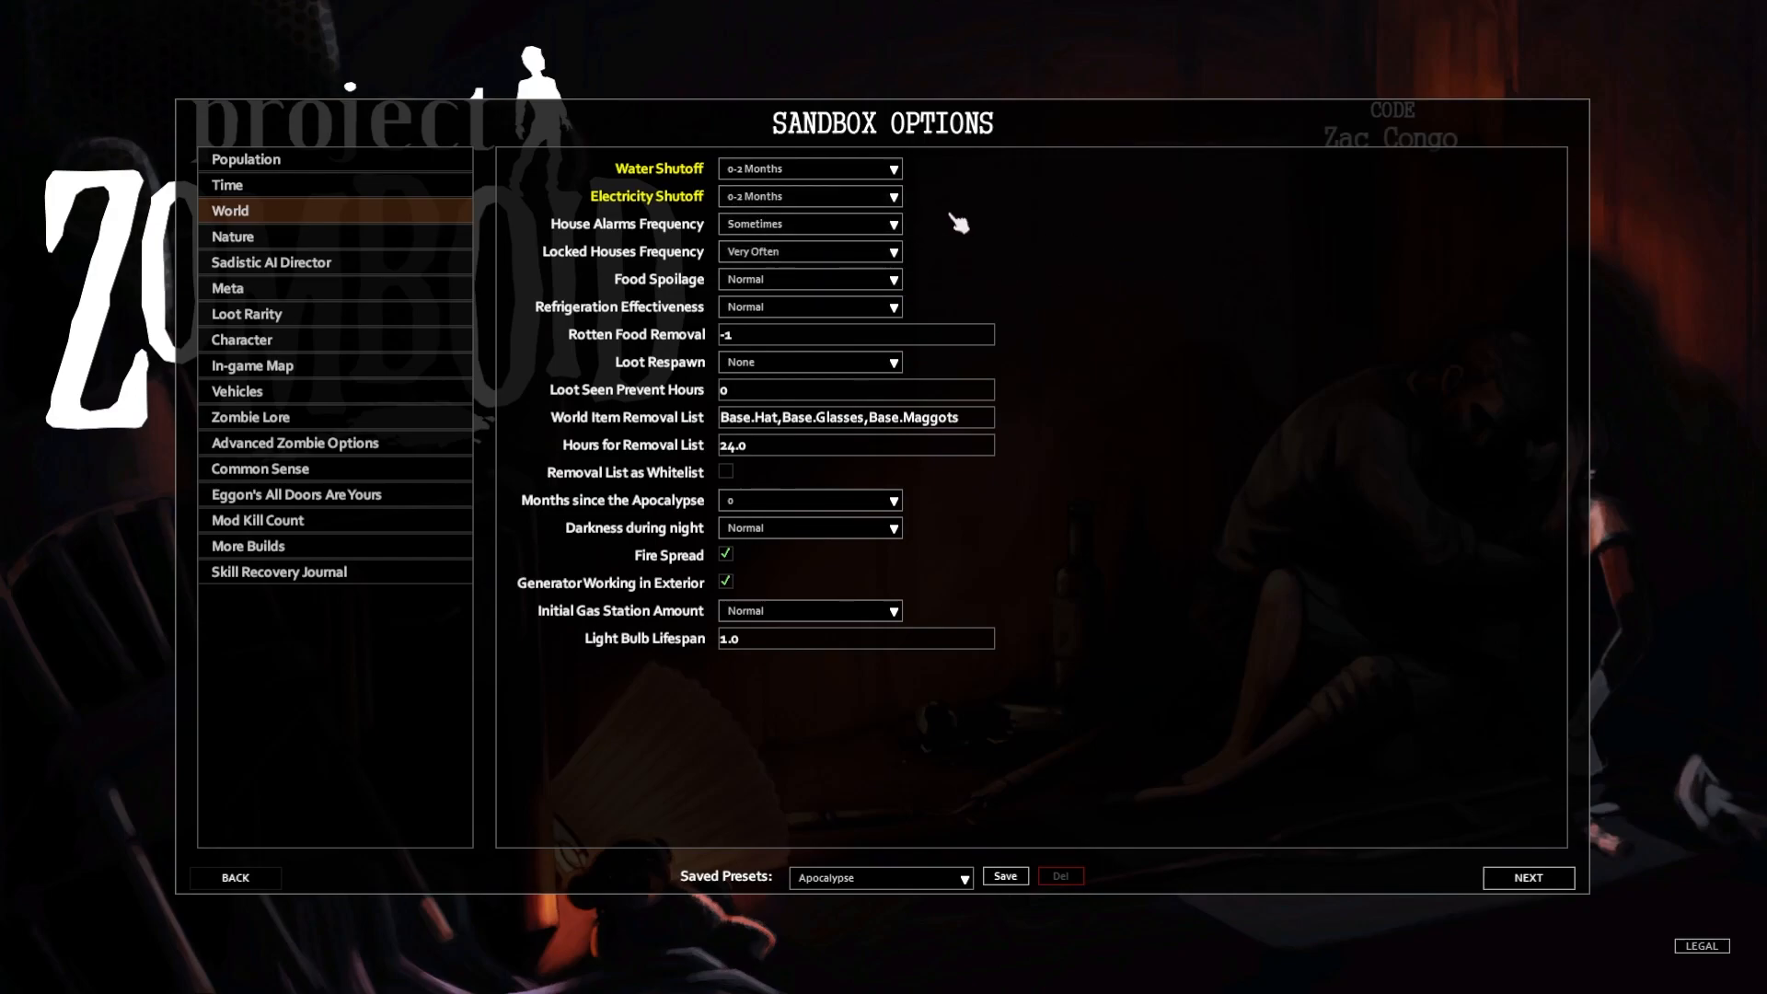
{"action": "mouse_move", "coordinate": [932, 214]}
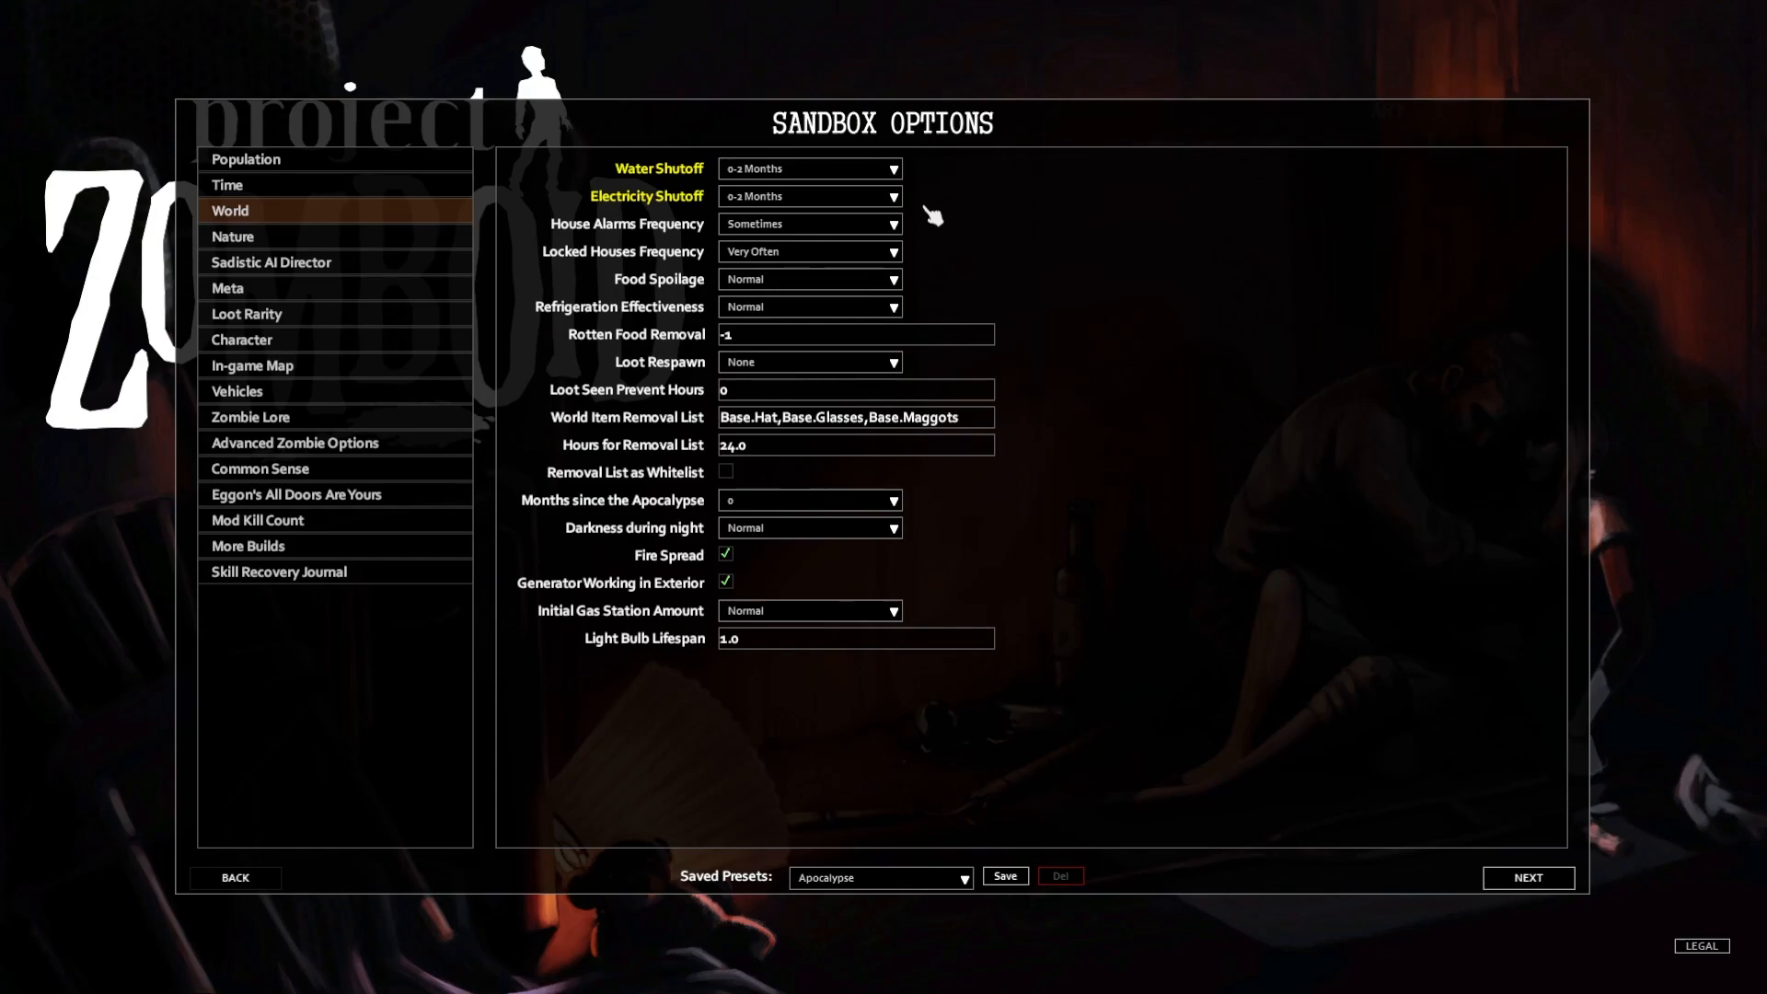
{"action": "mouse_move", "coordinate": [836, 236]}
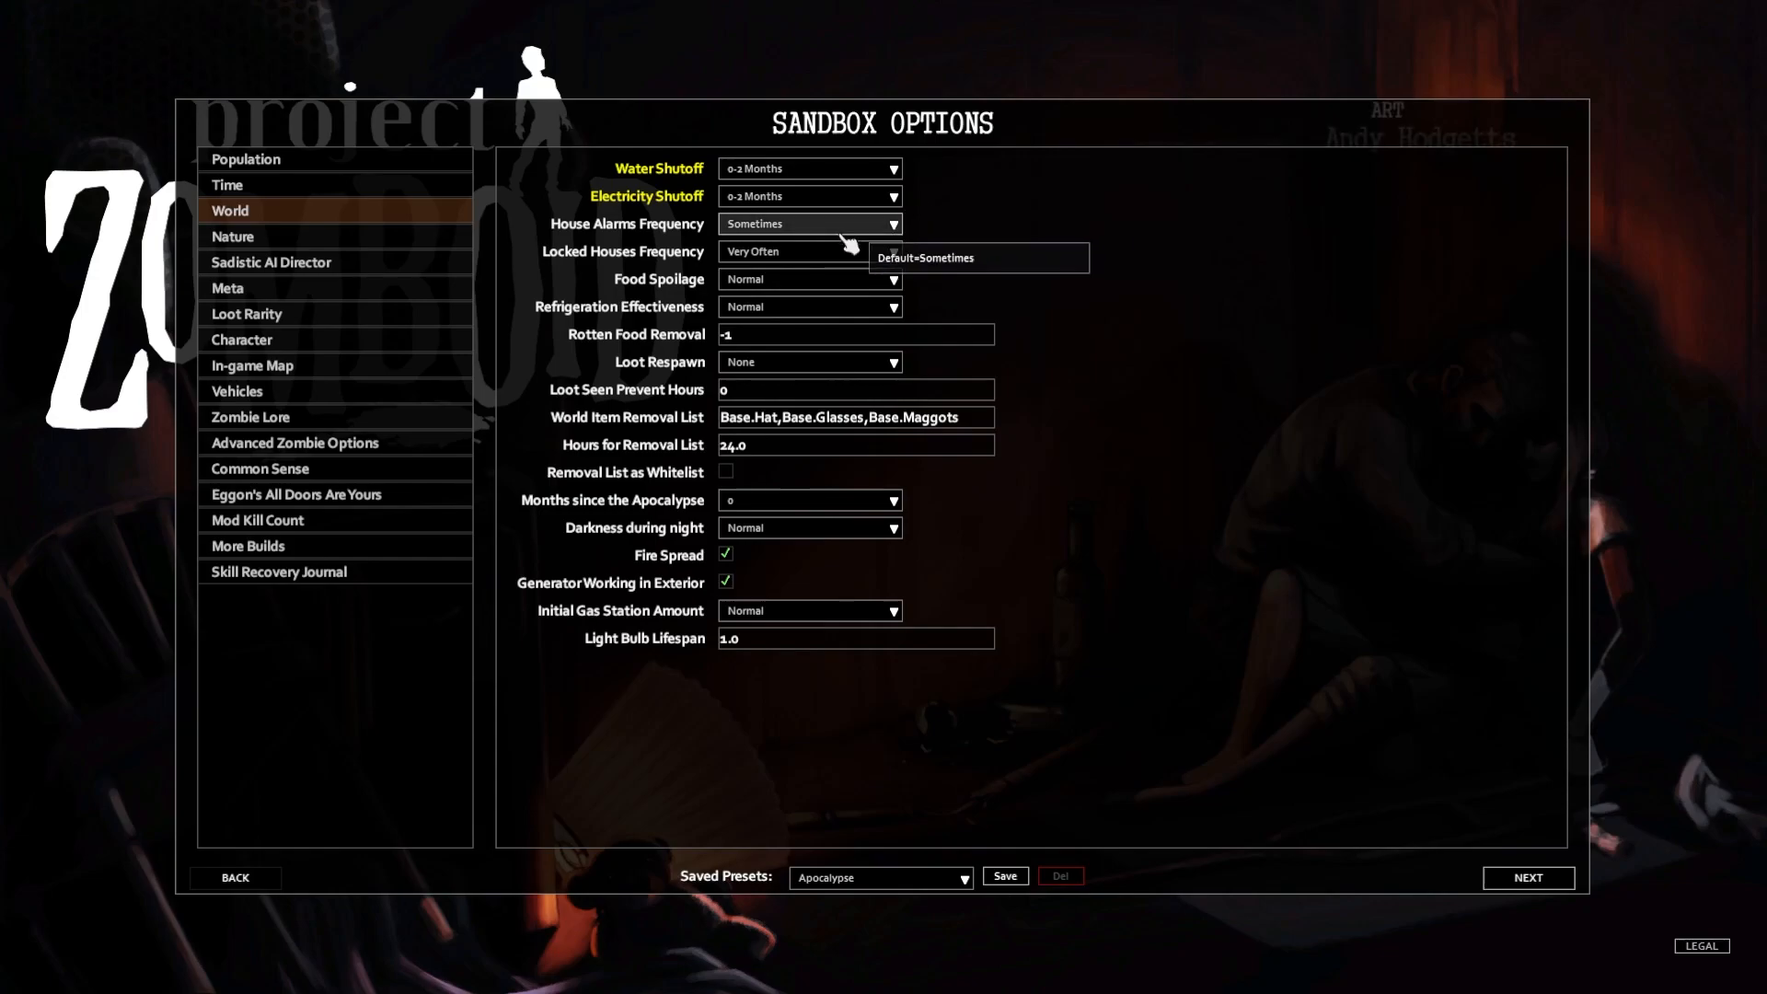
{"action": "mouse_move", "coordinate": [847, 261]}
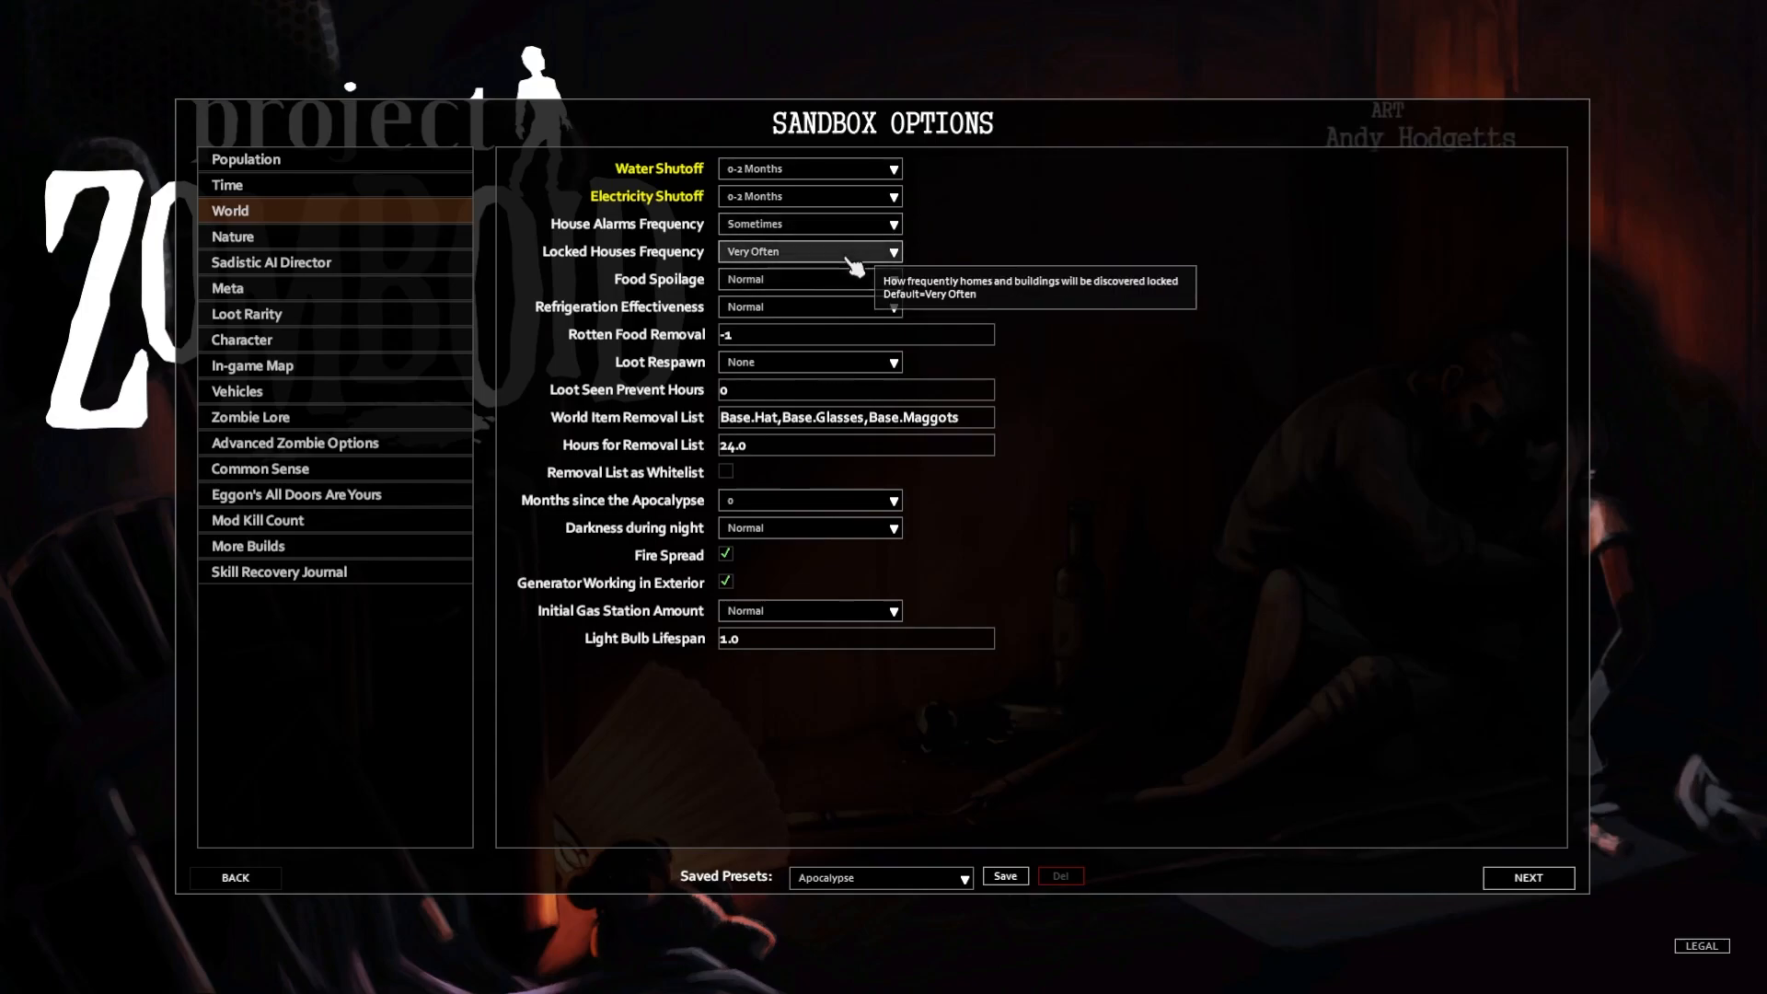
{"action": "left_click", "coordinate": [810, 250]}
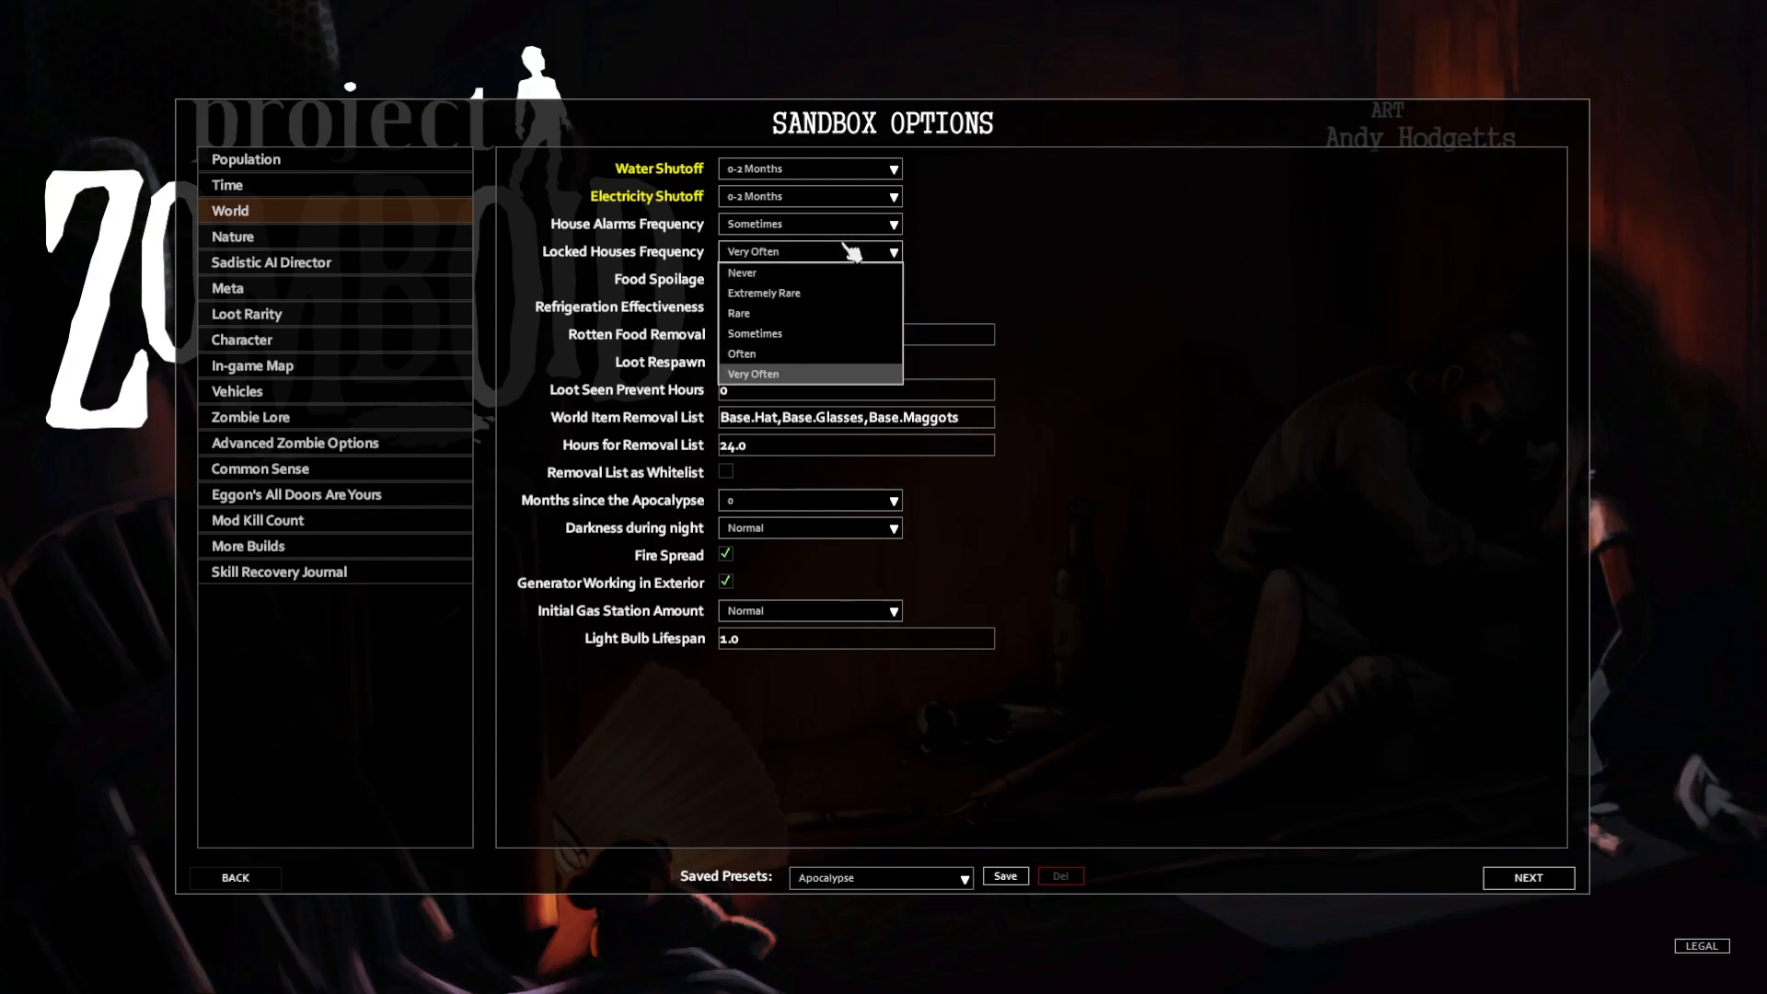
{"action": "mouse_move", "coordinate": [826, 359]}
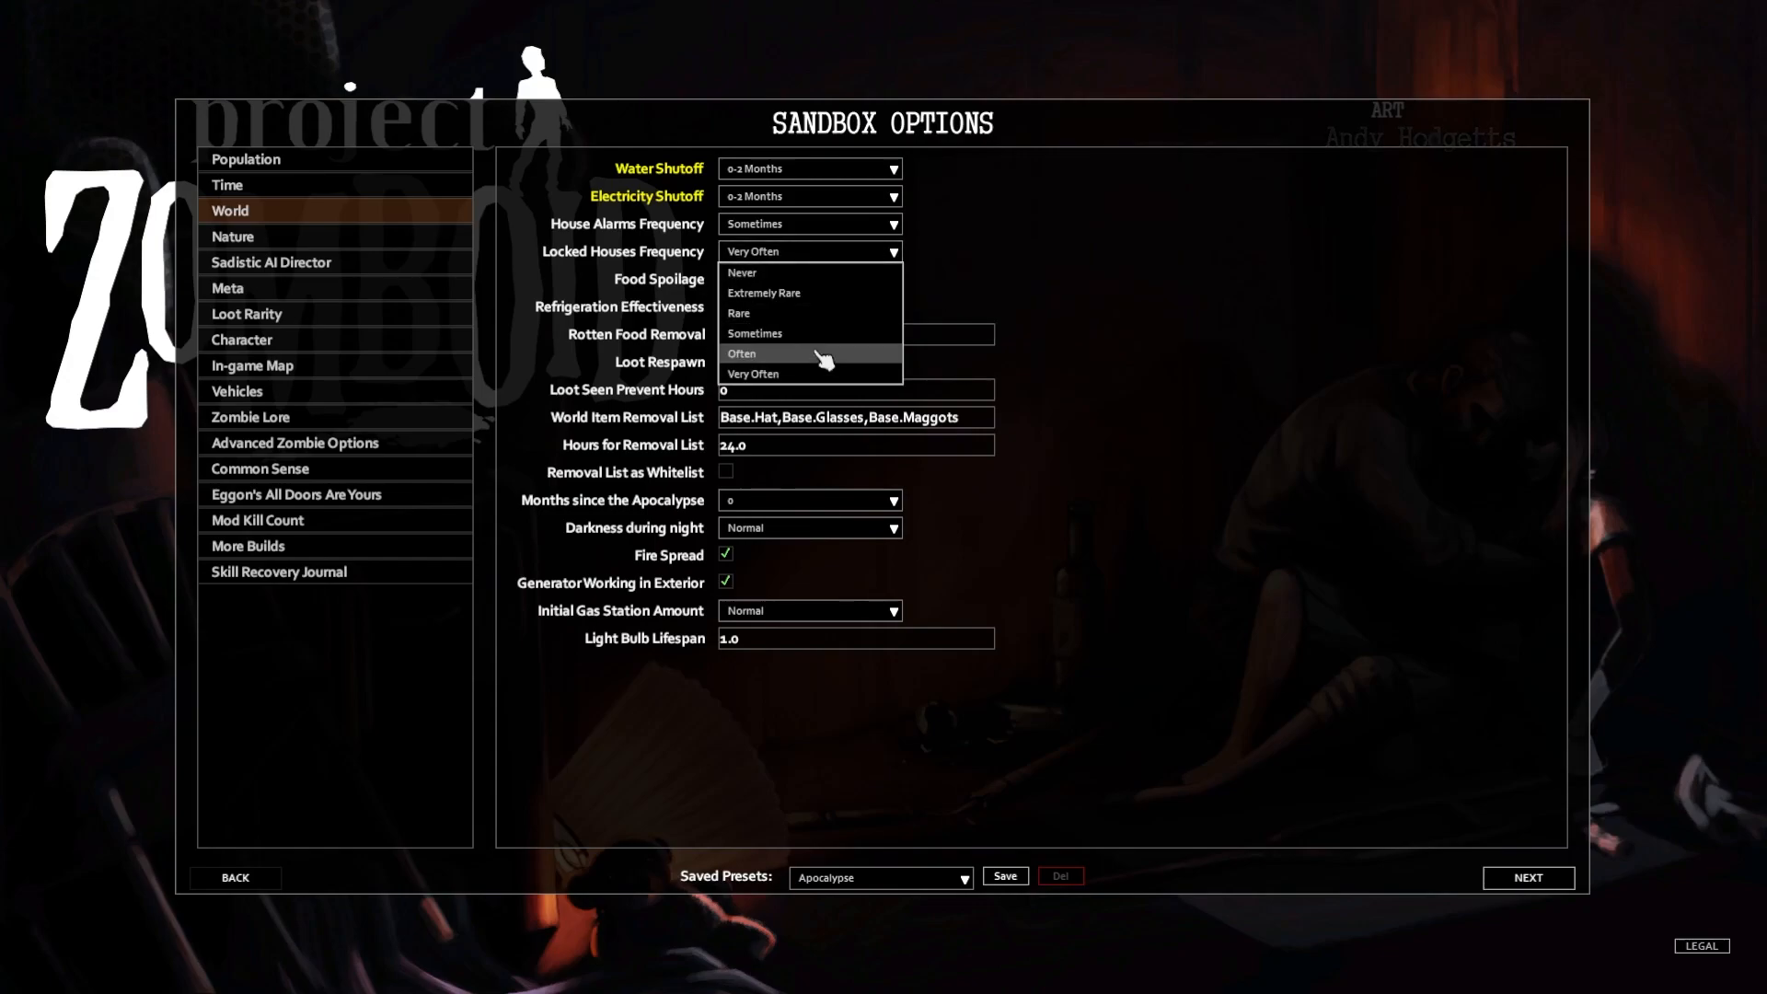
{"action": "left_click", "coordinate": [777, 353]}
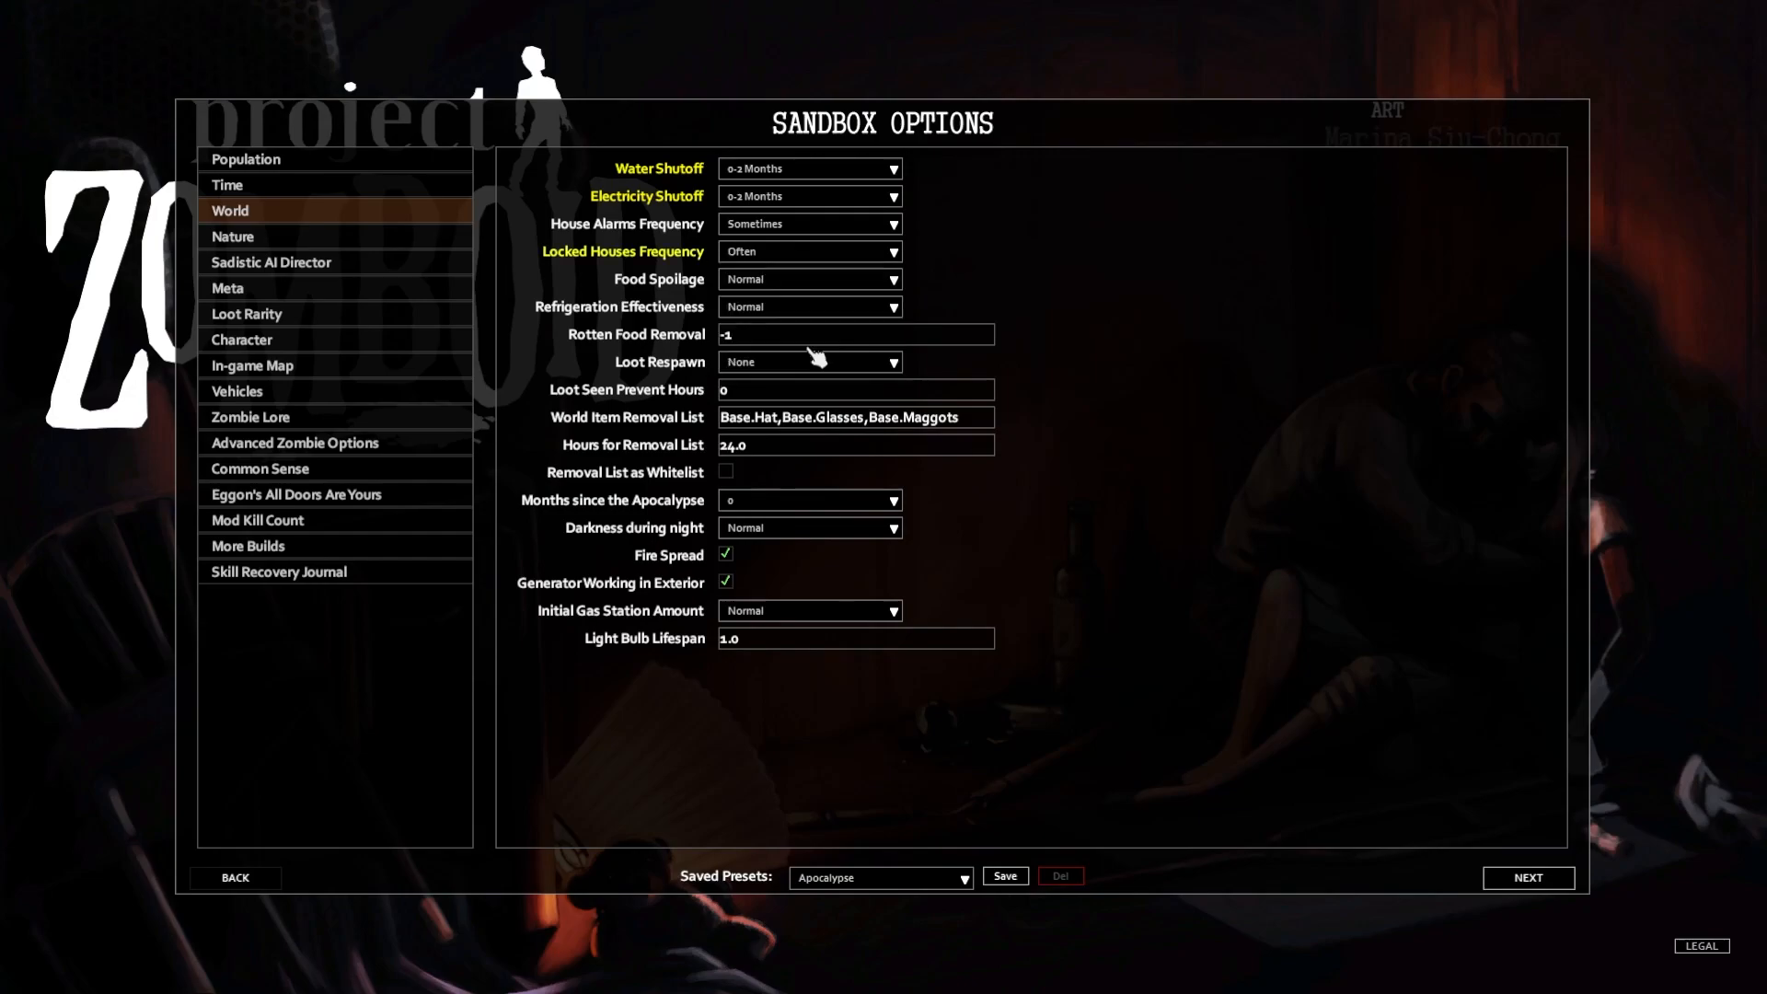
{"action": "mouse_move", "coordinate": [983, 266]}
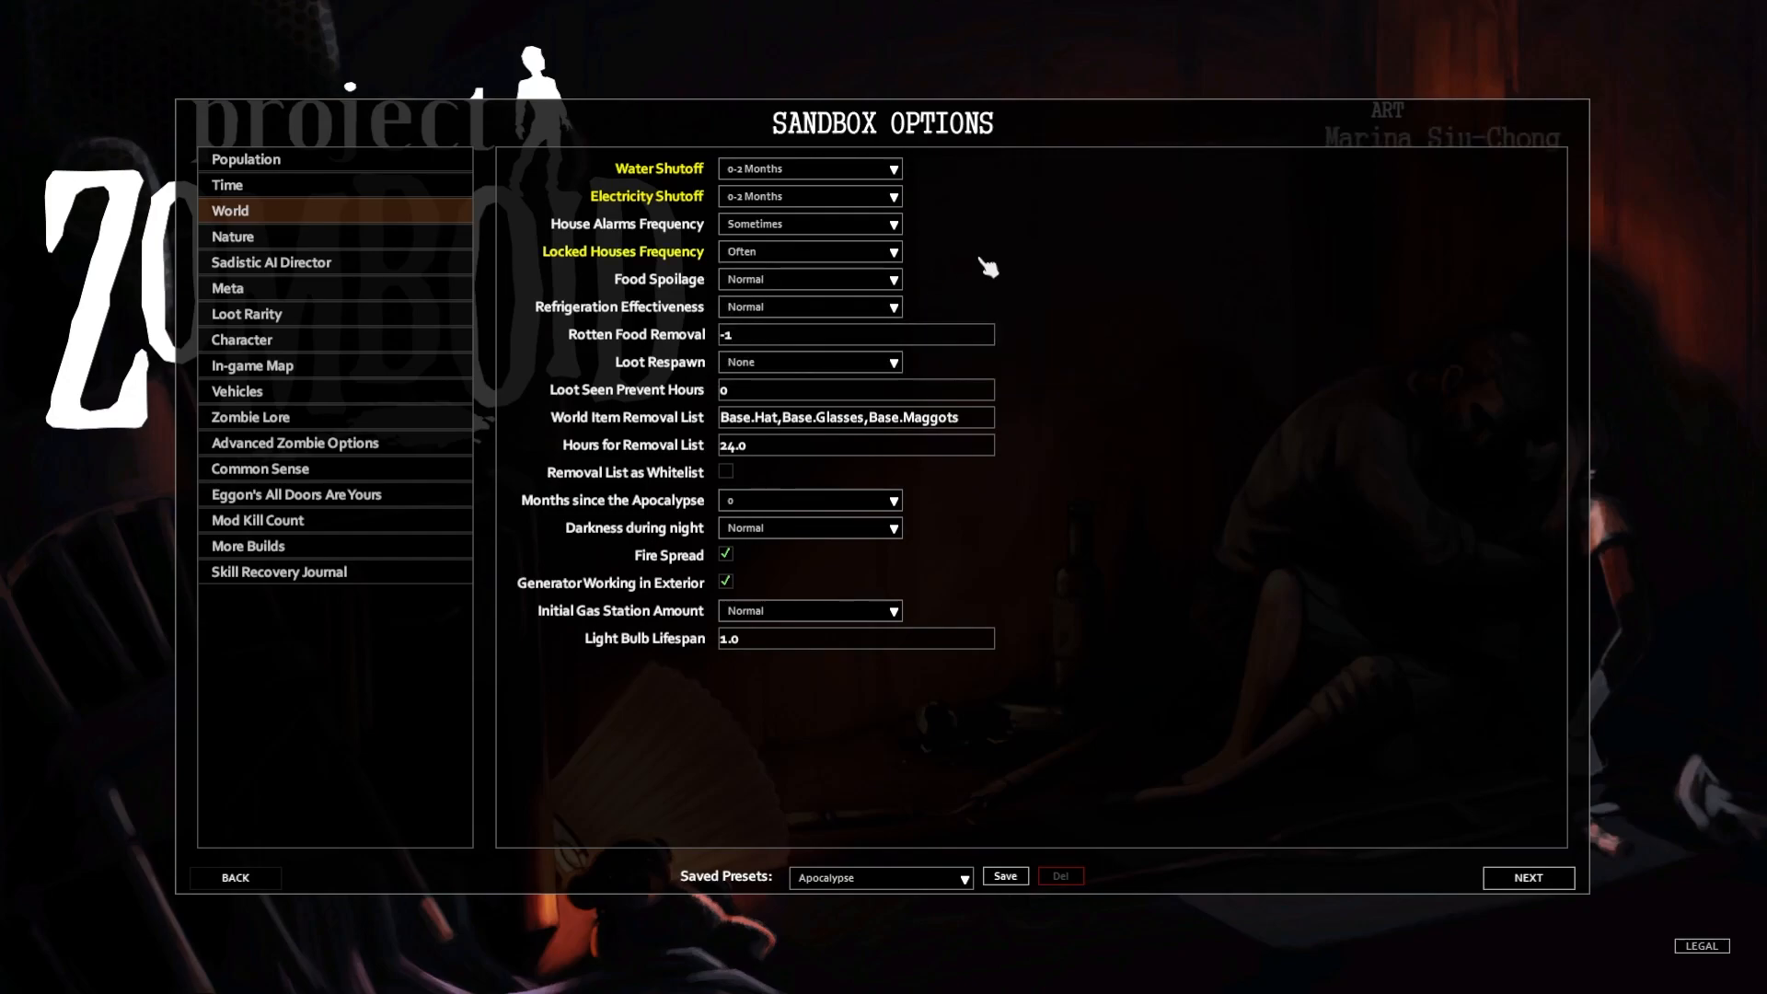
{"action": "mouse_move", "coordinate": [972, 274]}
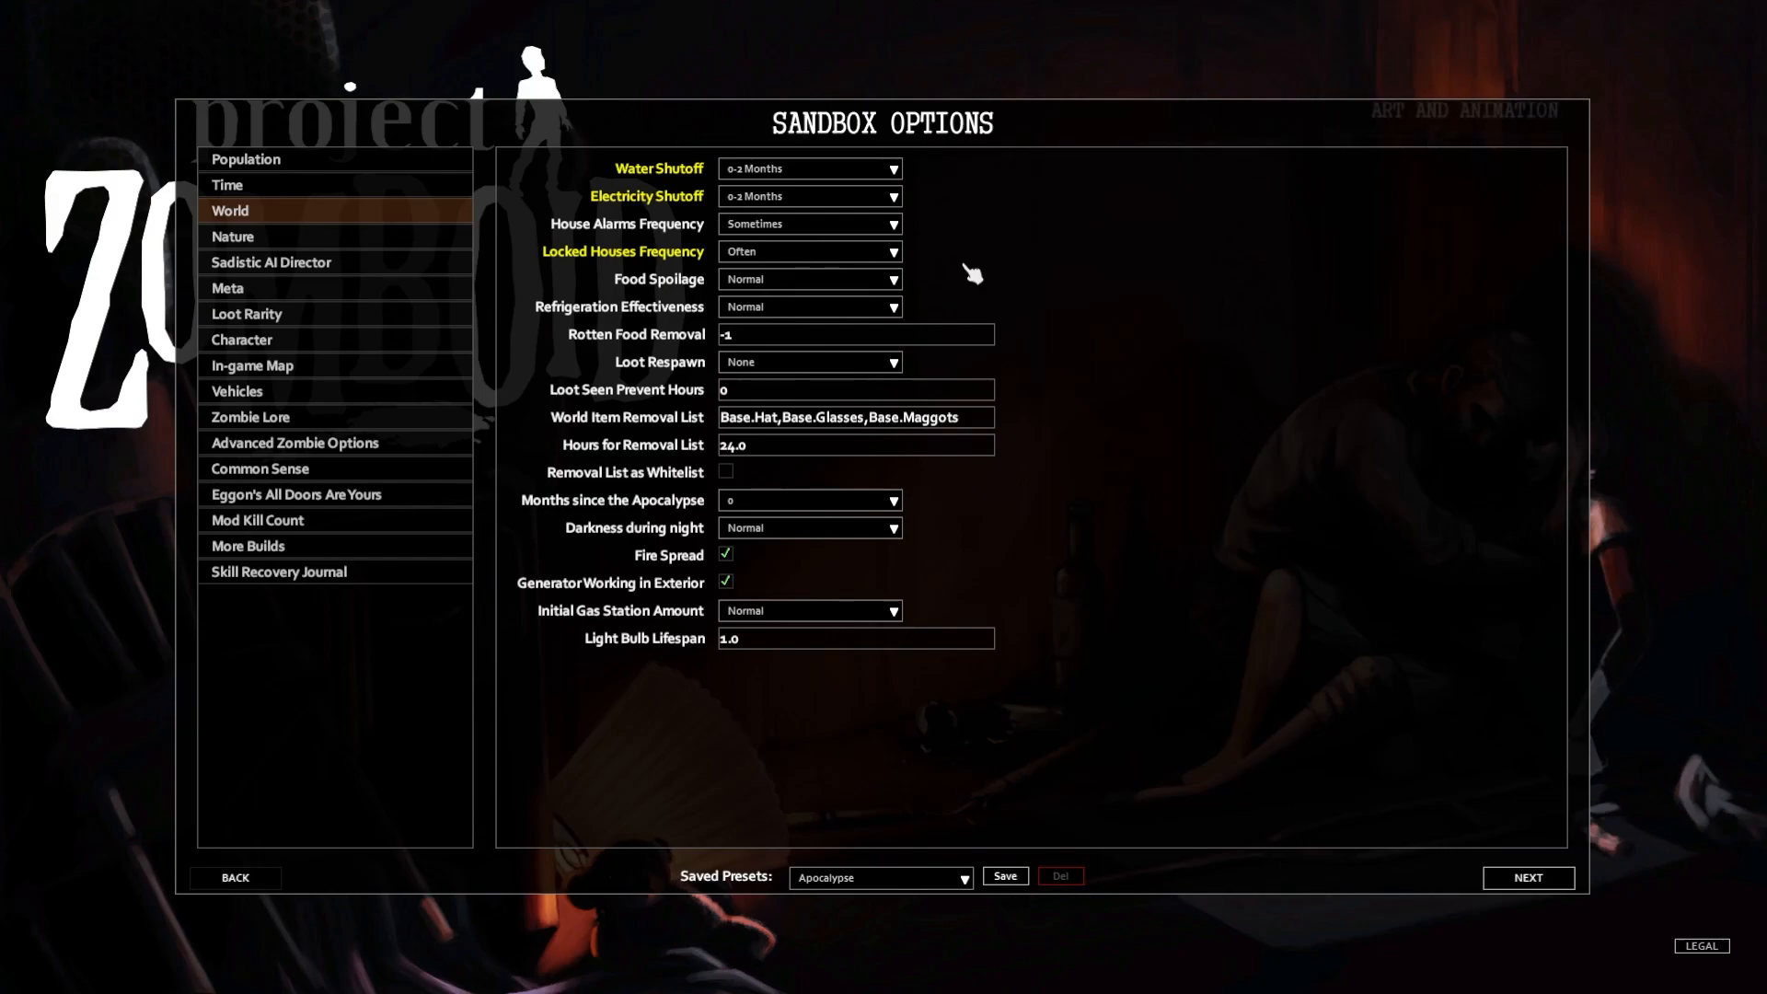
{"action": "mouse_move", "coordinate": [806, 199]}
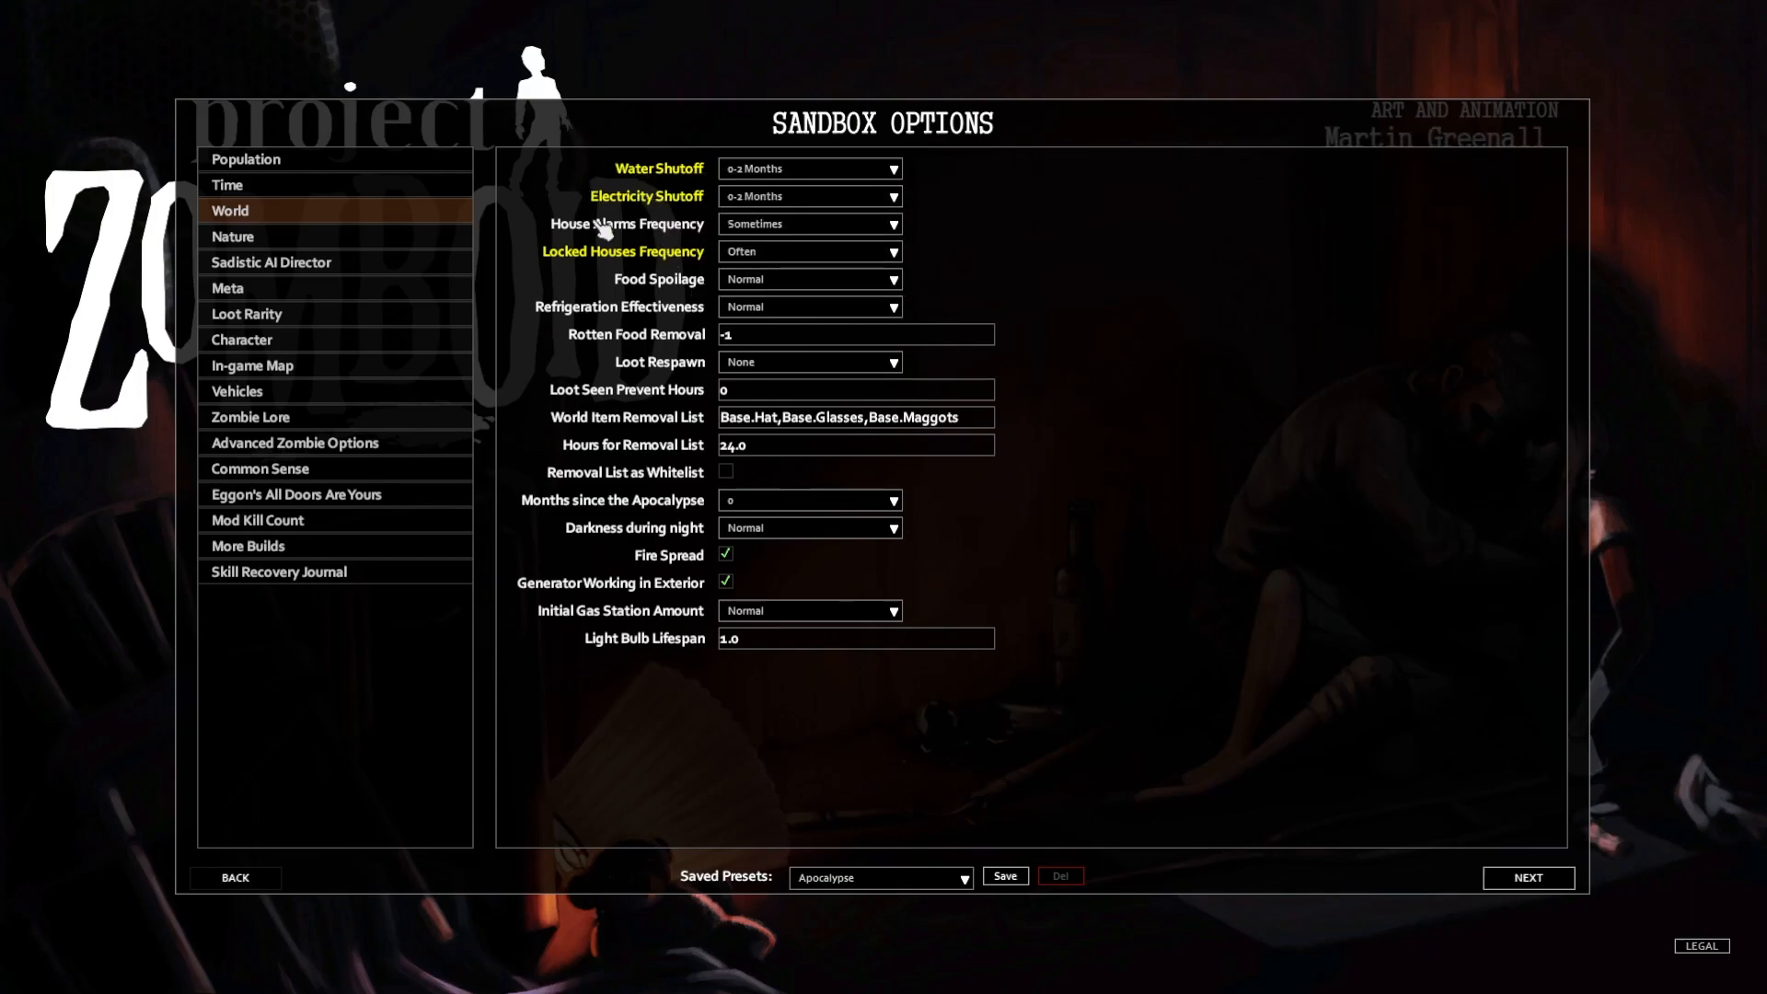
{"action": "mouse_move", "coordinate": [1086, 360]}
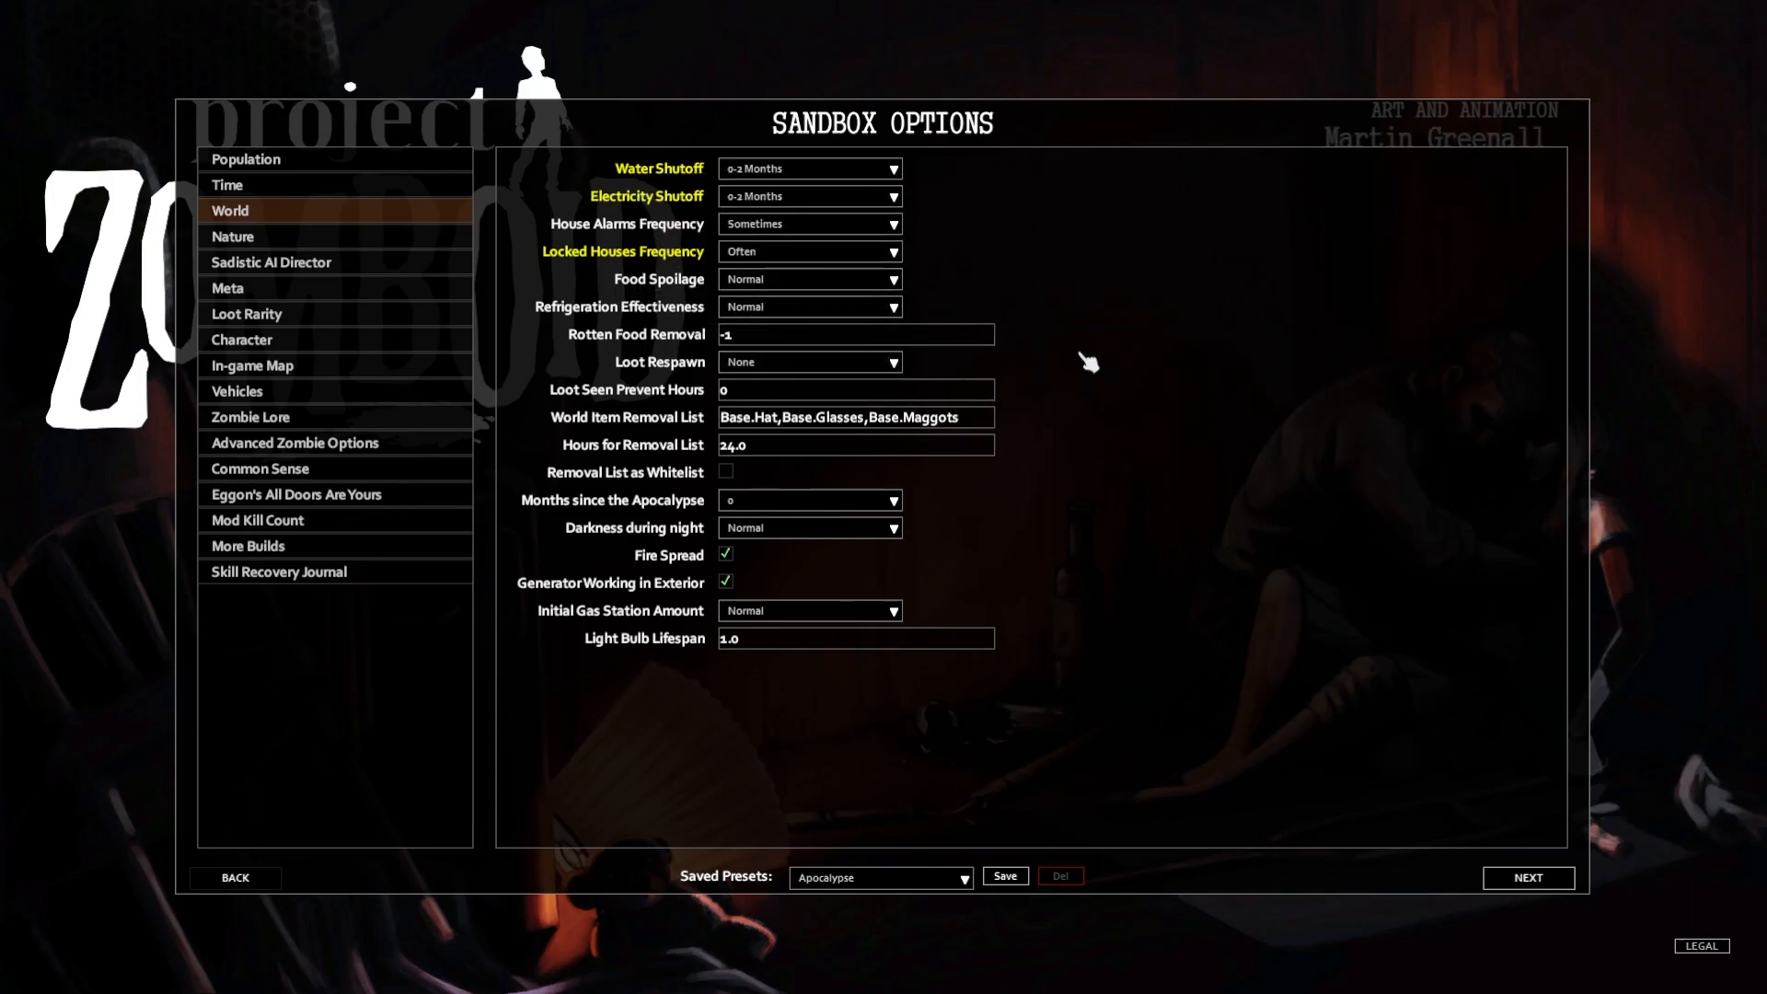
{"action": "mouse_move", "coordinate": [1156, 383]}
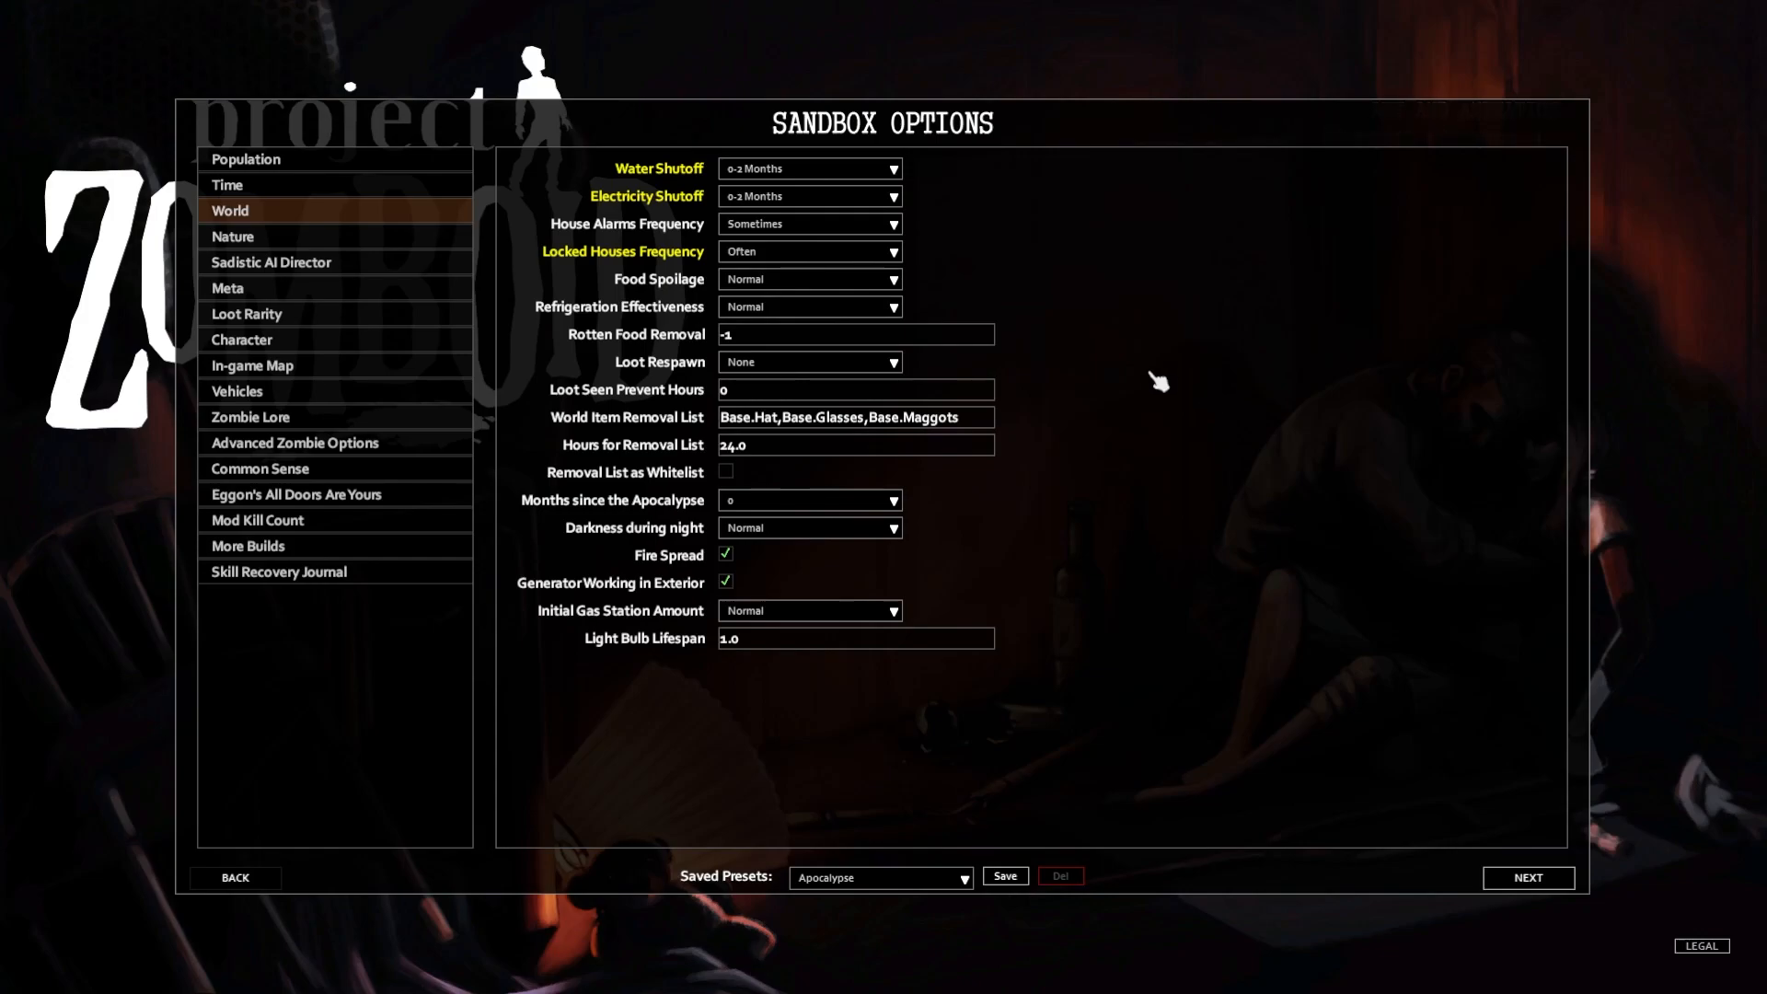
{"action": "mouse_move", "coordinate": [1090, 366]}
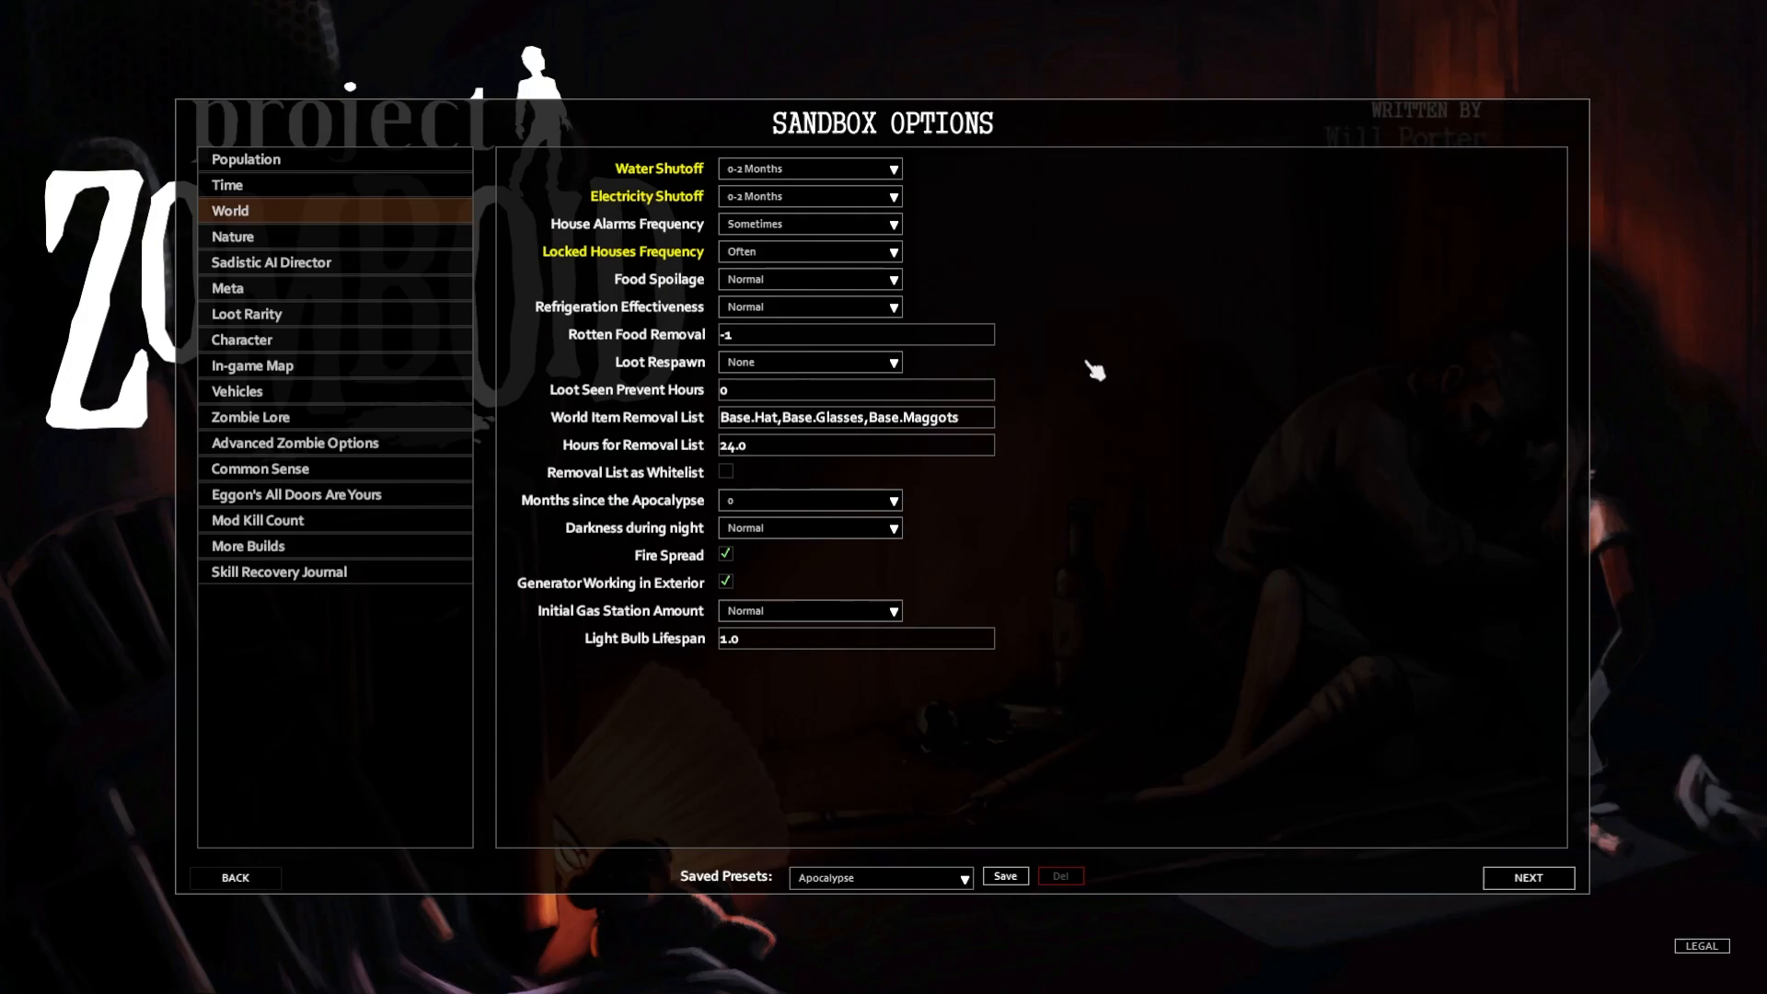
{"action": "mouse_move", "coordinate": [937, 342]}
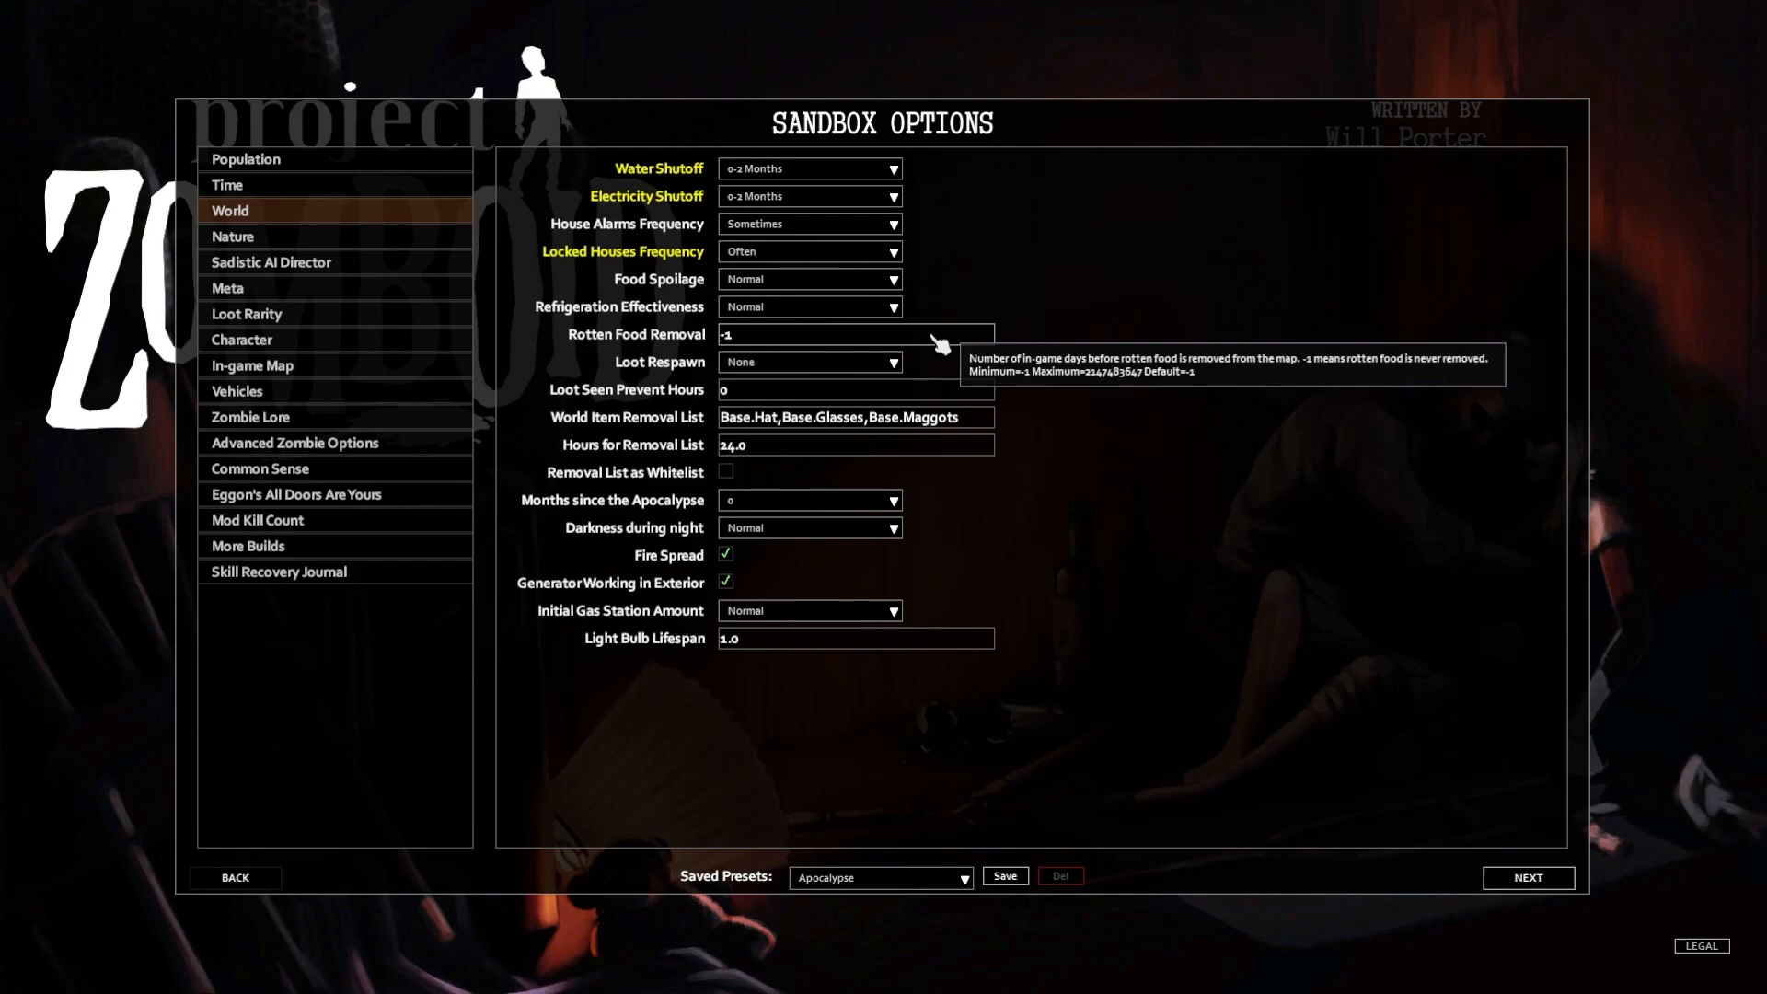
{"action": "mouse_move", "coordinate": [1007, 394]}
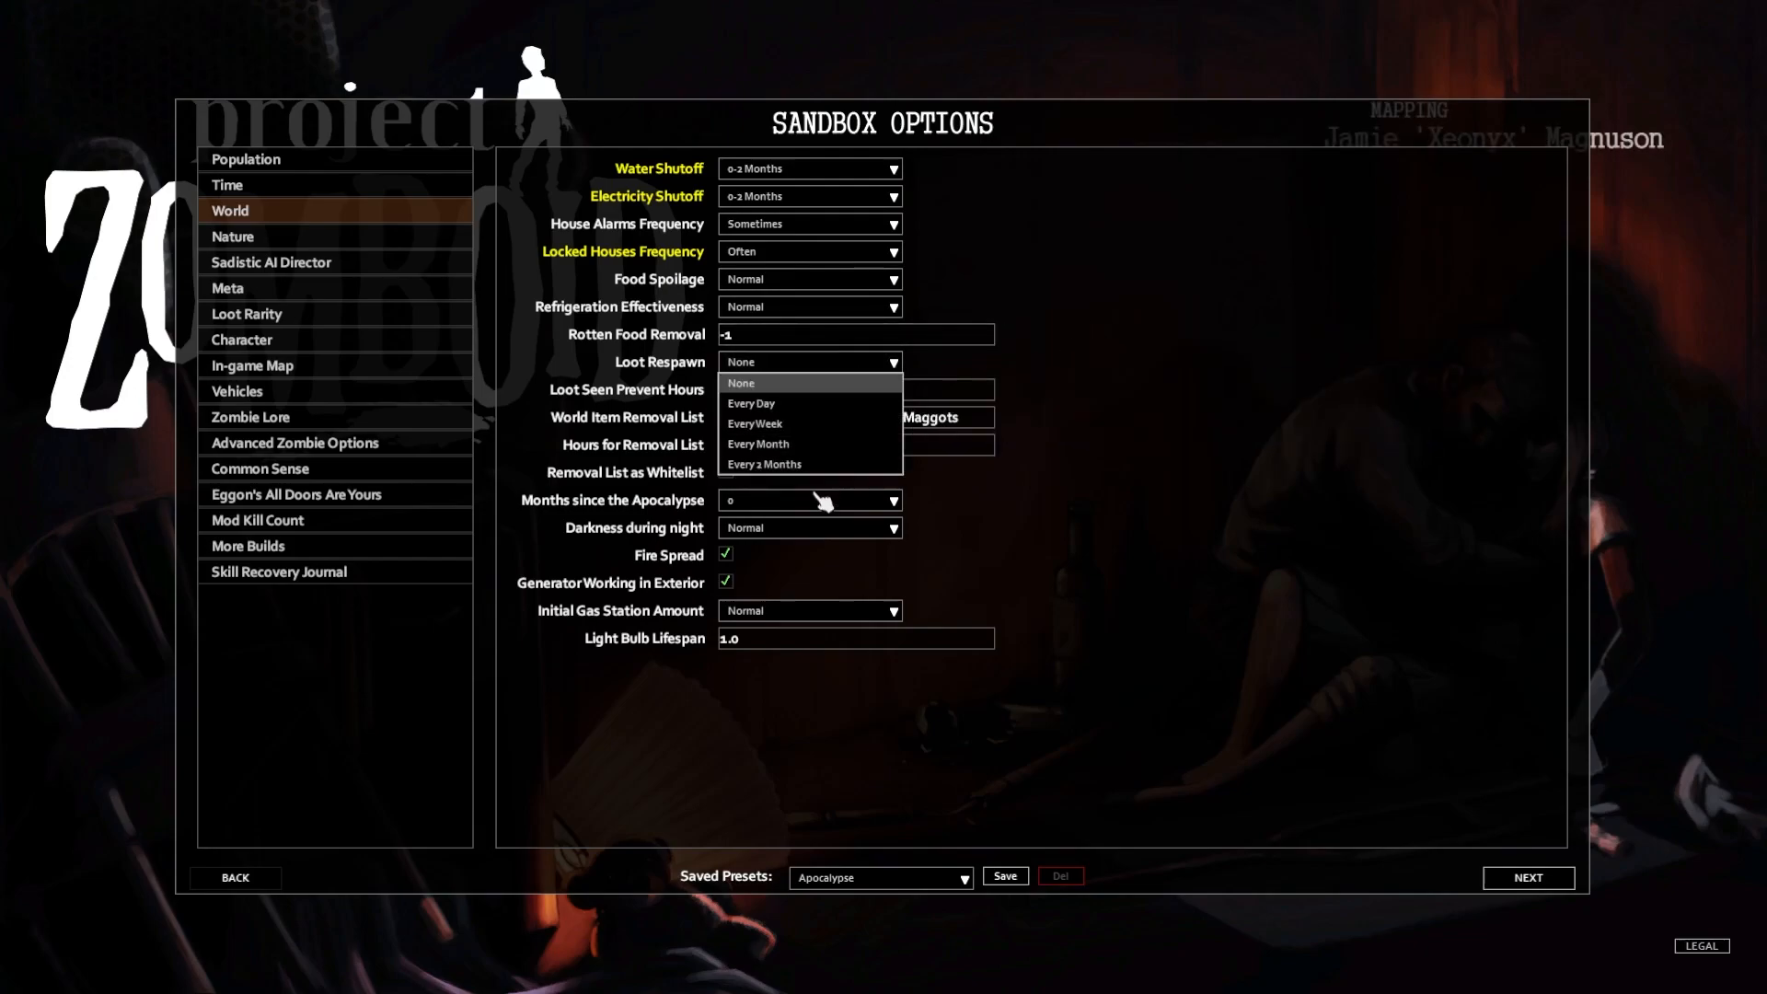
Set Loot Respawn to Every Month
{"action": "left_click", "coordinate": [764, 464]}
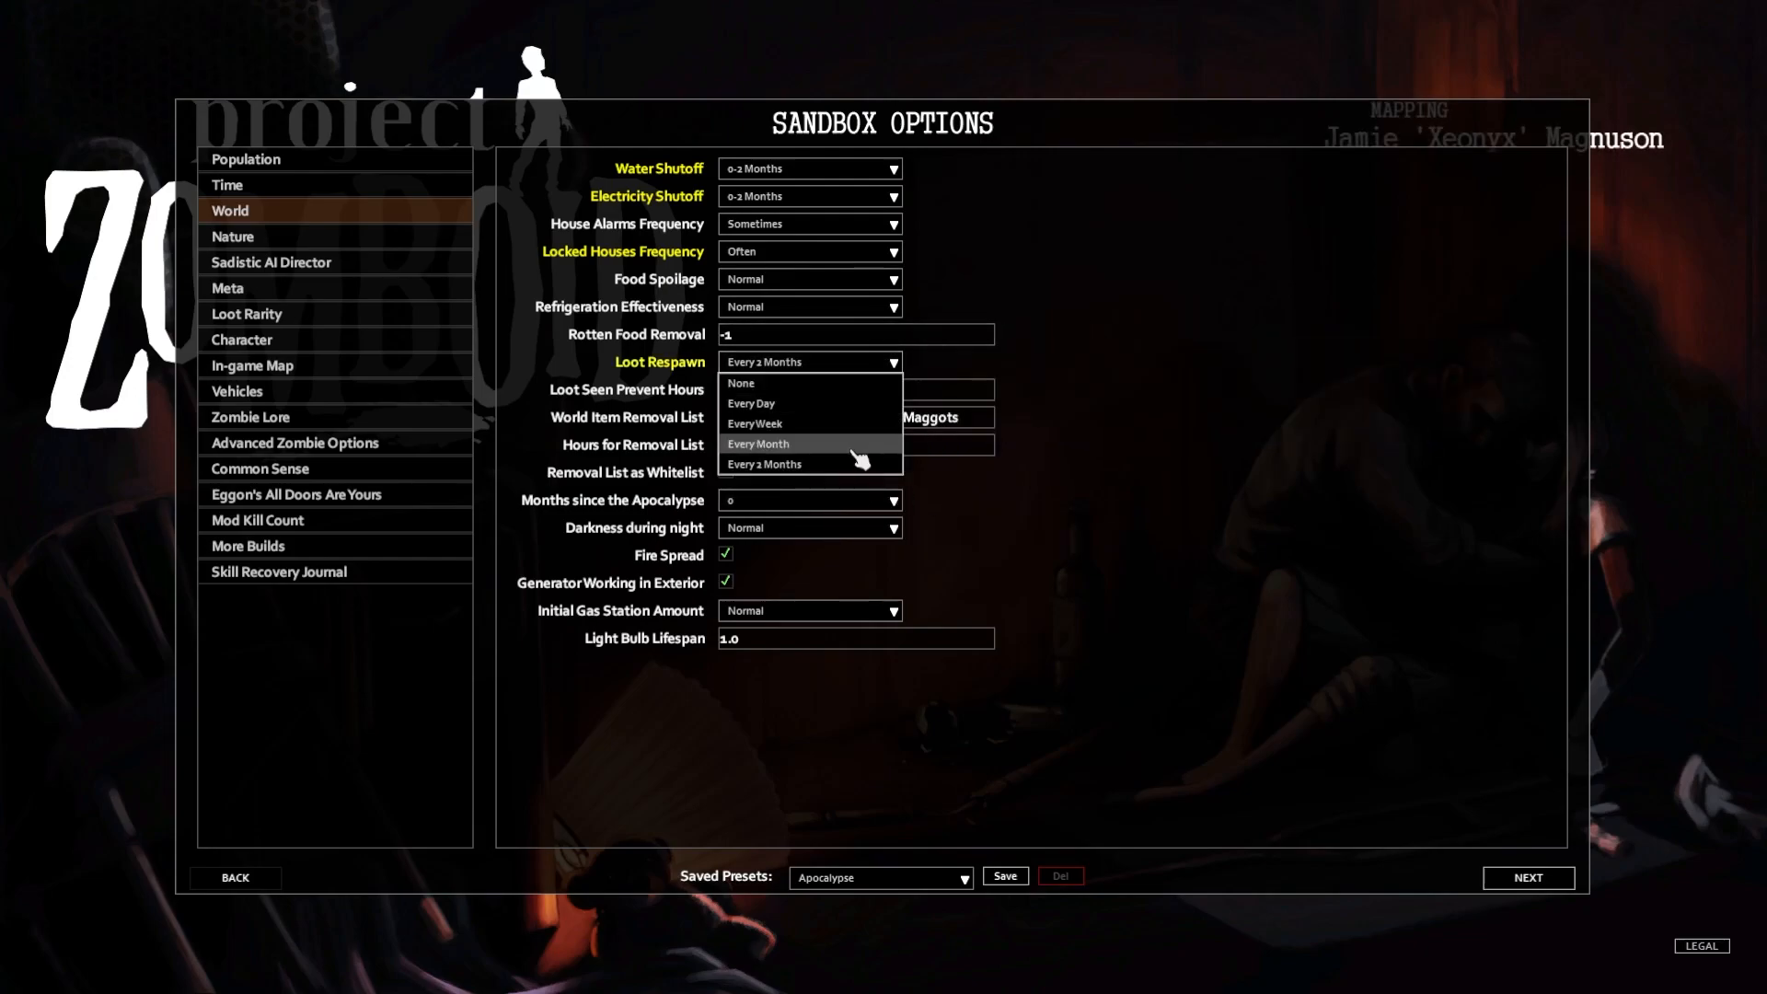
{"action": "left_click", "coordinate": [759, 444]}
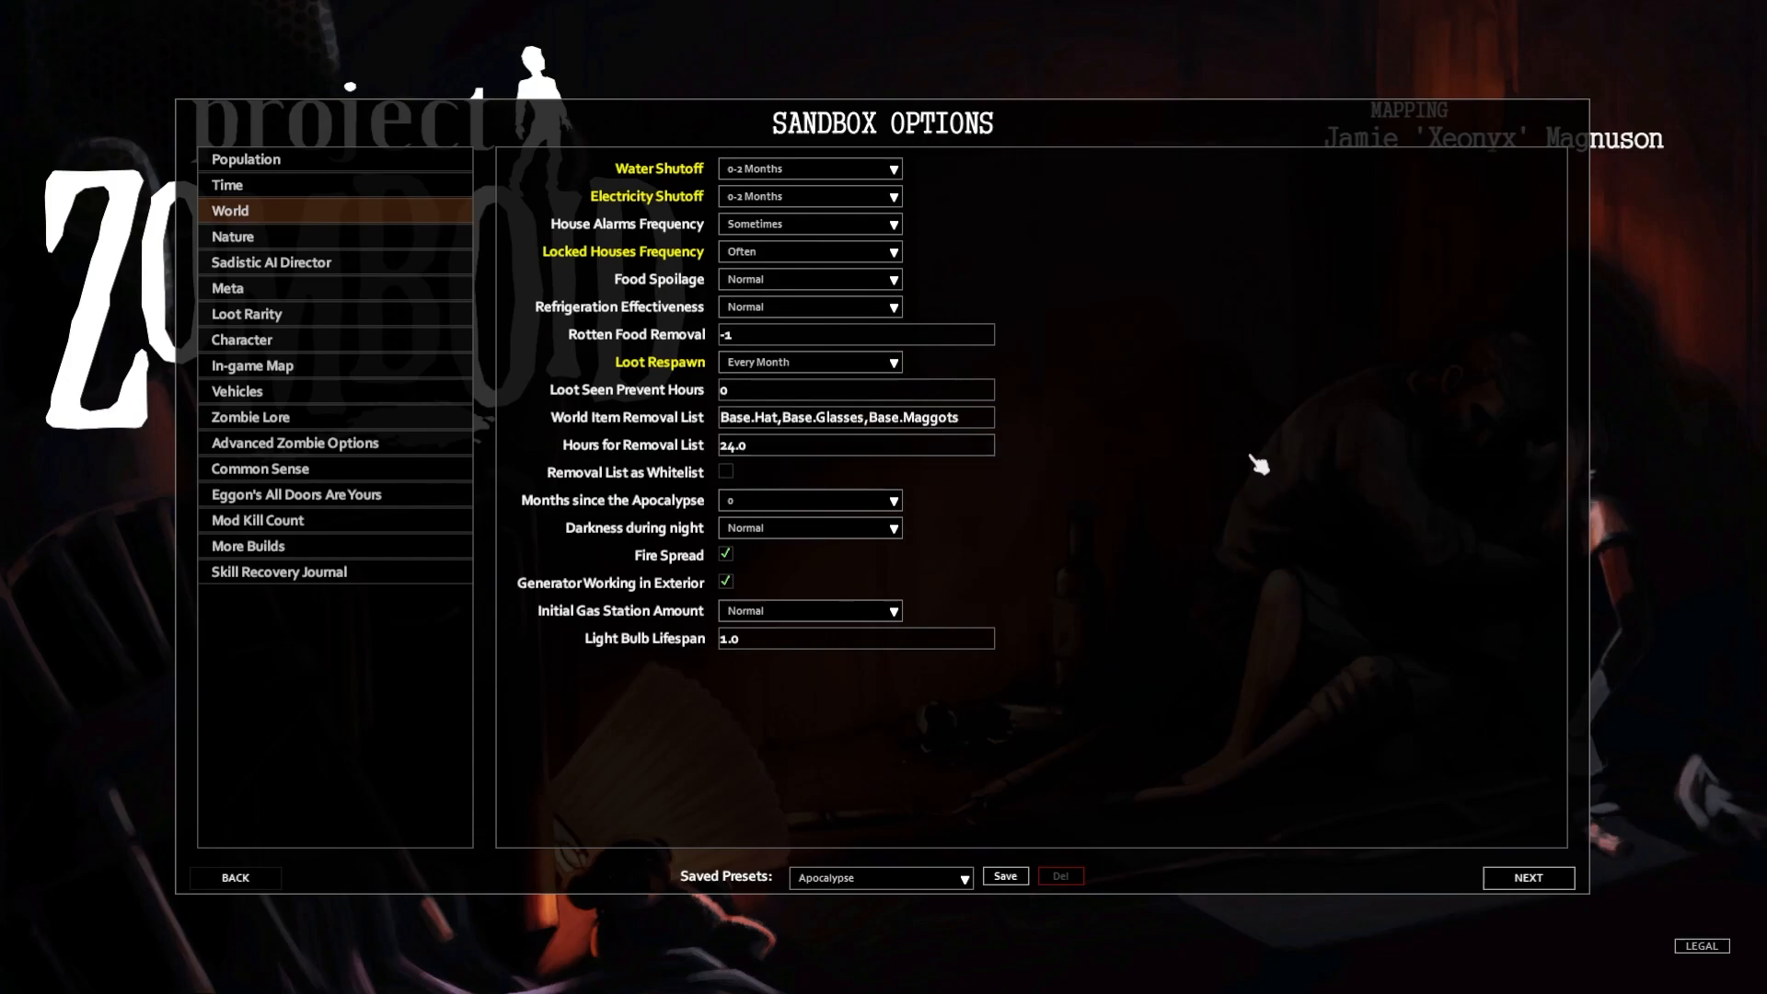
{"action": "mouse_move", "coordinate": [914, 346]}
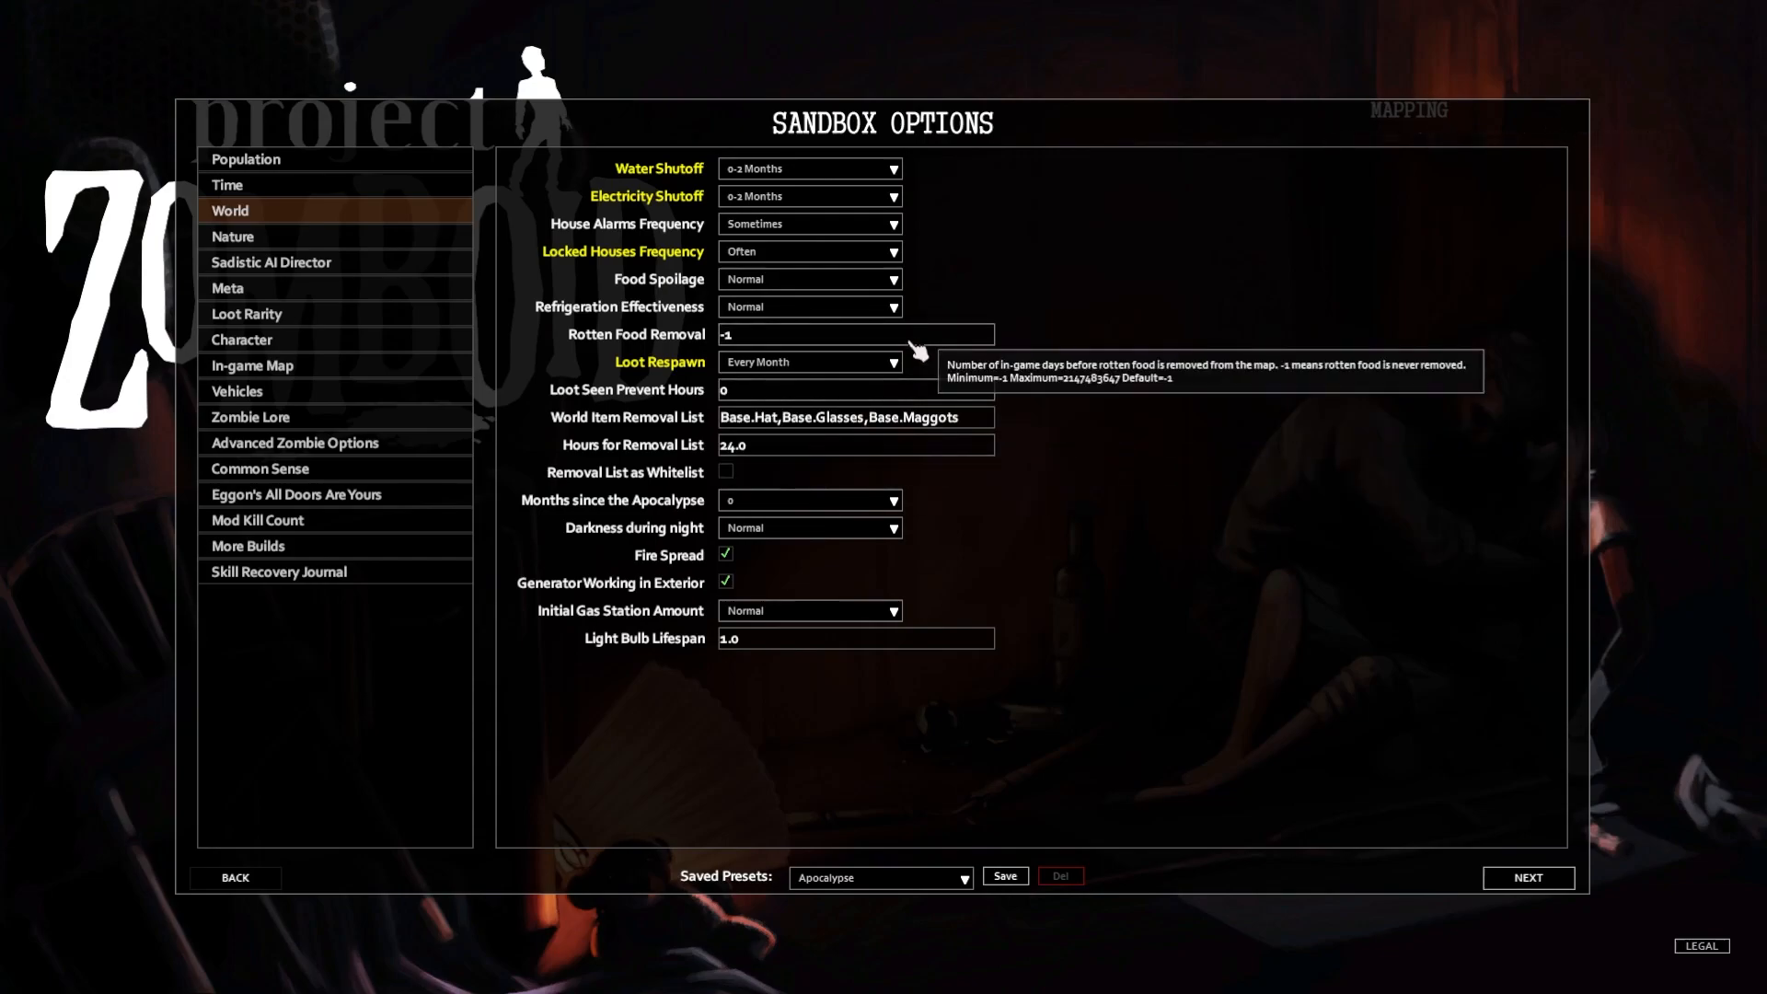
{"action": "mouse_move", "coordinate": [1027, 402]}
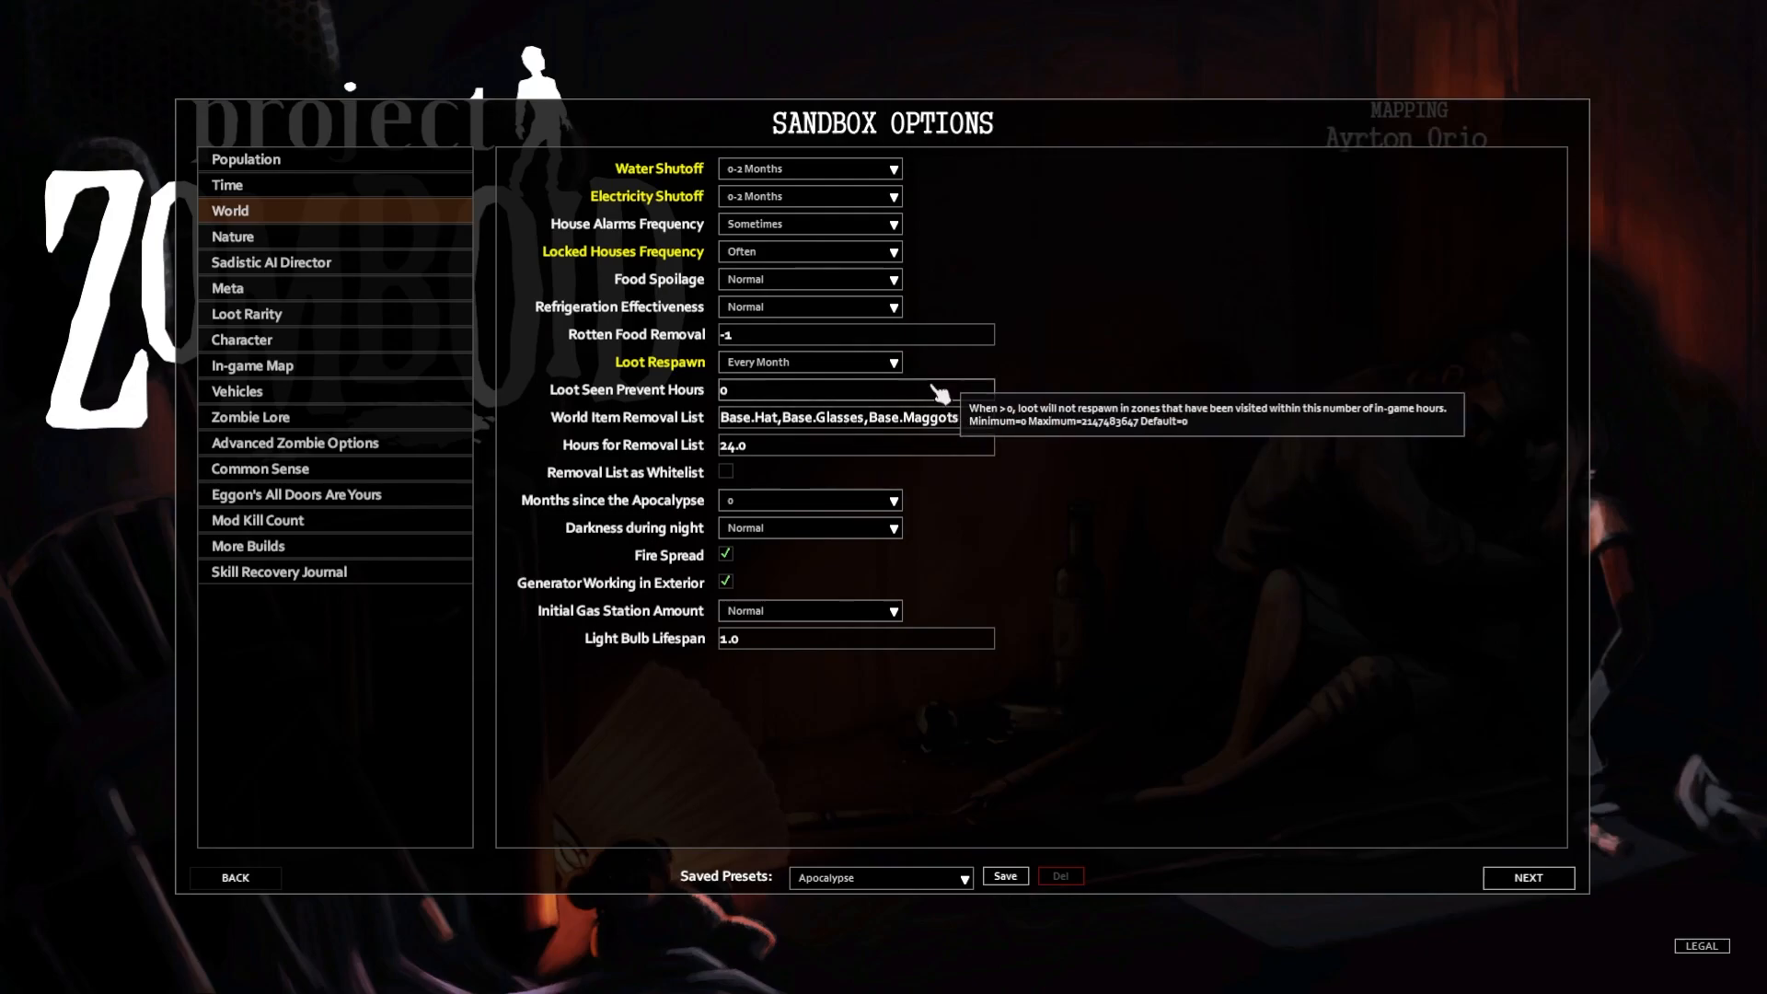
{"action": "mouse_move", "coordinate": [930, 394]}
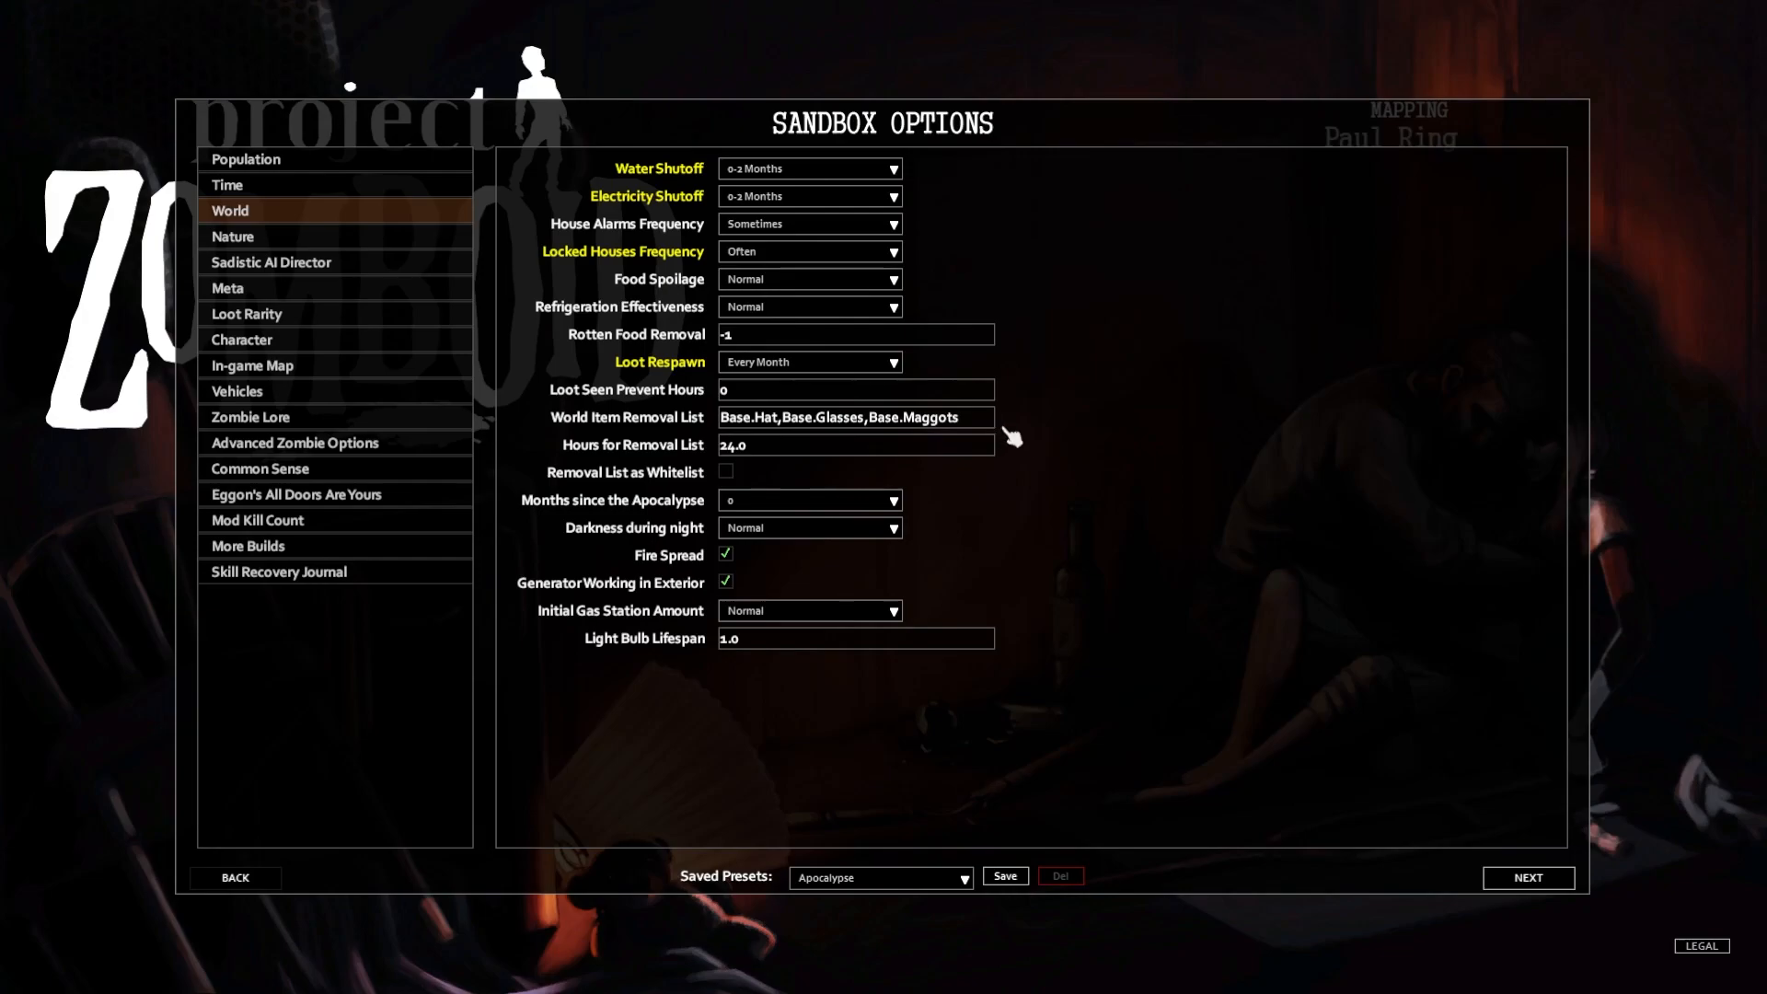
{"action": "mouse_move", "coordinate": [957, 420]}
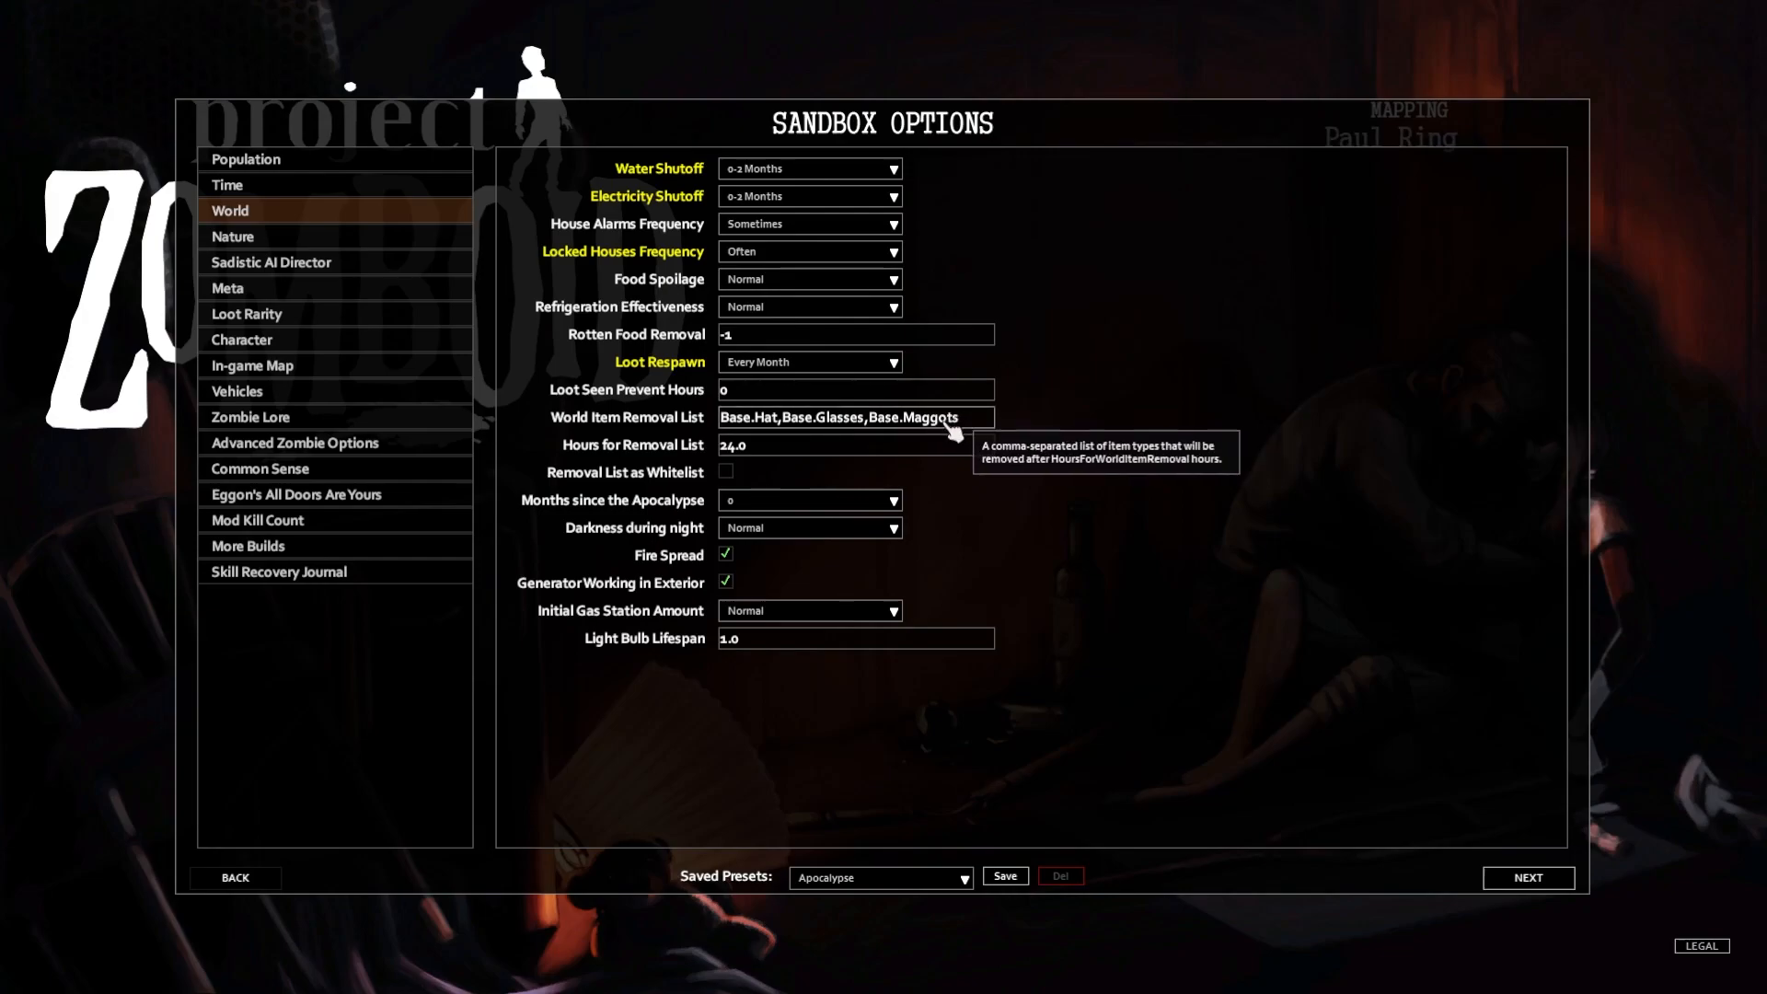
{"action": "mouse_move", "coordinate": [949, 523]}
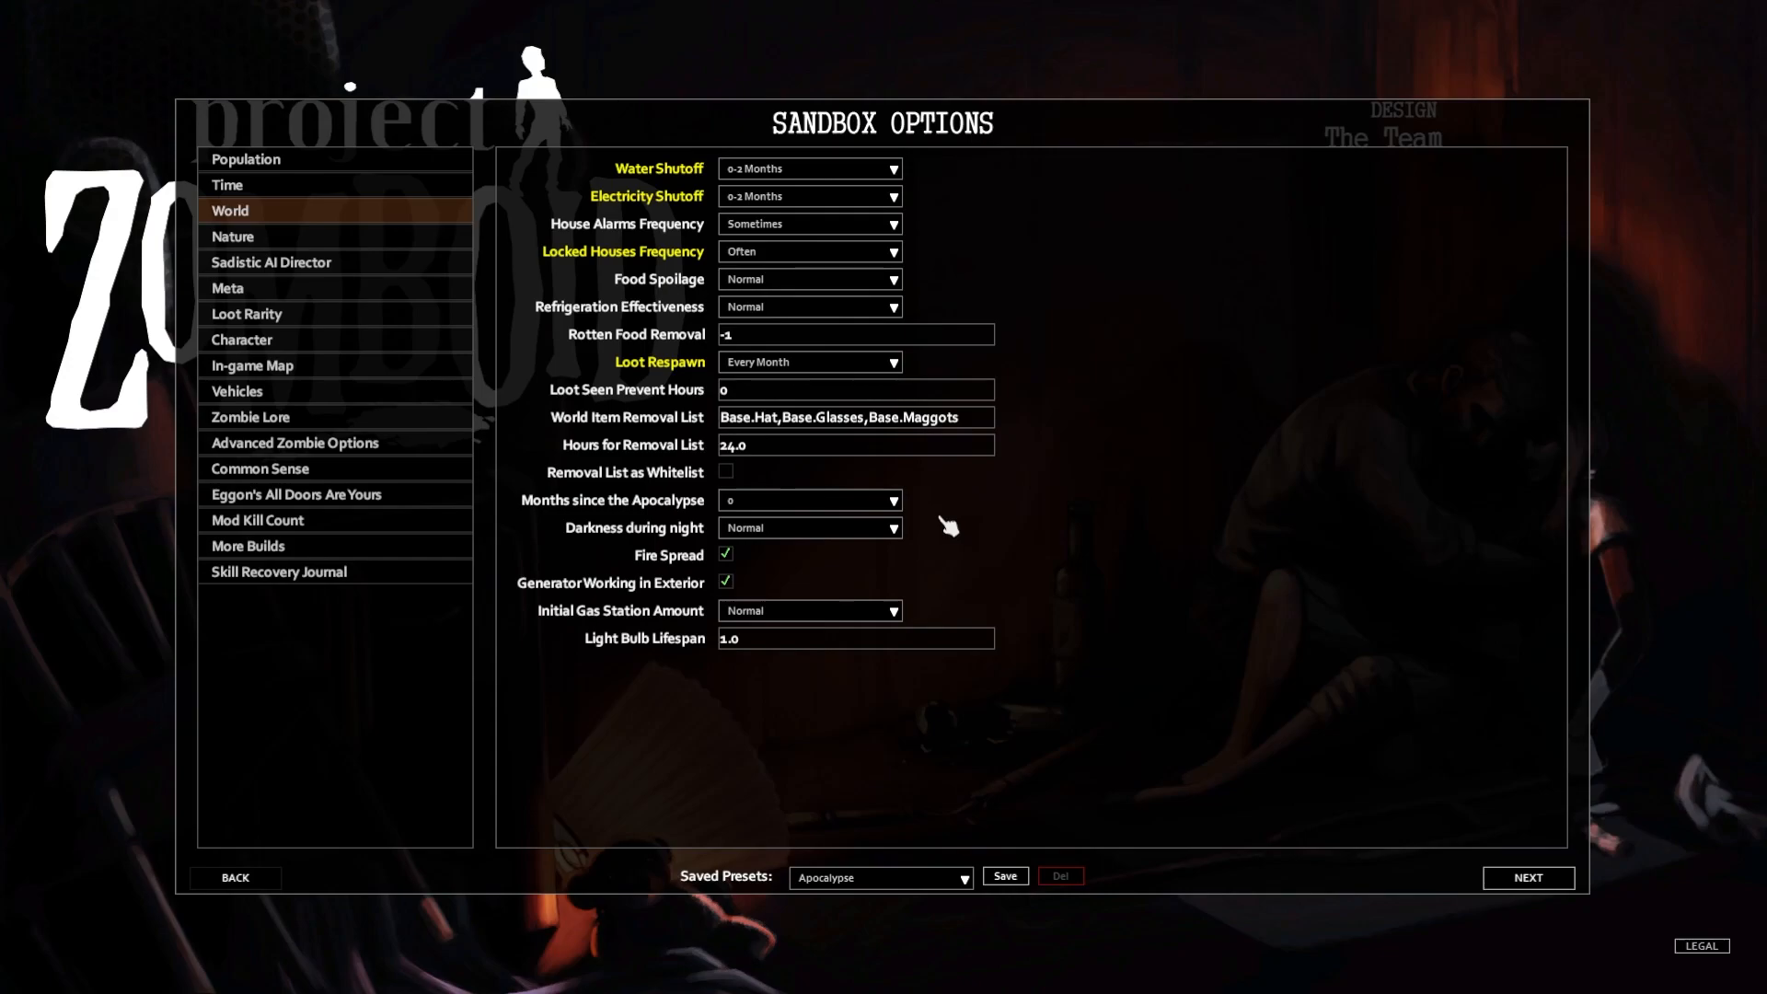
{"action": "mouse_move", "coordinate": [1002, 556]}
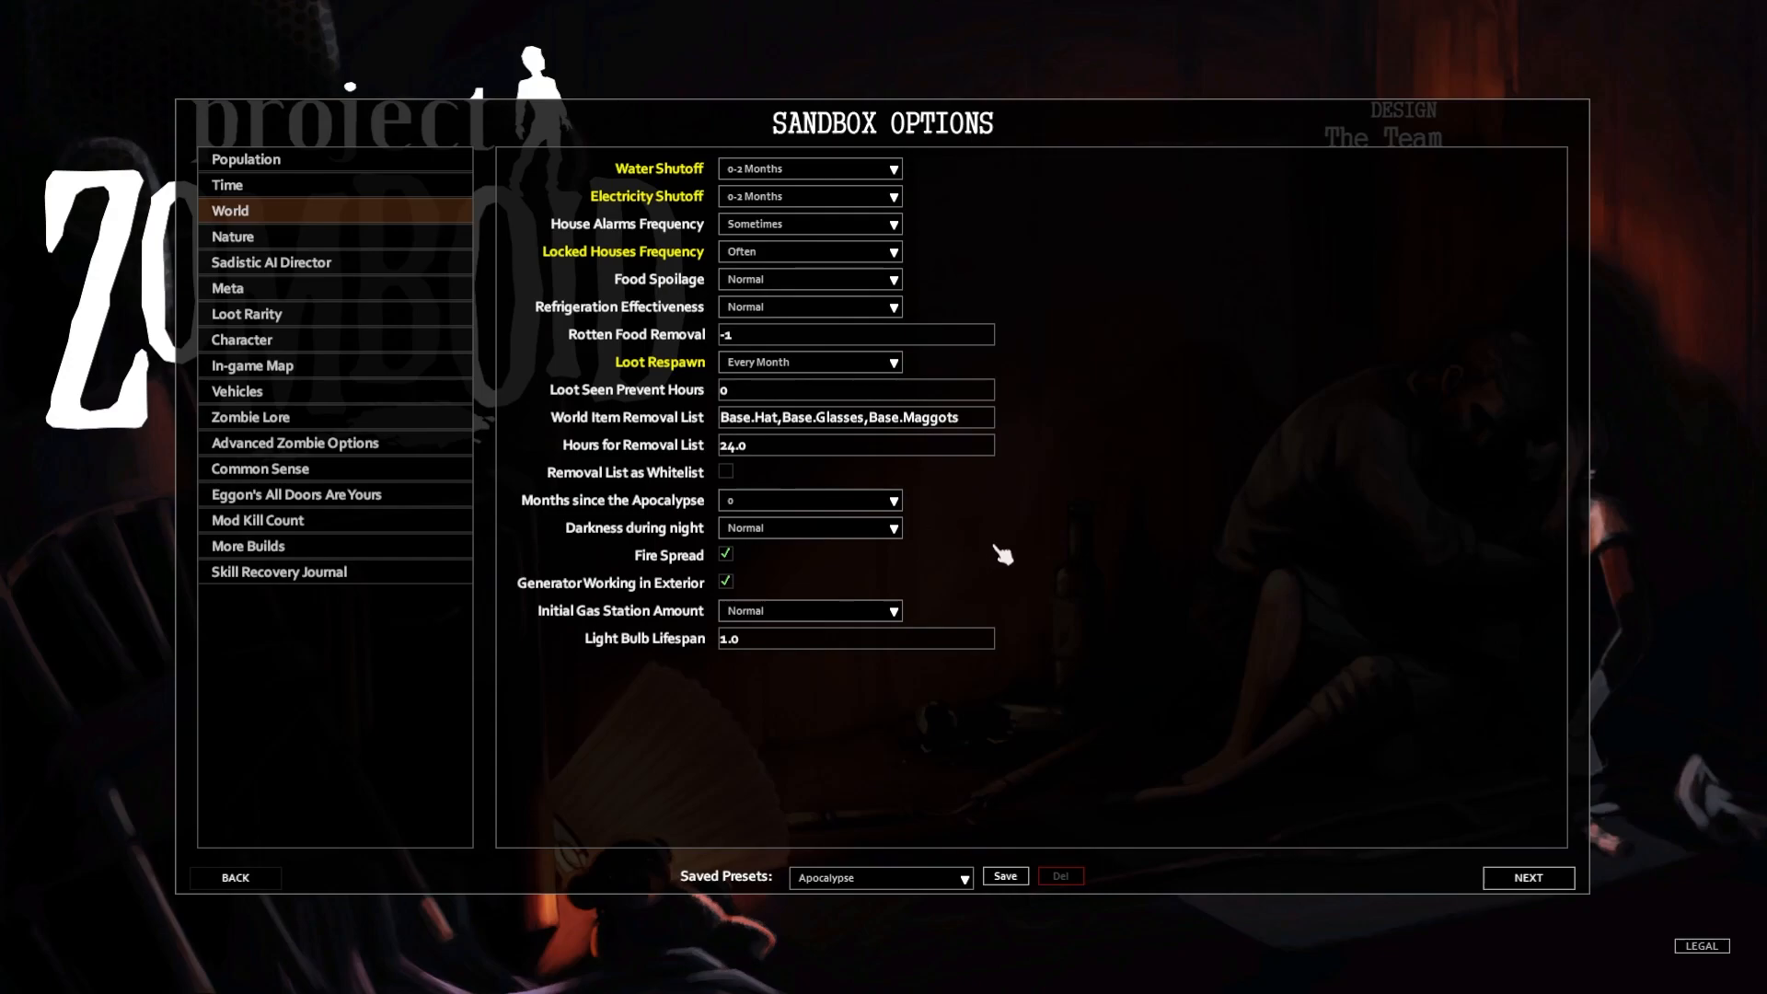
Set Darkness during night to Bright and Initial Gas Station Amount to Infinite
{"action": "left_click", "coordinate": [810, 526]}
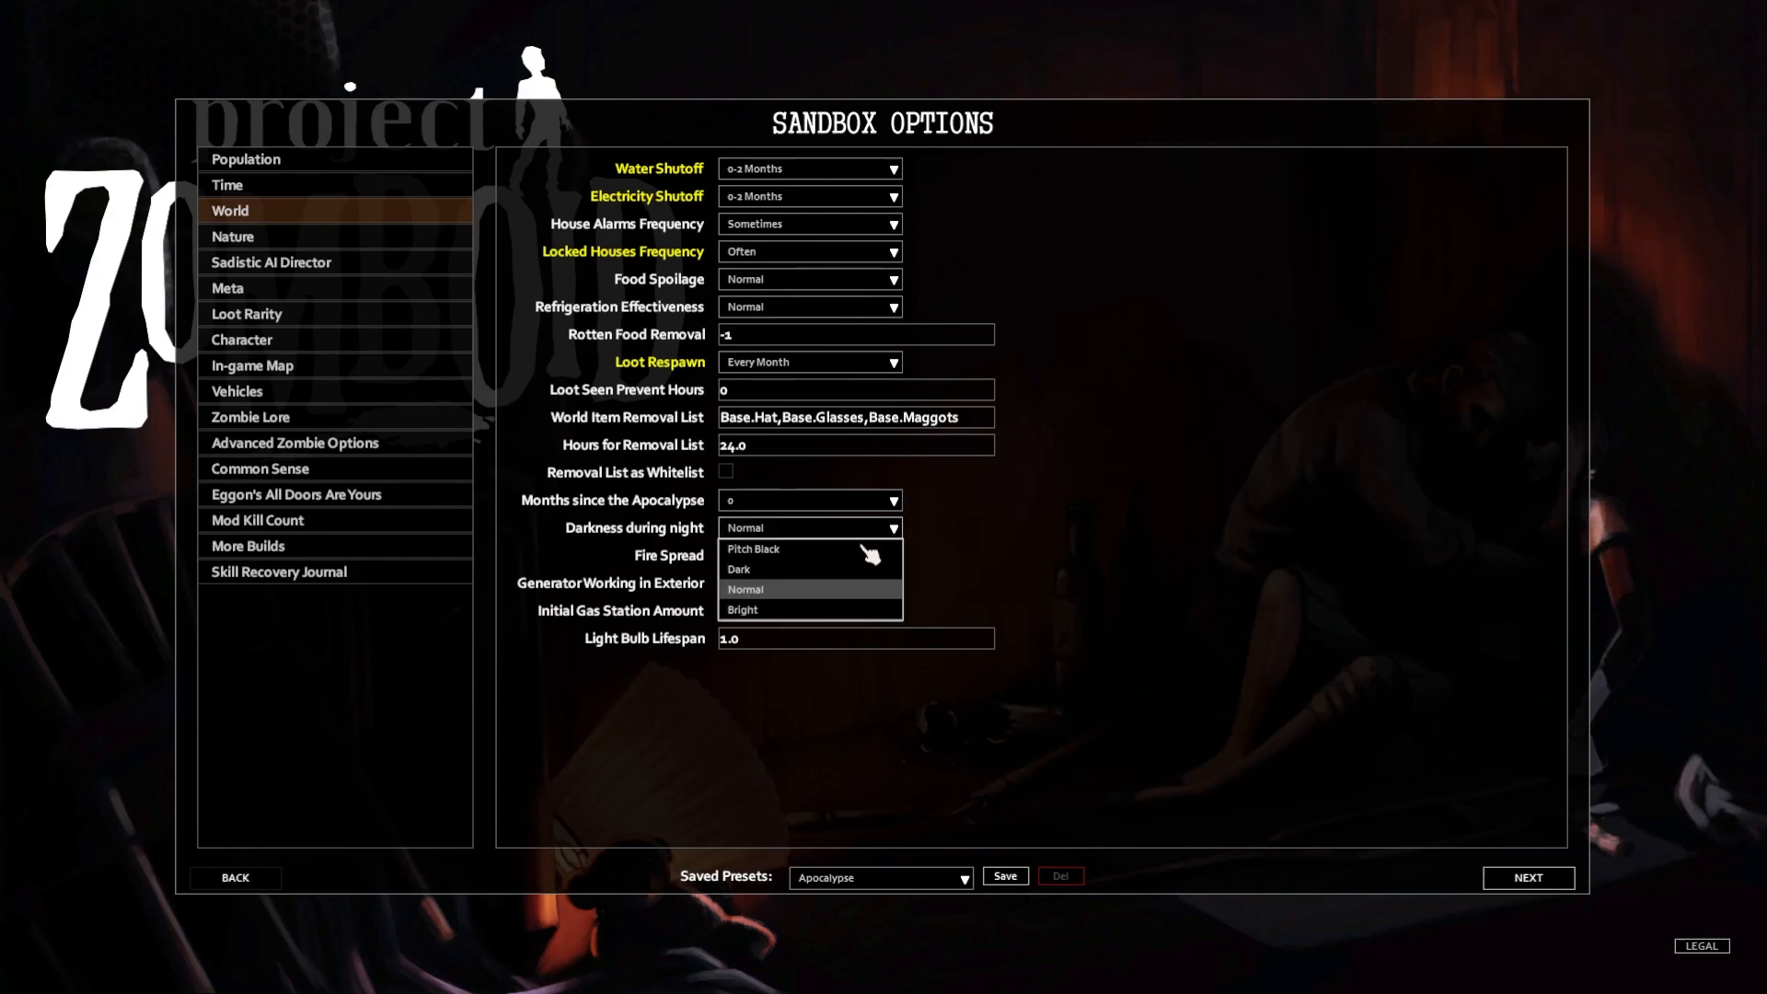
{"action": "left_click", "coordinate": [744, 609]}
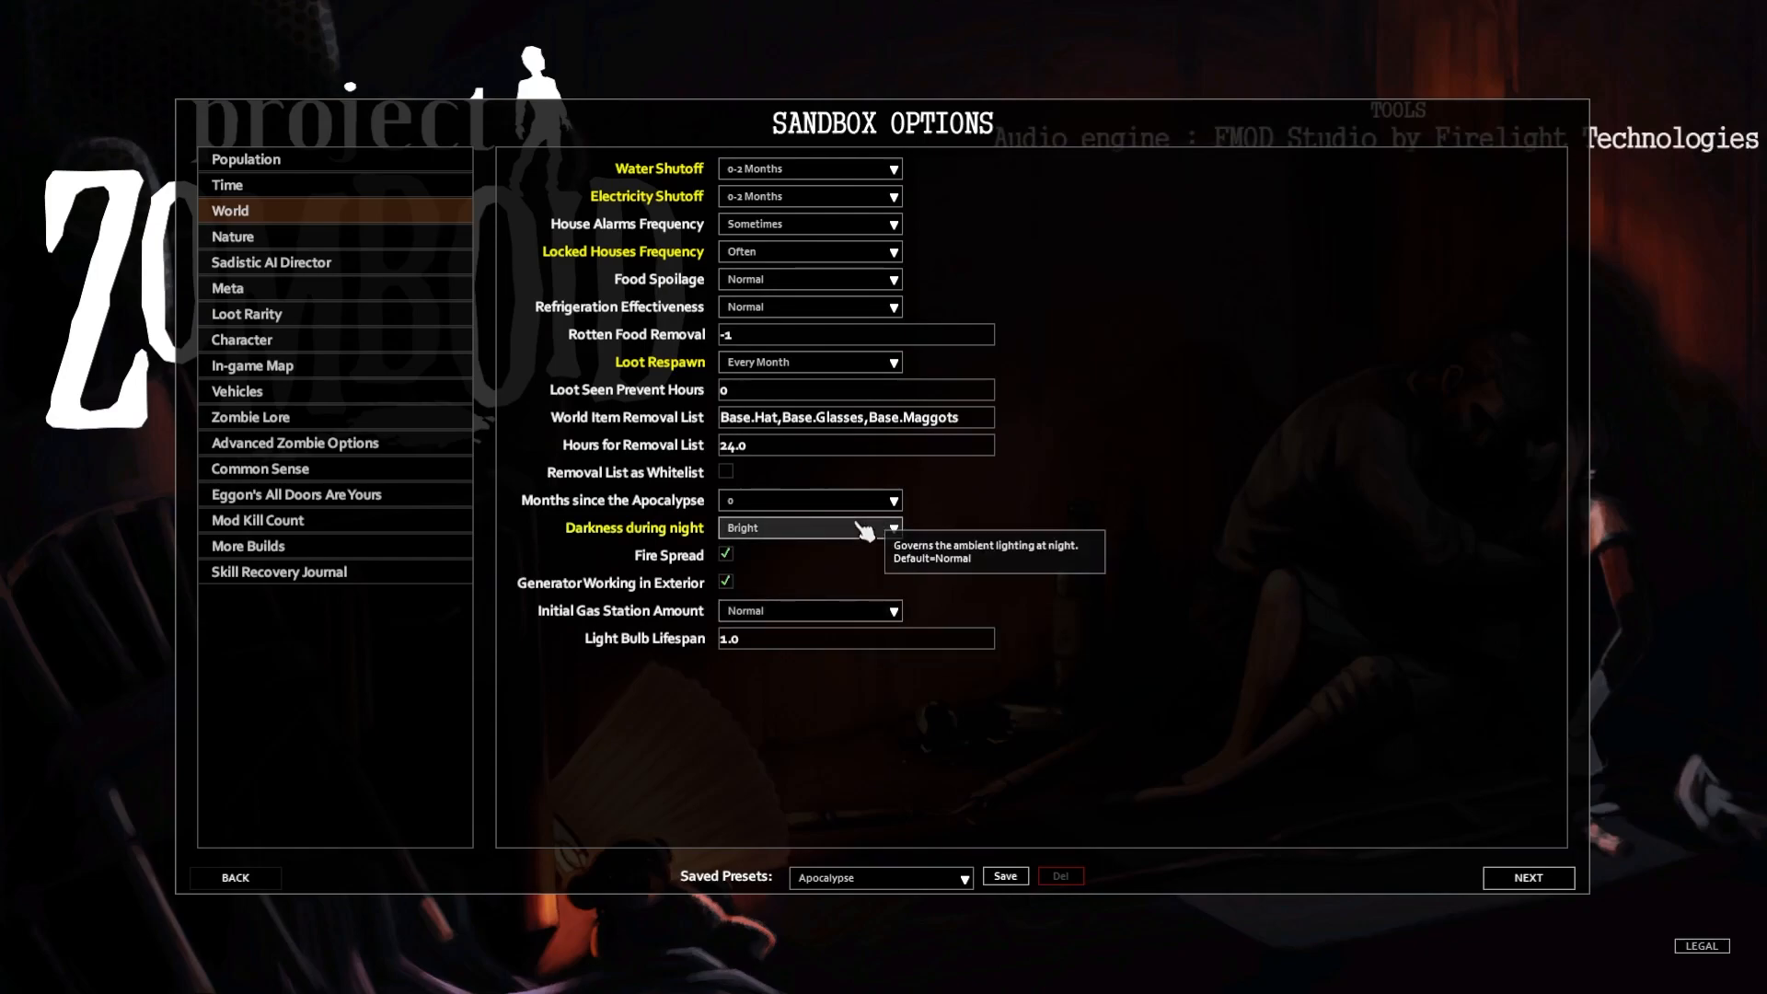
{"action": "mouse_move", "coordinate": [1125, 596]}
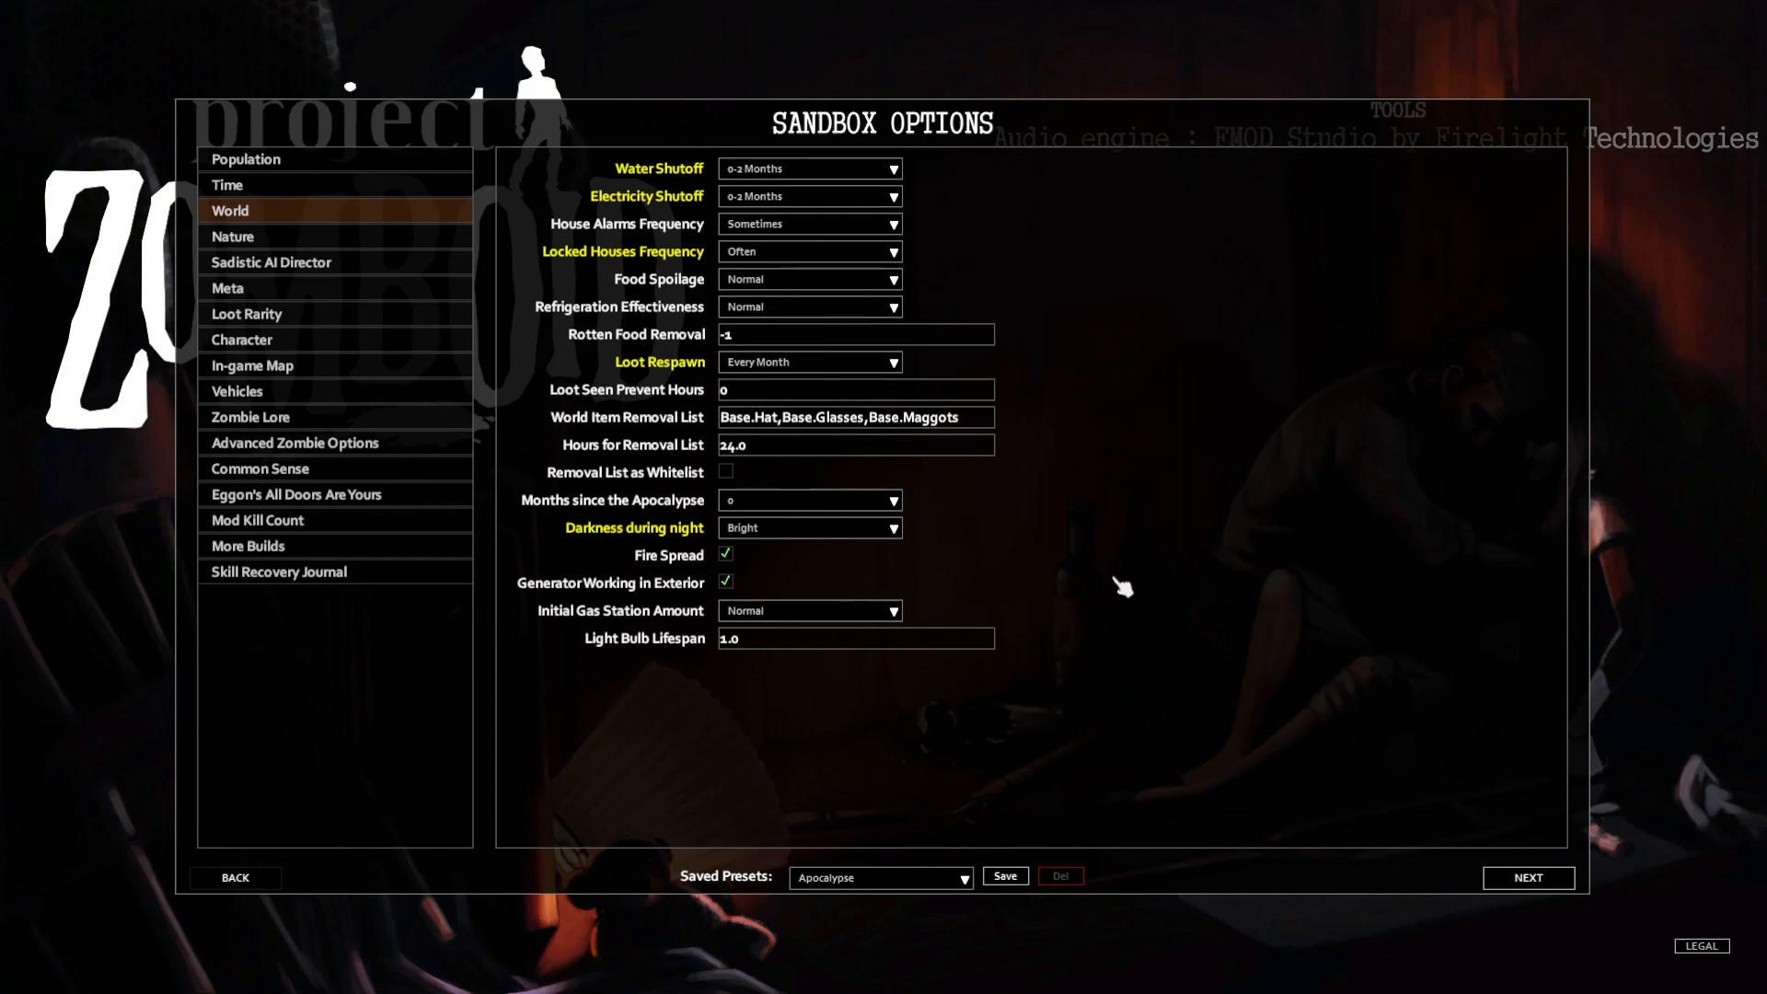
{"action": "mouse_move", "coordinate": [954, 522]}
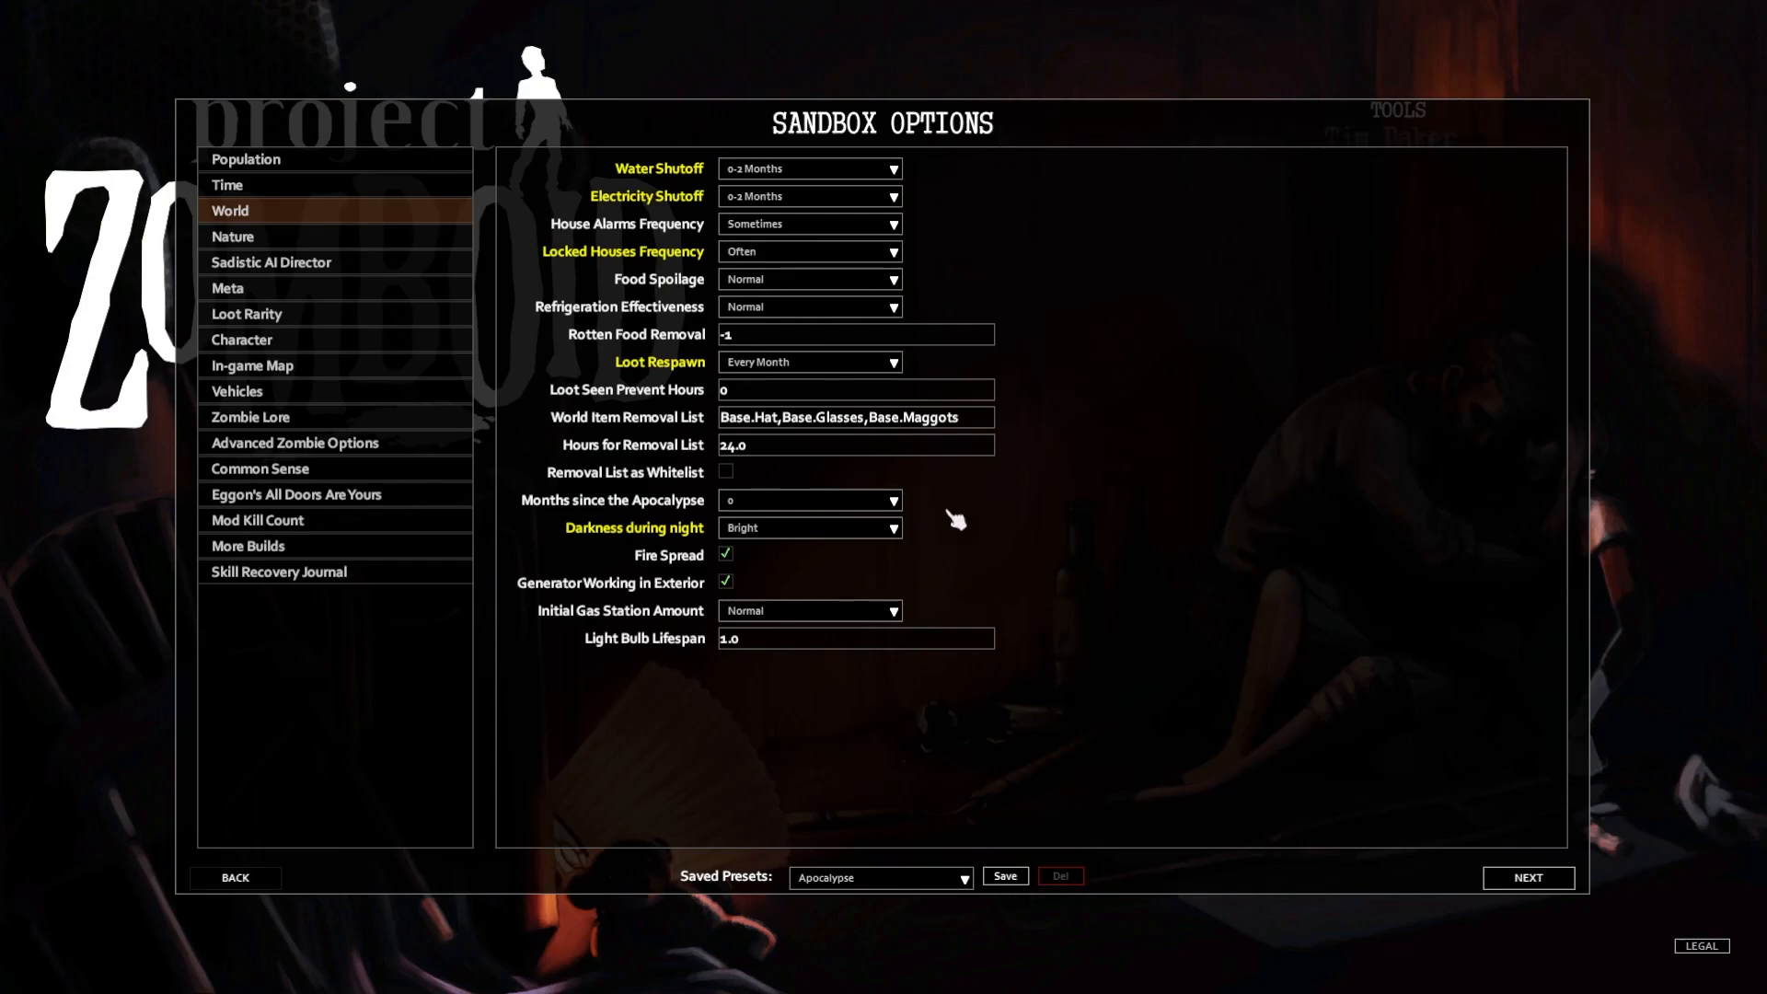
{"action": "mouse_move", "coordinate": [821, 594]}
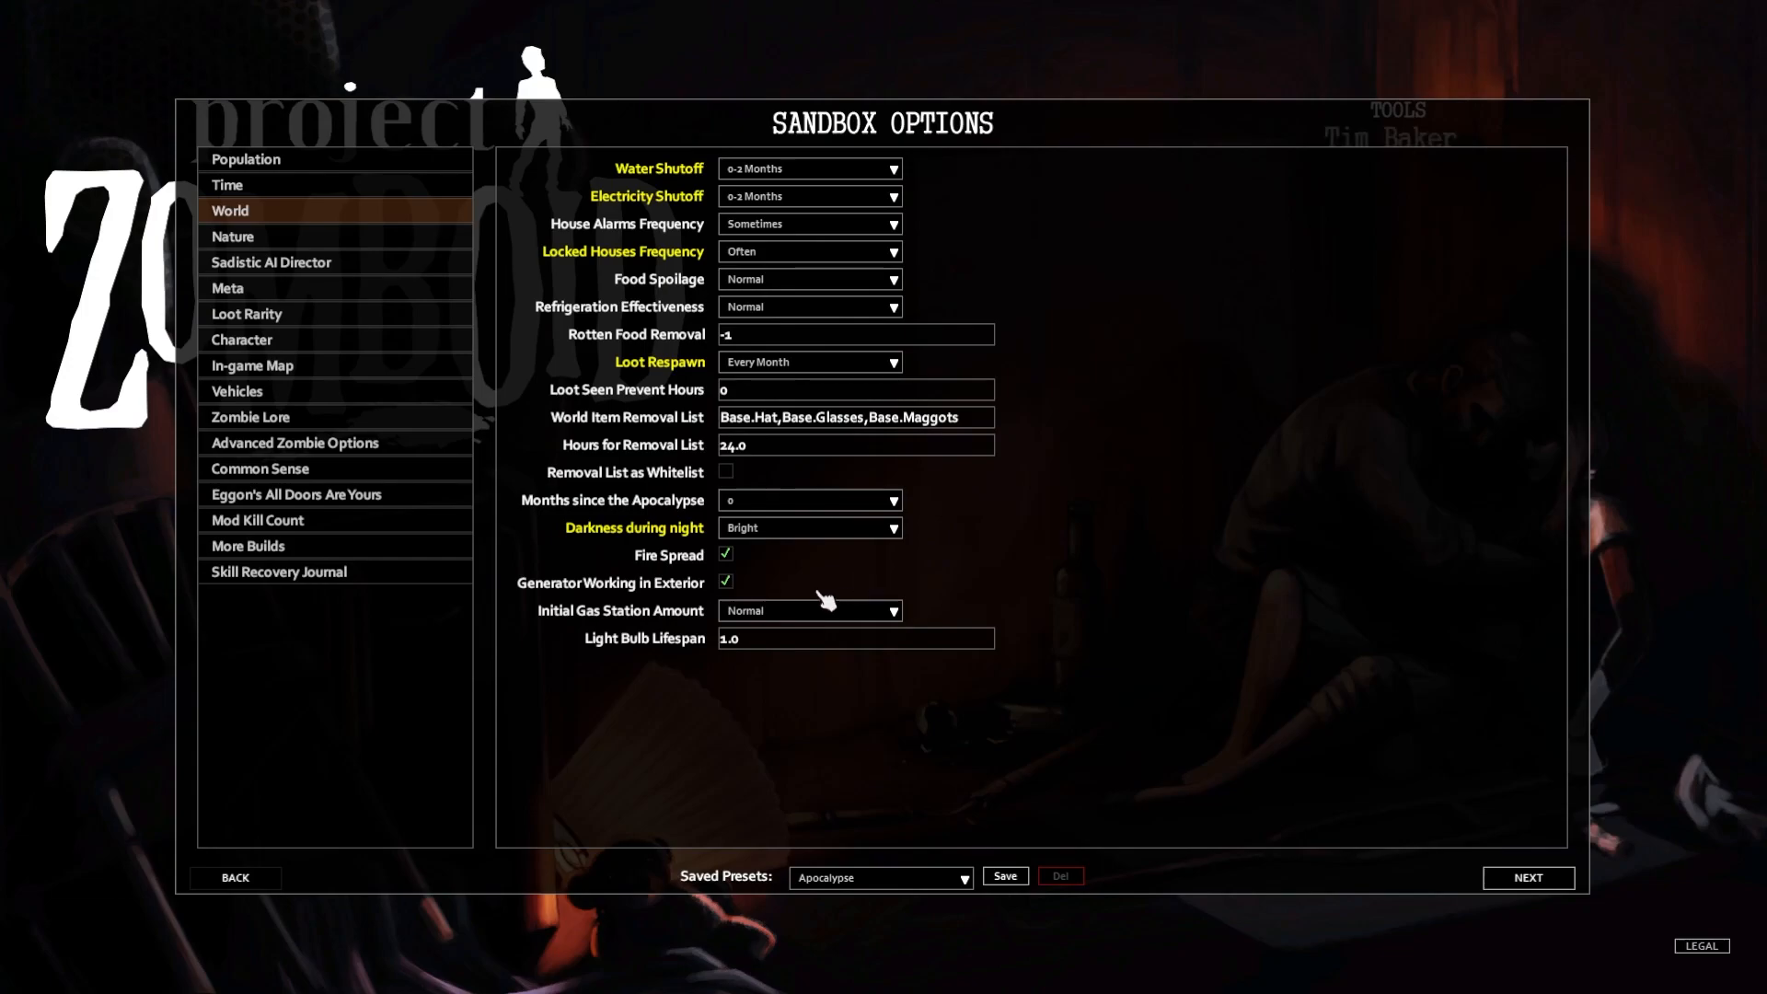
{"action": "mouse_move", "coordinate": [740, 586]}
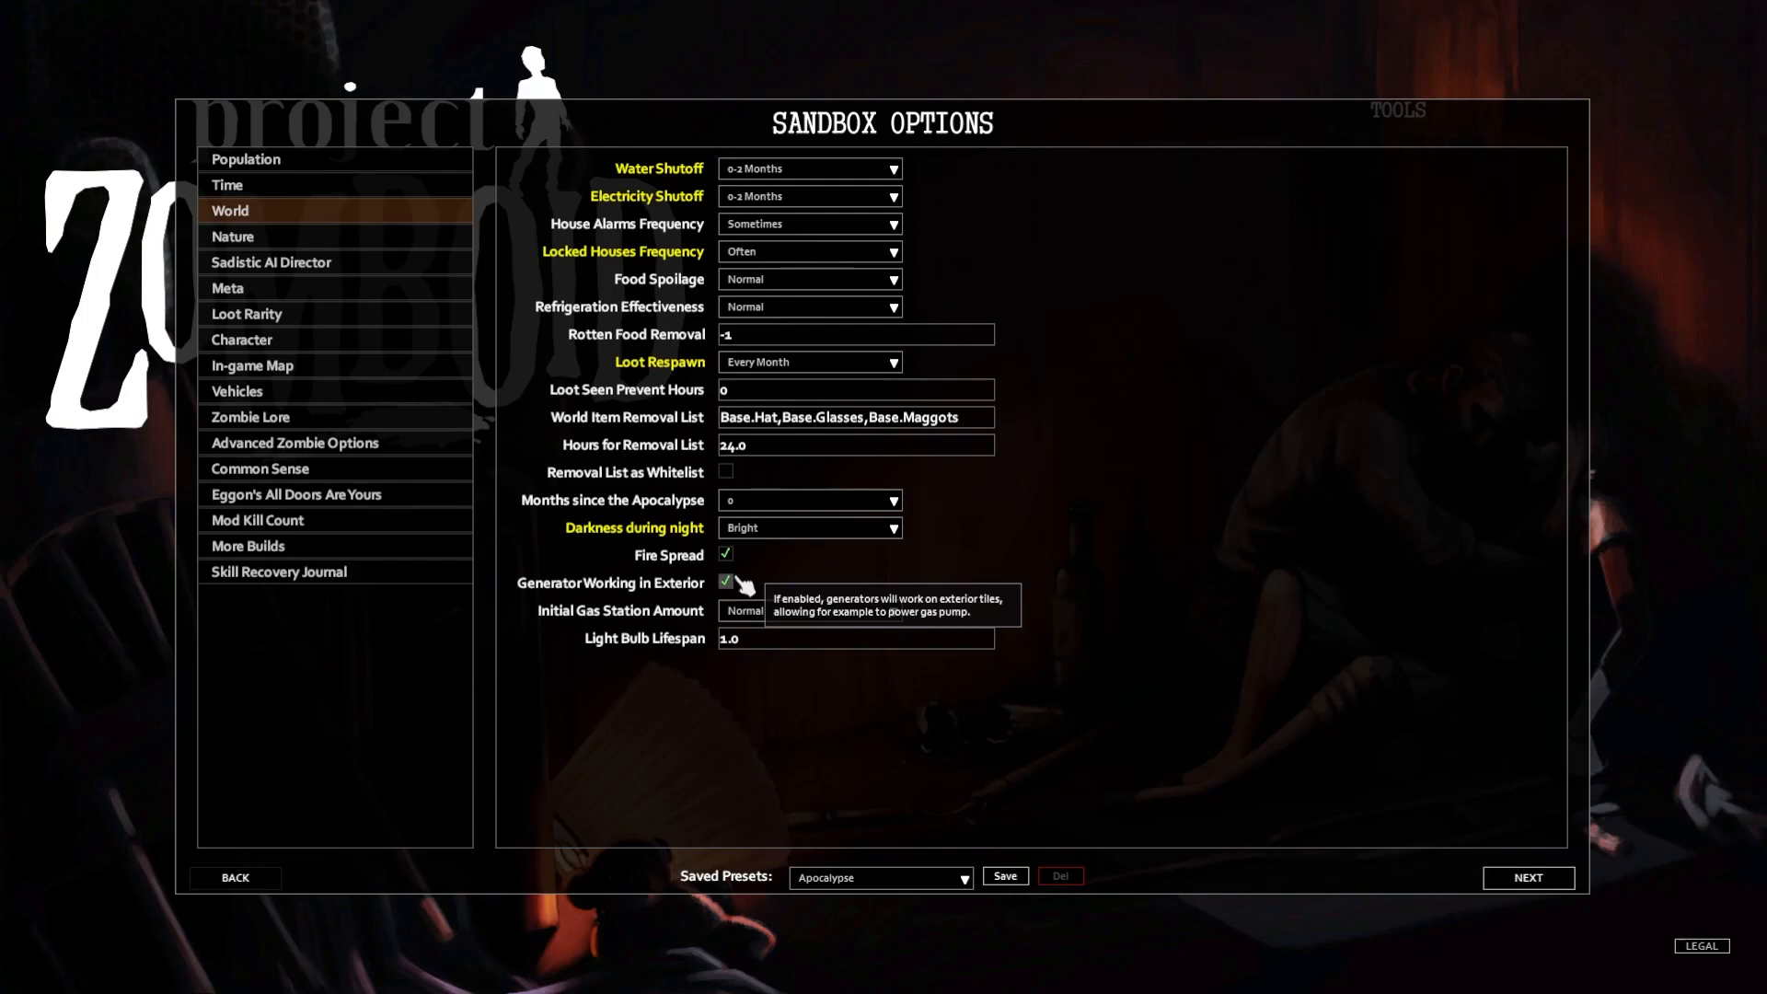
{"action": "mouse_move", "coordinate": [961, 567]}
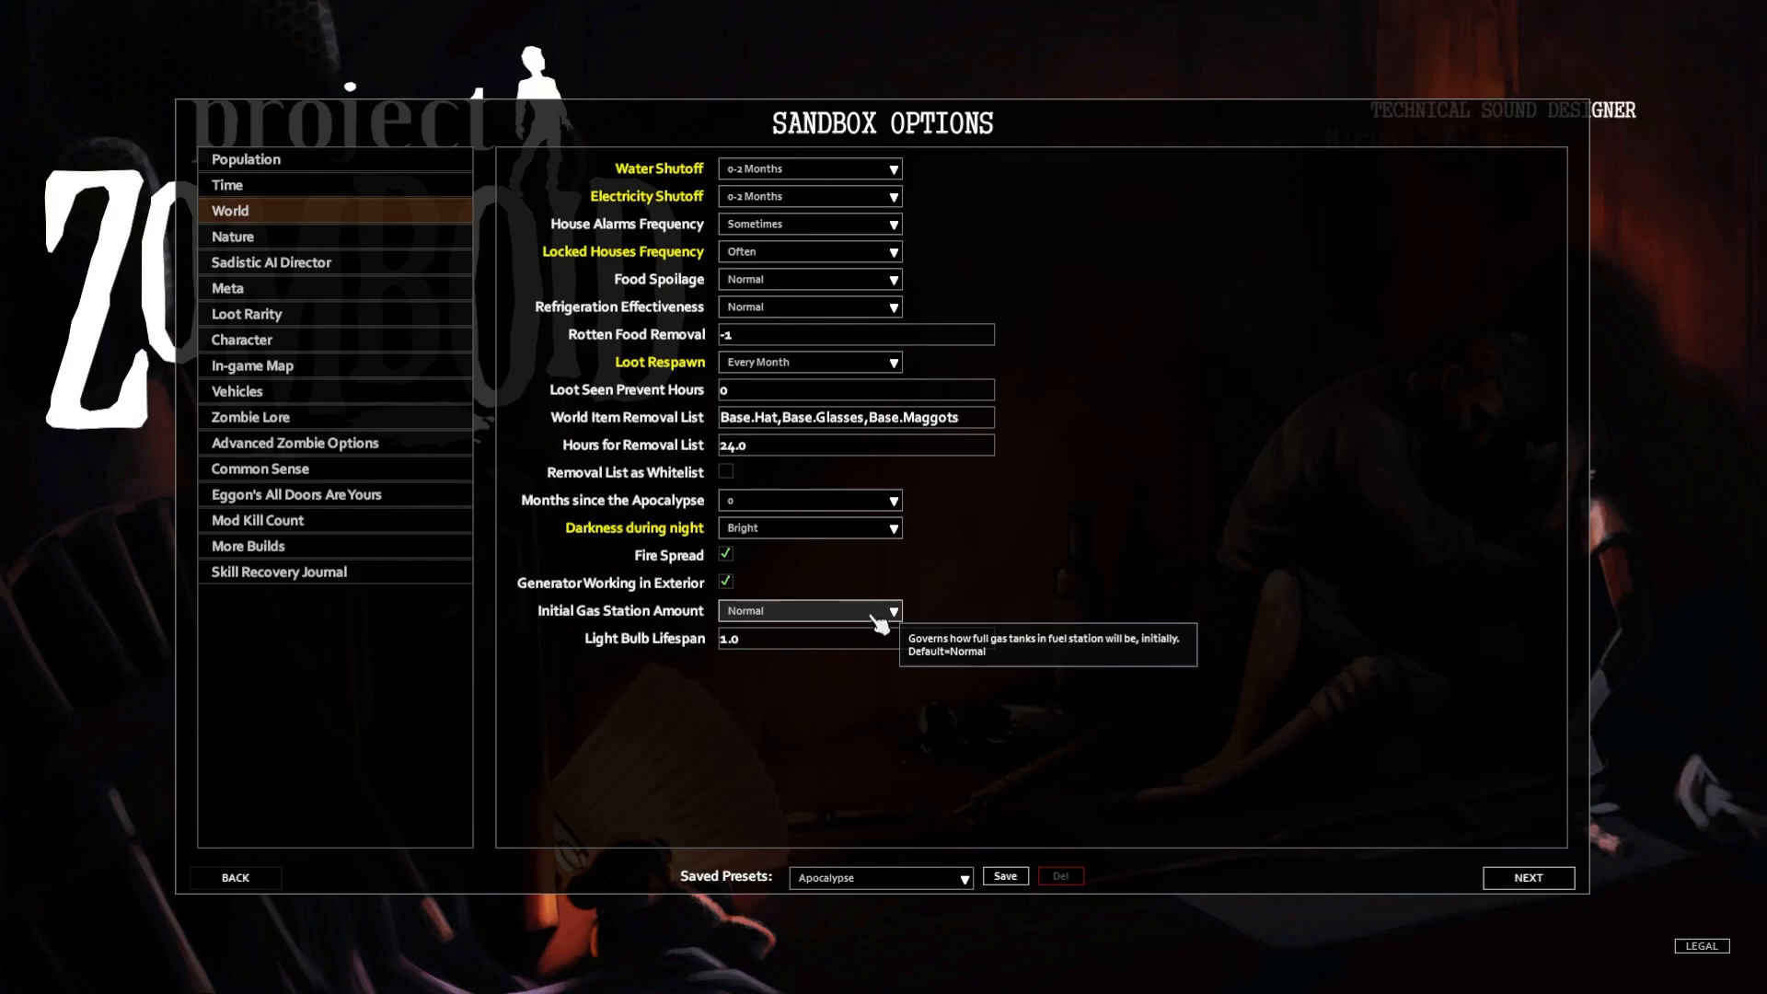
{"action": "left_click", "coordinate": [810, 609]}
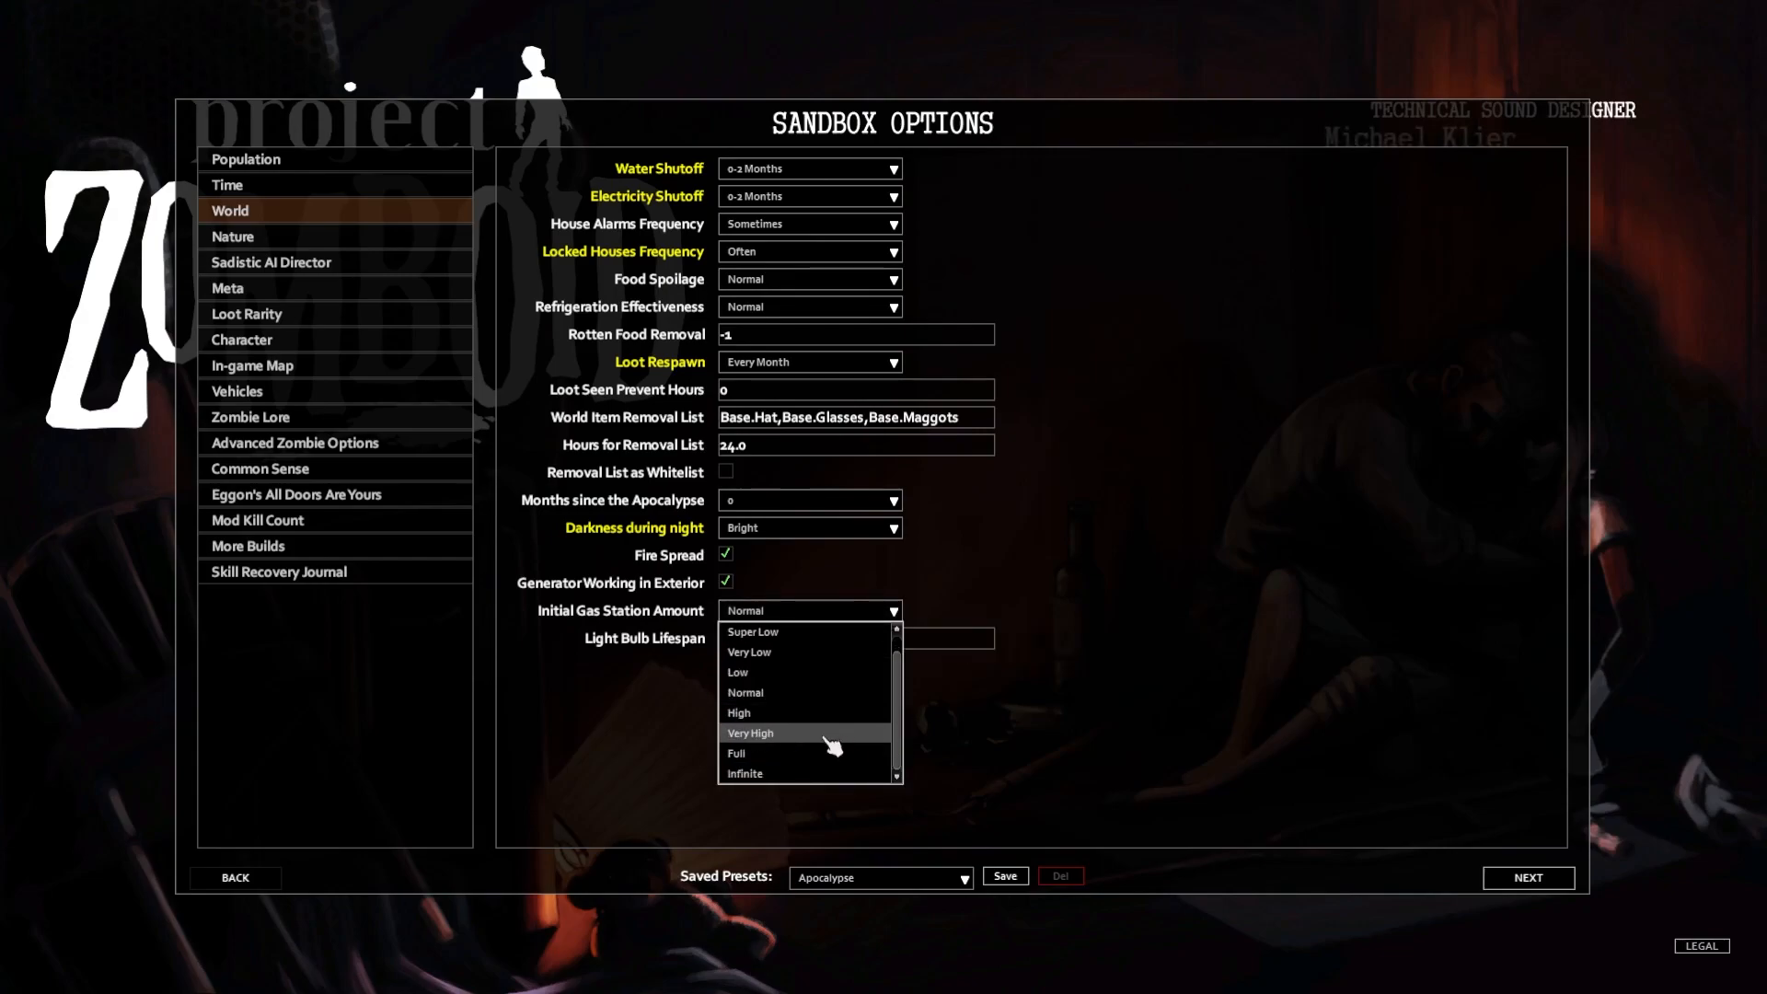
{"action": "left_click", "coordinate": [743, 773]}
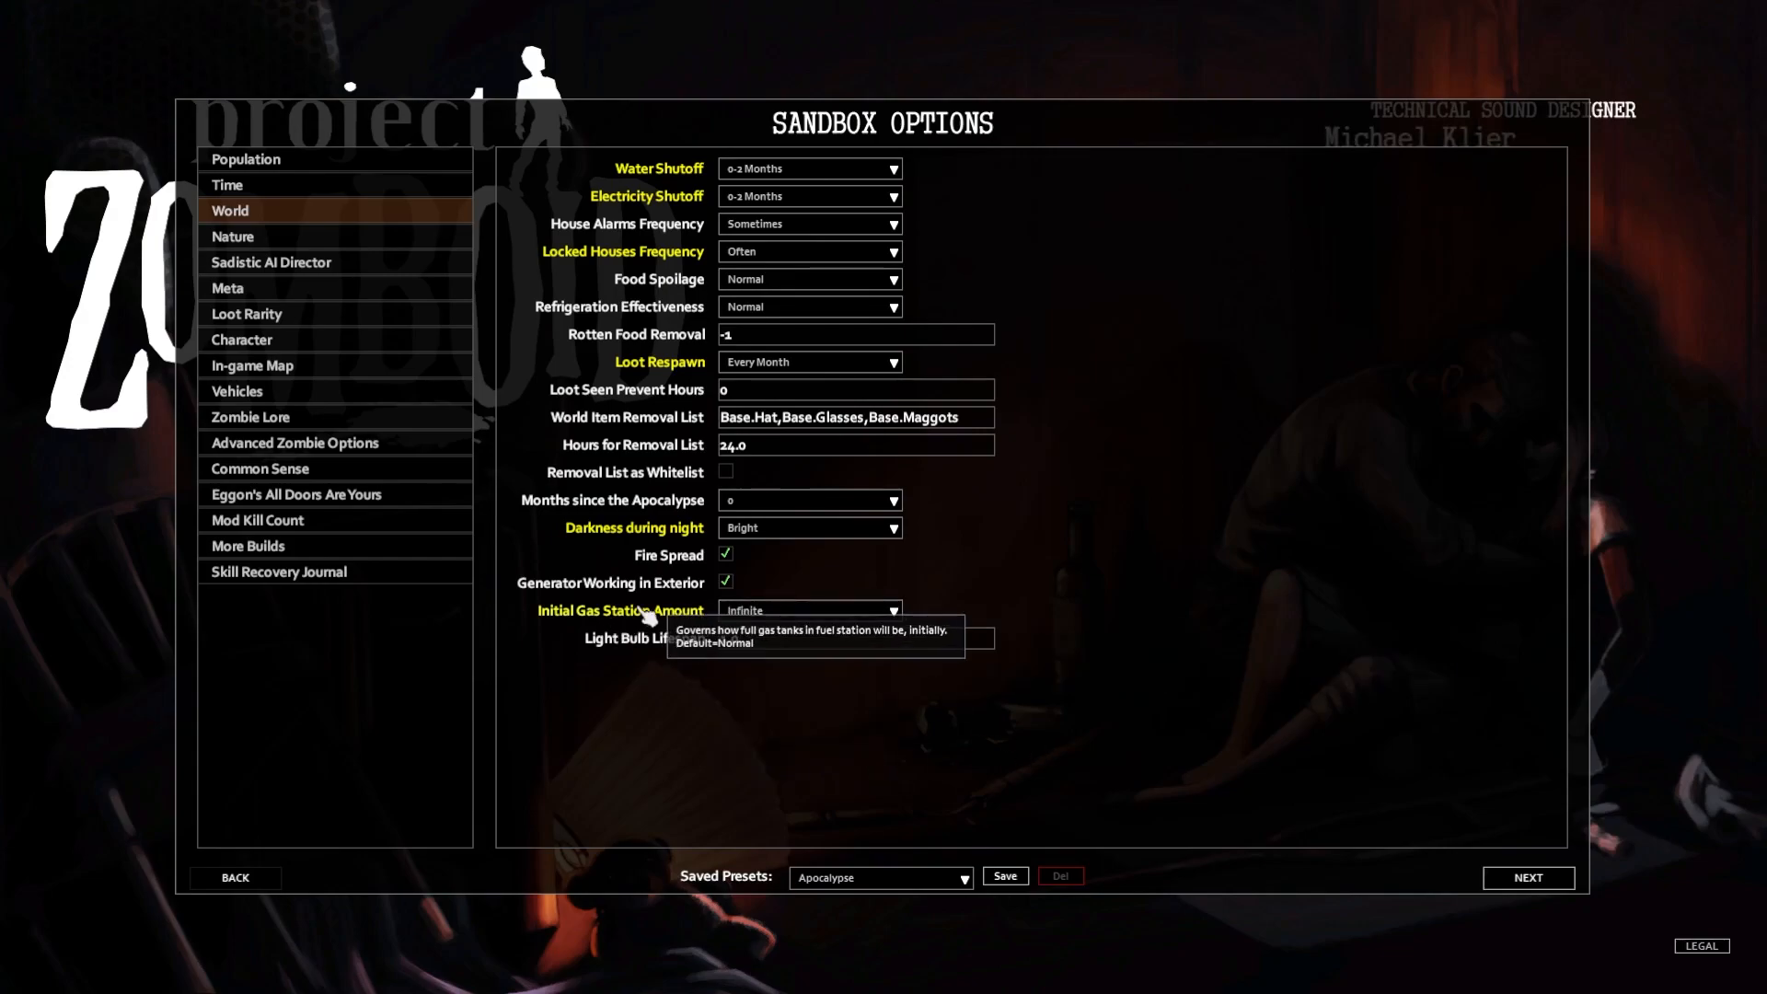
{"action": "left_click", "coordinate": [810, 609]}
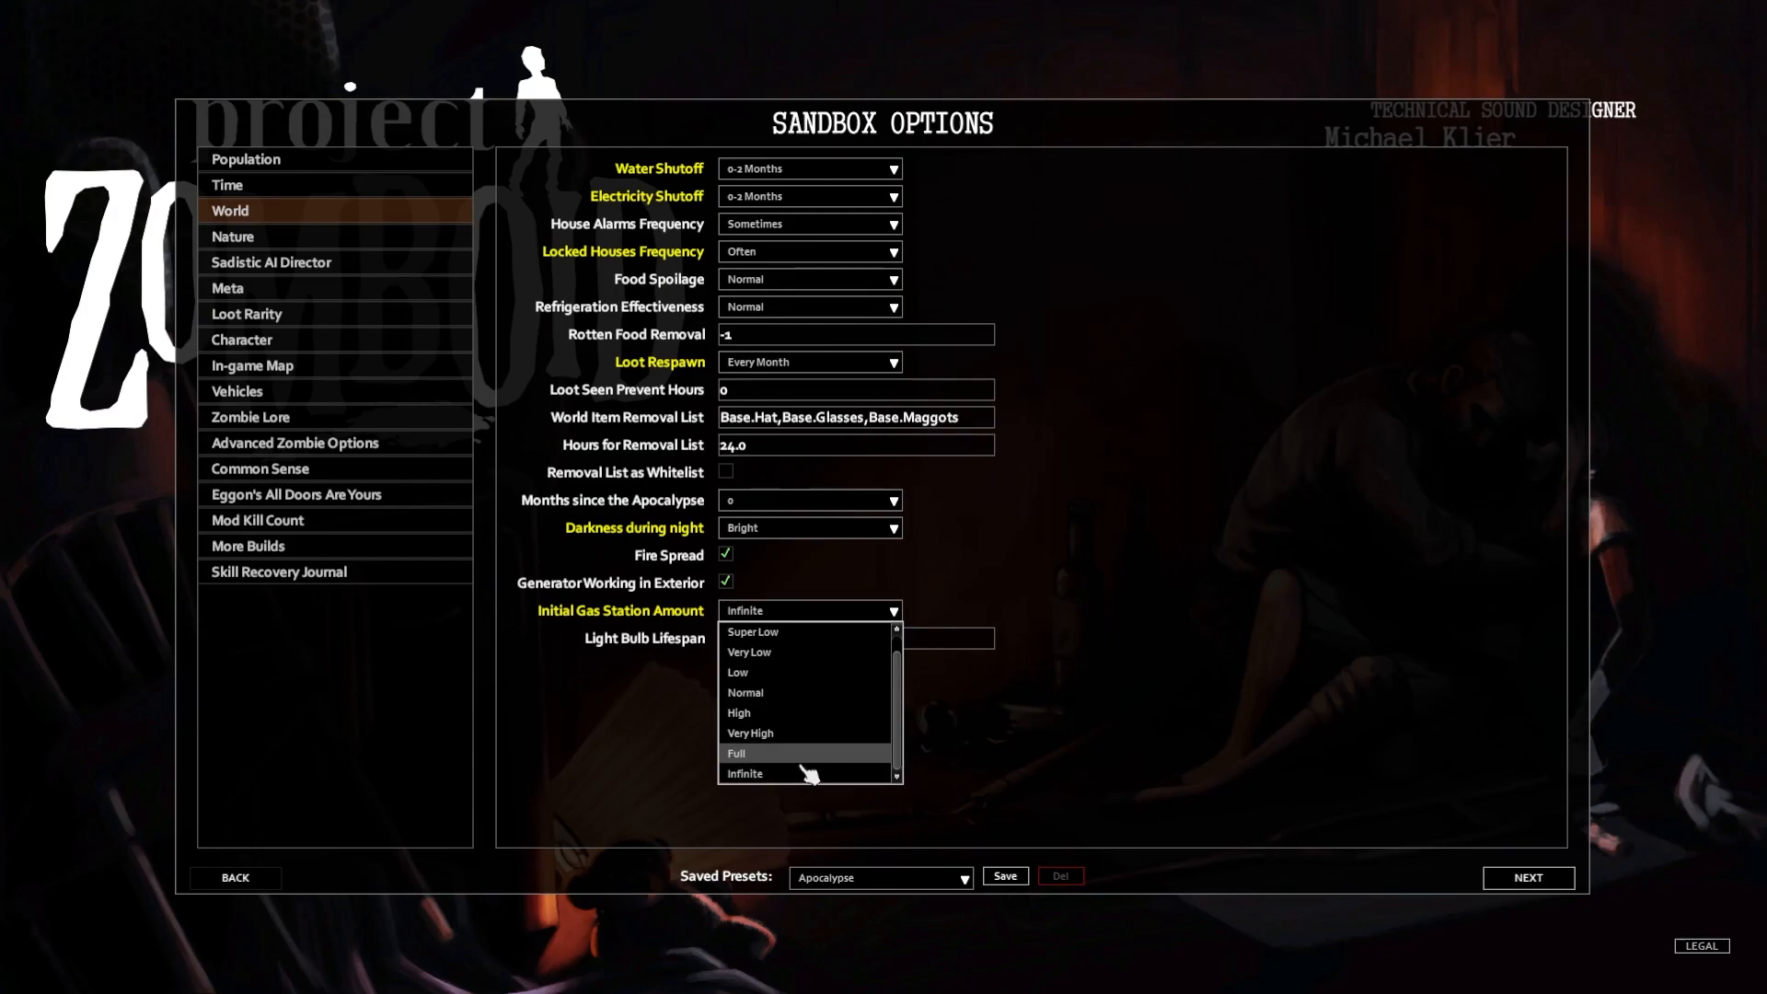
{"action": "left_click", "coordinate": [744, 773]}
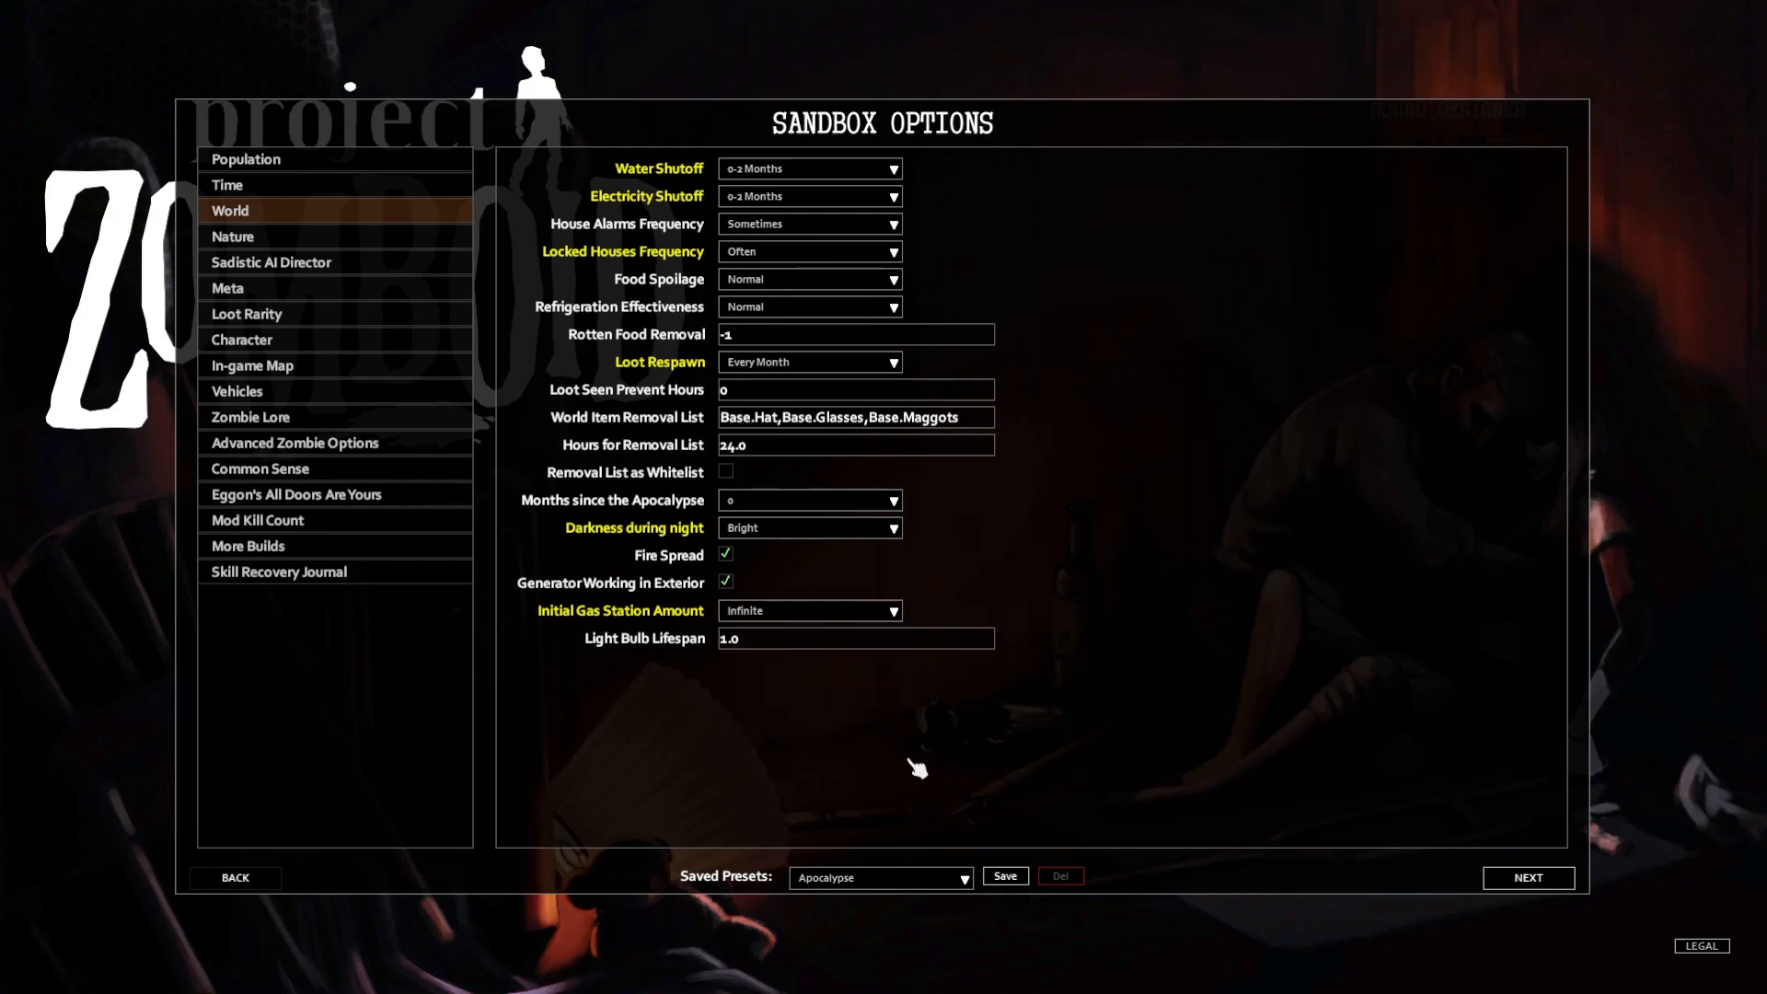
{"action": "mouse_move", "coordinate": [486, 711]}
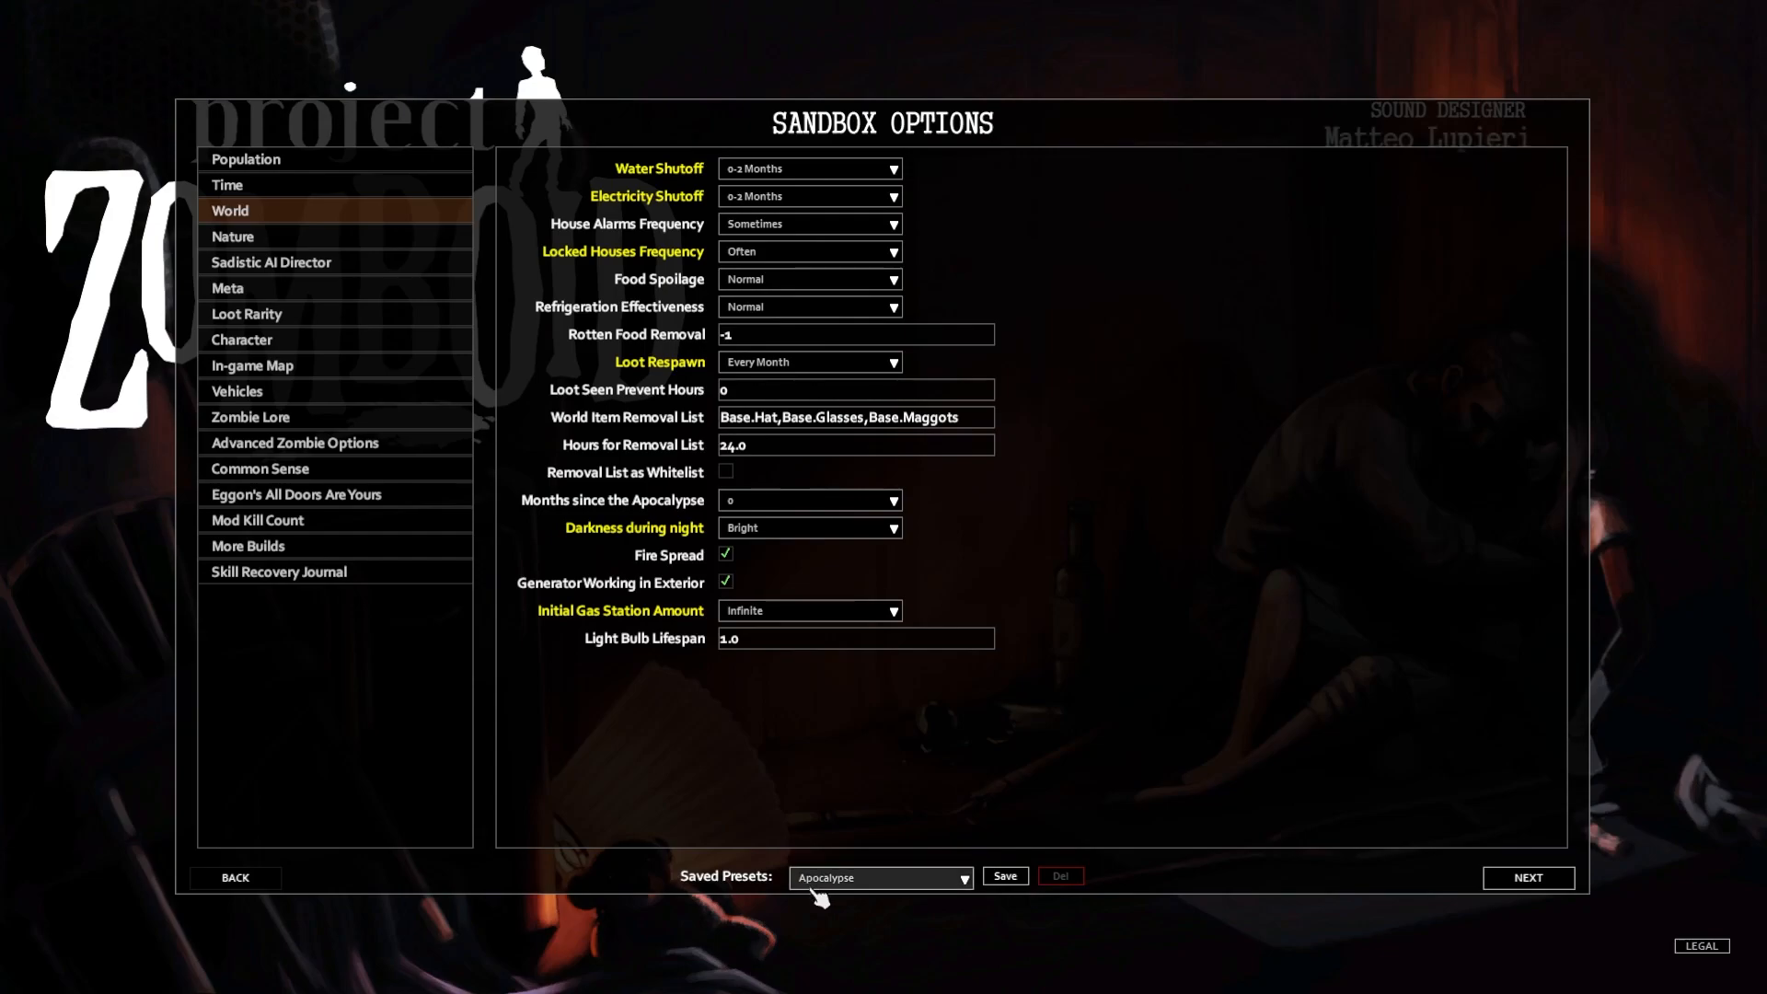
Browse the presets list, Population, Nature and Sadistic AI Director, ending on Loot Rarity
{"action": "left_click", "coordinate": [880, 876]}
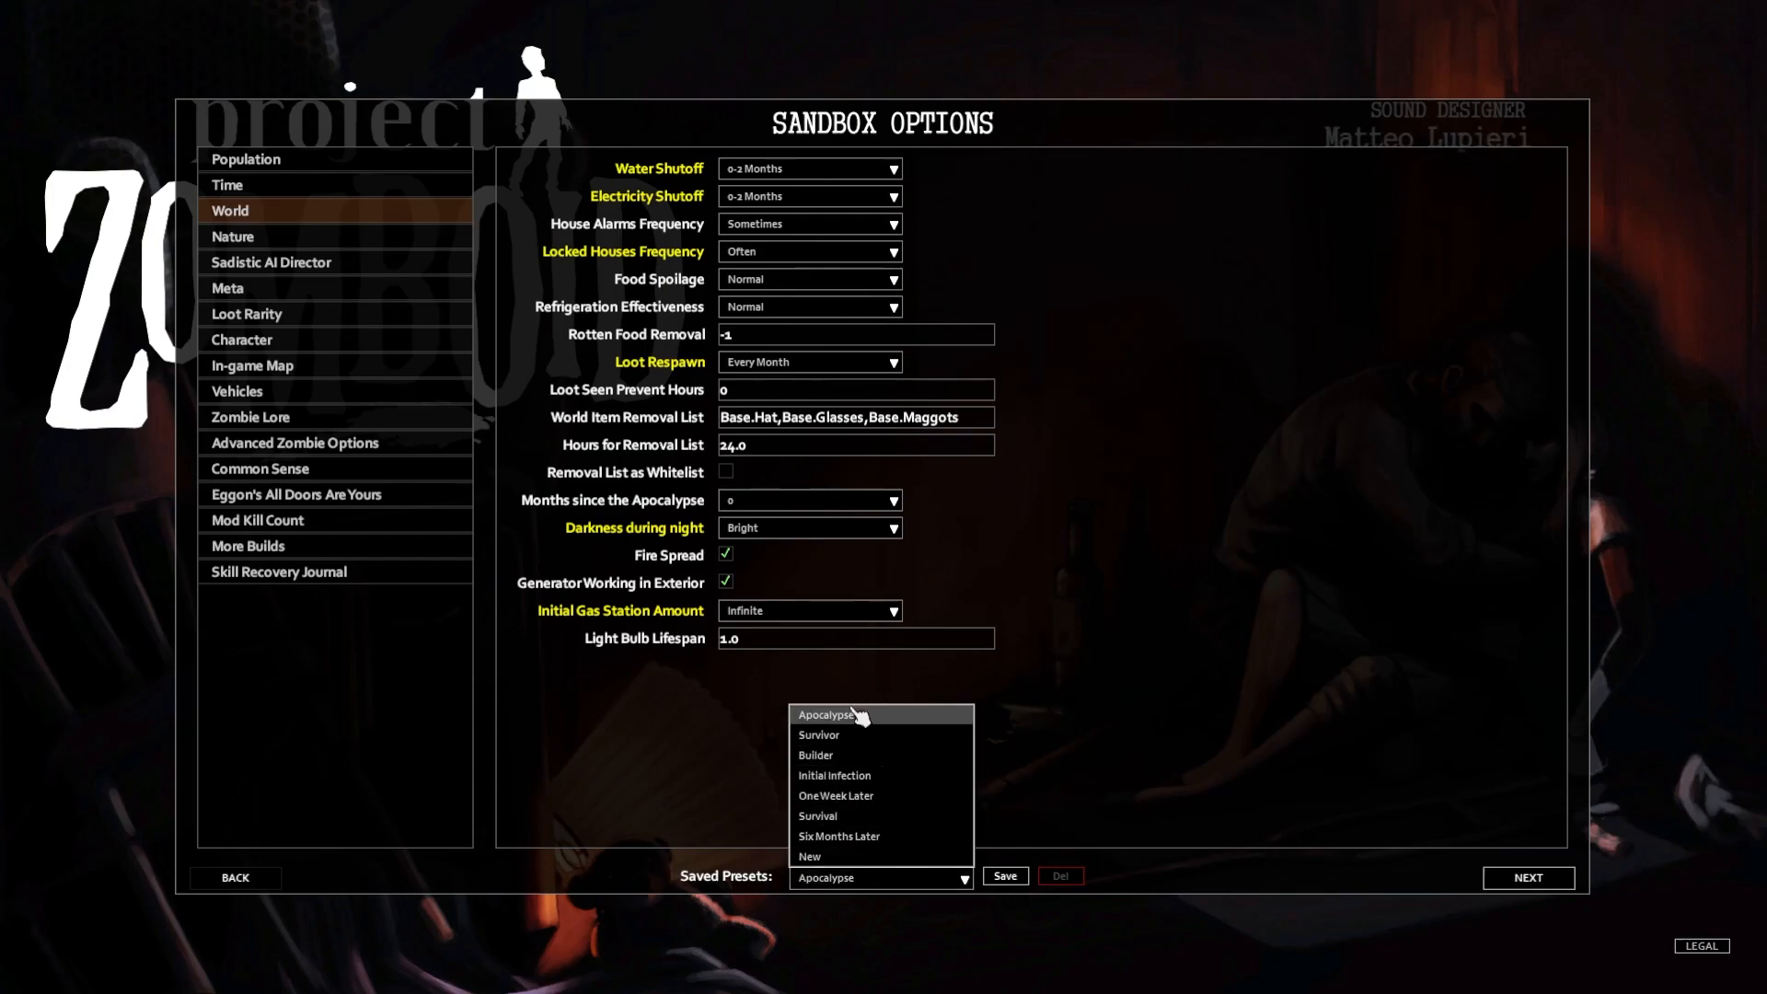
{"action": "mouse_move", "coordinate": [910, 751]}
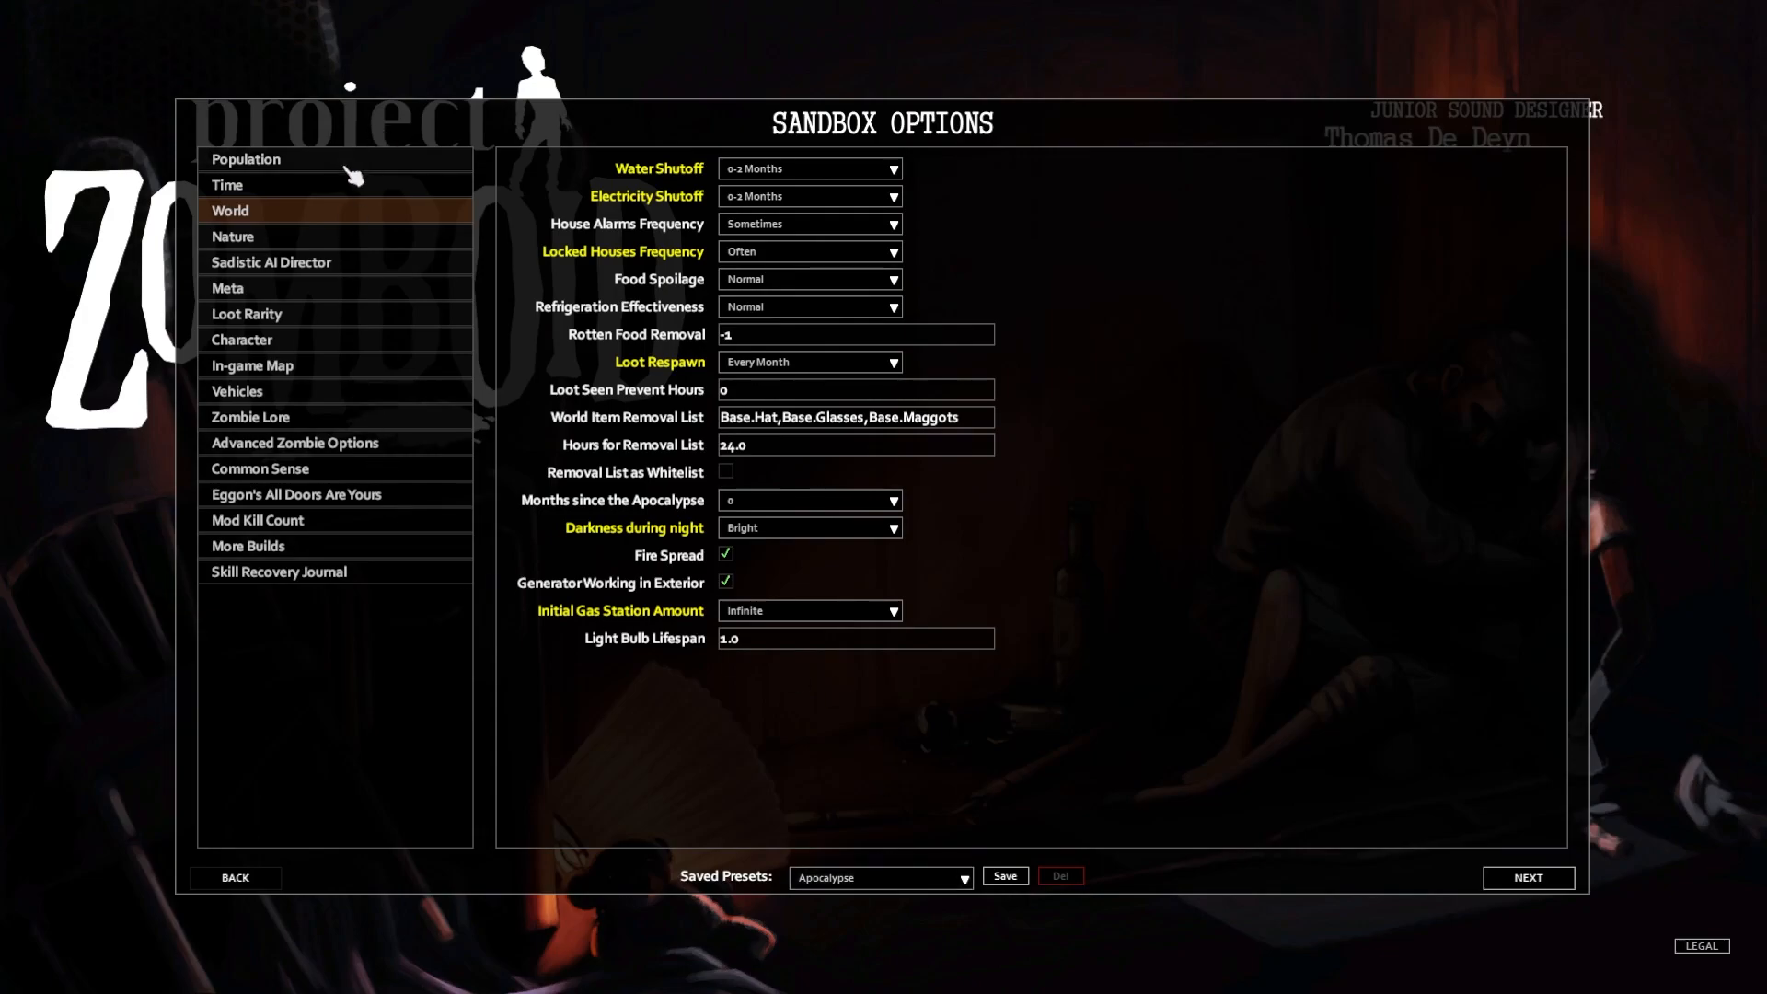
{"action": "left_click", "coordinate": [245, 159]}
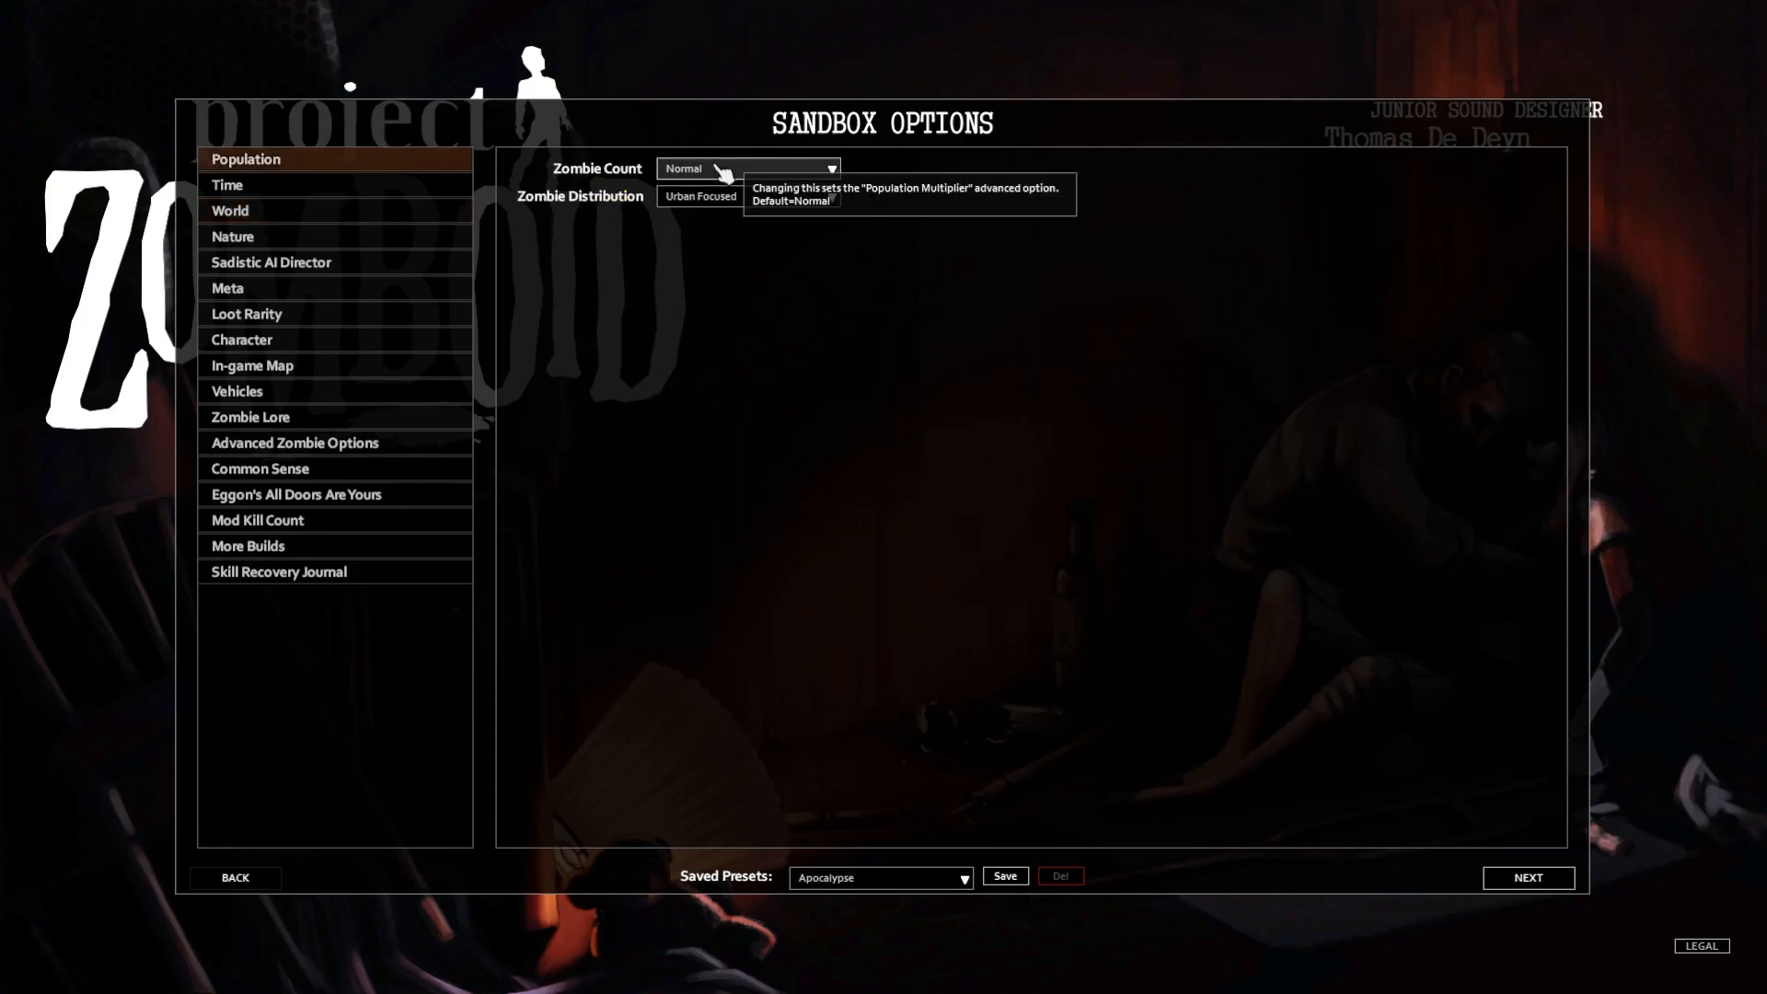
{"action": "mouse_move", "coordinate": [317, 291]}
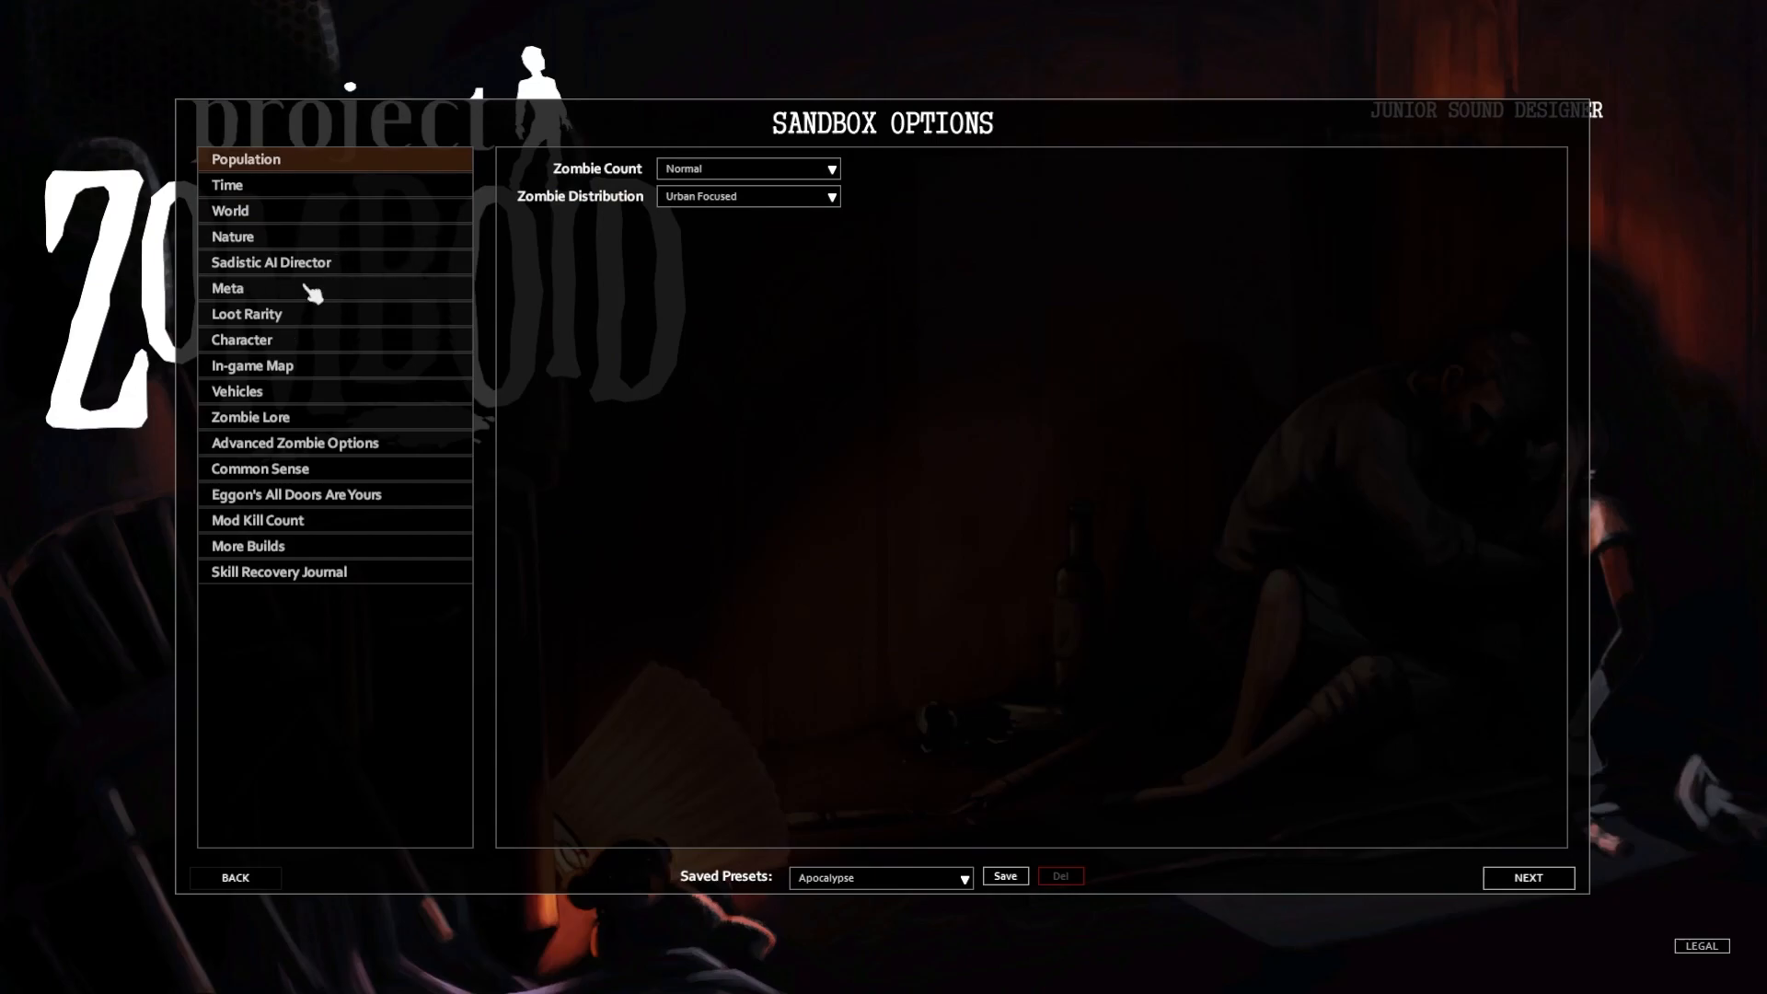
{"action": "left_click", "coordinate": [234, 235]}
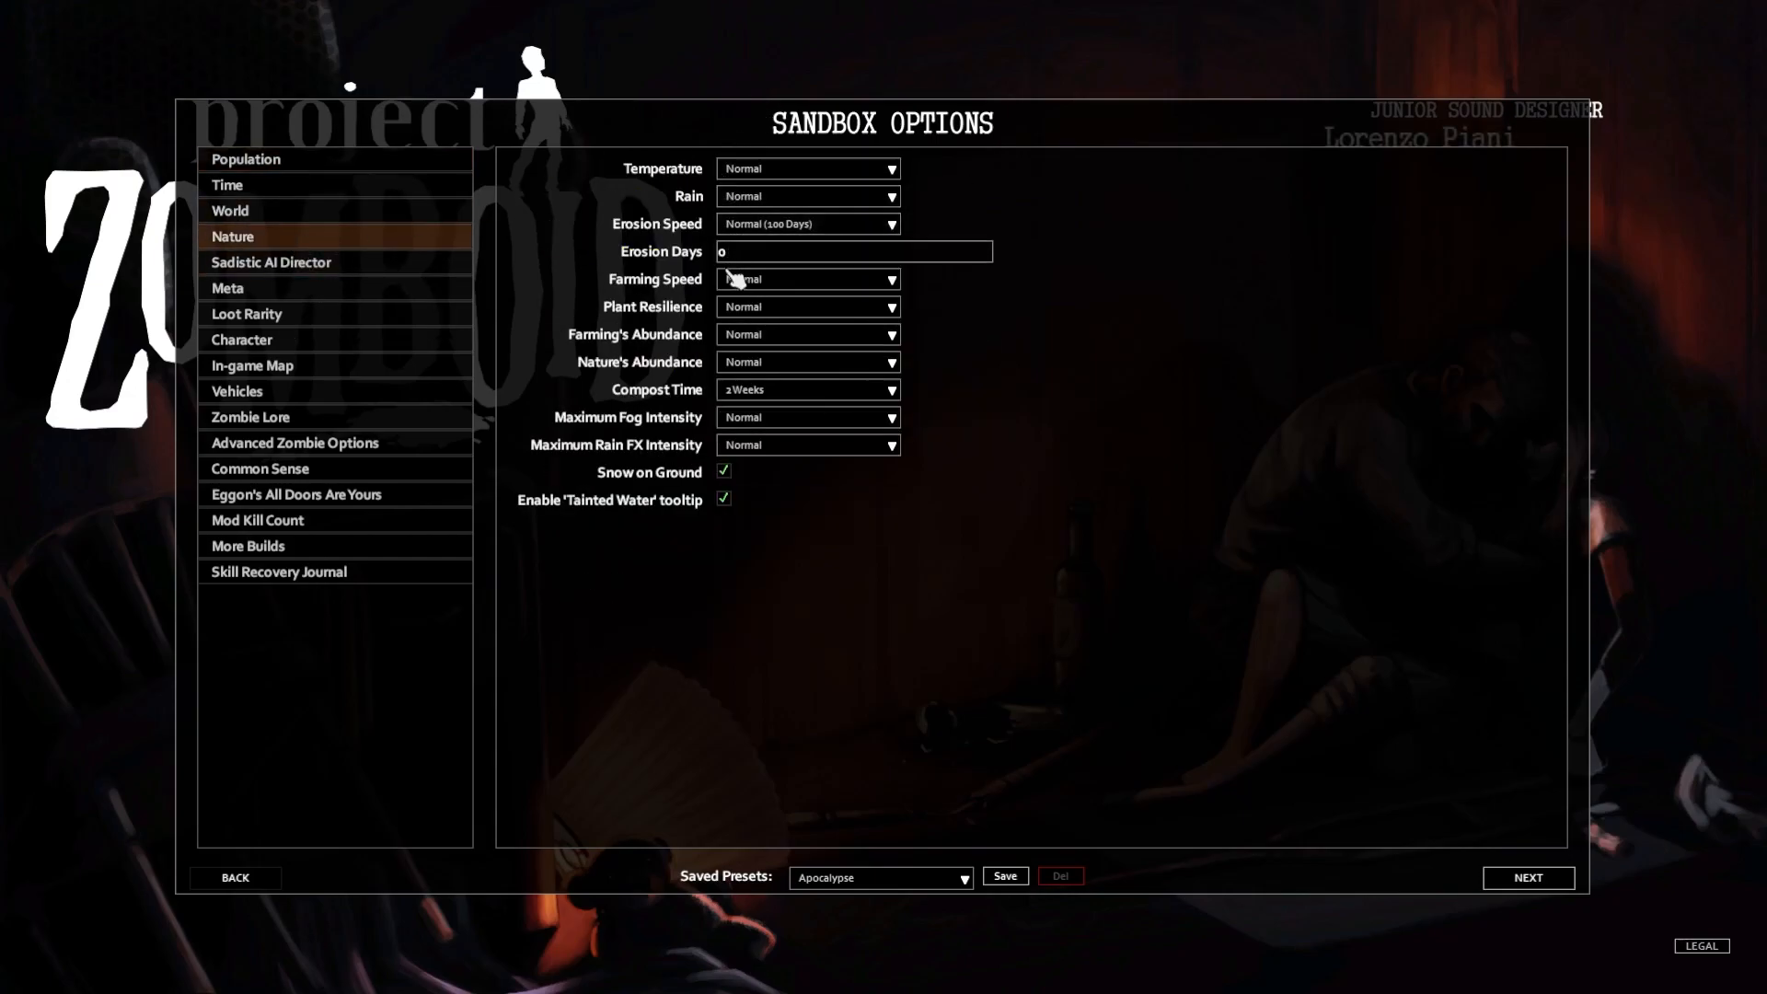
{"action": "mouse_move", "coordinate": [747, 399]}
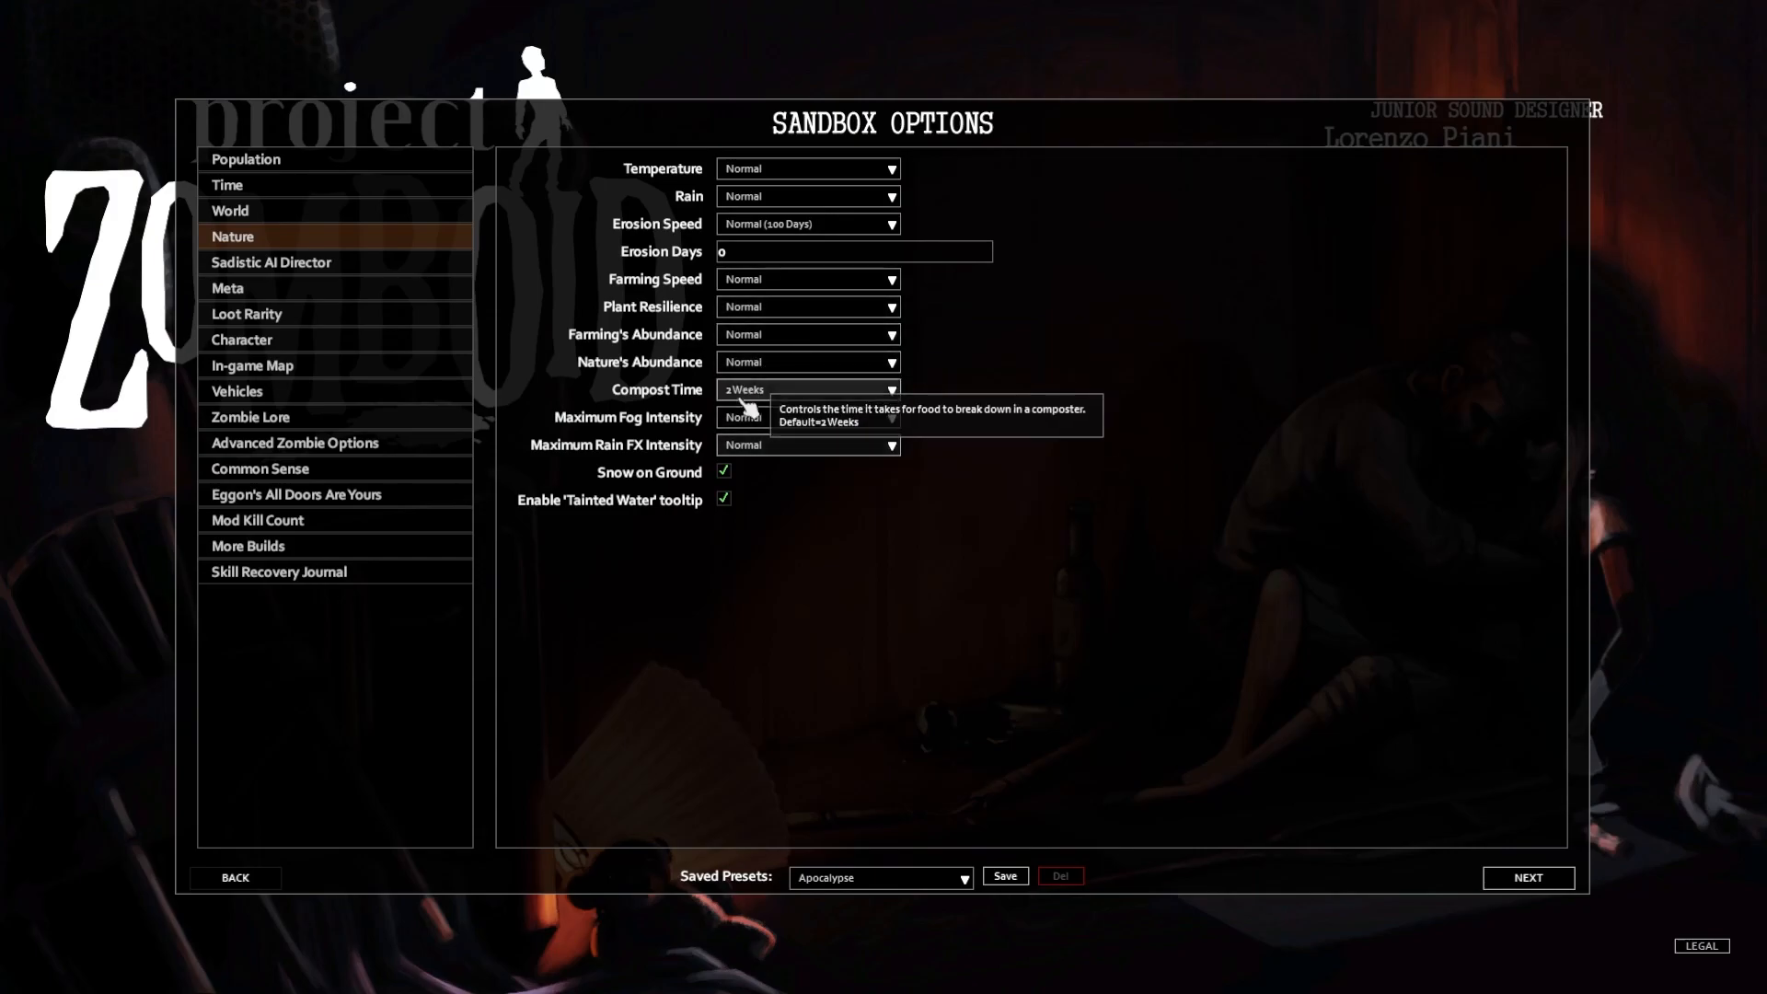
{"action": "mouse_move", "coordinate": [529, 479]}
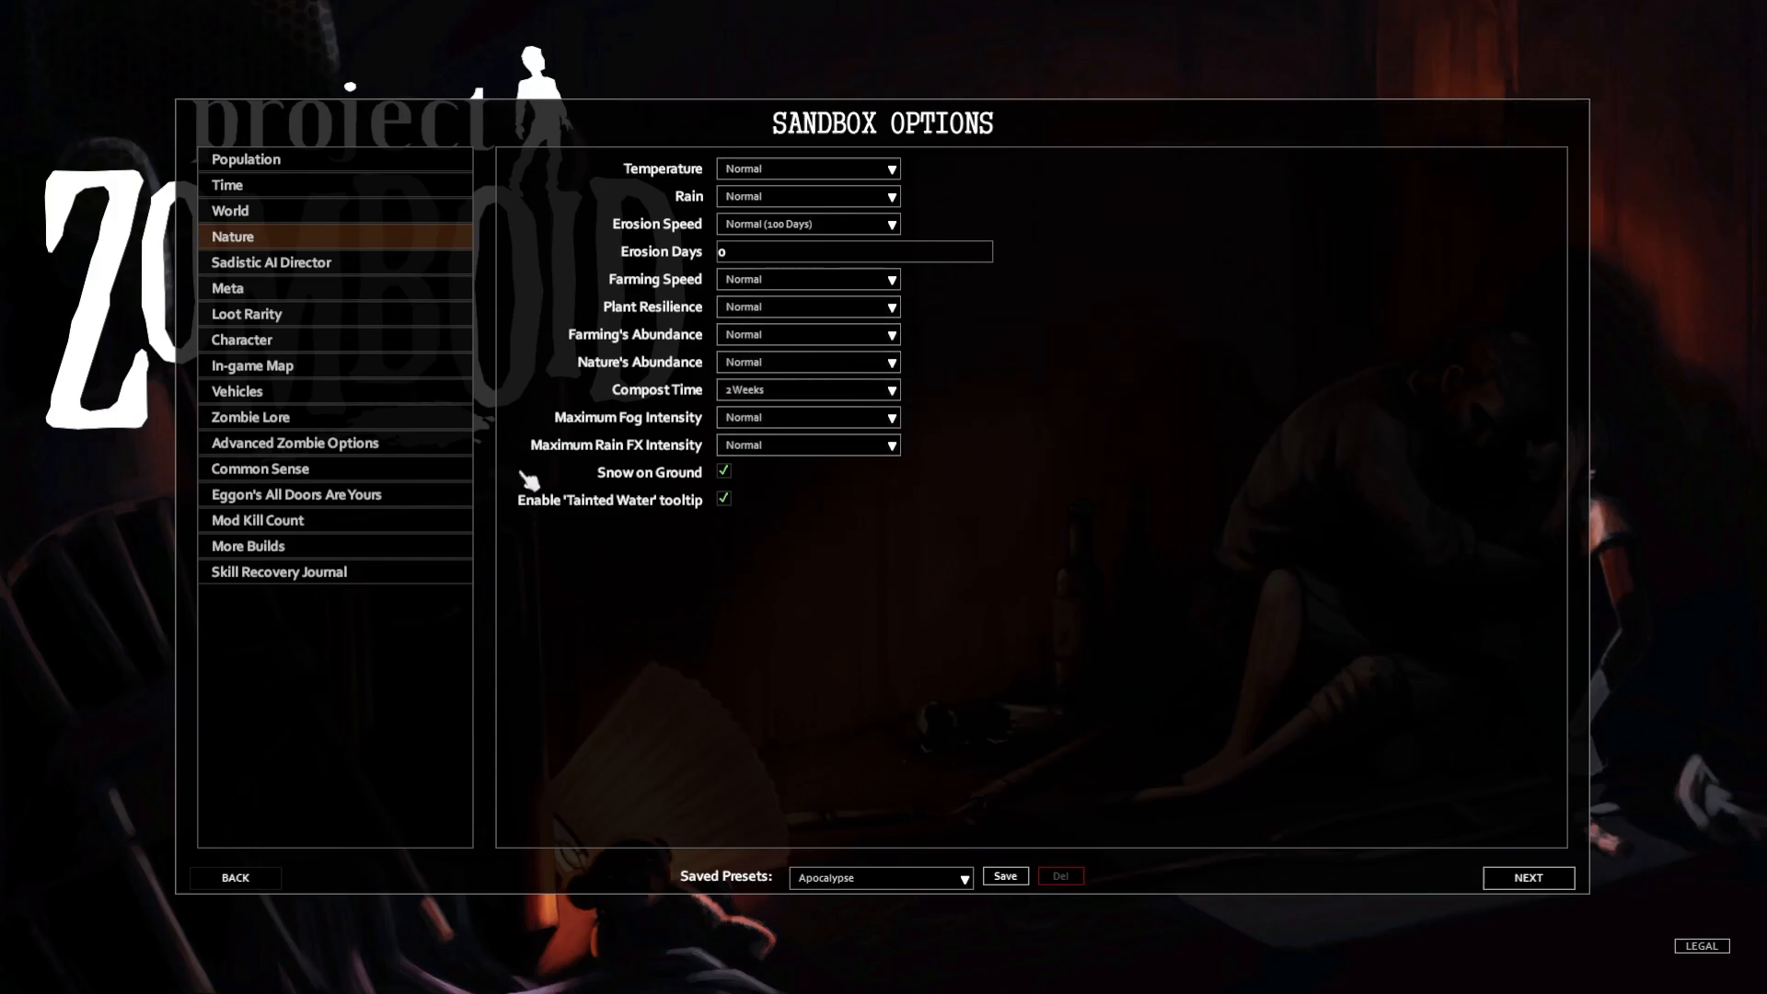
{"action": "left_click", "coordinate": [271, 261]}
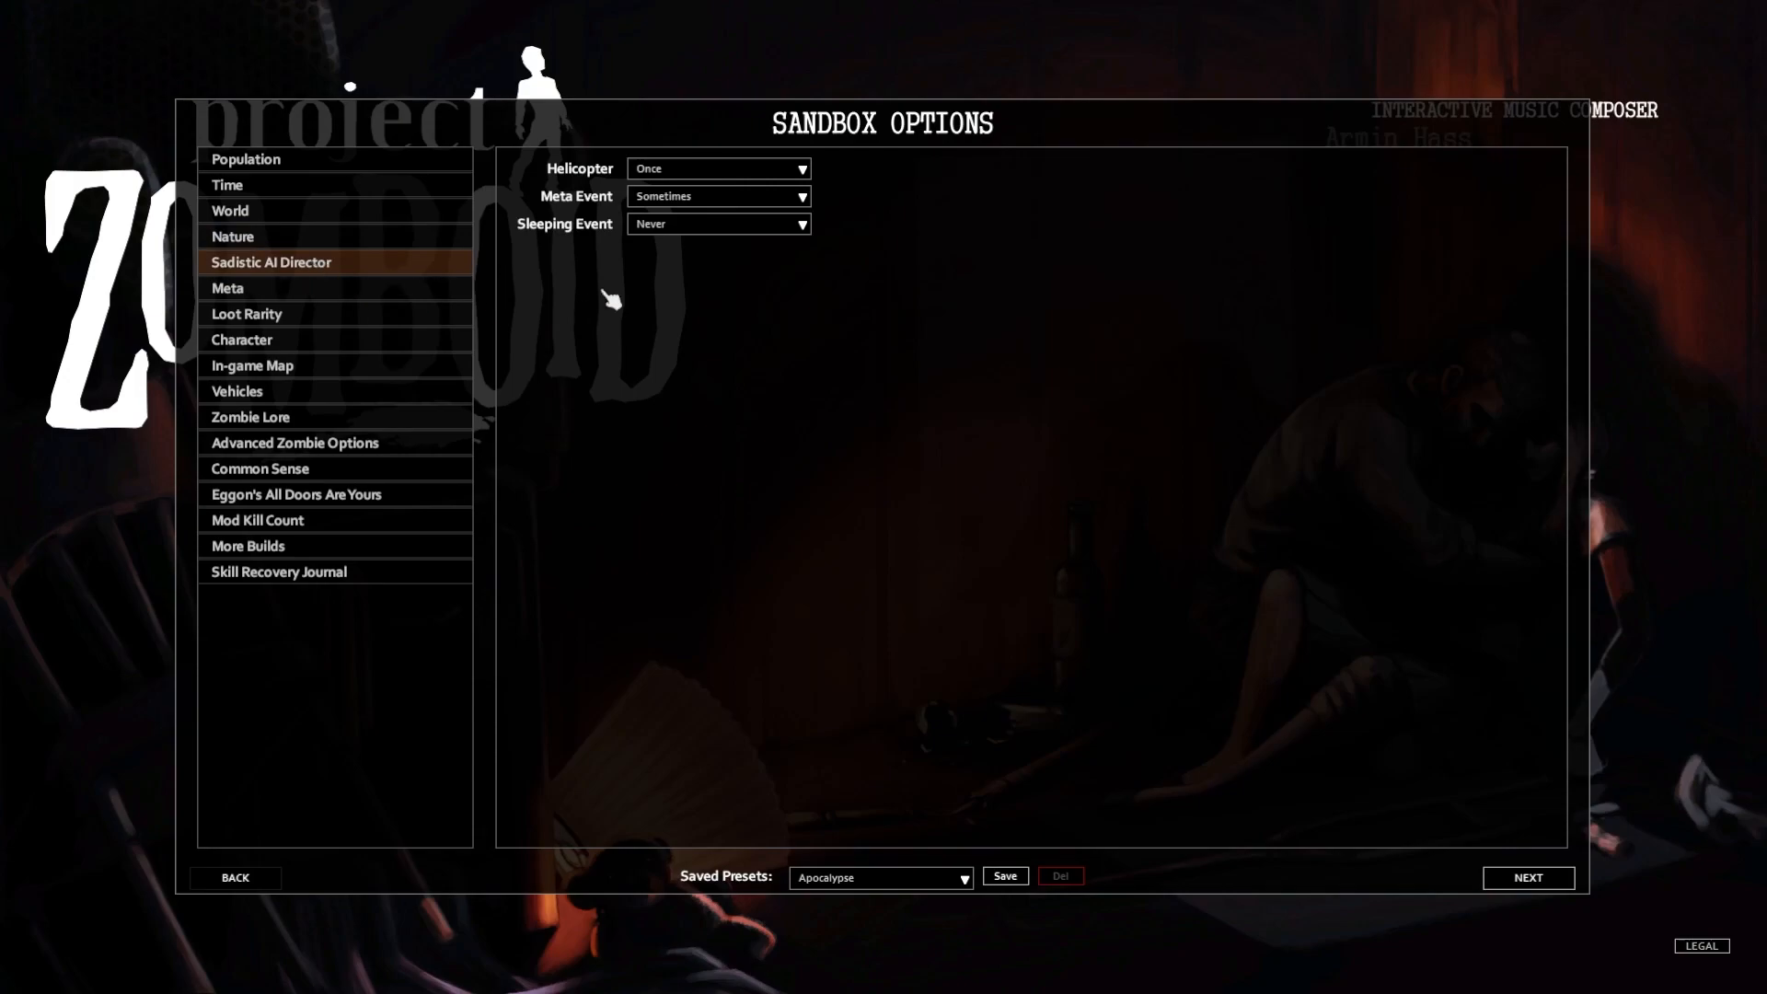
{"action": "mouse_move", "coordinate": [665, 370]}
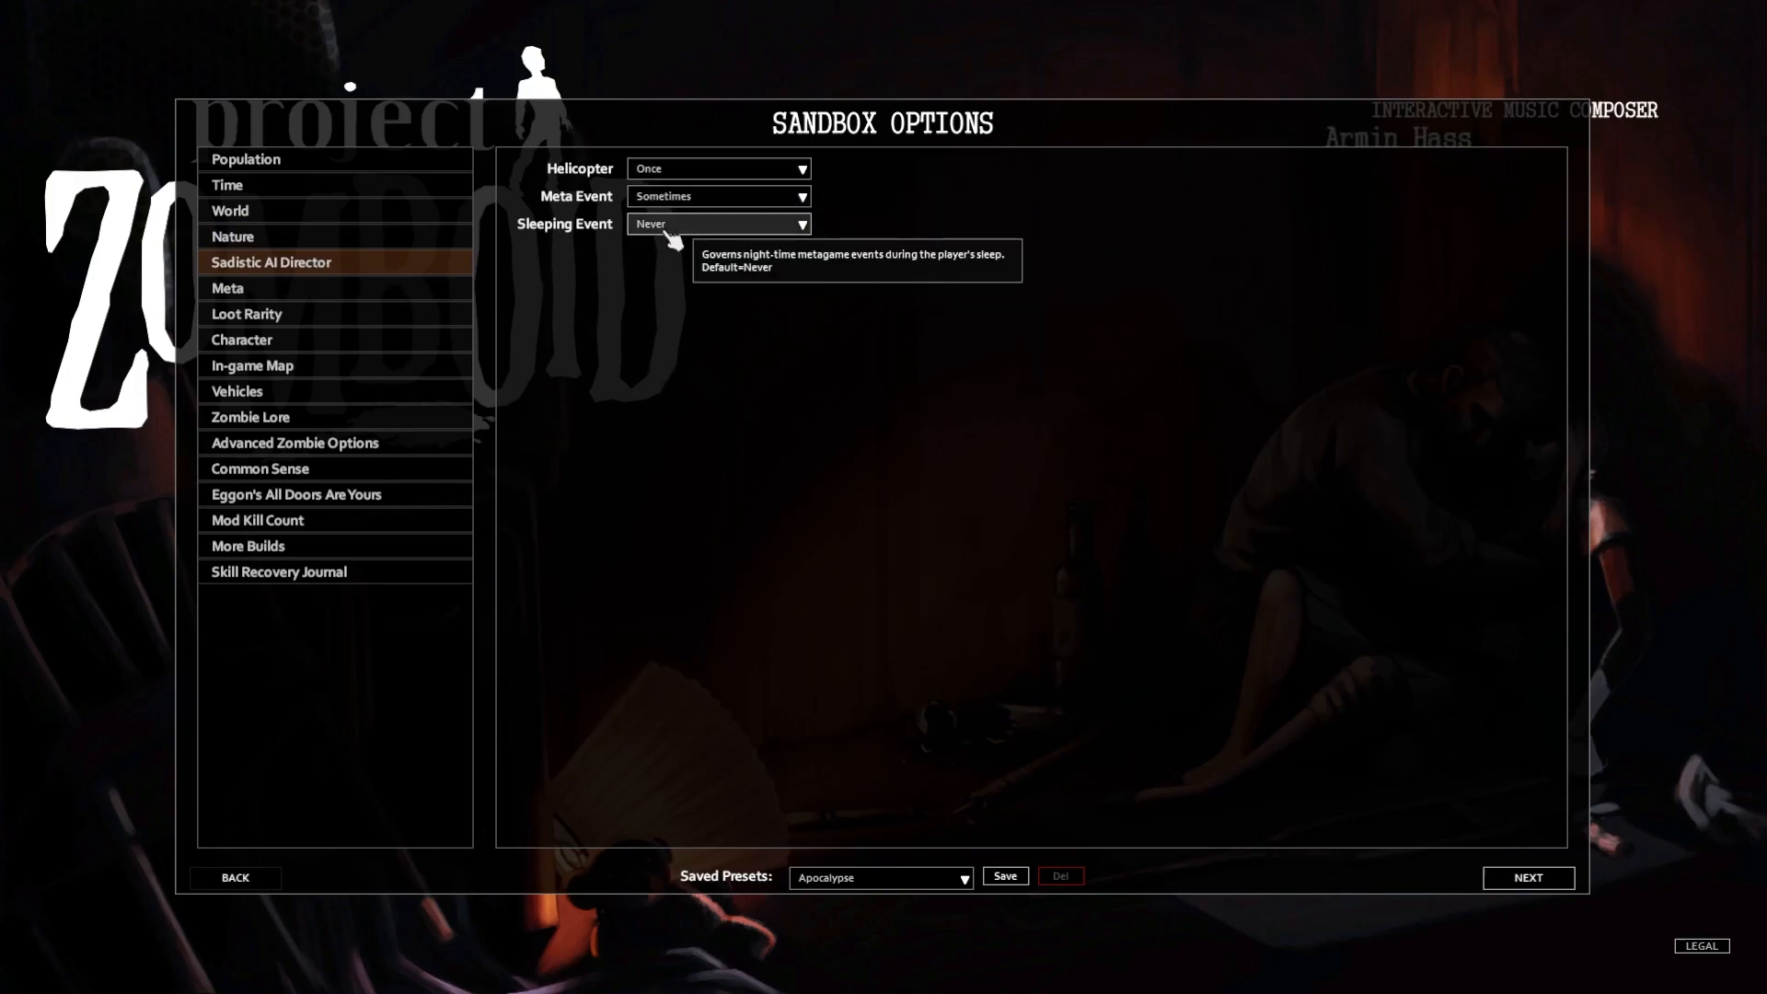
{"action": "left_click", "coordinate": [247, 313]}
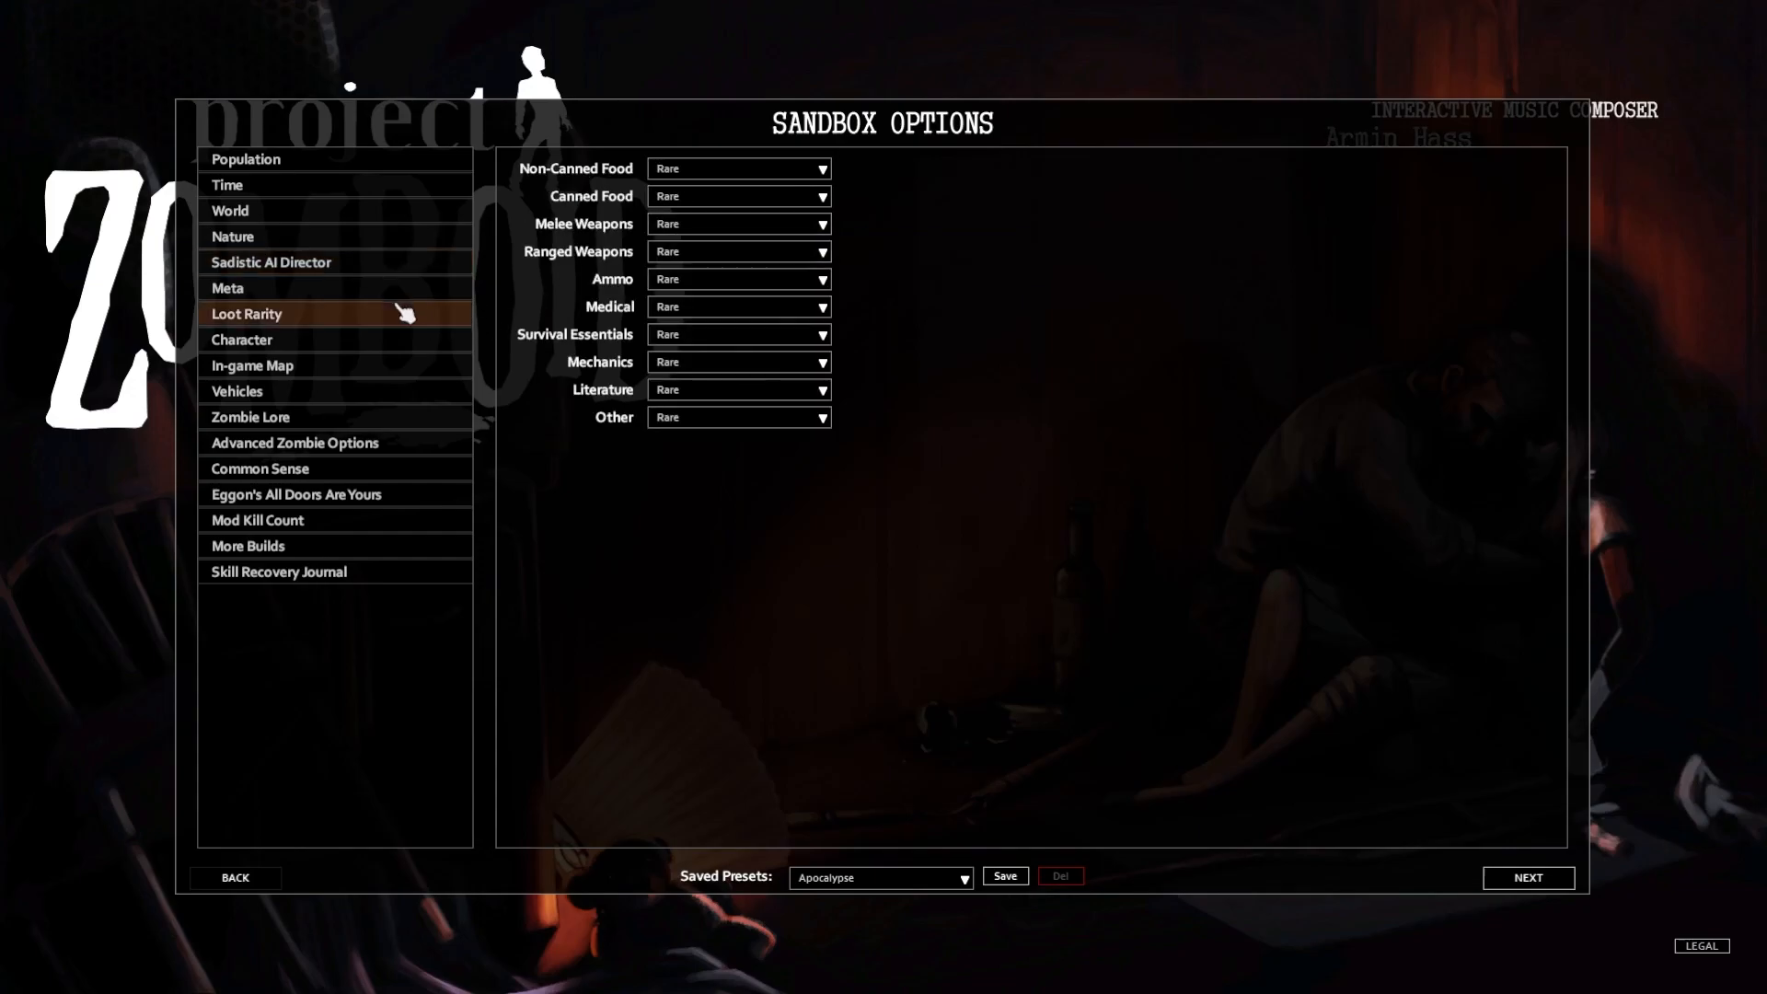
In Meta settings, change Time before Corpse Removal from 216 to 108
{"action": "left_click", "coordinate": [228, 287]}
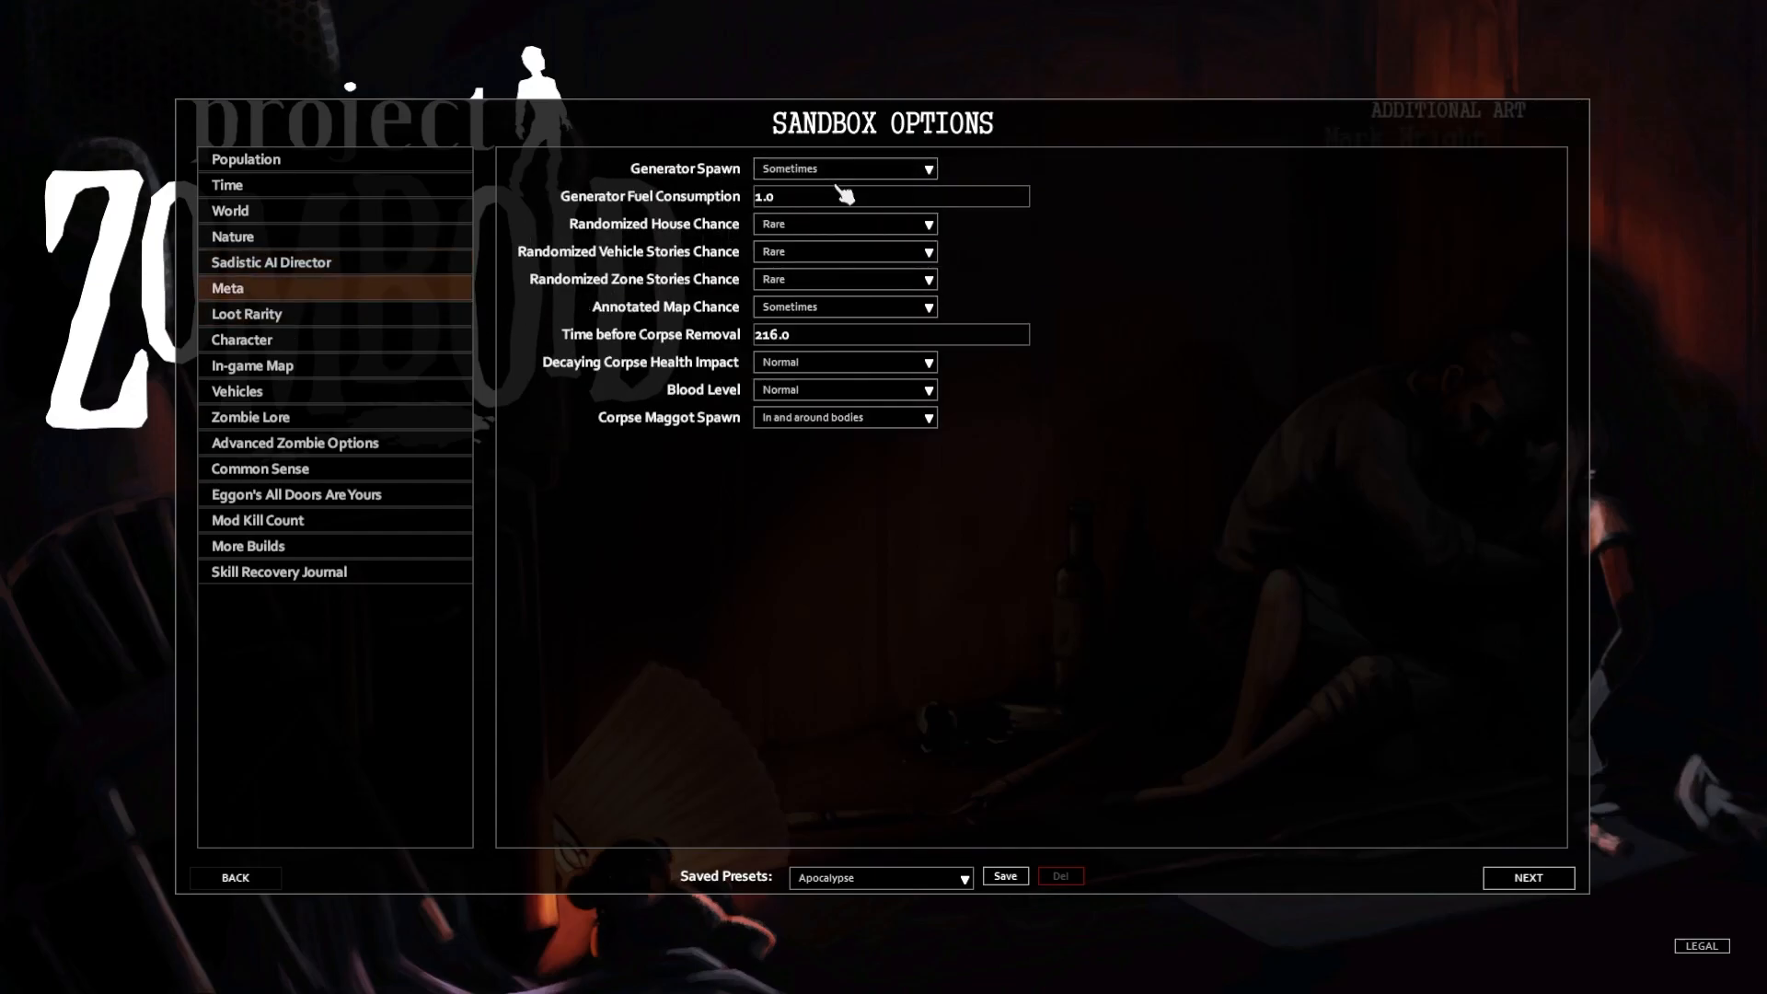
{"action": "mouse_move", "coordinate": [858, 228]}
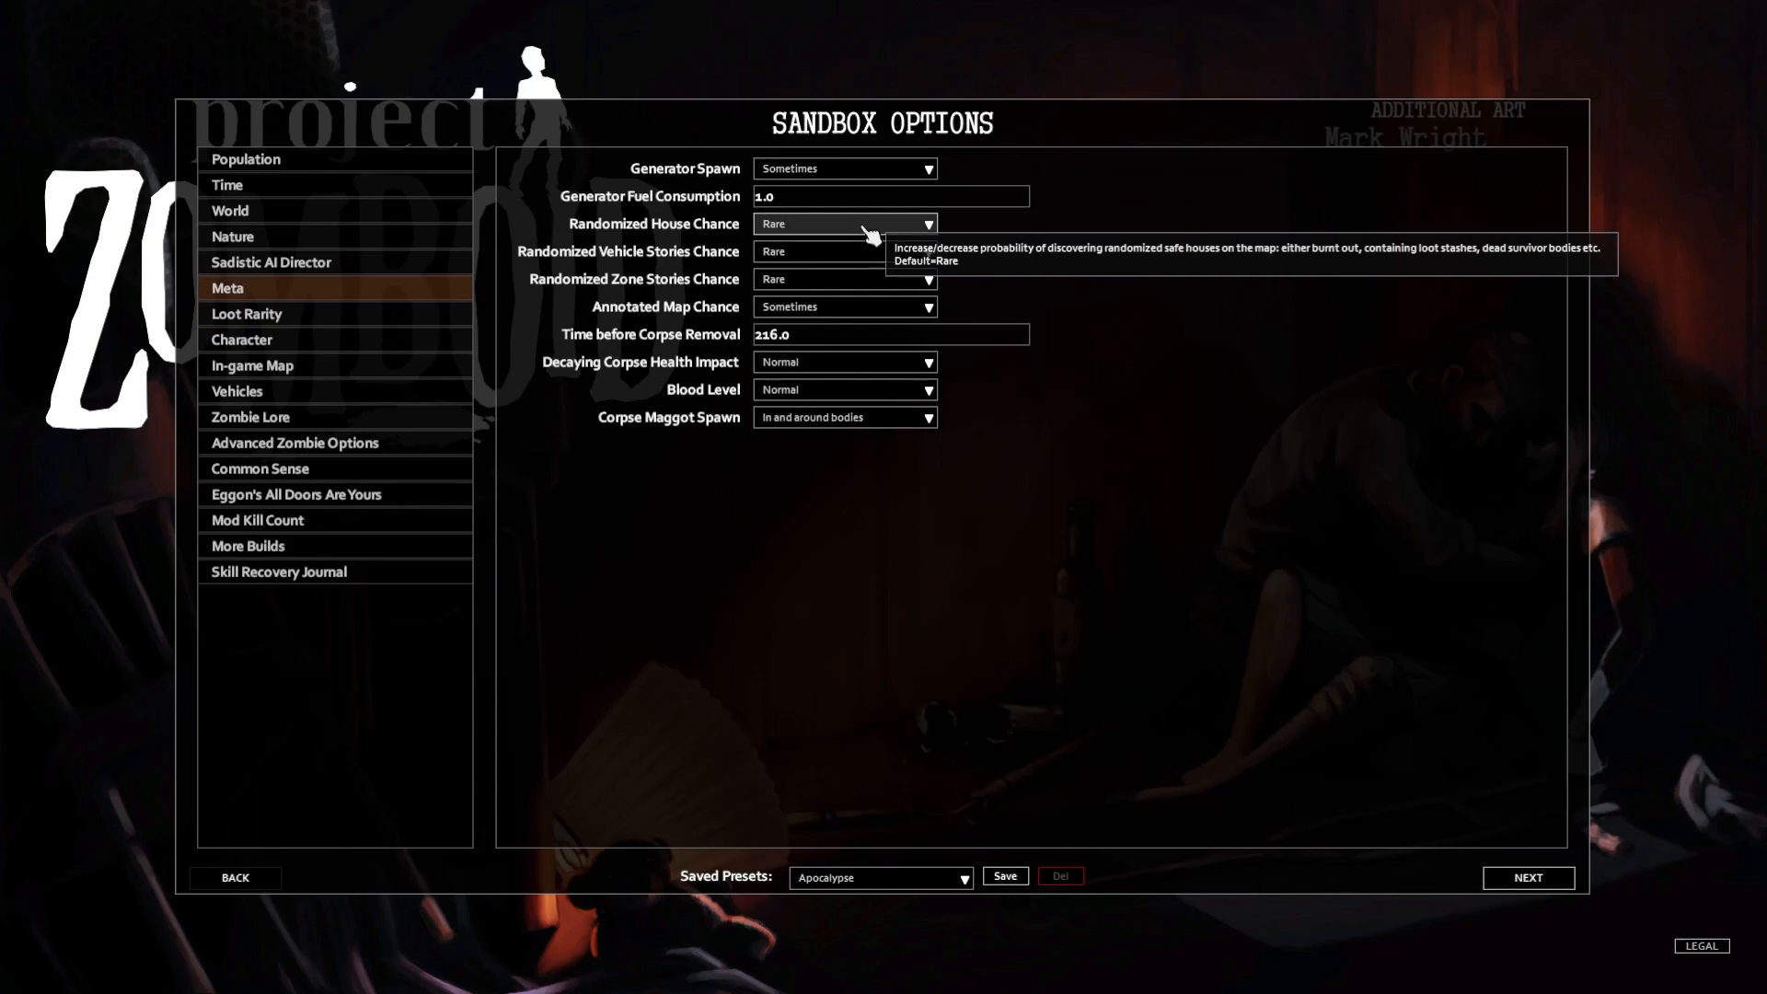
{"action": "mouse_move", "coordinate": [1066, 290]}
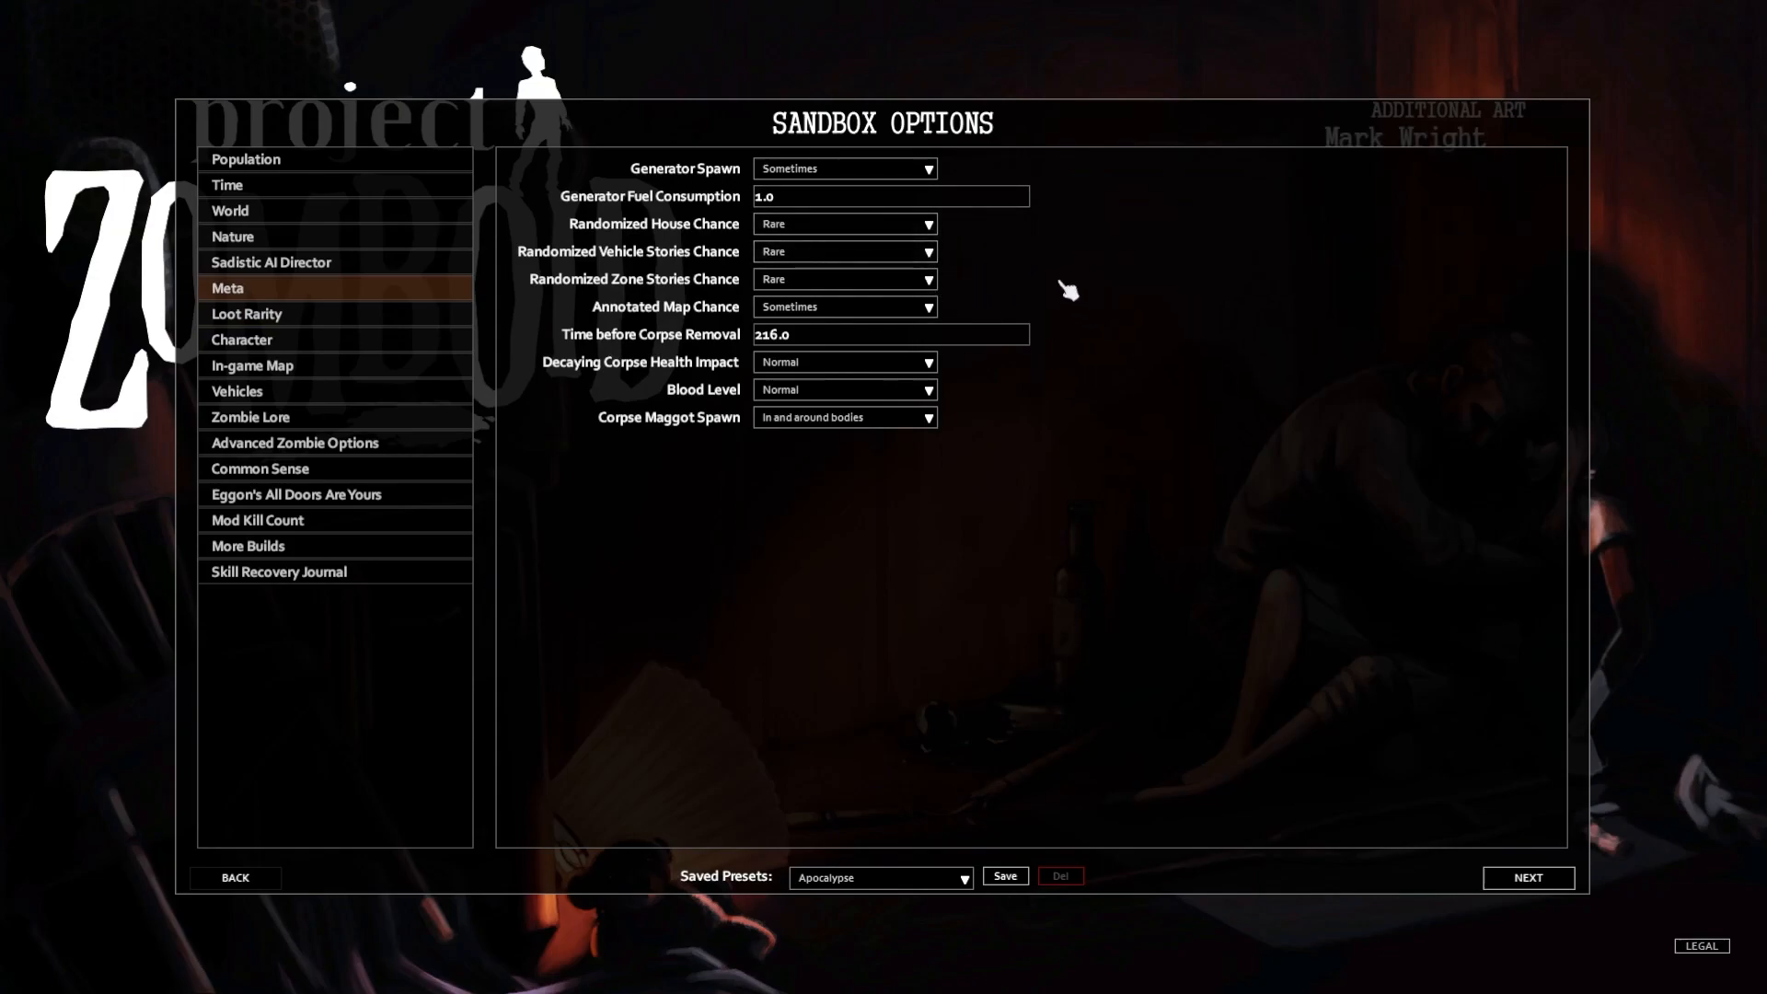
{"action": "mouse_move", "coordinate": [1064, 280]}
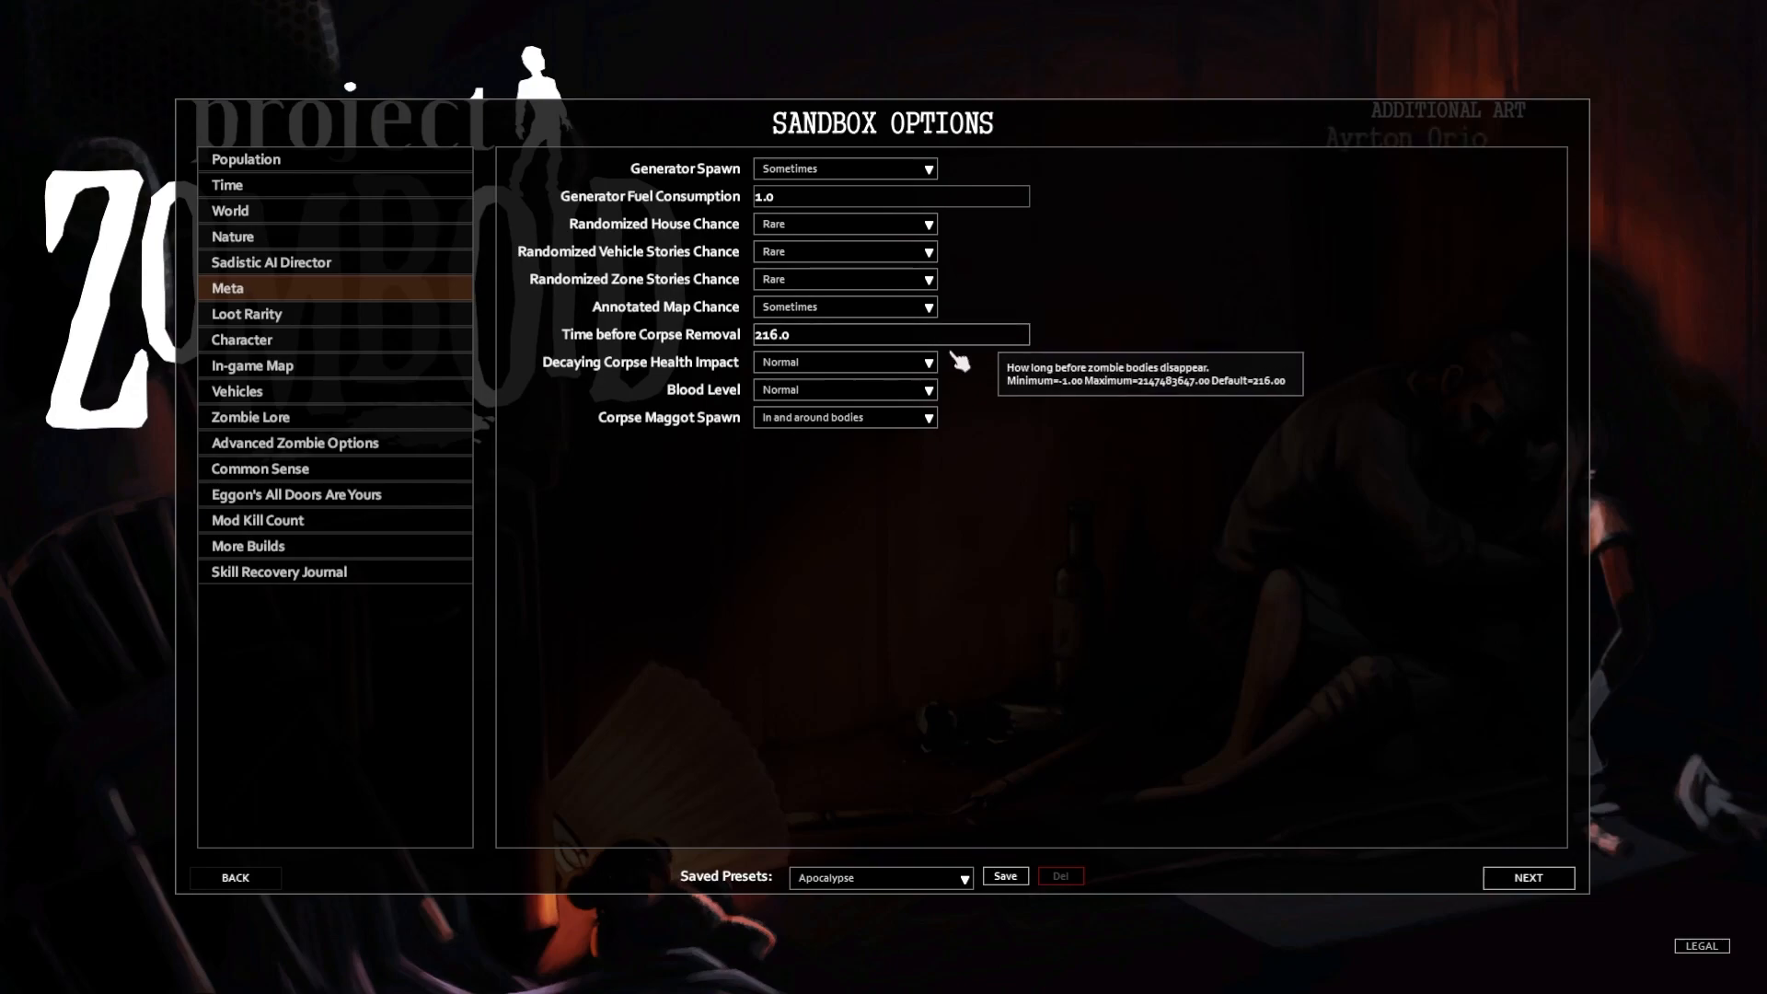
{"action": "mouse_move", "coordinate": [795, 342]}
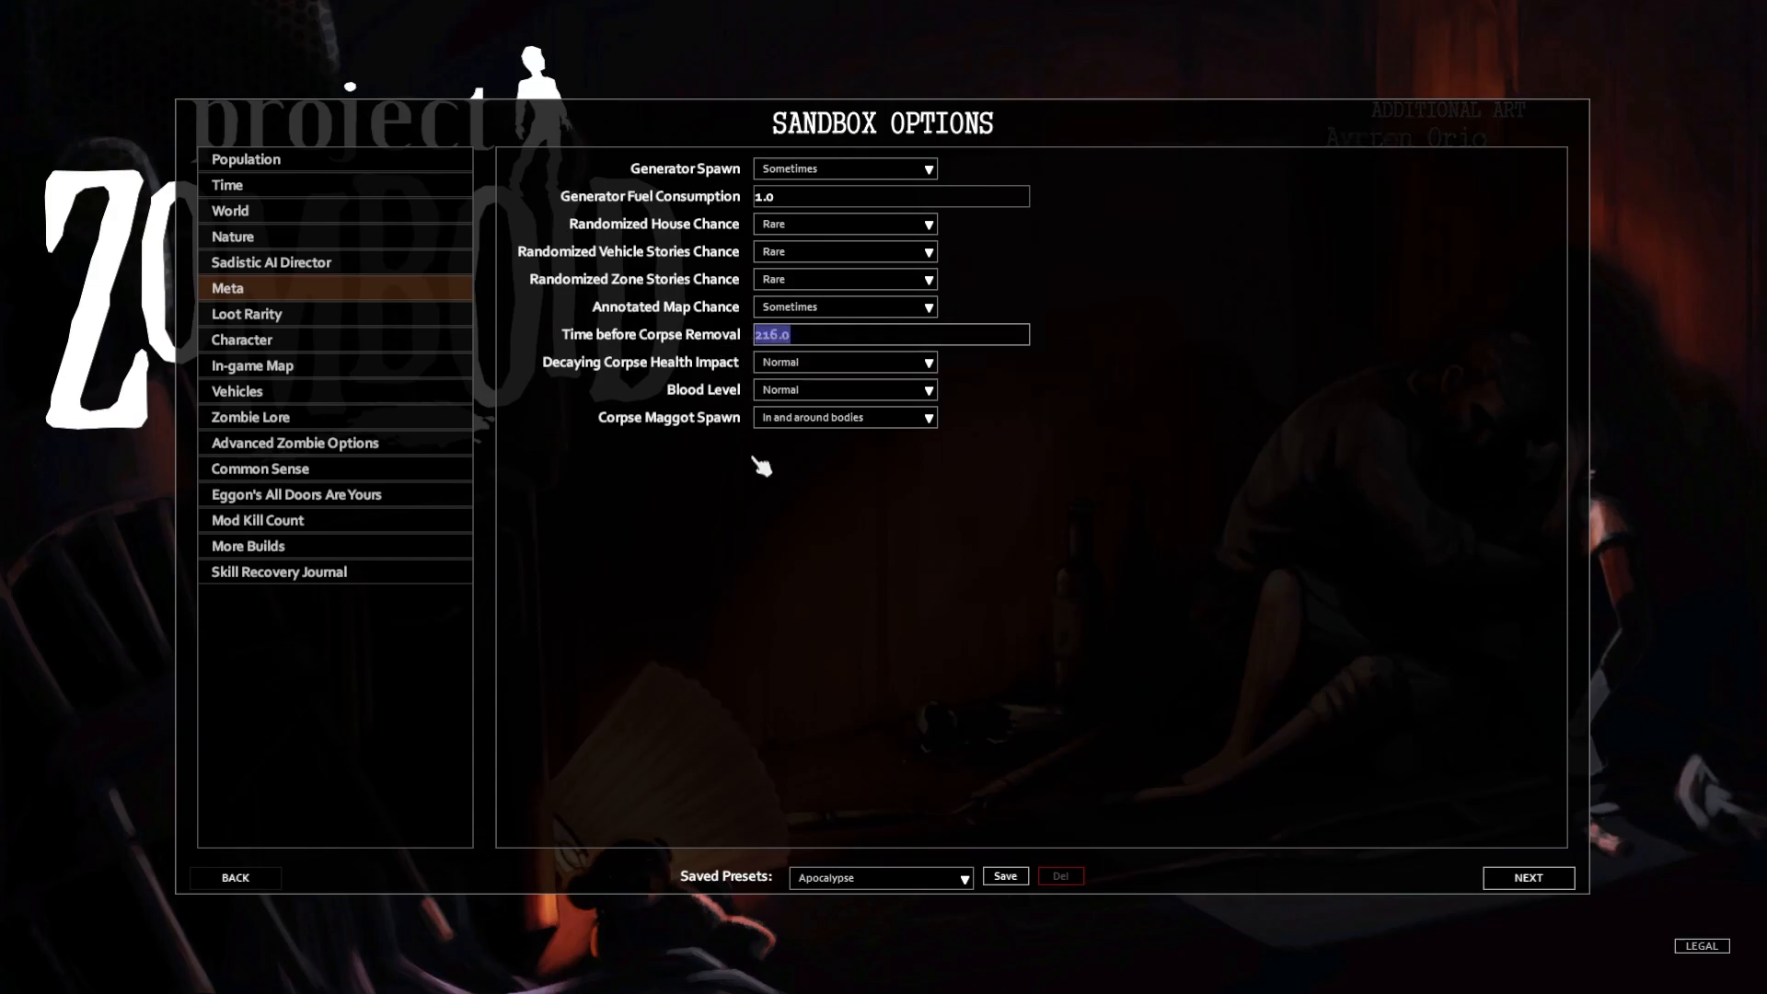
{"action": "mouse_move", "coordinate": [867, 525]}
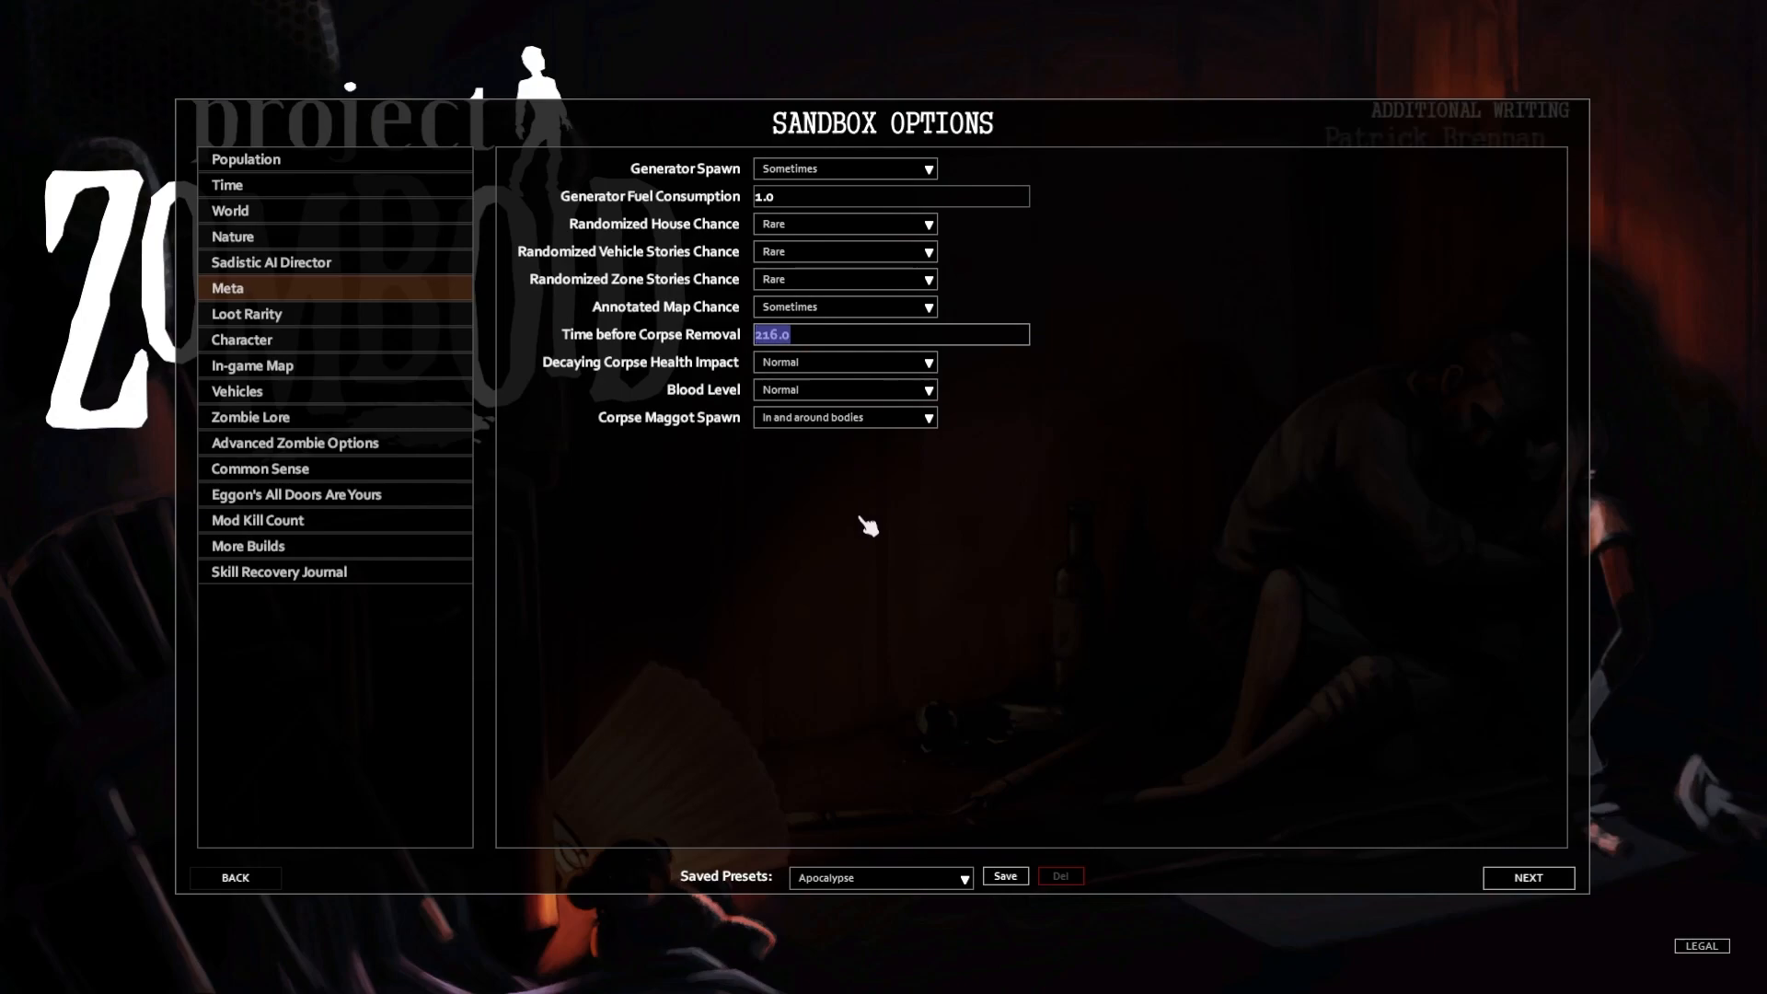
{"action": "type", "text": "108"}
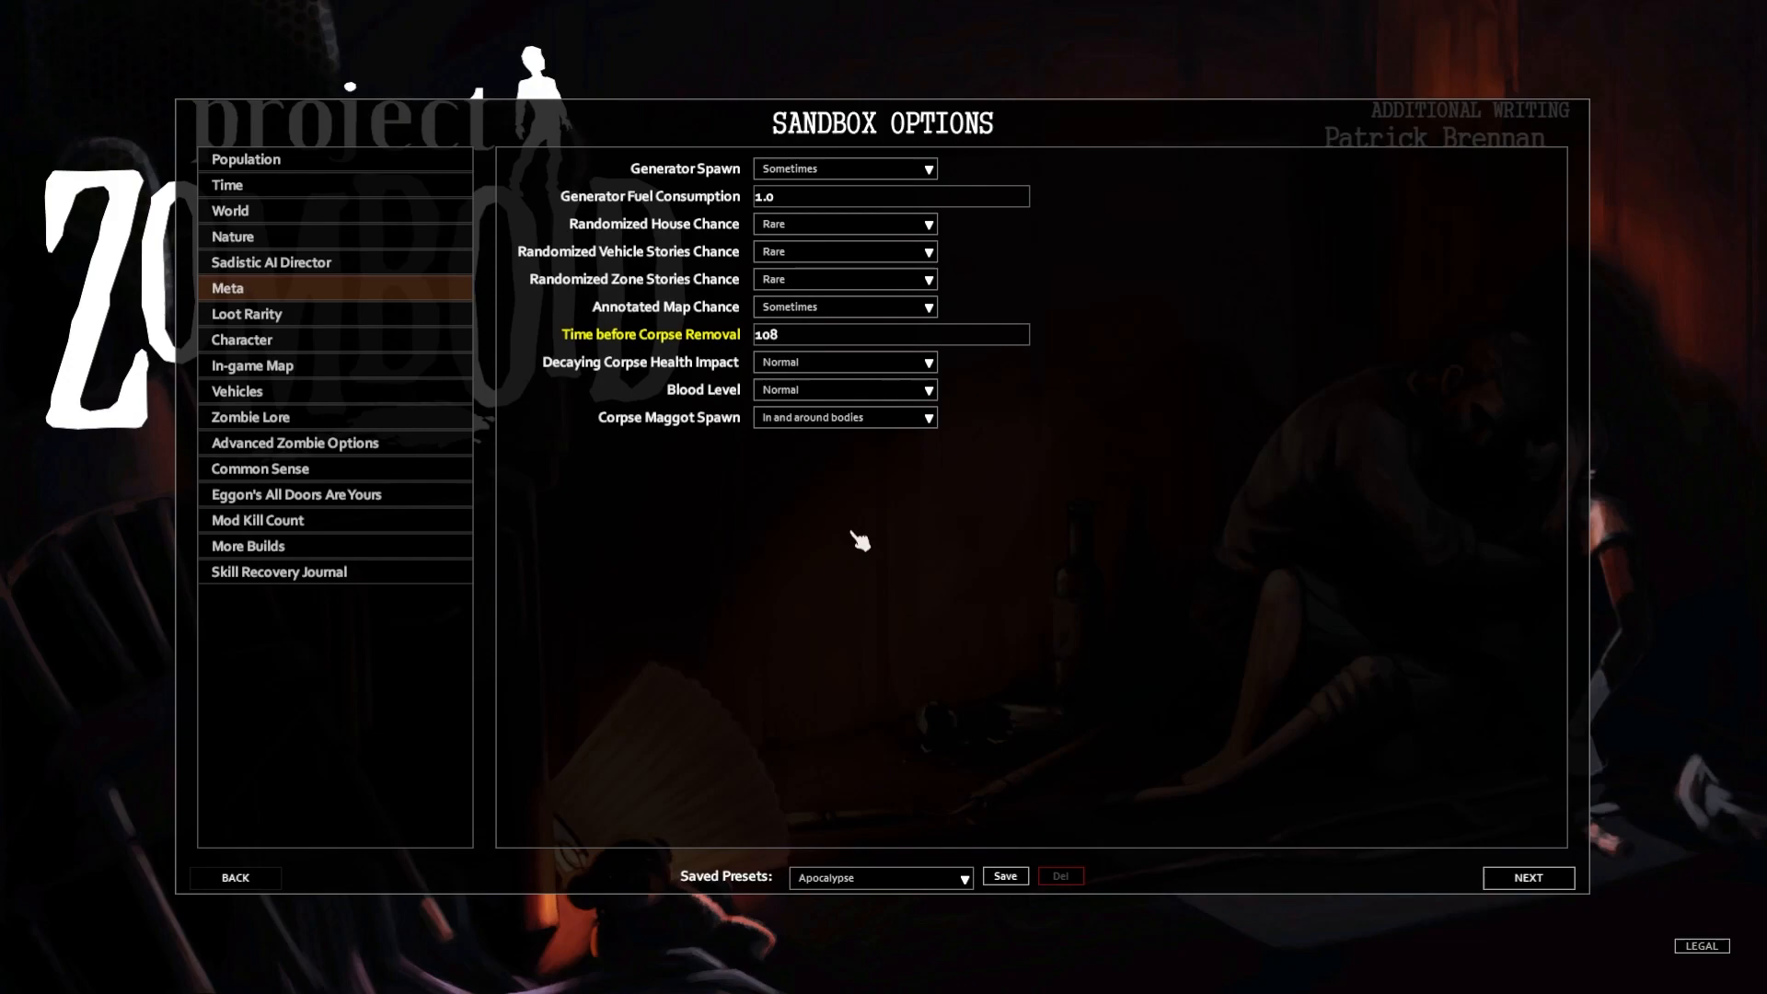
{"action": "mouse_move", "coordinate": [790, 339]}
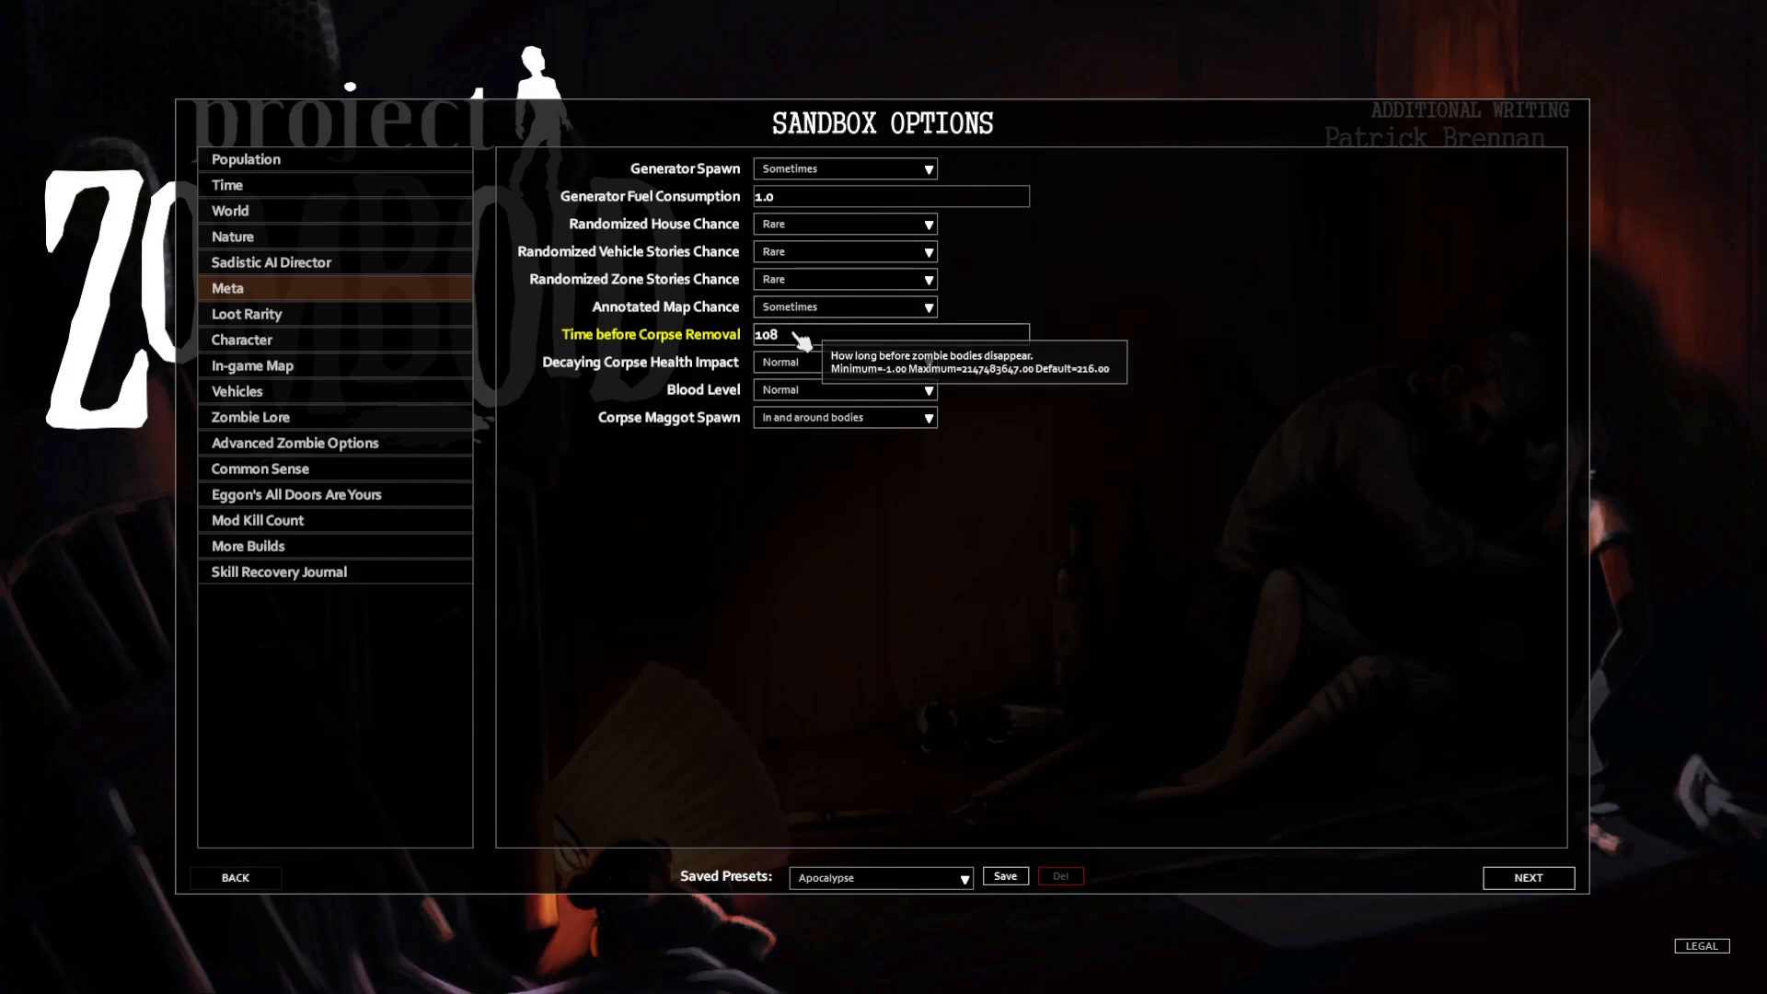
{"action": "mouse_move", "coordinate": [766, 483]}
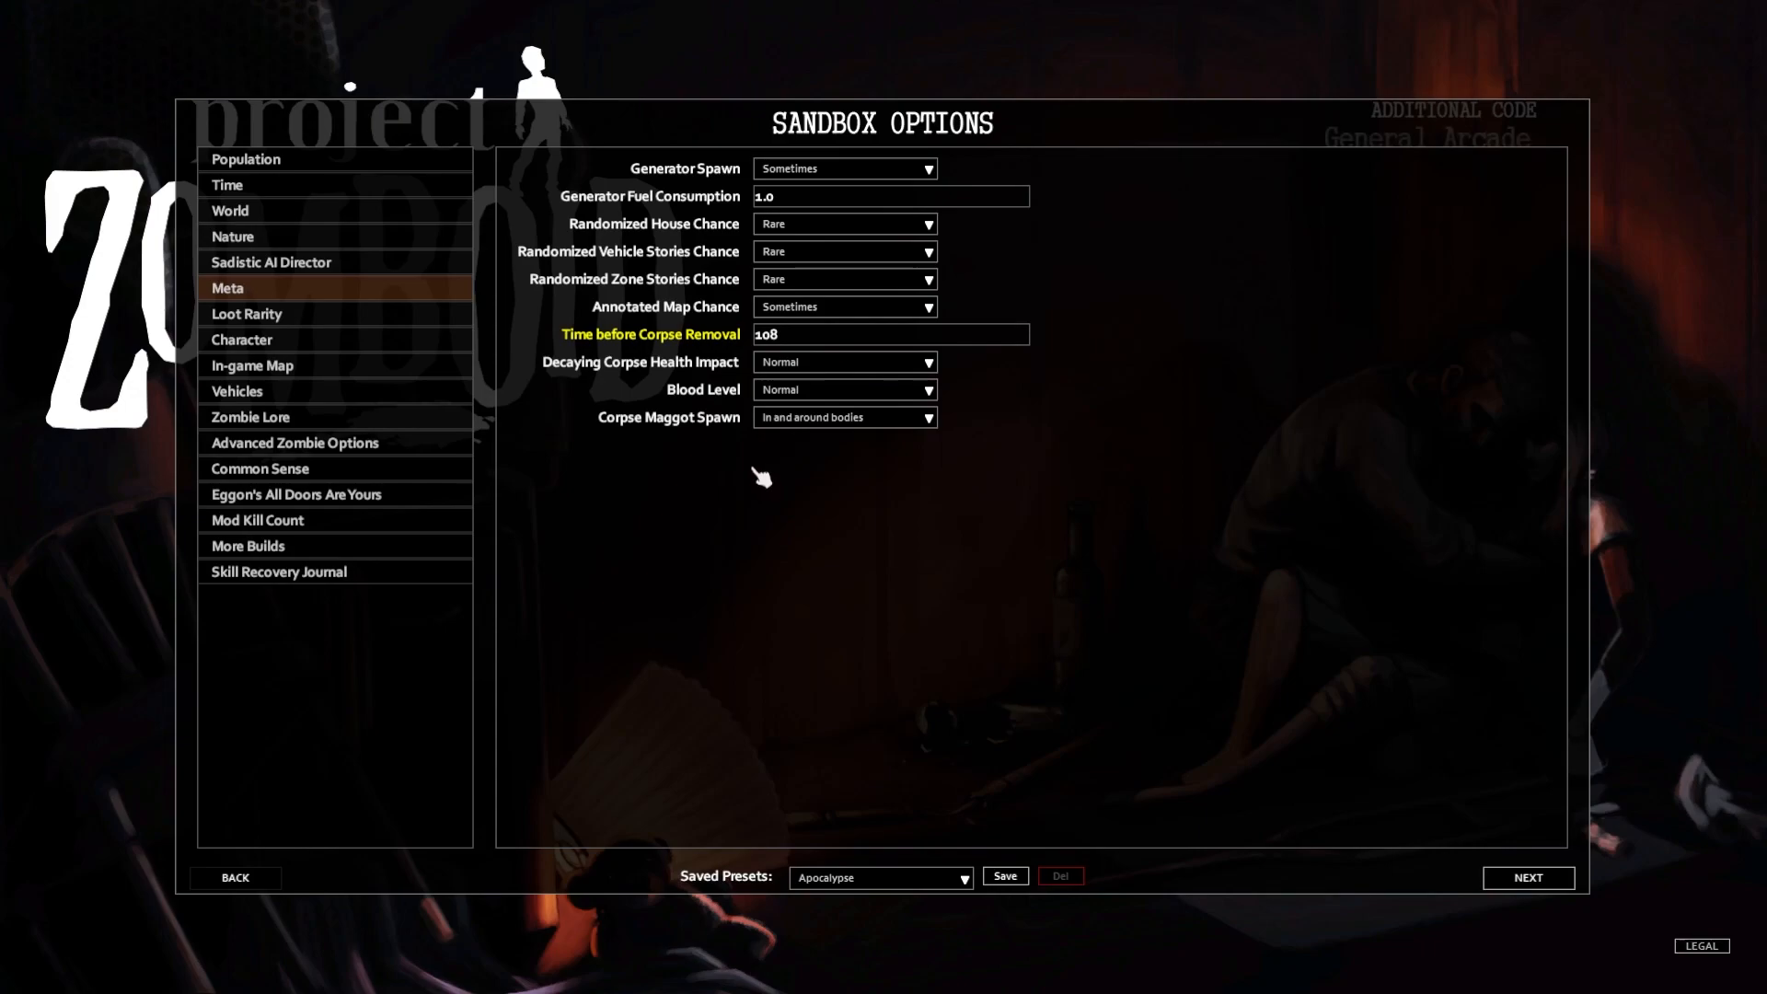
{"action": "mouse_move", "coordinate": [271, 376]}
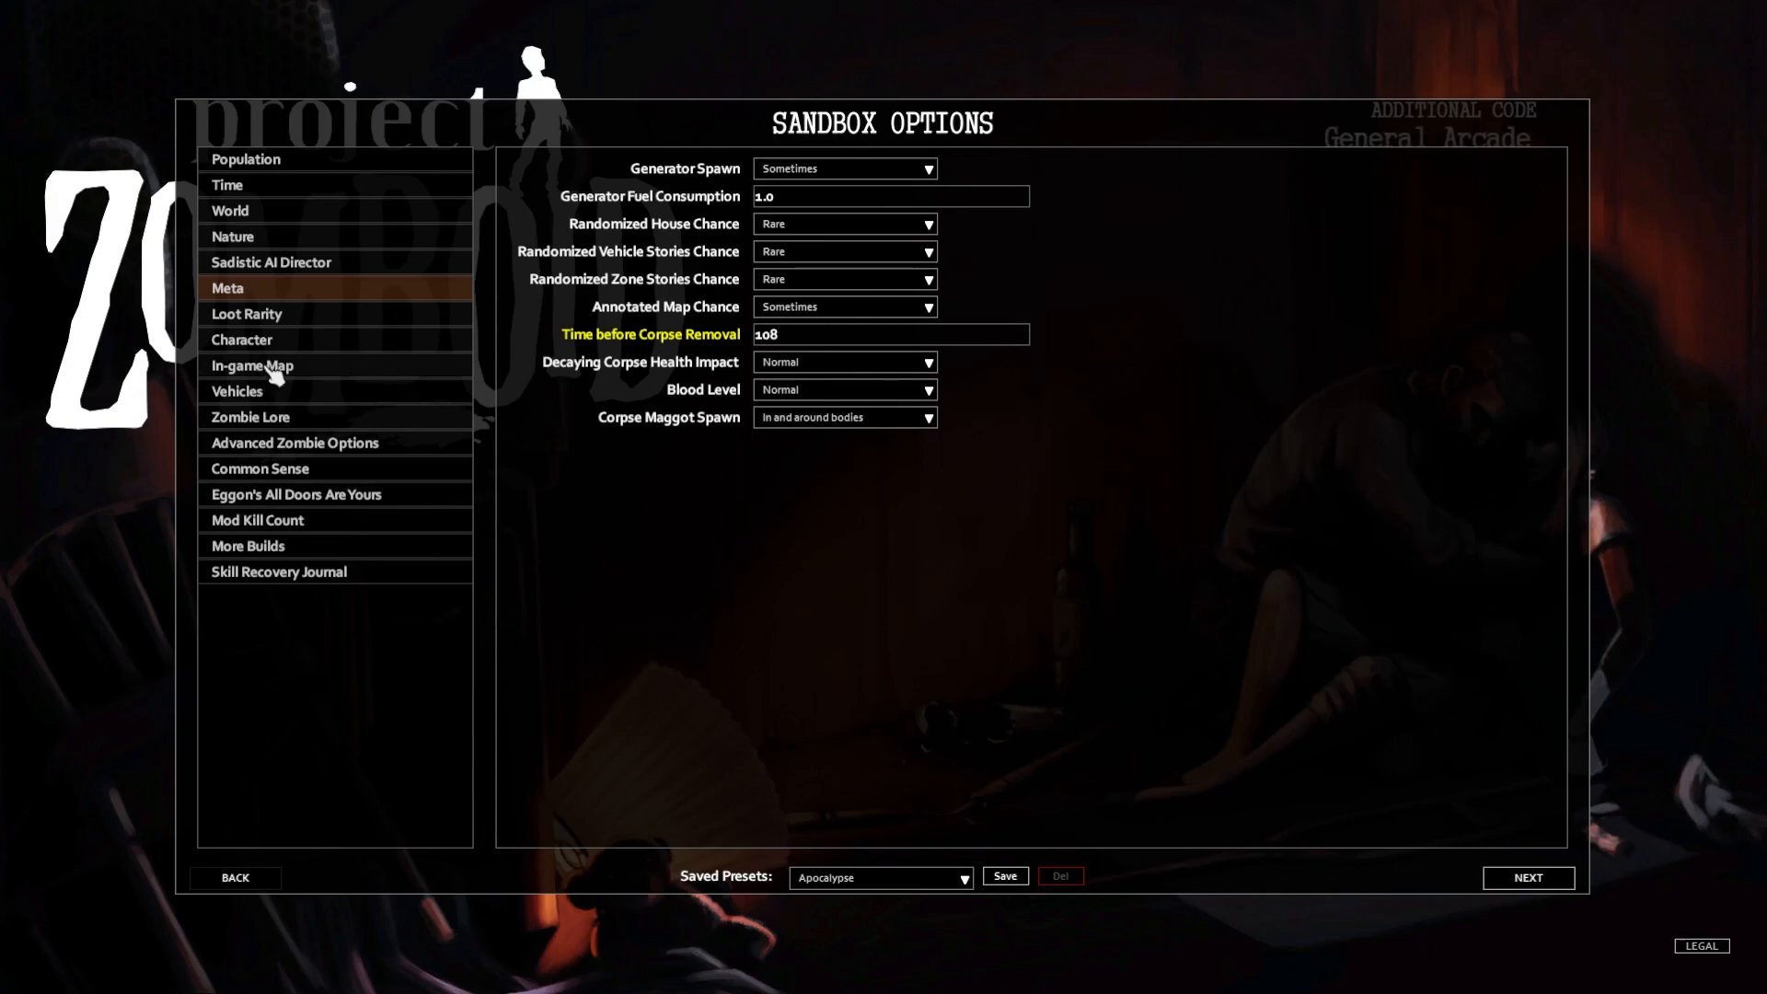
Set Non-Canned Food, Melee Weapons, Mechanics and related loot categories to Normal
{"action": "left_click", "coordinate": [245, 313]}
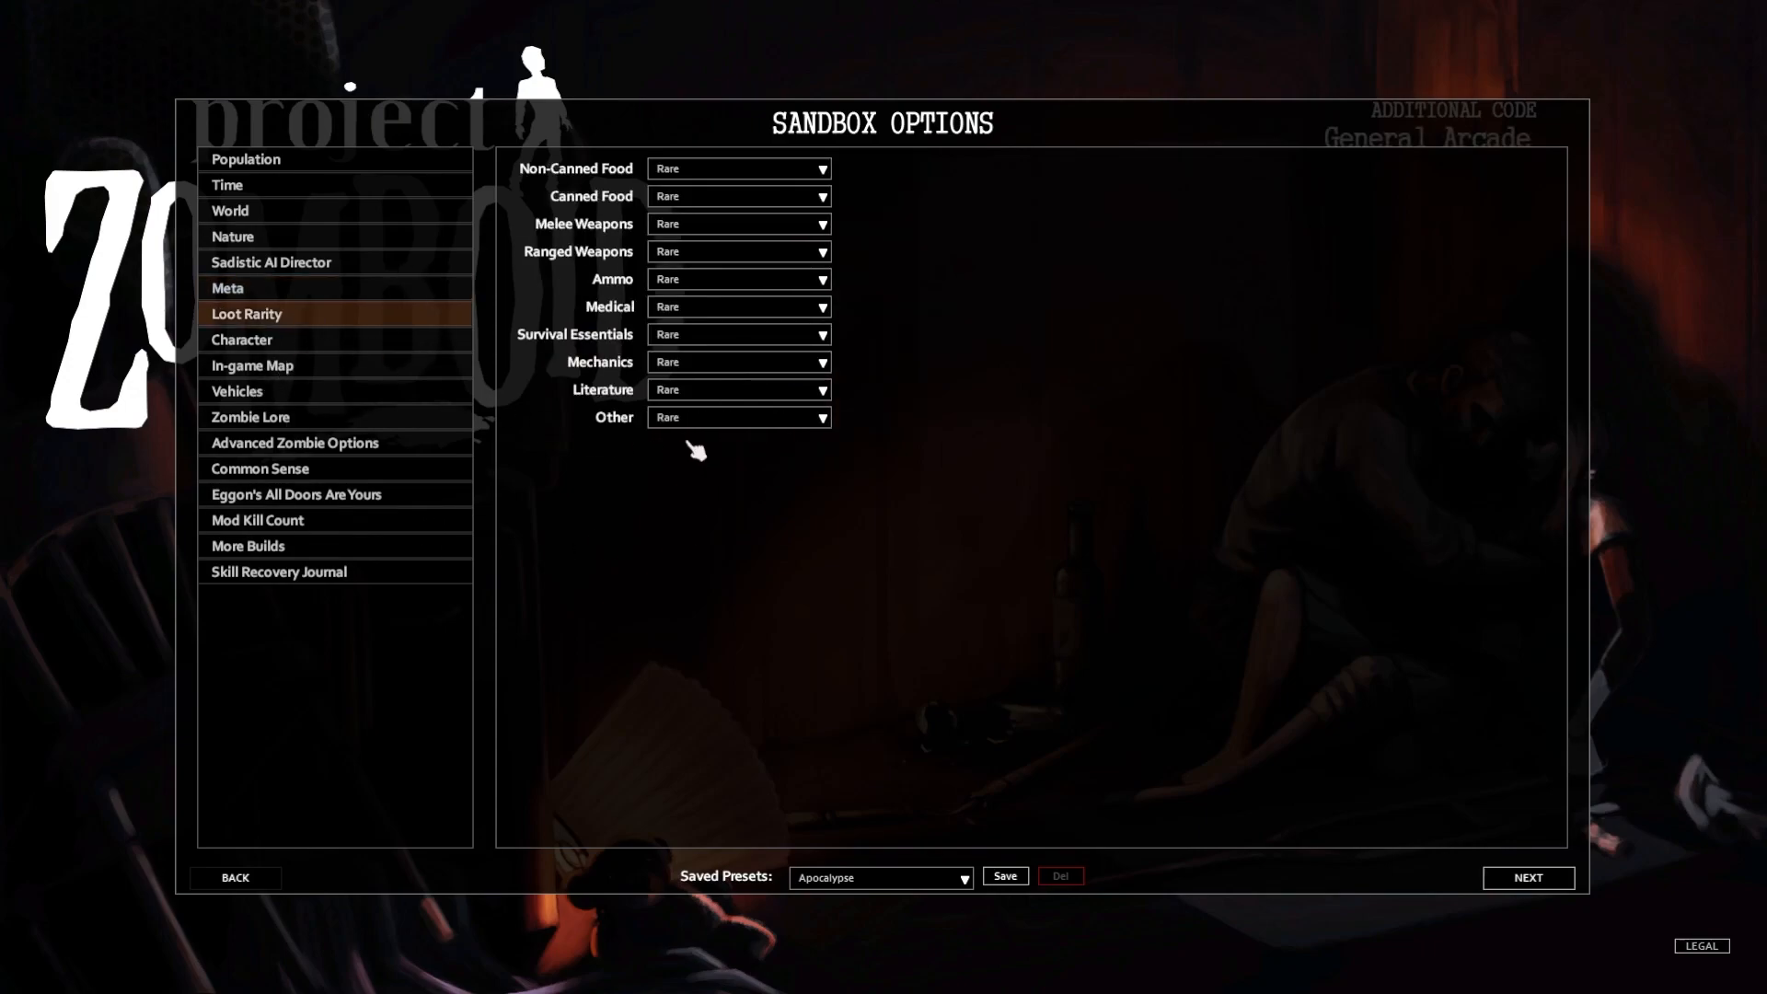
{"action": "mouse_move", "coordinate": [707, 168]}
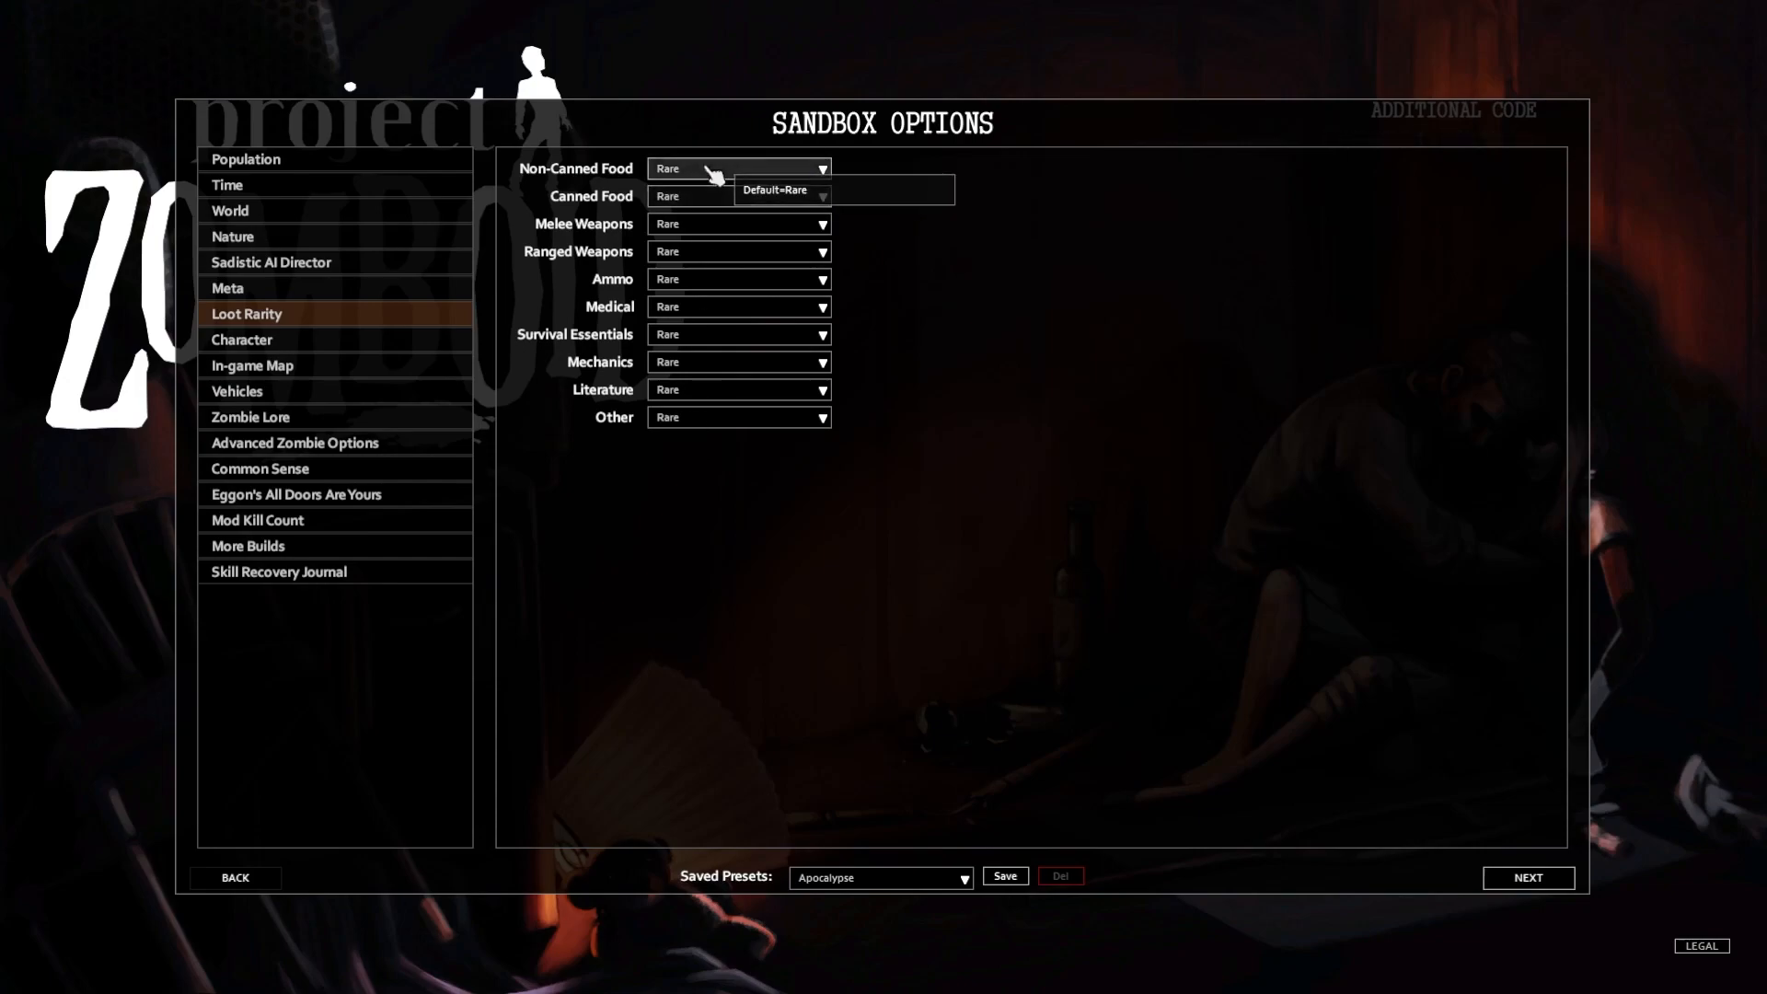
{"action": "left_click", "coordinate": [781, 190]}
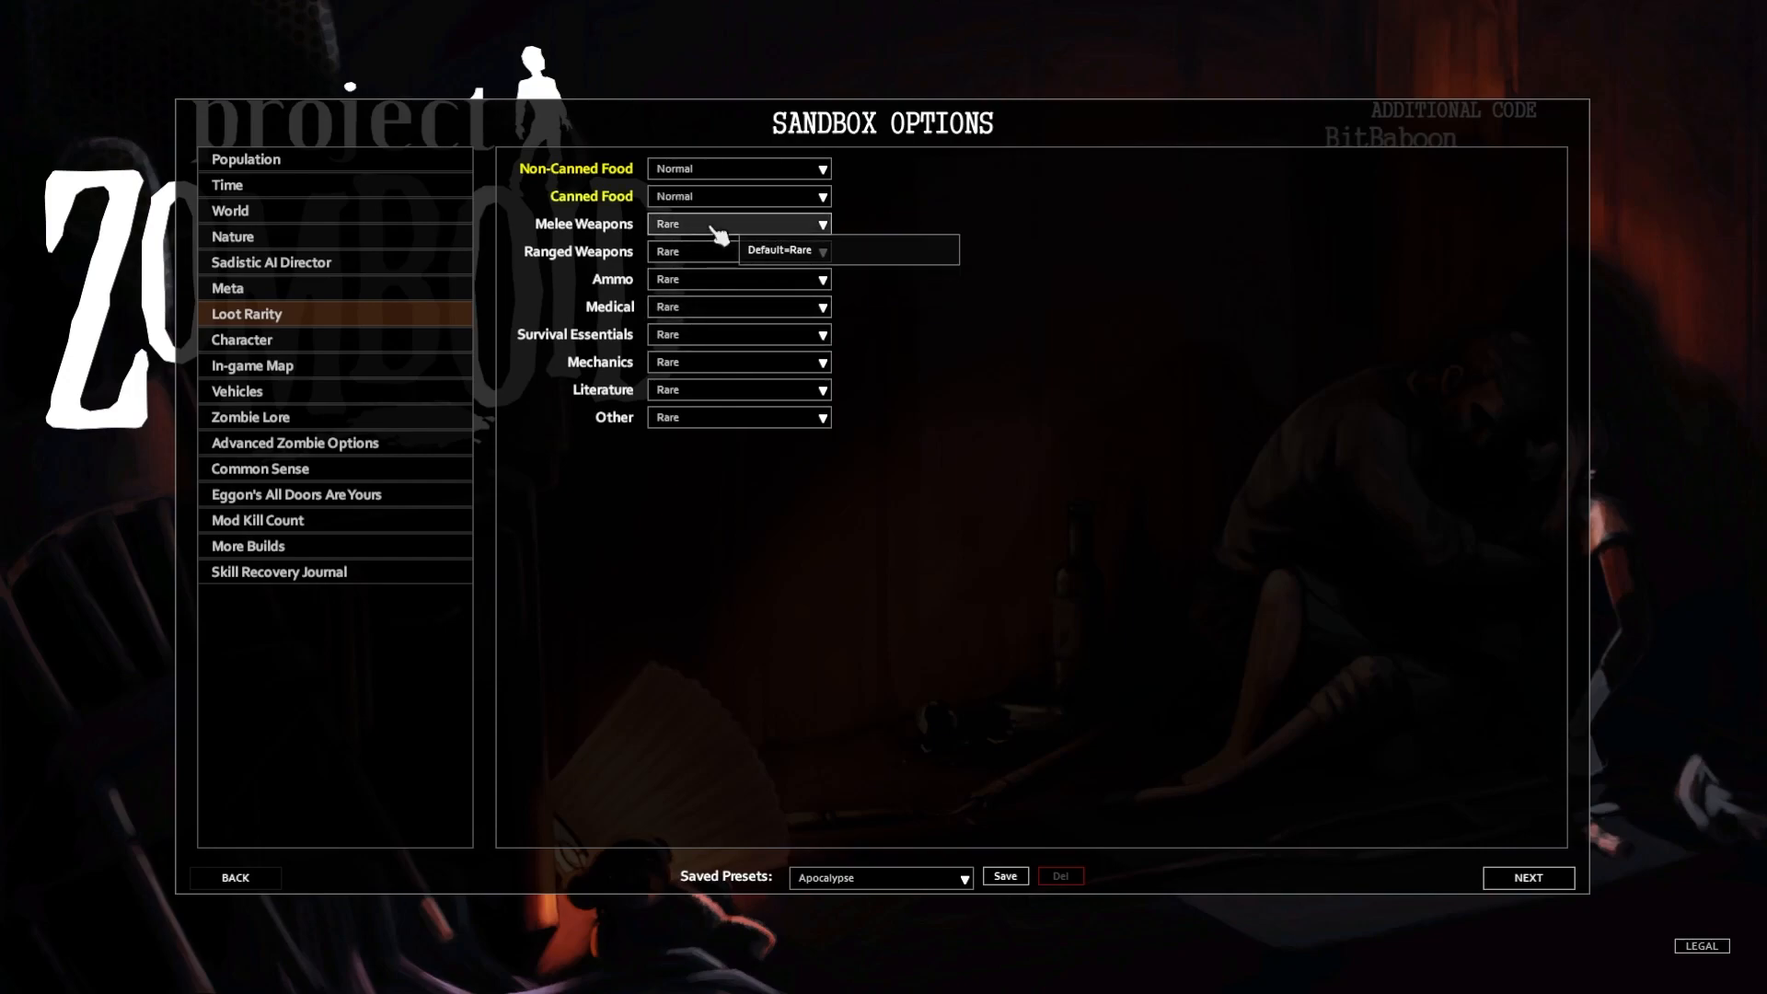
{"action": "left_click", "coordinate": [738, 223]}
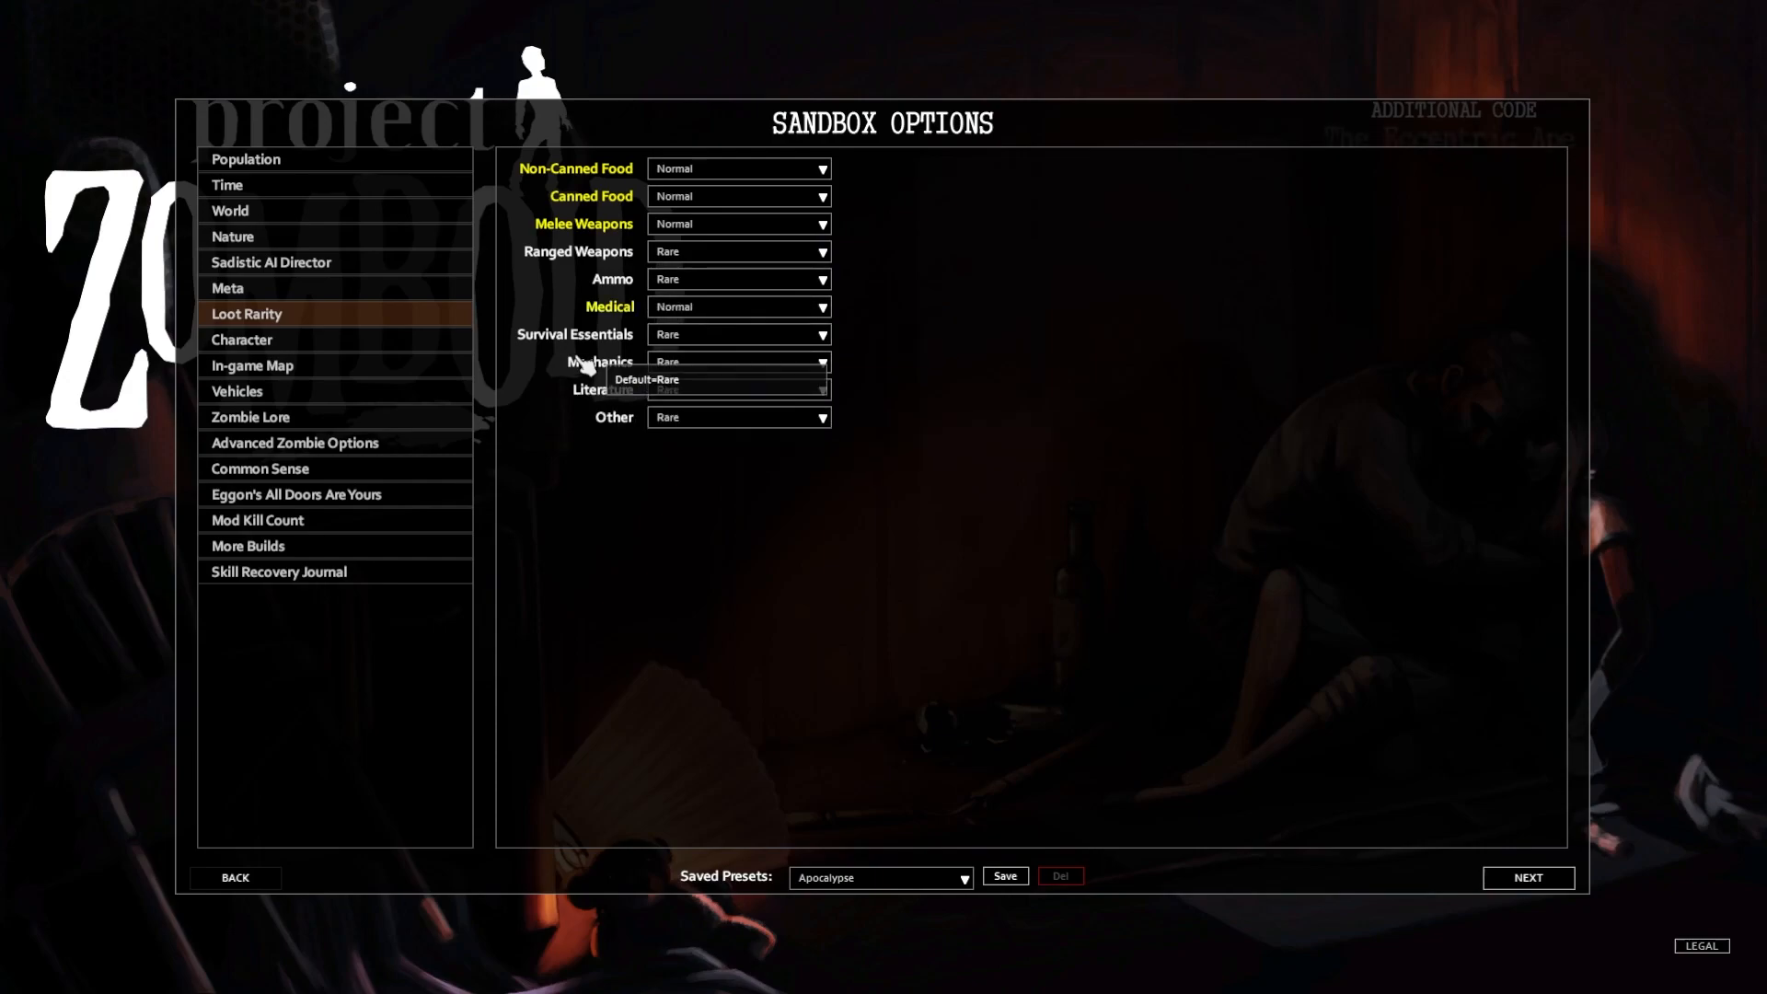
{"action": "mouse_move", "coordinate": [581, 365]}
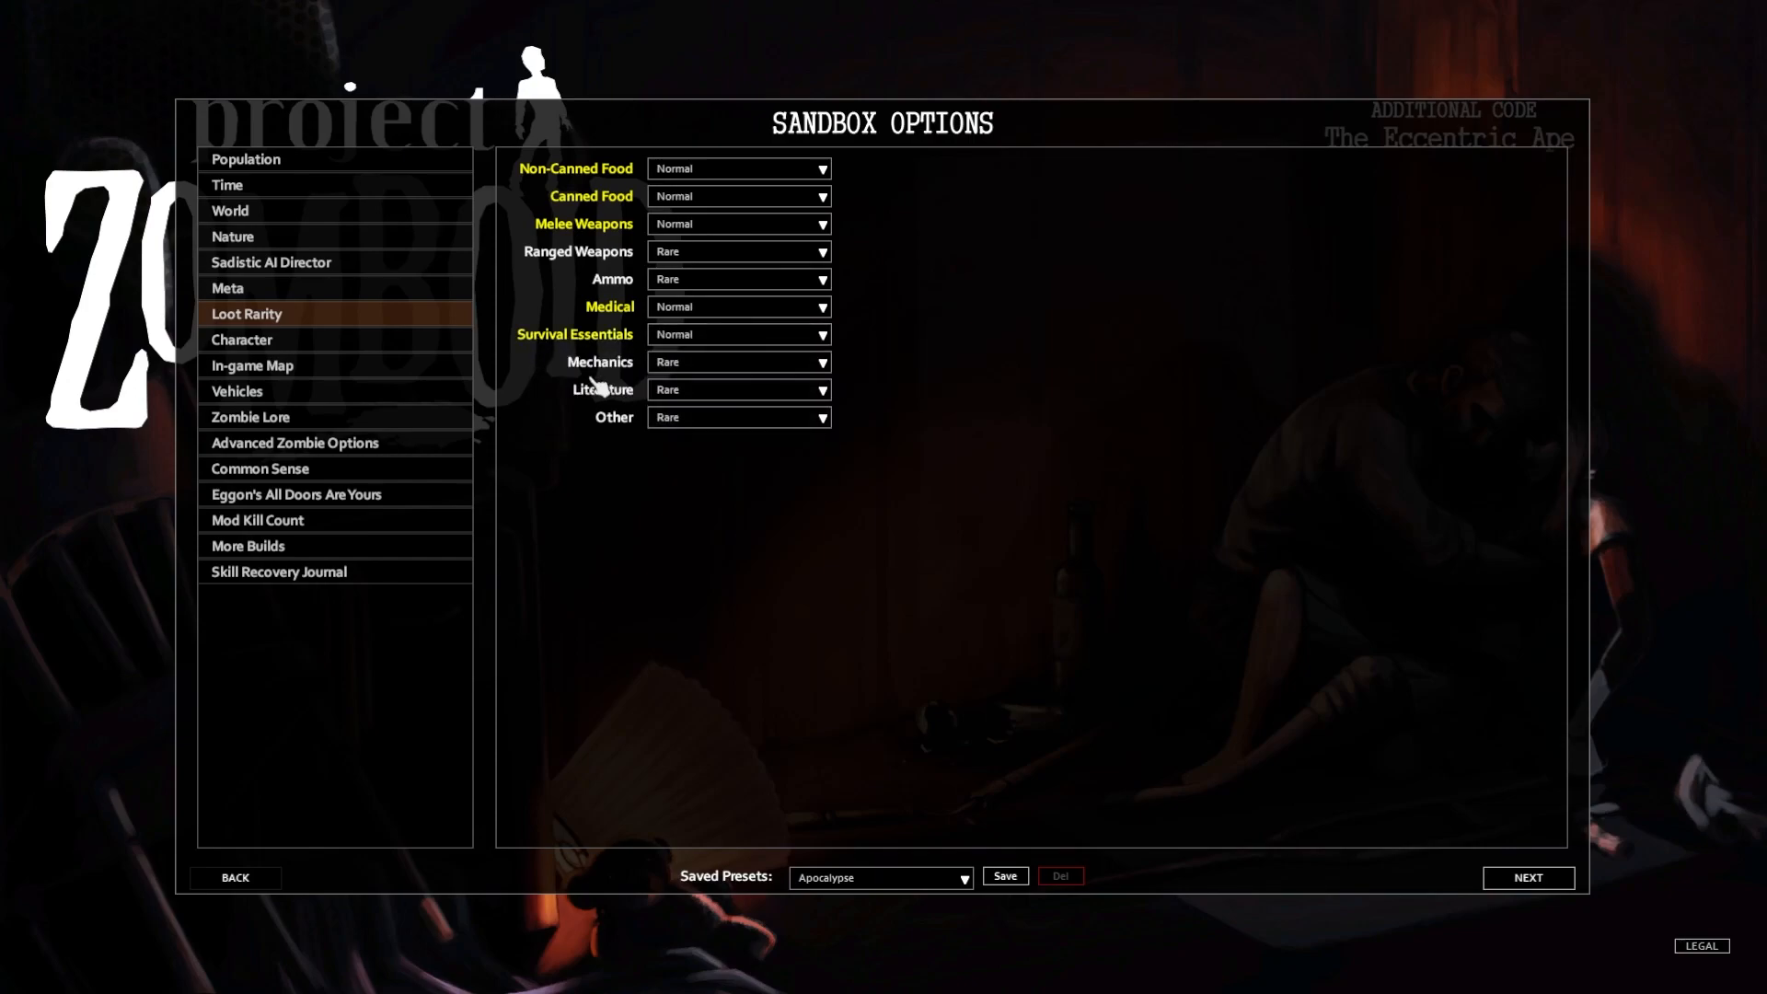
{"action": "left_click", "coordinate": [738, 361]}
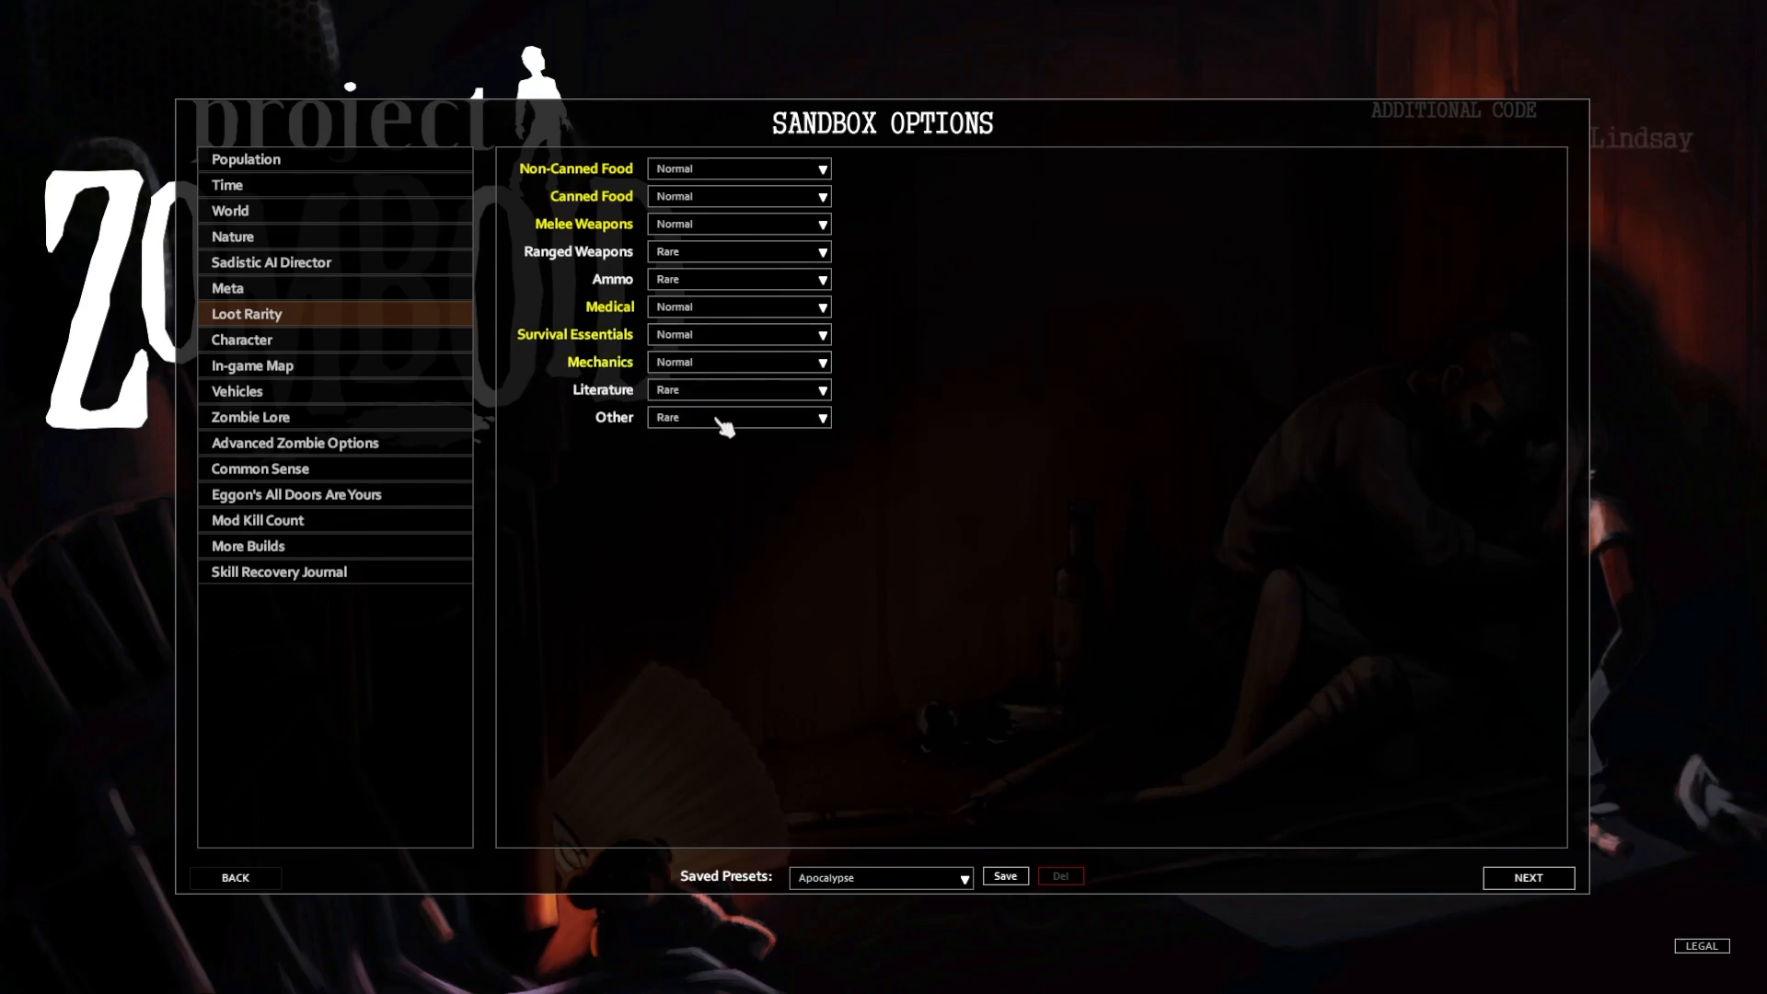
{"action": "mouse_move", "coordinate": [725, 400]}
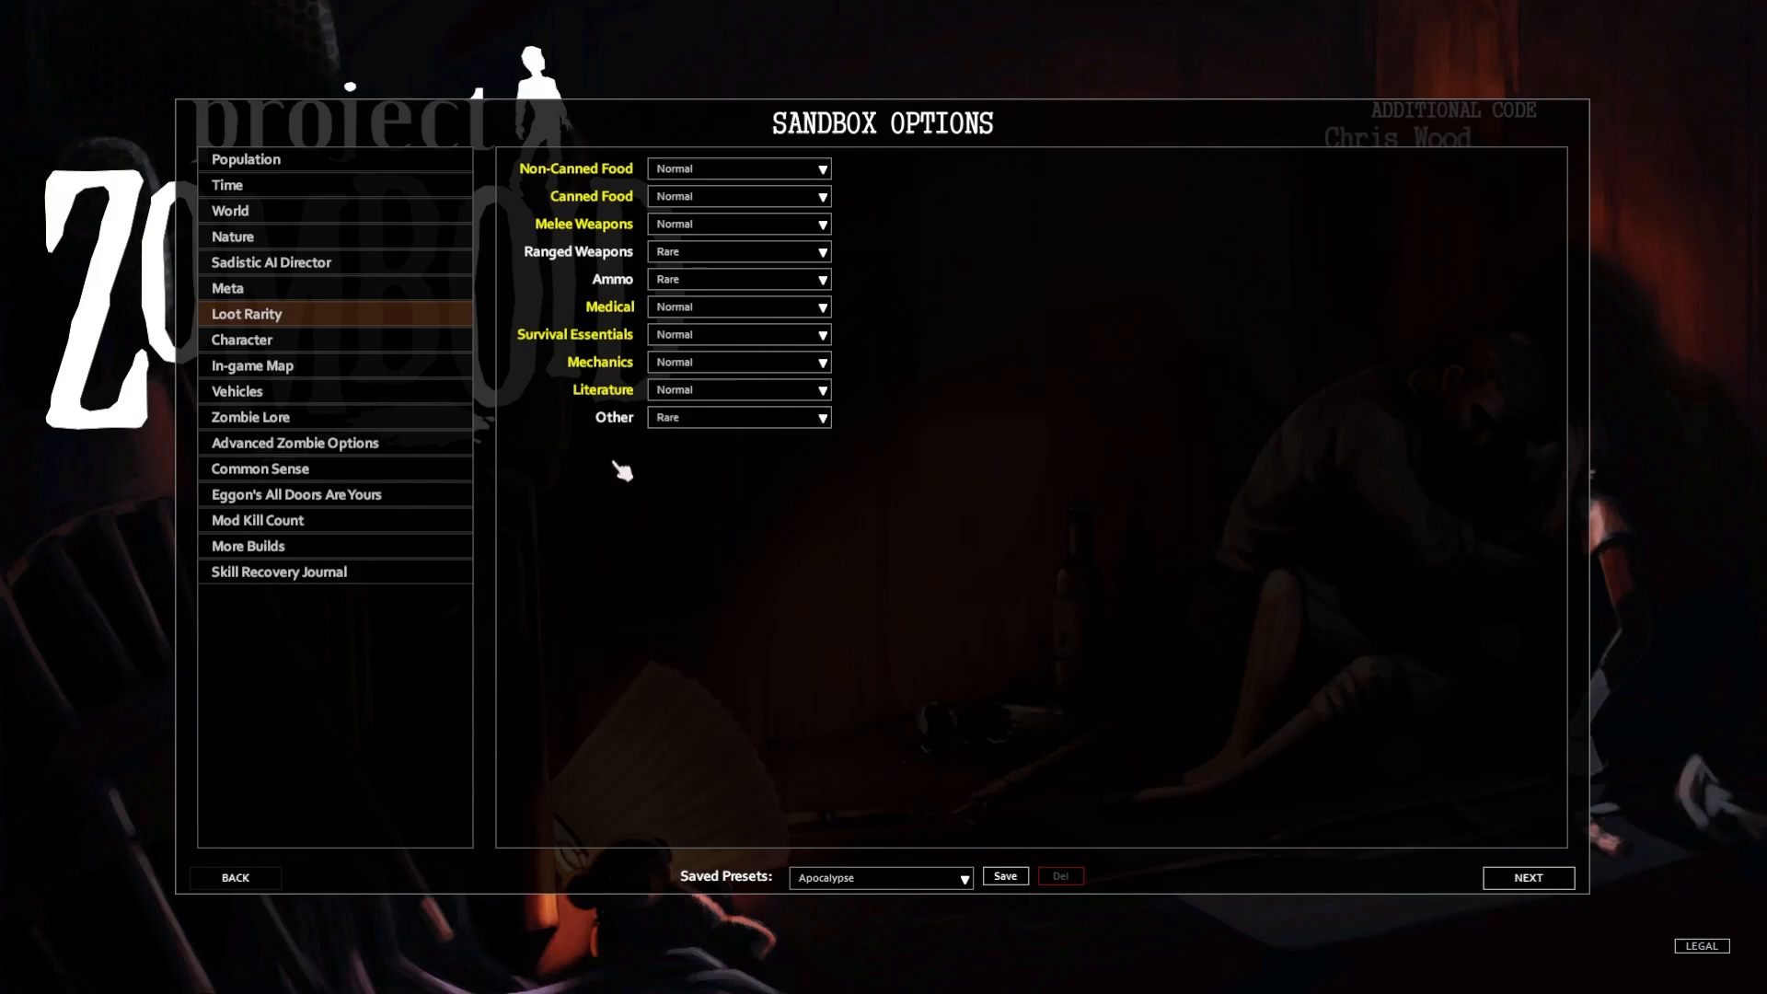
{"action": "left_click", "coordinate": [243, 339]}
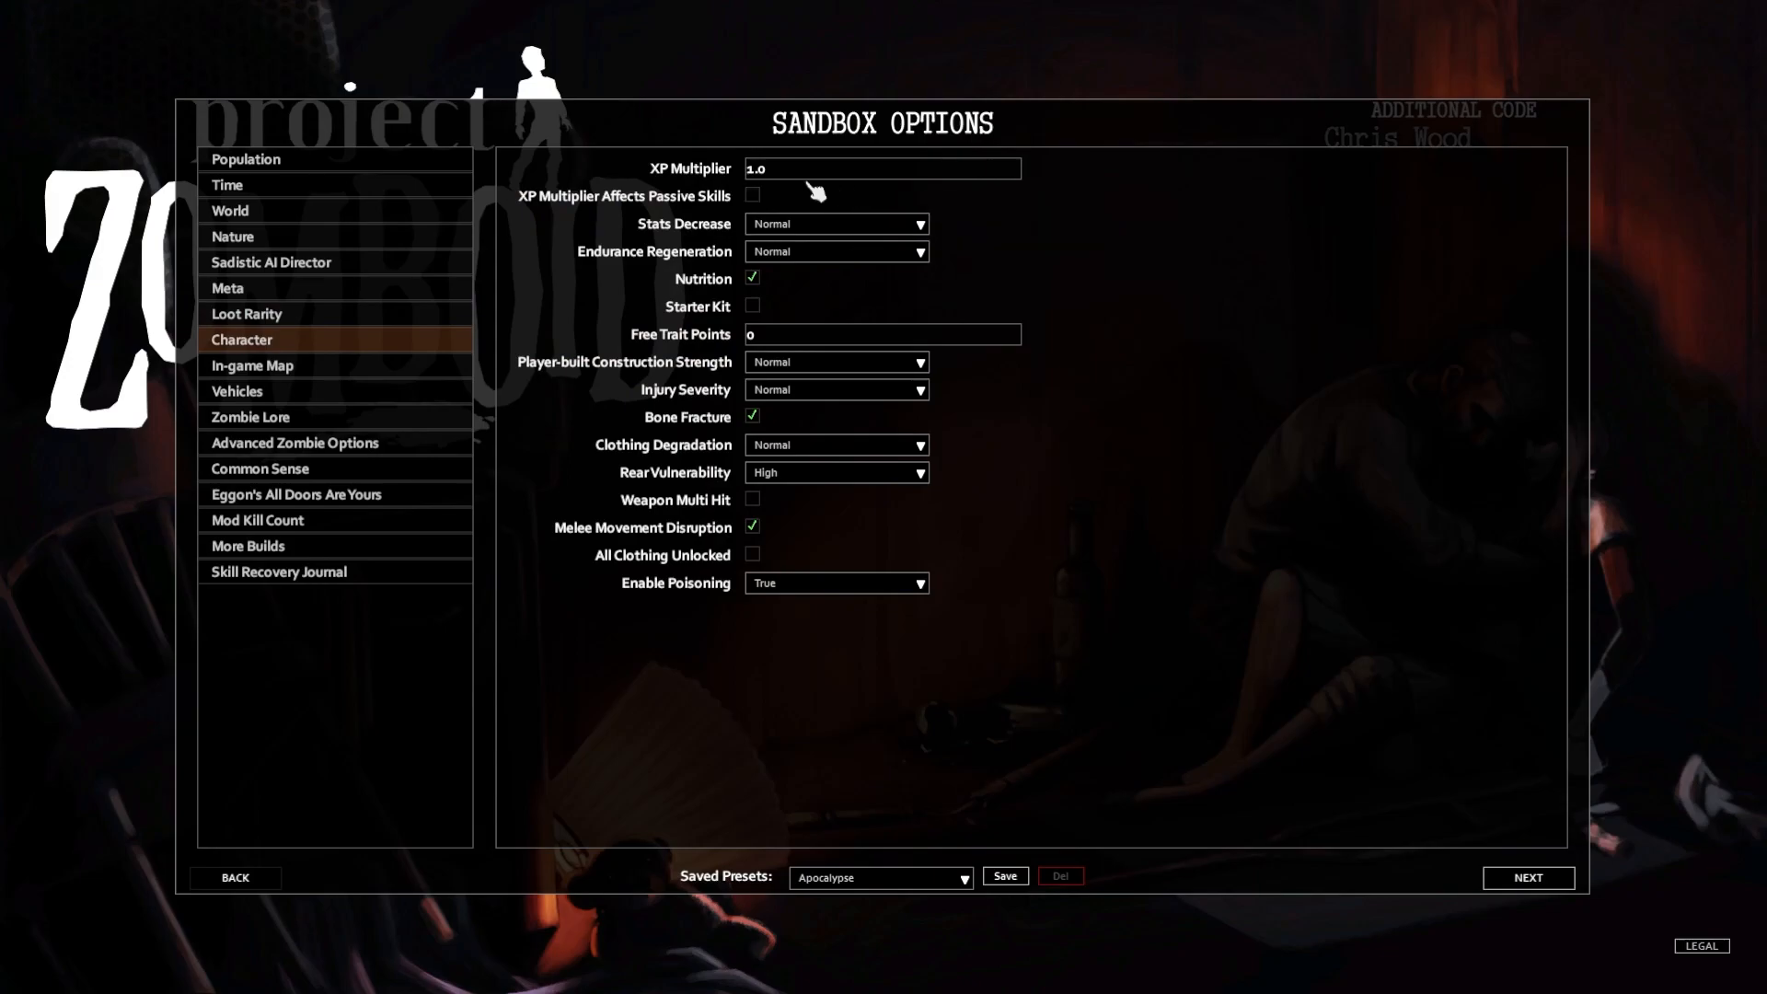
Set XP Multiplier 2.0 affecting passive skills, Slow stats decrease, Weapon Multi Hit and All Clothing Unlocked
{"action": "type", "text": "20"}
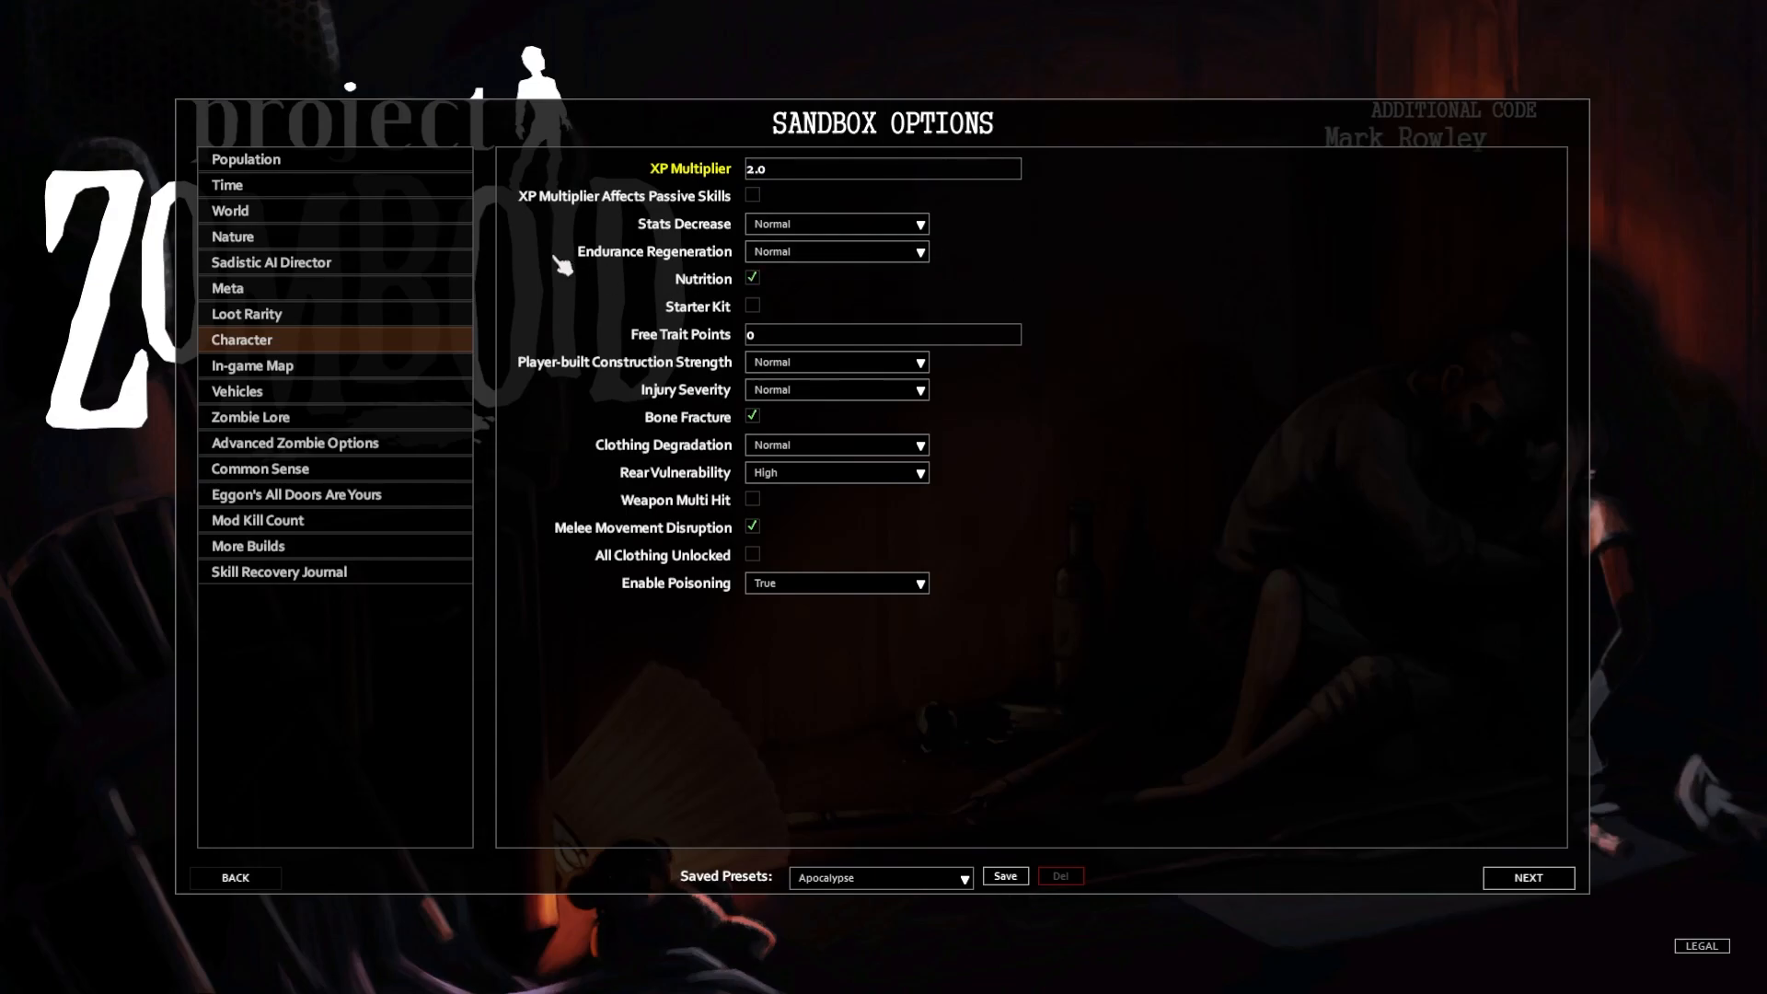
{"action": "mouse_move", "coordinate": [572, 249]}
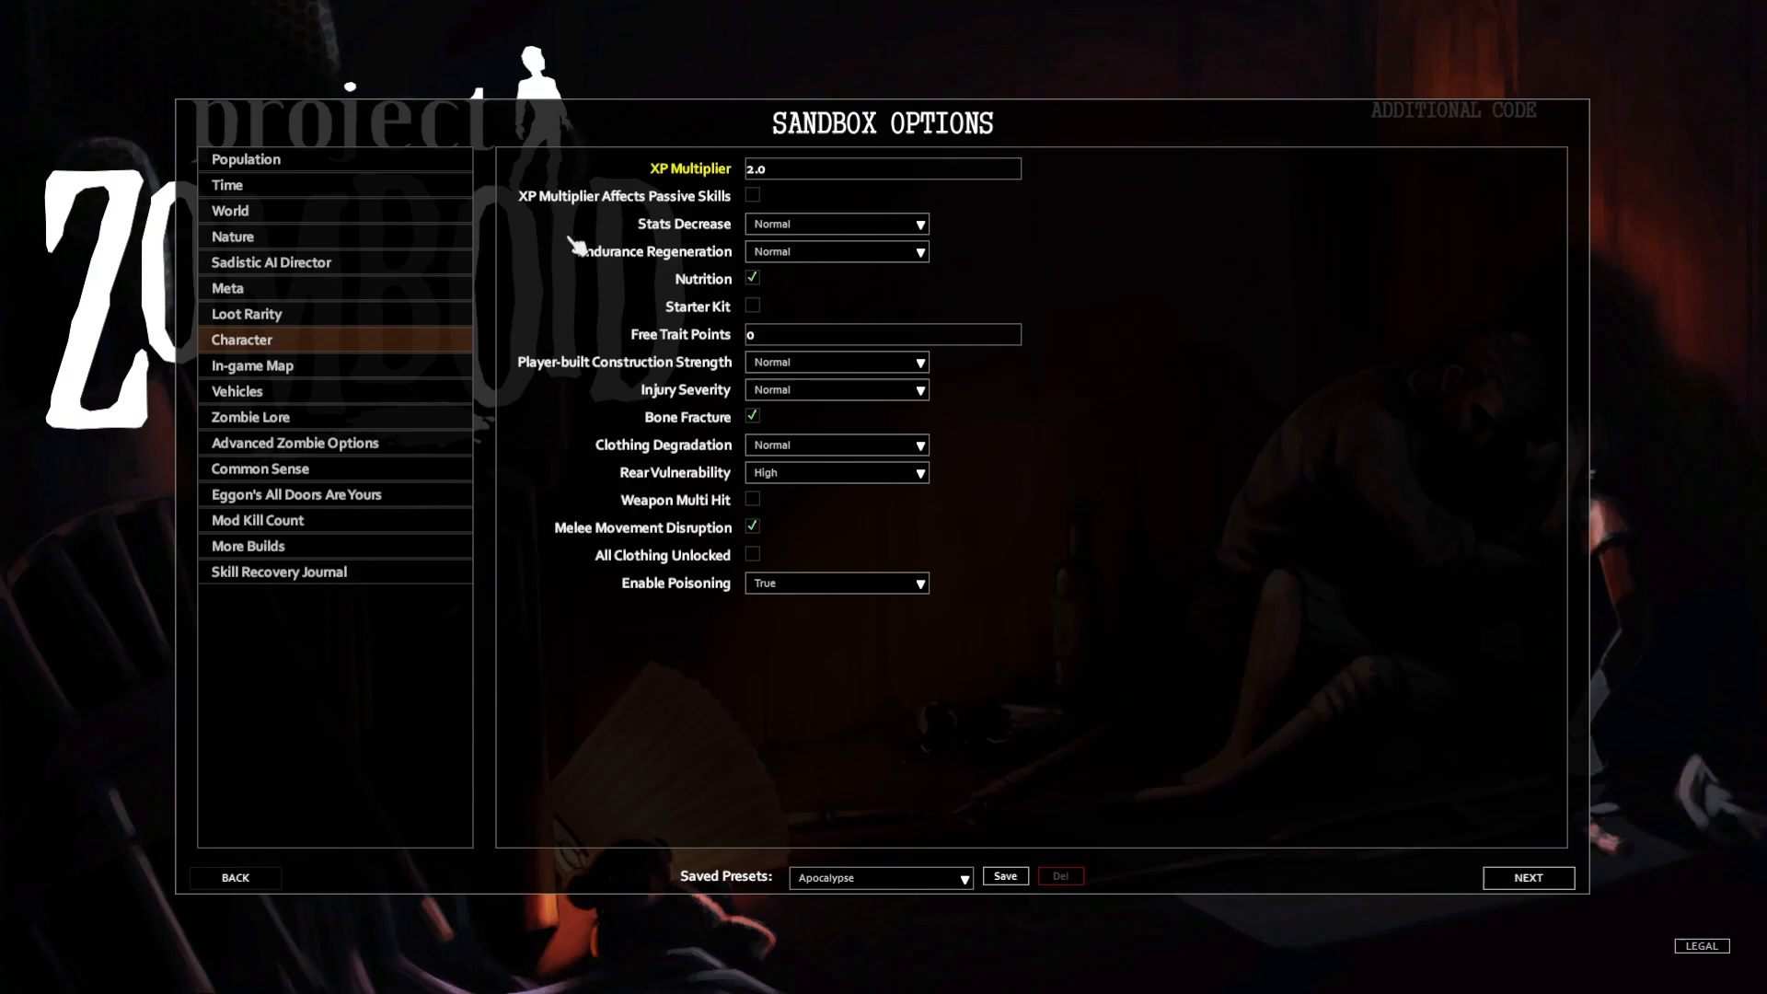
{"action": "mouse_move", "coordinate": [759, 197]}
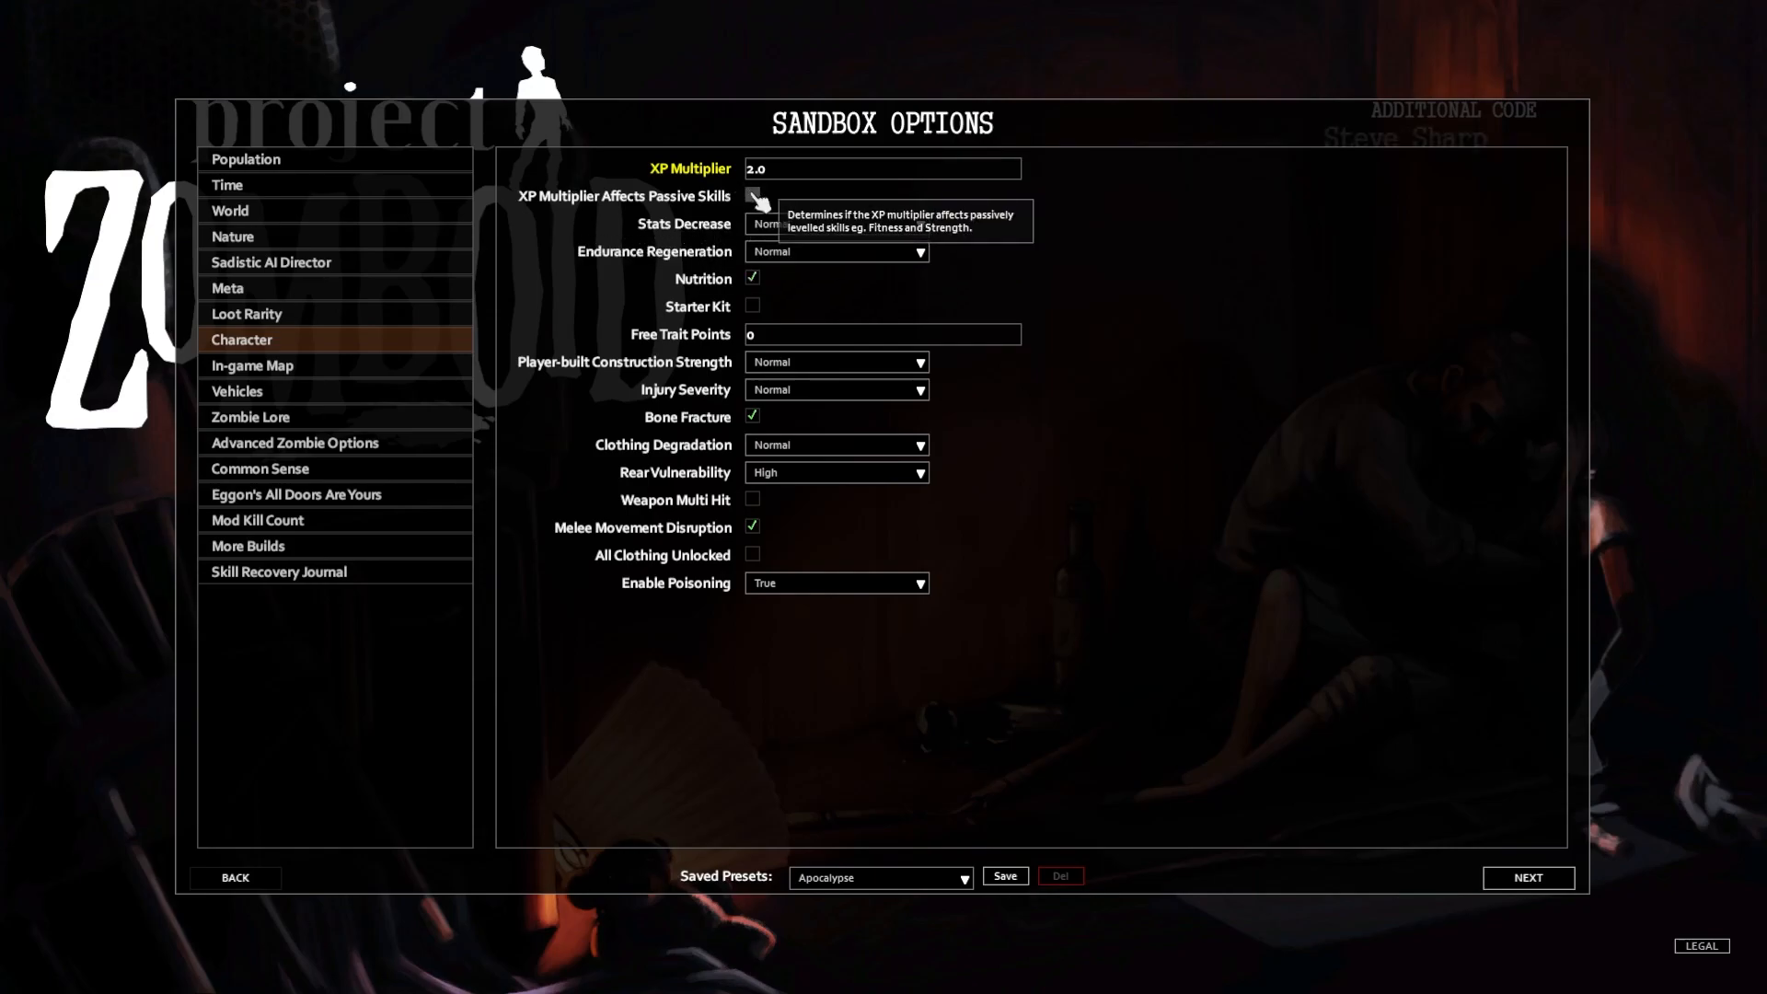
{"action": "left_click", "coordinate": [751, 195]}
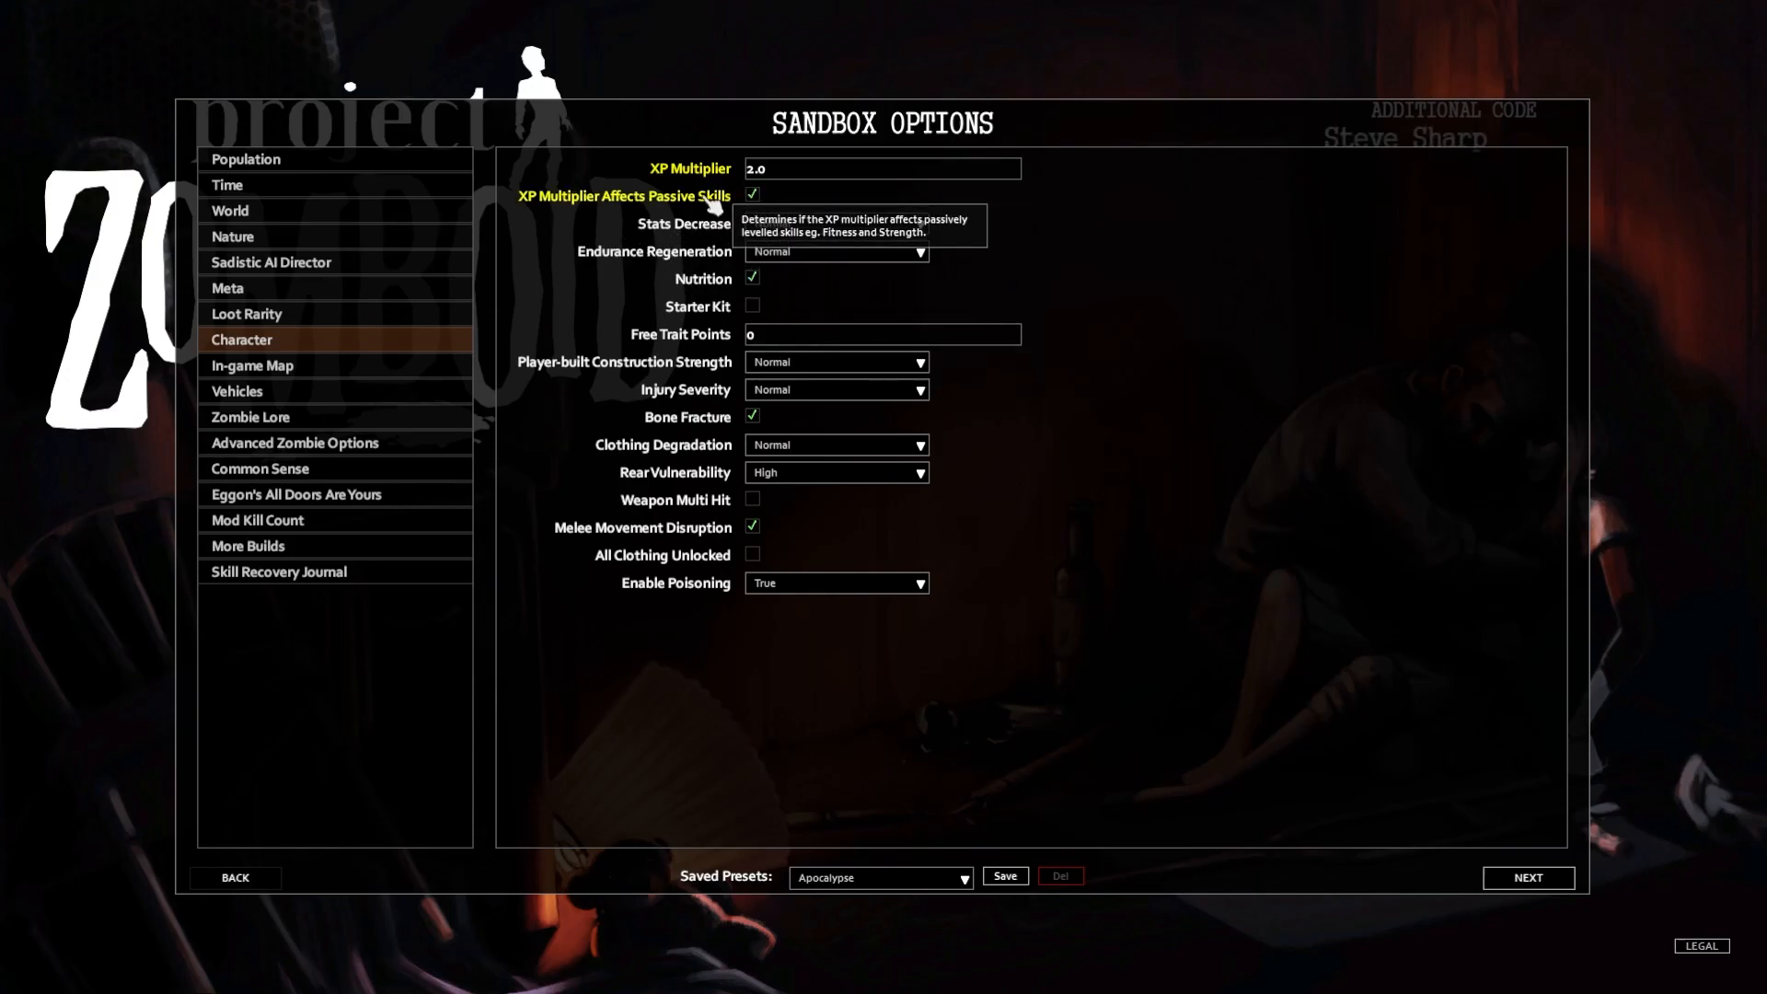
{"action": "mouse_move", "coordinate": [764, 237]}
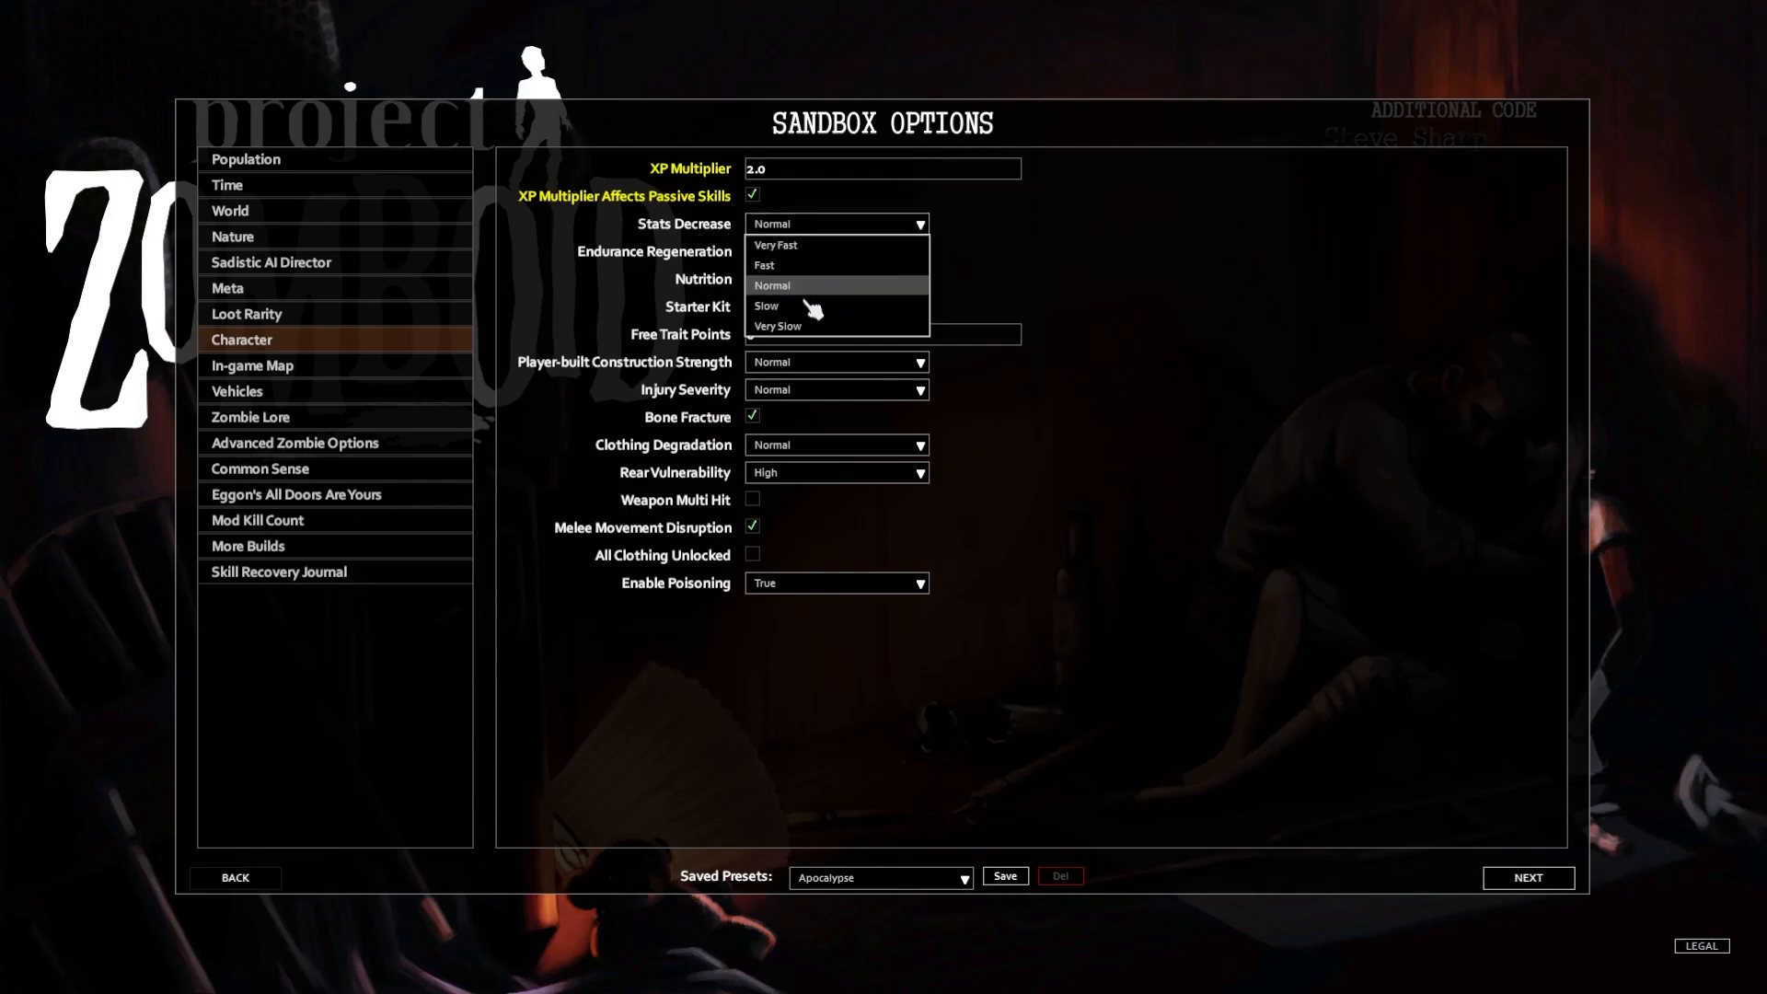
{"action": "left_click", "coordinate": [765, 306]}
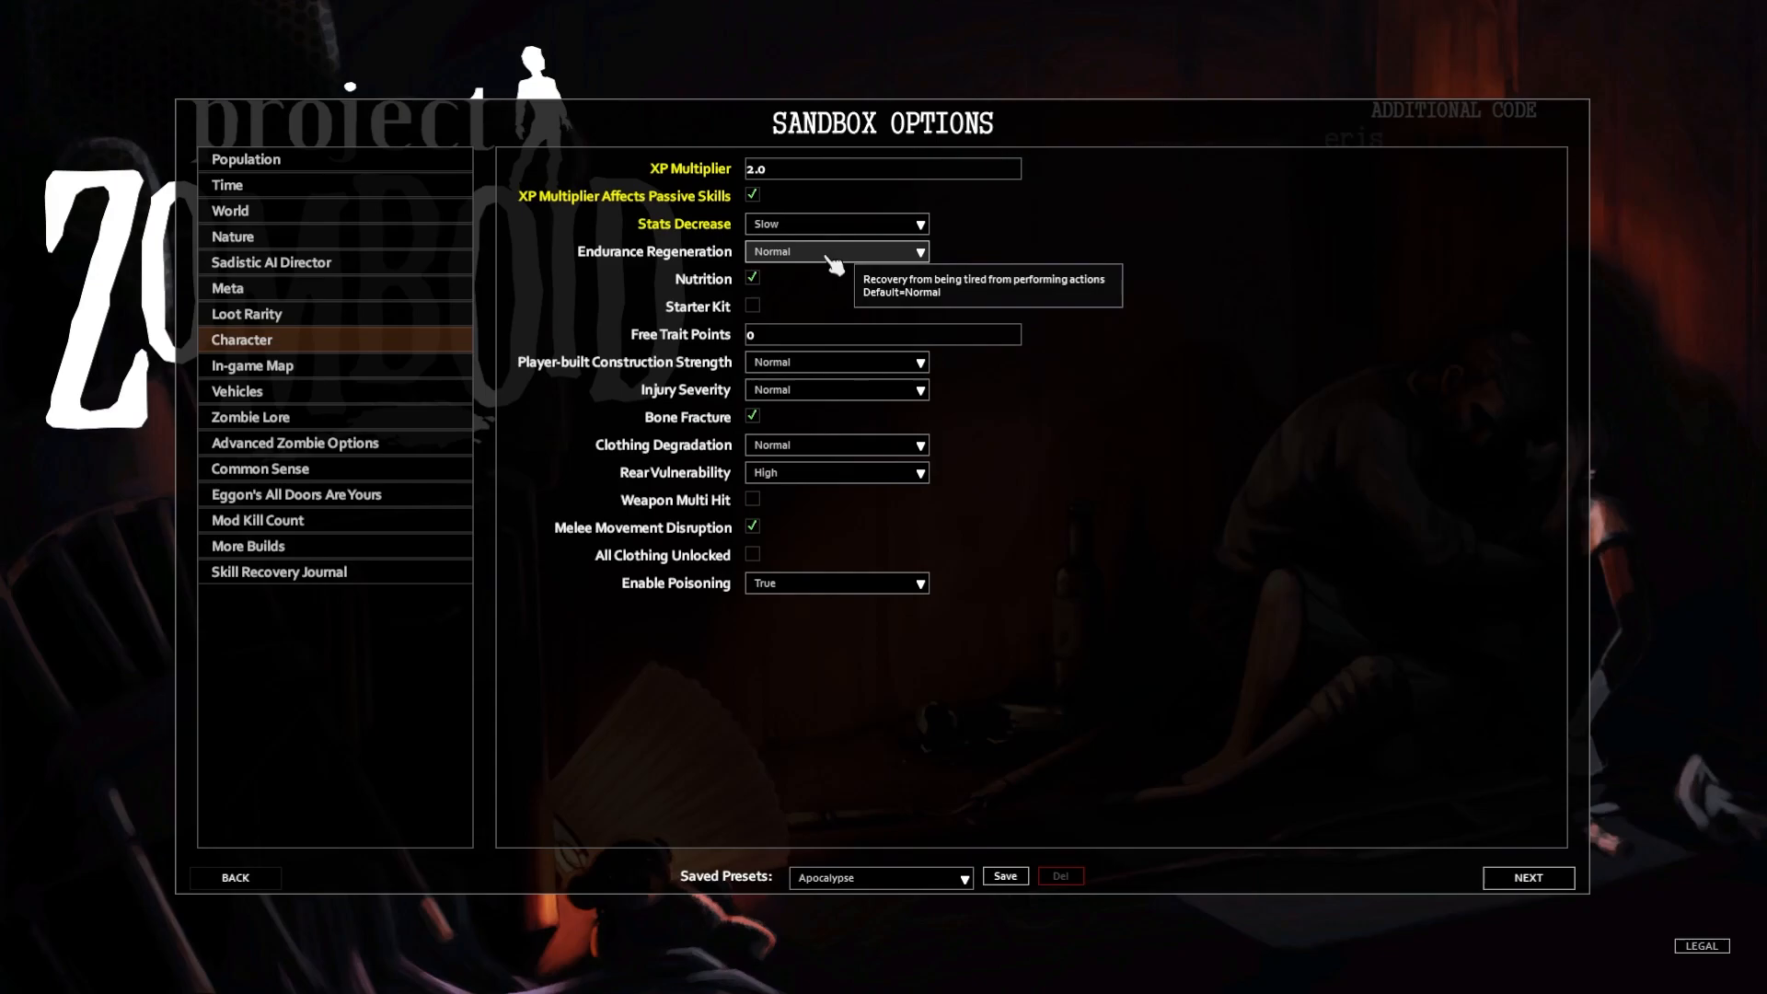
{"action": "mouse_move", "coordinate": [818, 309]}
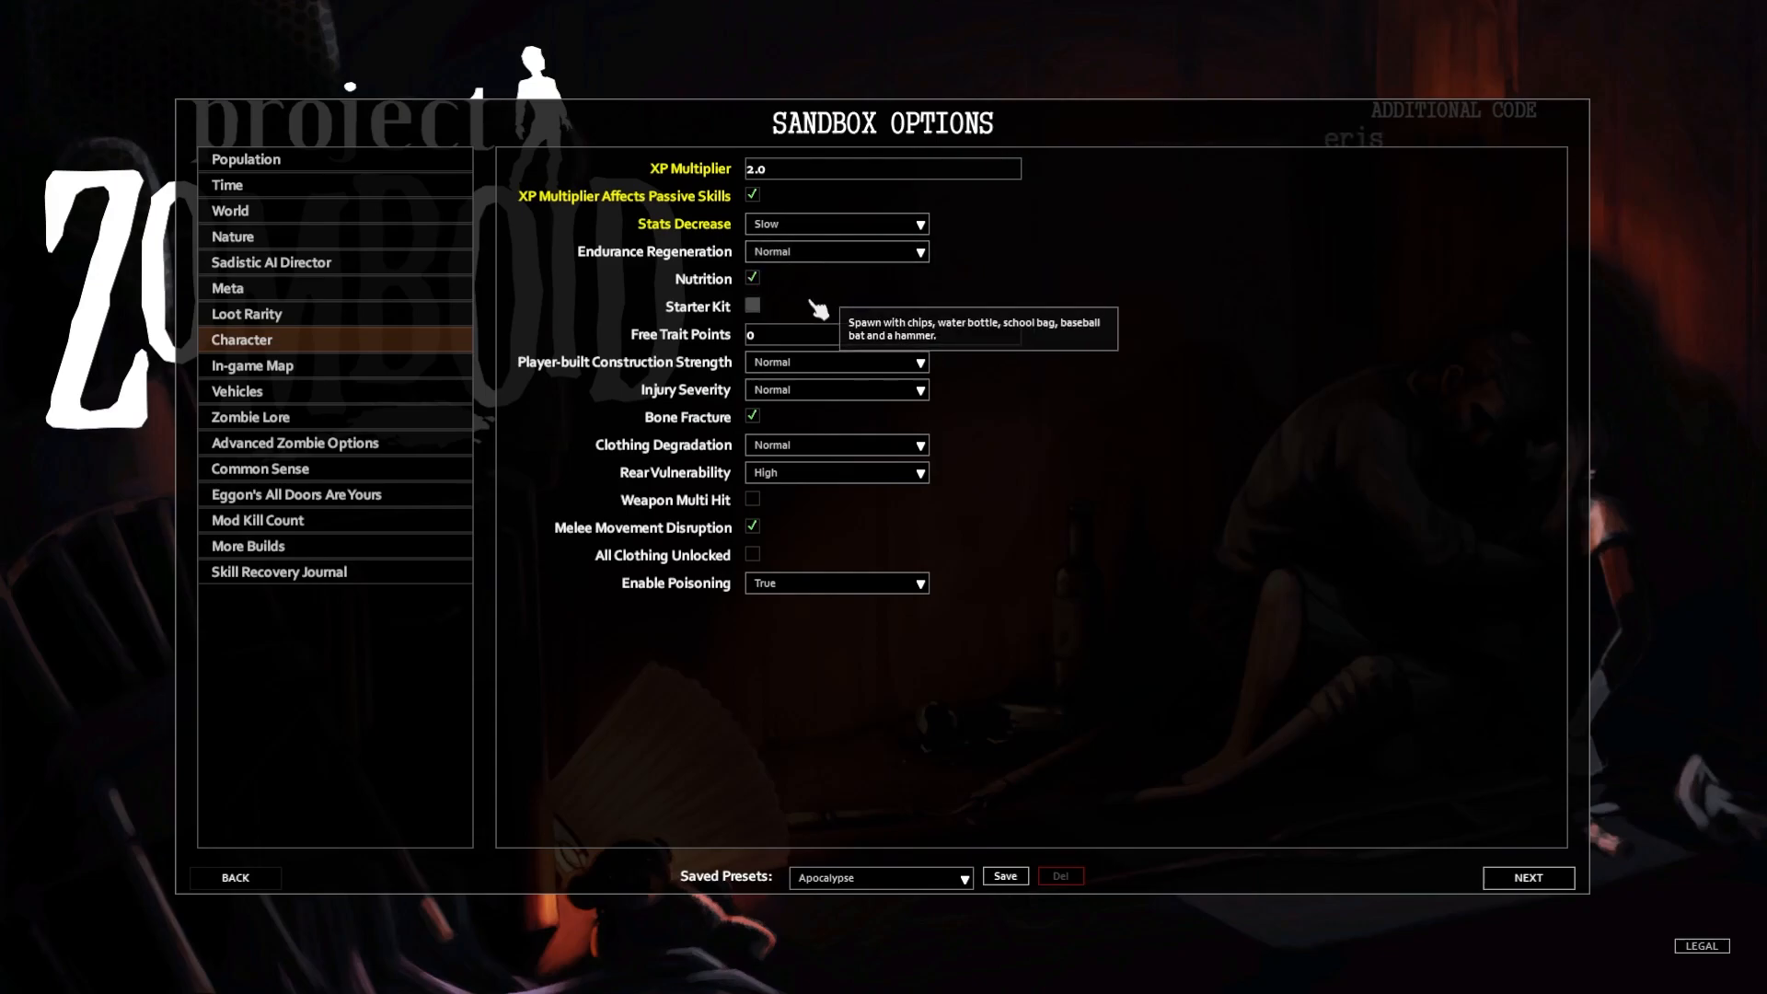
{"action": "mouse_move", "coordinate": [799, 317]}
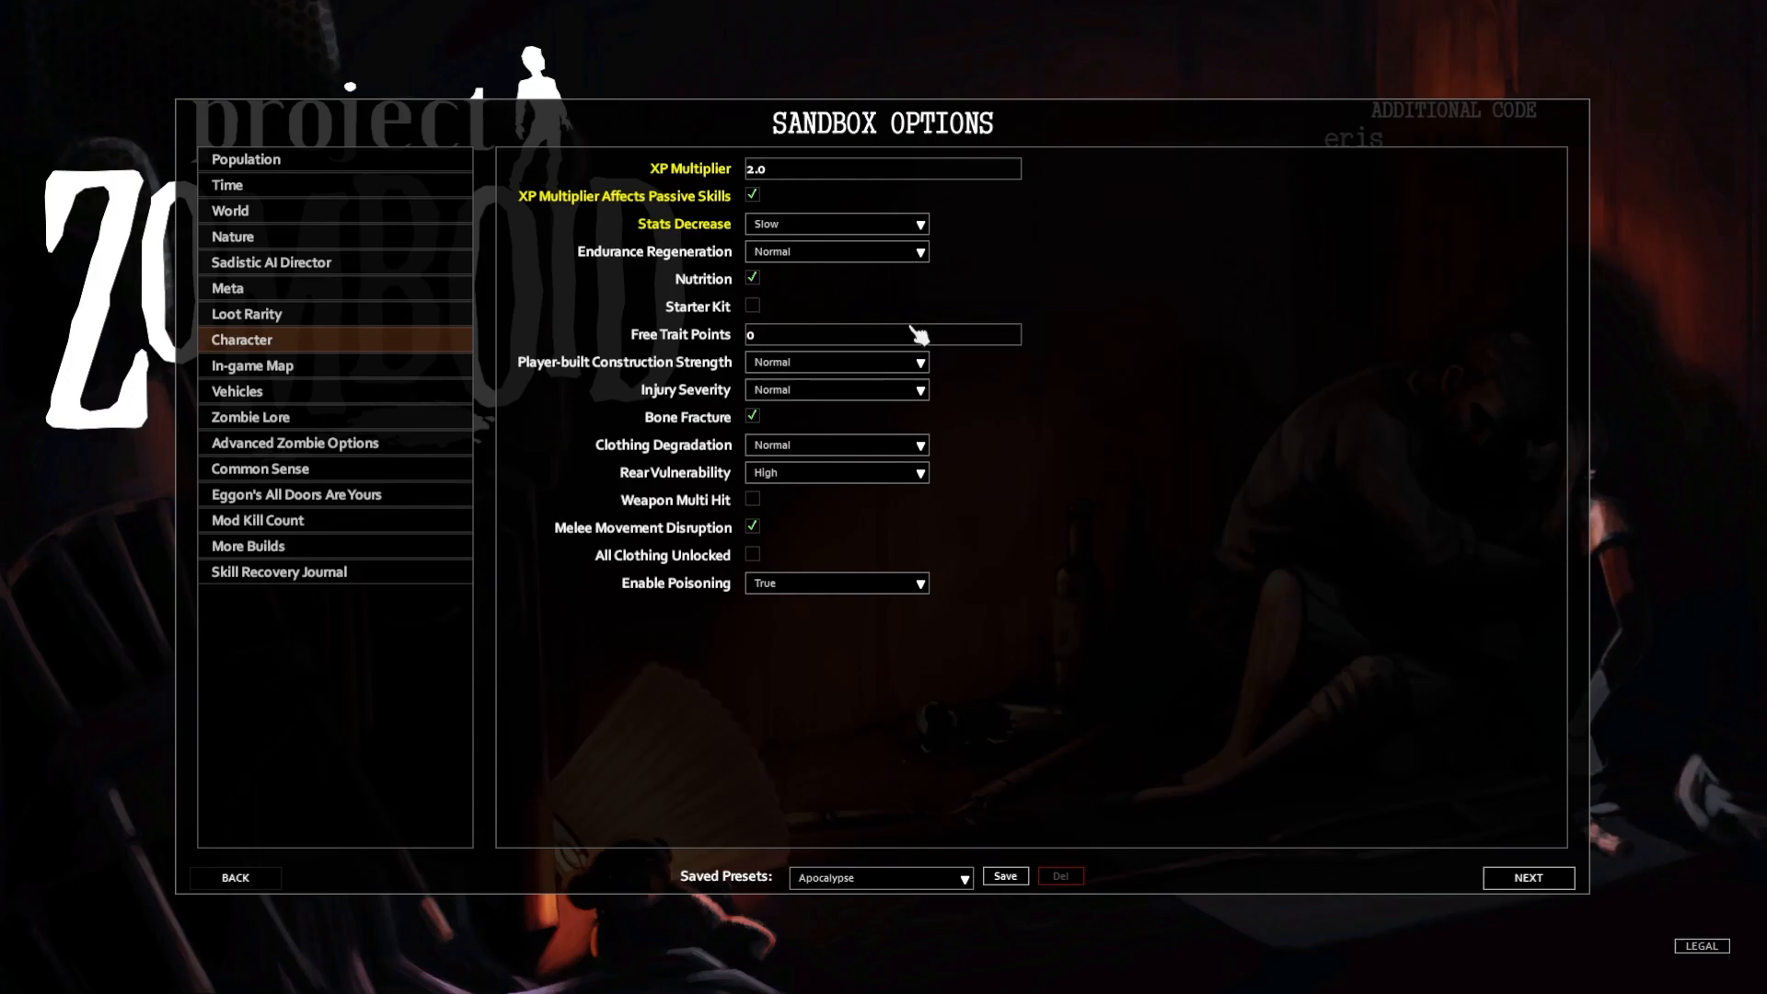
{"action": "mouse_move", "coordinate": [851, 378]}
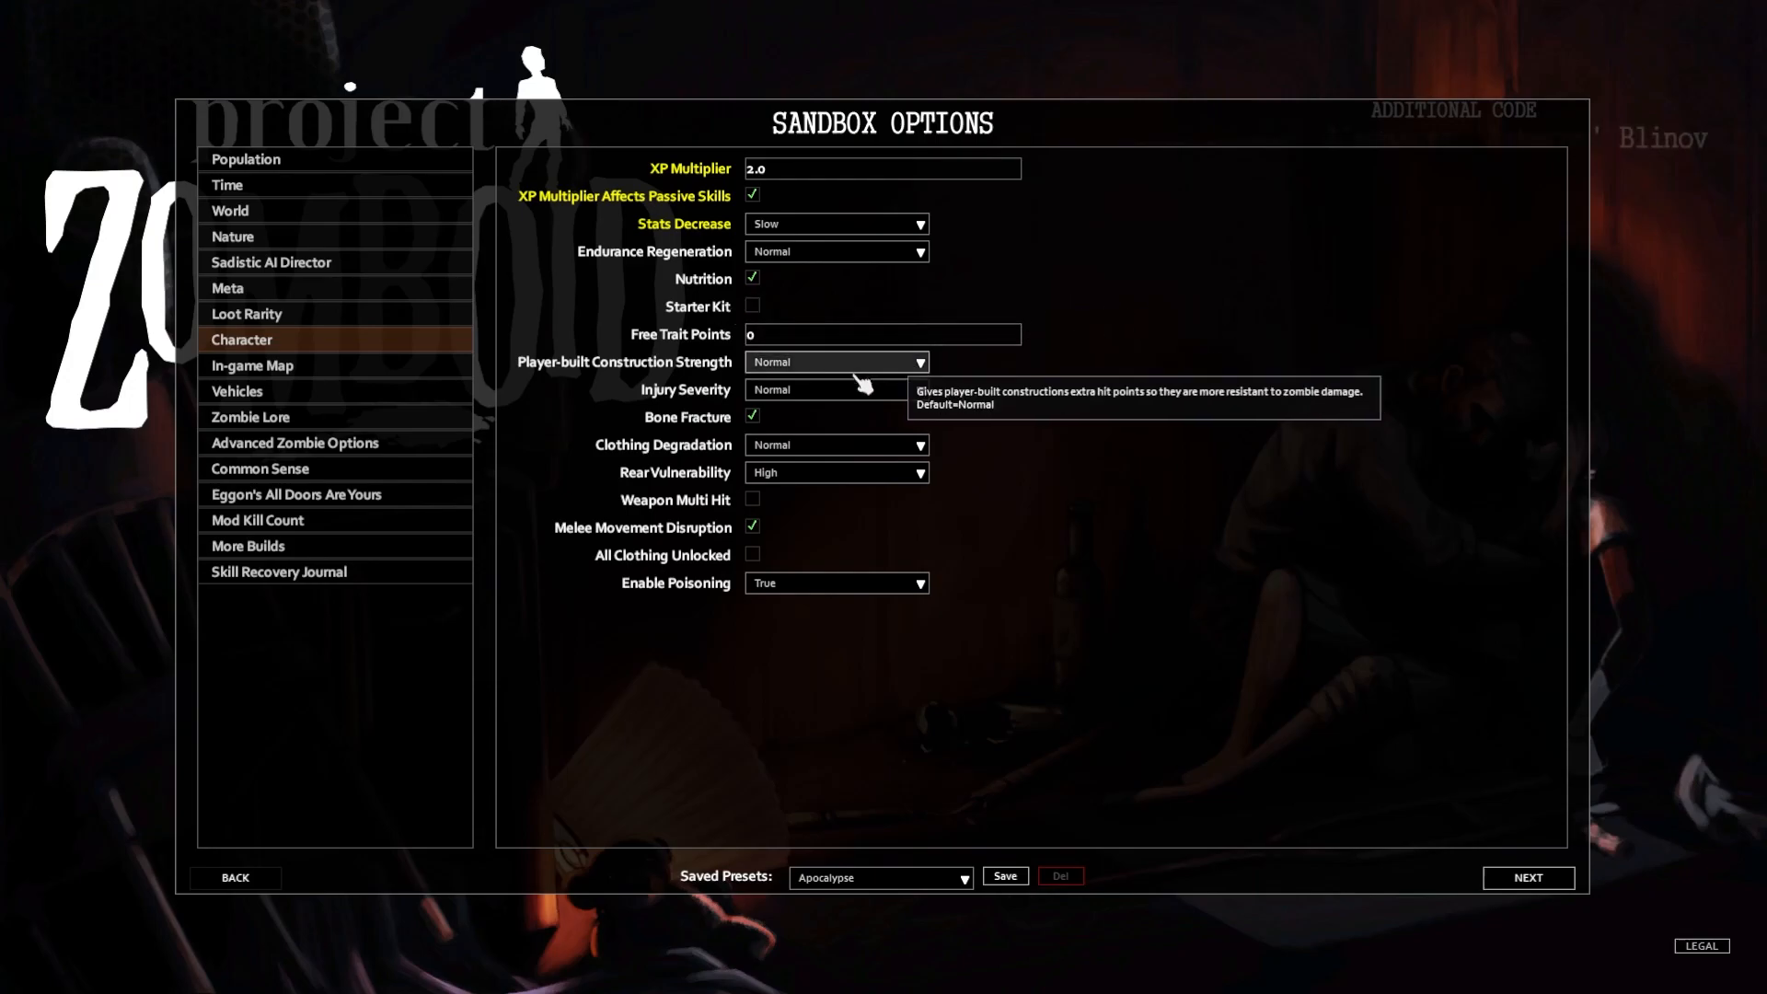
{"action": "mouse_move", "coordinate": [828, 394]}
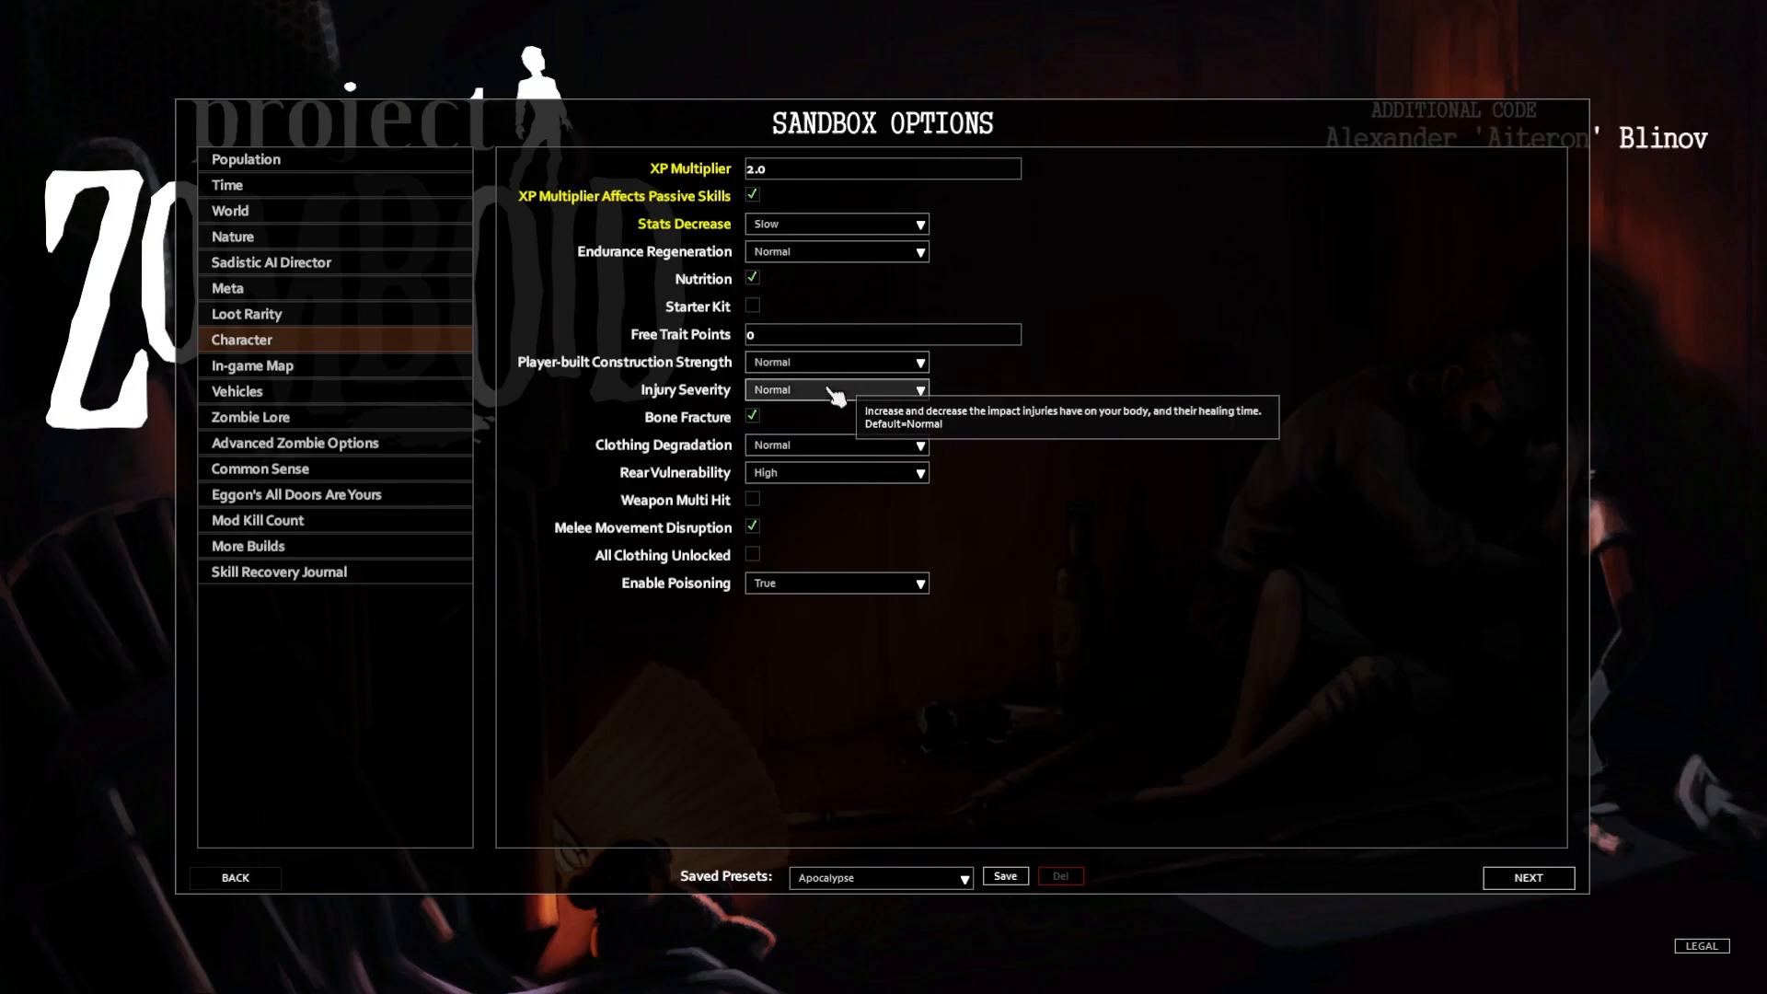
{"action": "mouse_move", "coordinate": [821, 549]}
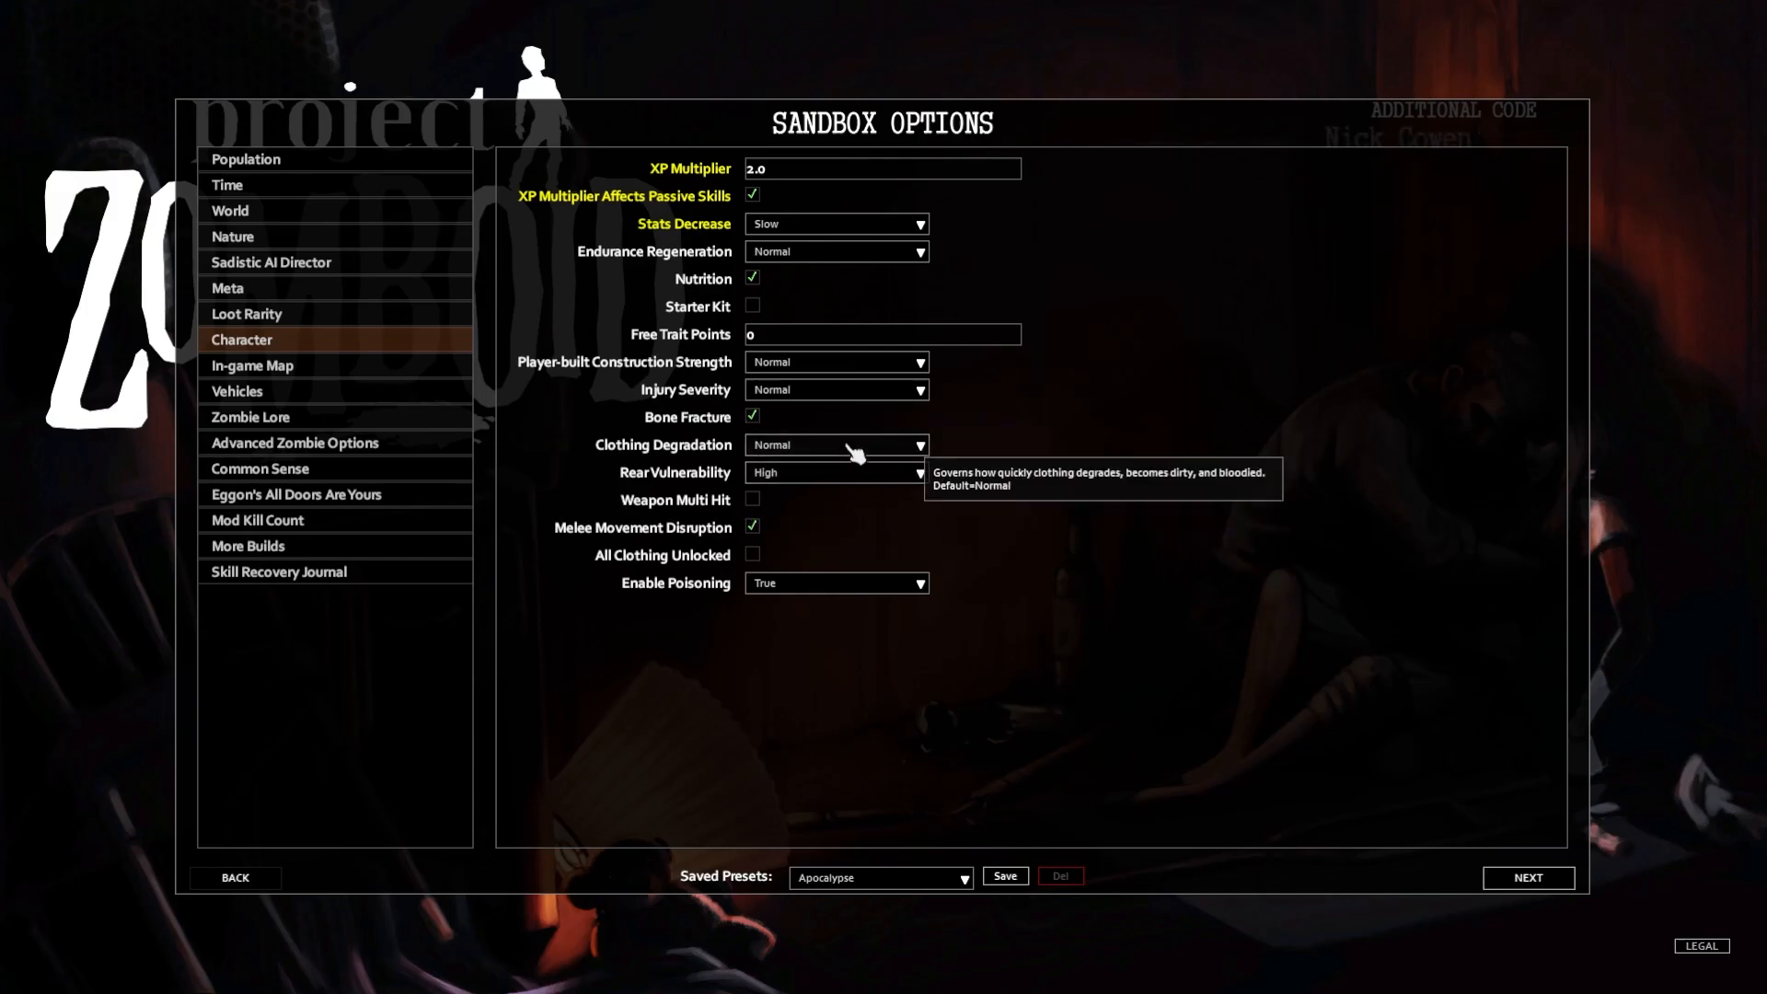
{"action": "mouse_move", "coordinate": [694, 463]}
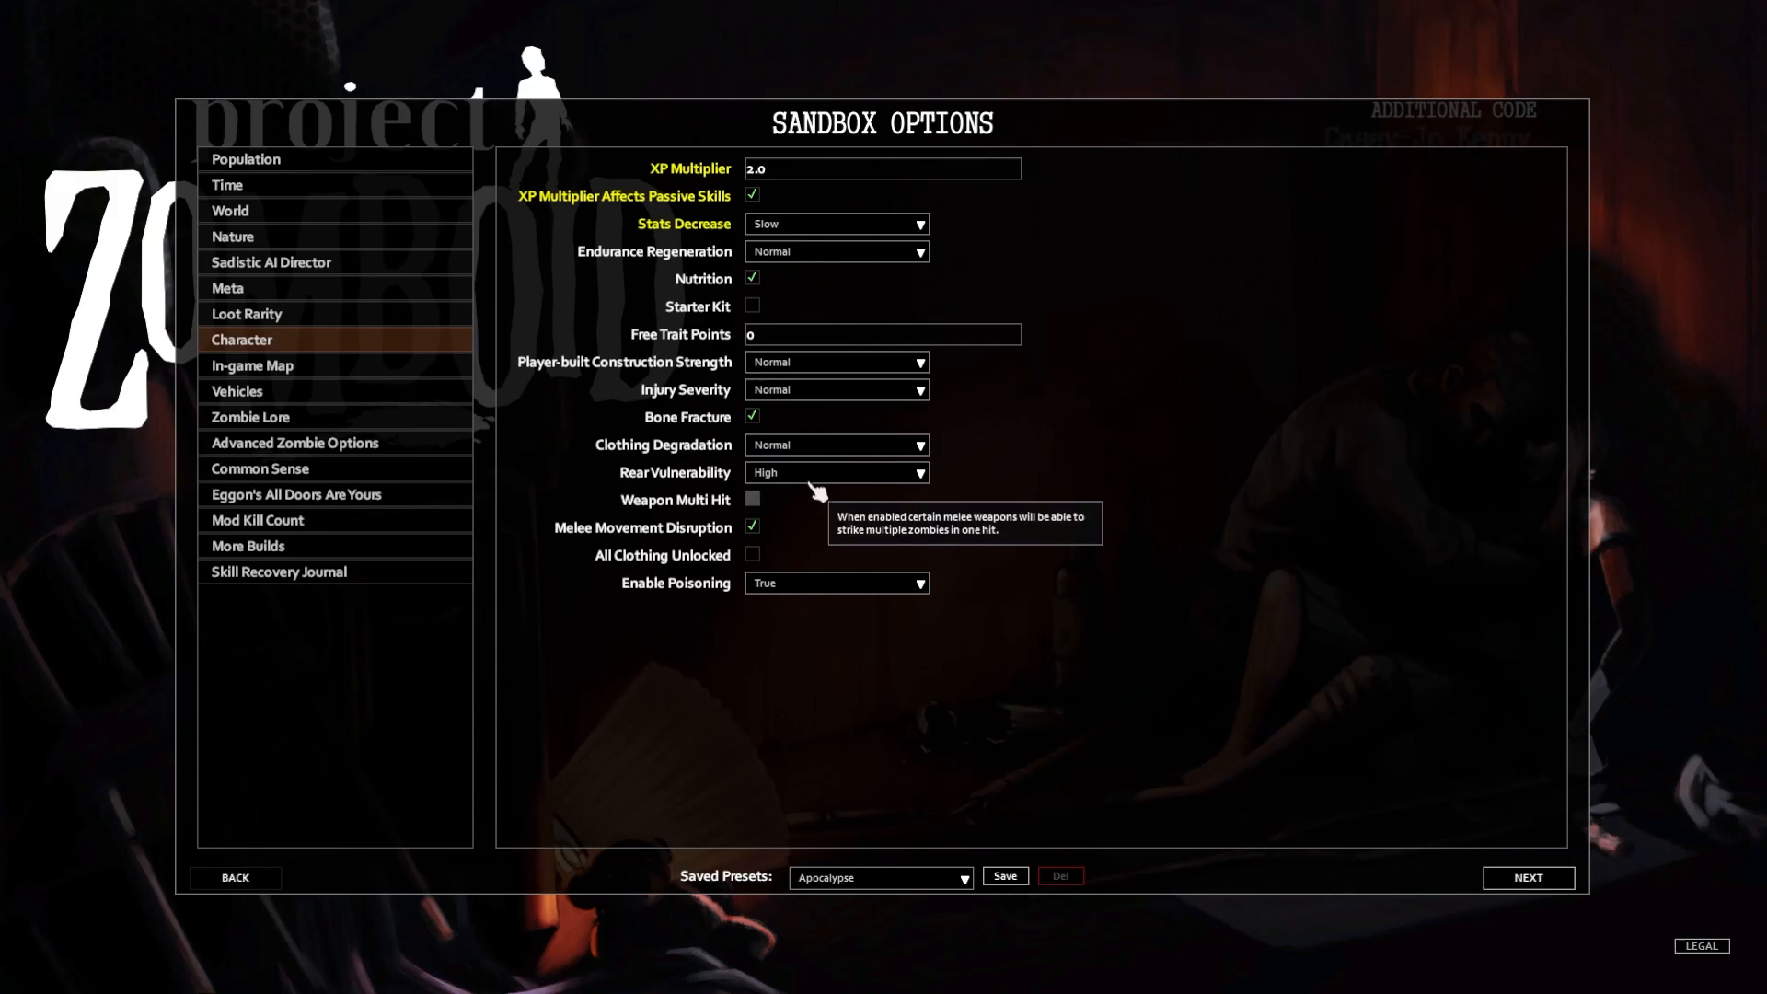
{"action": "mouse_move", "coordinate": [779, 484]}
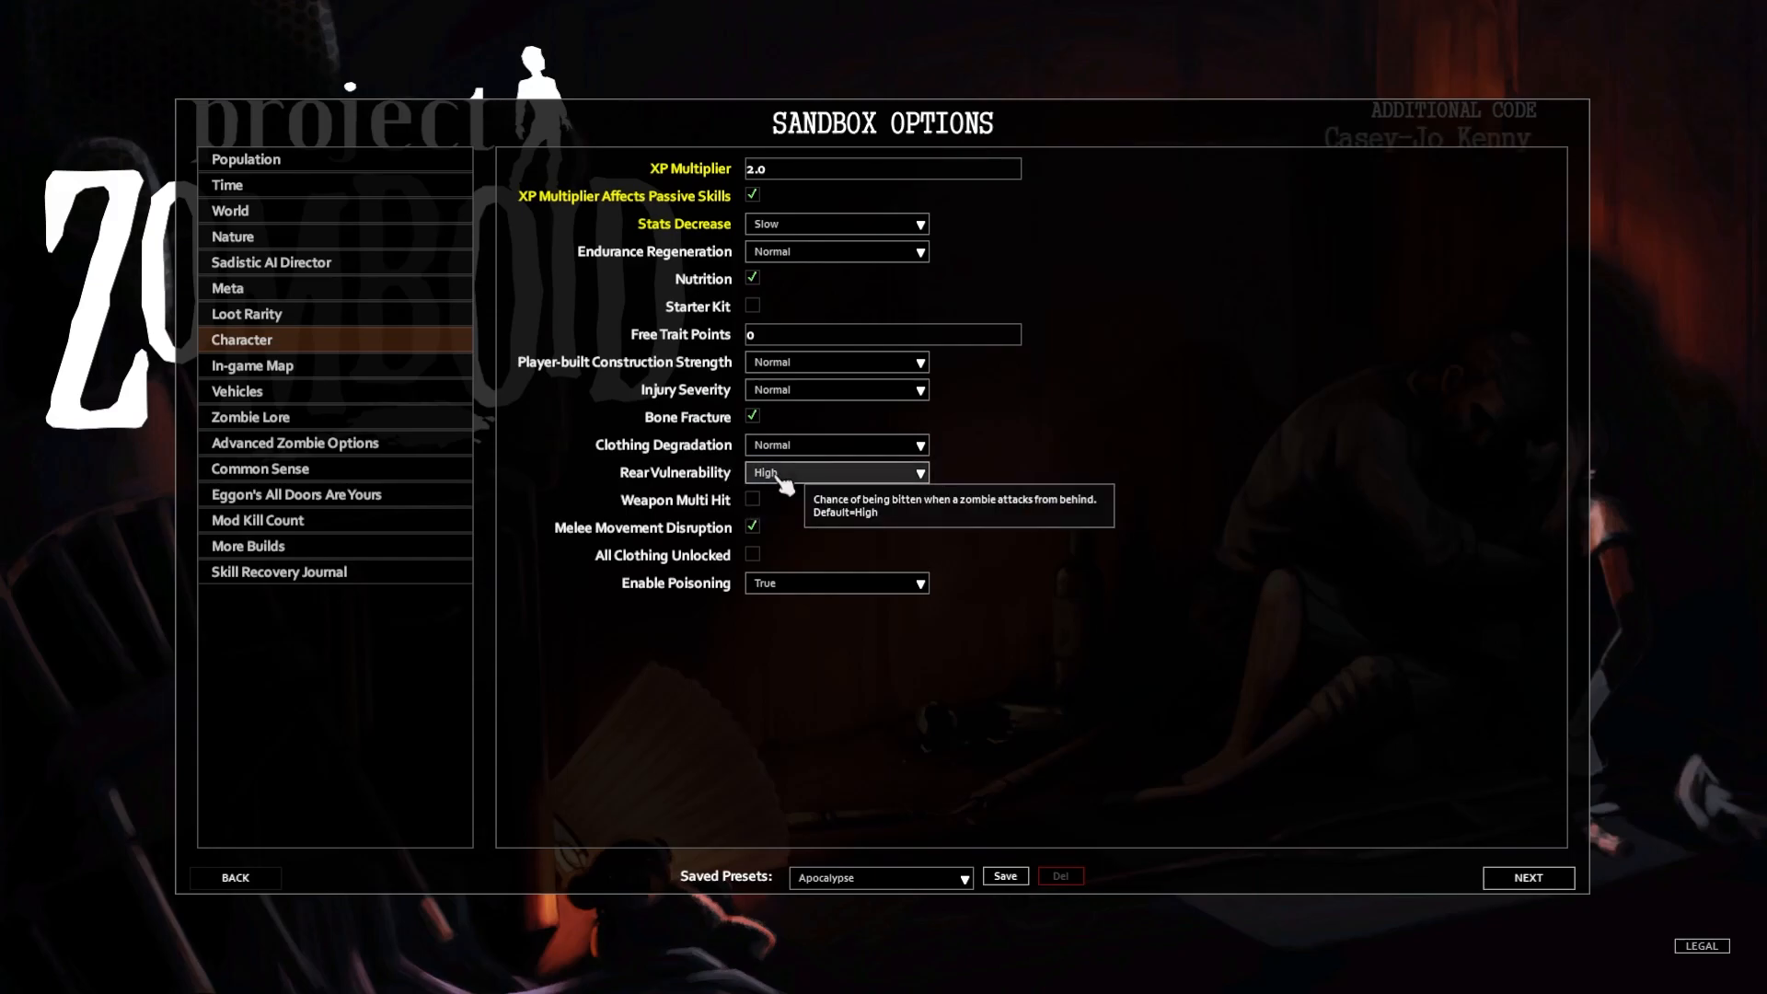
{"action": "mouse_move", "coordinate": [803, 520]}
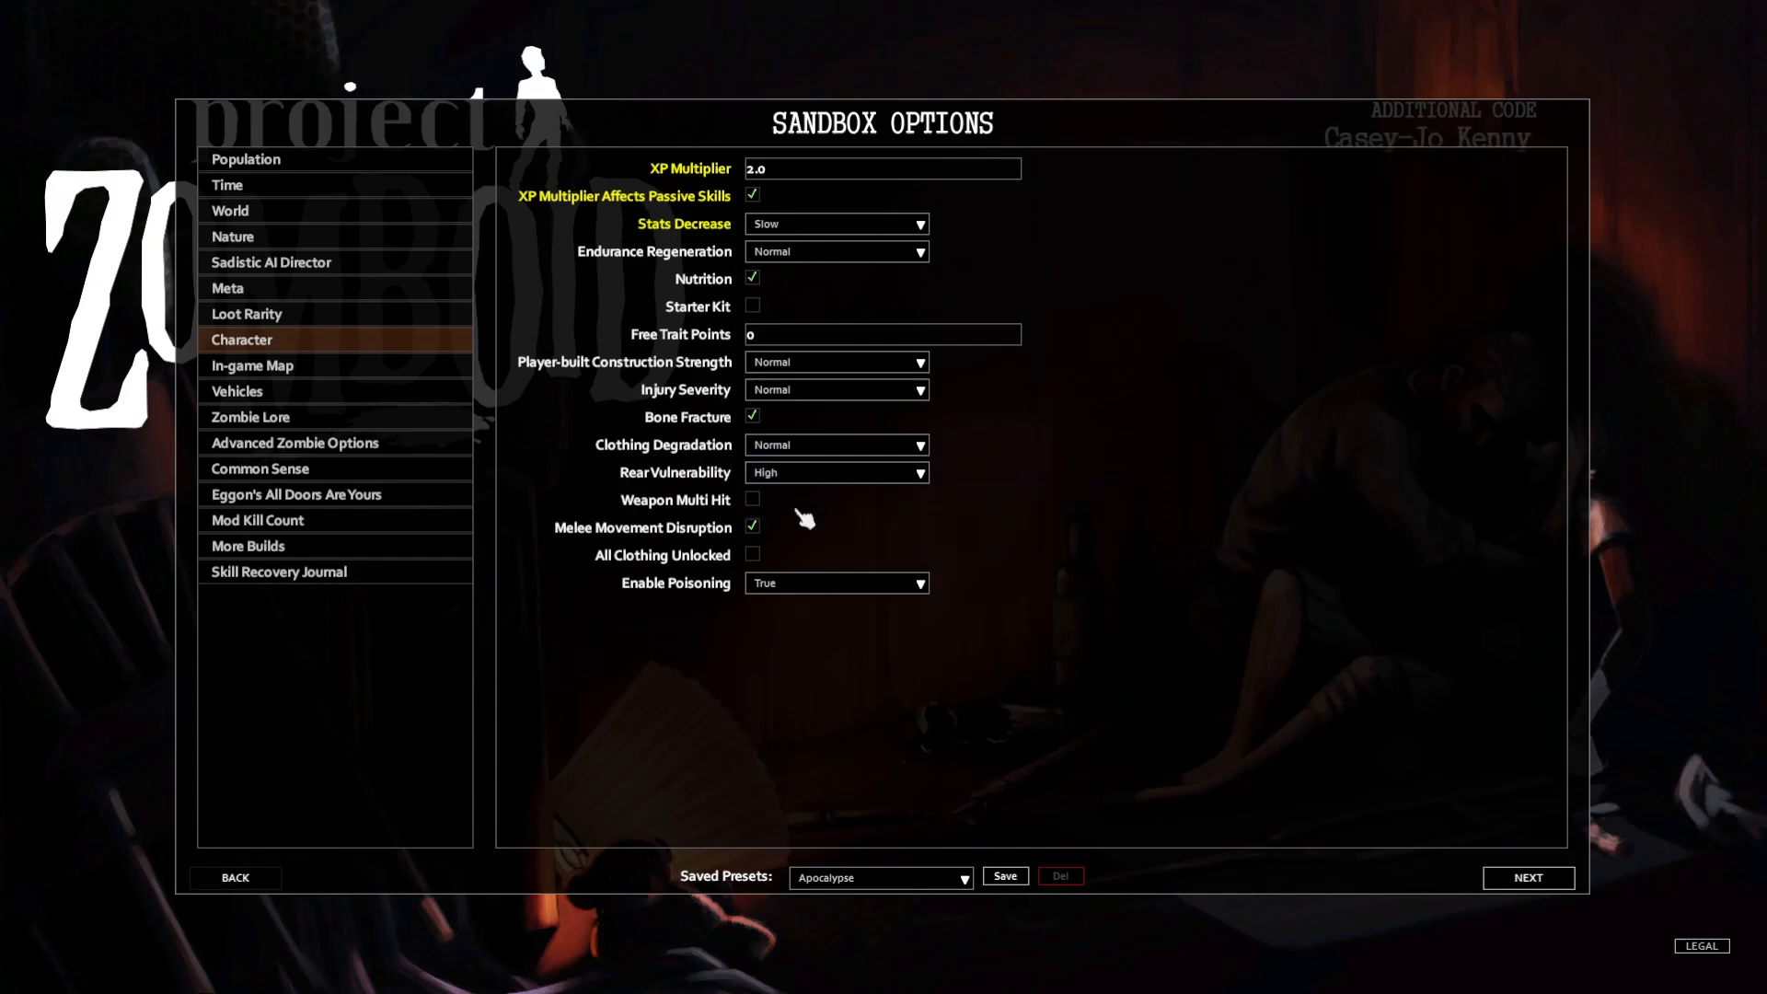
{"action": "left_click", "coordinate": [751, 497]}
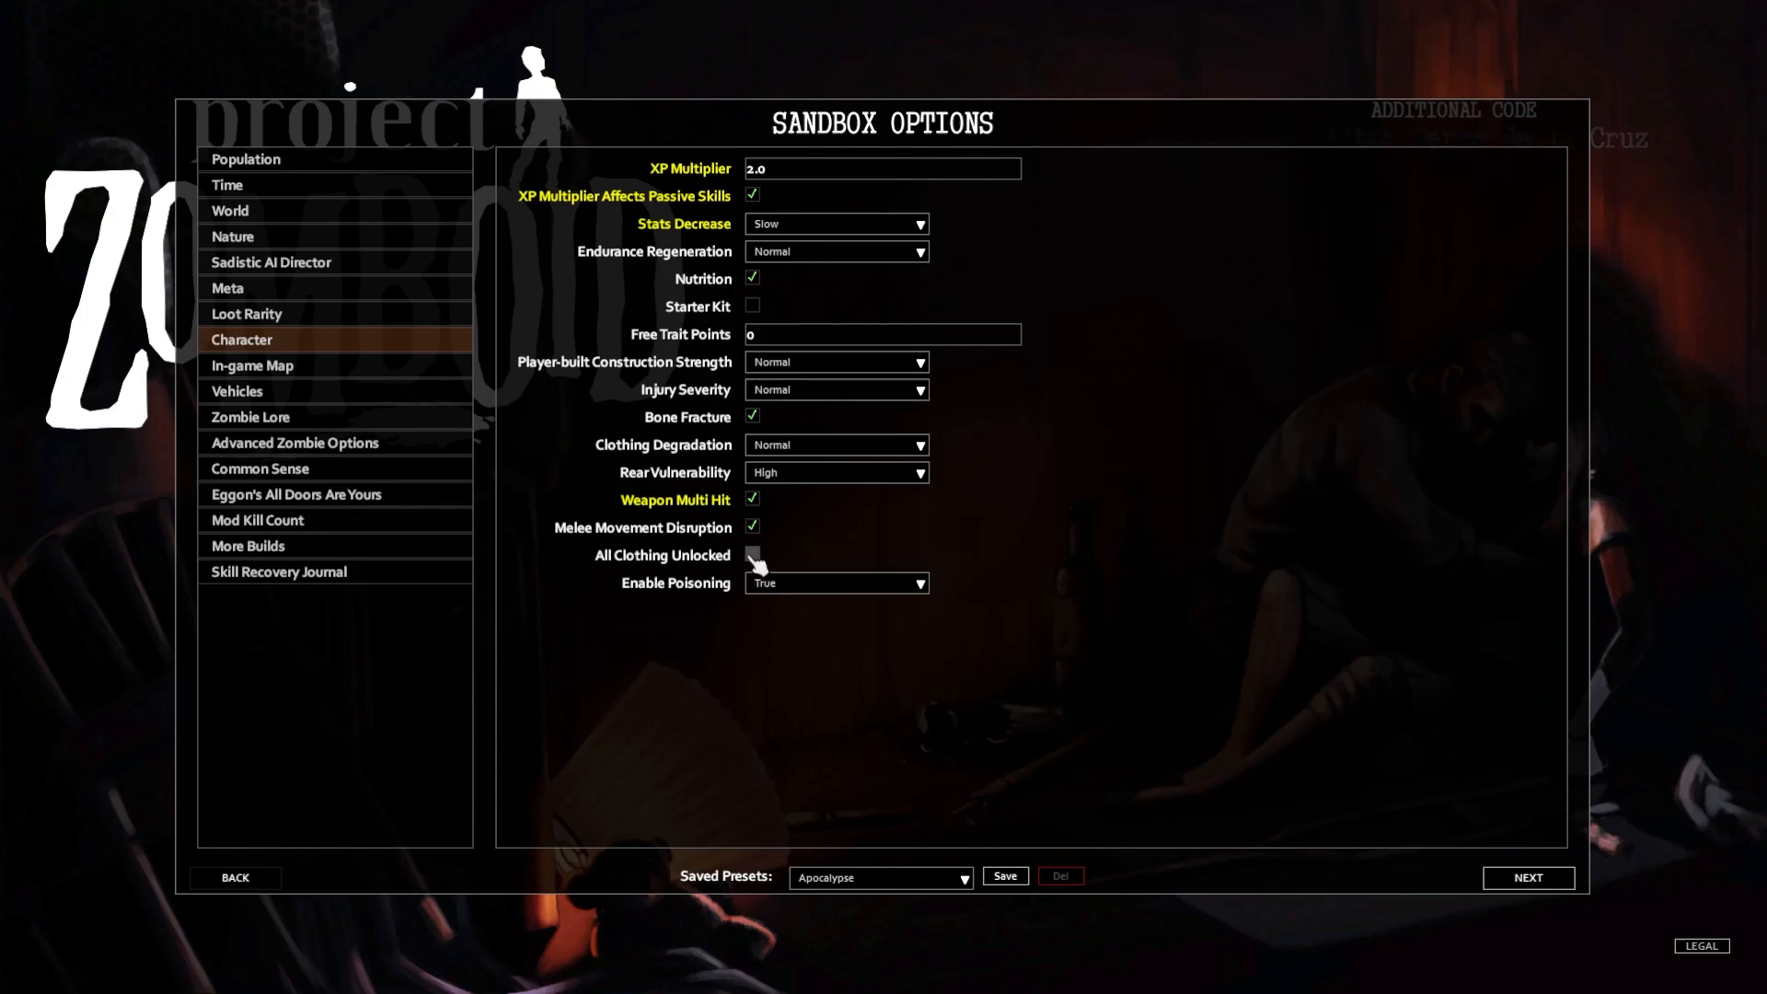
{"action": "left_click", "coordinate": [751, 556]}
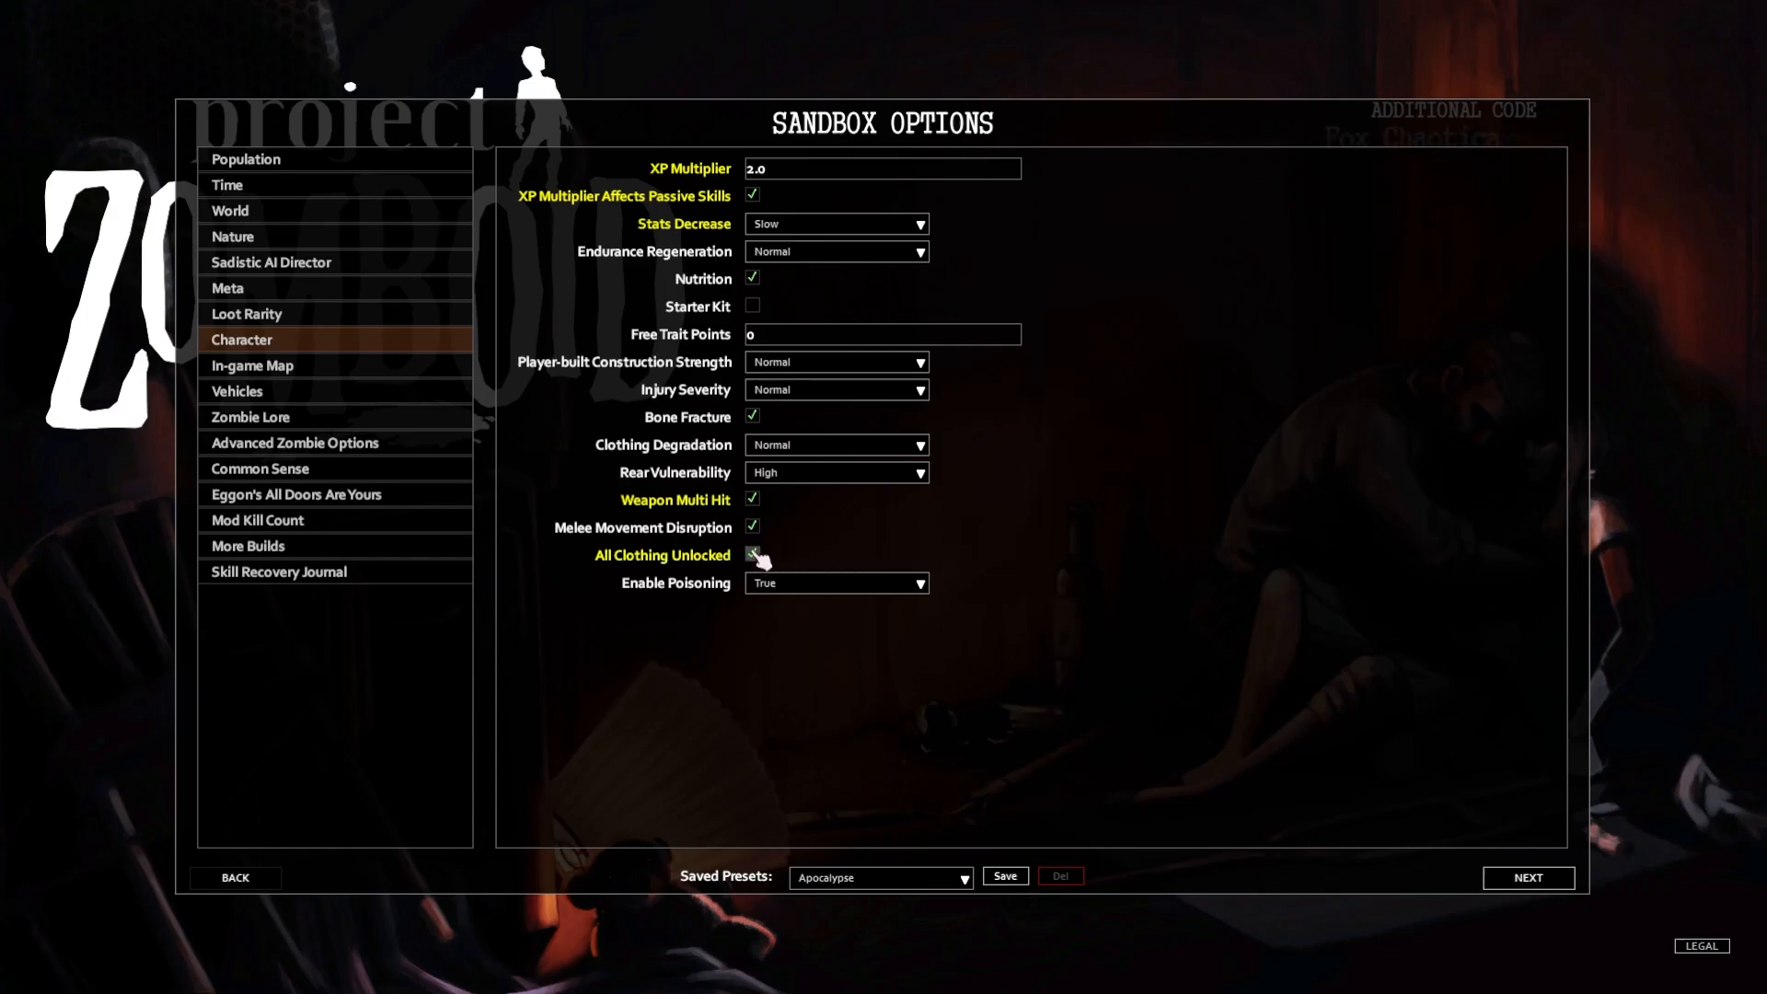
{"action": "left_click", "coordinate": [751, 554]}
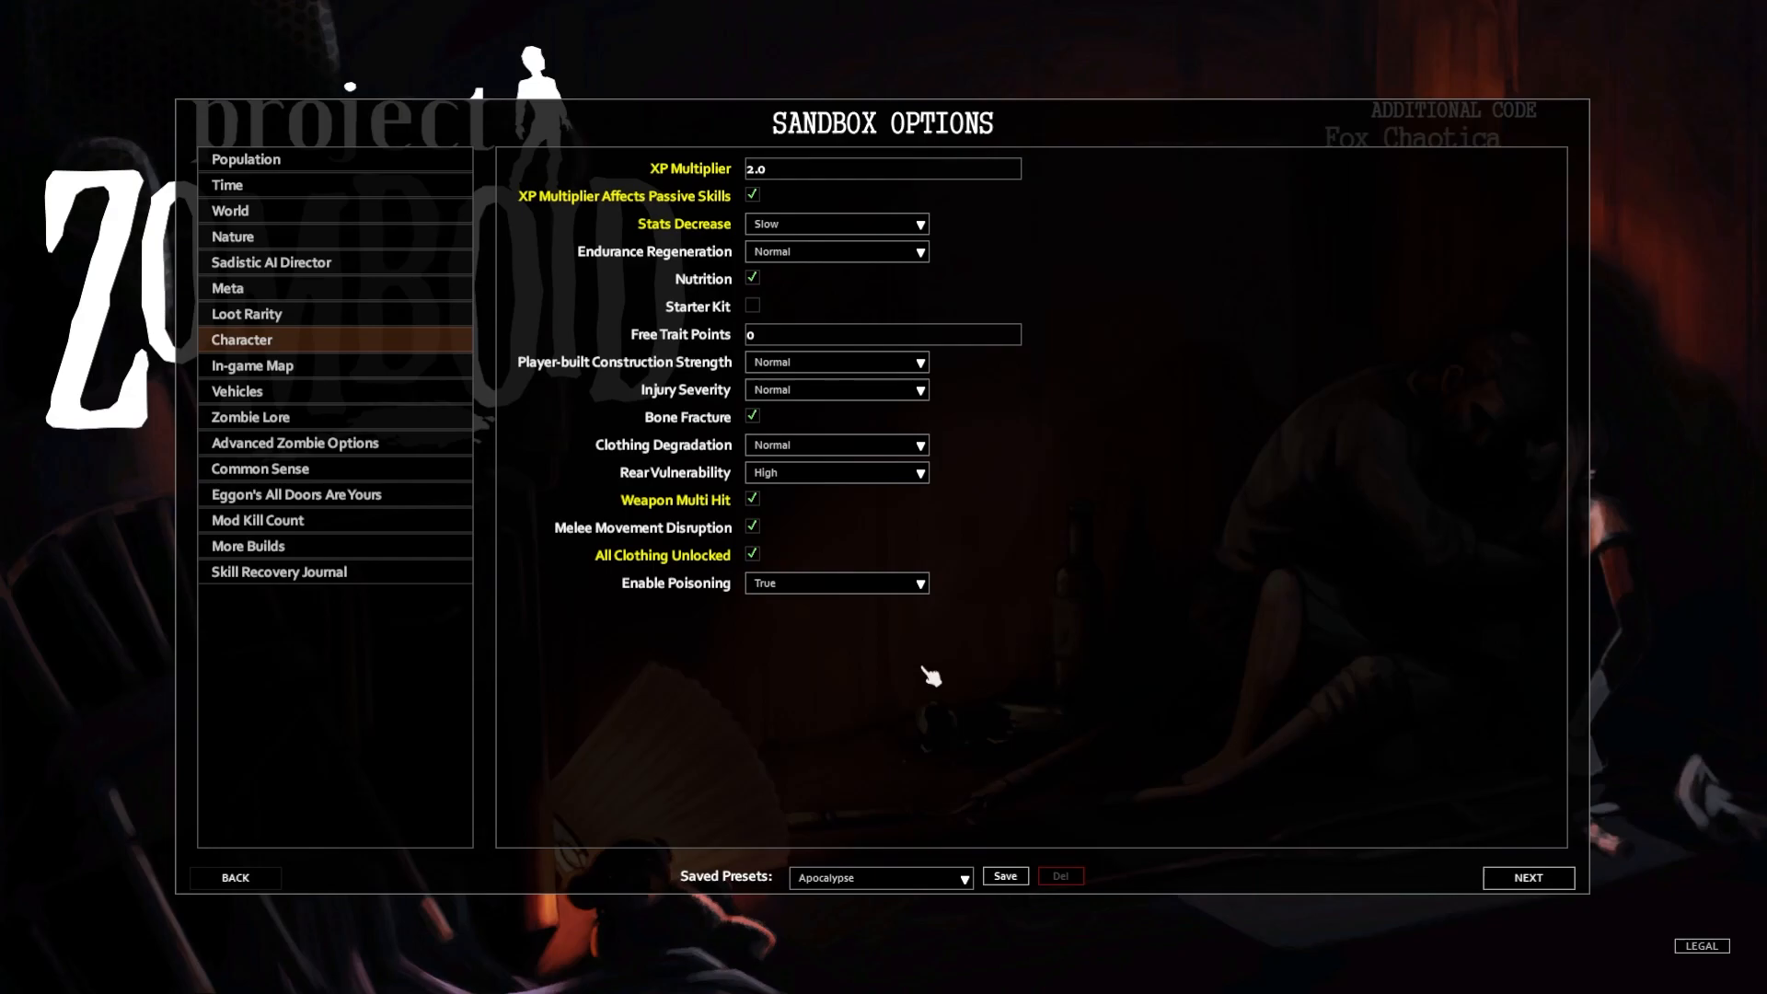
{"action": "mouse_move", "coordinate": [856, 593]}
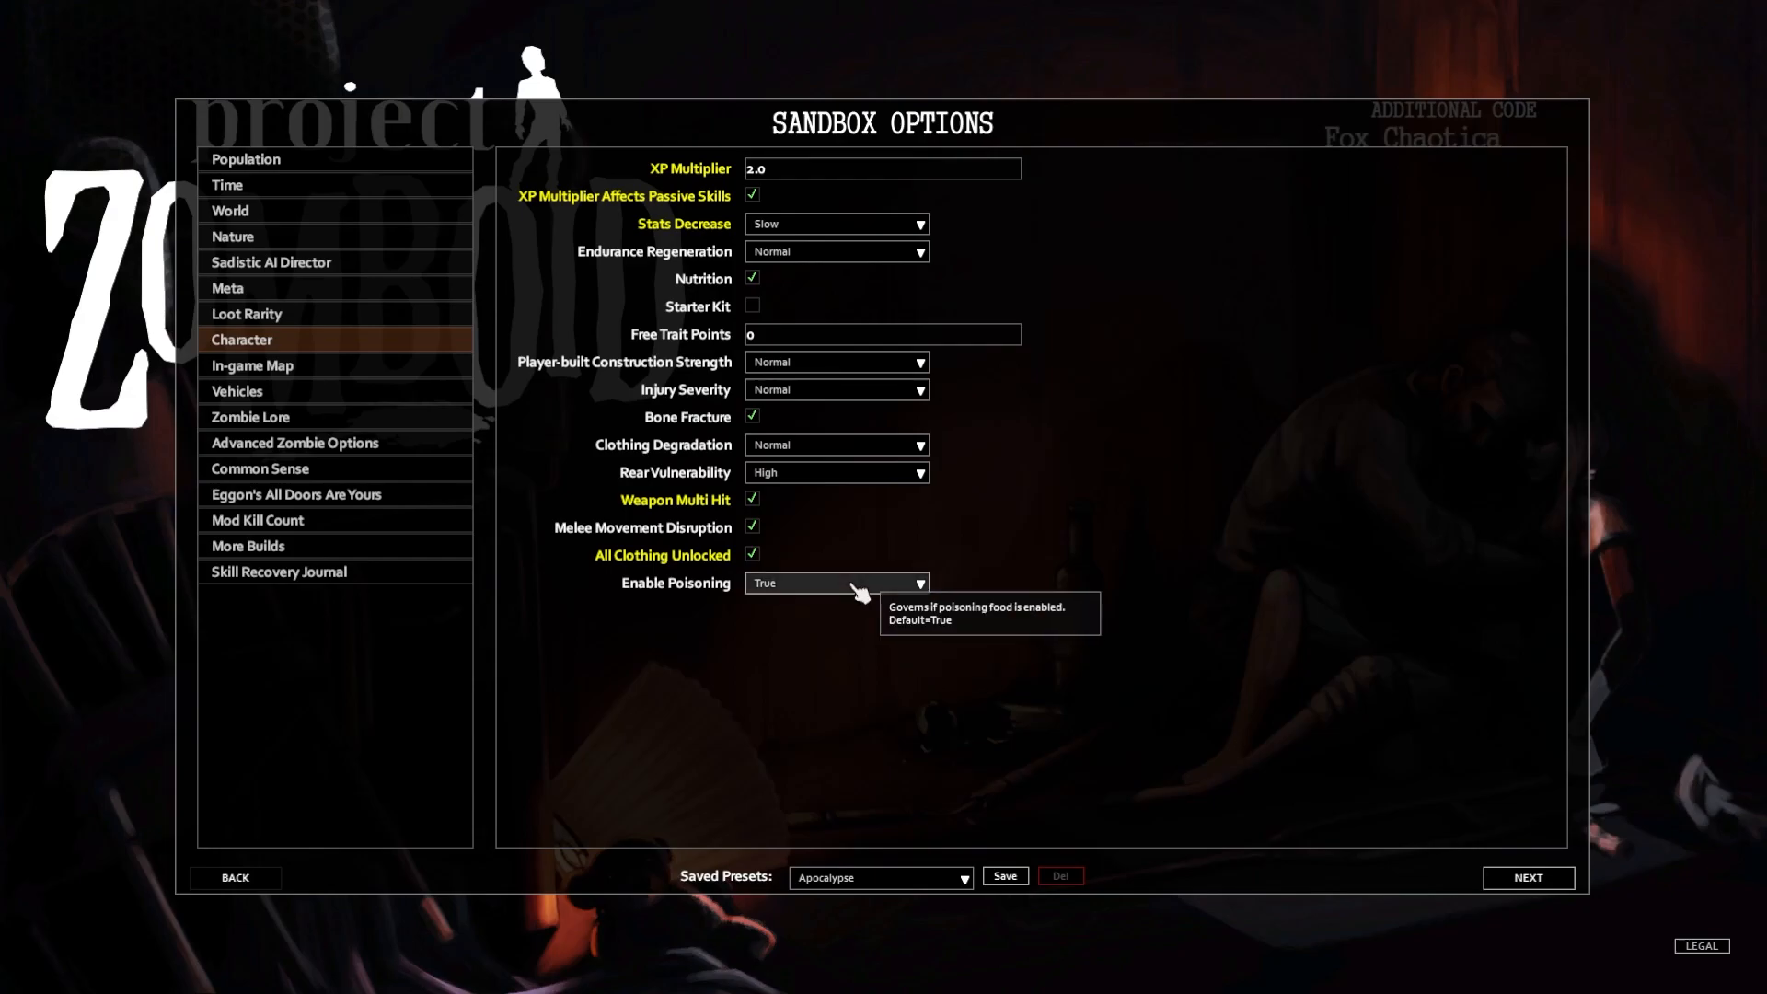
Review the In-game Map settings, then show the Vehicles settings with vehicles enabled and low car spawn
{"action": "left_click", "coordinate": [252, 365]}
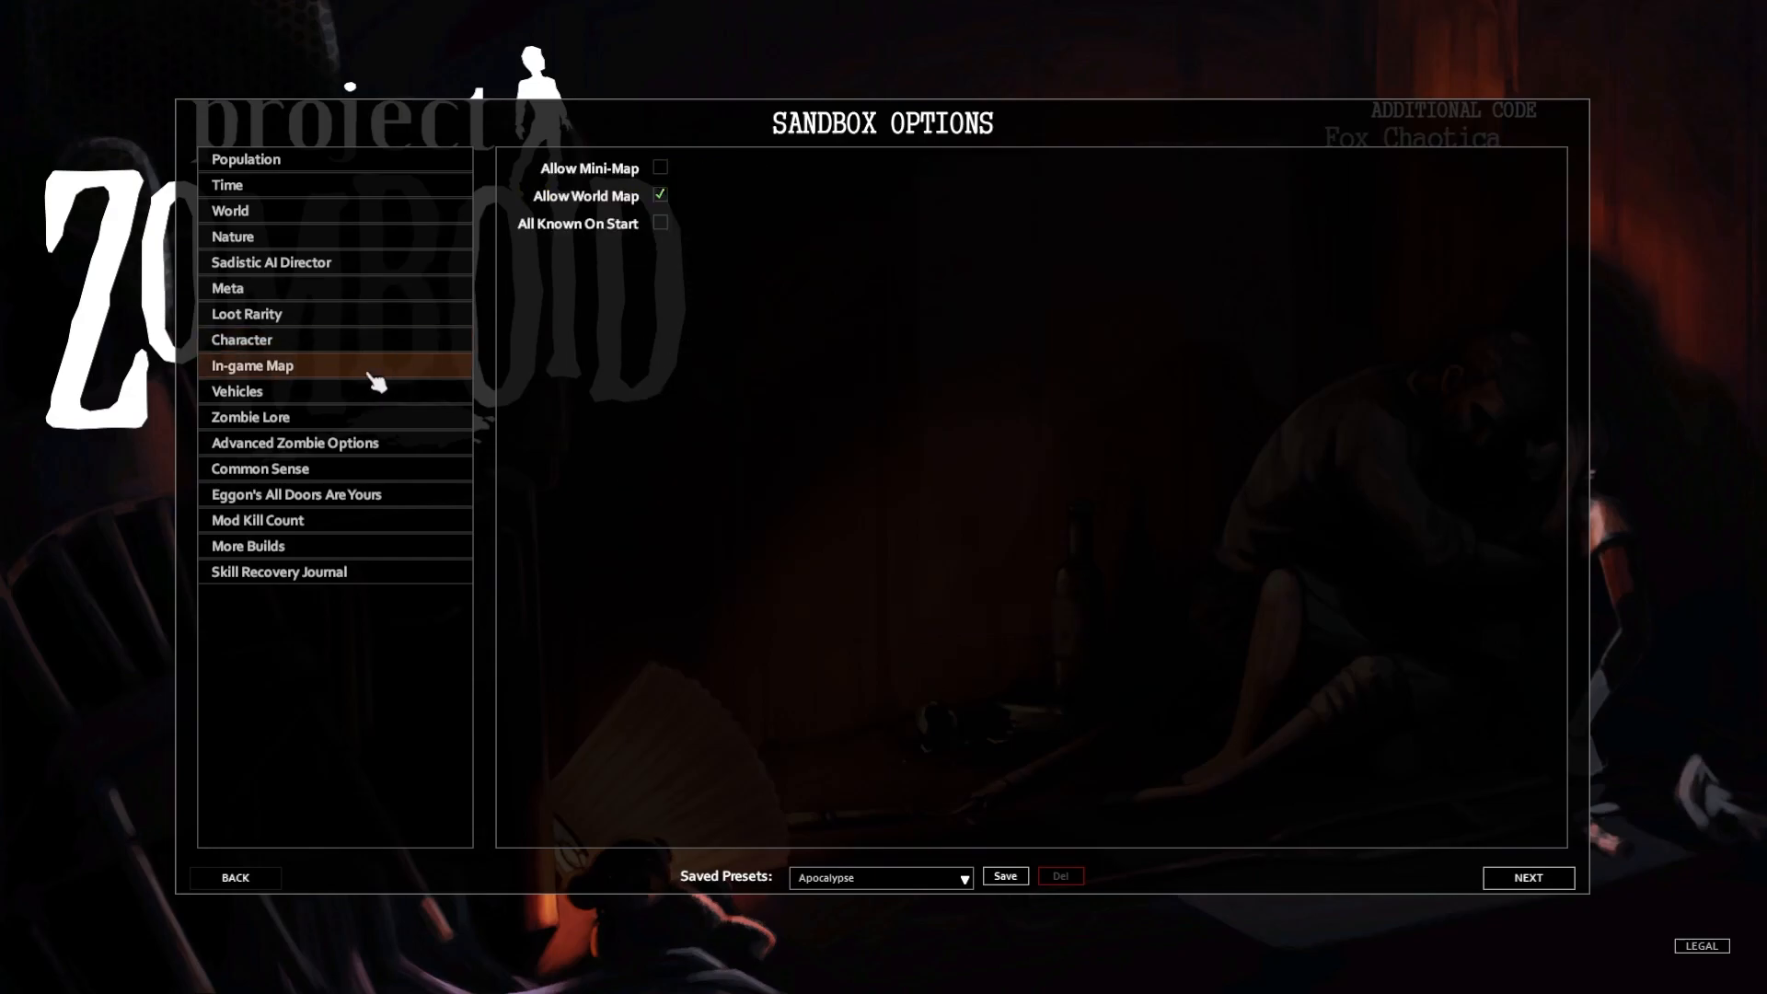
{"action": "mouse_move", "coordinate": [668, 320]}
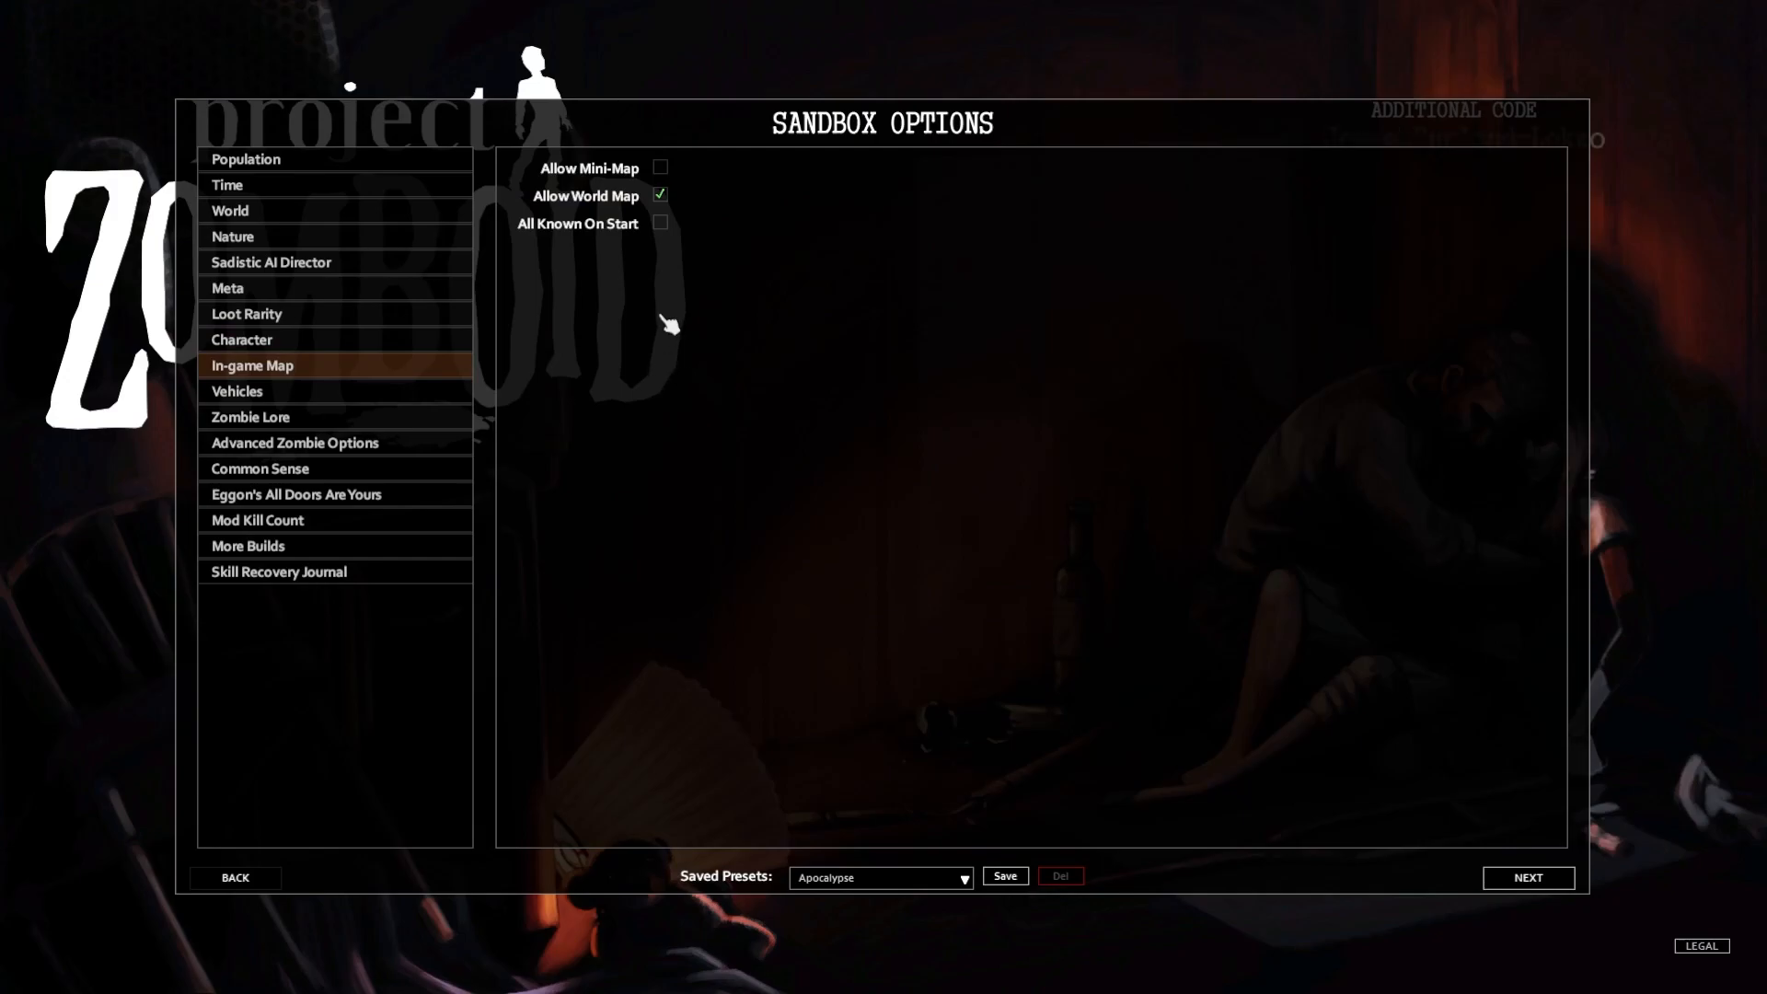
{"action": "left_click", "coordinate": [238, 390]}
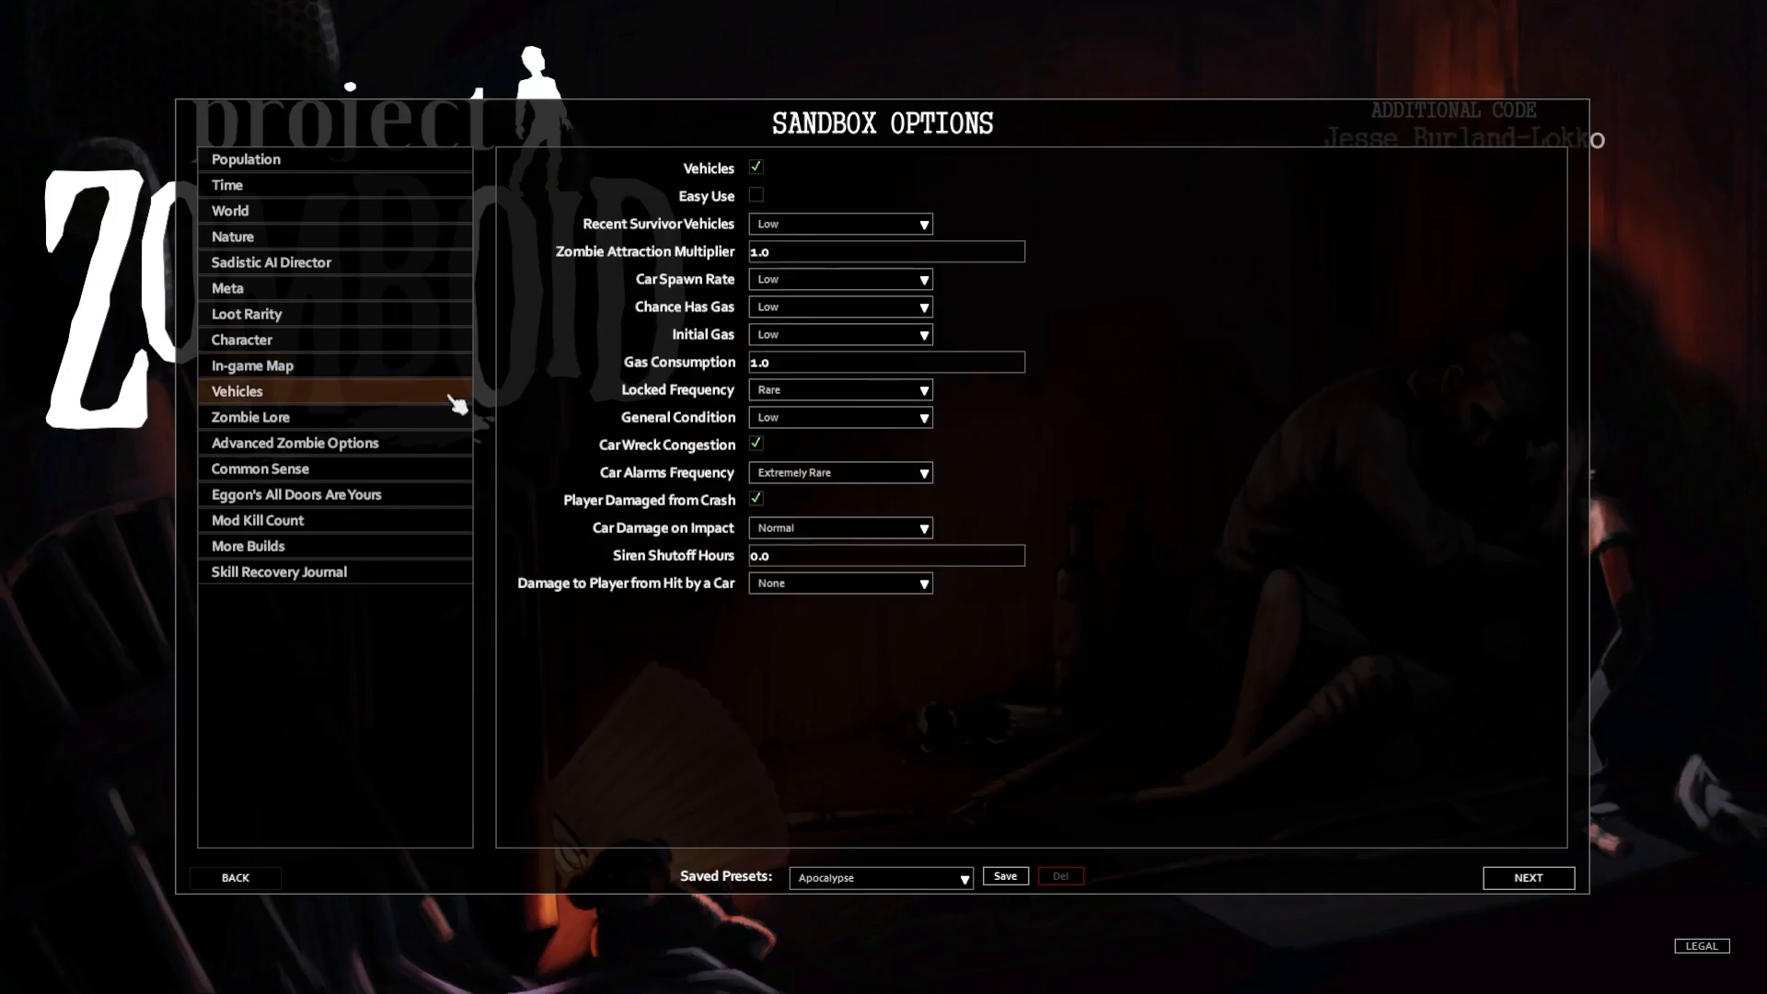
{"action": "mouse_move", "coordinate": [729, 197]}
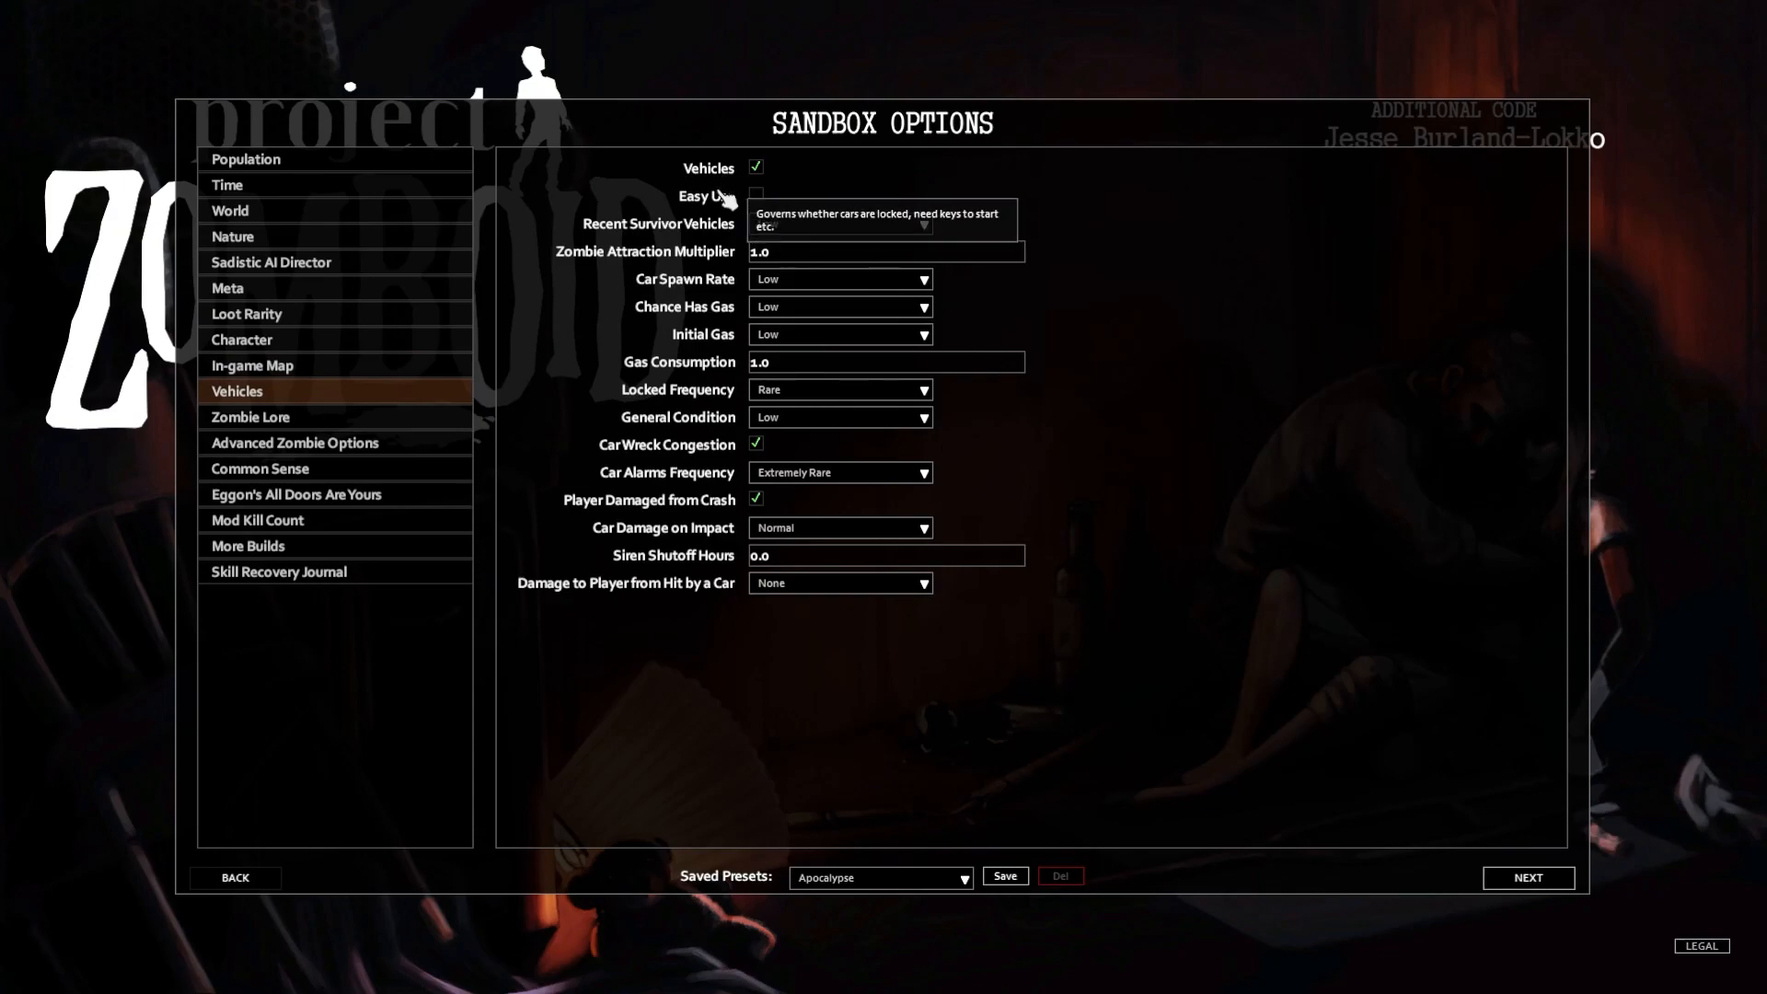
{"action": "mouse_move", "coordinate": [992, 193]}
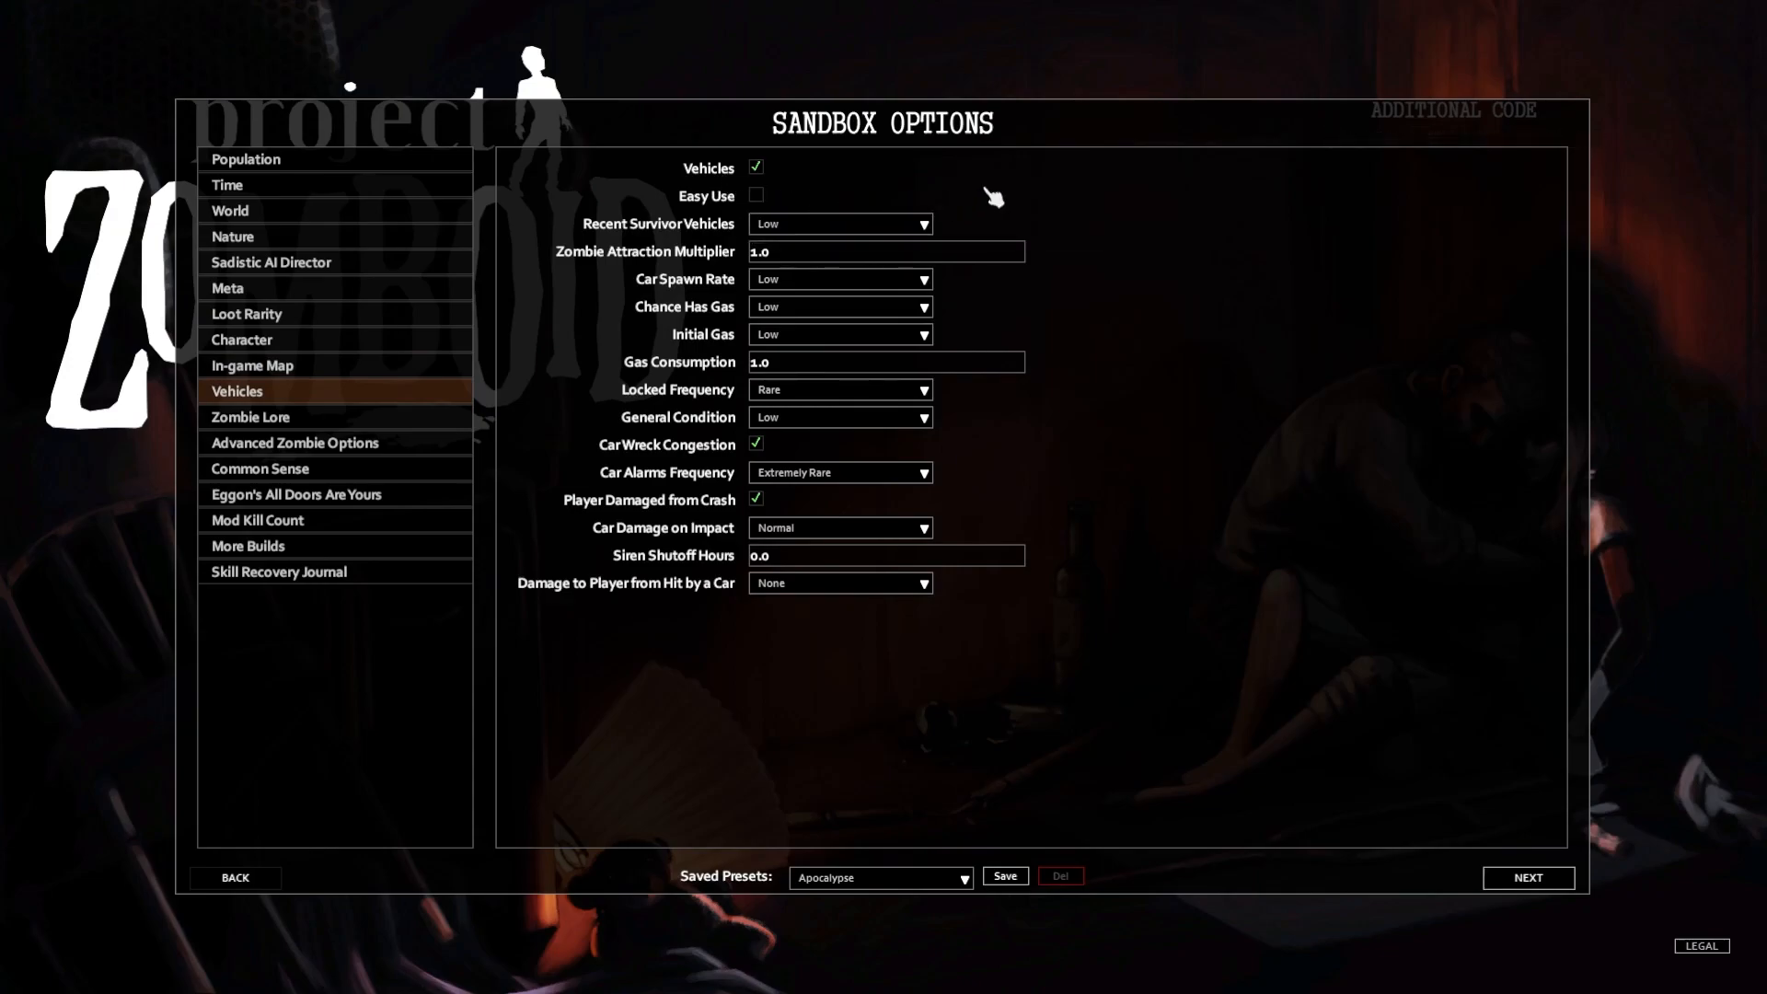
{"action": "mouse_move", "coordinate": [926, 225]}
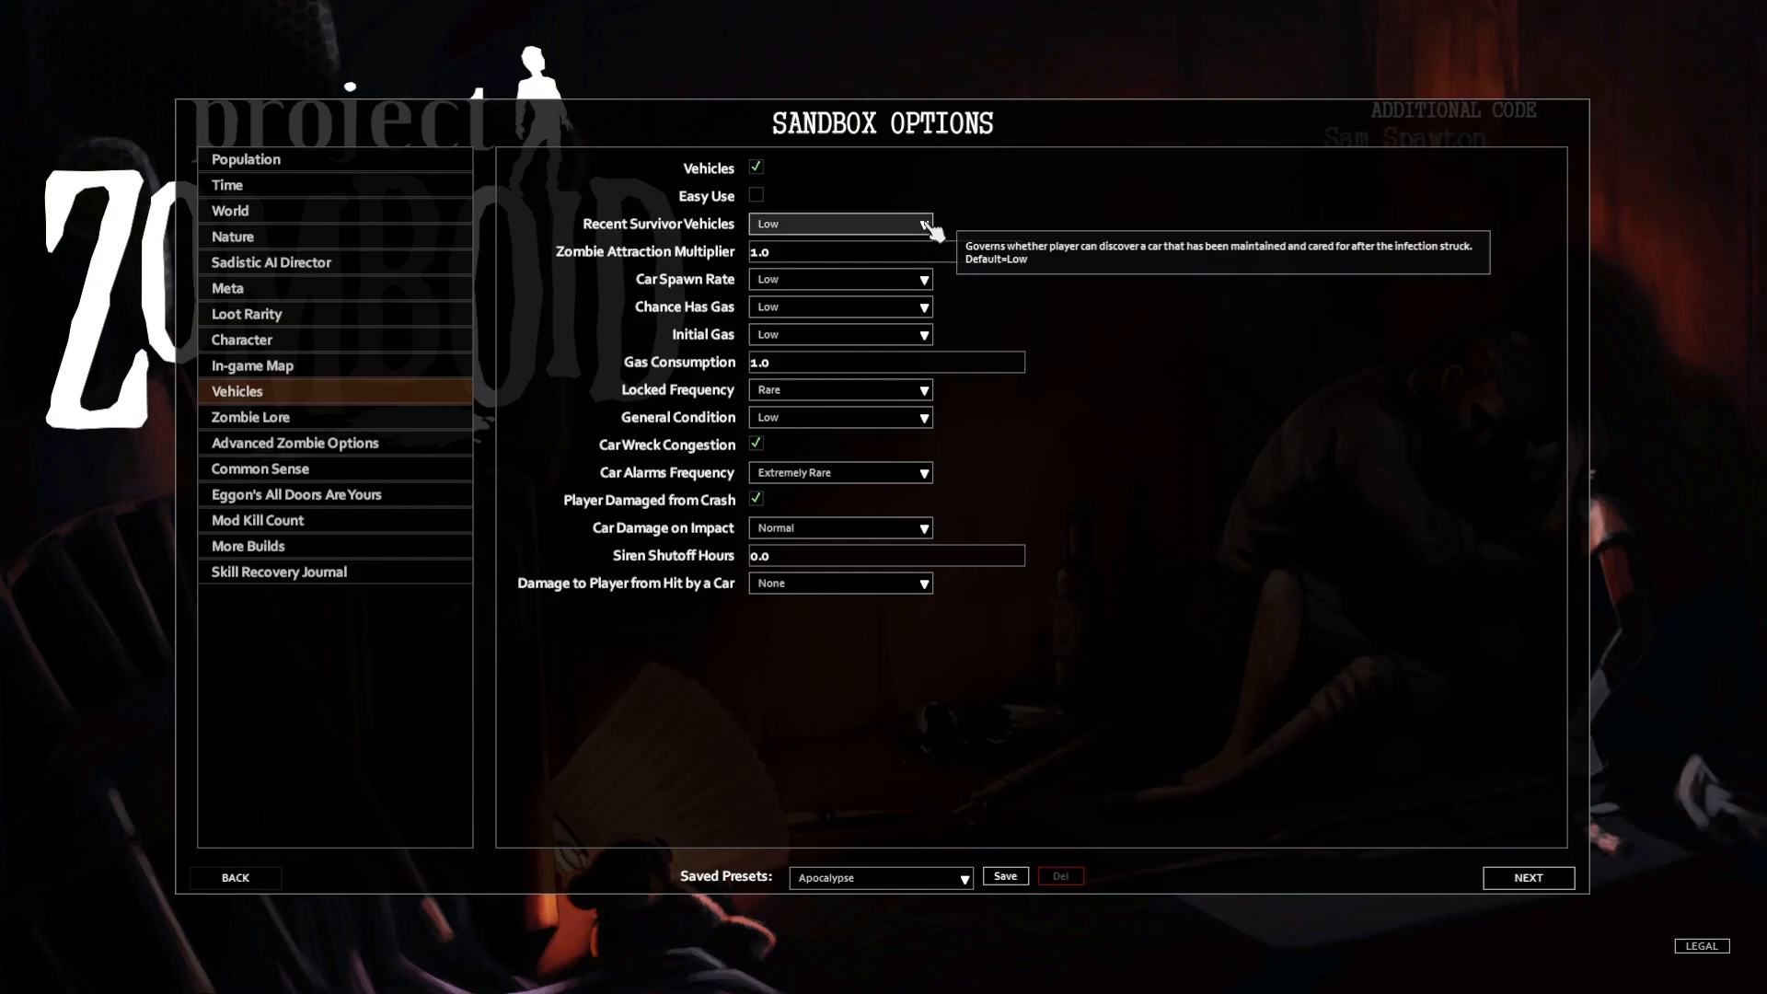
{"action": "mouse_move", "coordinate": [920, 279]}
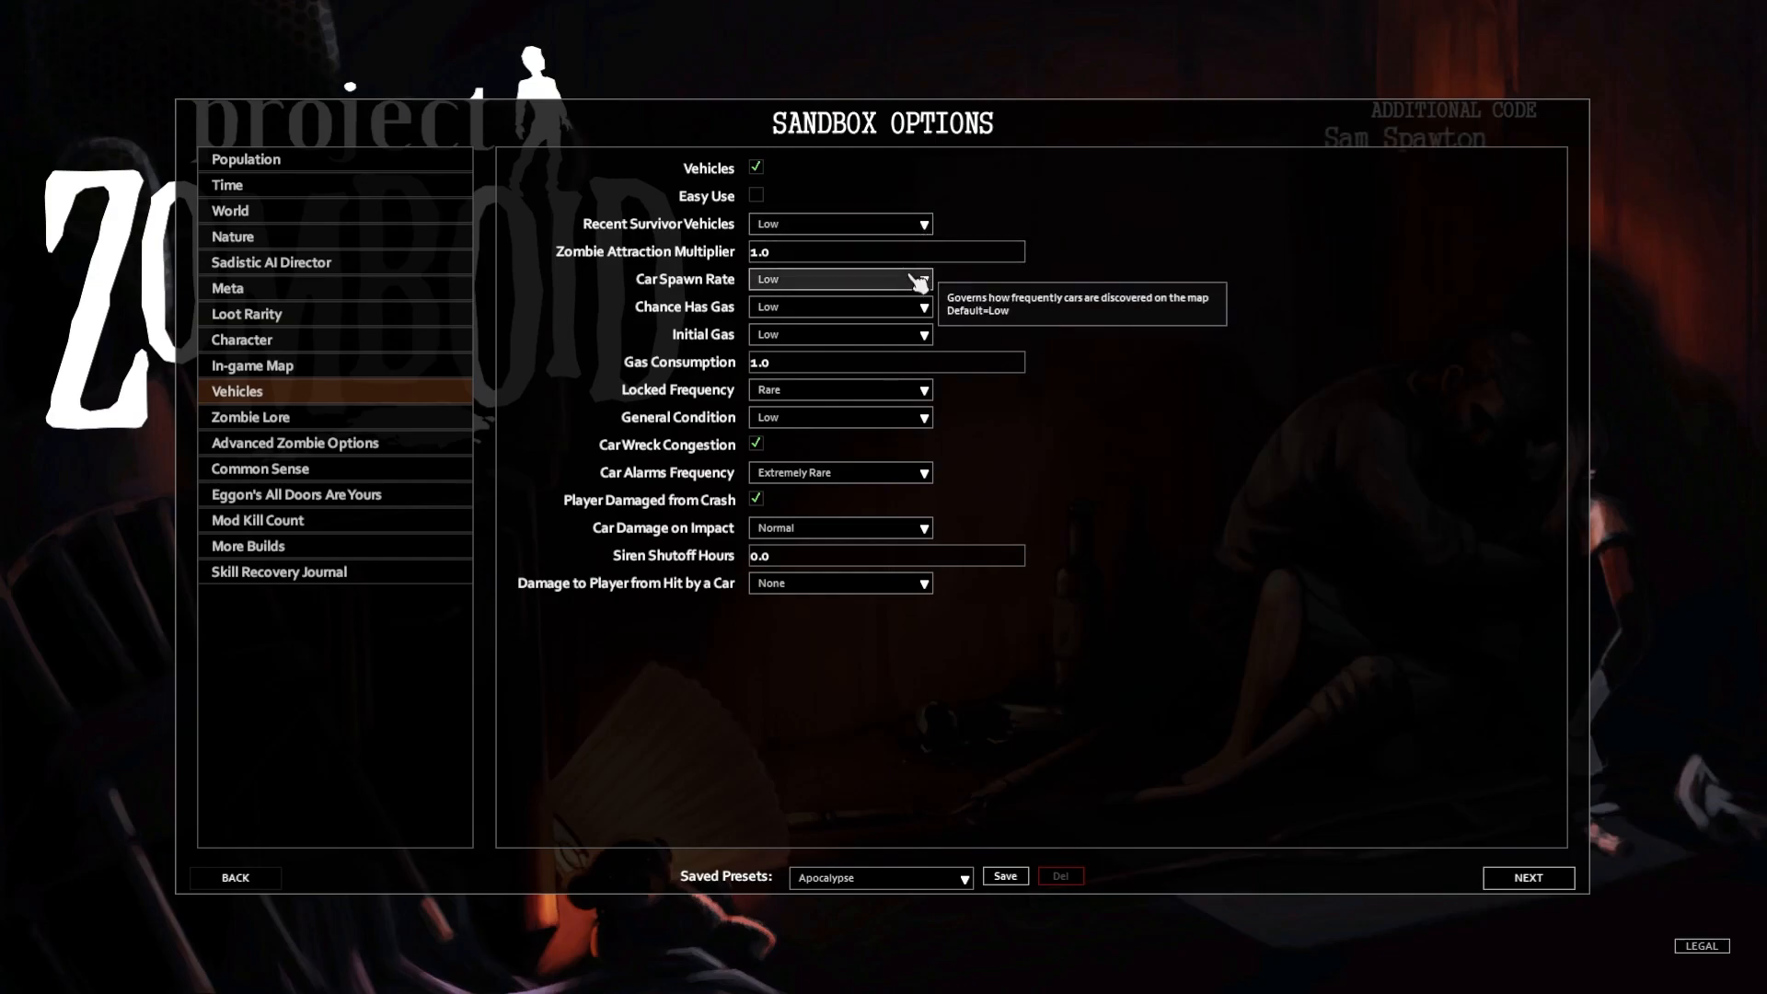
{"action": "mouse_move", "coordinate": [924, 339]}
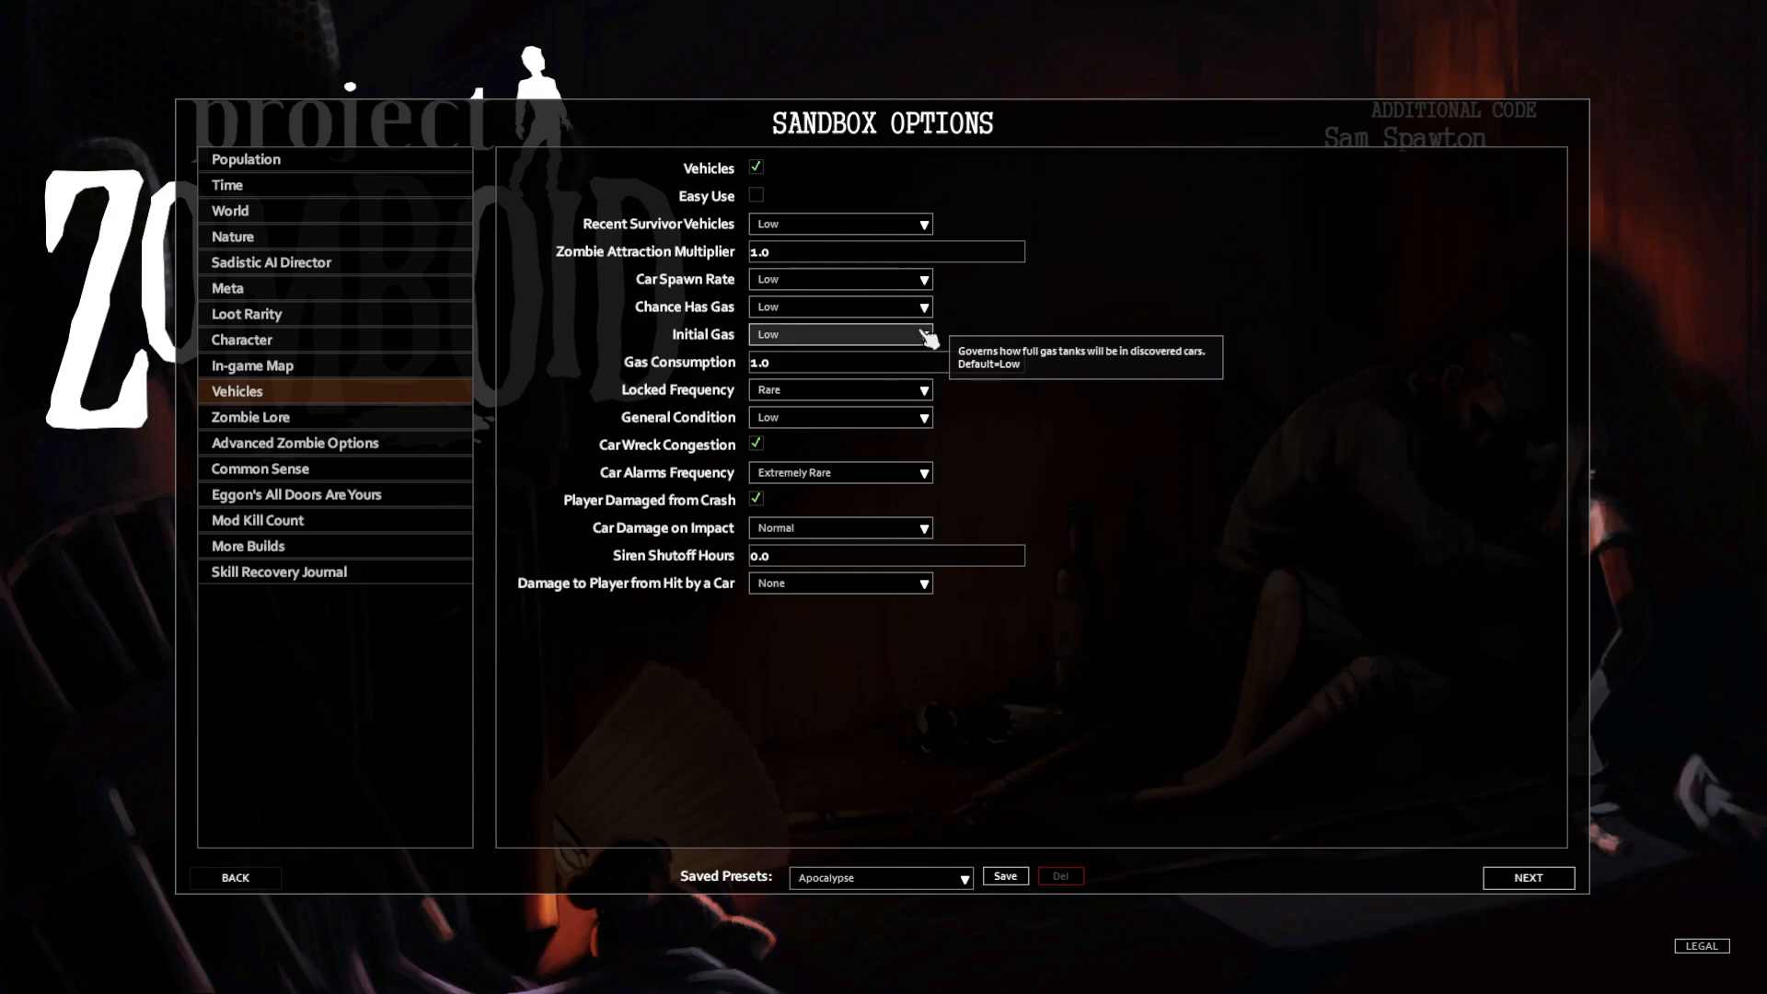
{"action": "mouse_move", "coordinate": [922, 390]}
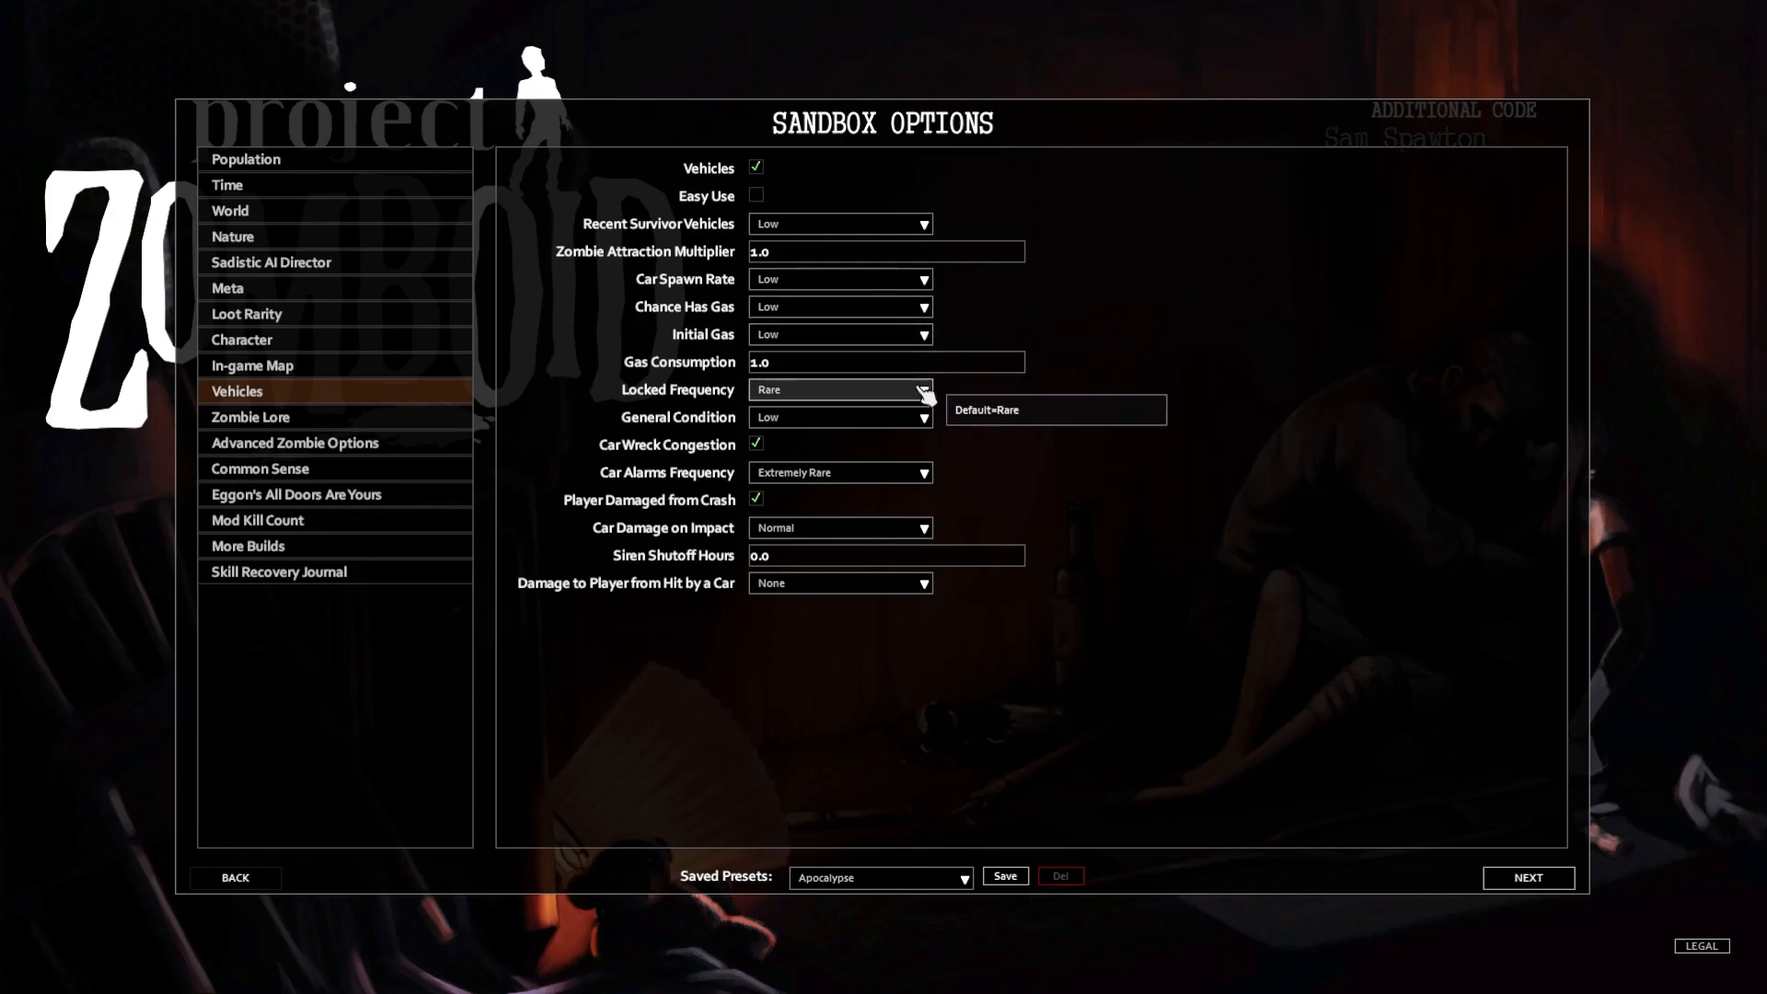
{"action": "mouse_move", "coordinate": [917, 434]}
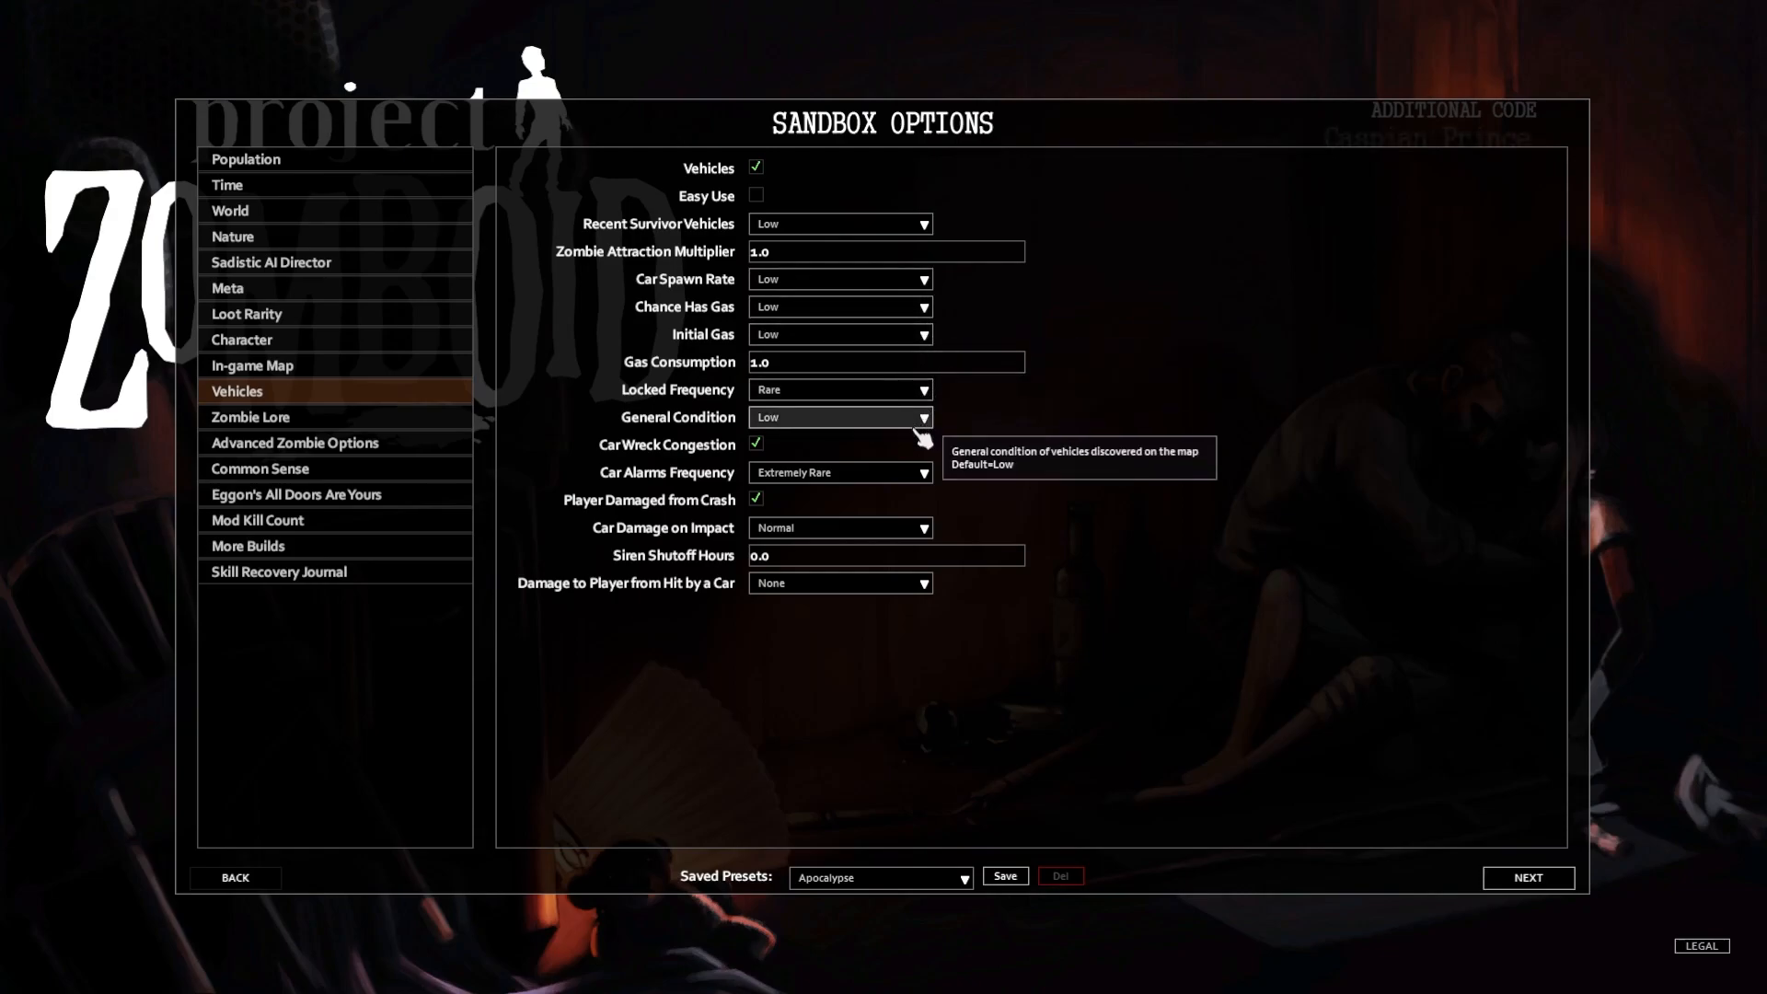
{"action": "mouse_move", "coordinate": [762, 435]}
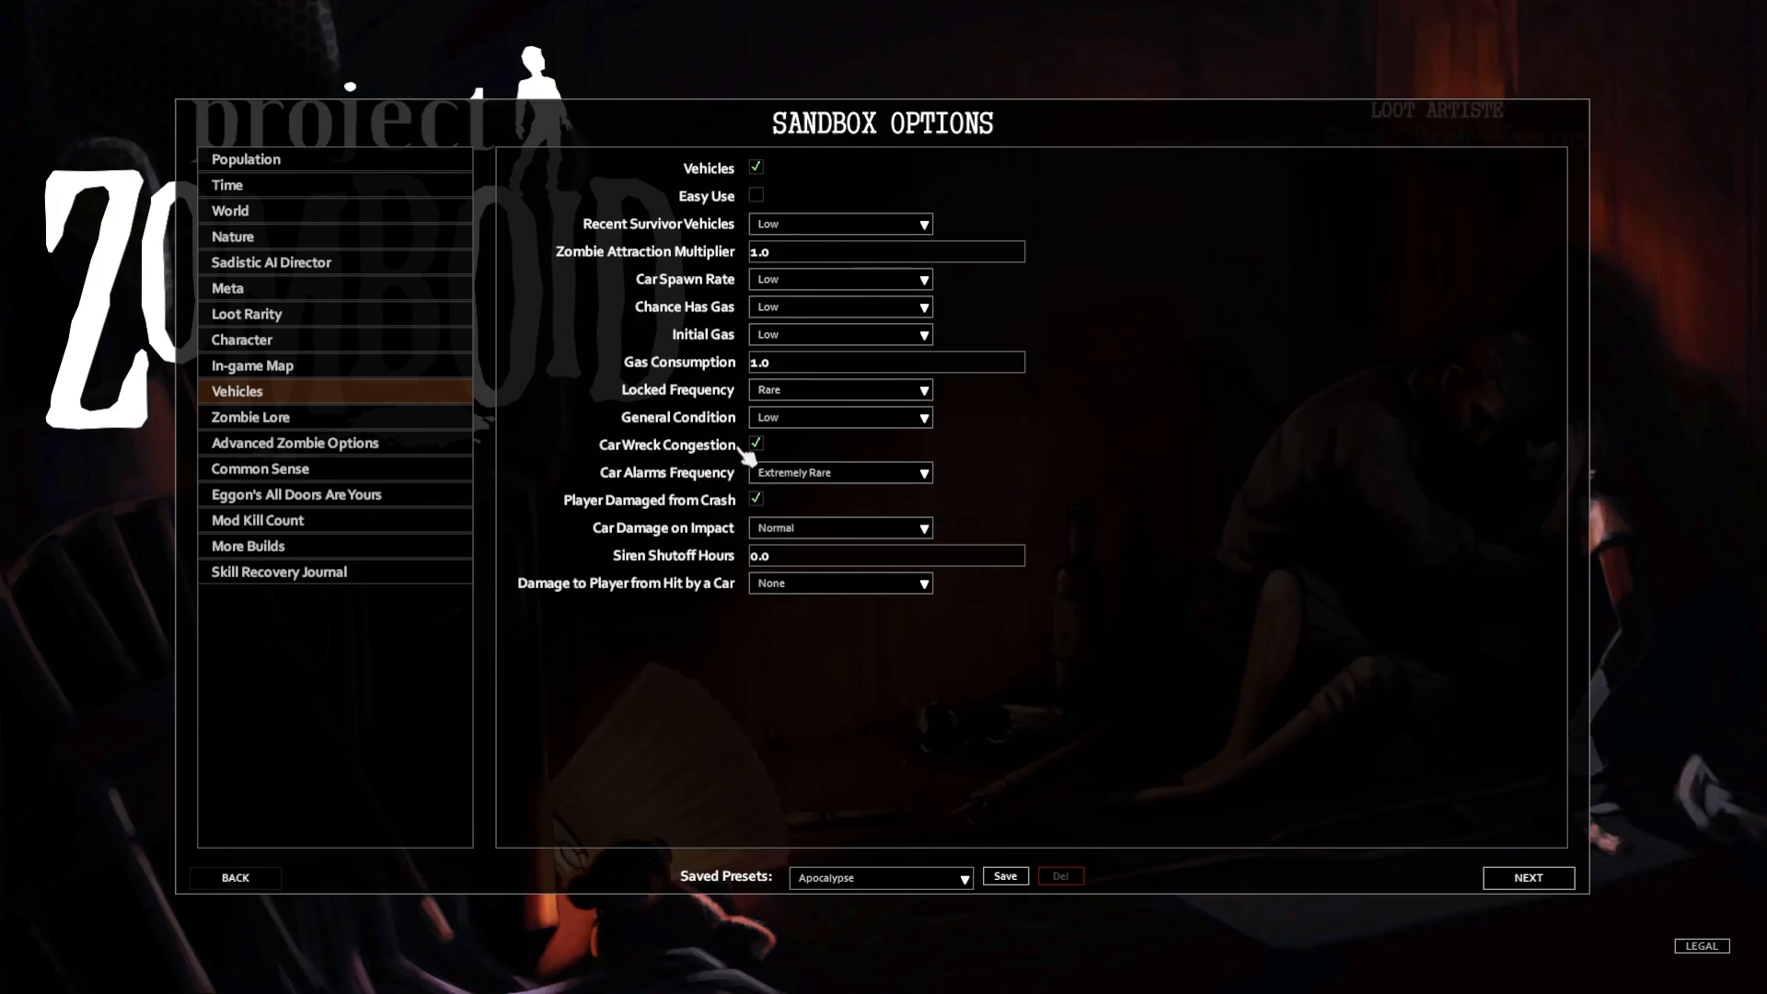
{"action": "mouse_move", "coordinate": [786, 508]}
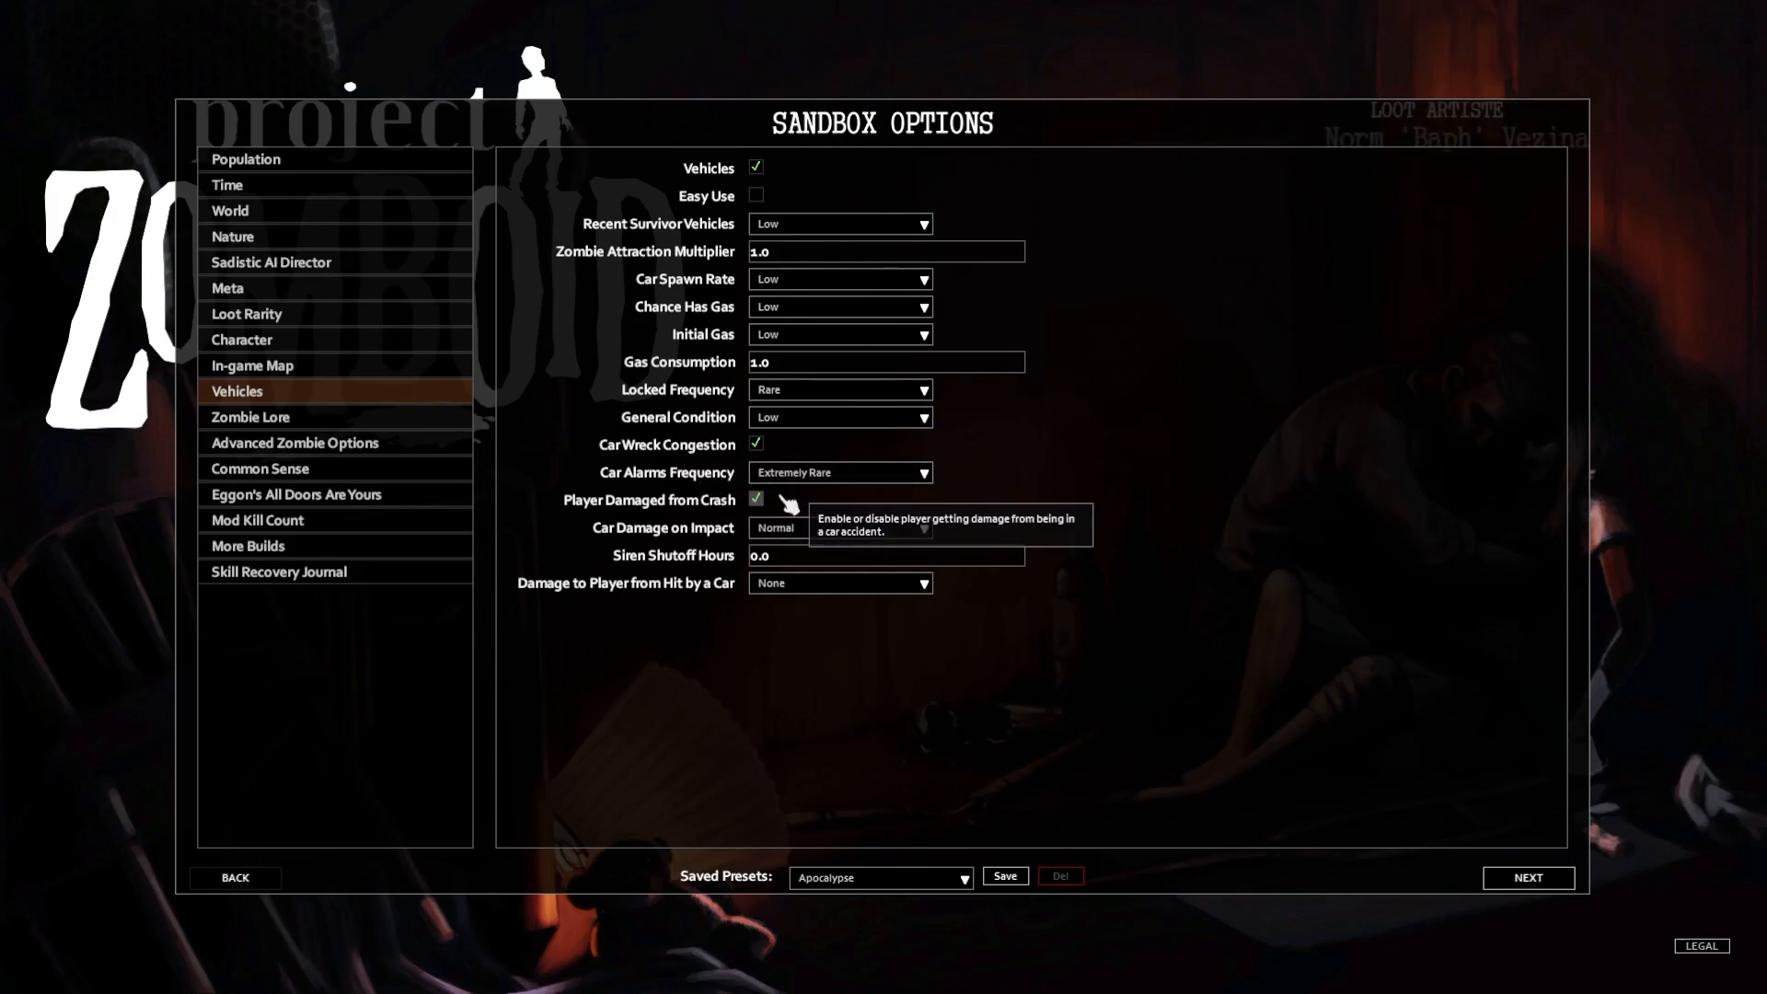
{"action": "mouse_move", "coordinate": [994, 536]}
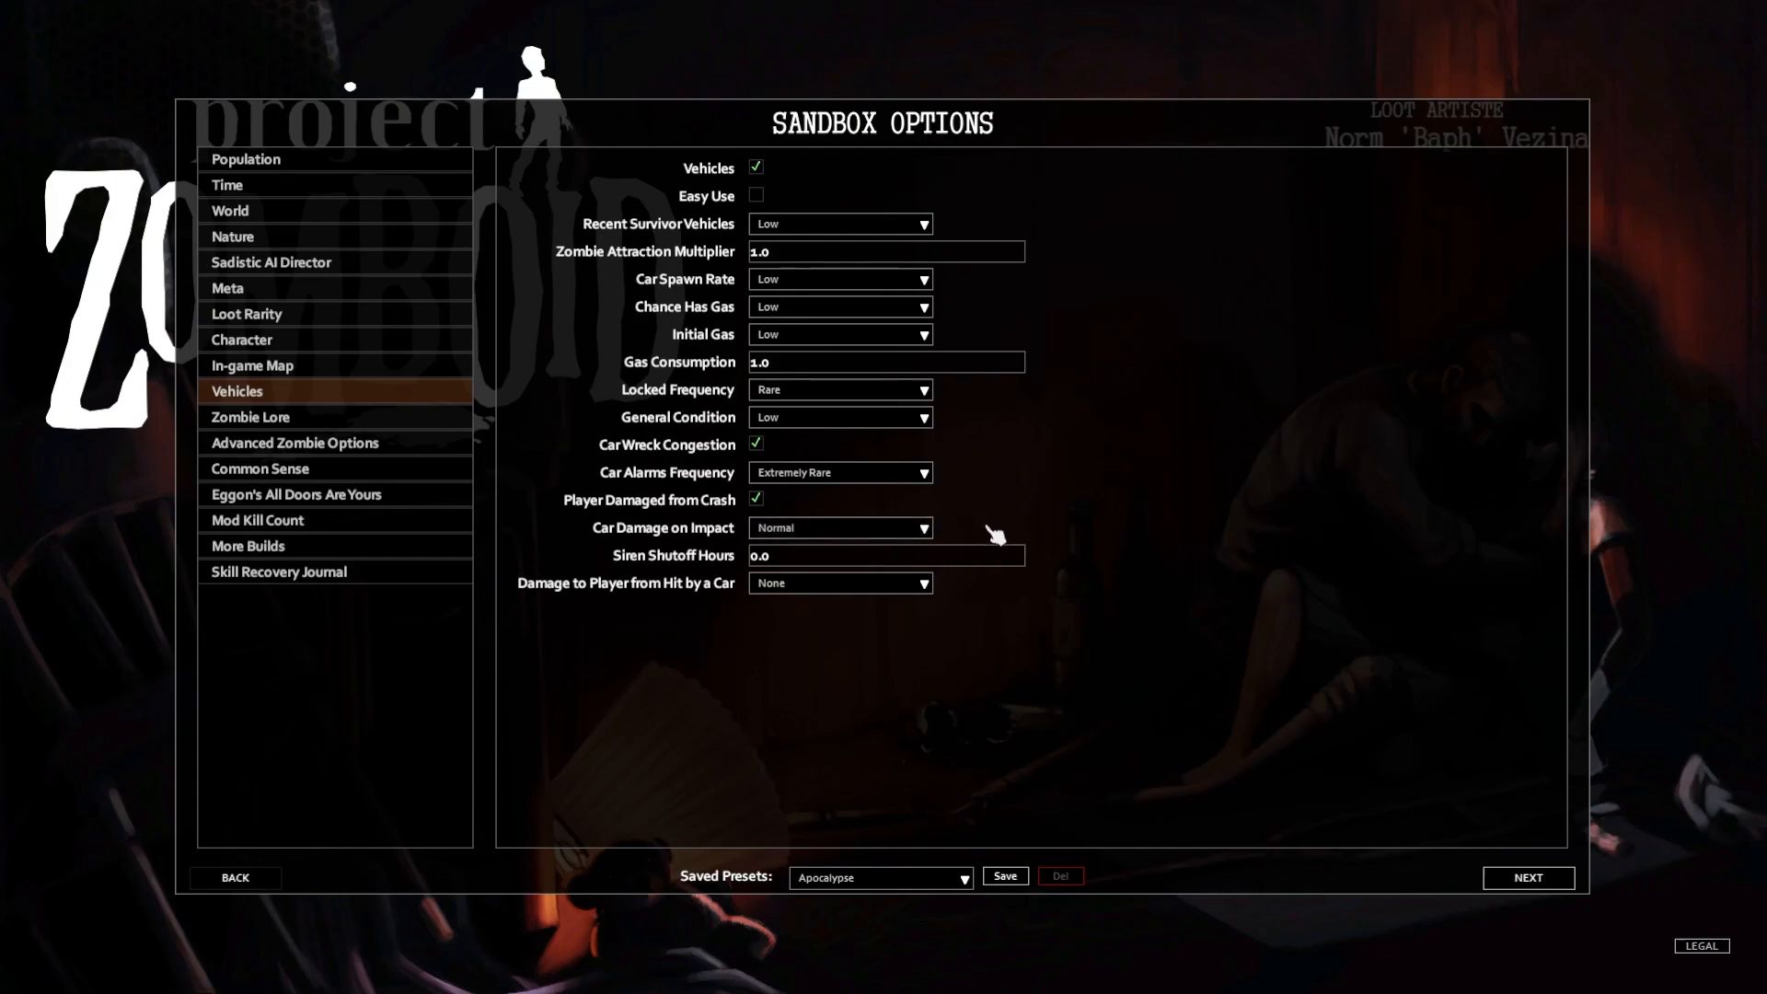
{"action": "mouse_move", "coordinate": [987, 614]}
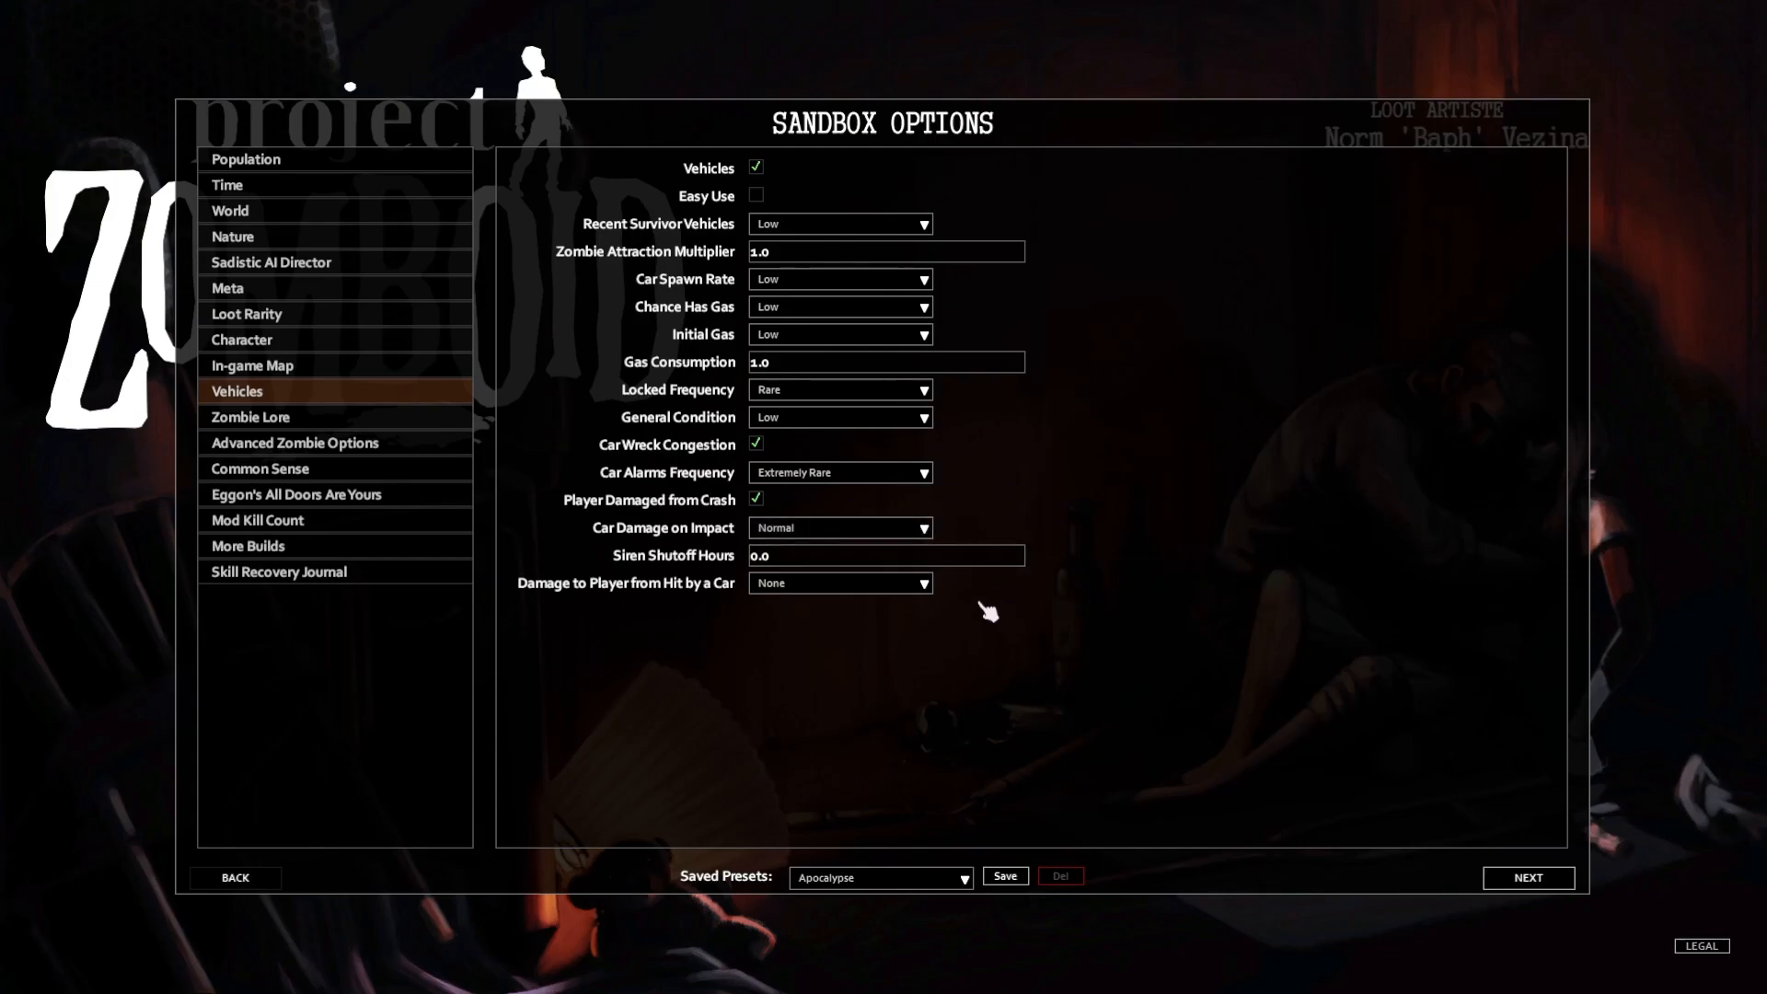
{"action": "mouse_move", "coordinate": [941, 673]}
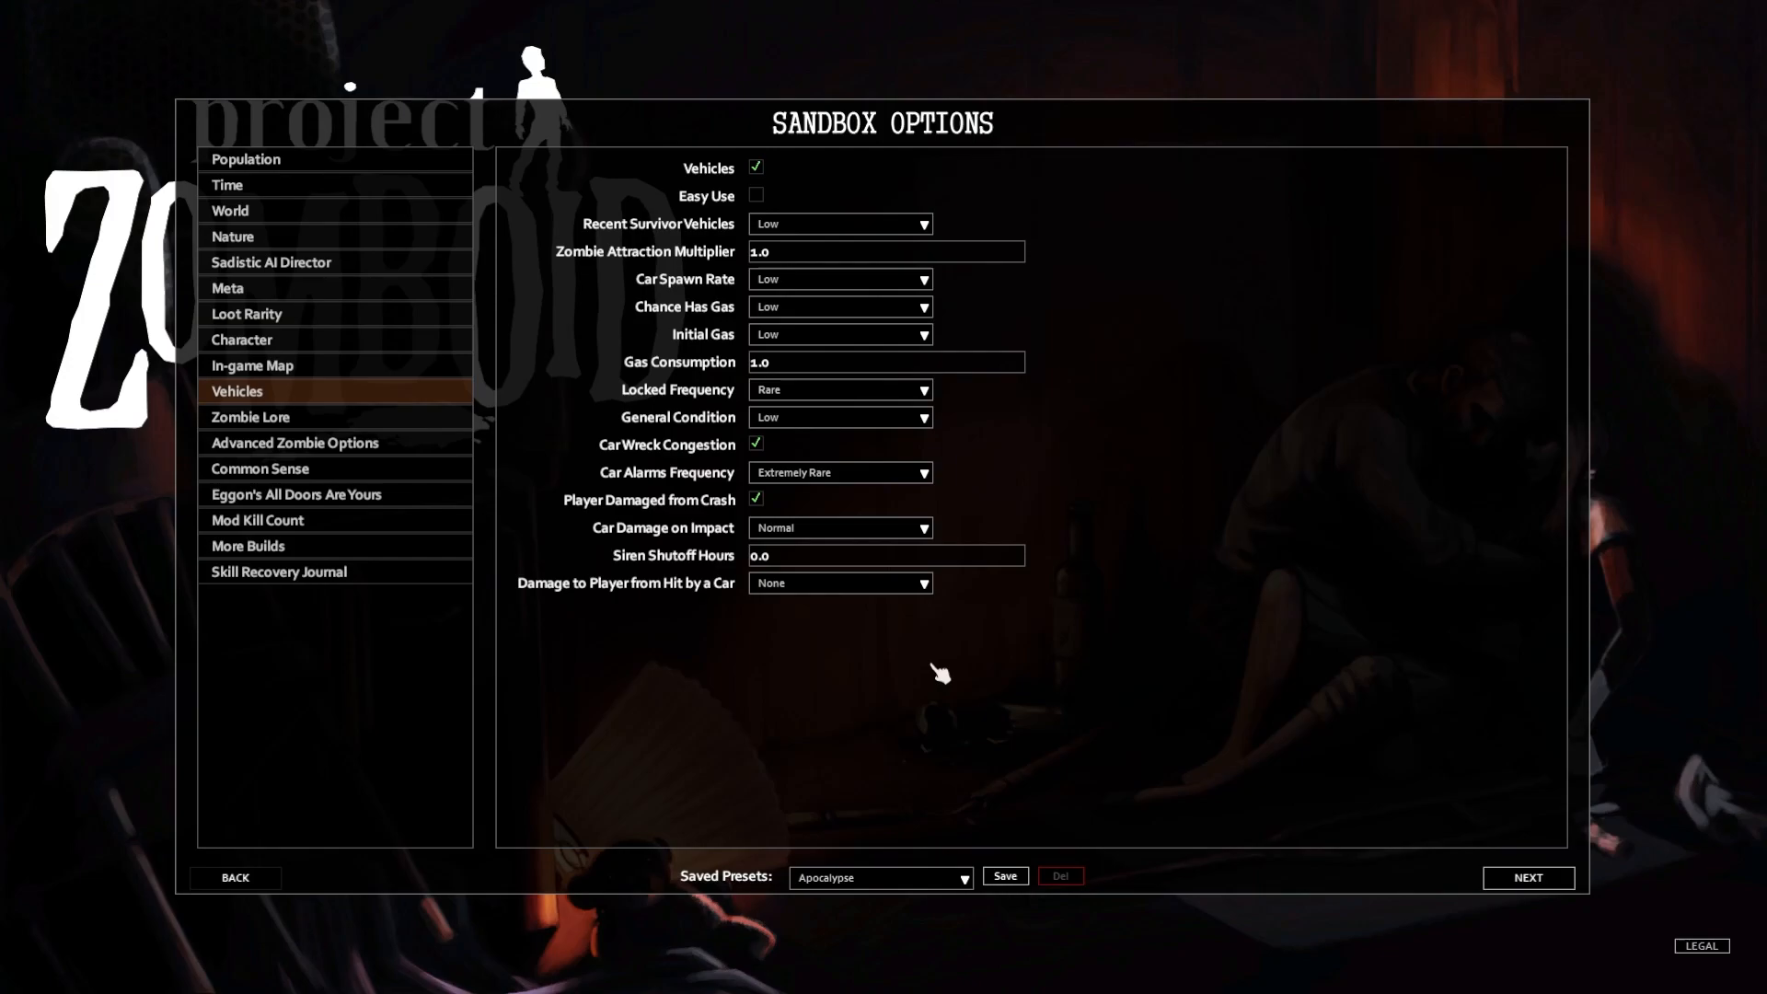
Review Zombie Lore keeping Proper Zombies on, then show the Advanced Zombie Options
{"action": "left_click", "coordinate": [250, 416]}
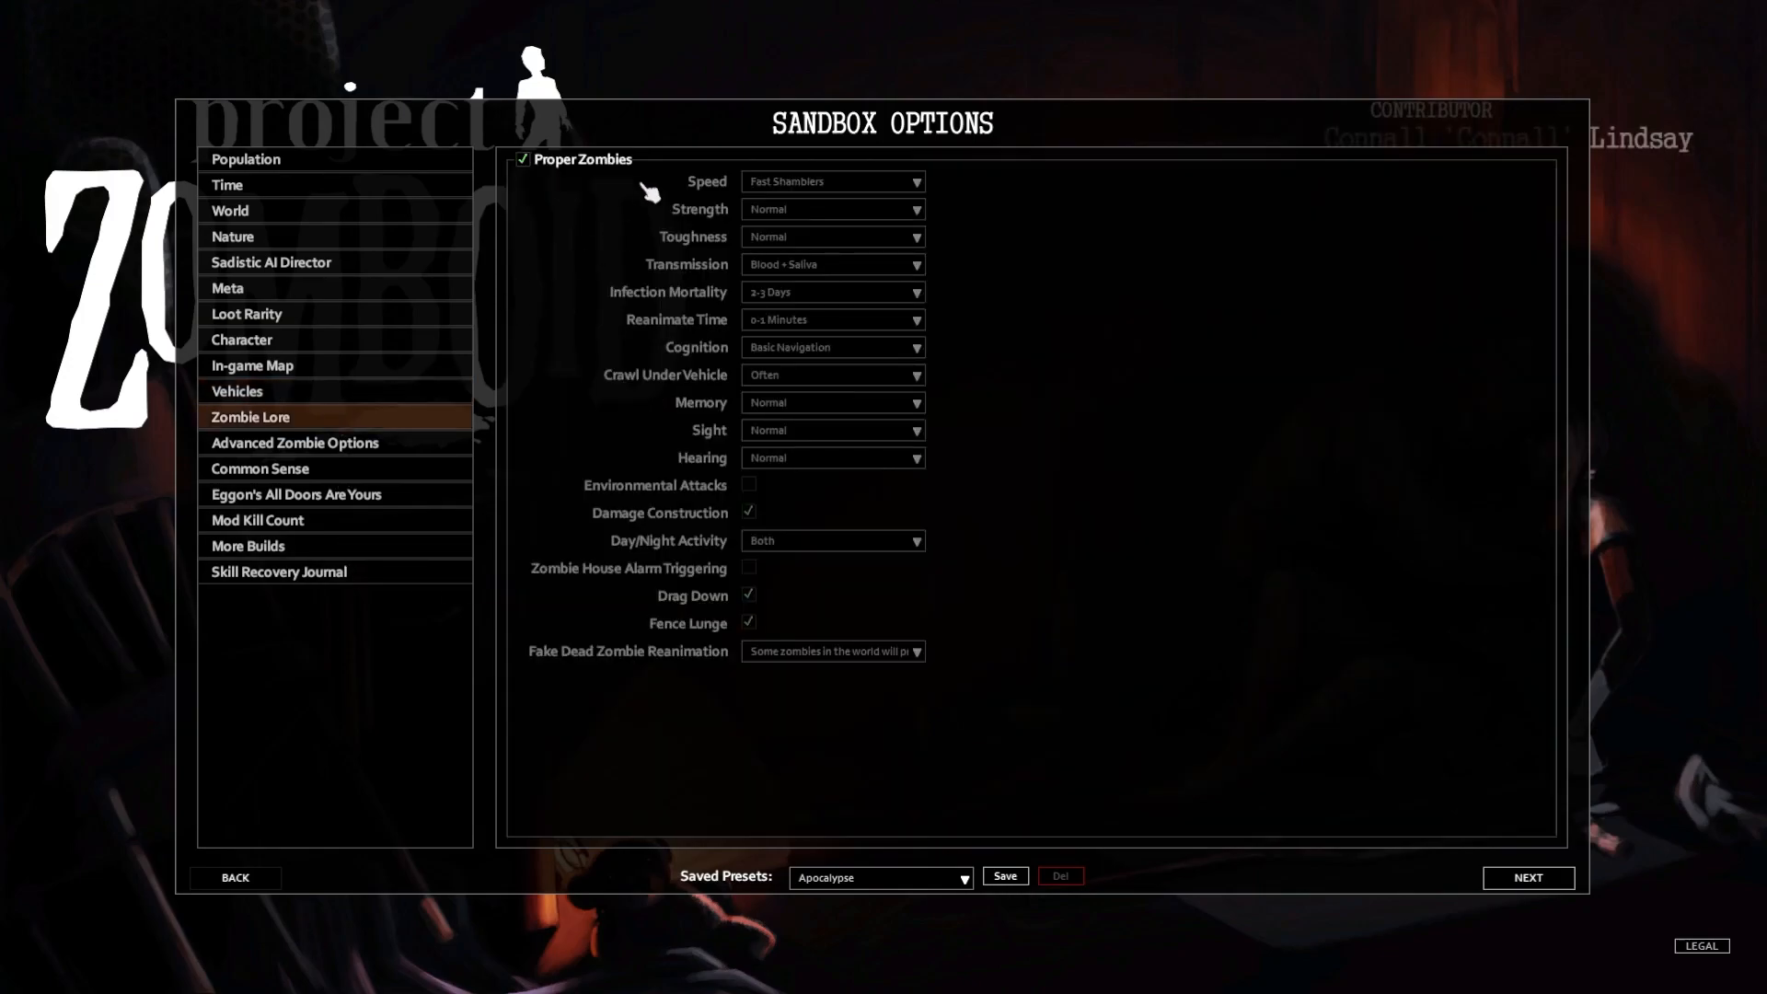
{"action": "mouse_move", "coordinate": [570, 159]}
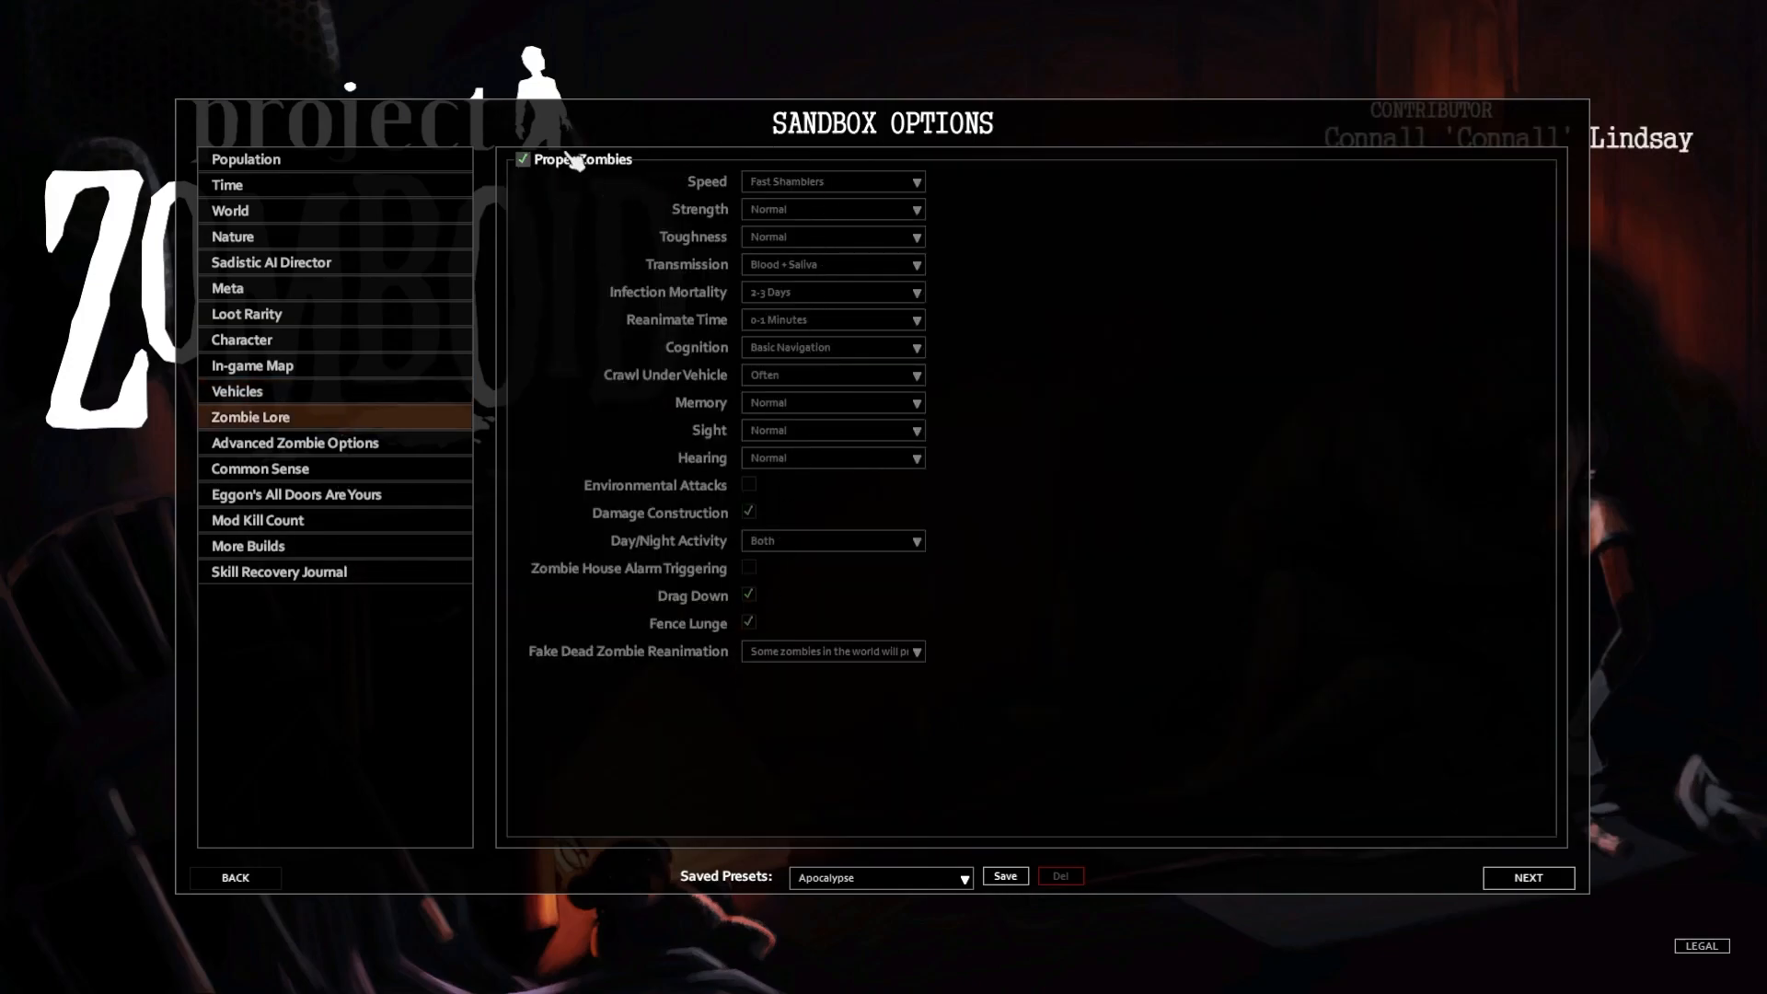
{"action": "left_click", "coordinate": [523, 161]}
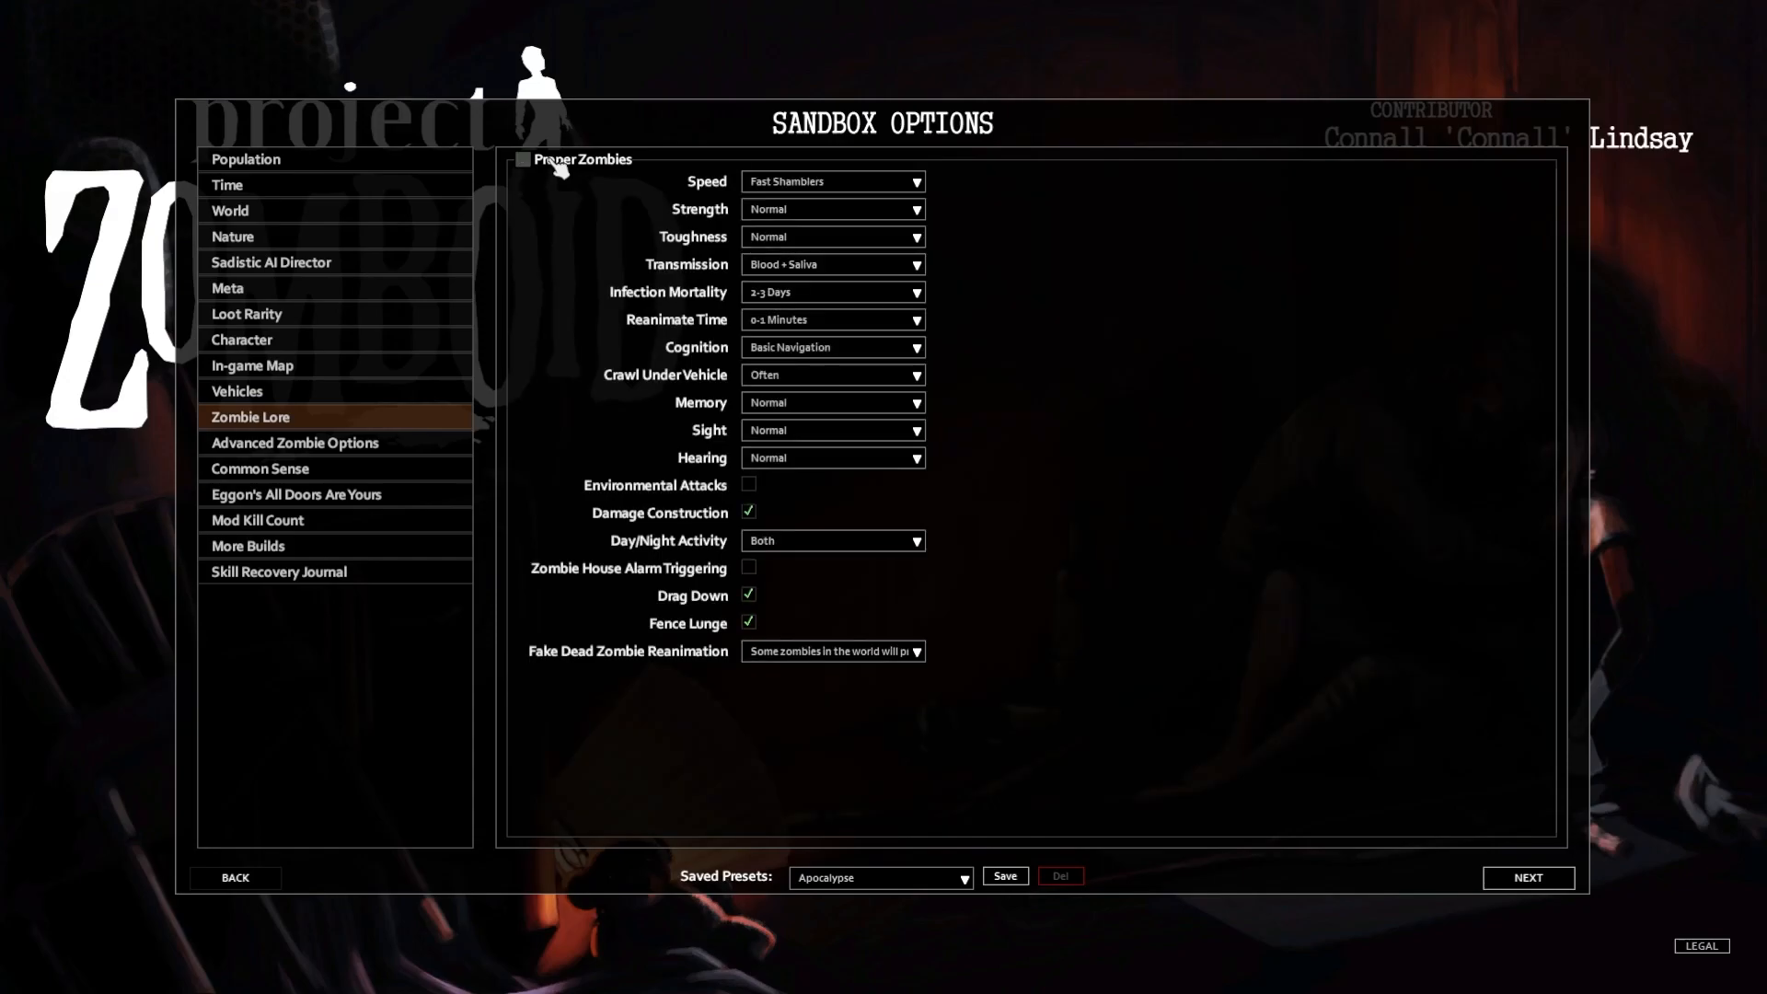
{"action": "left_click", "coordinate": [523, 158]}
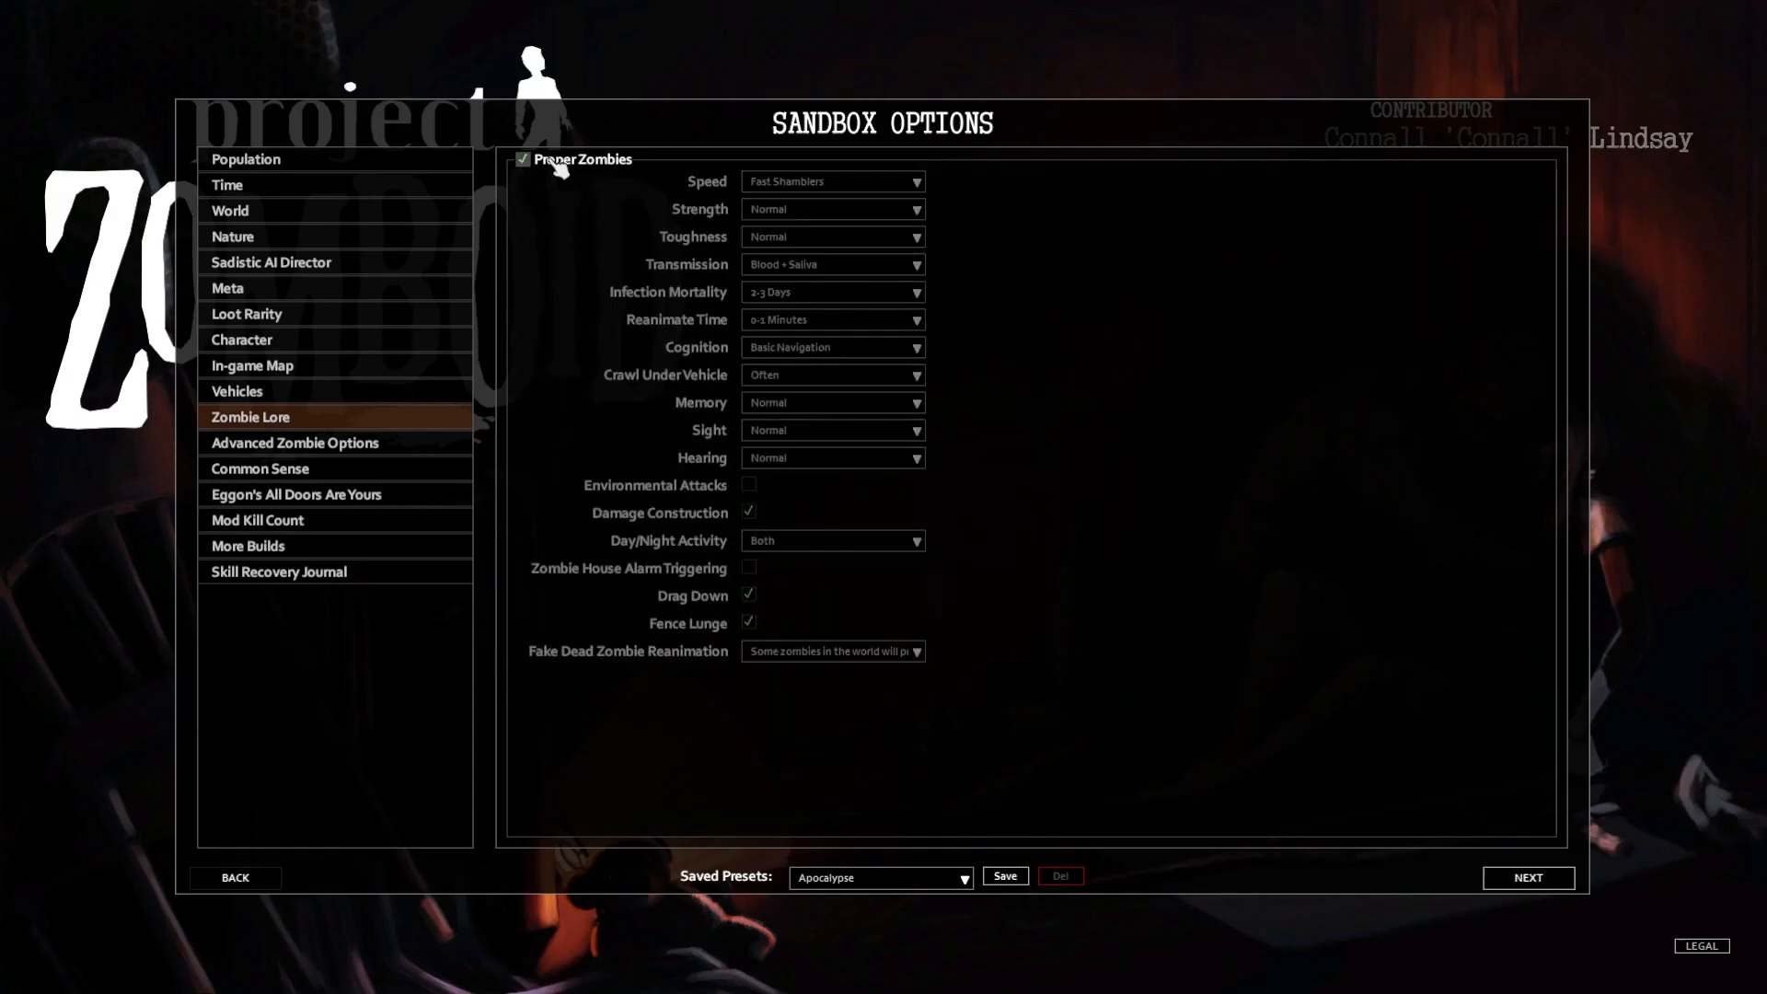
{"action": "mouse_move", "coordinate": [416, 471]}
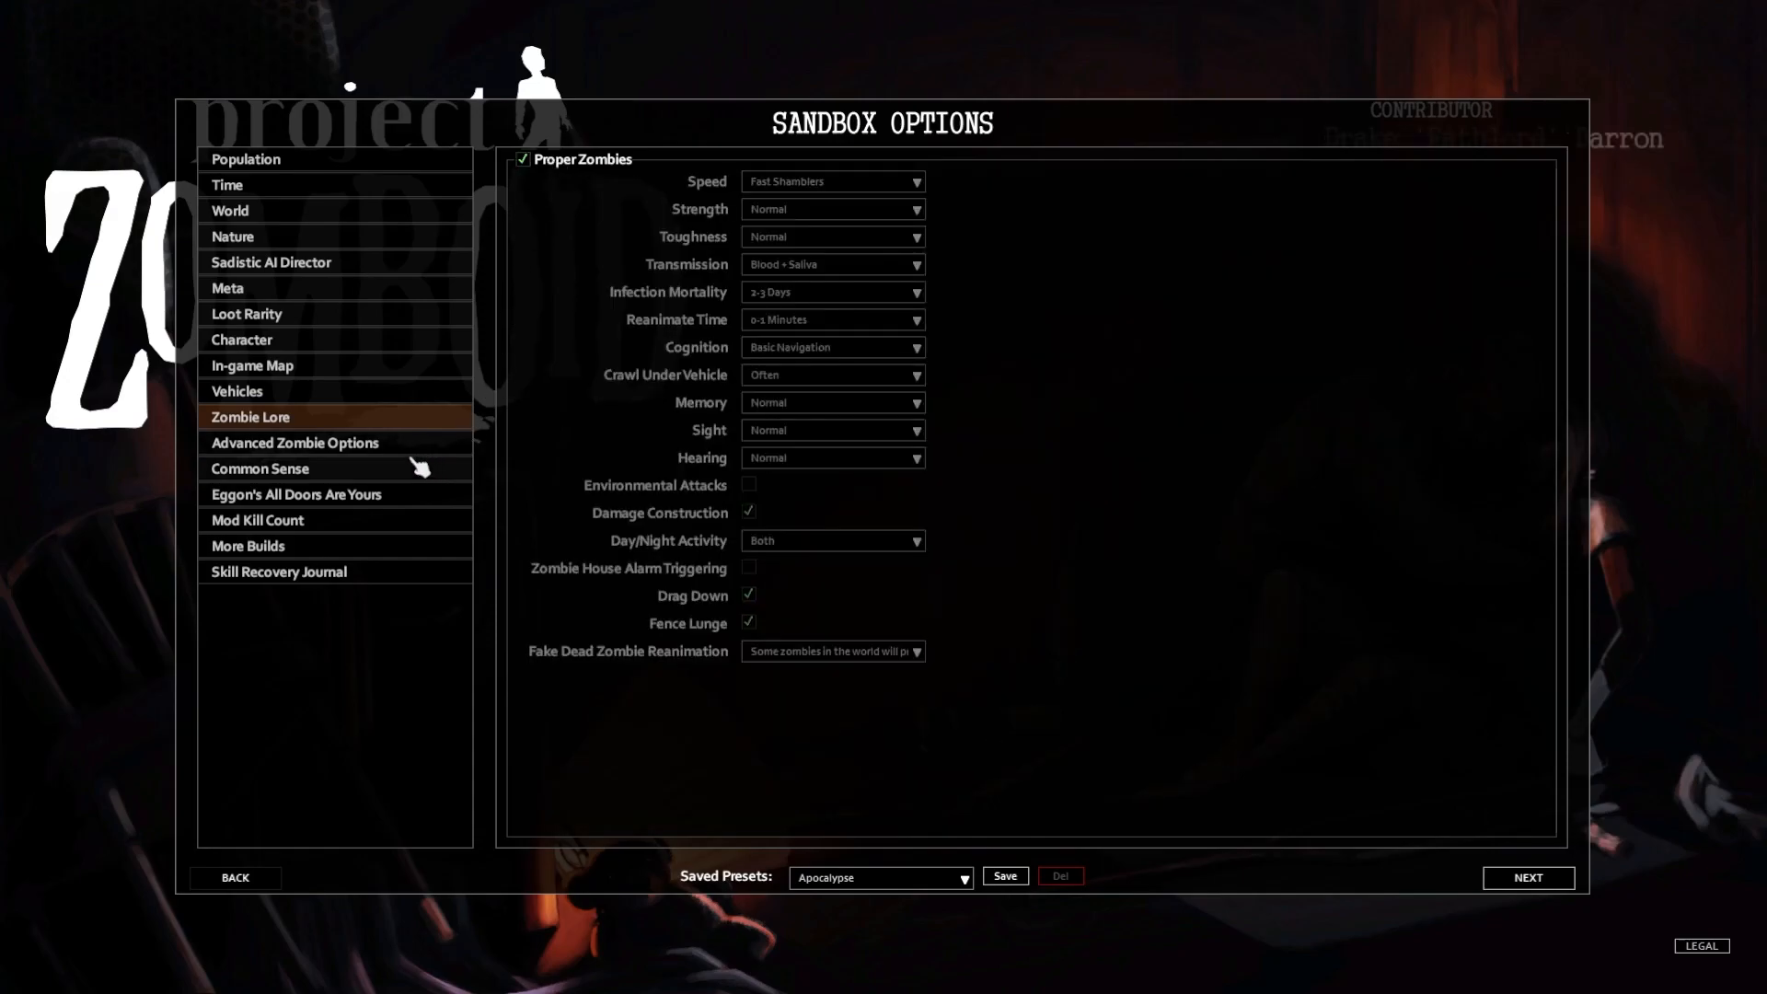
{"action": "left_click", "coordinate": [295, 442]}
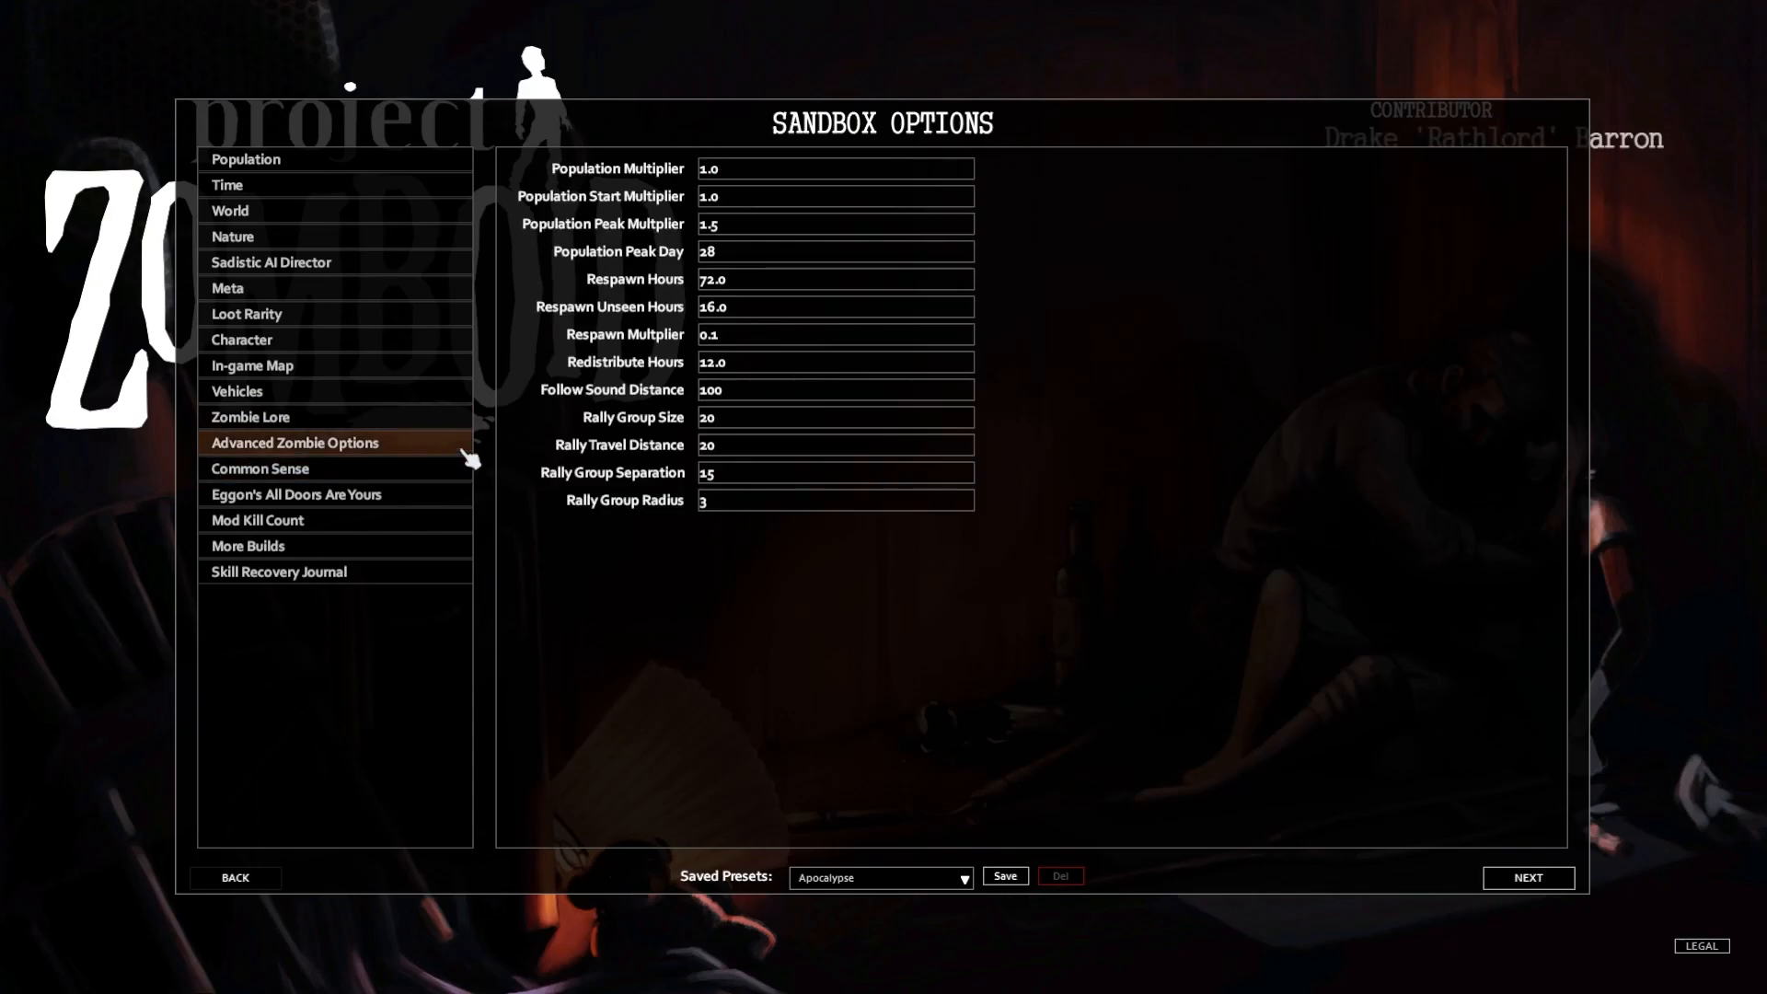
Review the Common Sense, All Doors Are Yours, Mod Kill Count, More Builds and Skill Recovery Journal pages
{"action": "left_click", "coordinate": [259, 469]}
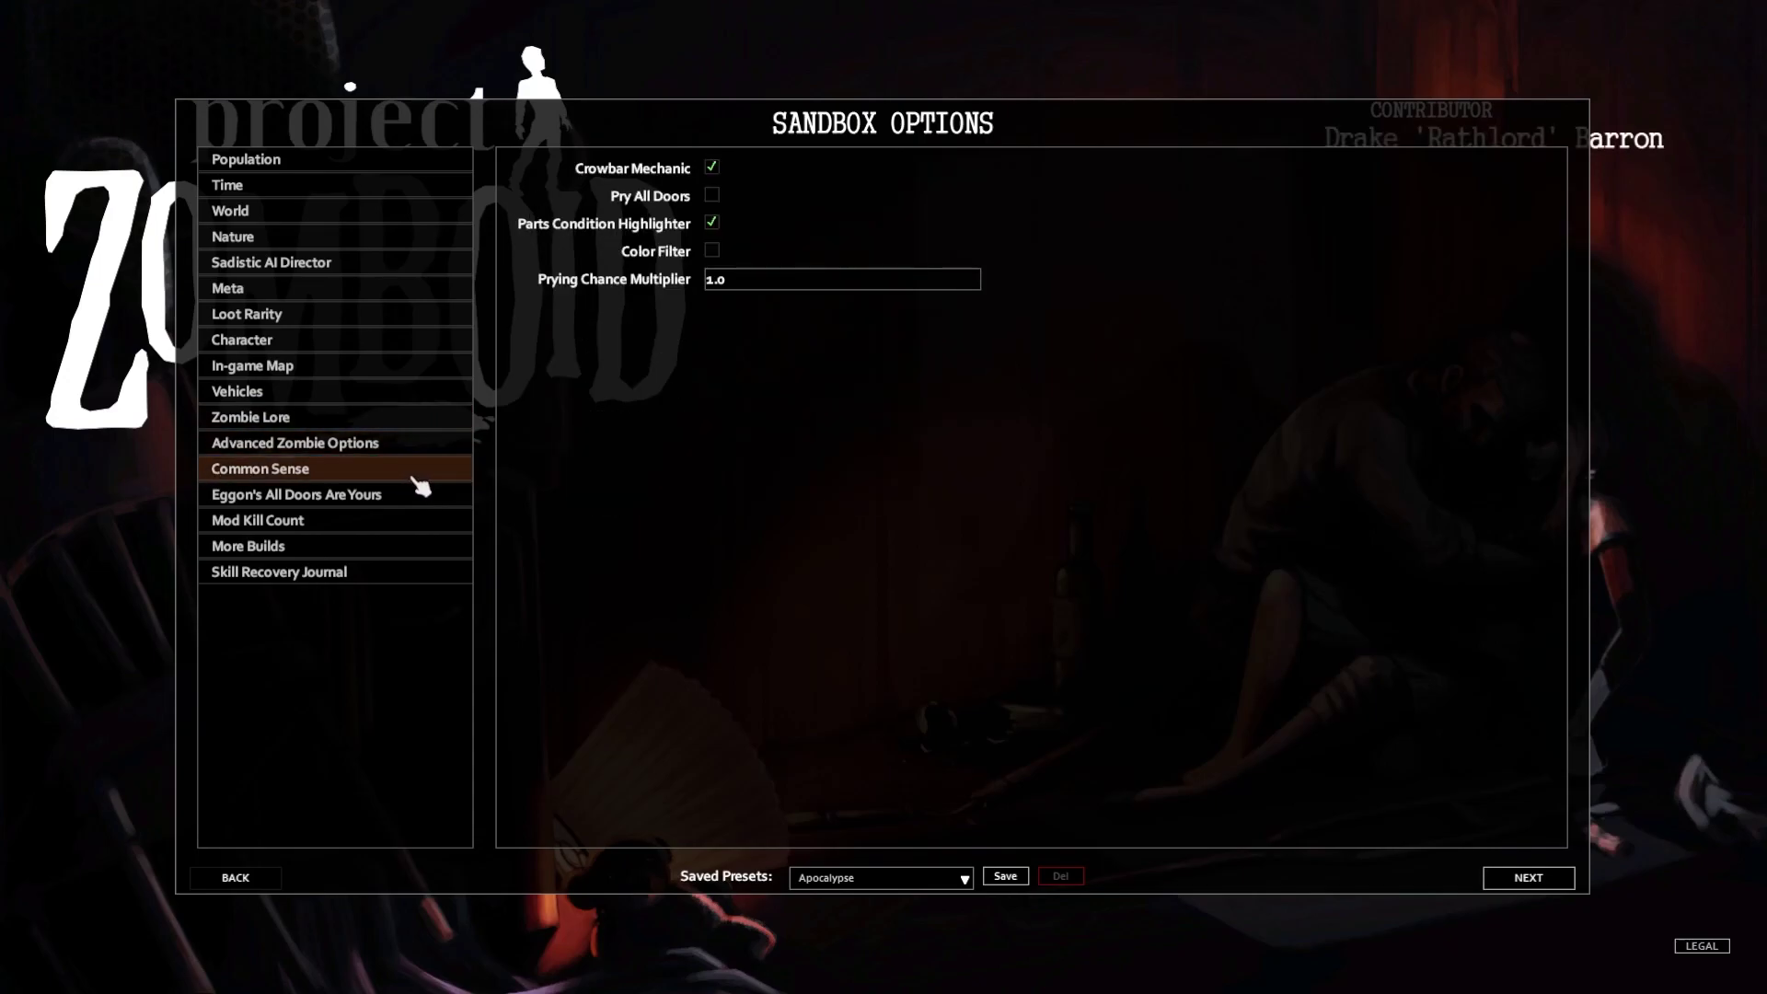
{"action": "mouse_move", "coordinate": [711, 195]}
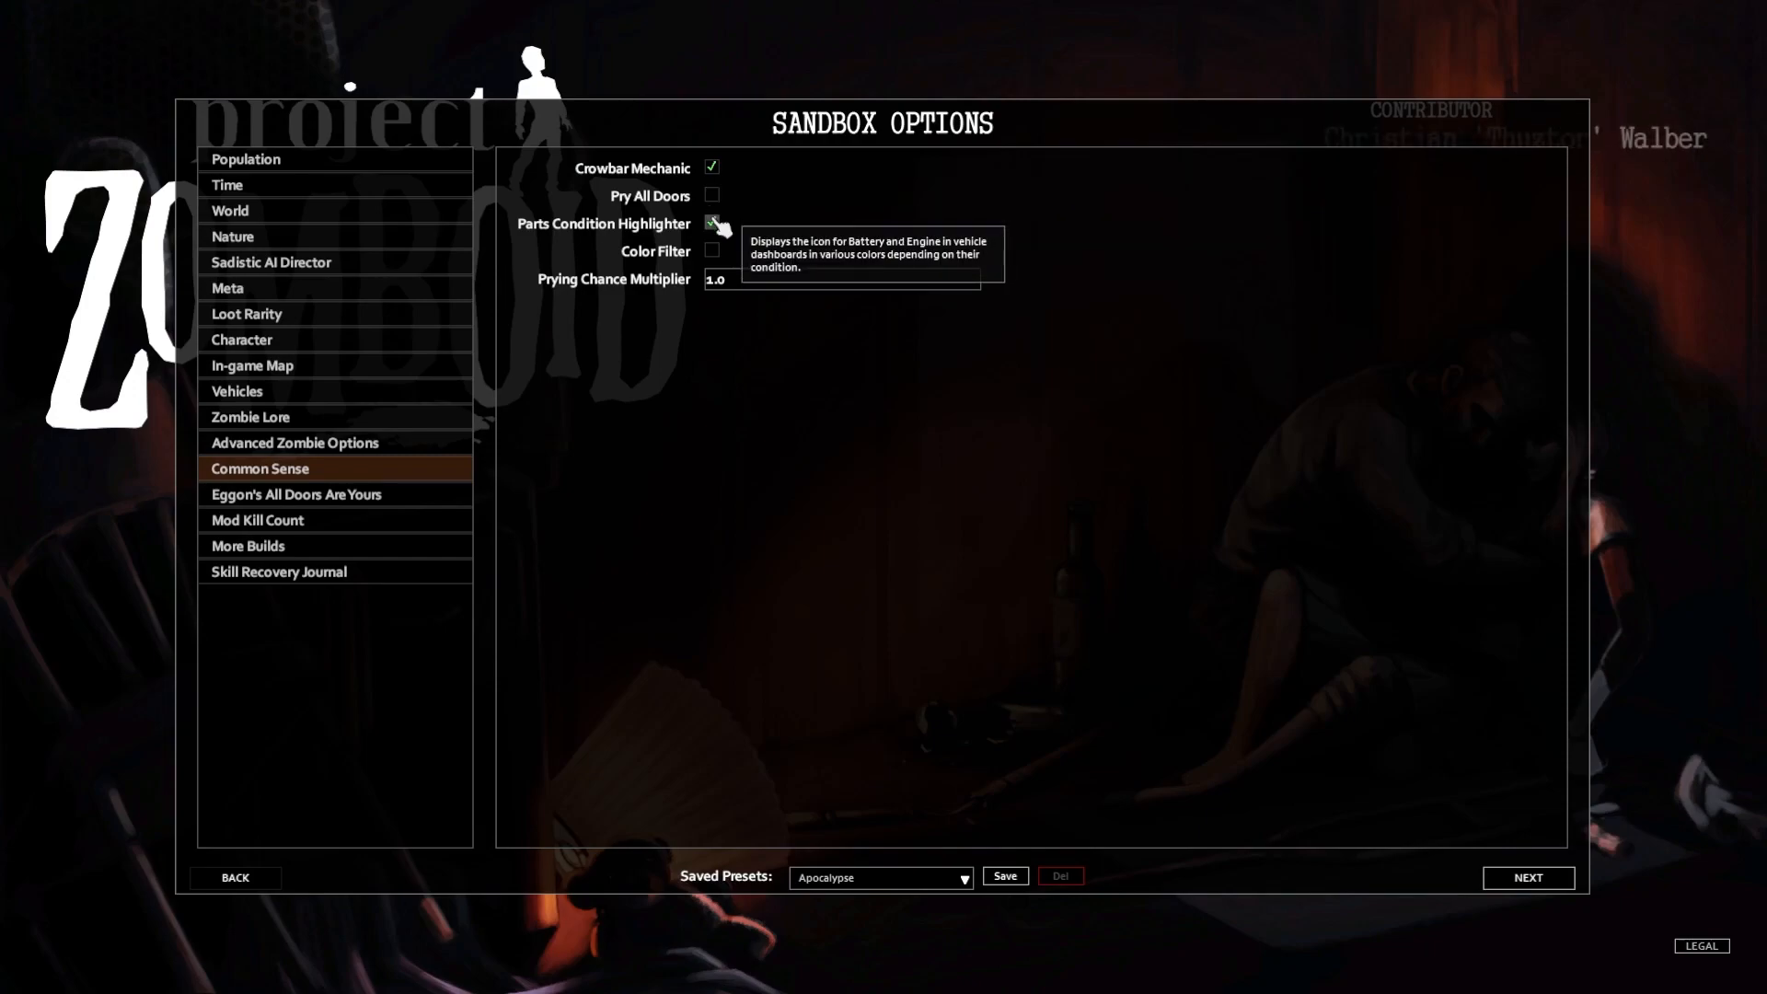
{"action": "left_click", "coordinate": [711, 223]}
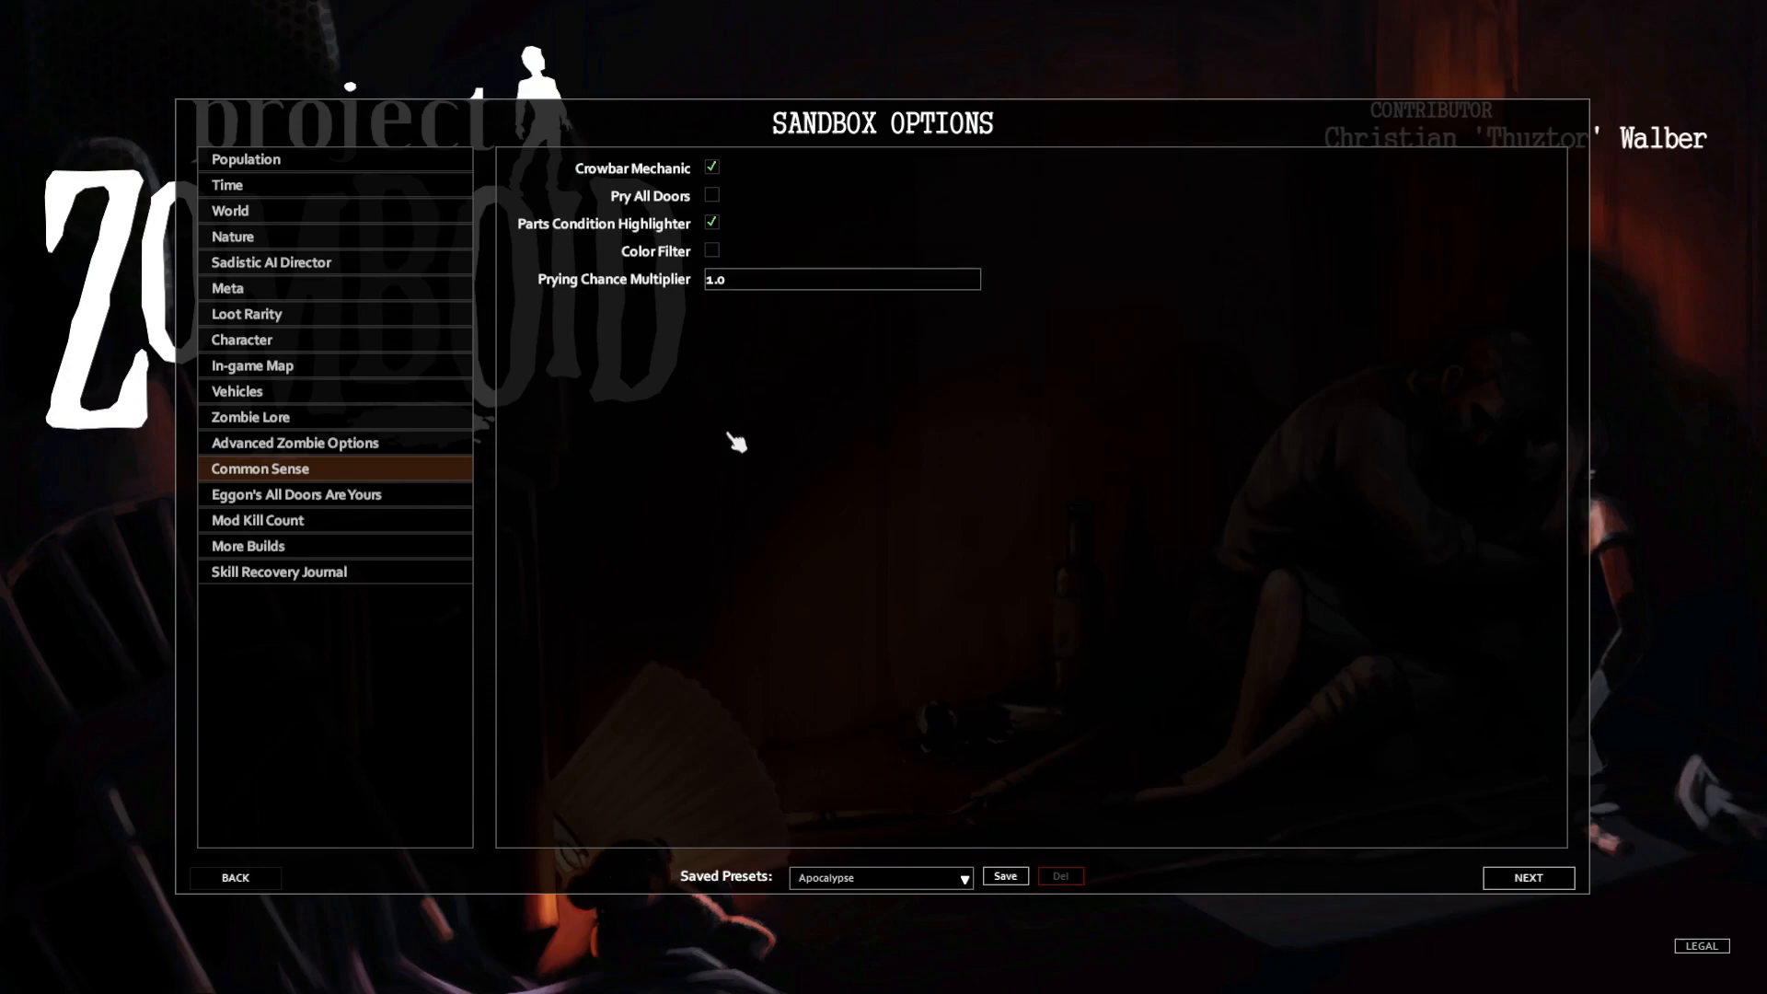
{"action": "left_click", "coordinate": [294, 493]}
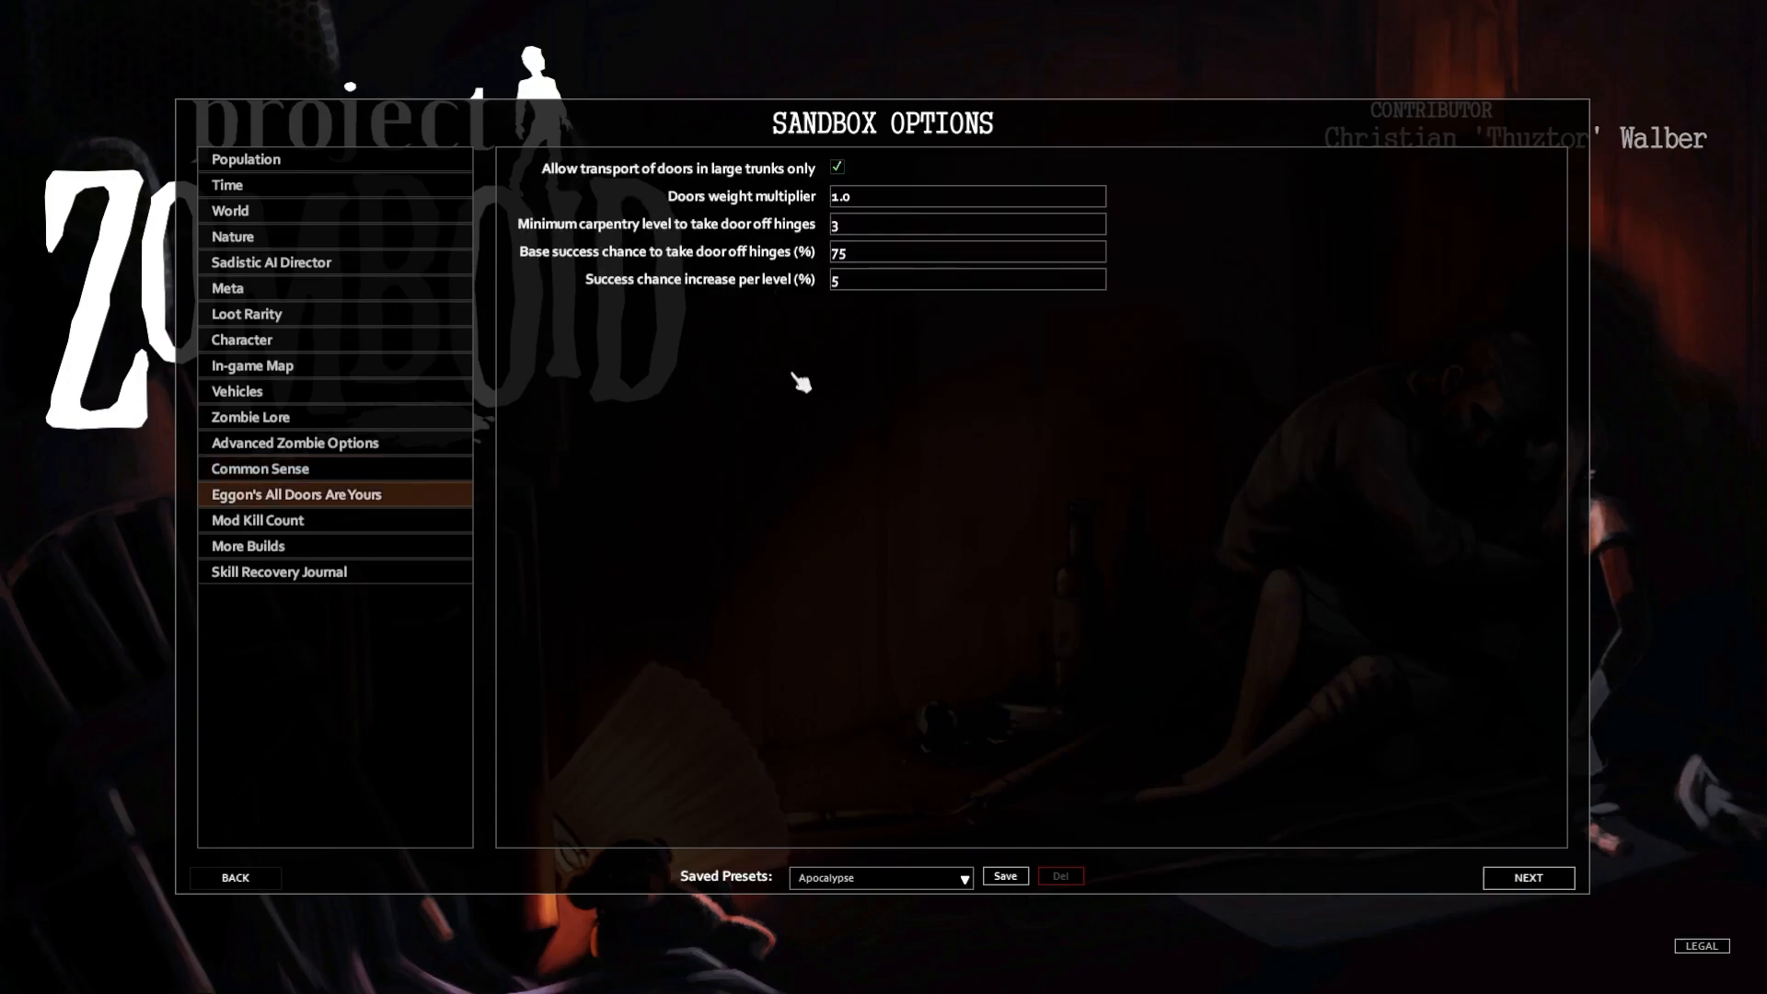
{"action": "mouse_move", "coordinate": [788, 344]}
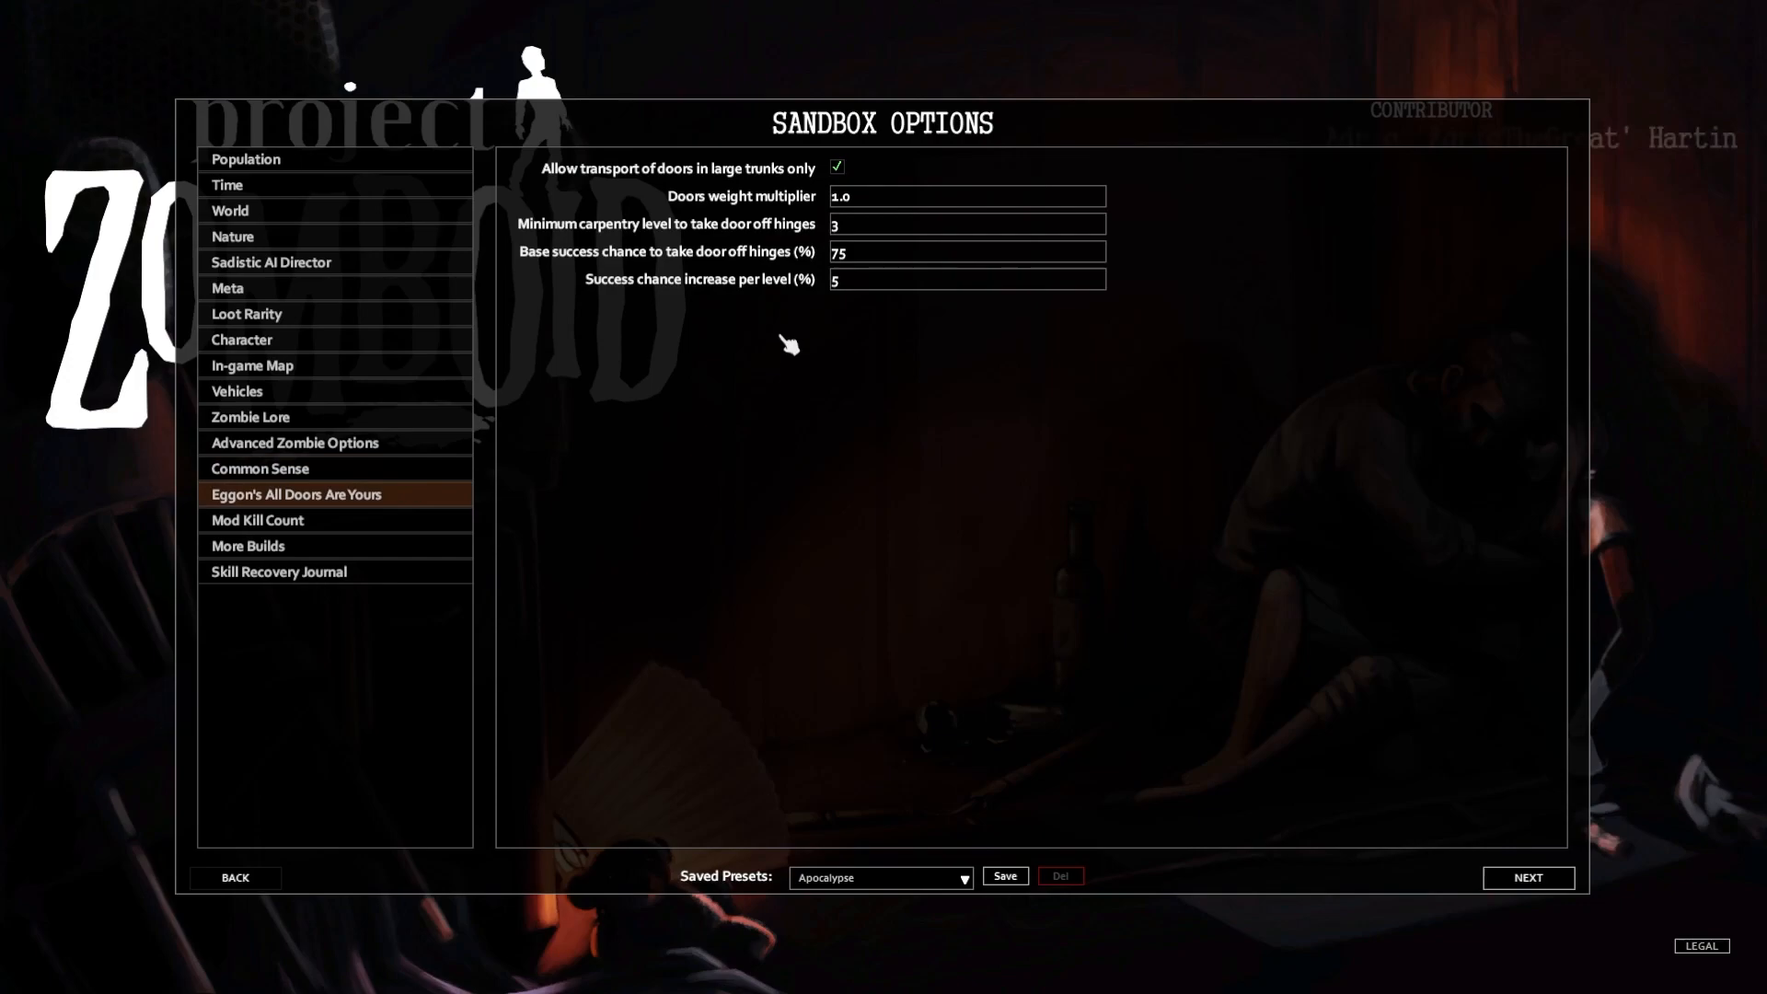
{"action": "left_click", "coordinate": [258, 519]}
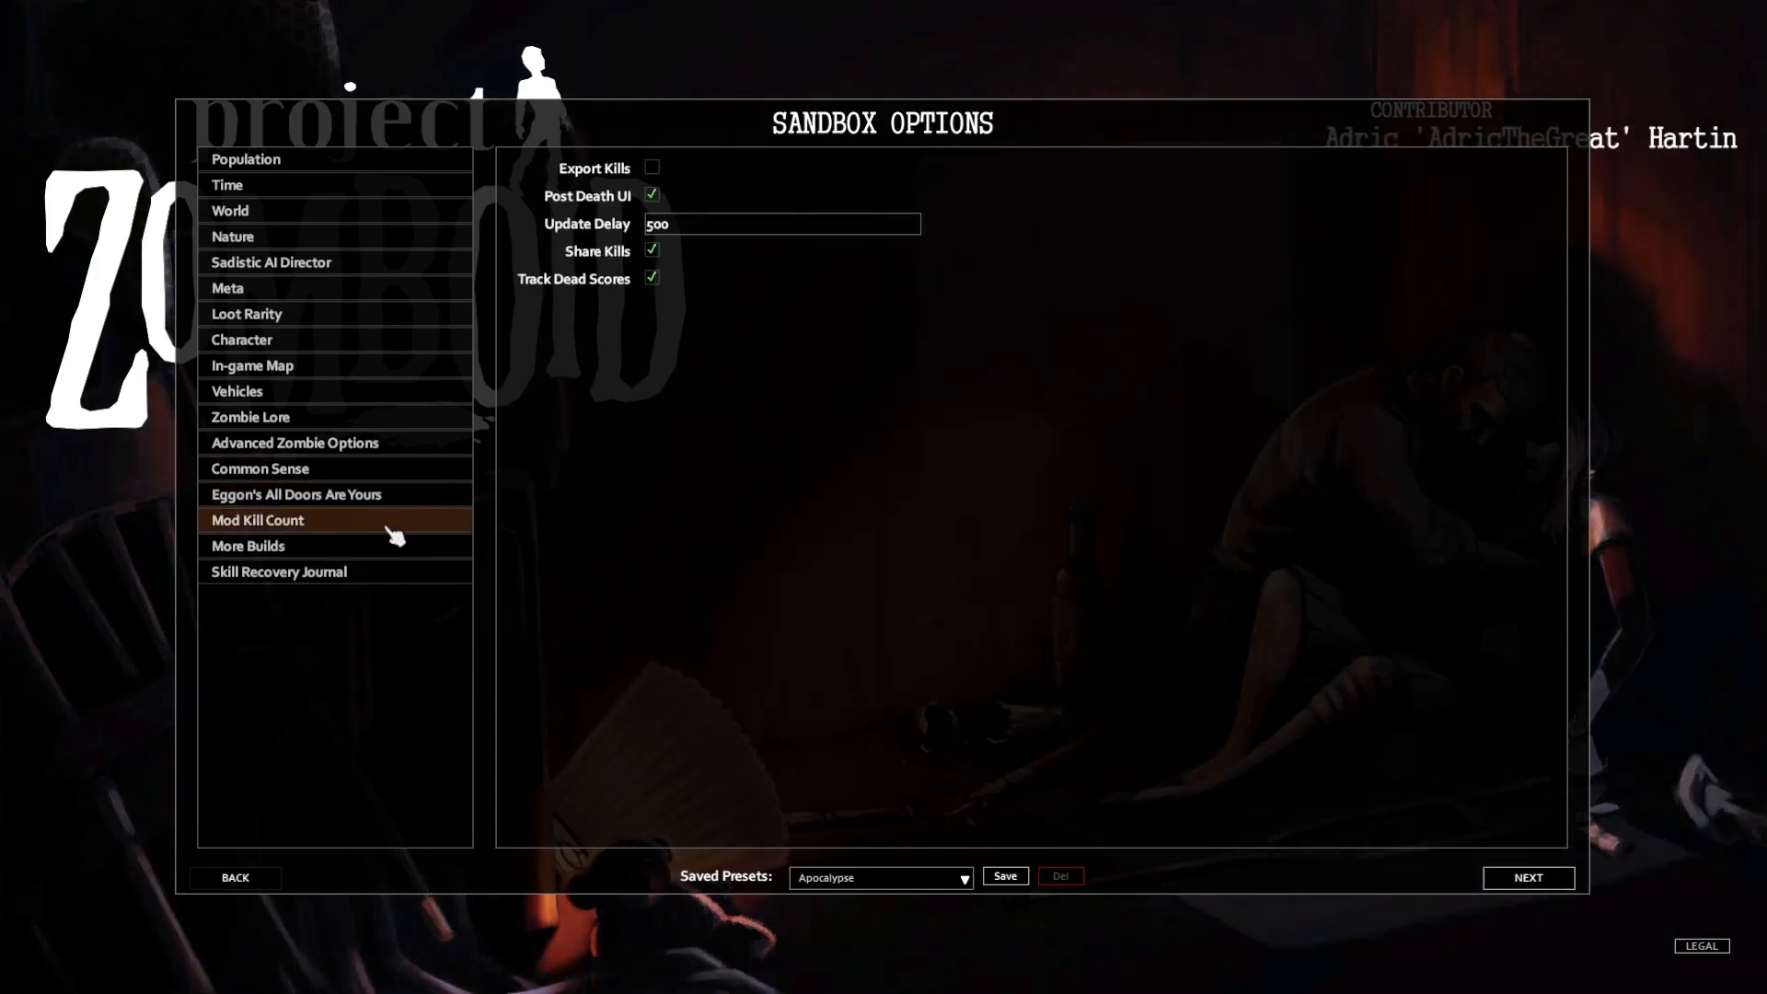
{"action": "mouse_move", "coordinate": [447, 562]}
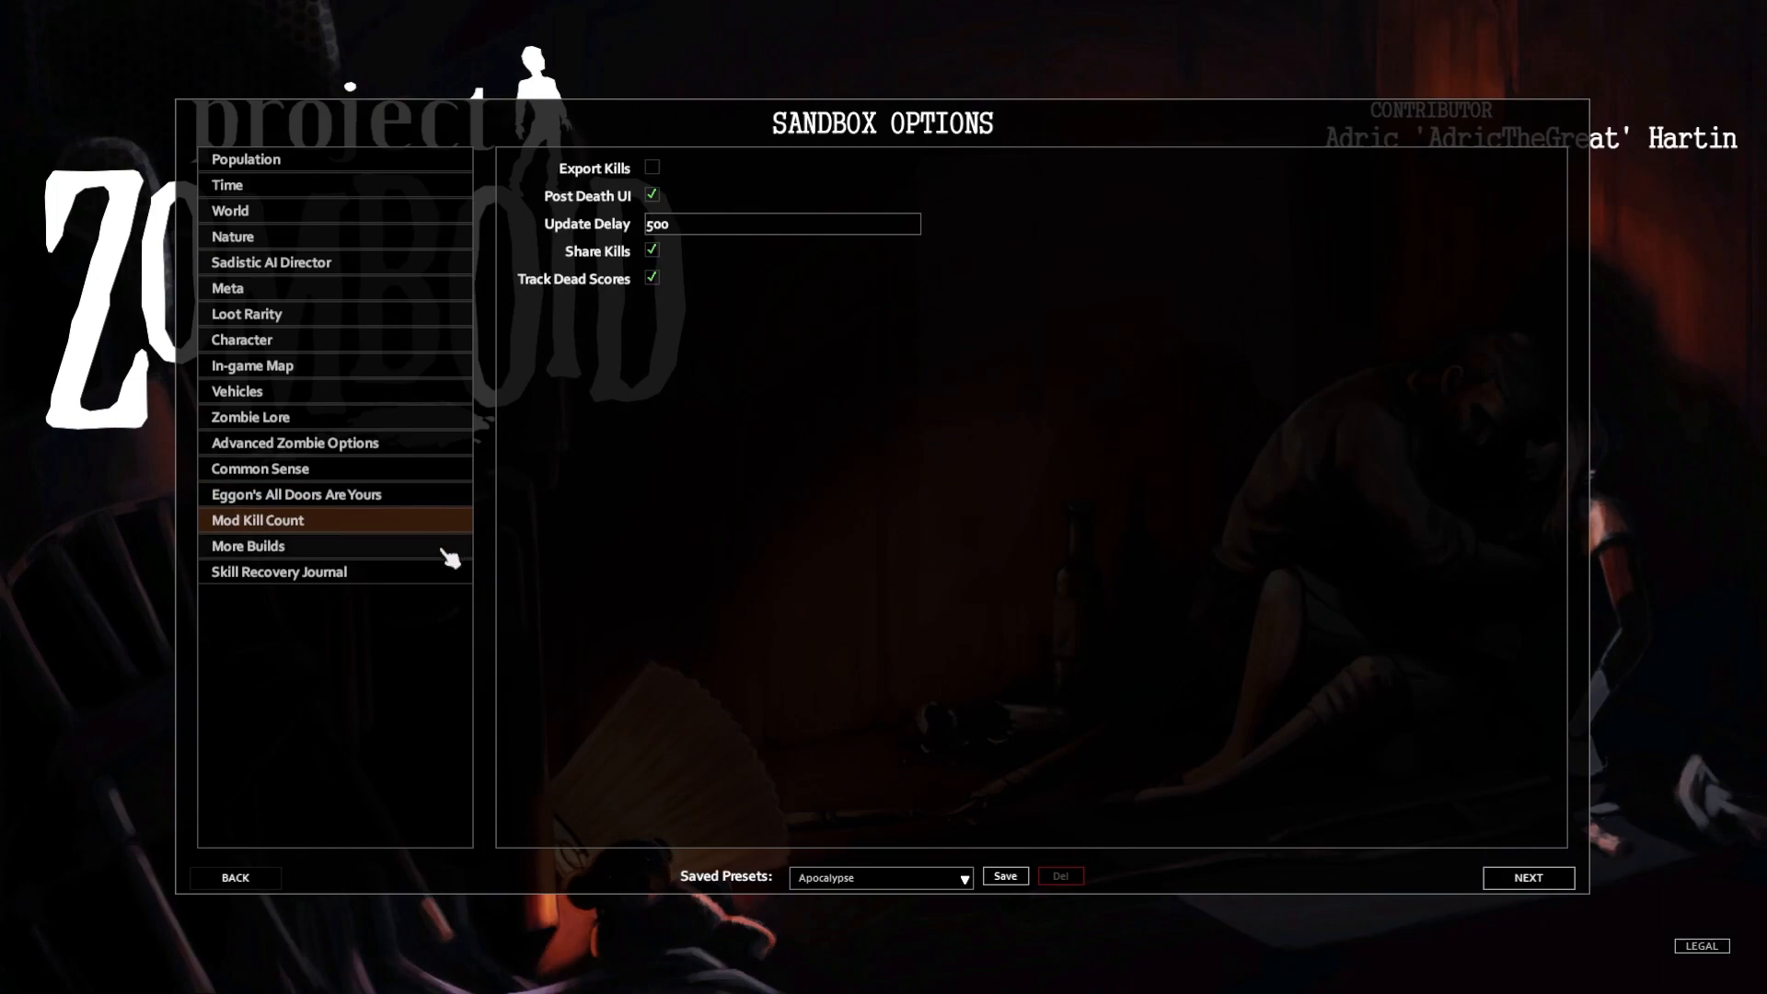
{"action": "left_click", "coordinate": [246, 545]}
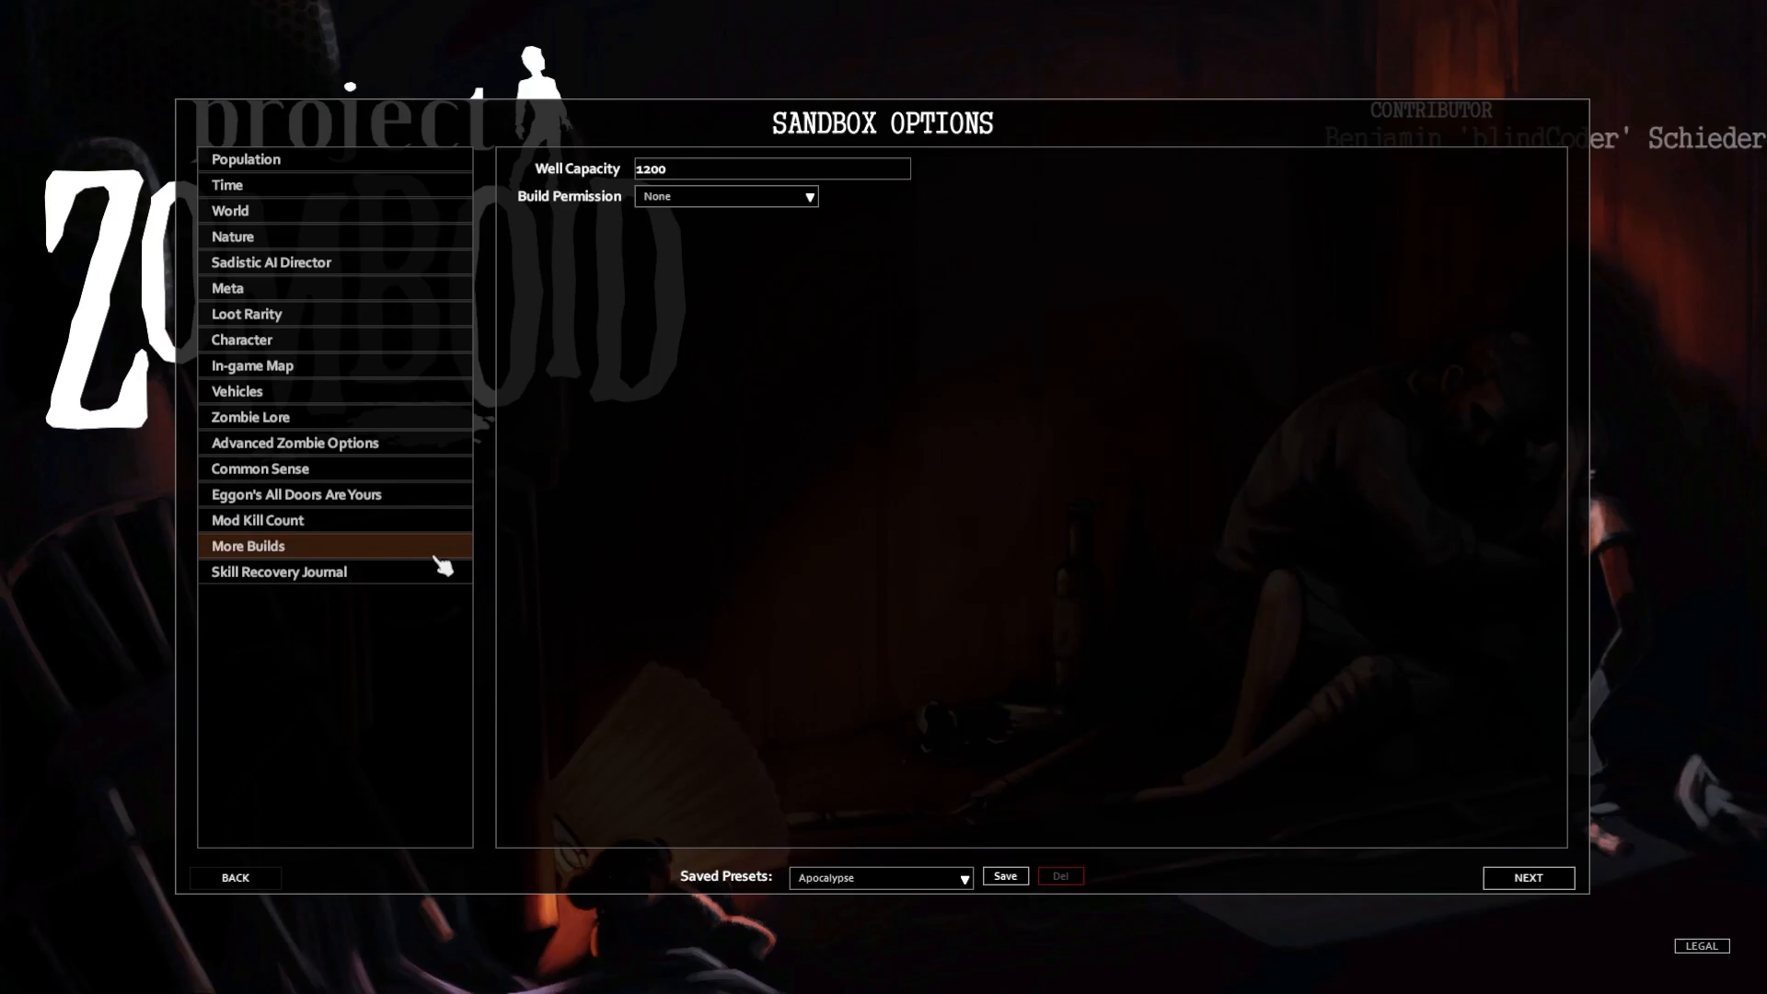
{"action": "left_click", "coordinate": [280, 571]}
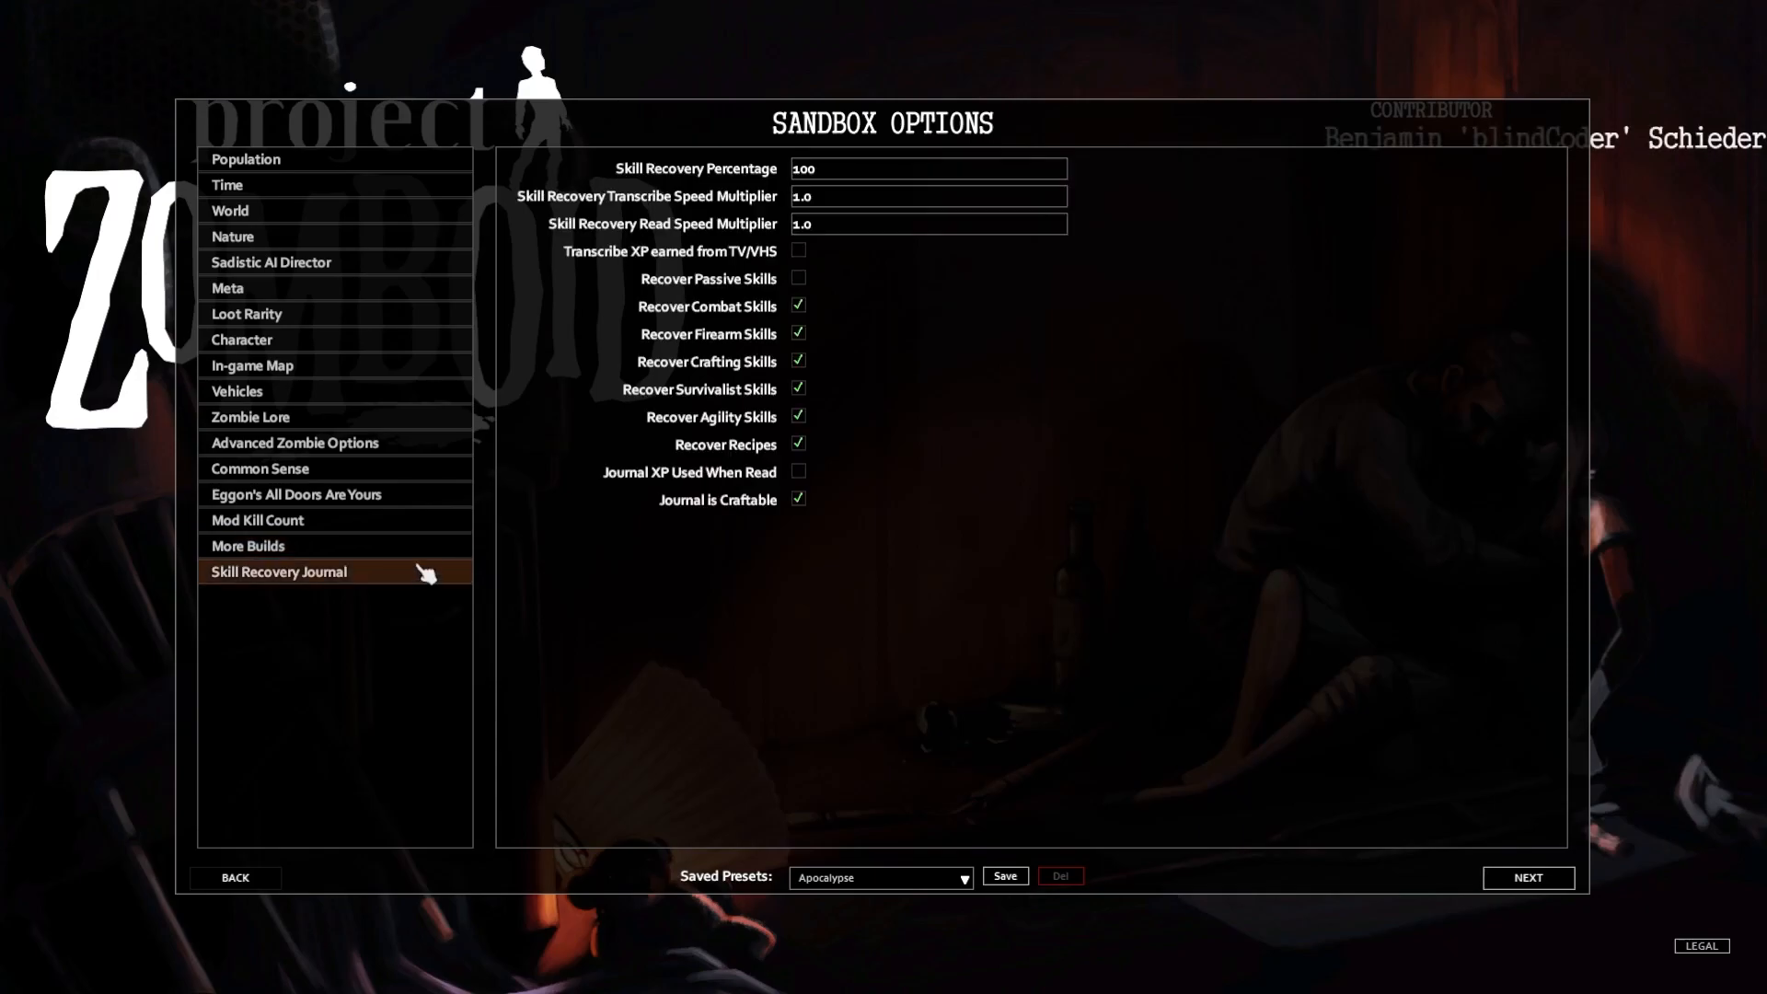
Keep More Builds' Build Permission at None, glance at Population, and return to Skill Recovery Journal
{"action": "left_click", "coordinate": [246, 544]}
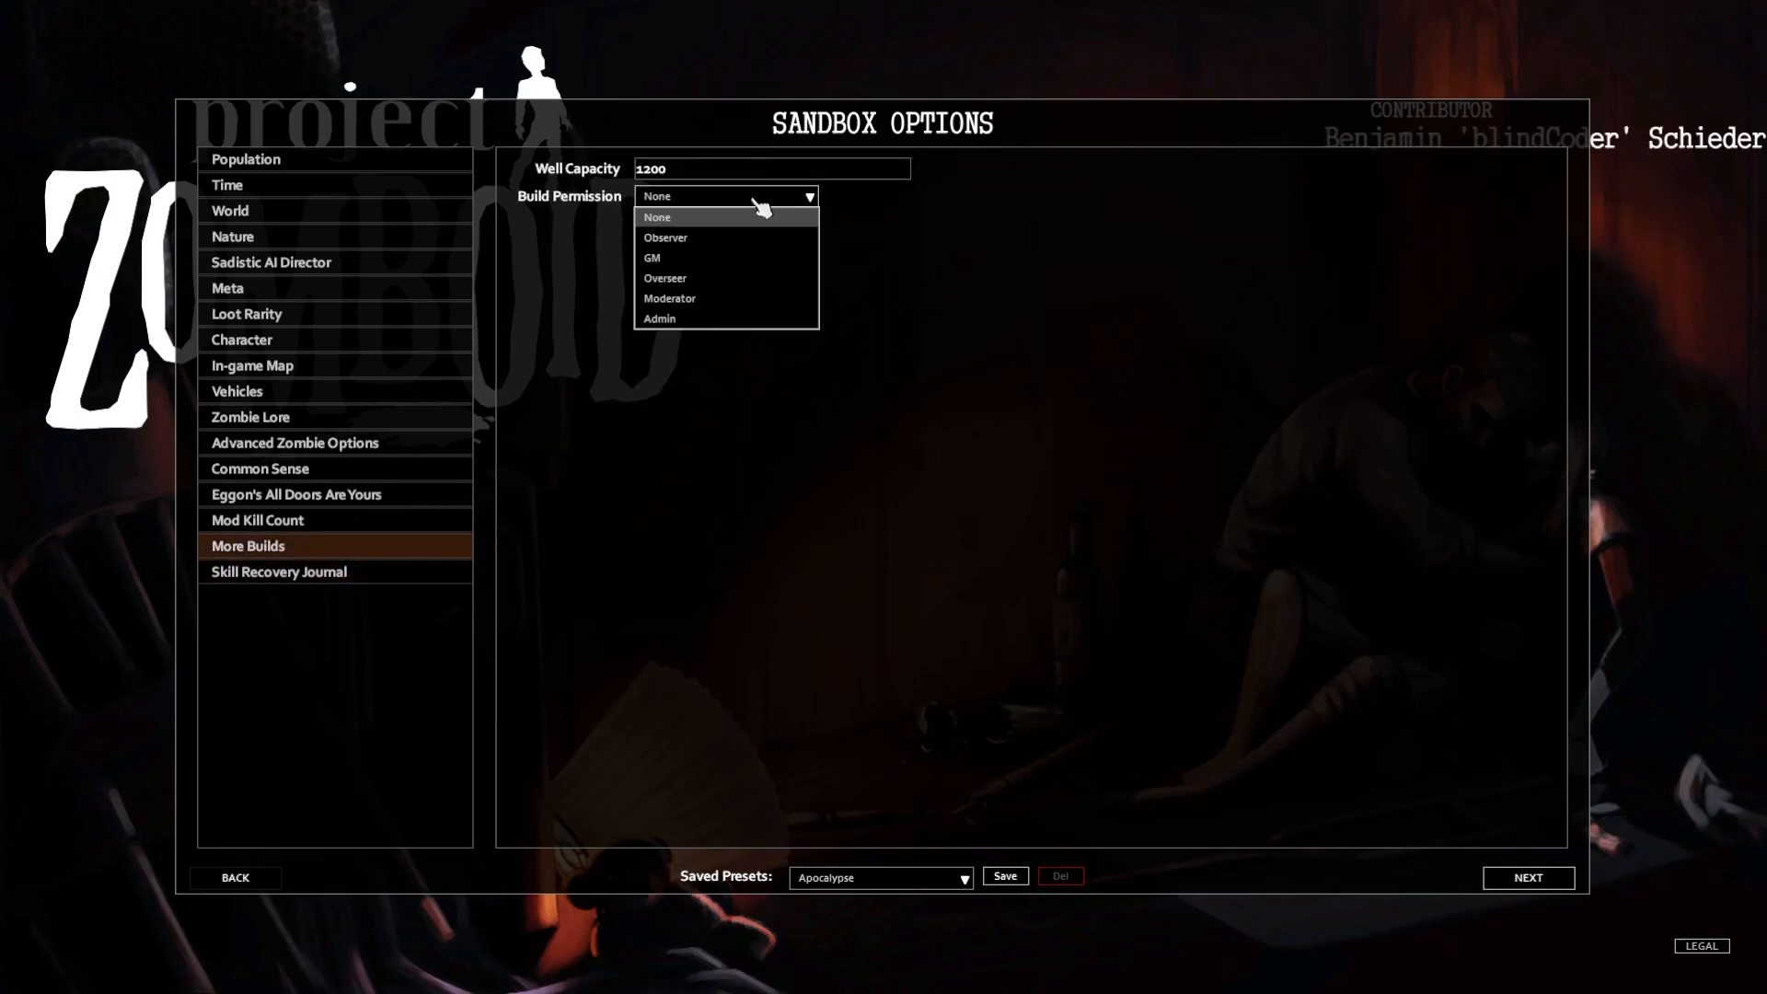
{"action": "left_click", "coordinate": [657, 218]}
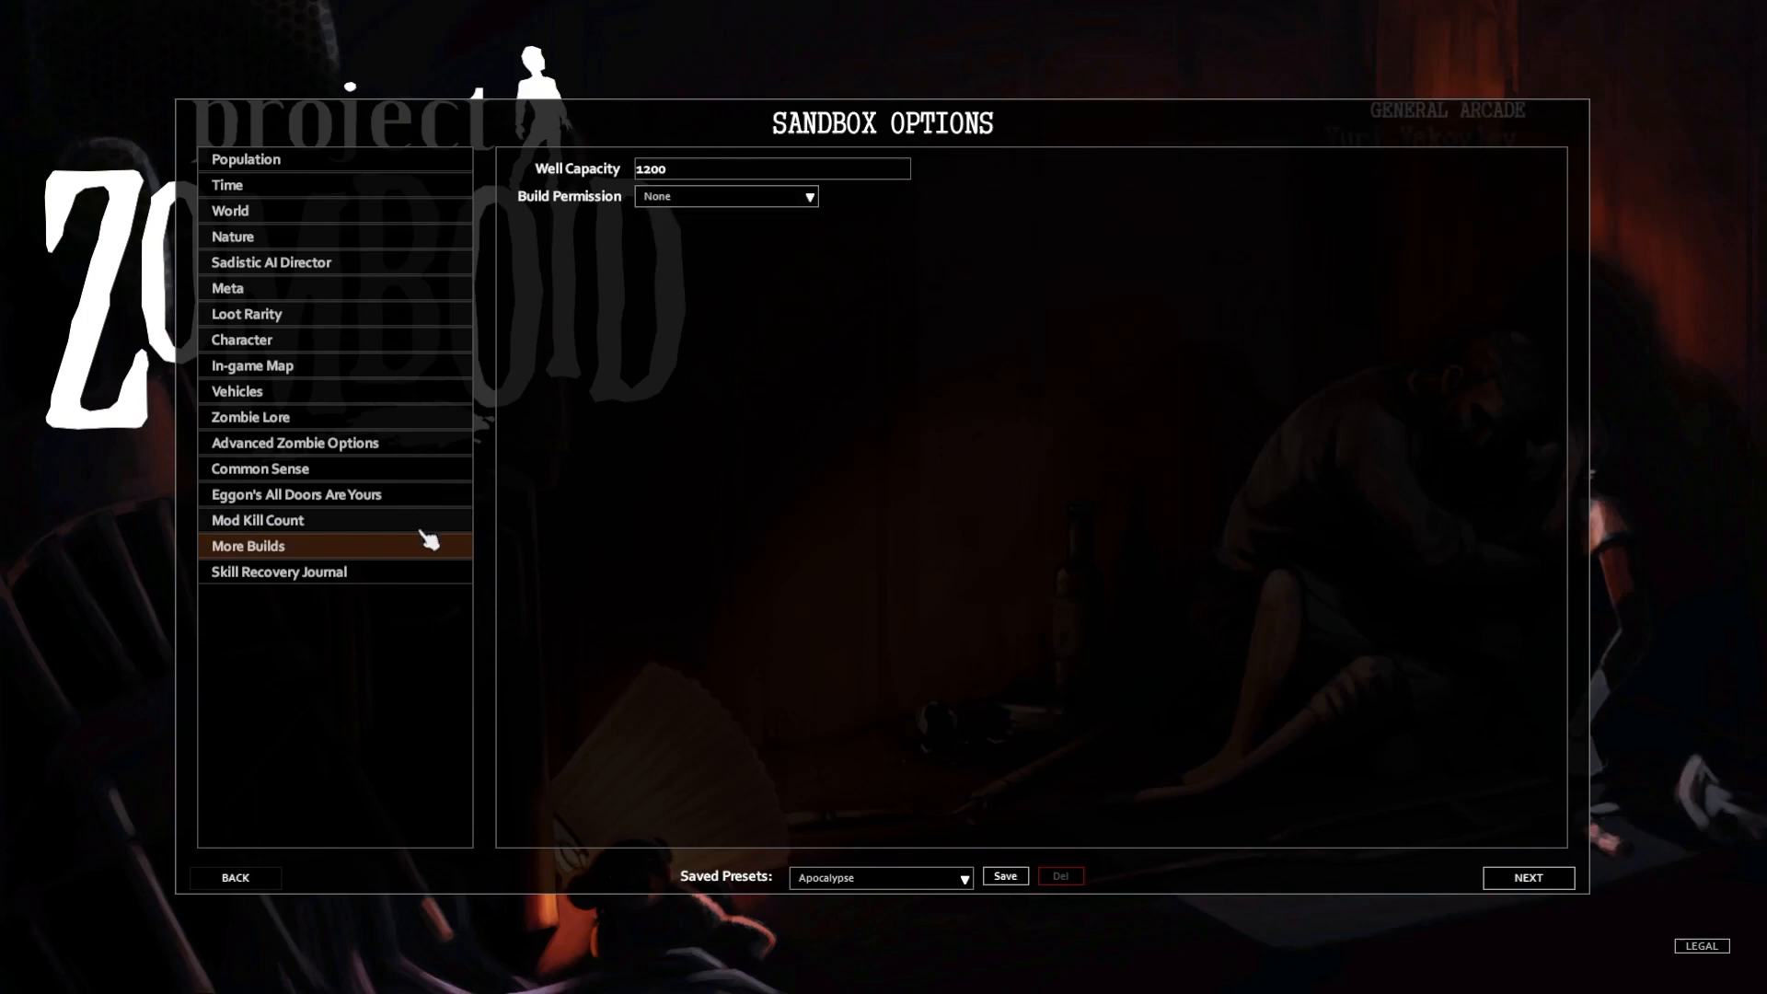
{"action": "left_click", "coordinate": [245, 158]}
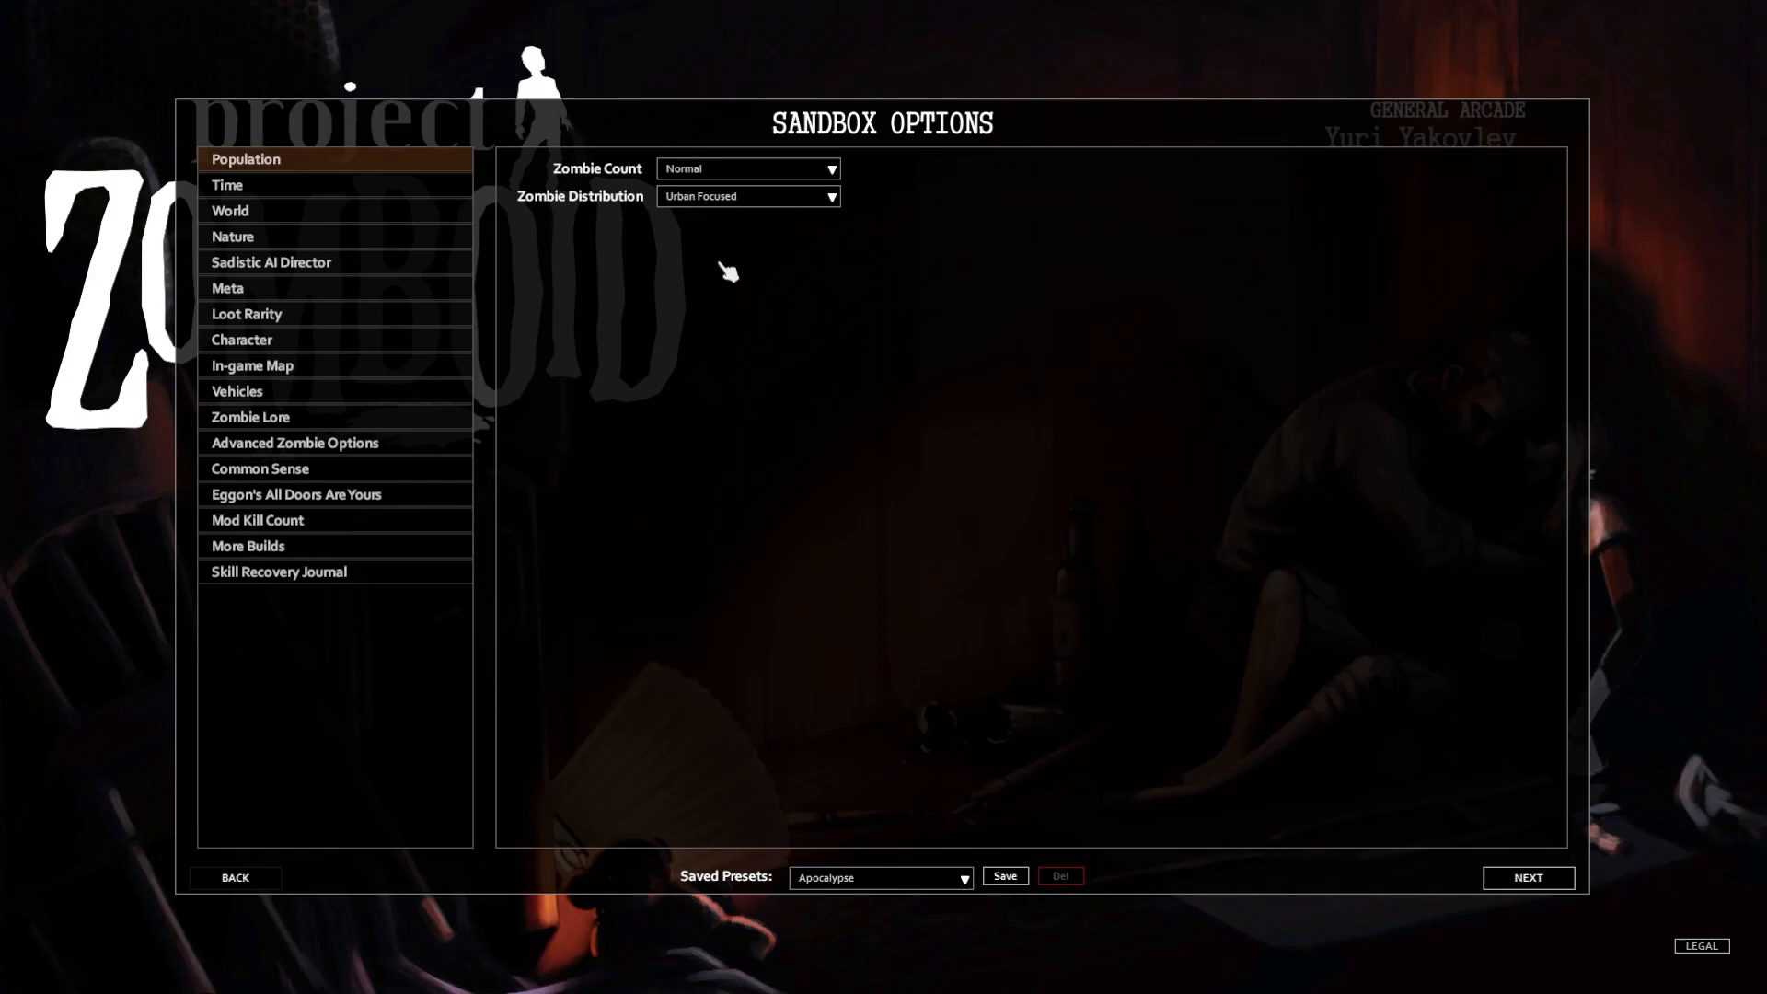
{"action": "left_click", "coordinate": [277, 571]}
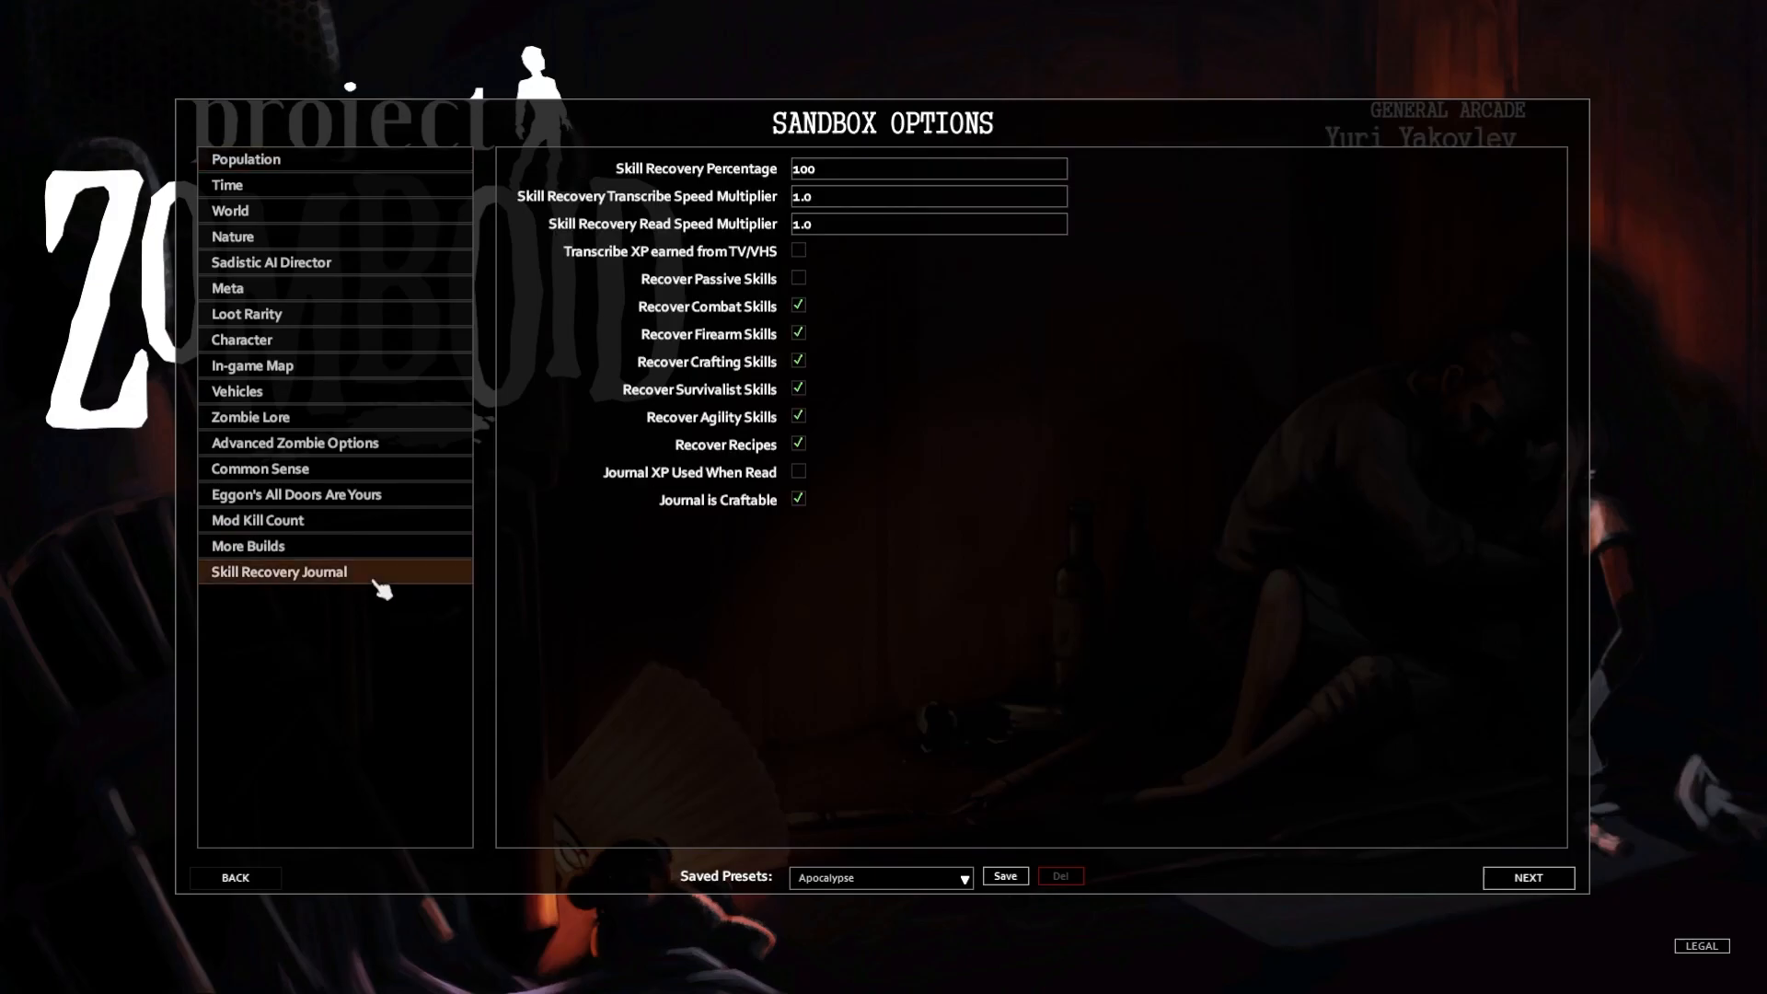
{"action": "mouse_move", "coordinate": [629, 517]}
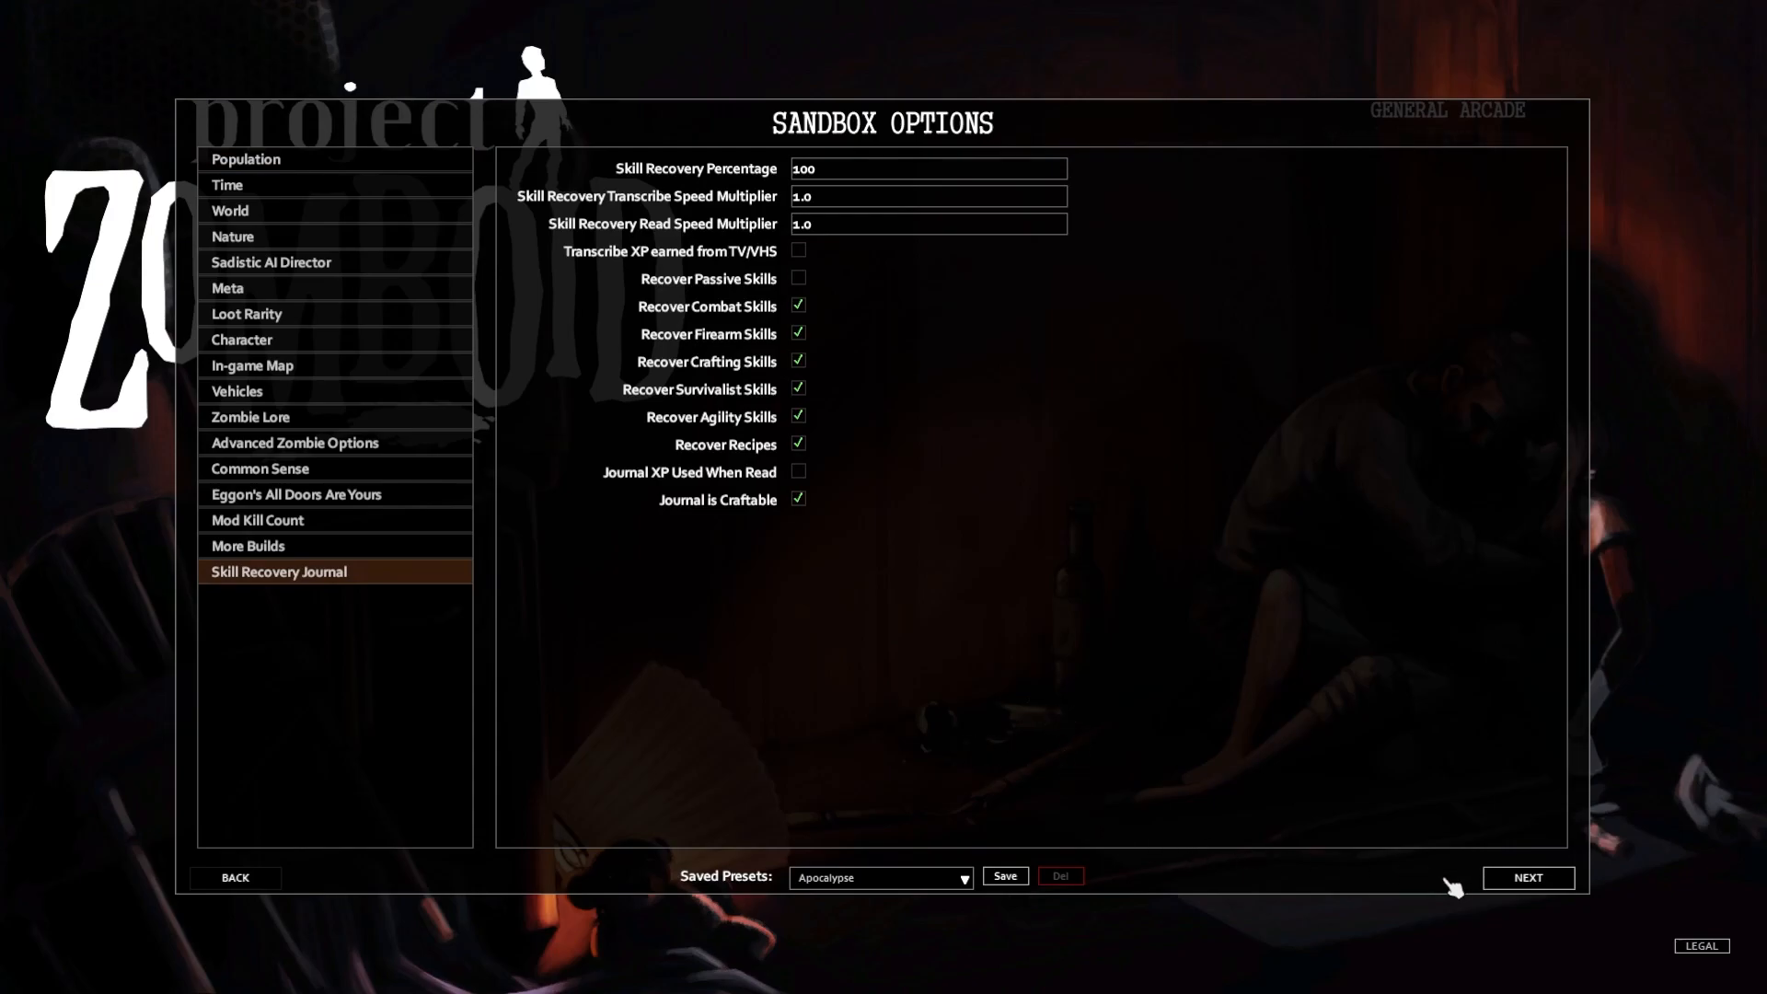
Complete the Carpenter's traits with Organized so Points to Spend is 0 and continue
{"action": "left_click", "coordinate": [1528, 876]}
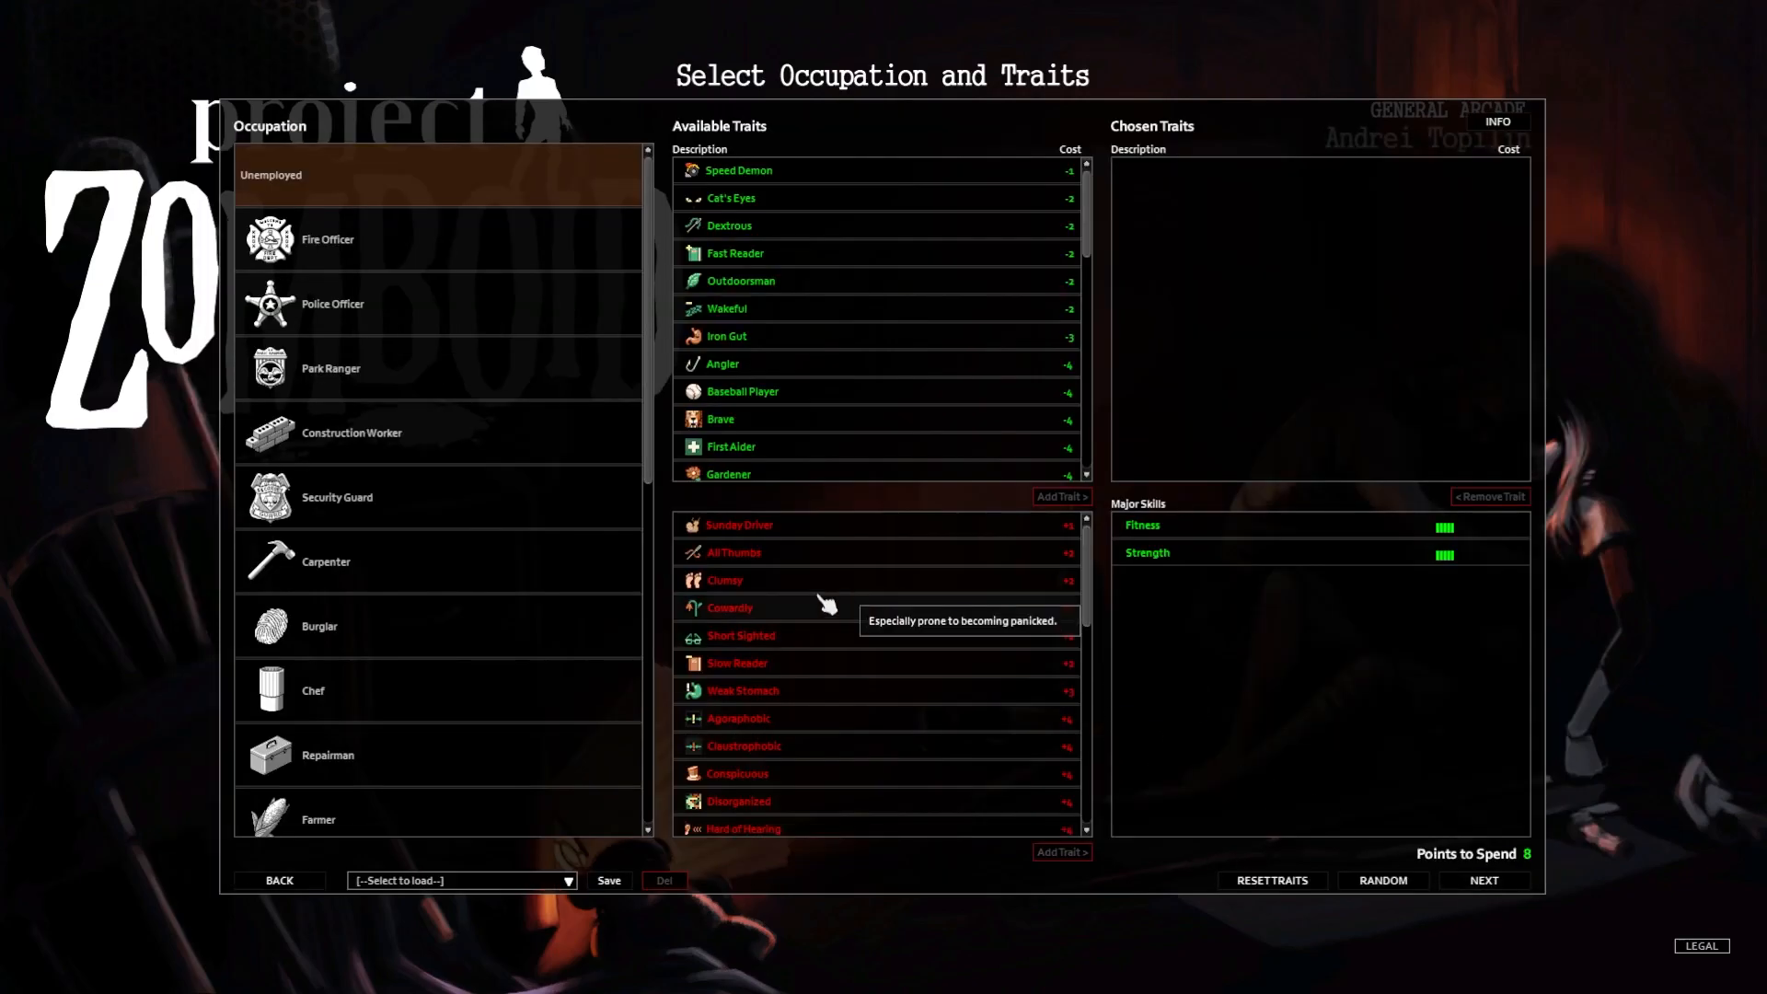
{"action": "mouse_move", "coordinate": [780, 580]}
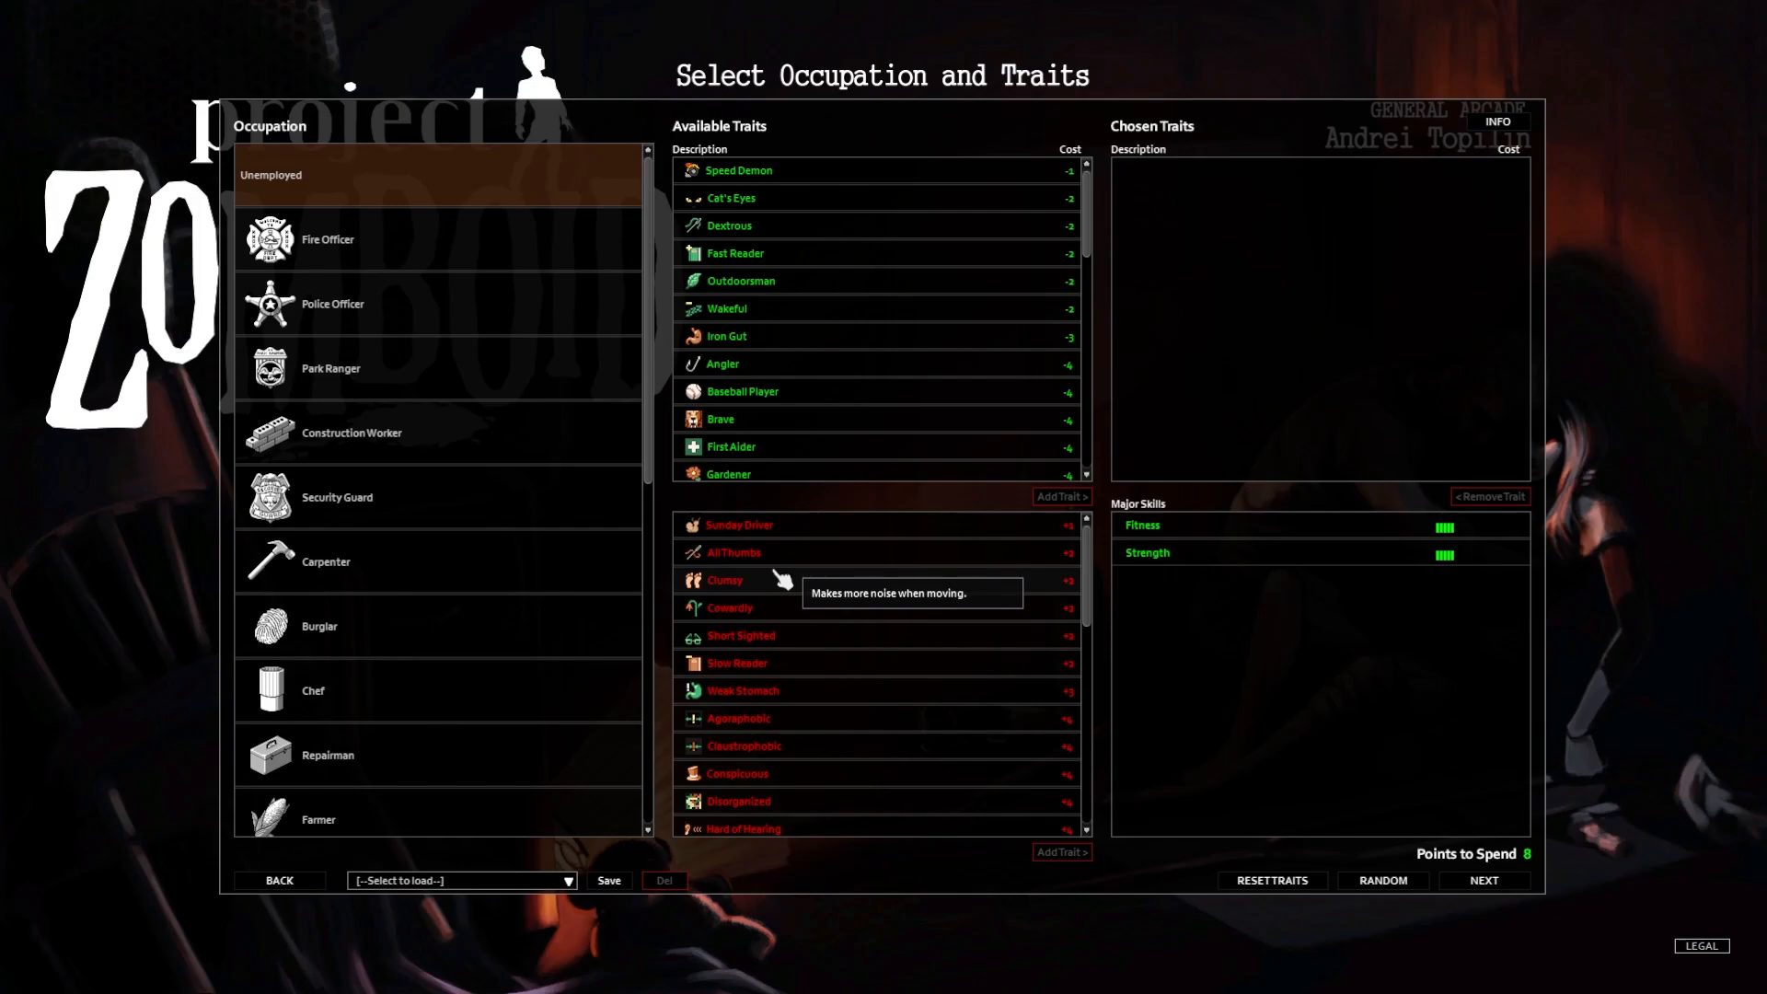
{"action": "mouse_move", "coordinate": [798, 575]}
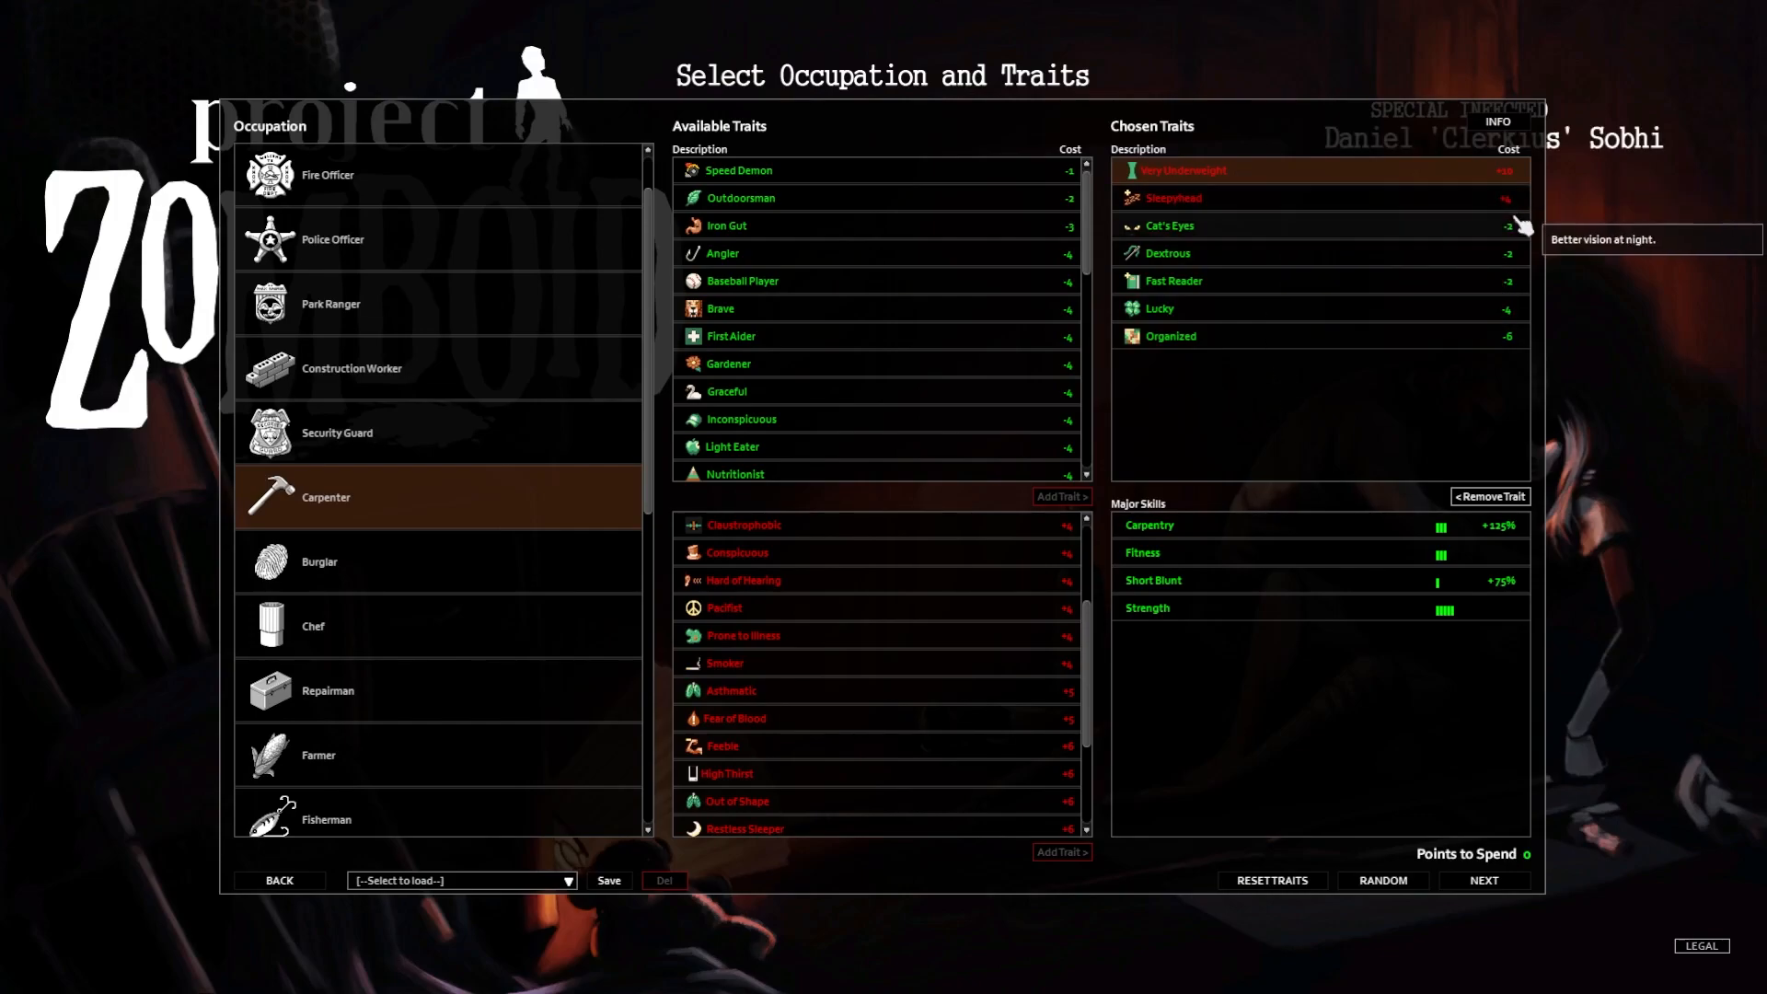
{"action": "mouse_move", "coordinate": [1267, 269]}
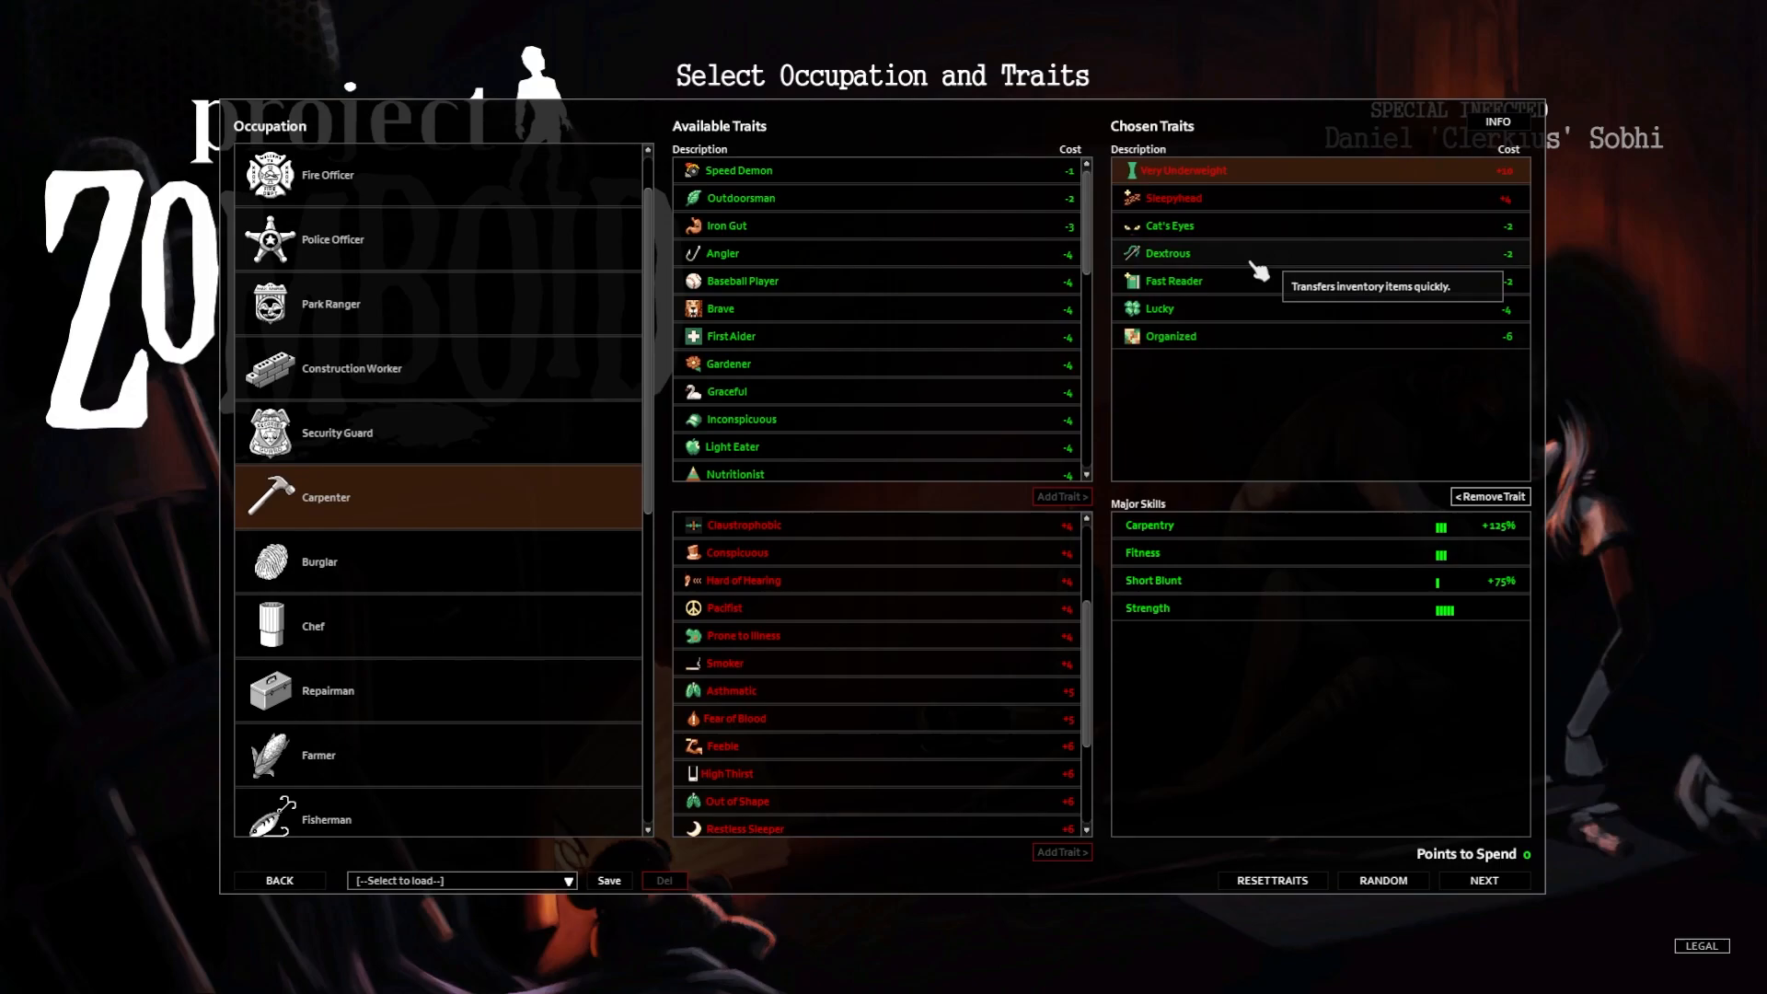
{"action": "mouse_move", "coordinate": [1209, 342]}
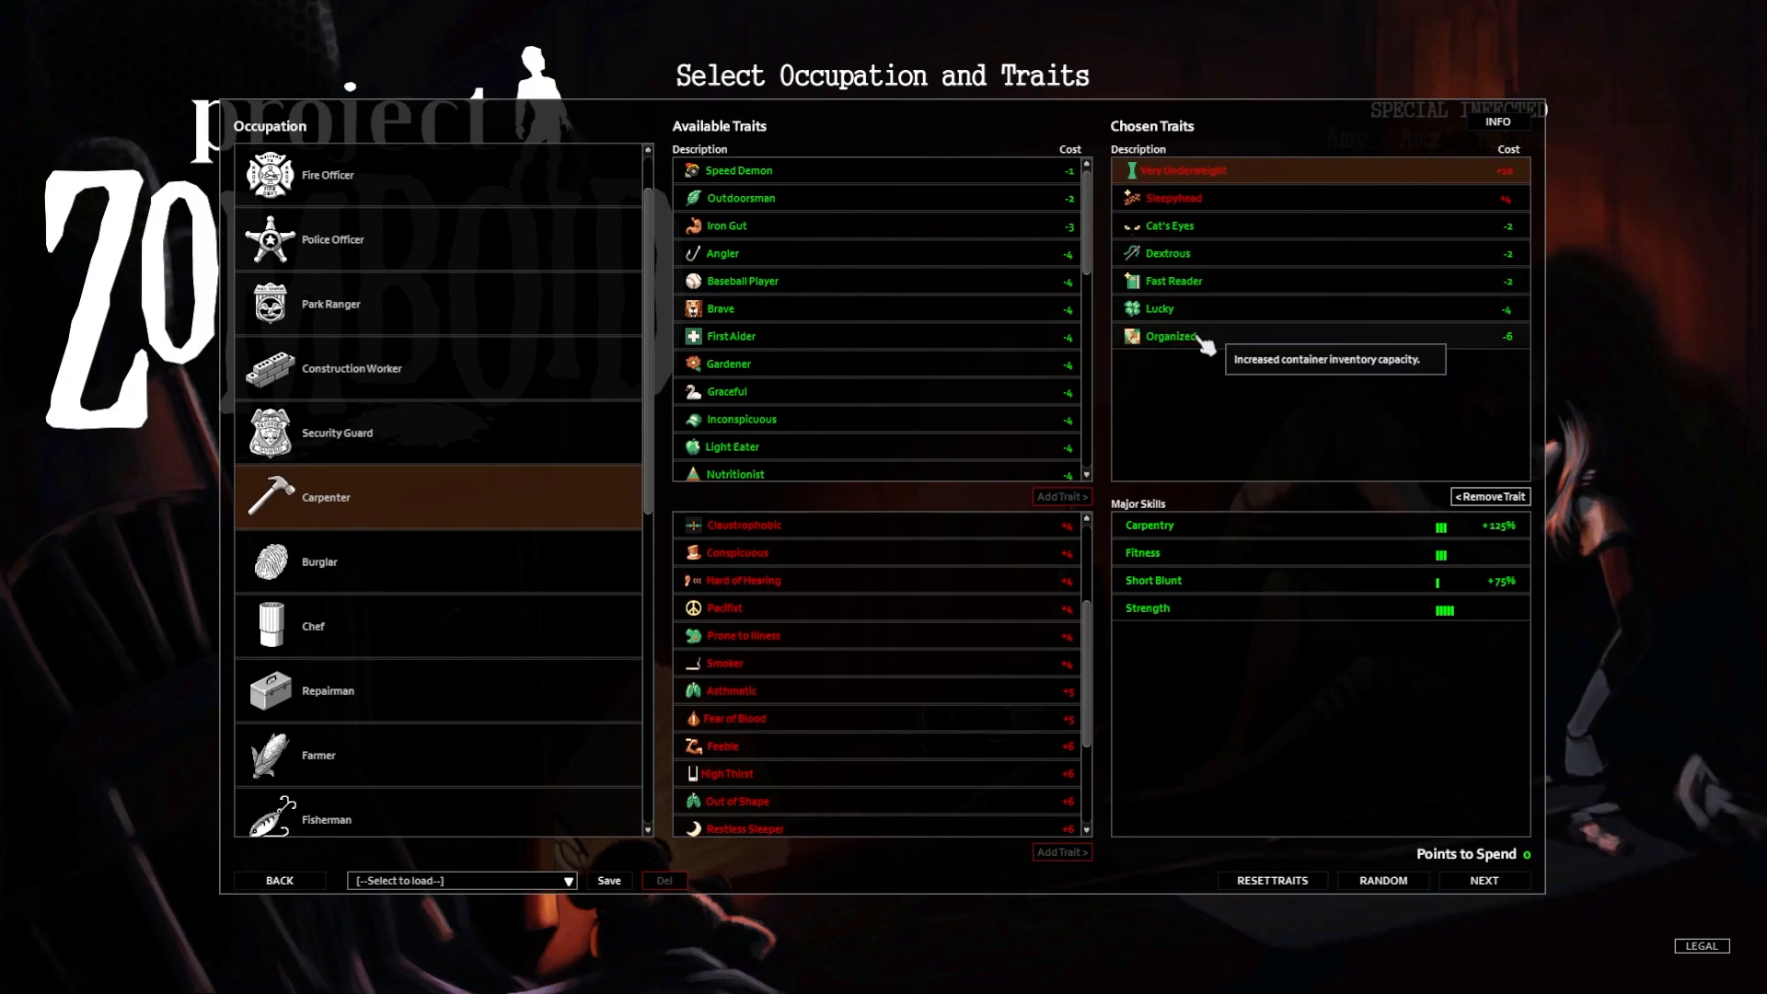
{"action": "mouse_move", "coordinate": [1482, 317]}
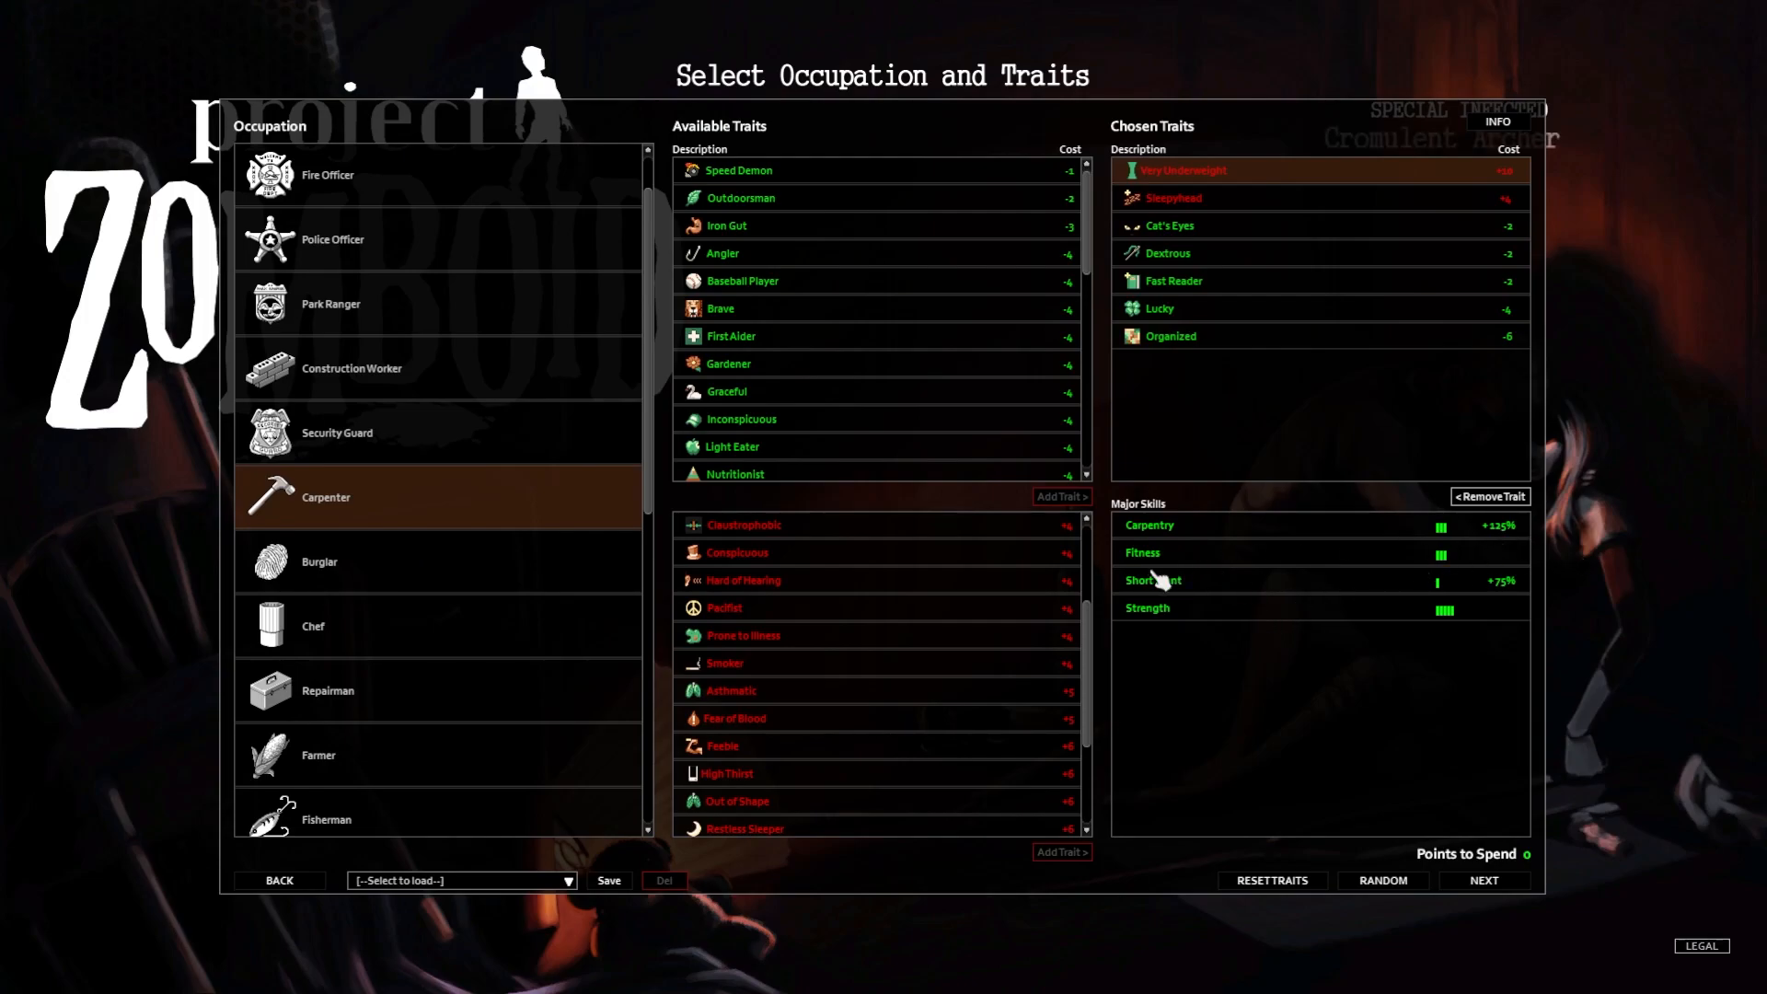
{"action": "mouse_move", "coordinate": [1363, 607]}
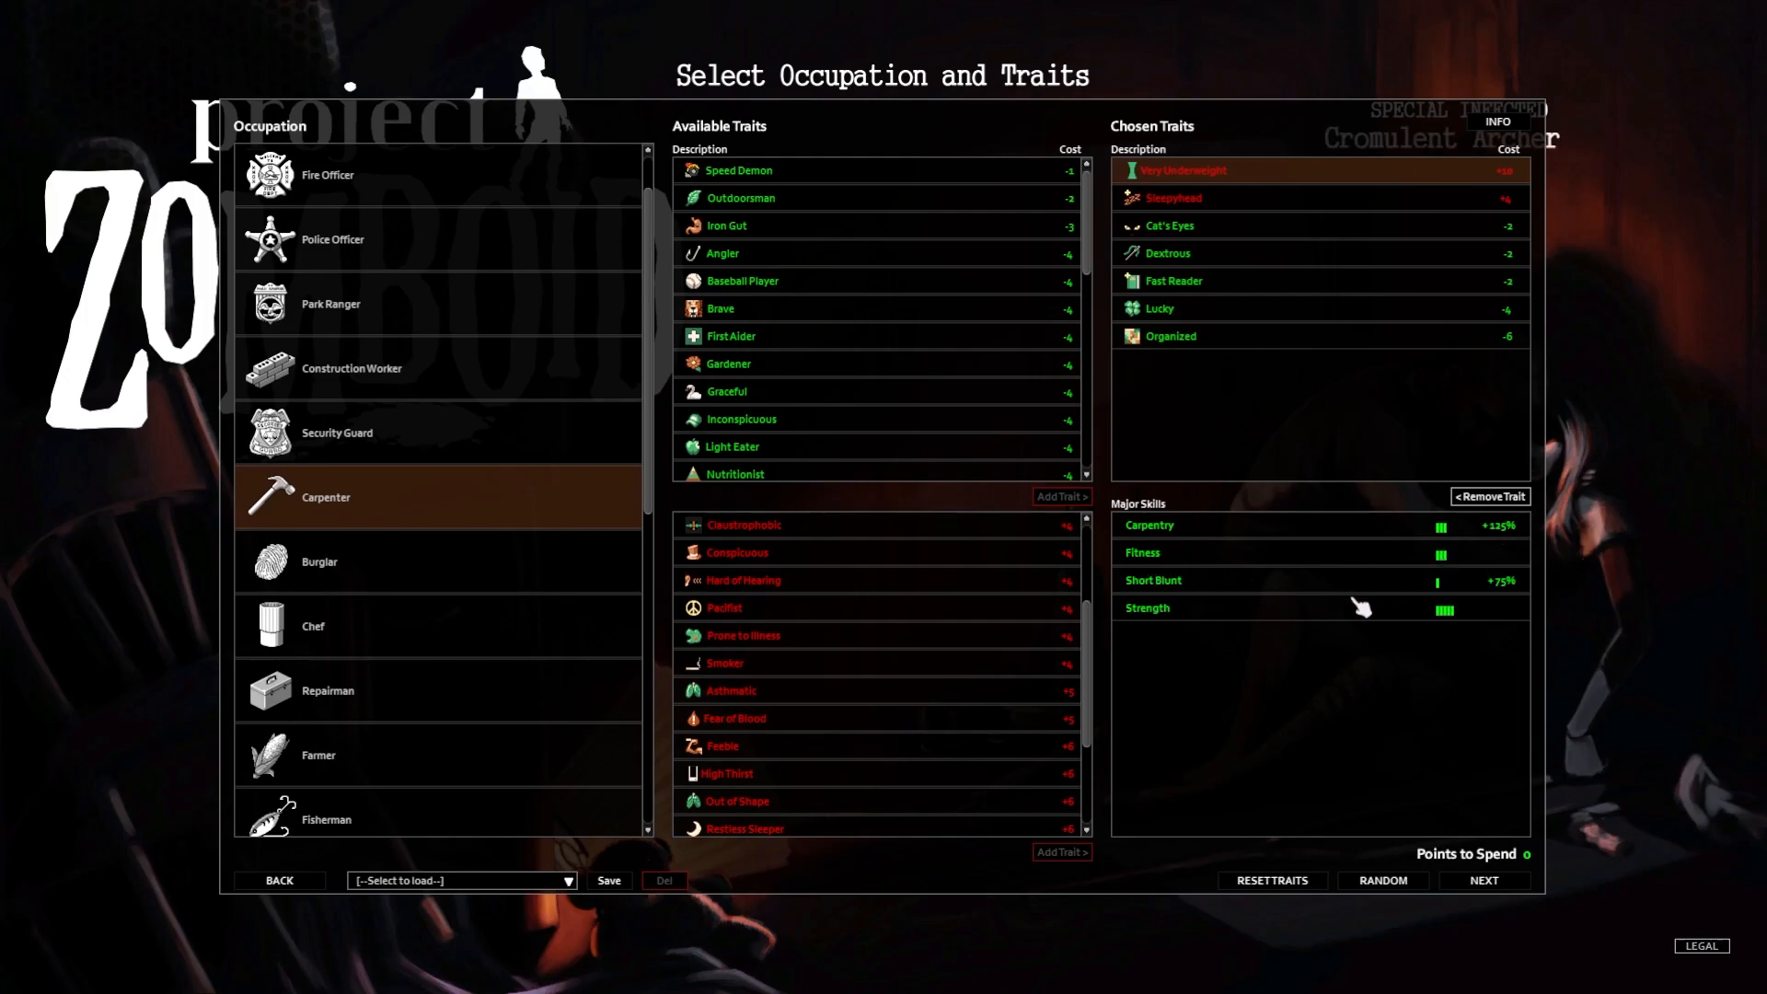
{"action": "mouse_move", "coordinate": [1484, 615]}
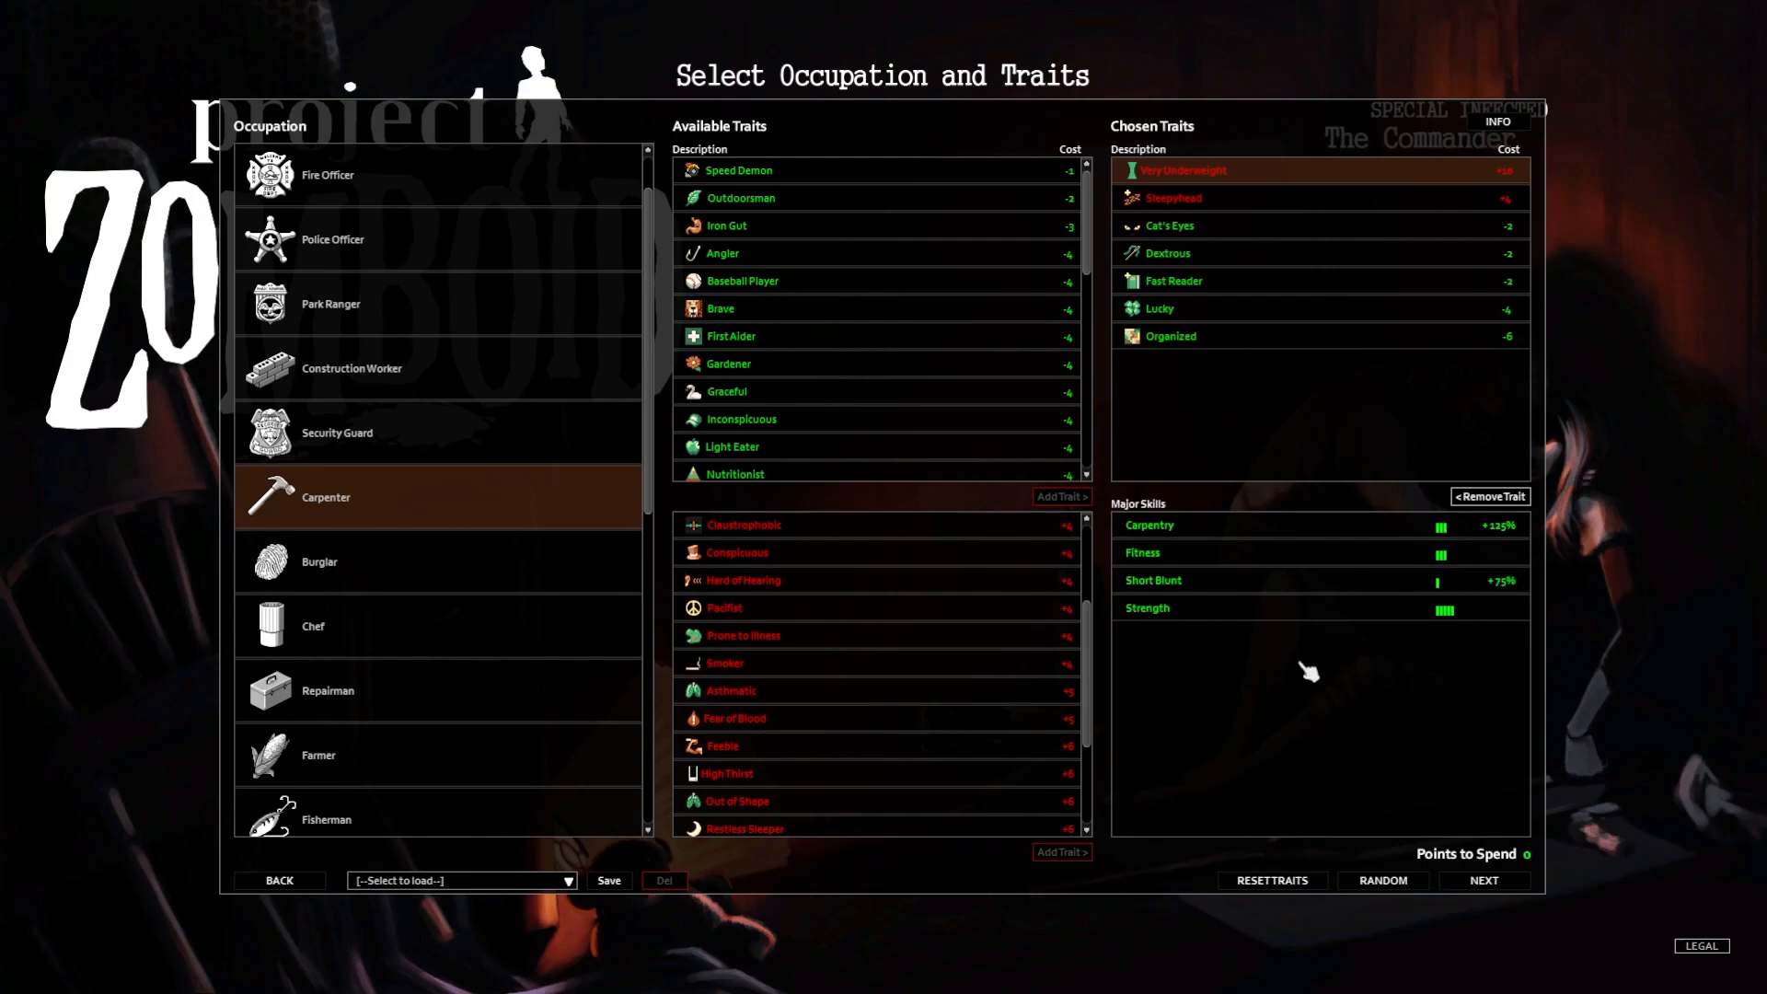
{"action": "mouse_move", "coordinate": [1378, 545]}
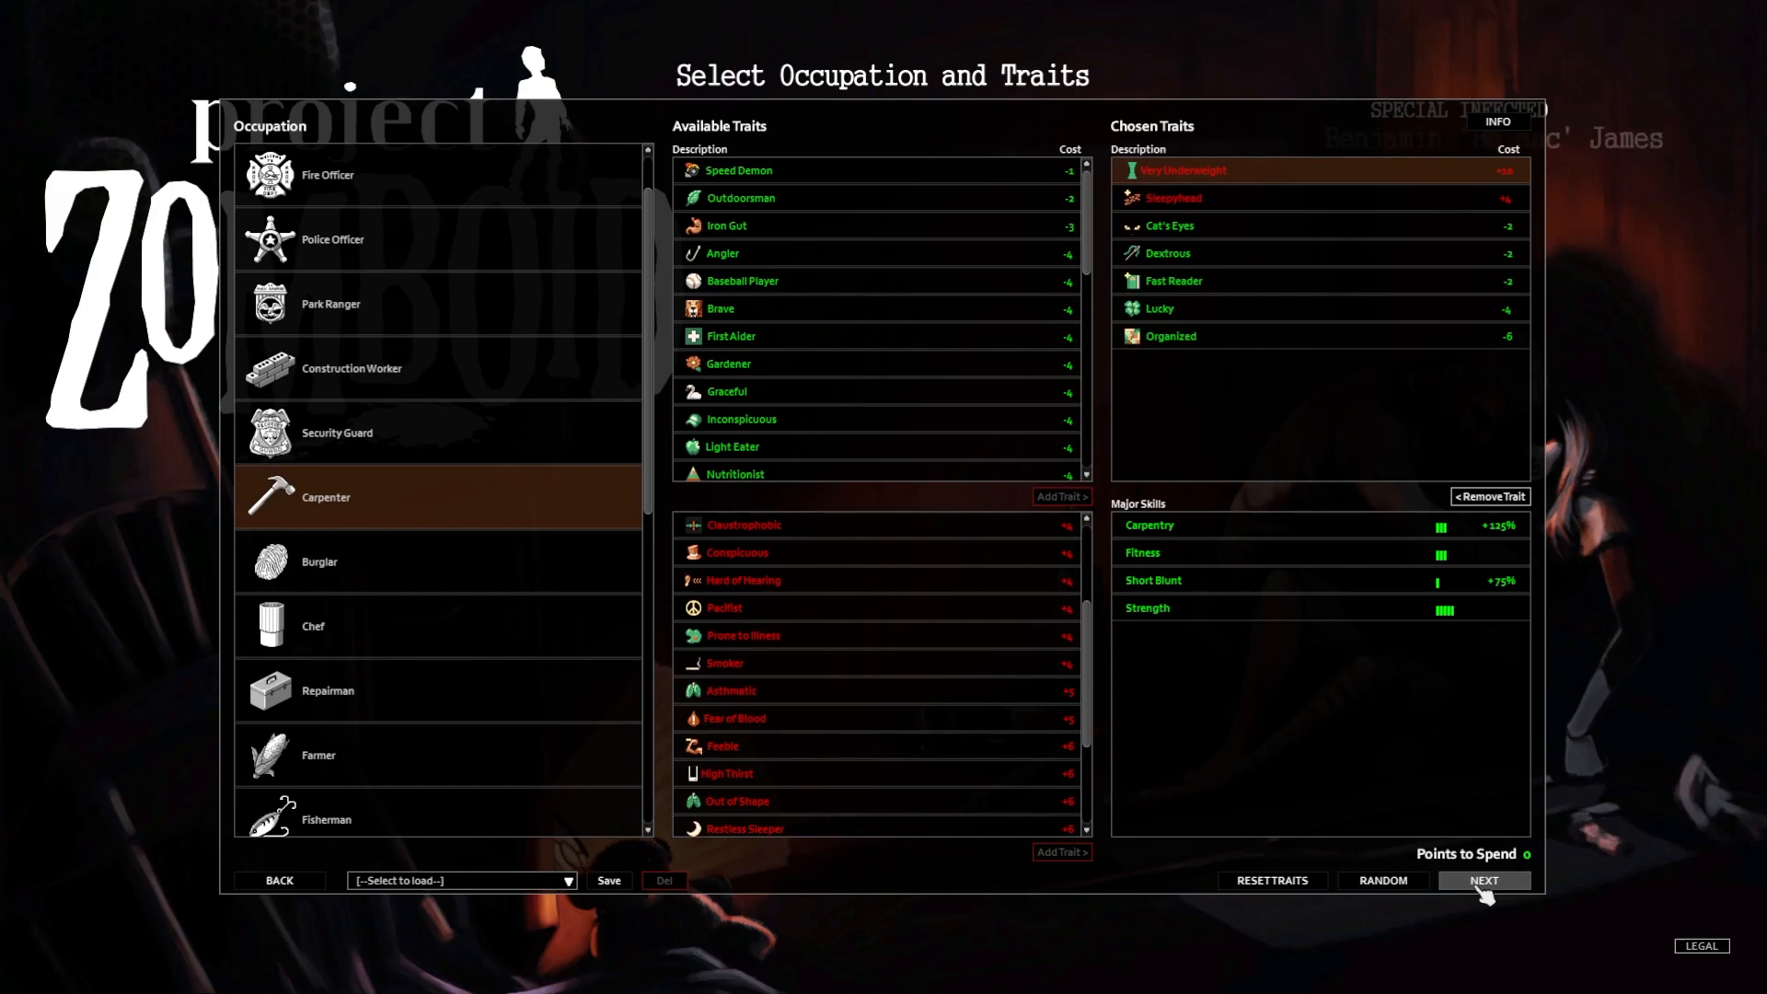
{"action": "left_click", "coordinate": [1483, 880]}
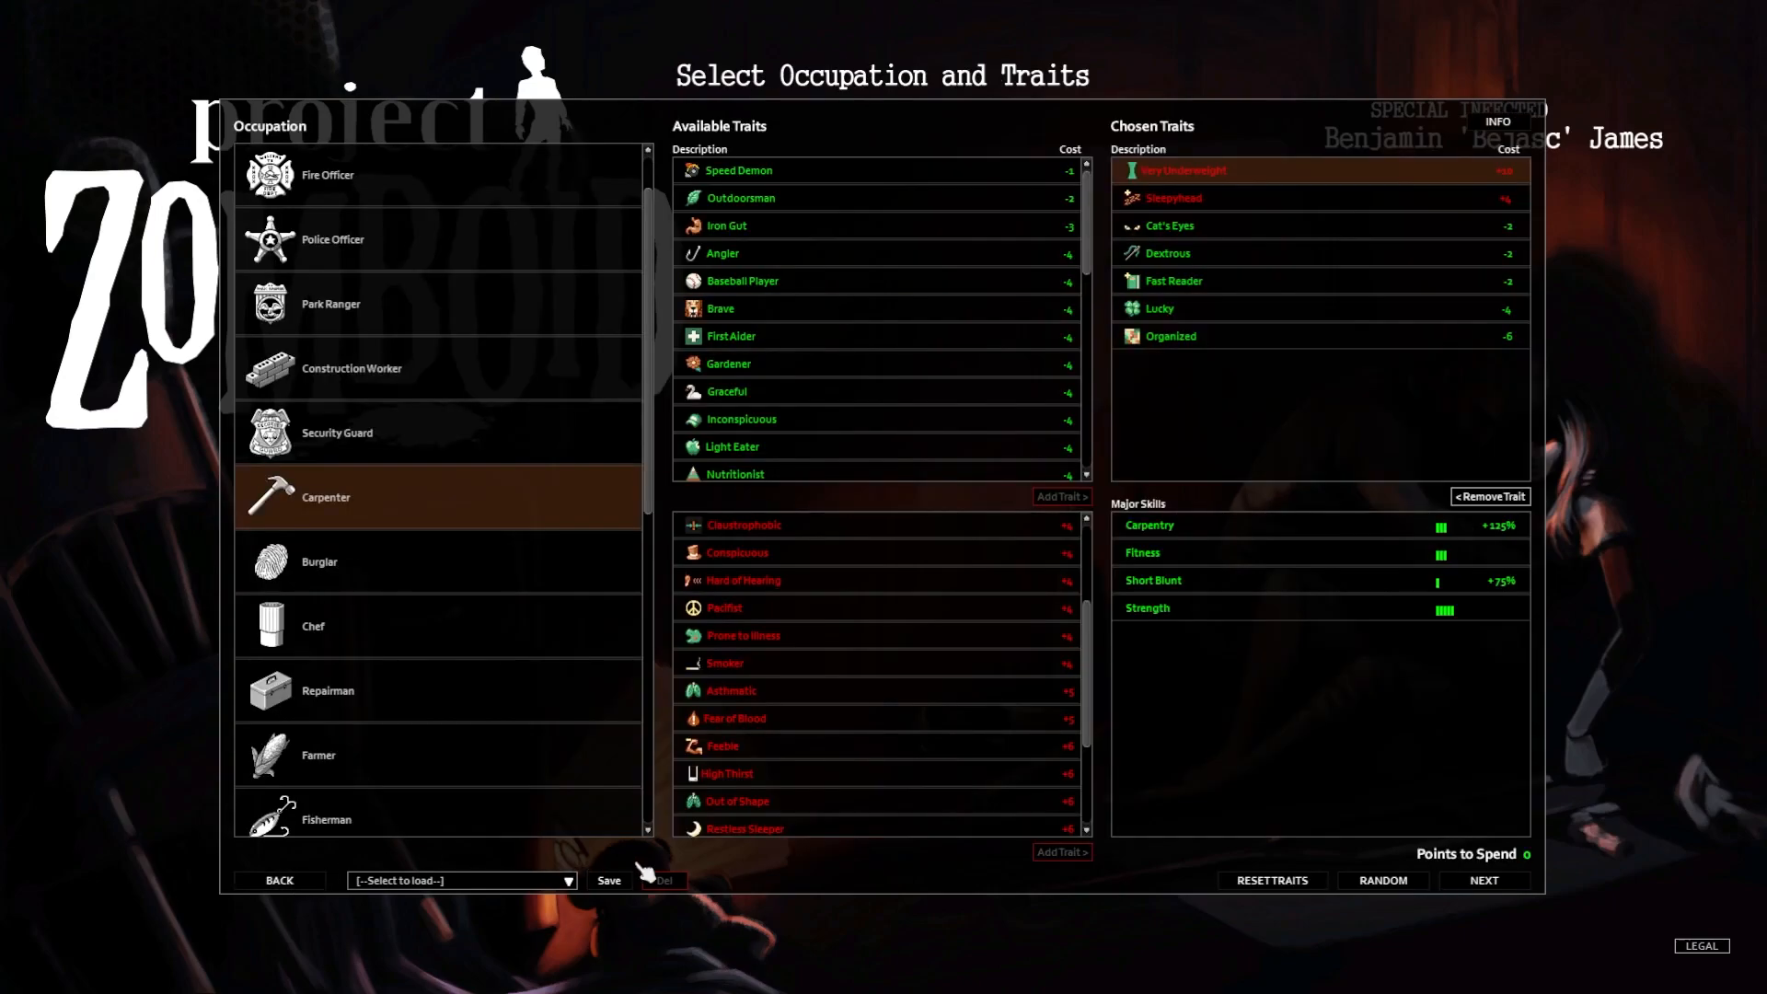
Save the chosen traits as preset 'Carpenter 24' and continue to Customise Character
{"action": "left_click", "coordinate": [607, 880]}
{"action": "type", "text": "Carpenter 24"}
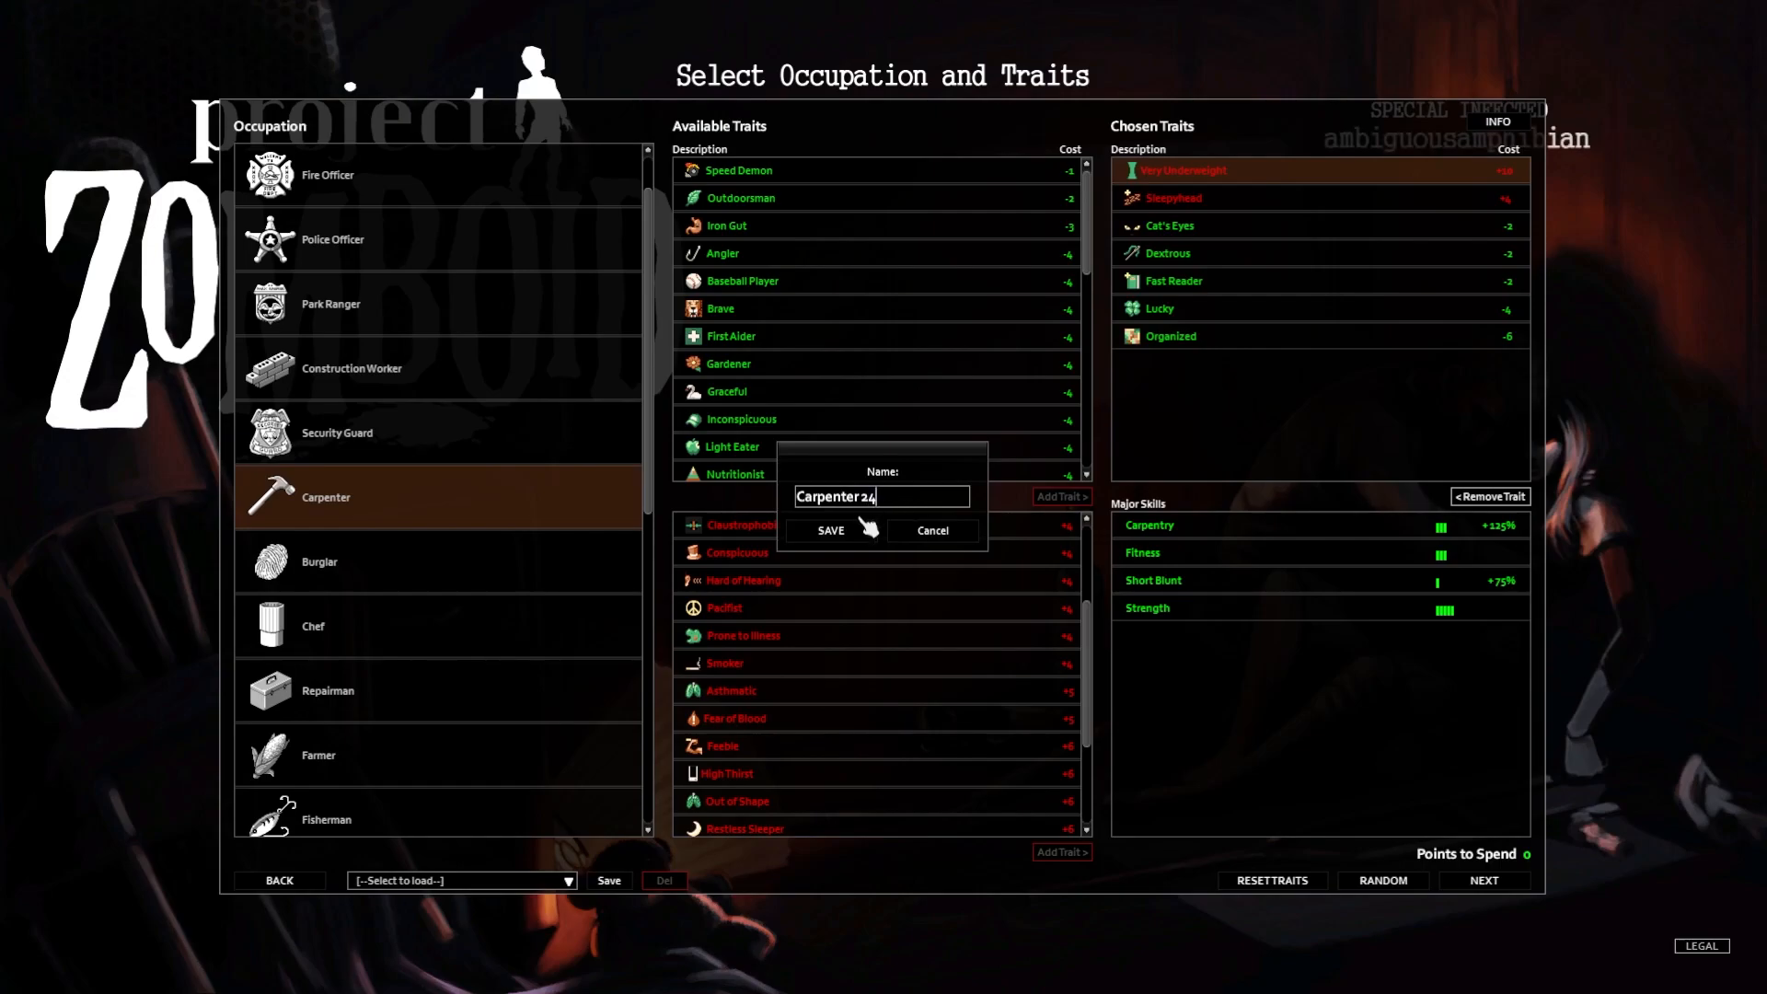
{"action": "left_click", "coordinate": [830, 531]}
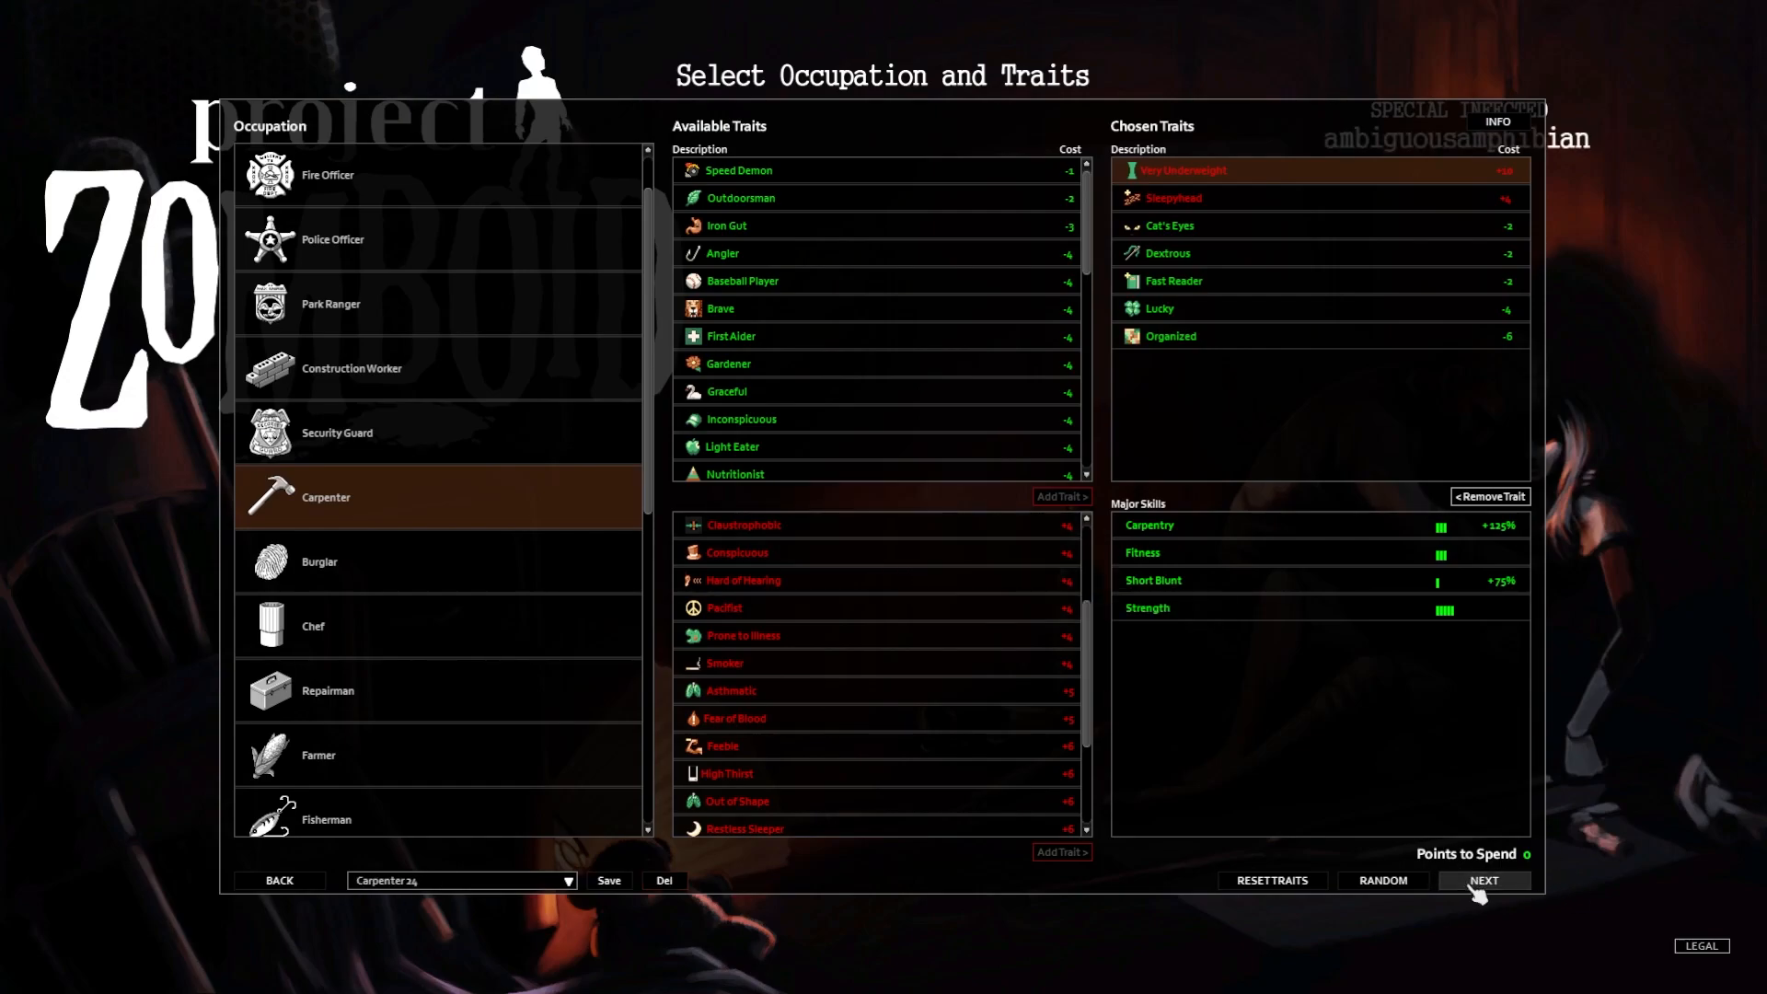
{"action": "left_click", "coordinate": [1483, 880]}
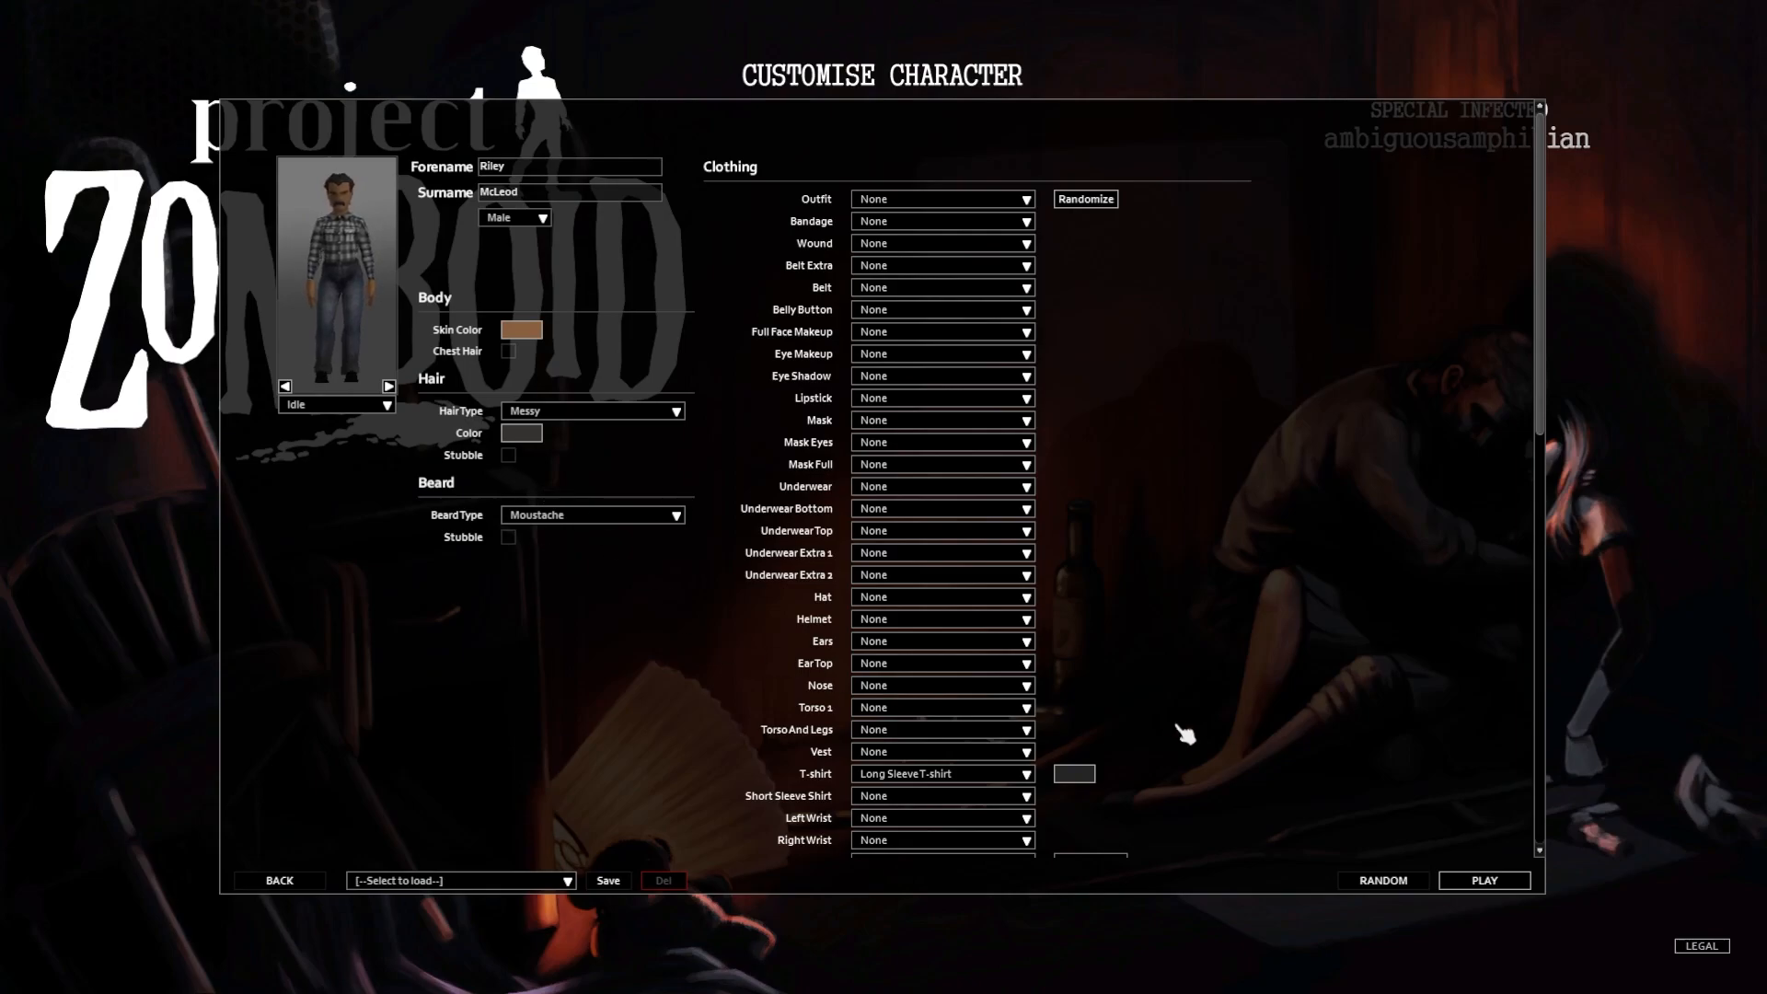
Reroll the random look until a curly-bun woman with dust mask and T-shirt, then rotate the preview
{"action": "left_click", "coordinate": [1383, 880]}
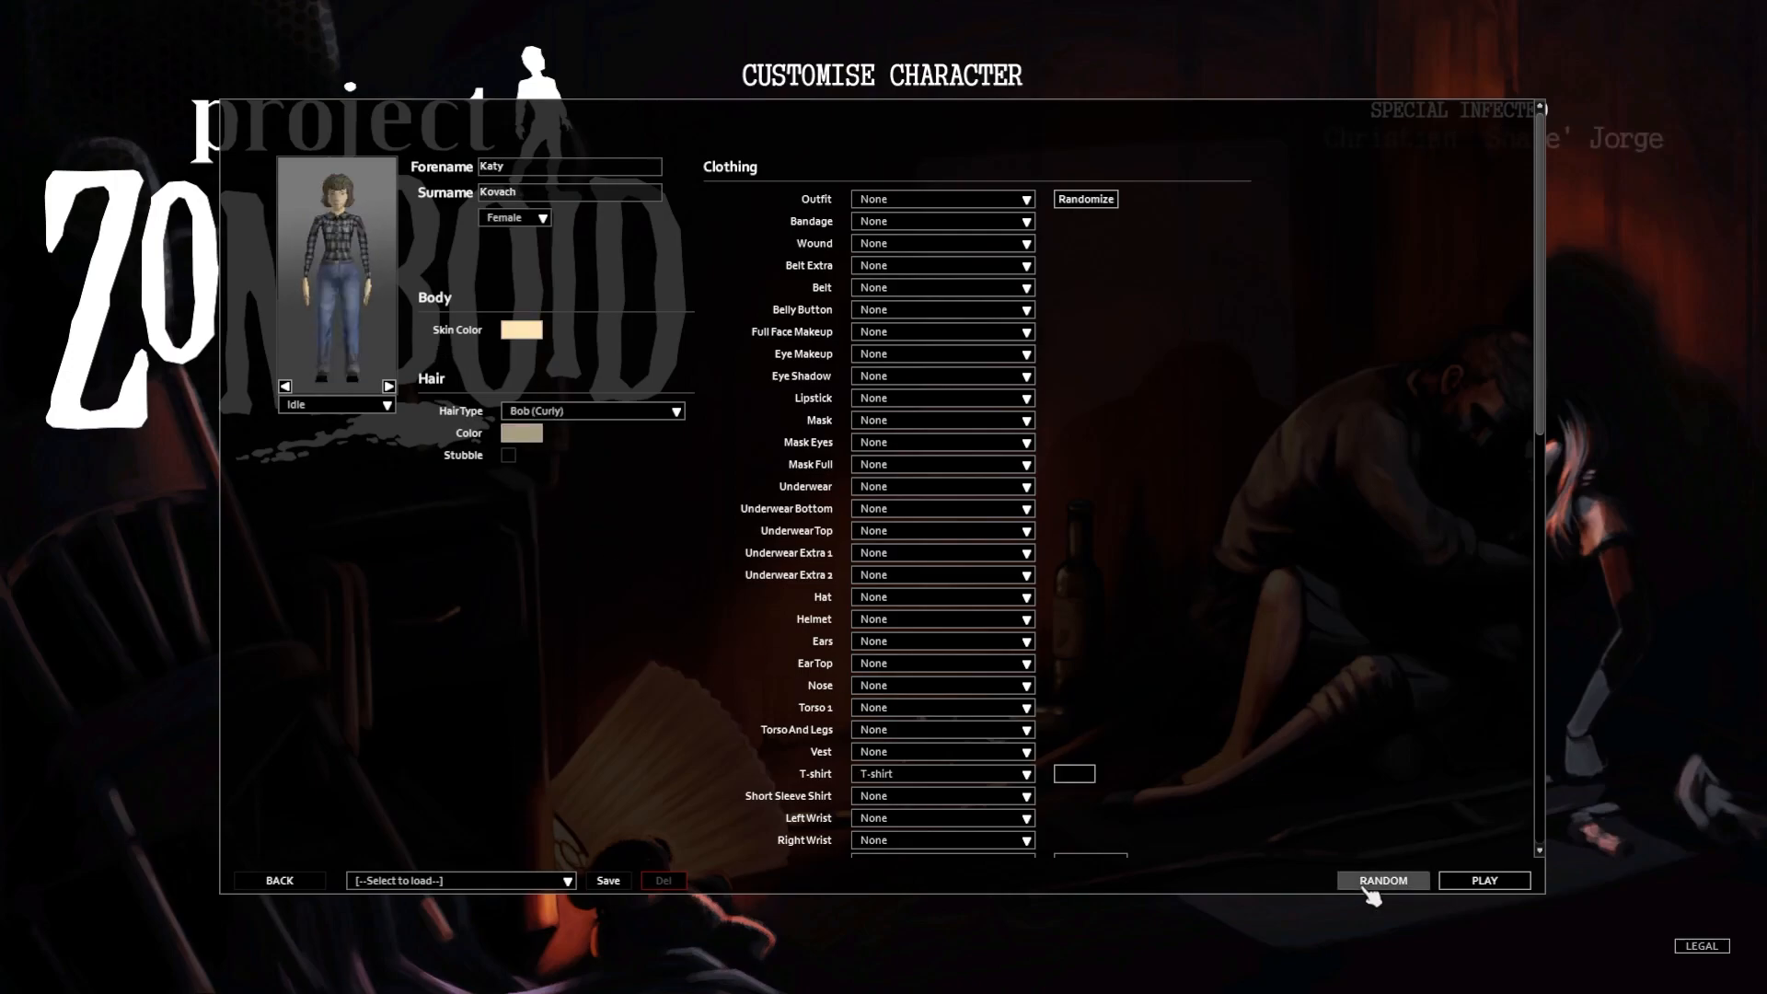
{"action": "left_click", "coordinate": [1384, 880]}
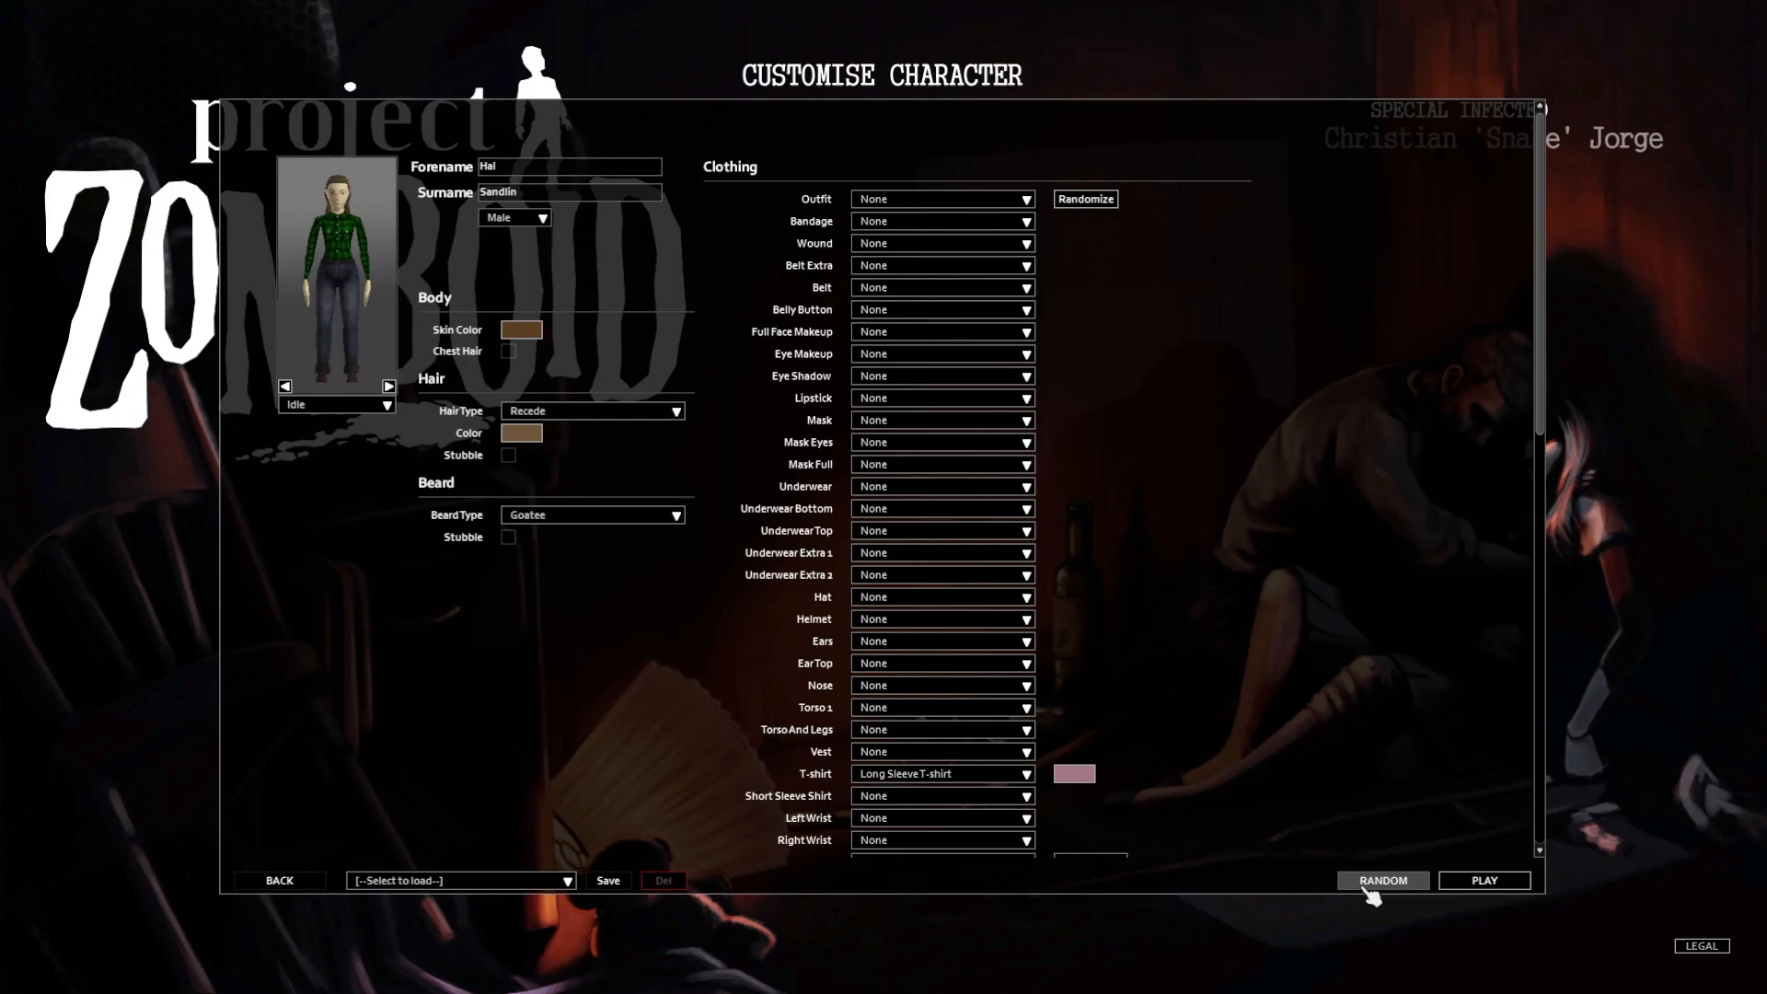
{"action": "left_click", "coordinate": [1382, 880]}
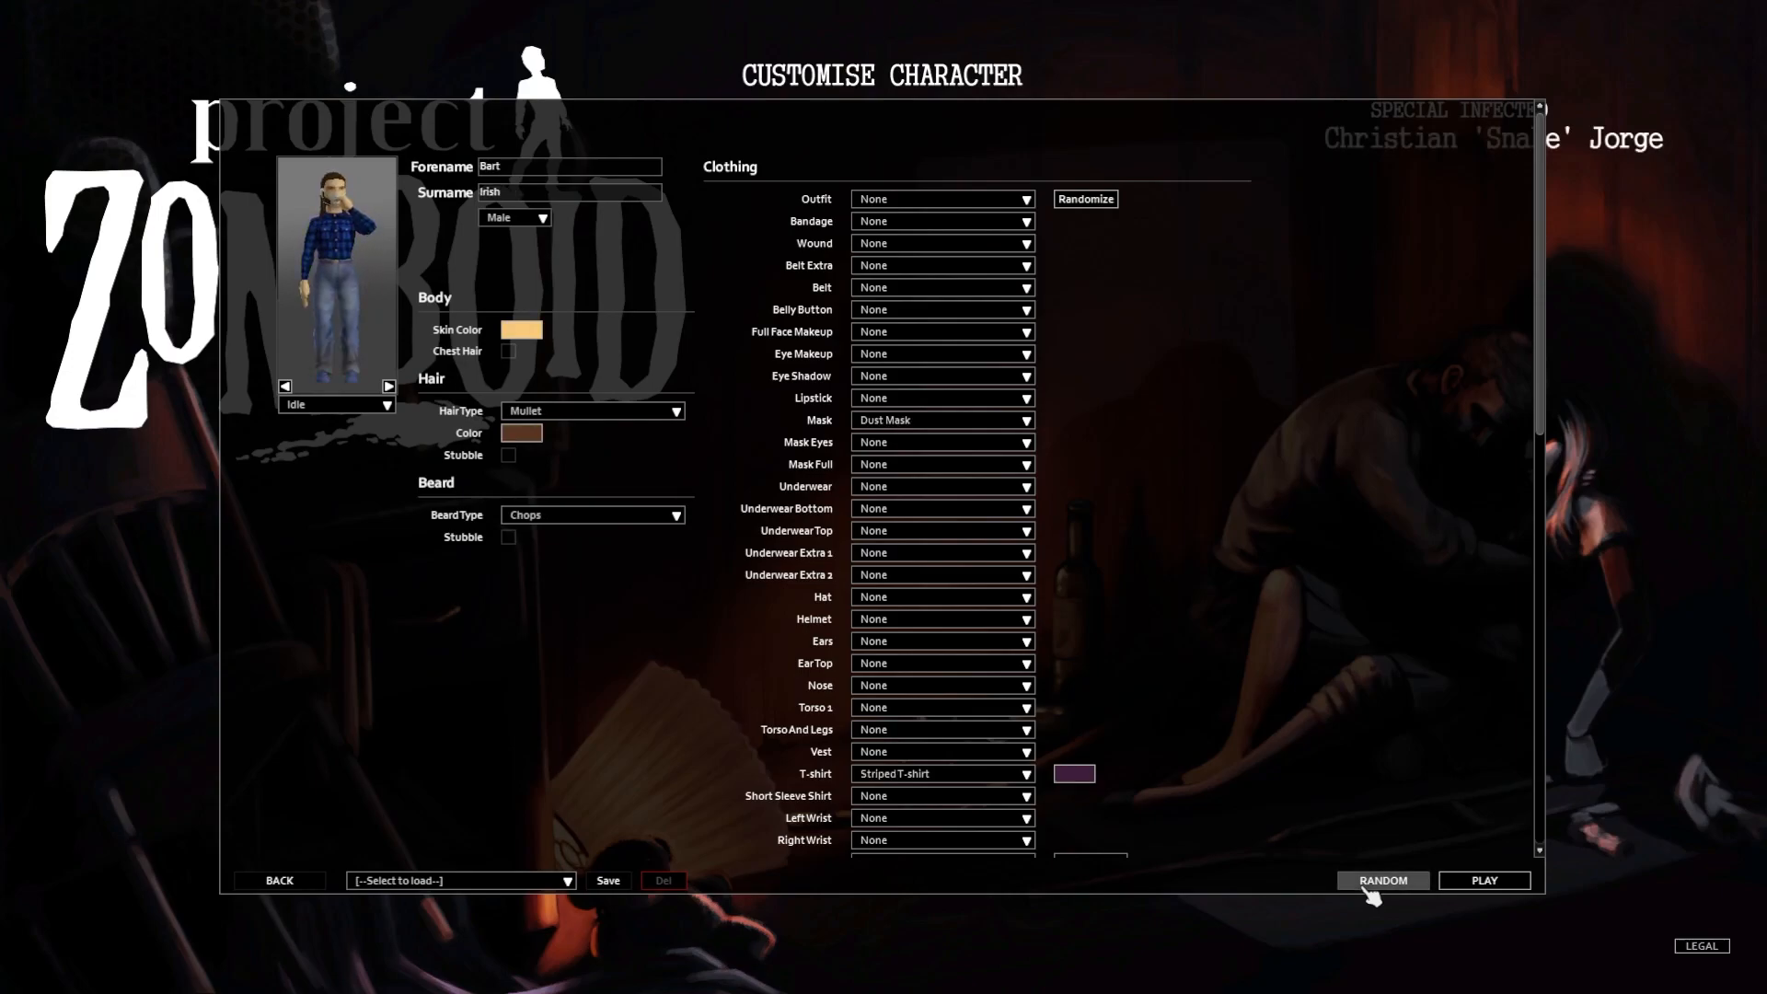
{"action": "left_click", "coordinate": [1383, 880]}
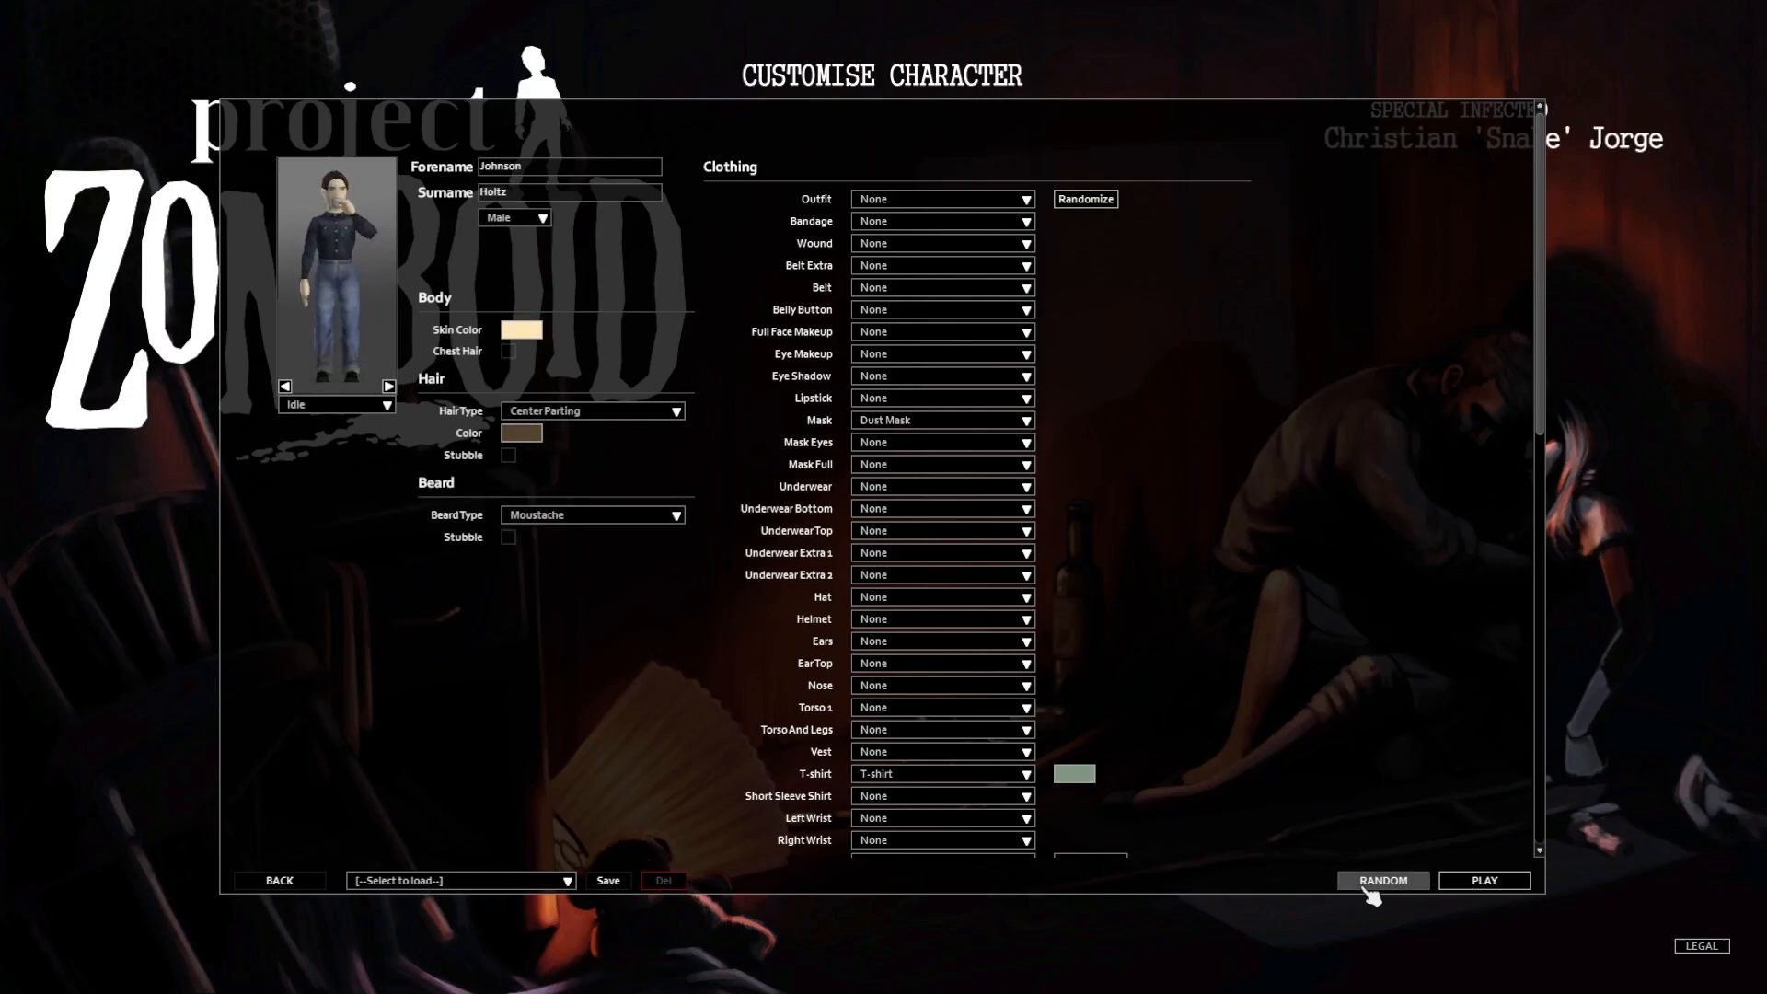
{"action": "left_click", "coordinate": [1384, 880]}
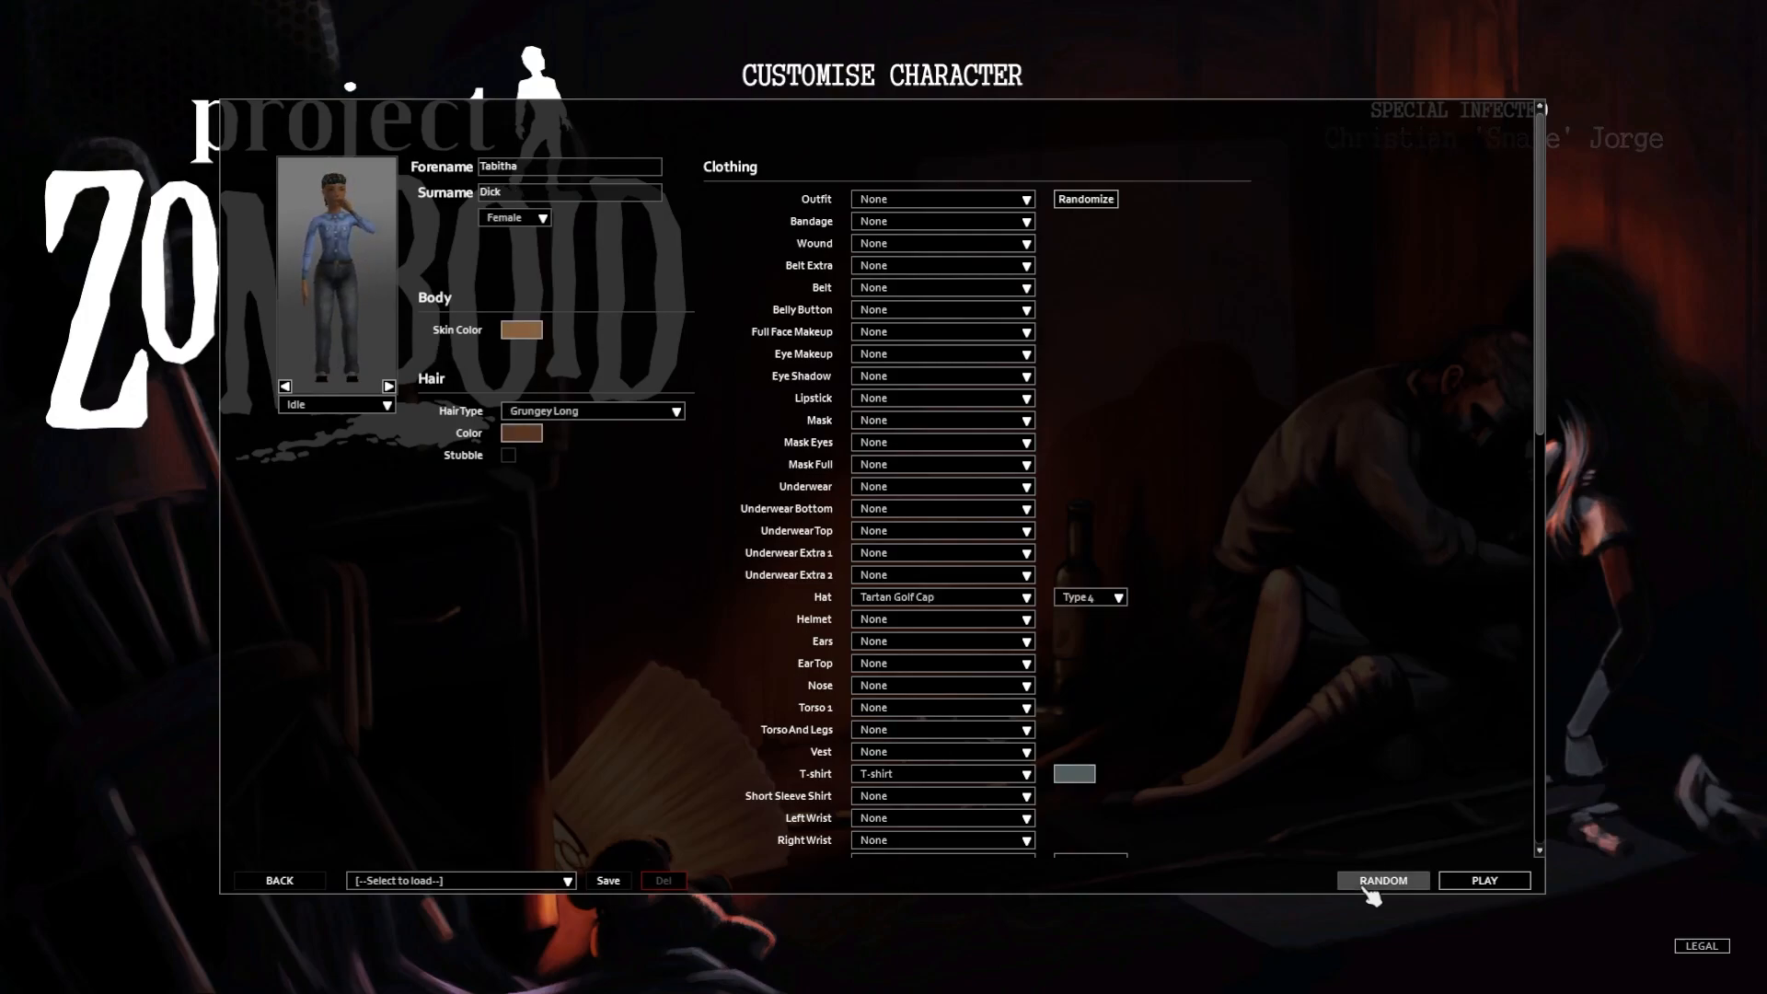
{"action": "left_click", "coordinate": [1384, 880]}
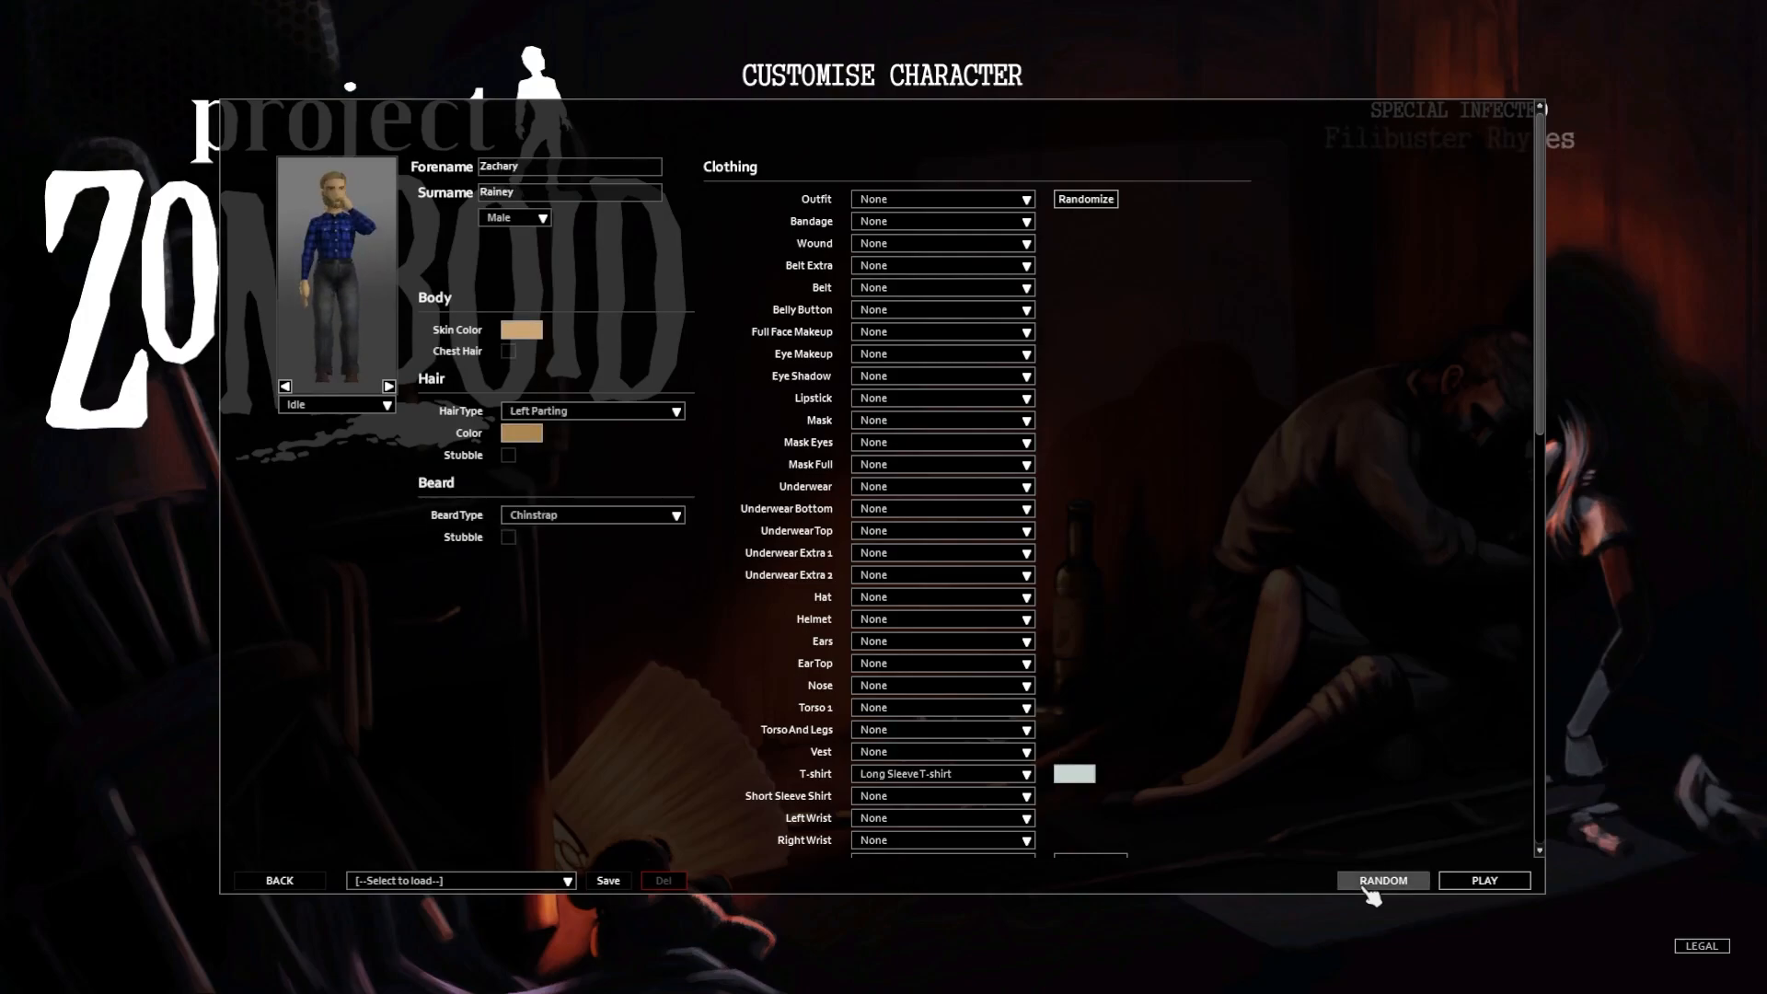
{"action": "left_click", "coordinate": [1382, 880]}
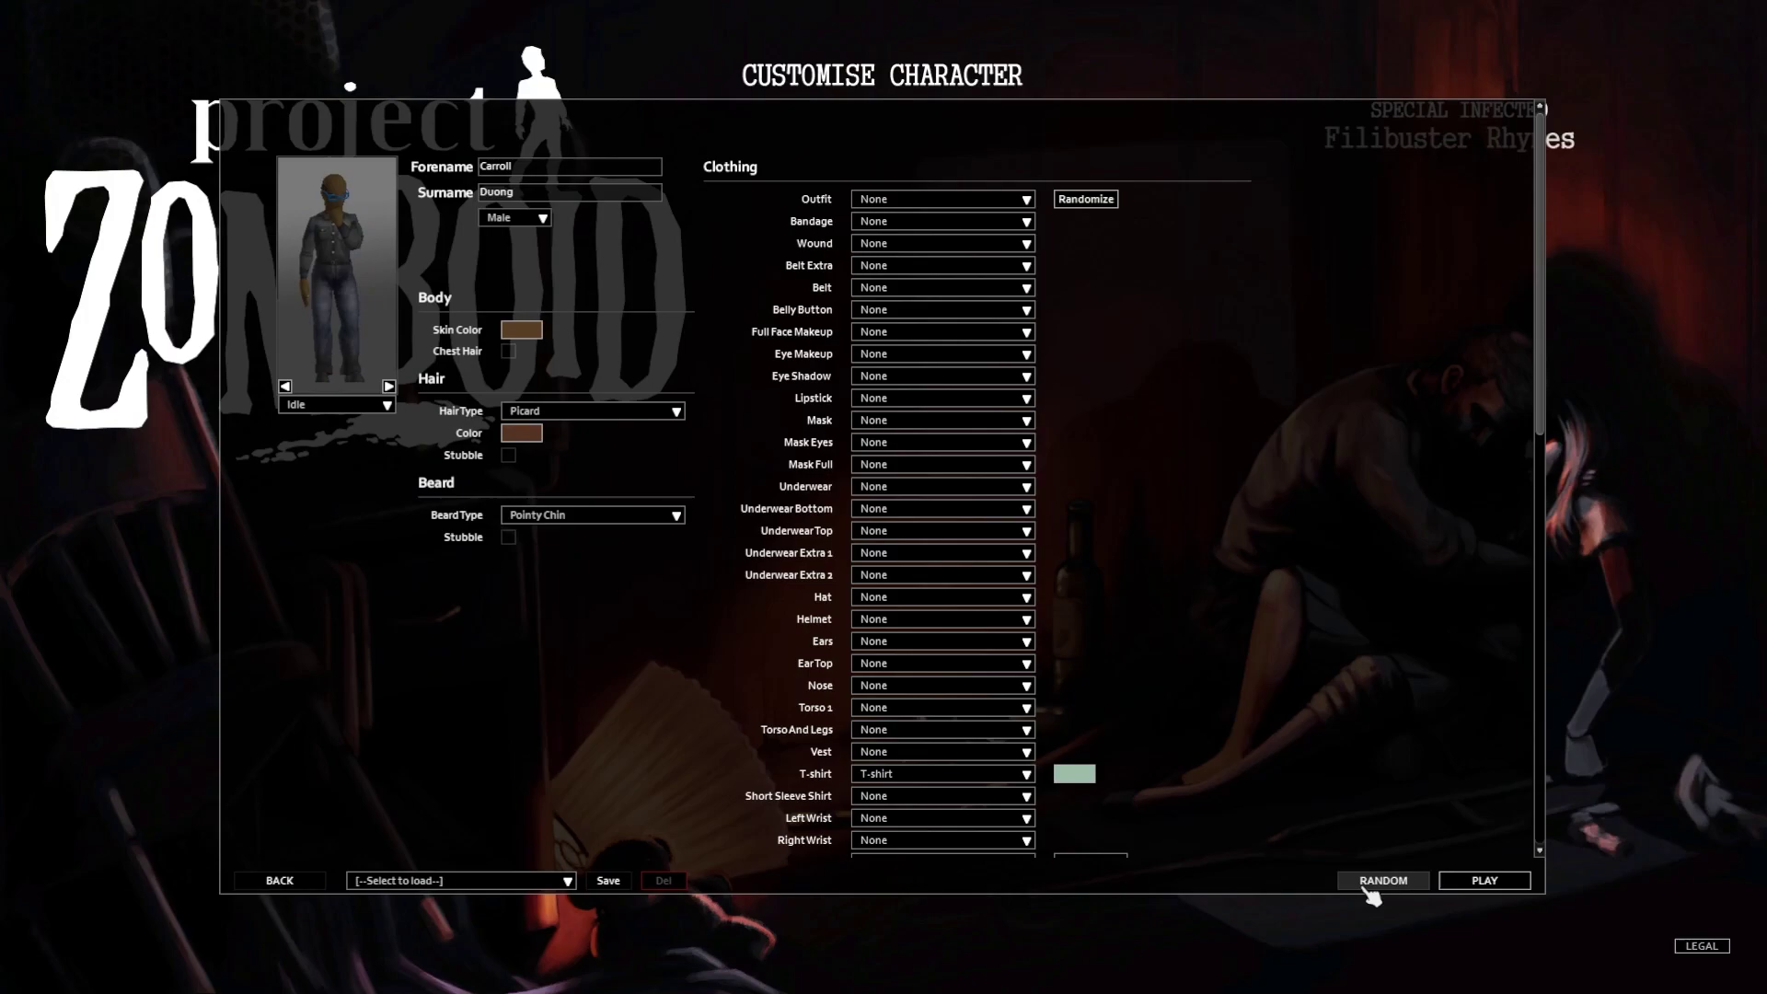
{"action": "left_click", "coordinate": [1382, 880]}
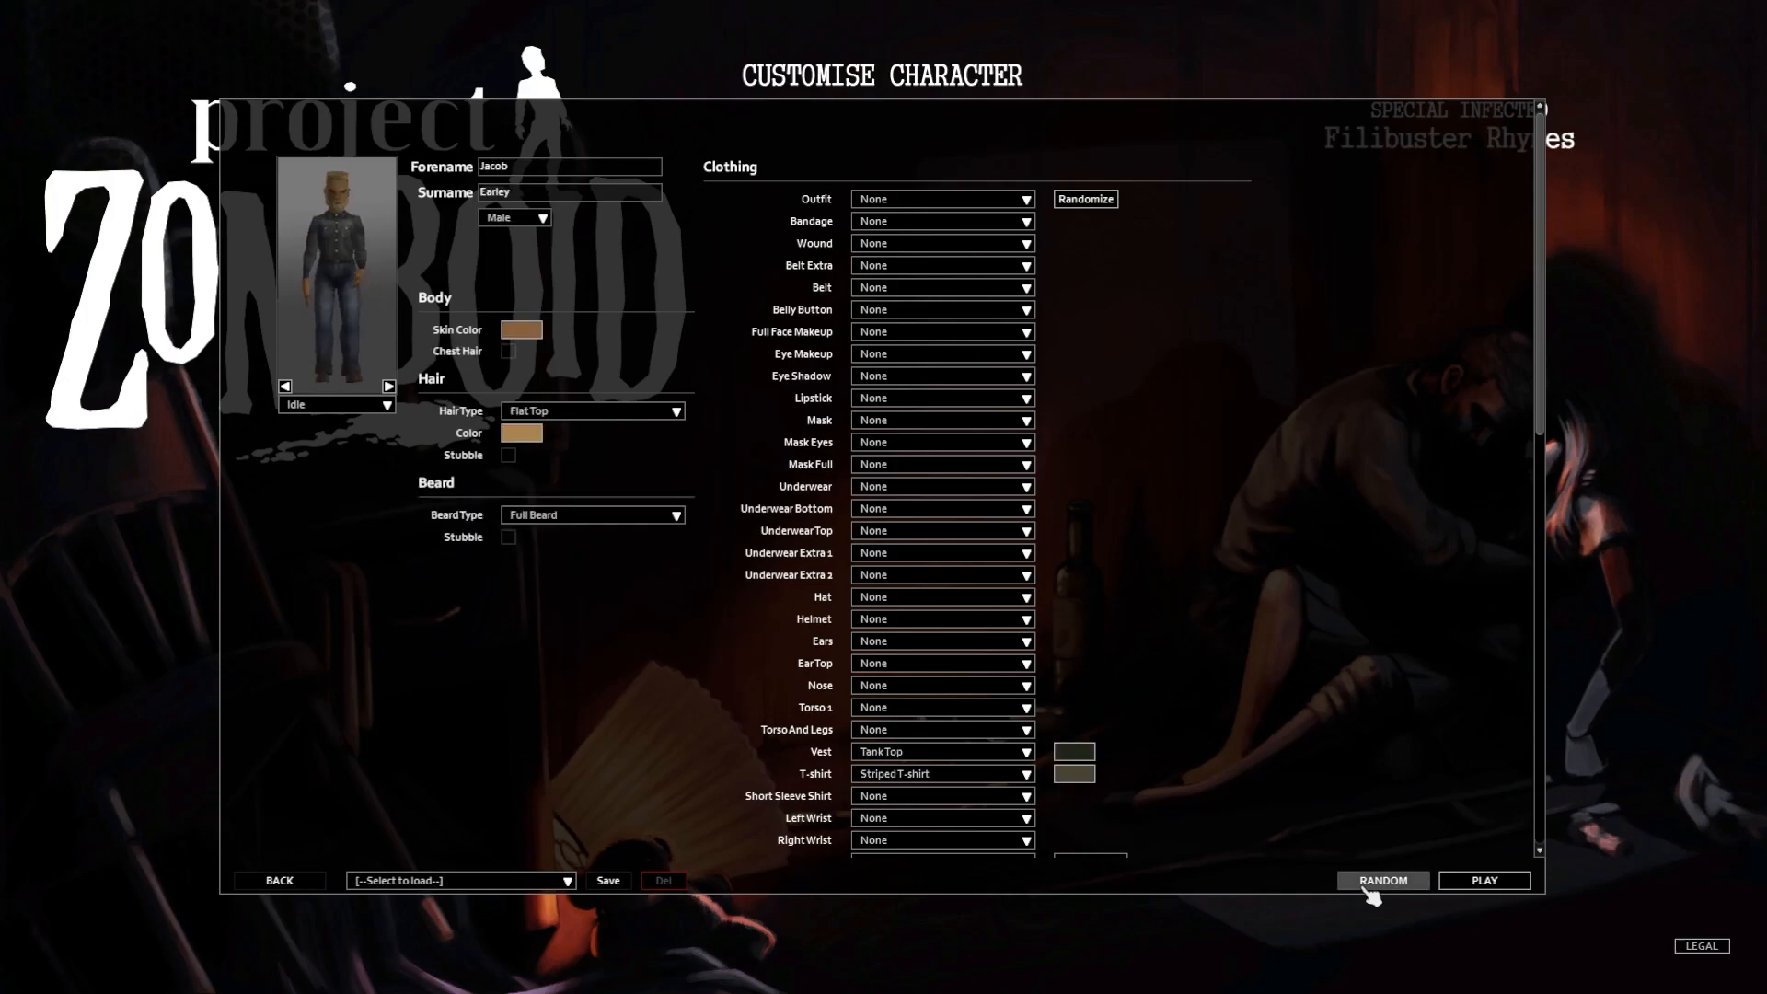
{"action": "left_click", "coordinate": [1382, 880]}
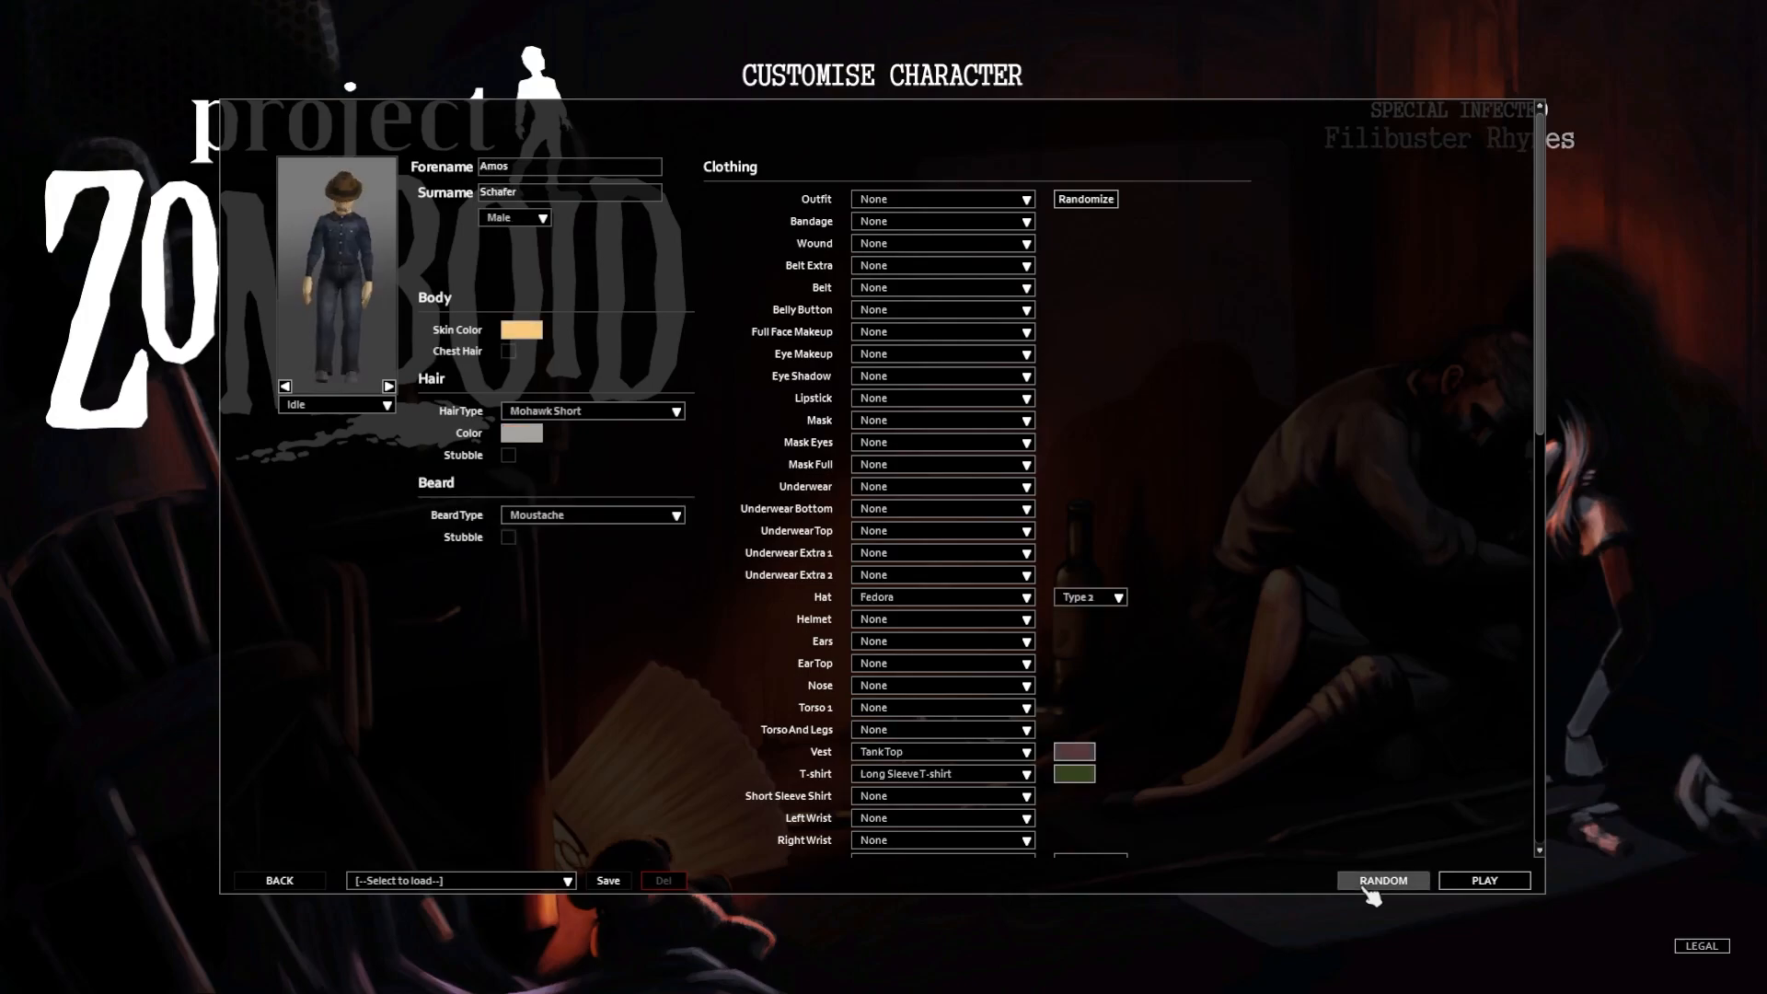
{"action": "left_click", "coordinate": [1383, 880]}
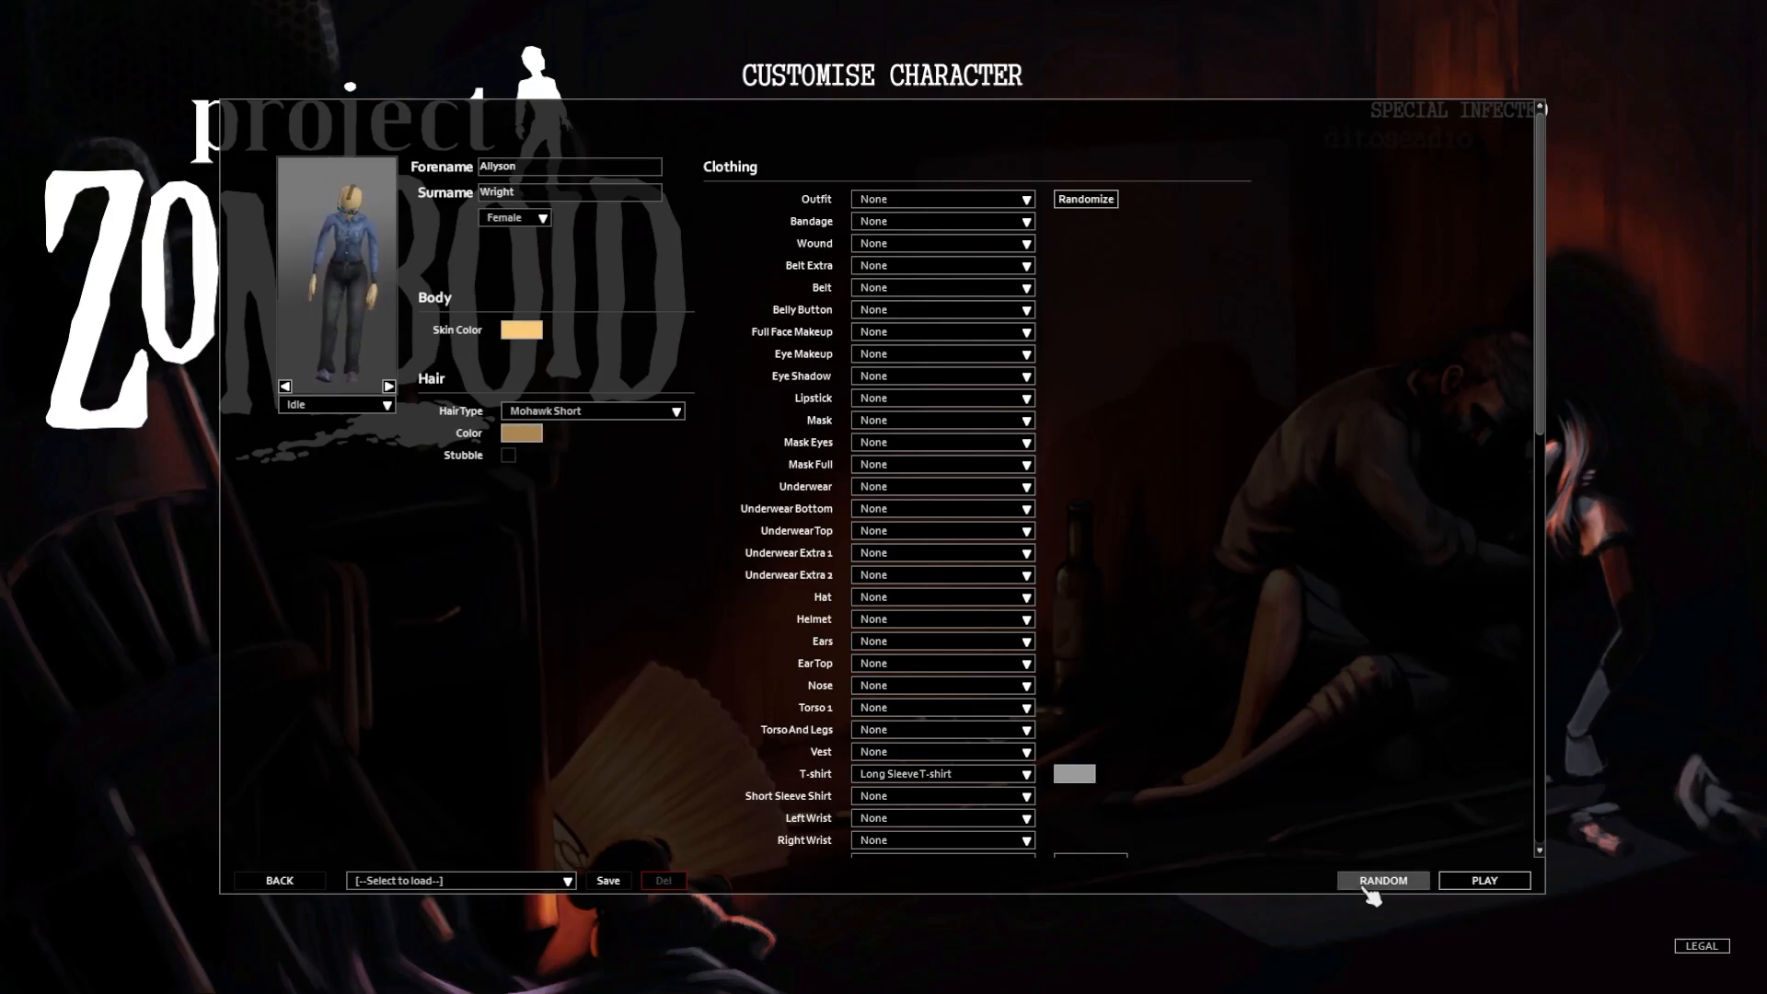
{"action": "left_click", "coordinate": [1383, 880]}
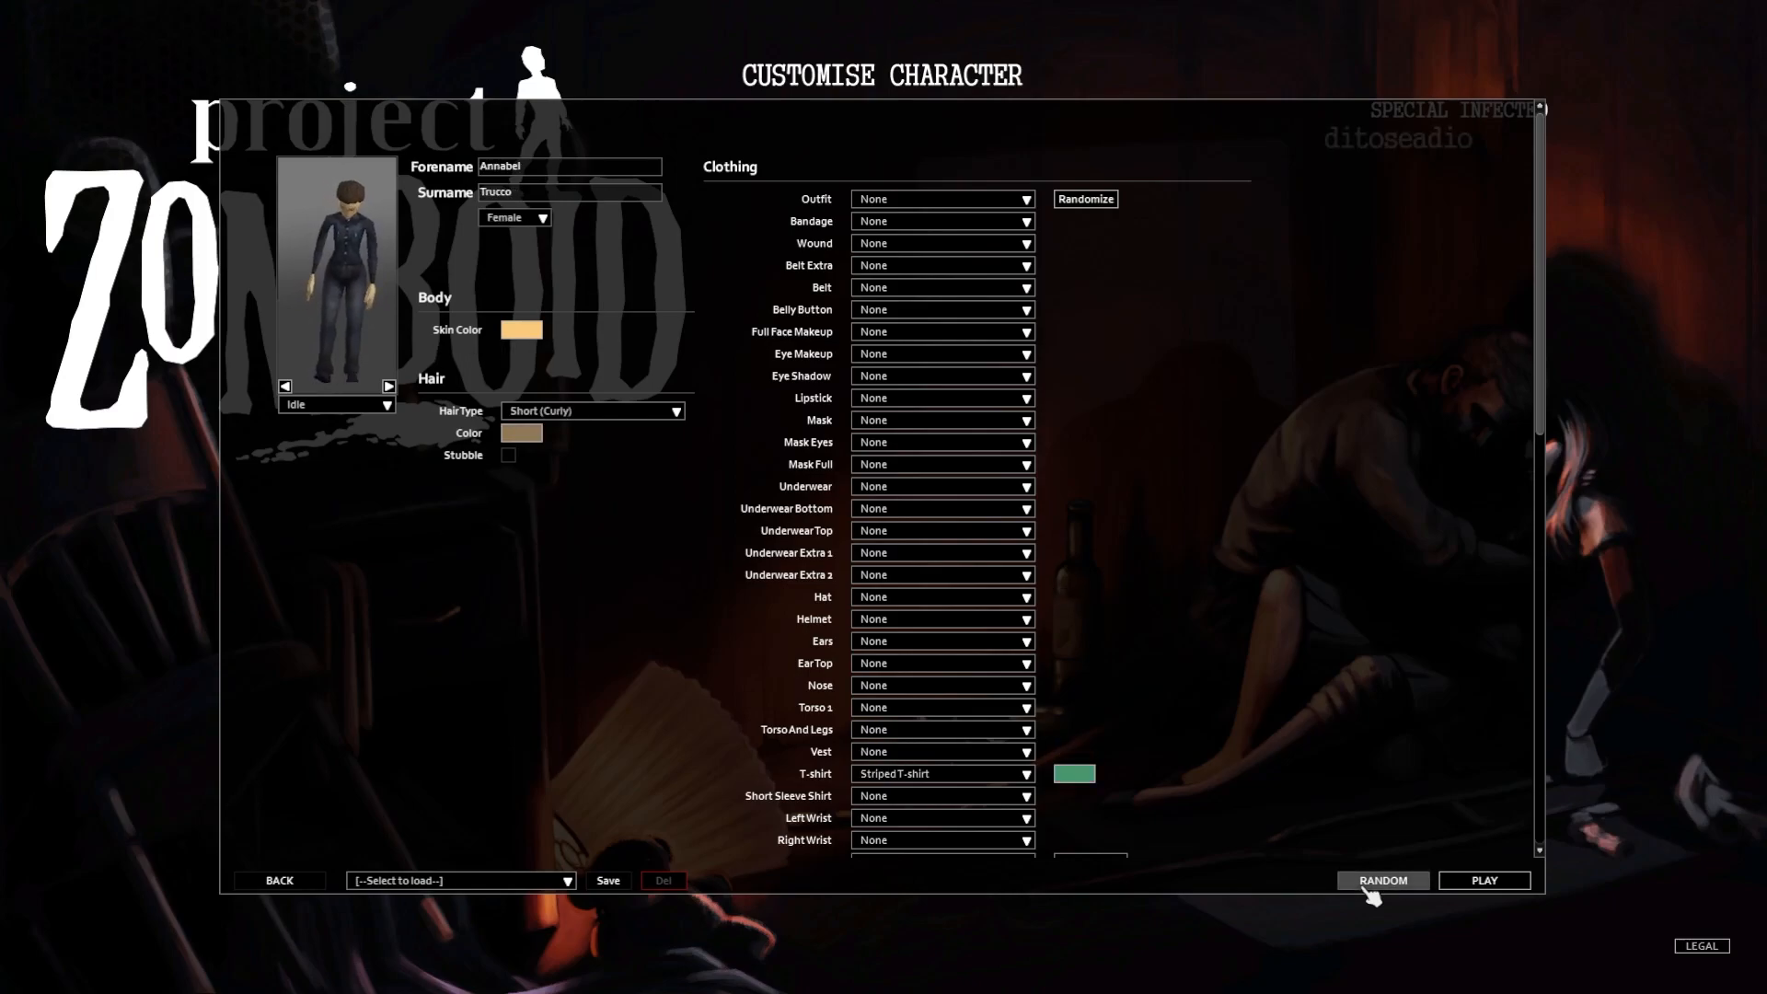
{"action": "left_click", "coordinate": [1382, 879]}
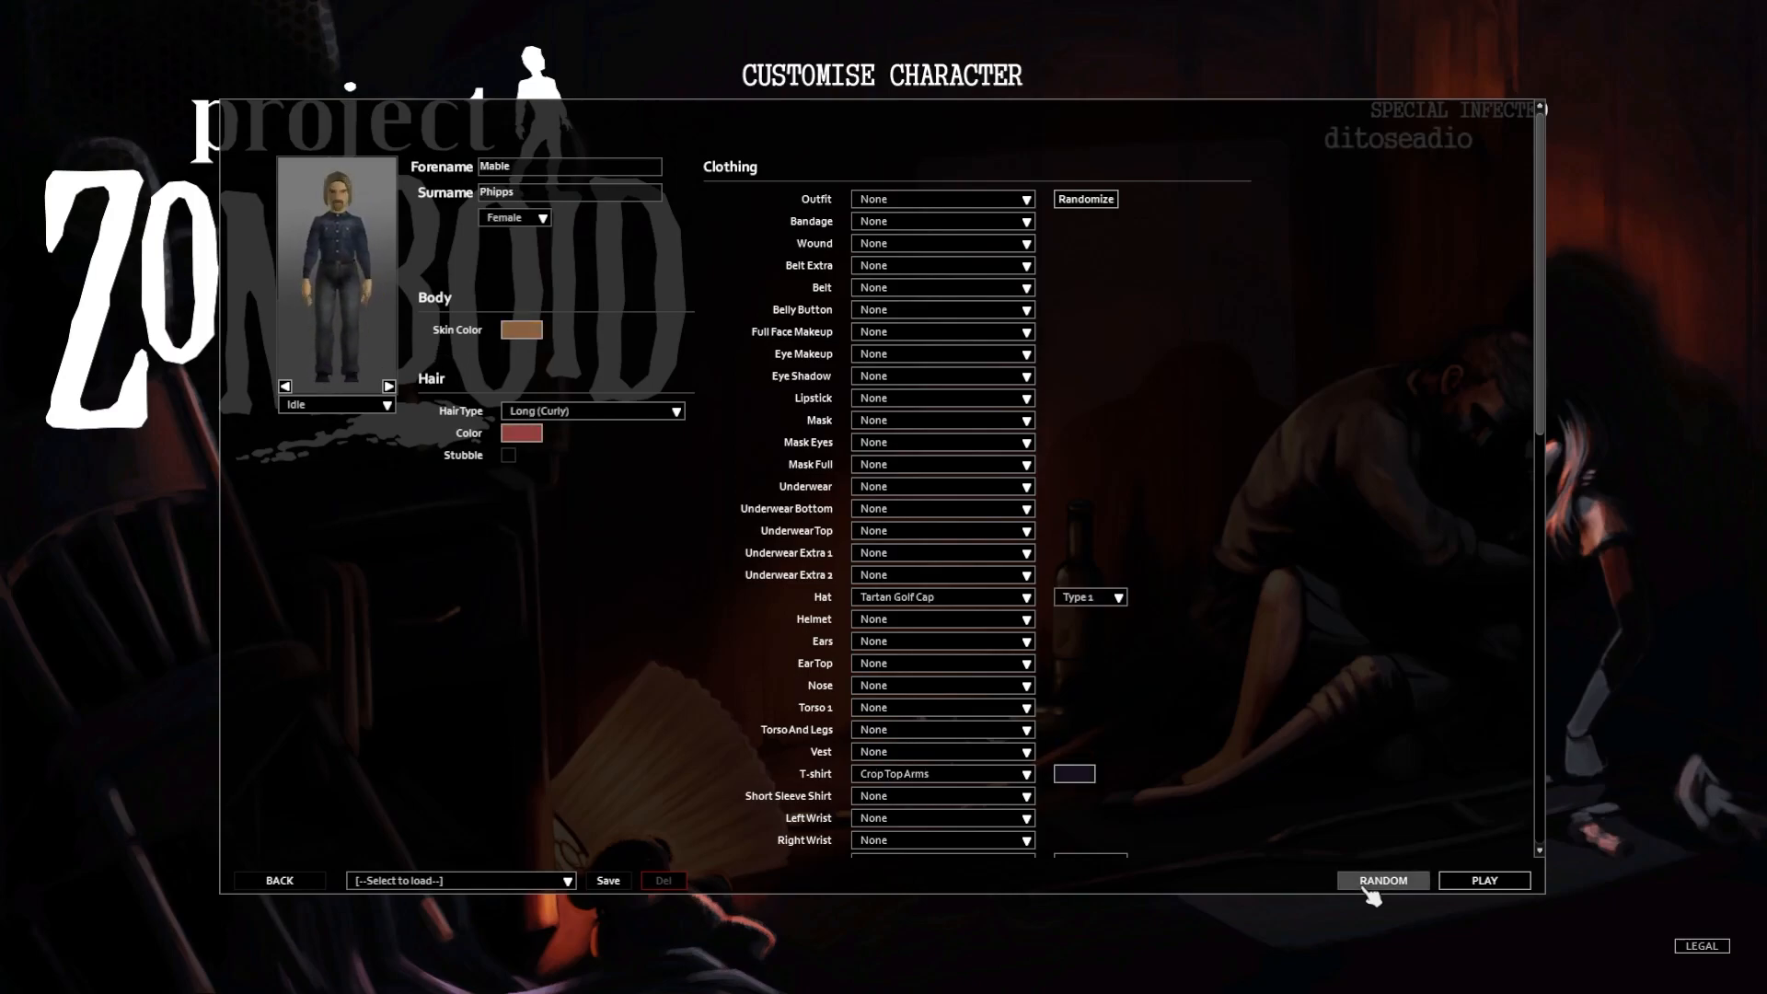
{"action": "left_click", "coordinate": [1382, 880]}
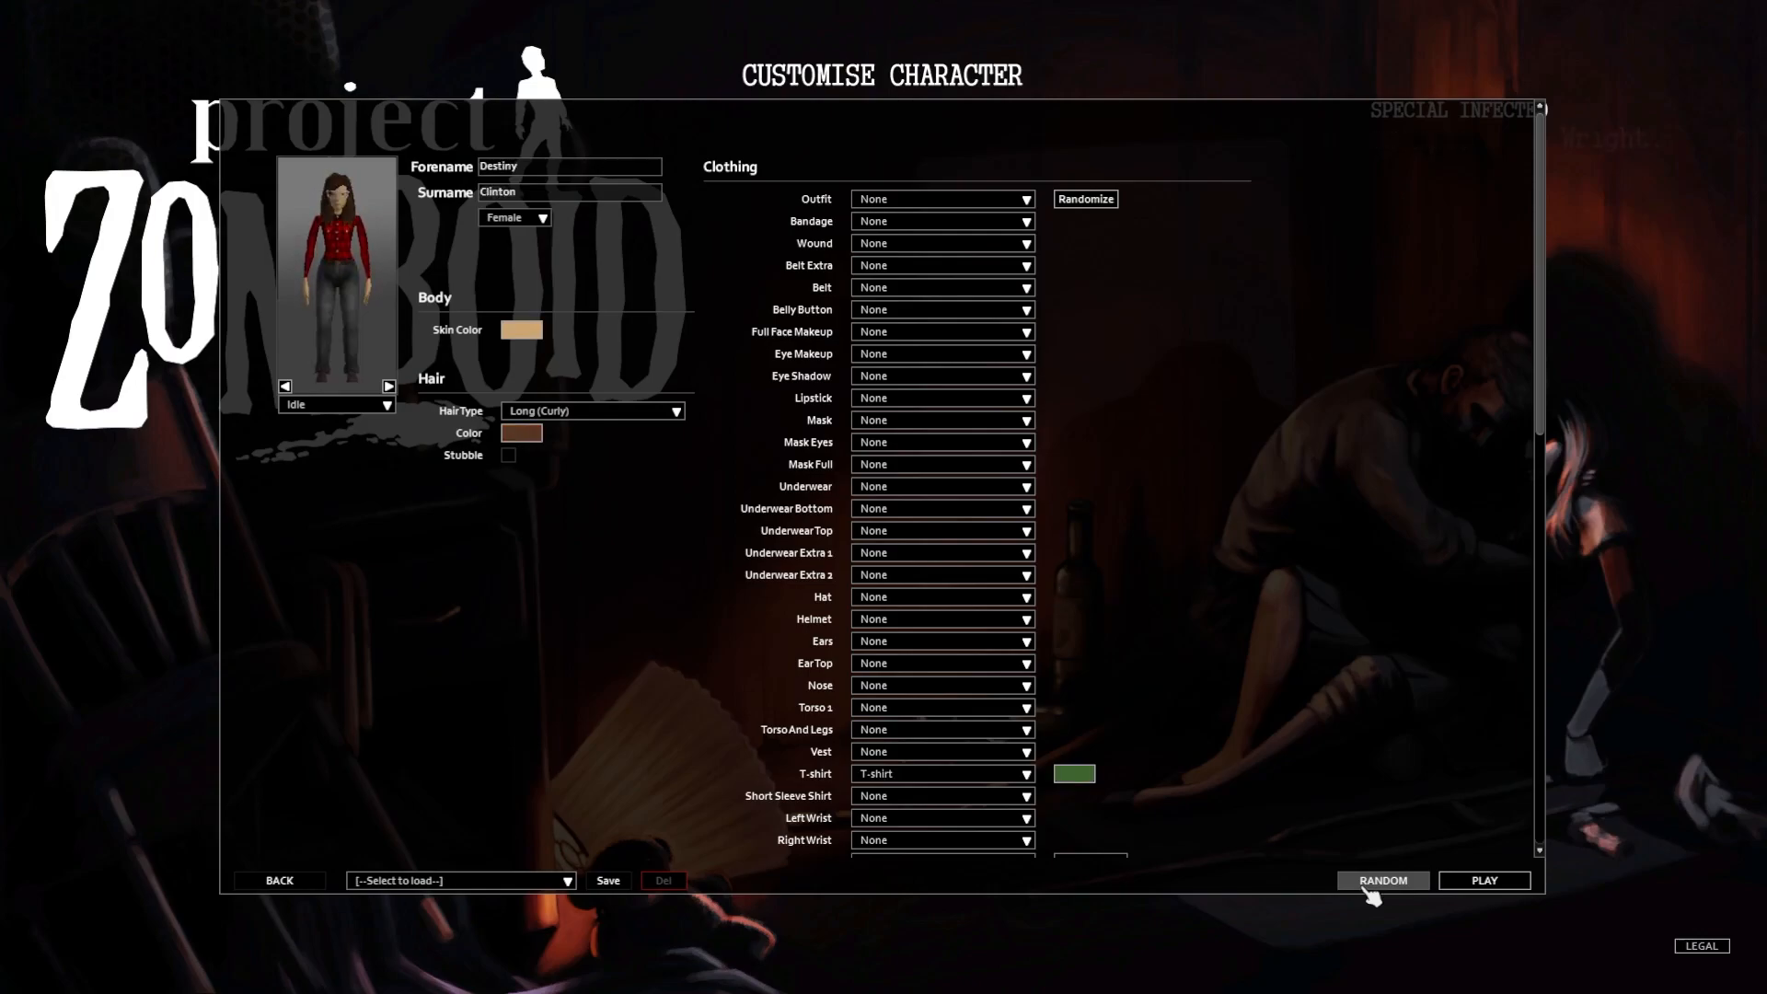
{"action": "left_click", "coordinate": [1384, 880]}
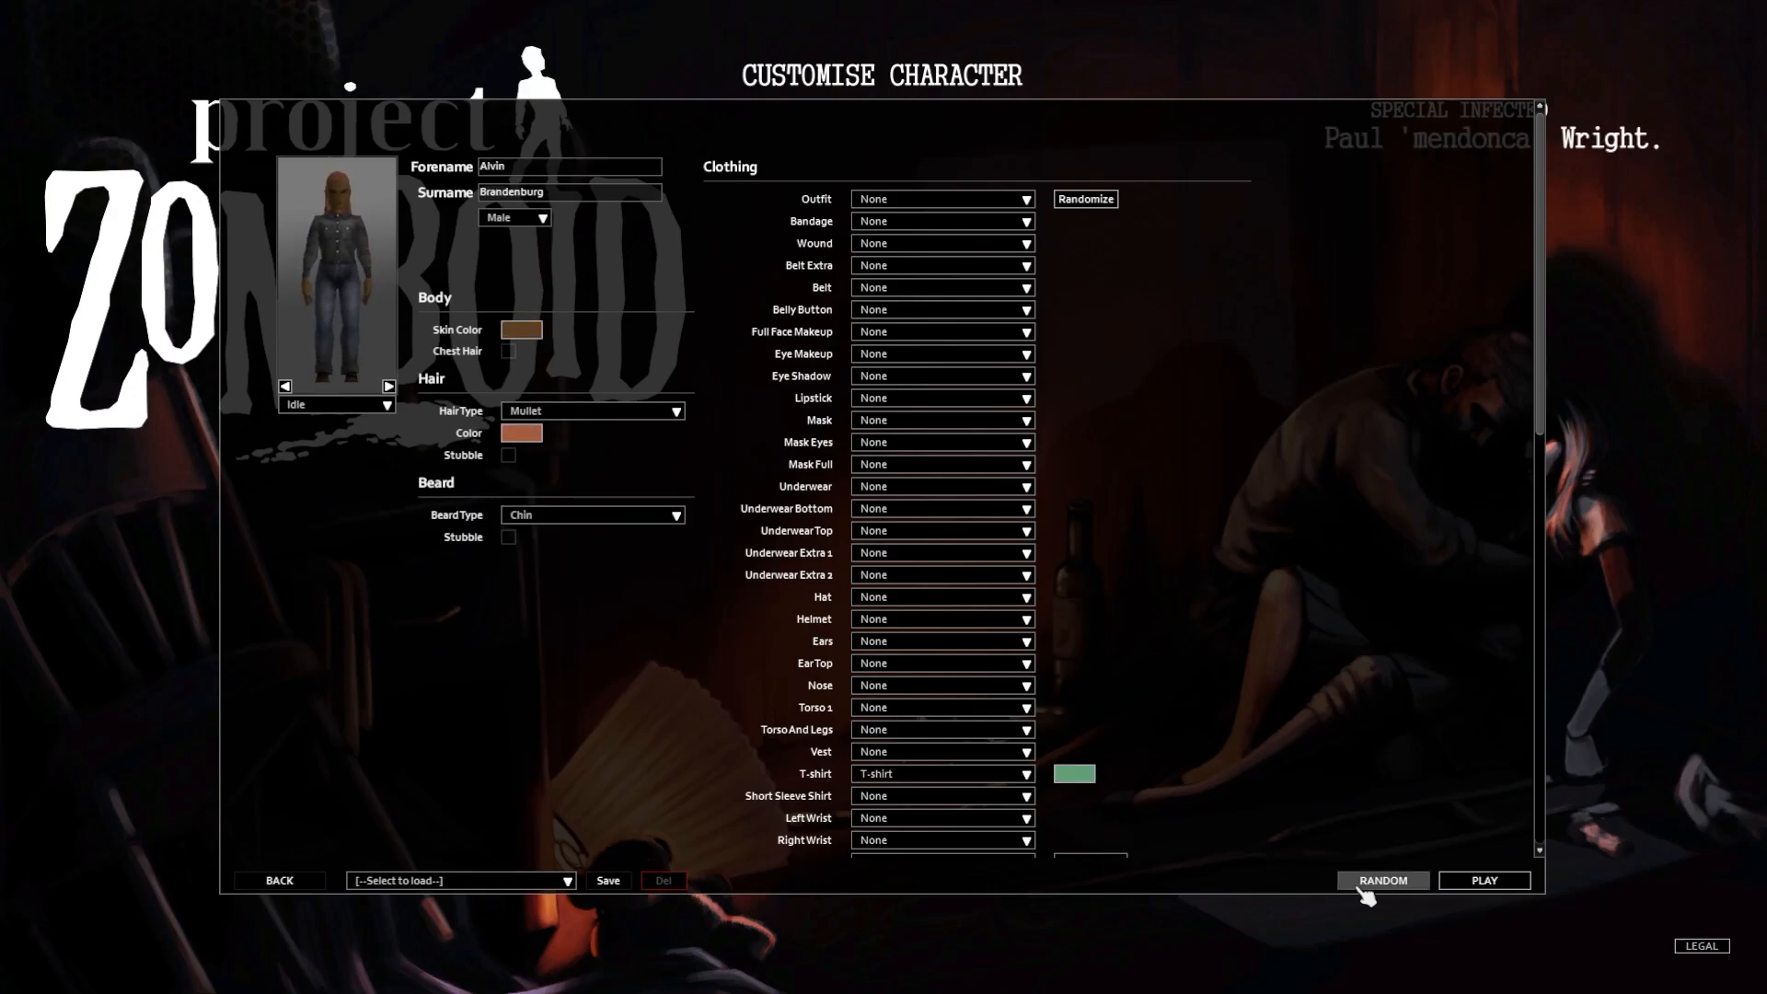
{"action": "left_click", "coordinate": [1382, 880]}
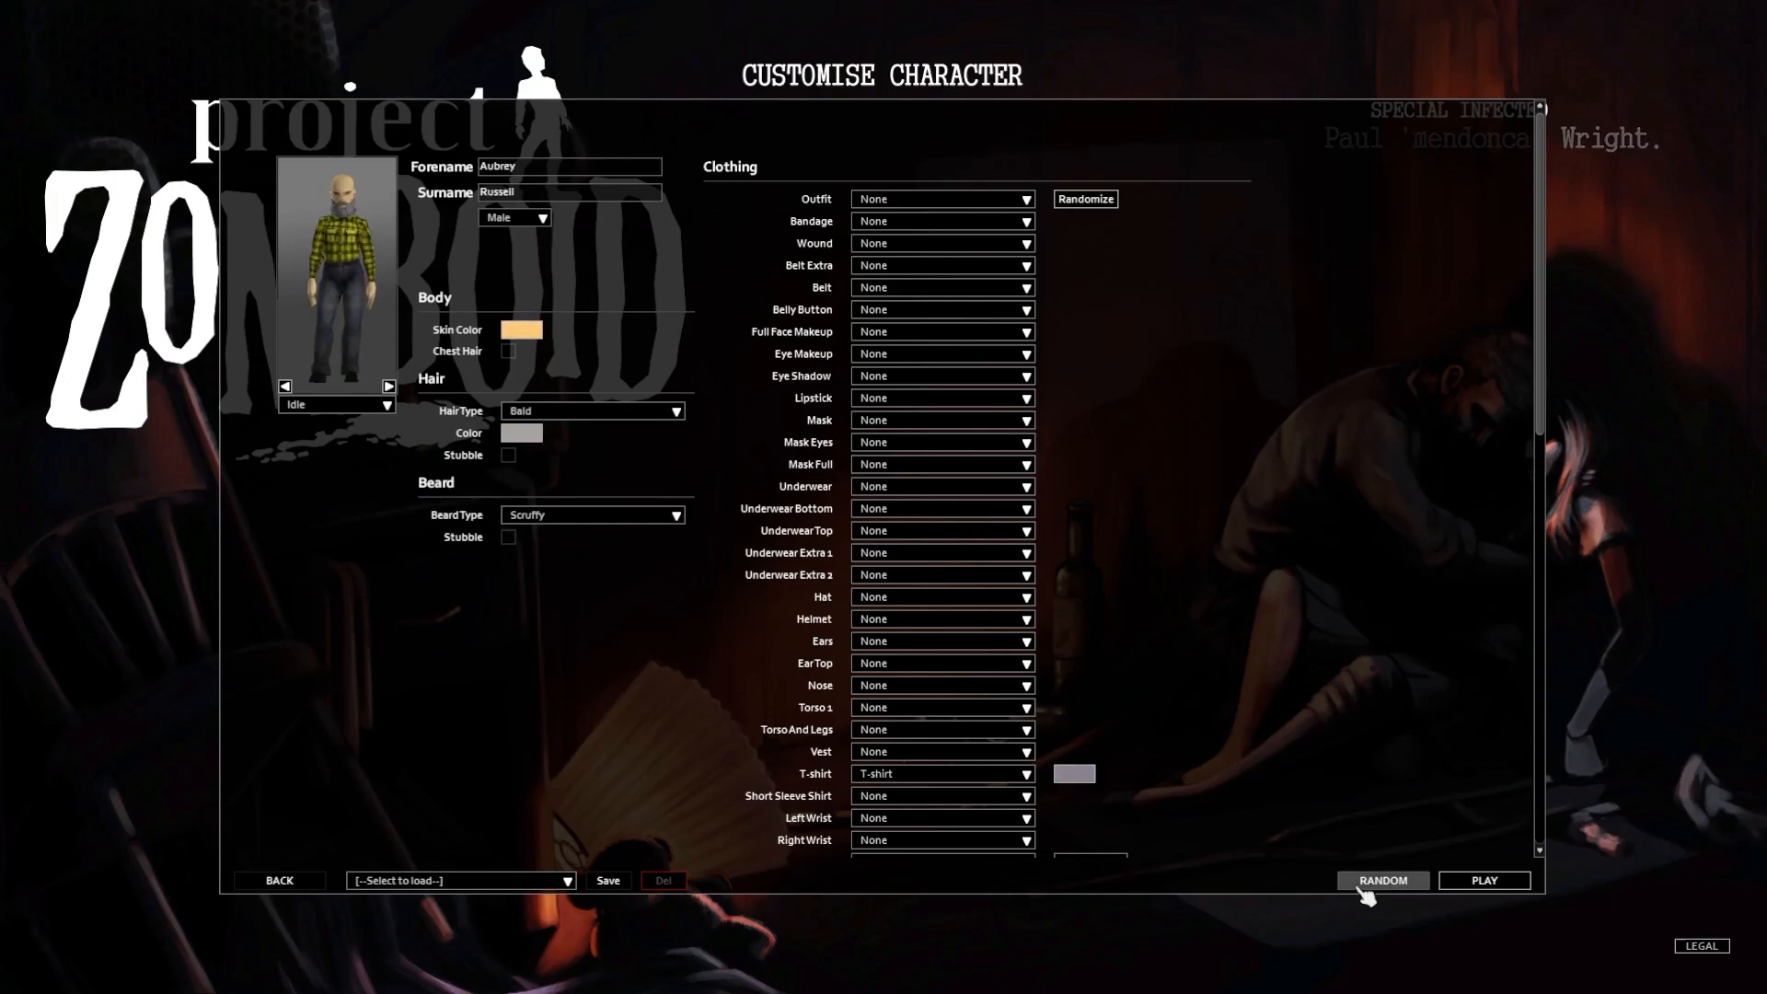
{"action": "left_click", "coordinate": [1384, 880]}
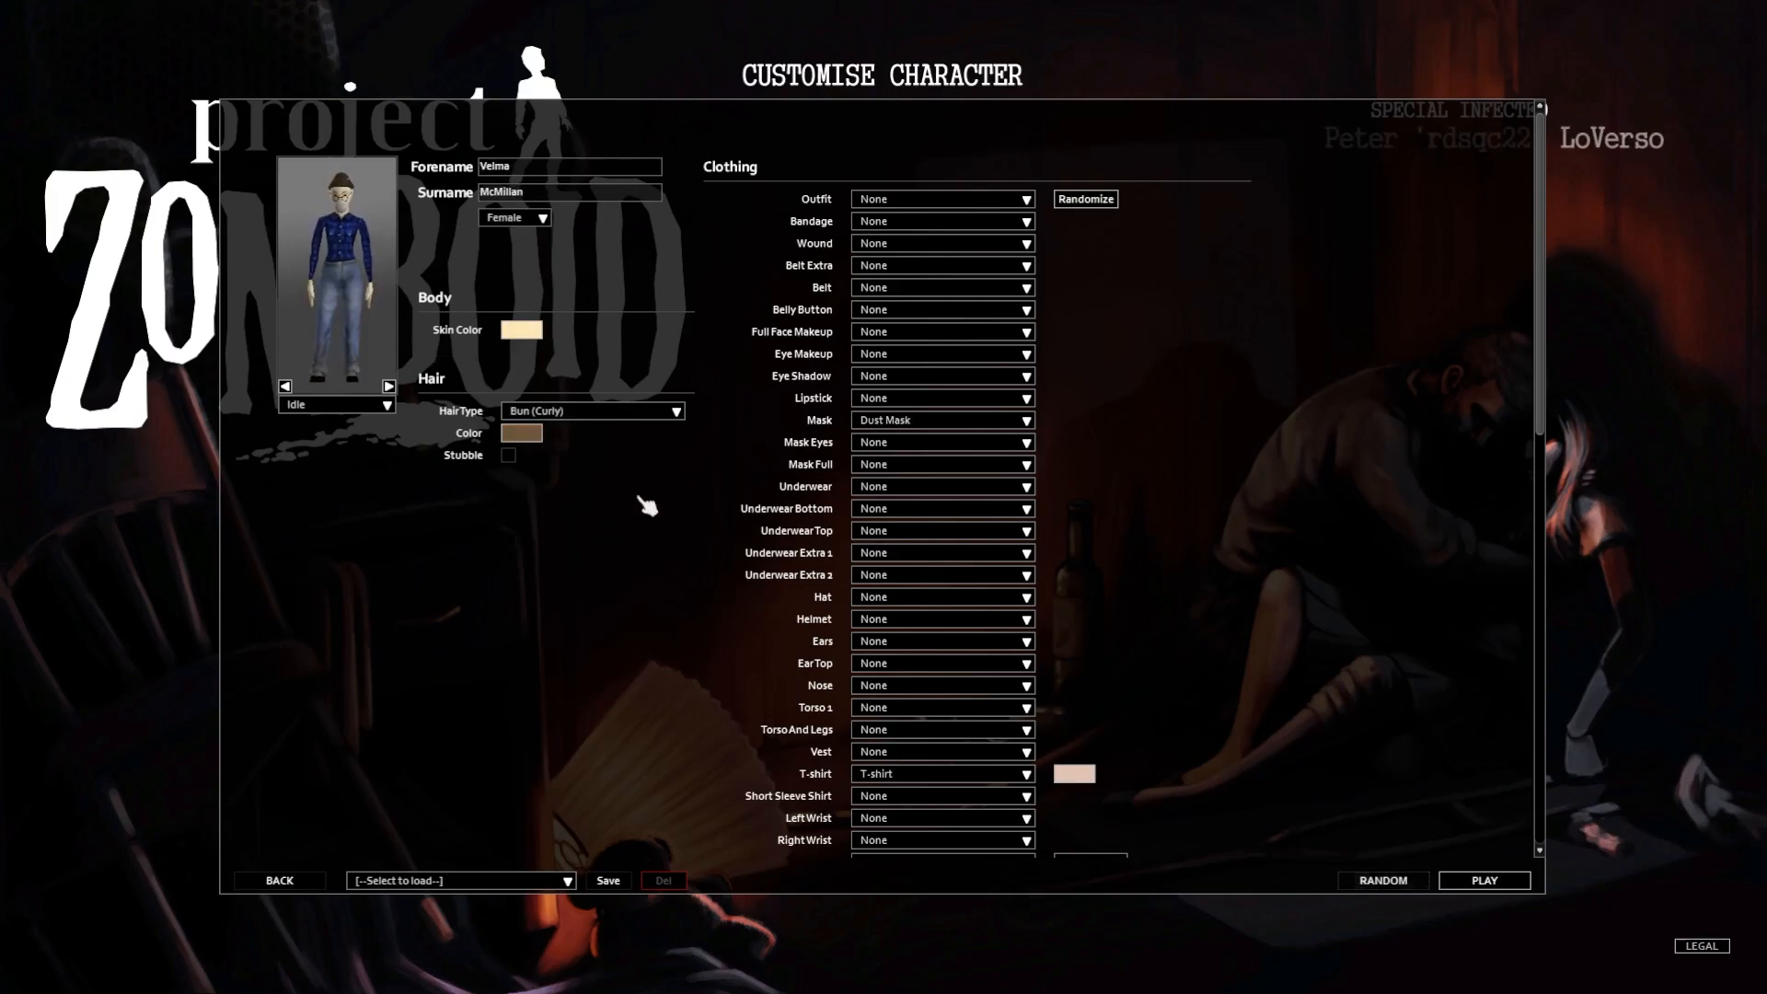
{"action": "left_click", "coordinate": [387, 412]}
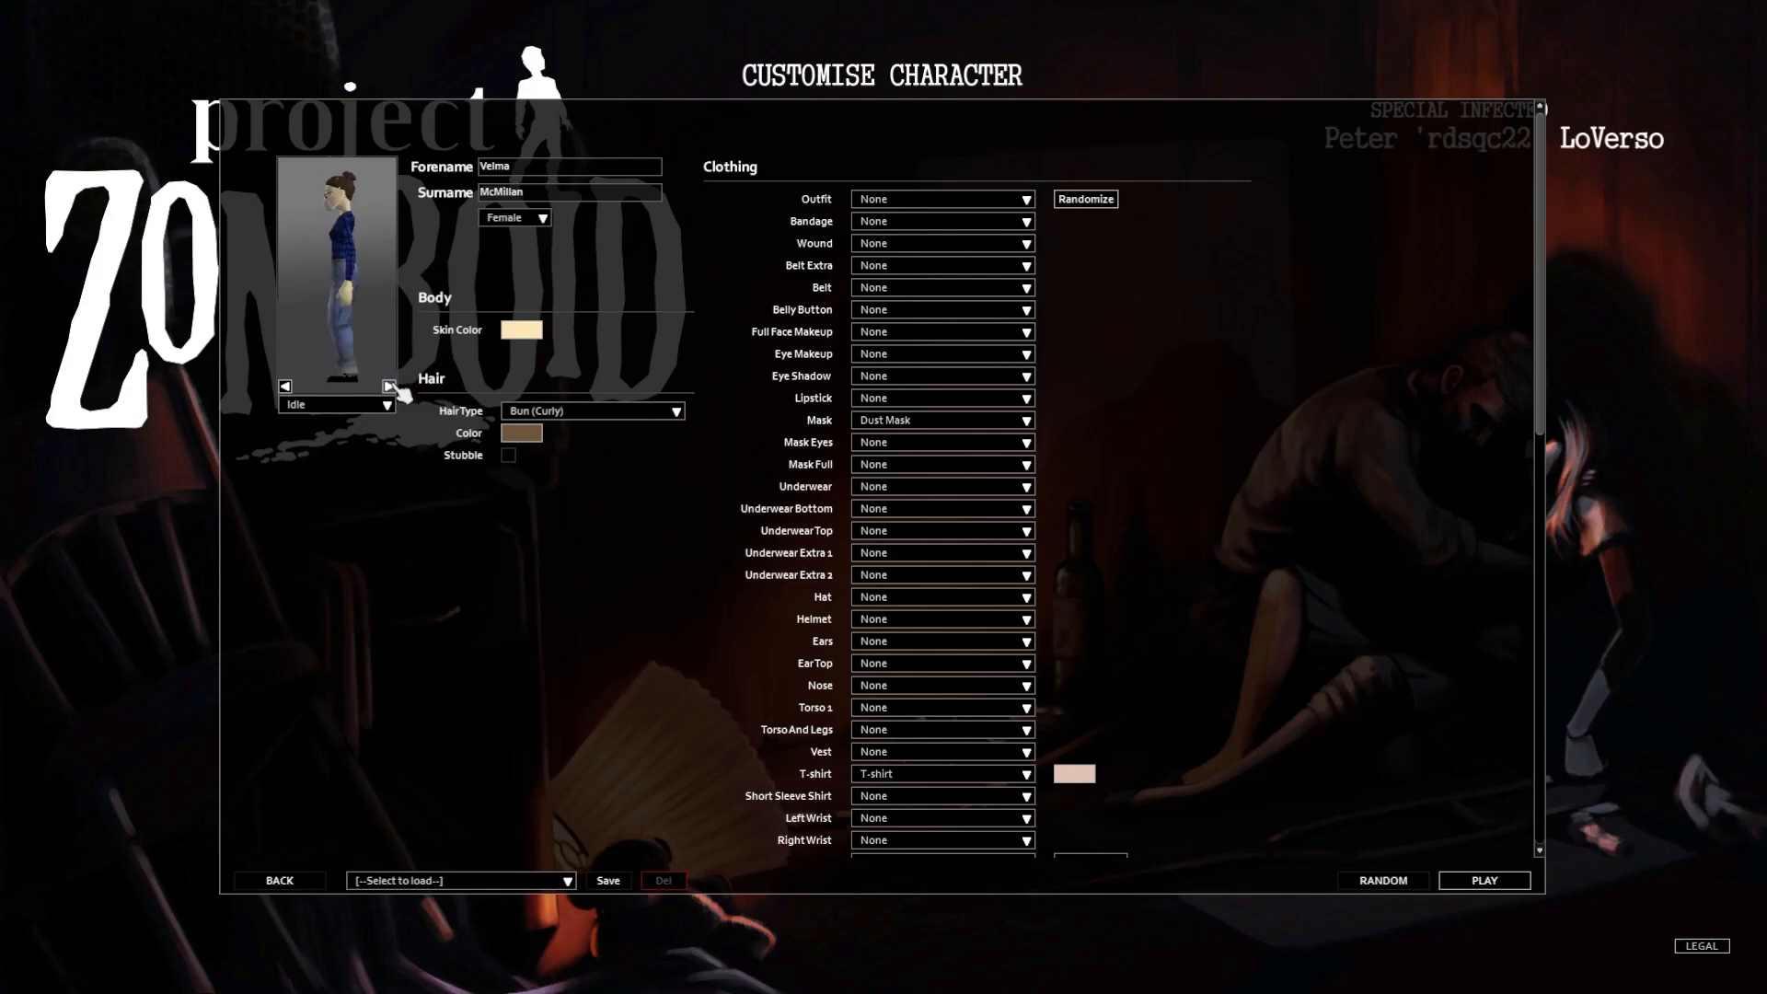
{"action": "left_click", "coordinate": [386, 386]}
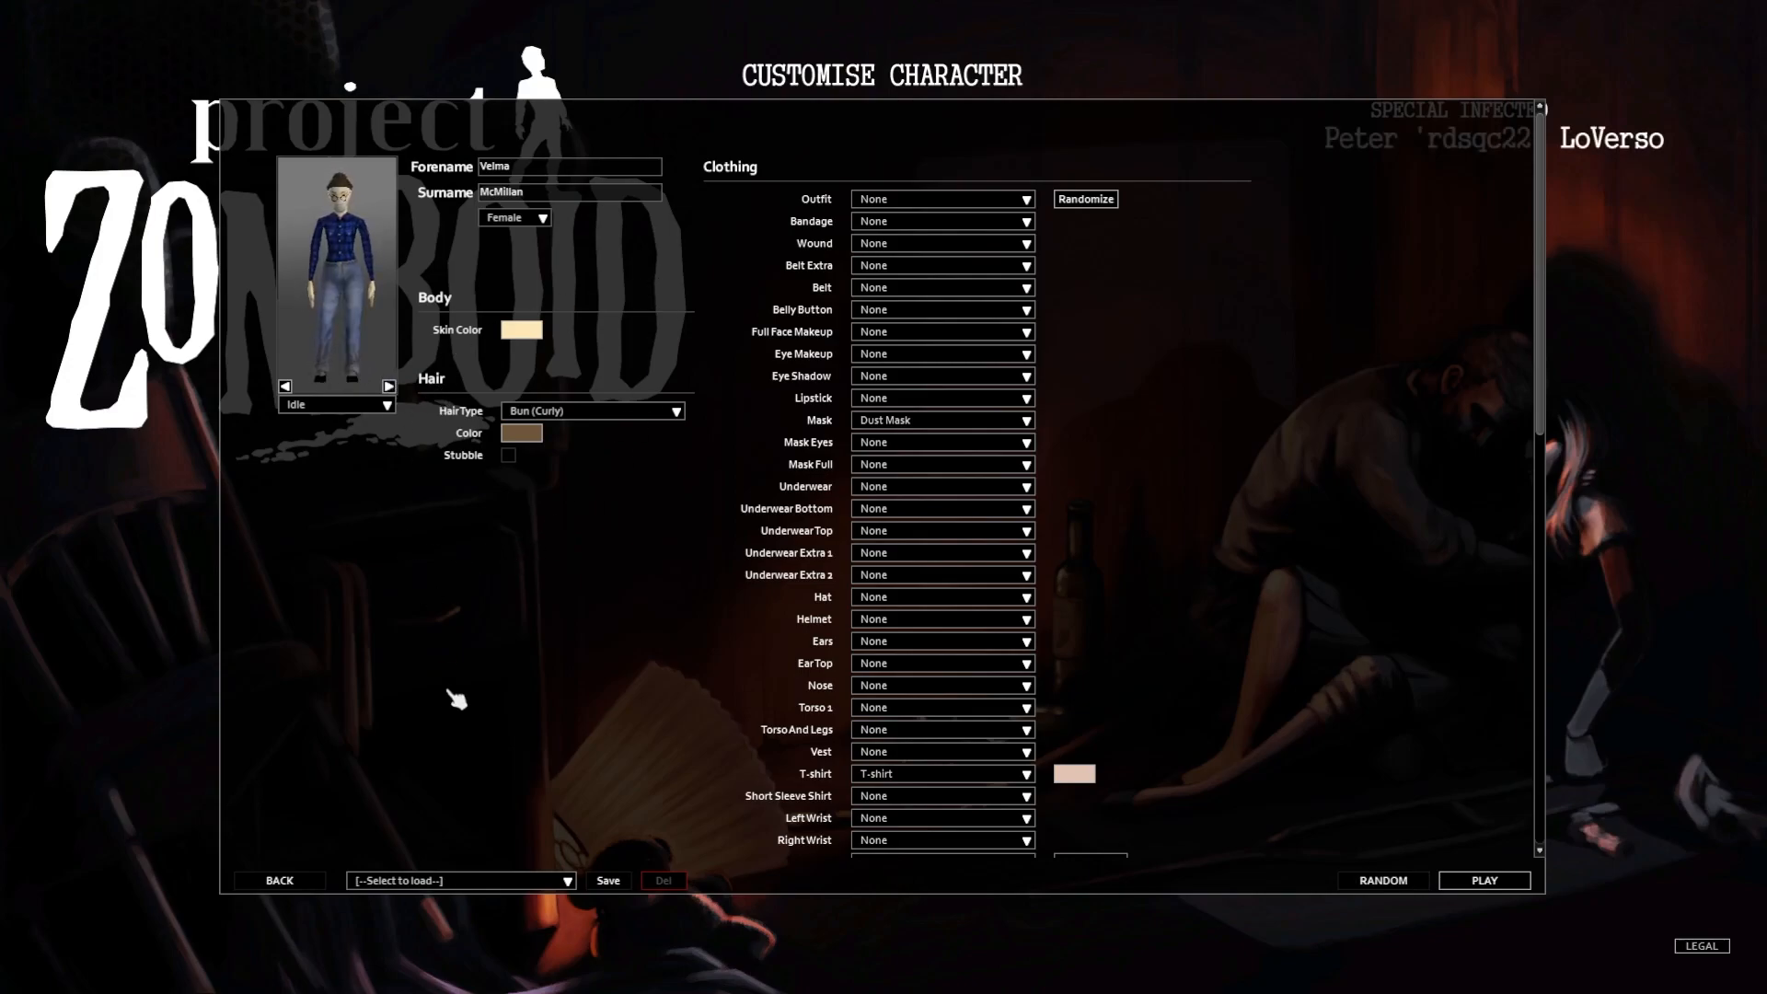